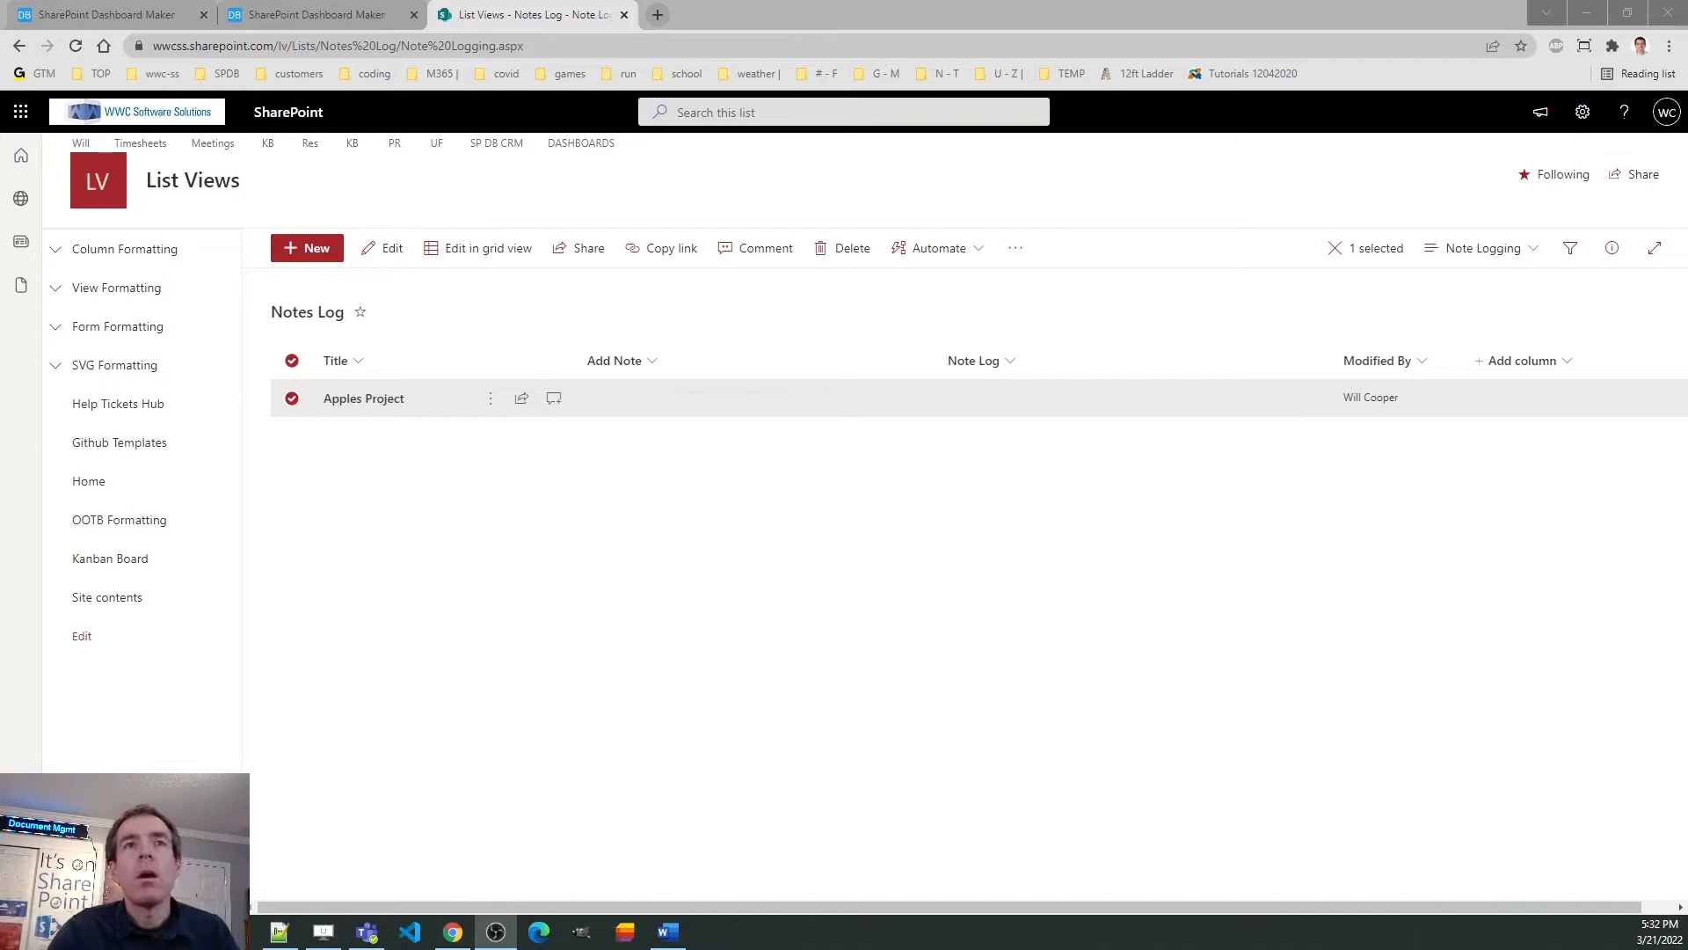
{"action": "mouse_move", "coordinate": [479, 515]}
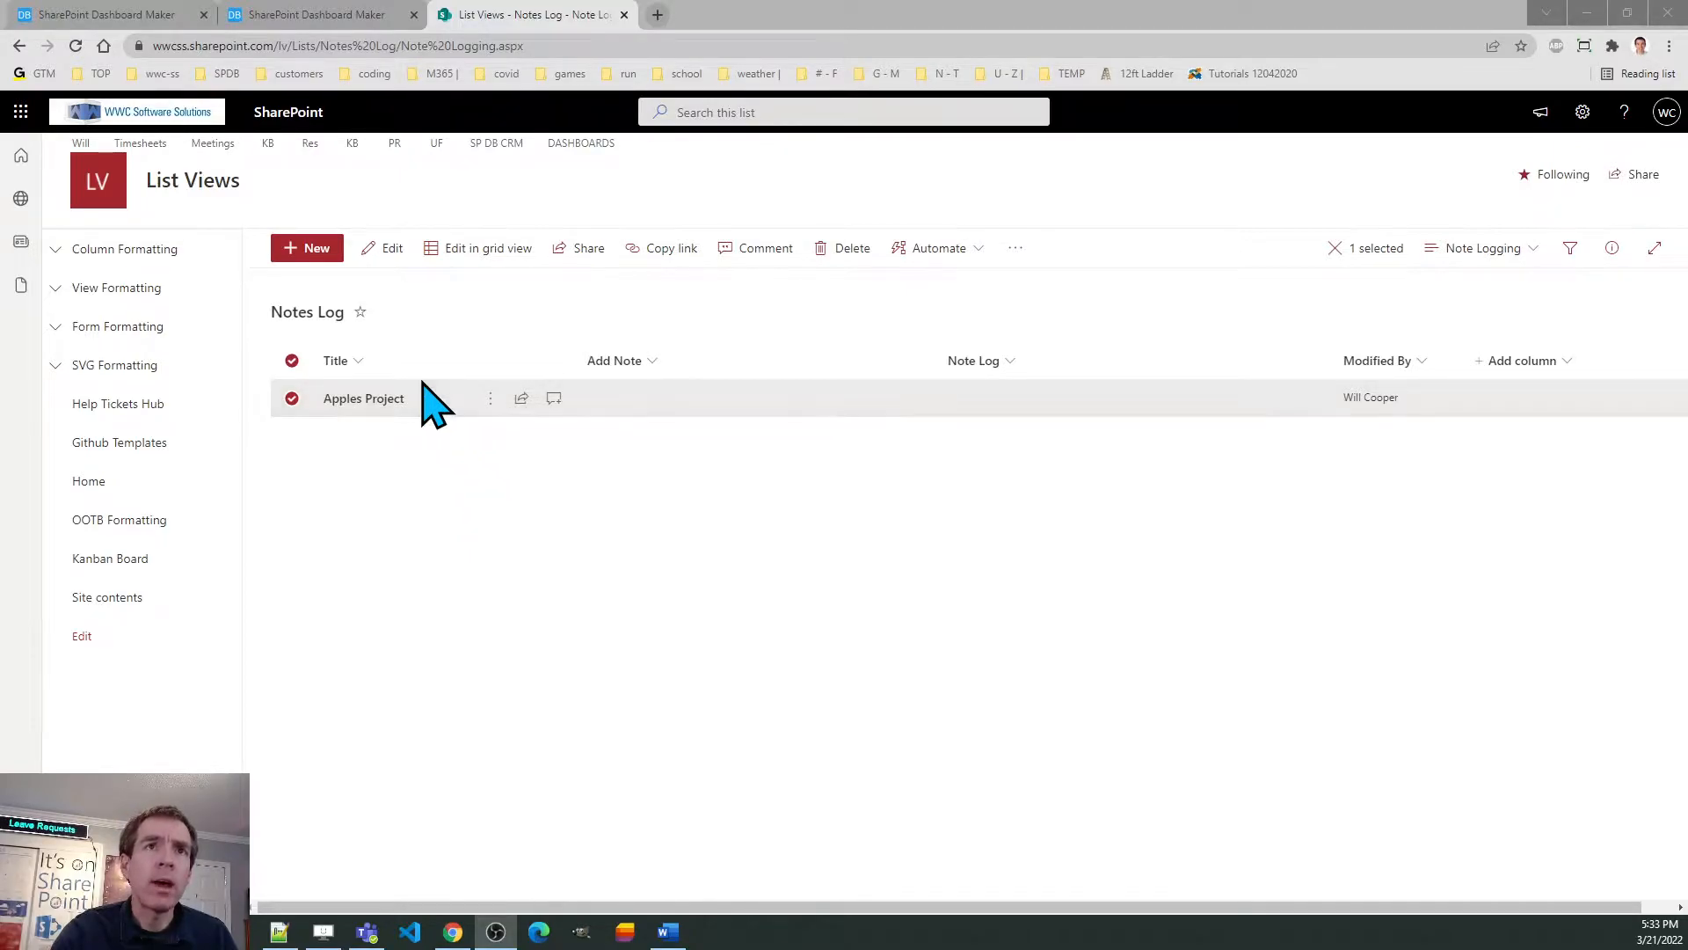
{"action": "mouse_move", "coordinate": [698, 392]}
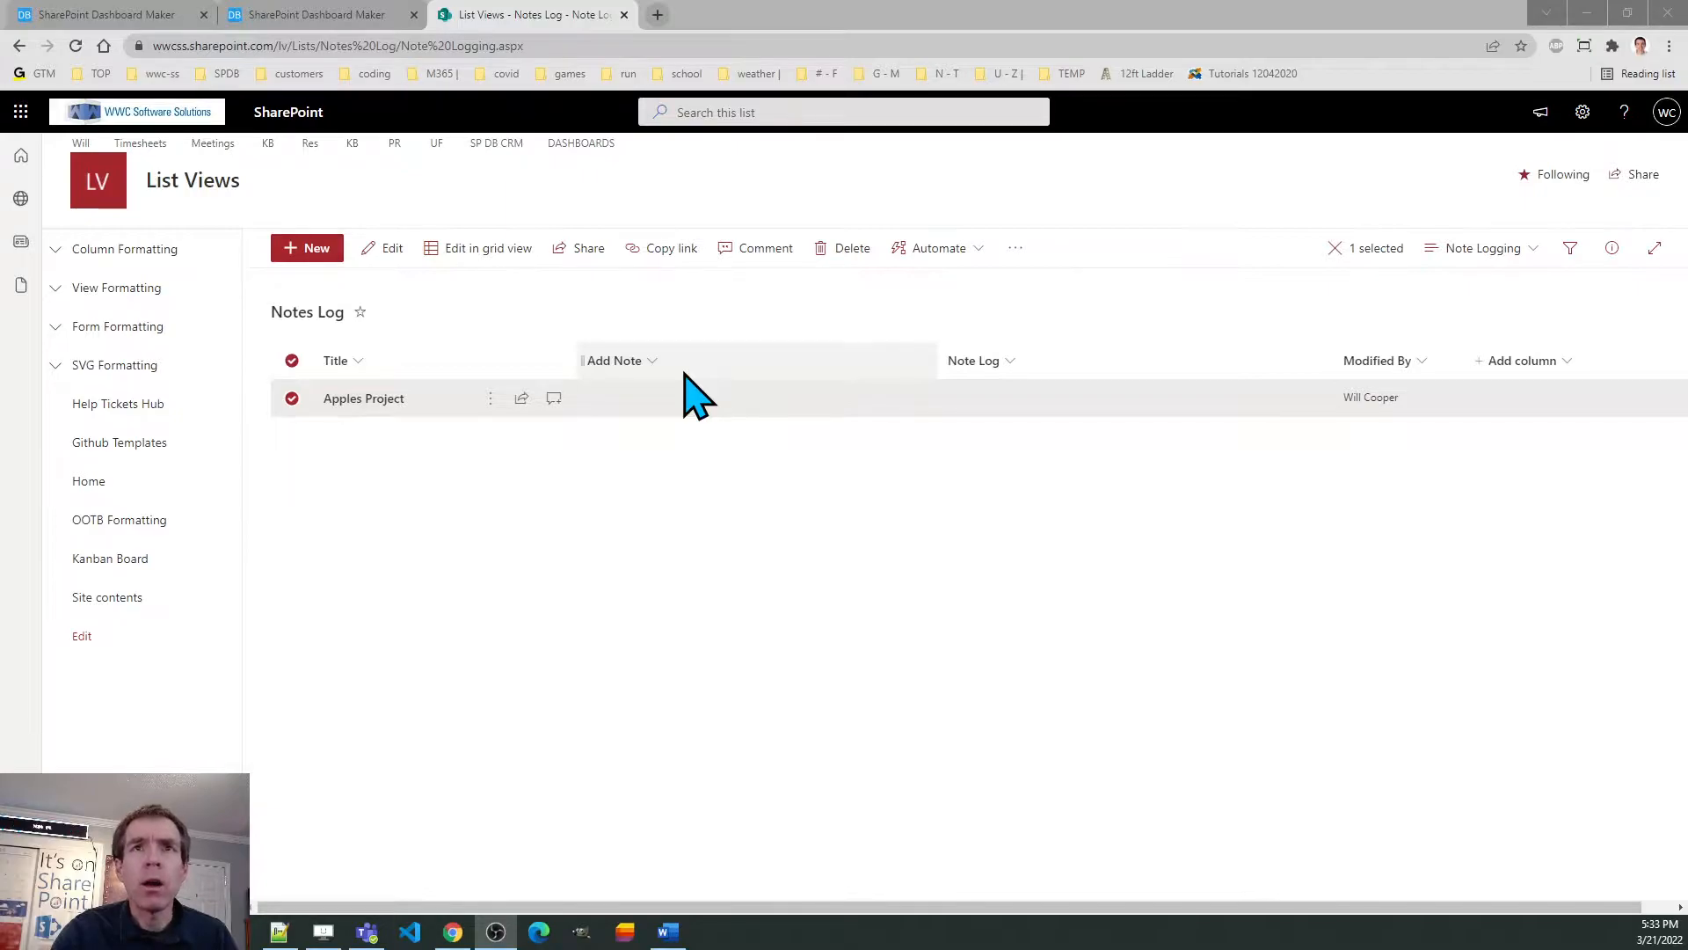
{"action": "mouse_move", "coordinate": [668, 382]}
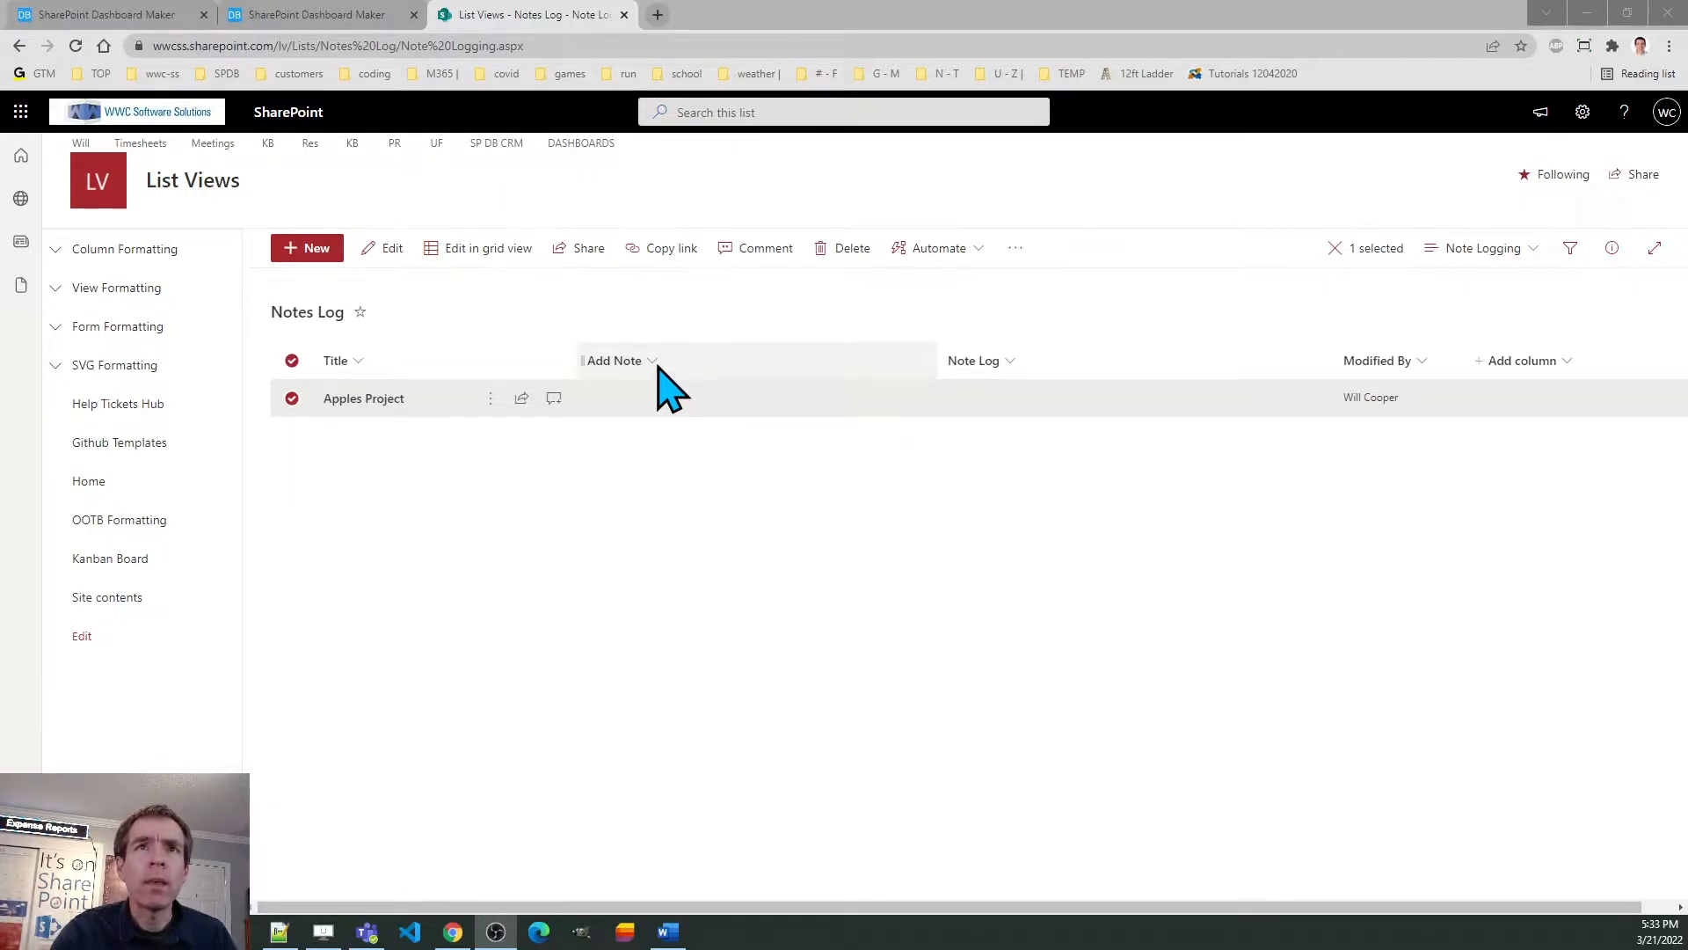
{"action": "mouse_move", "coordinate": [920, 392]}
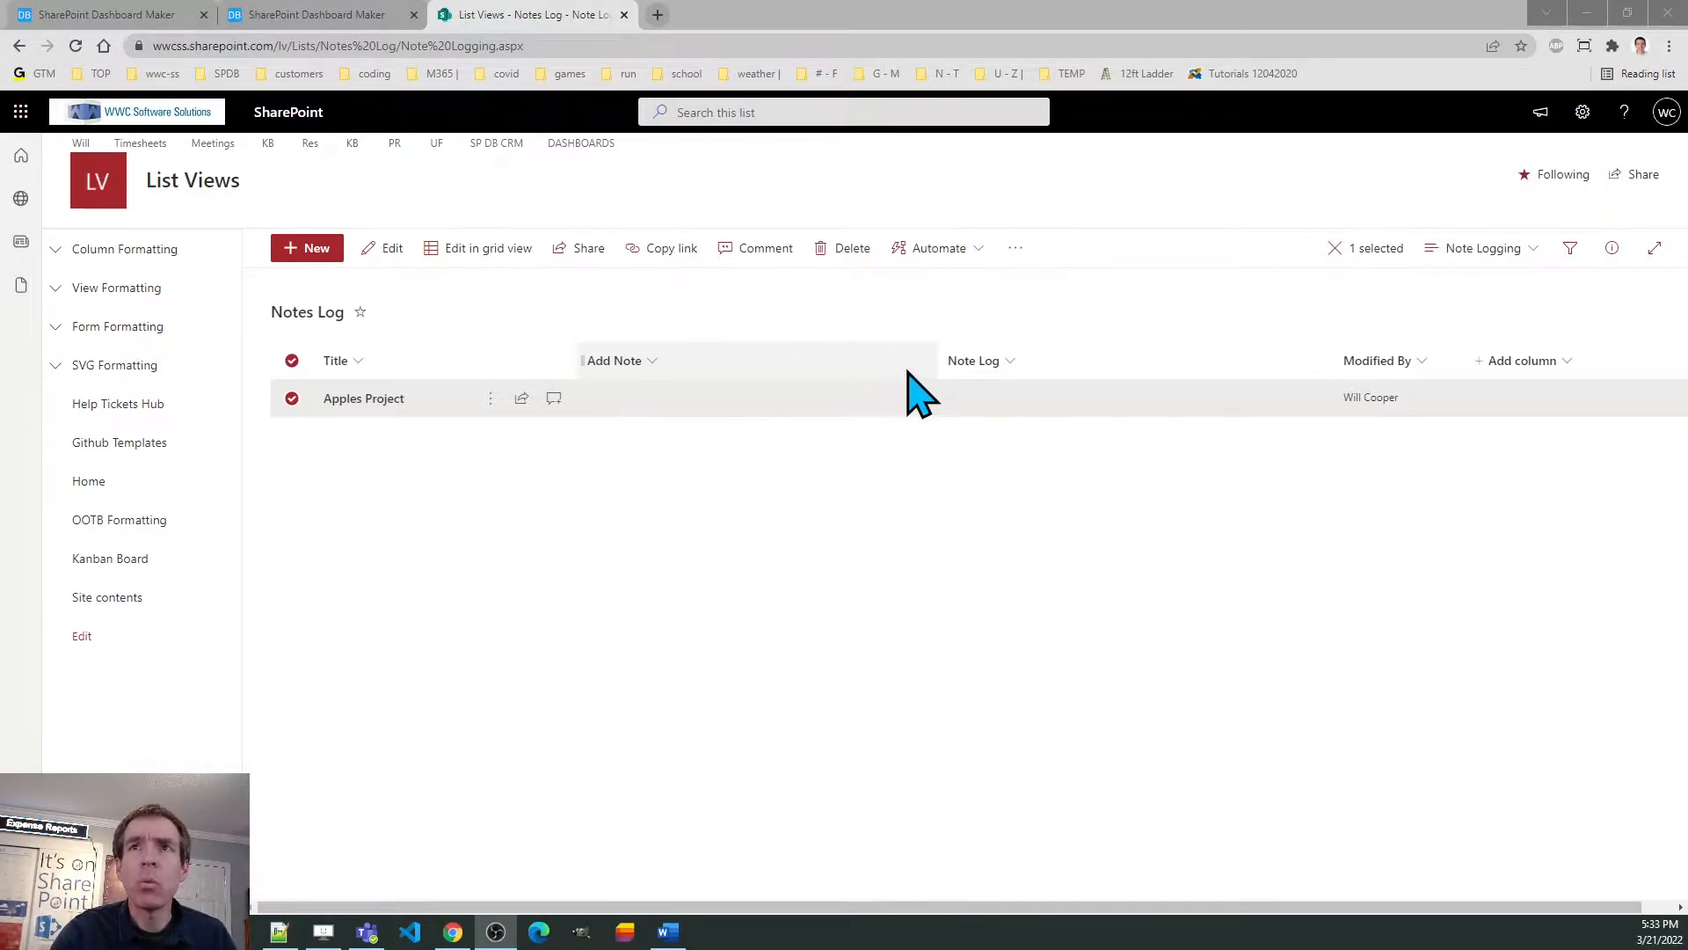
{"action": "mouse_move", "coordinate": [1013, 382]}
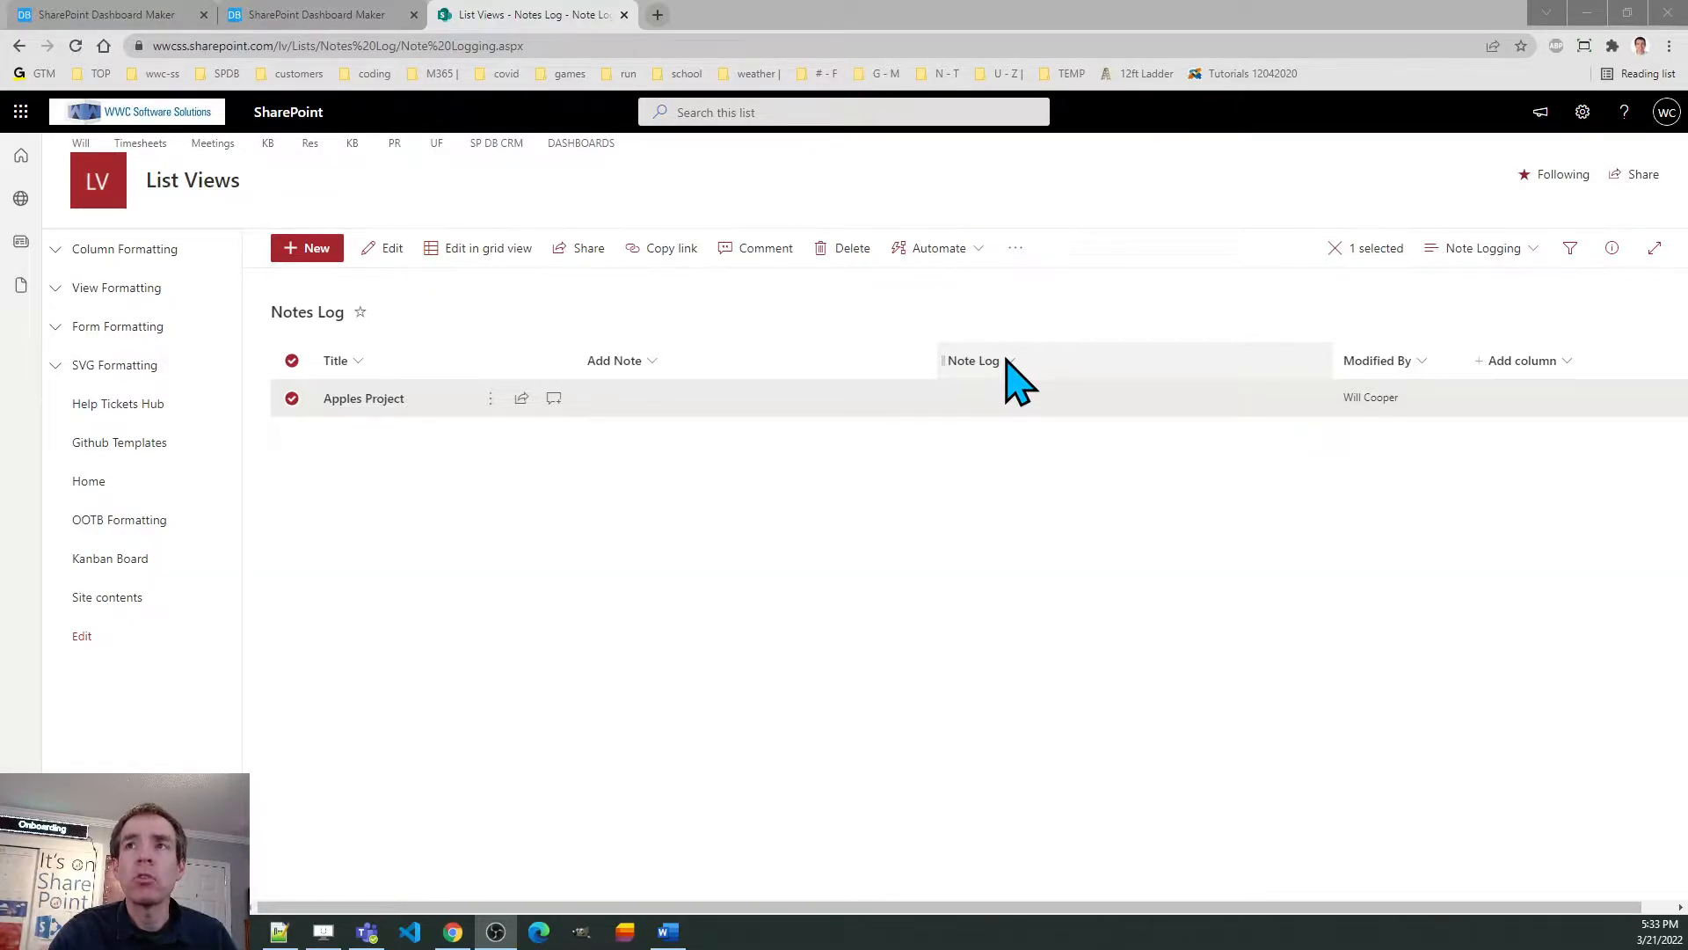
{"action": "mouse_move", "coordinate": [1422, 377]}
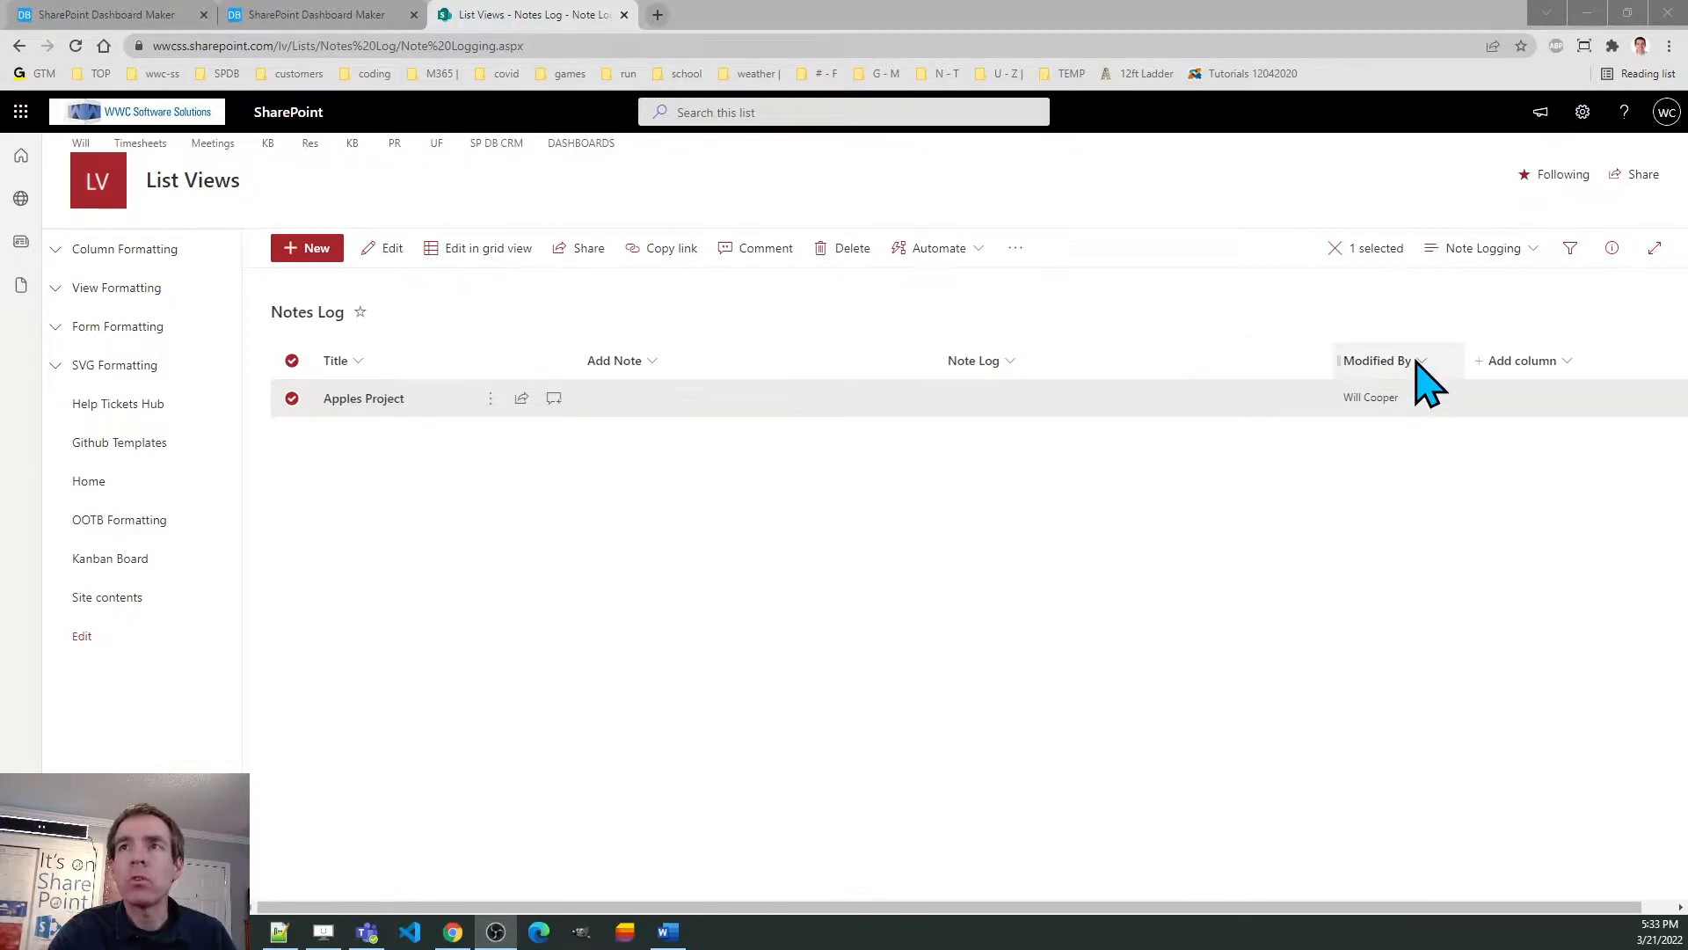
{"action": "mouse_move", "coordinate": [1430, 536]}
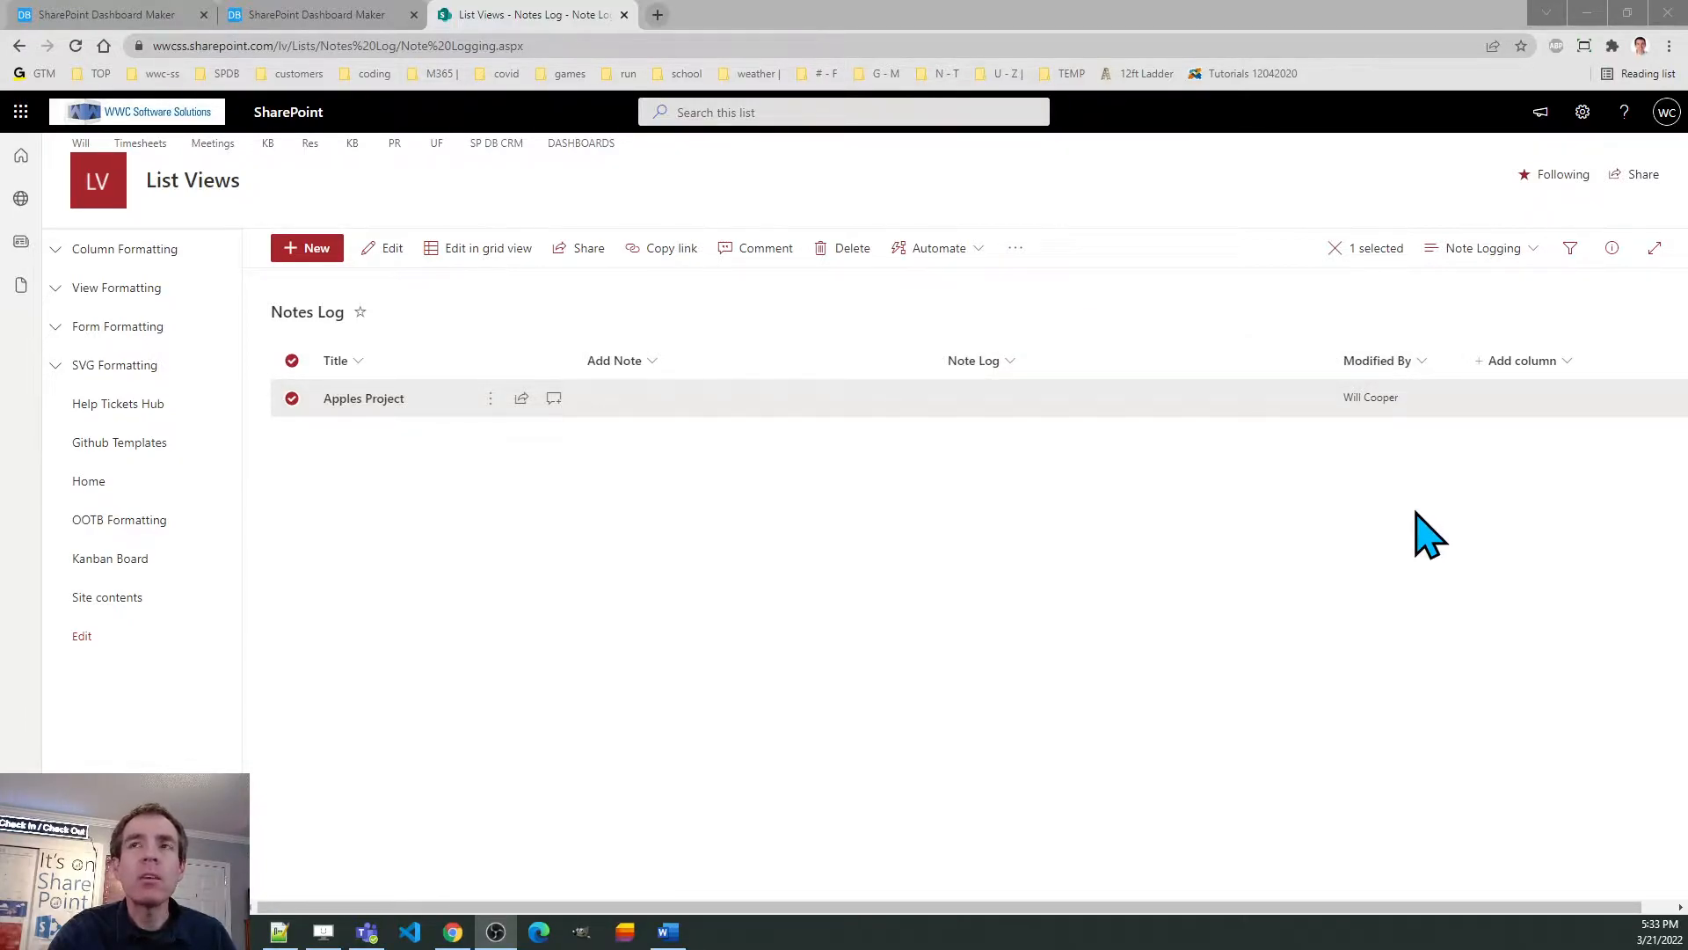
{"action": "mouse_move", "coordinate": [1064, 564]}
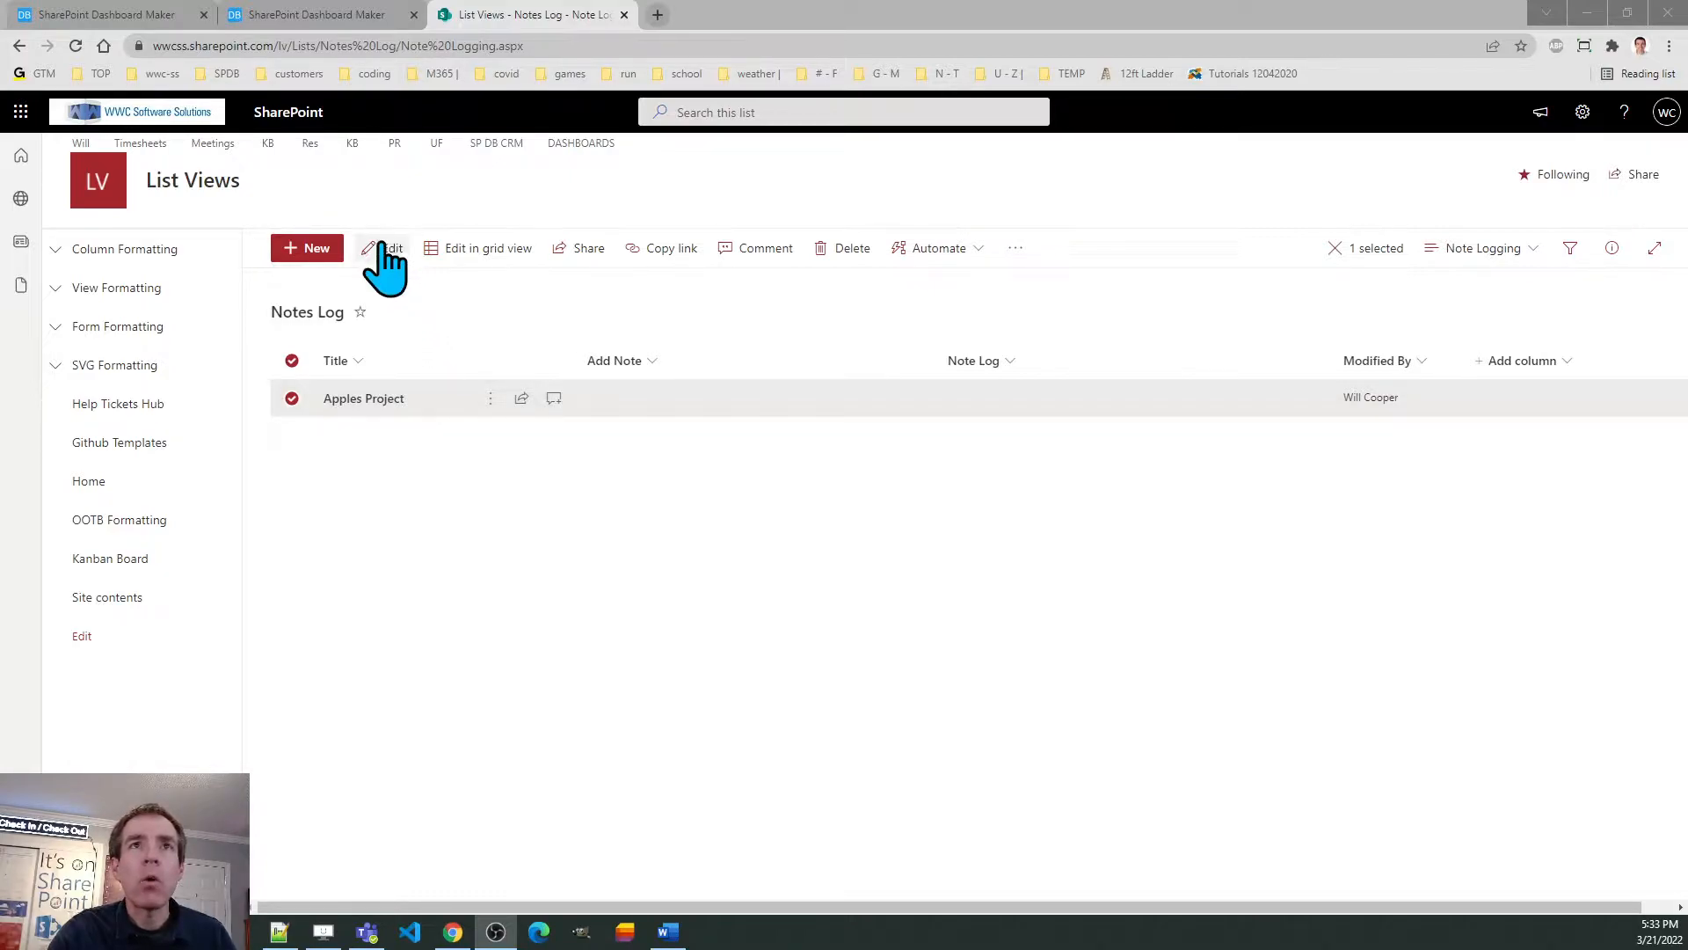
- Edit Apples Project, adding note 'Project kickoff' and long text in Note Log, then save
{"action": "left_click", "coordinate": [390, 248]}
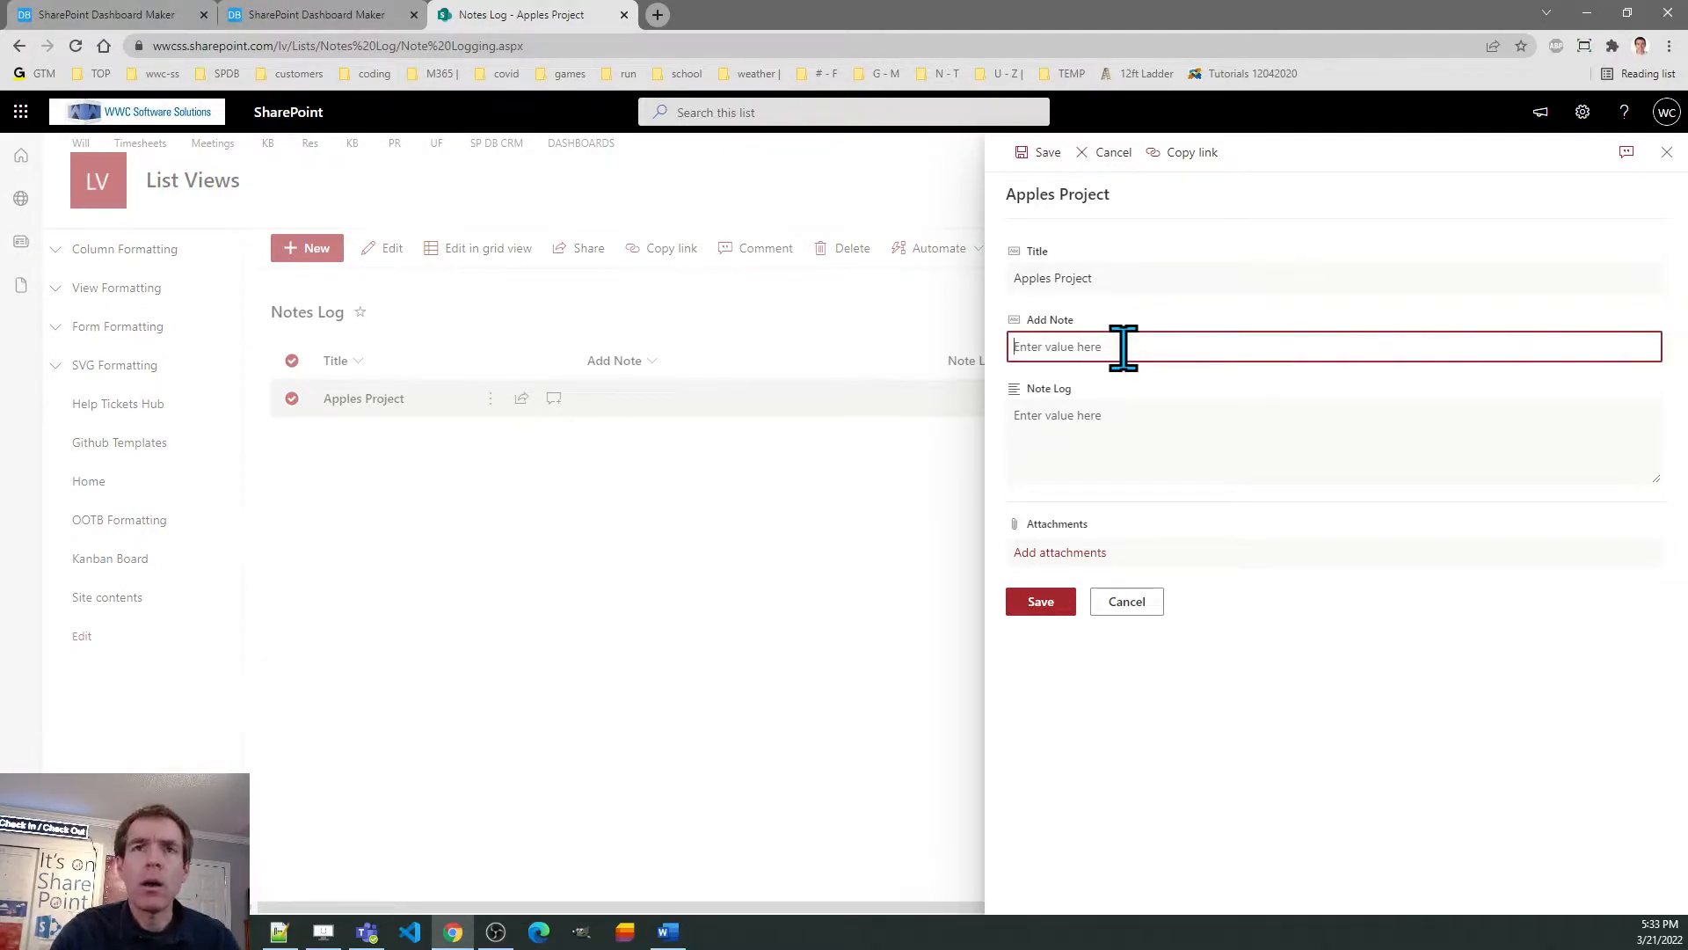
{"action": "type", "text": "Pr"}
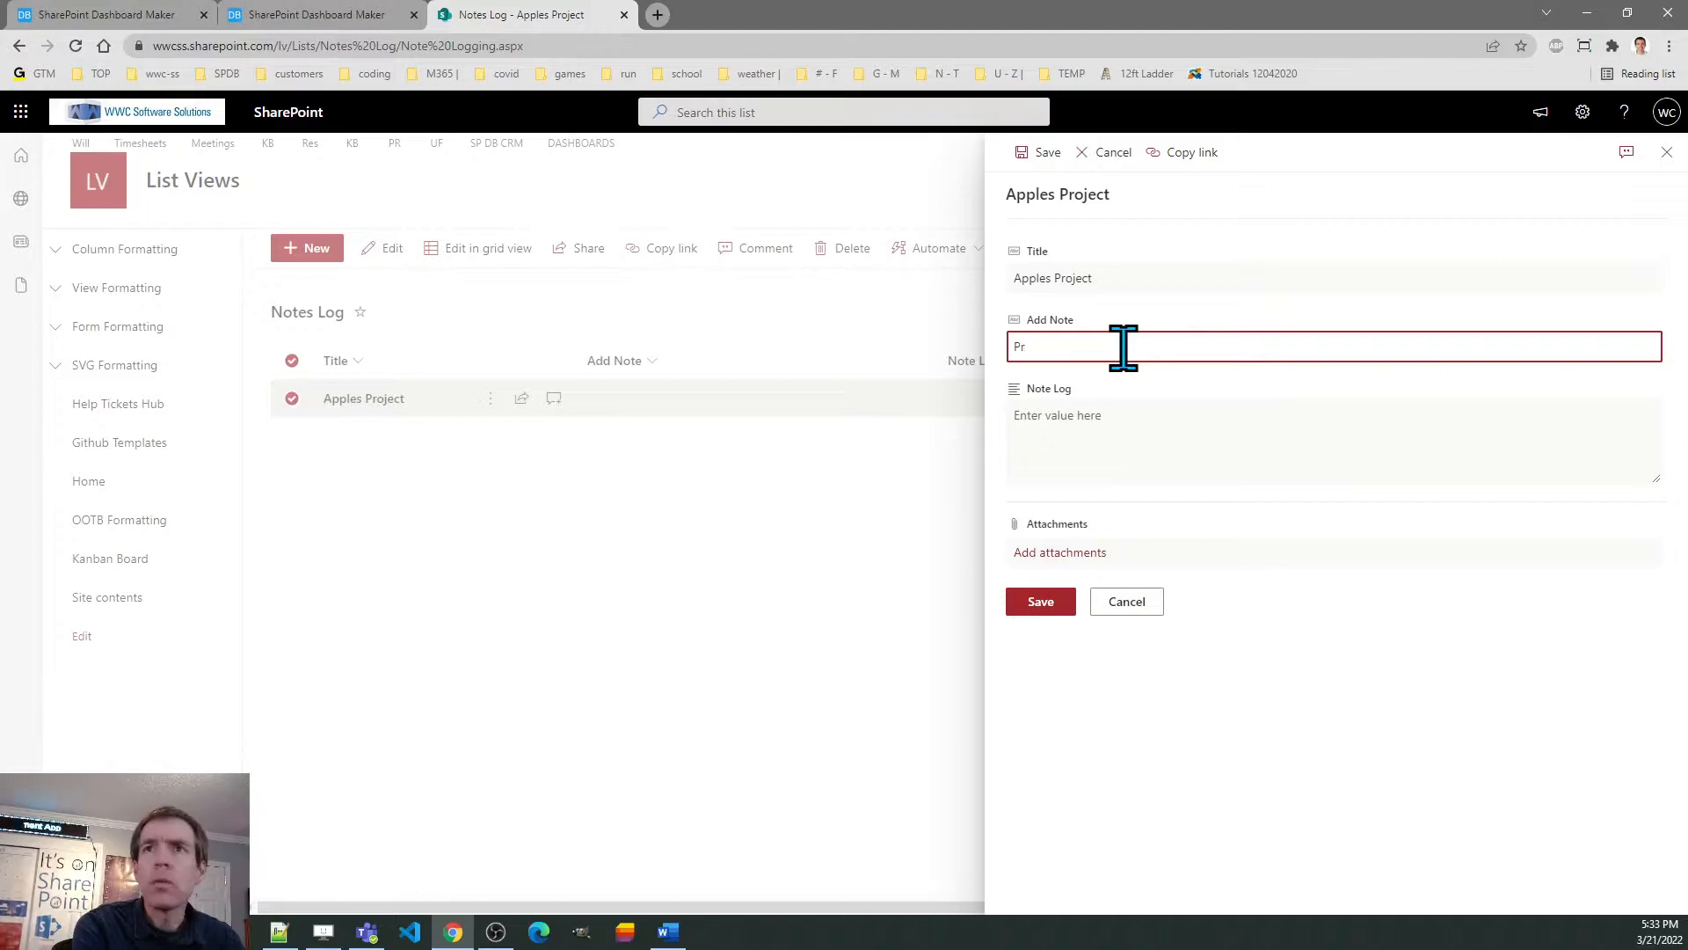
{"action": "type", "text": "ojec"}
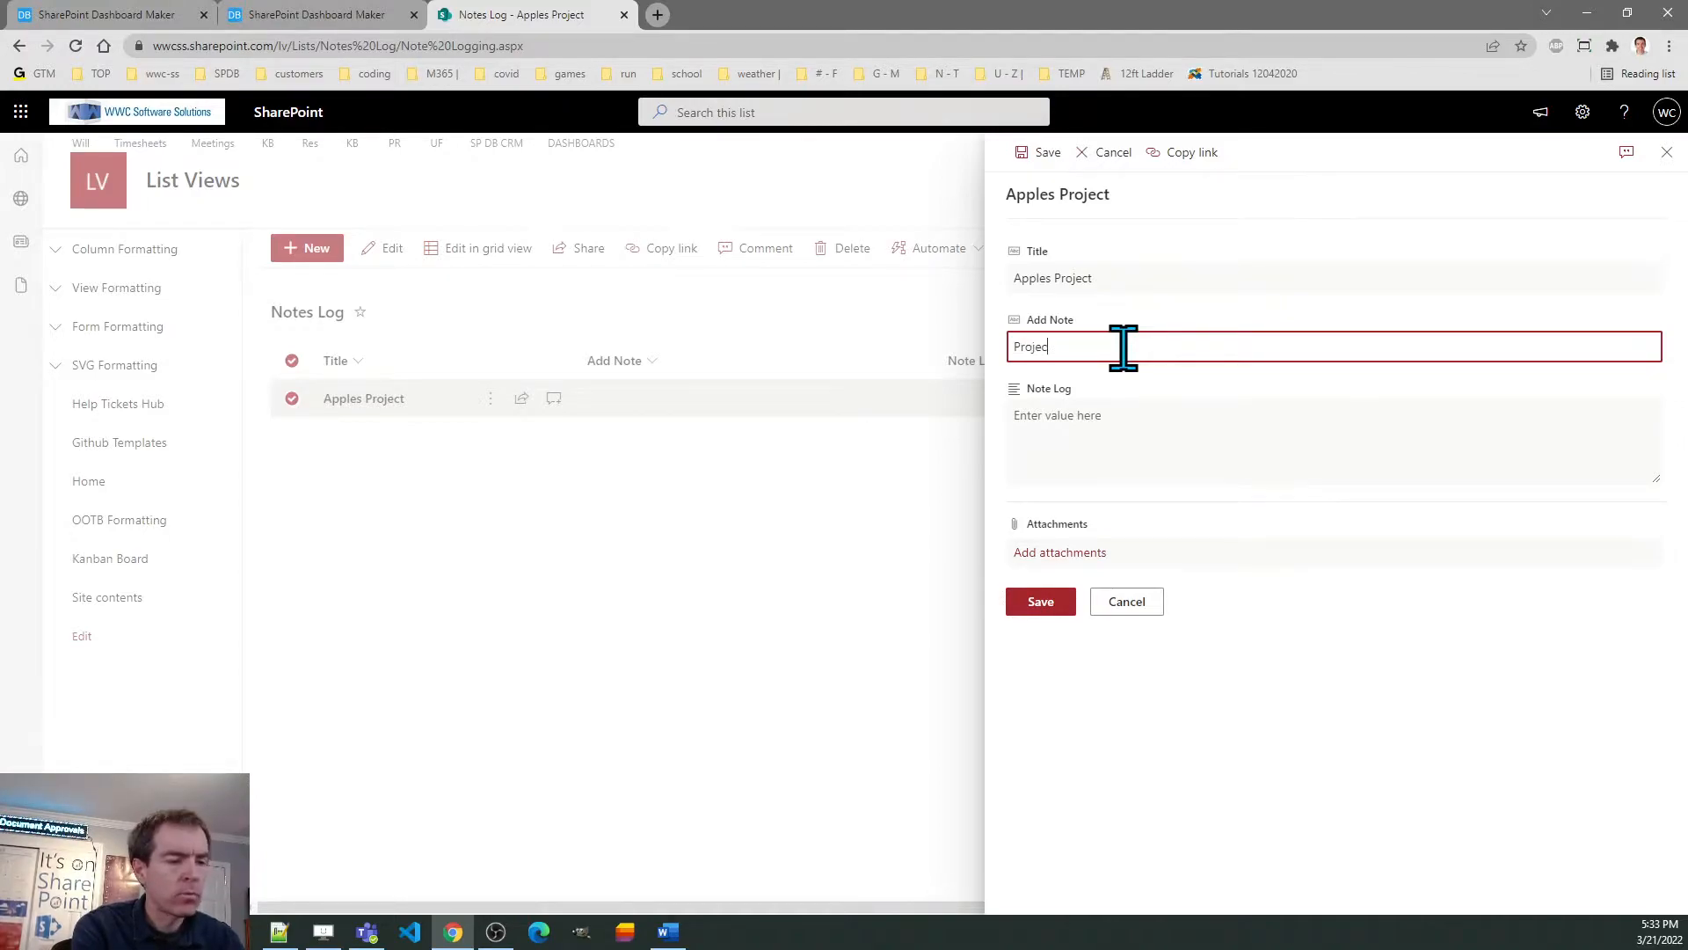
{"action": "type", "text": "kickoff"}
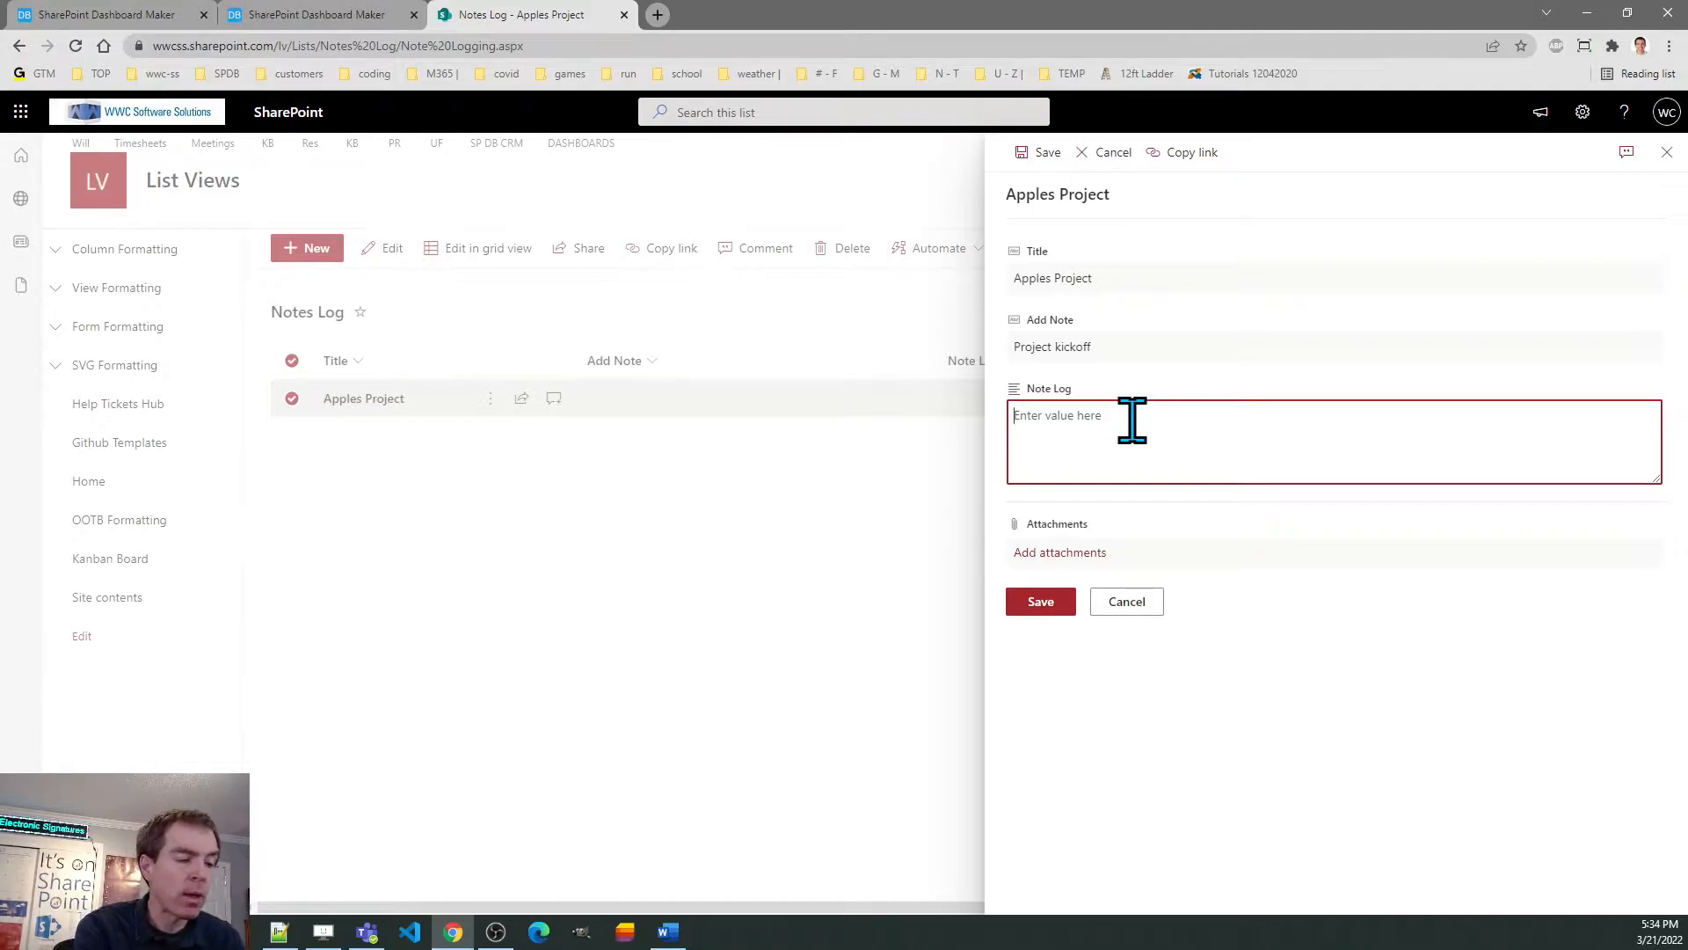
{"action": "type", "text": "This is some extra"}
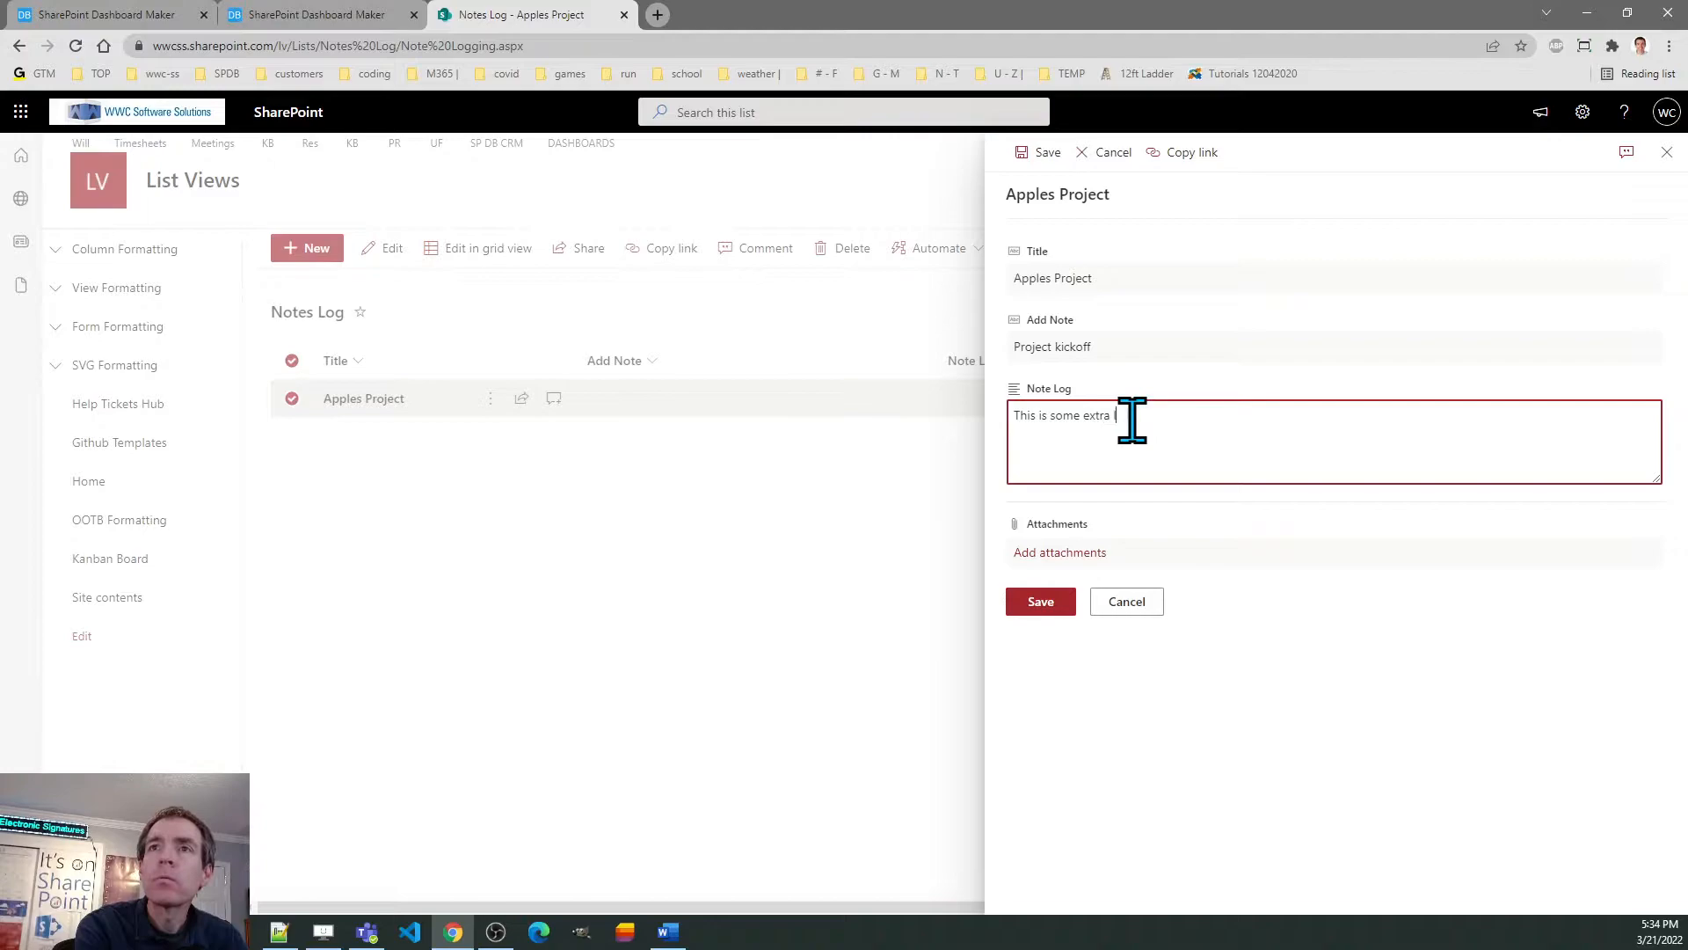
{"action": "type", "text": "long text. This is some extra long text. This is some extra long text."}
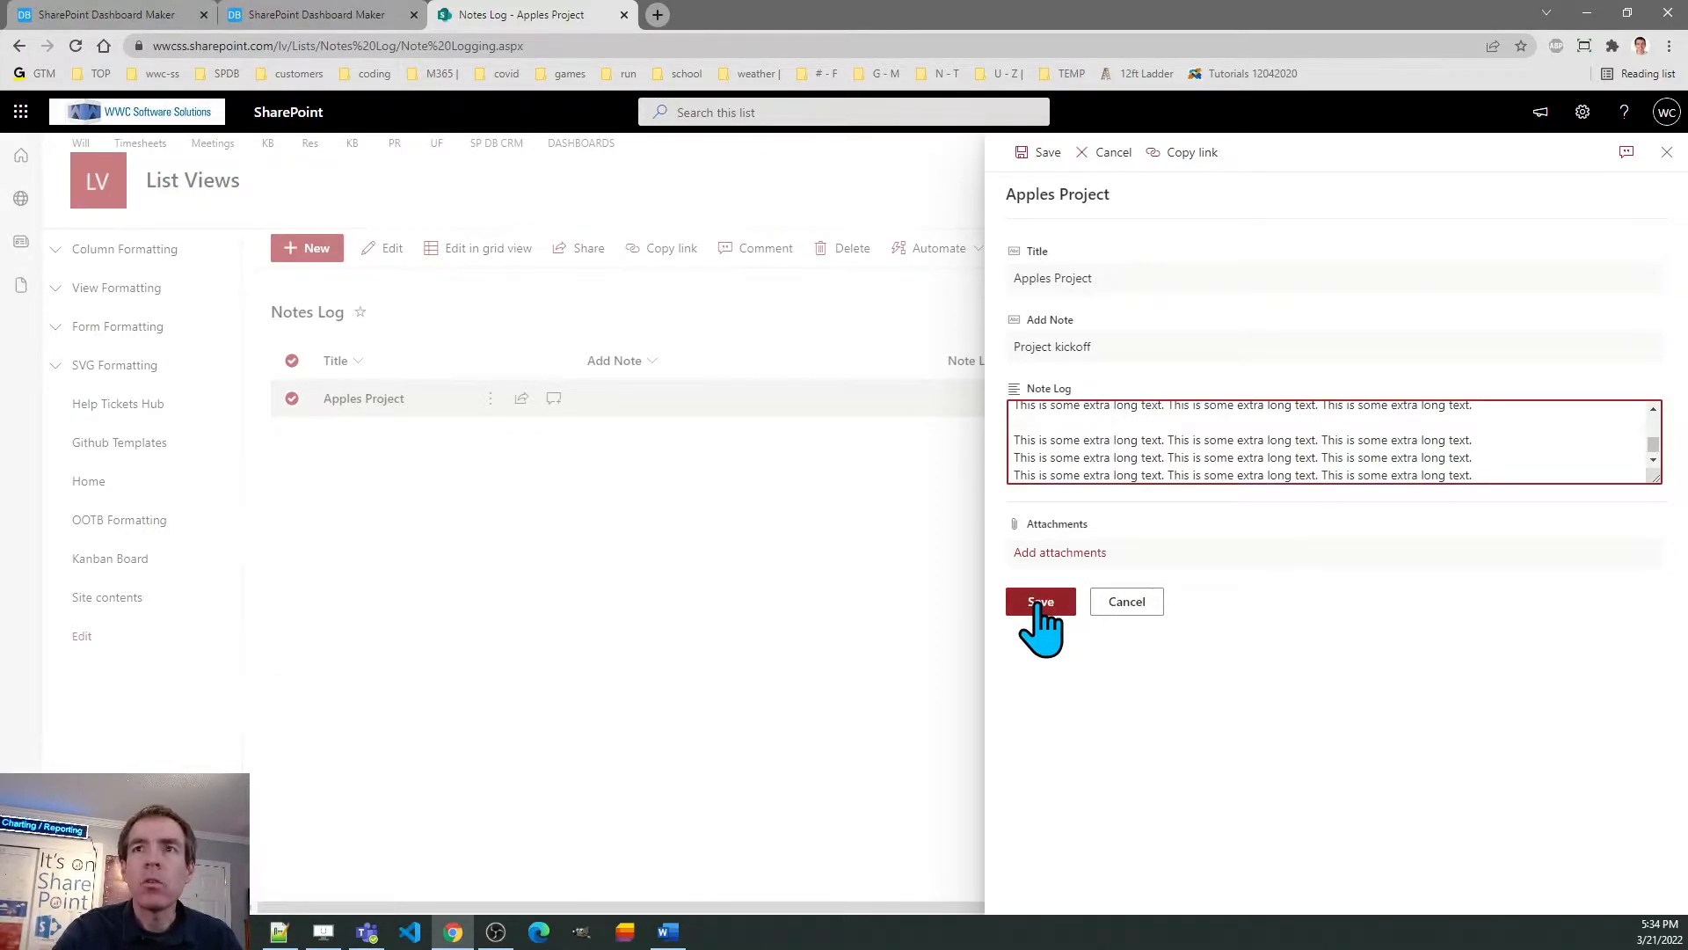
{"action": "left_click", "coordinate": [1040, 601]}
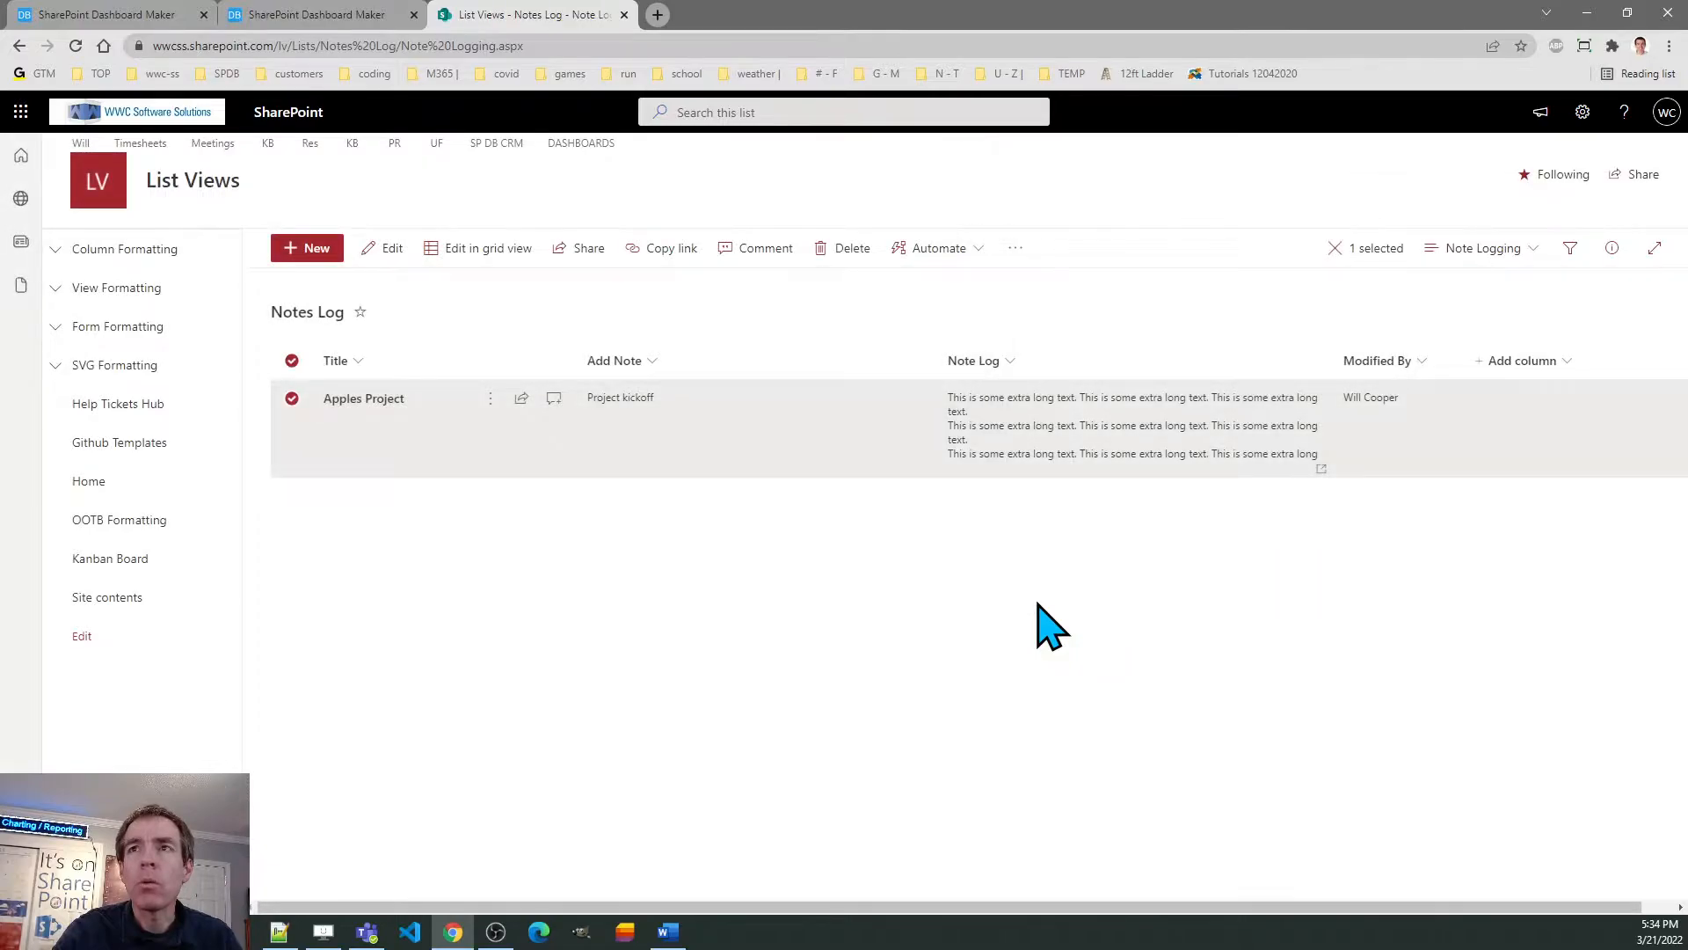
{"action": "mouse_move", "coordinate": [1059, 486]}
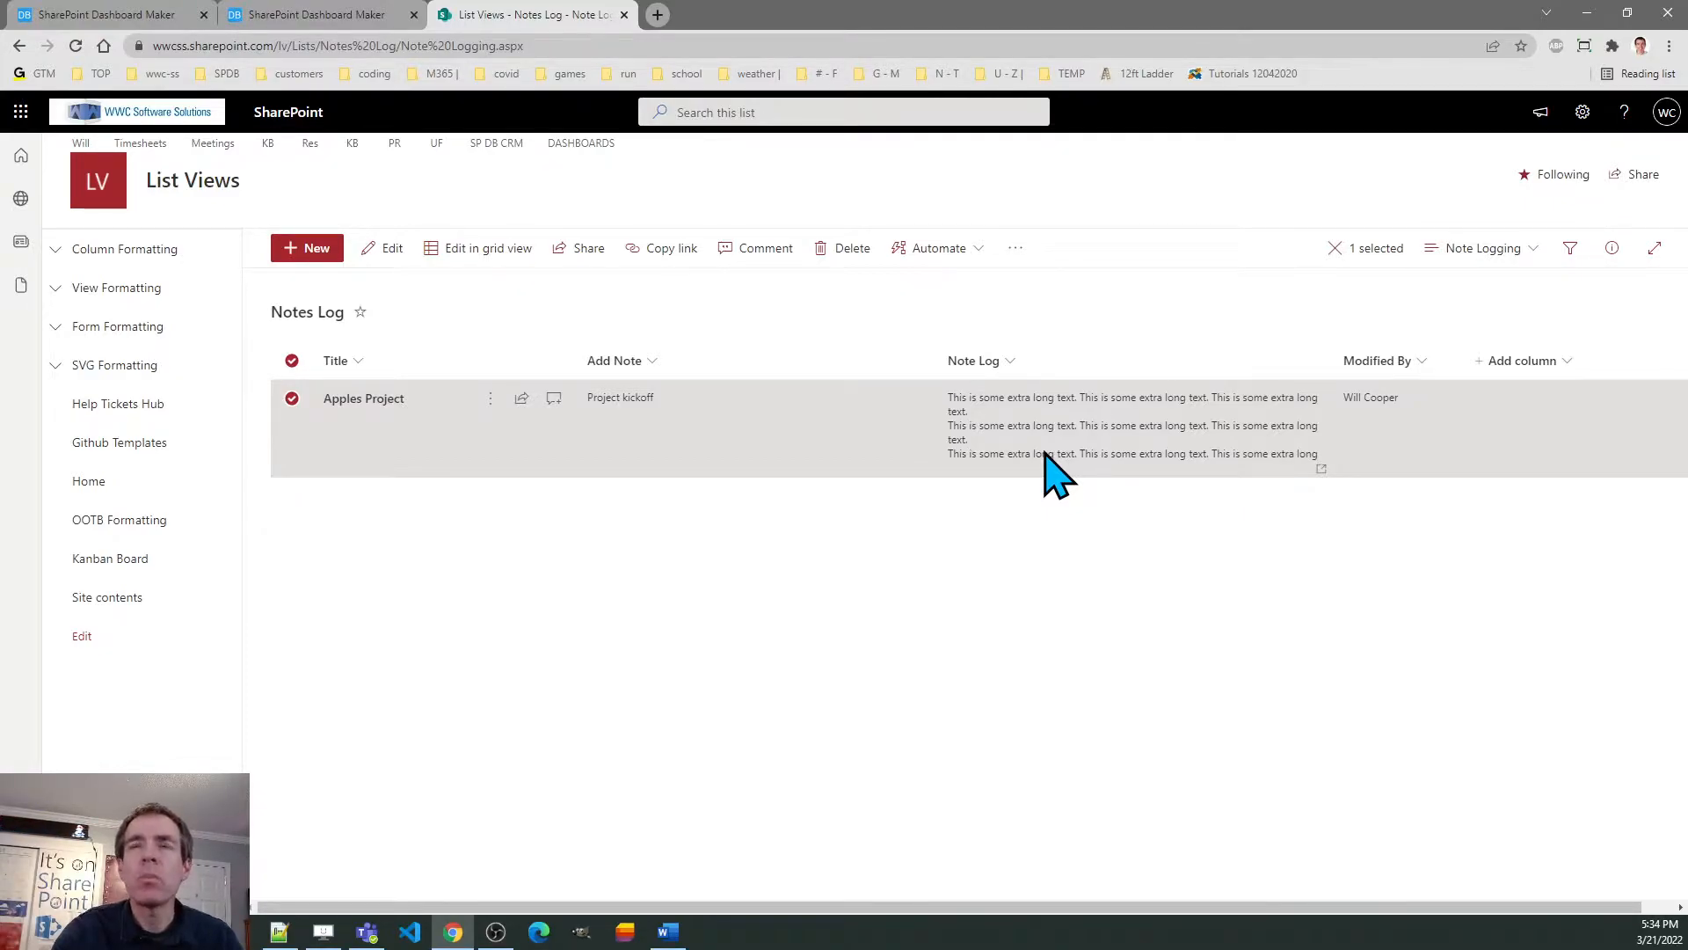
{"action": "mouse_move", "coordinate": [1338, 496]}
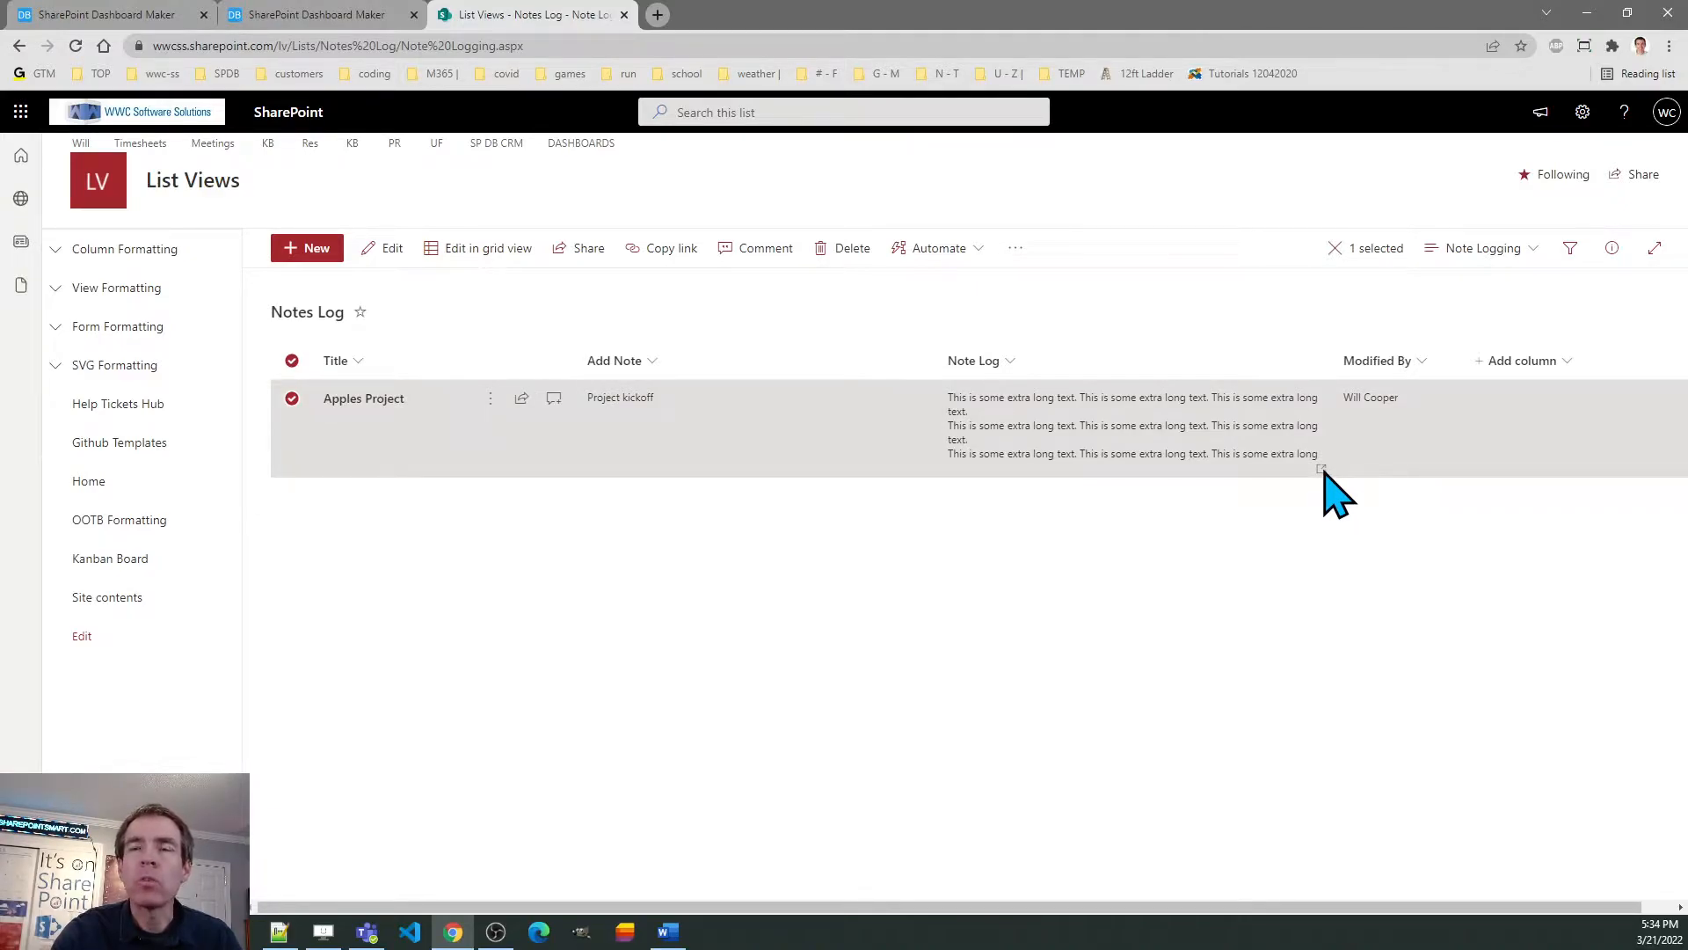
{"action": "mouse_move", "coordinate": [1092, 452]}
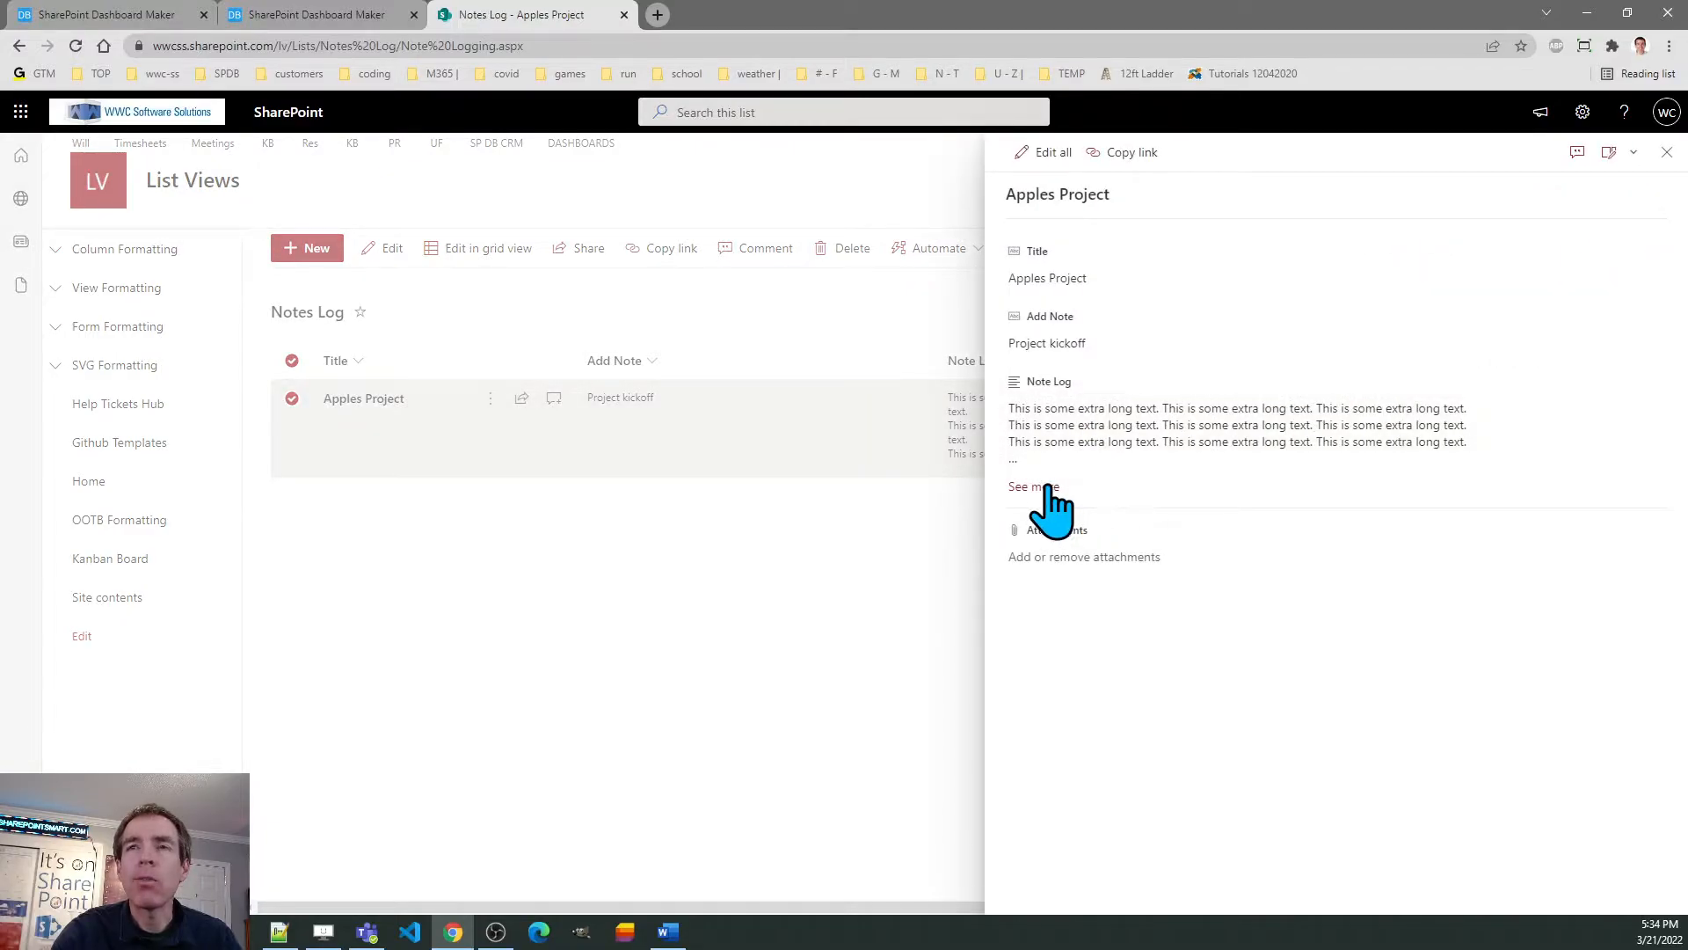
- Expand the full Note Log text with See more, then close the item details pane
{"action": "left_click", "coordinate": [1033, 487]}
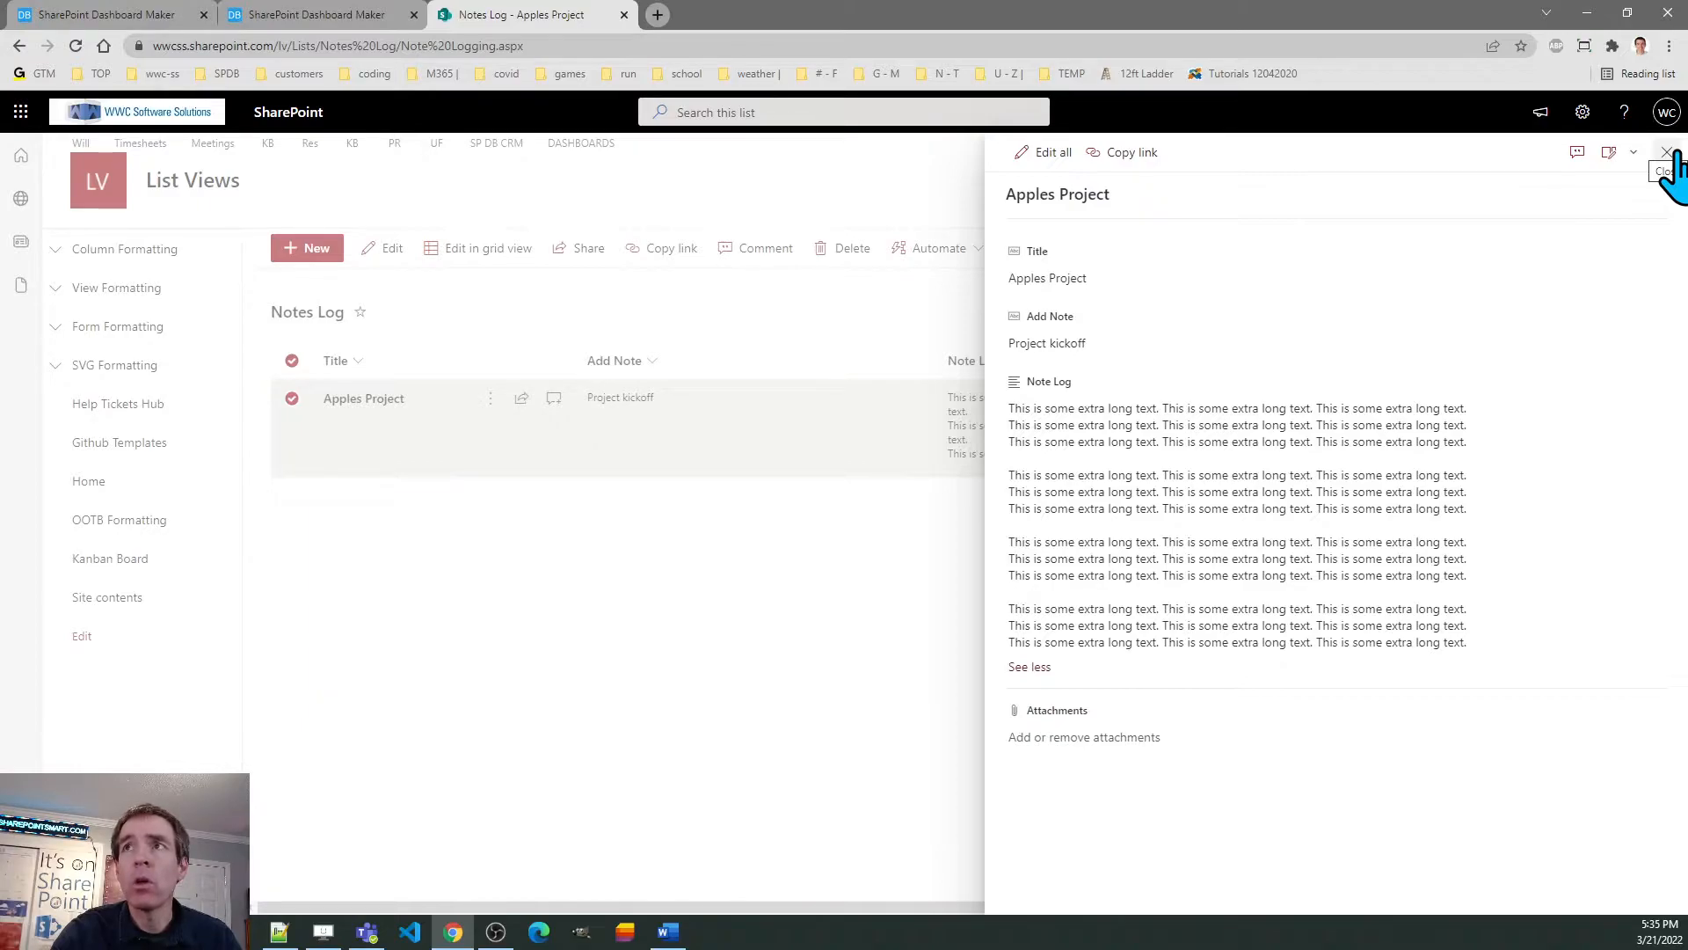
{"action": "left_click", "coordinate": [1666, 151]}
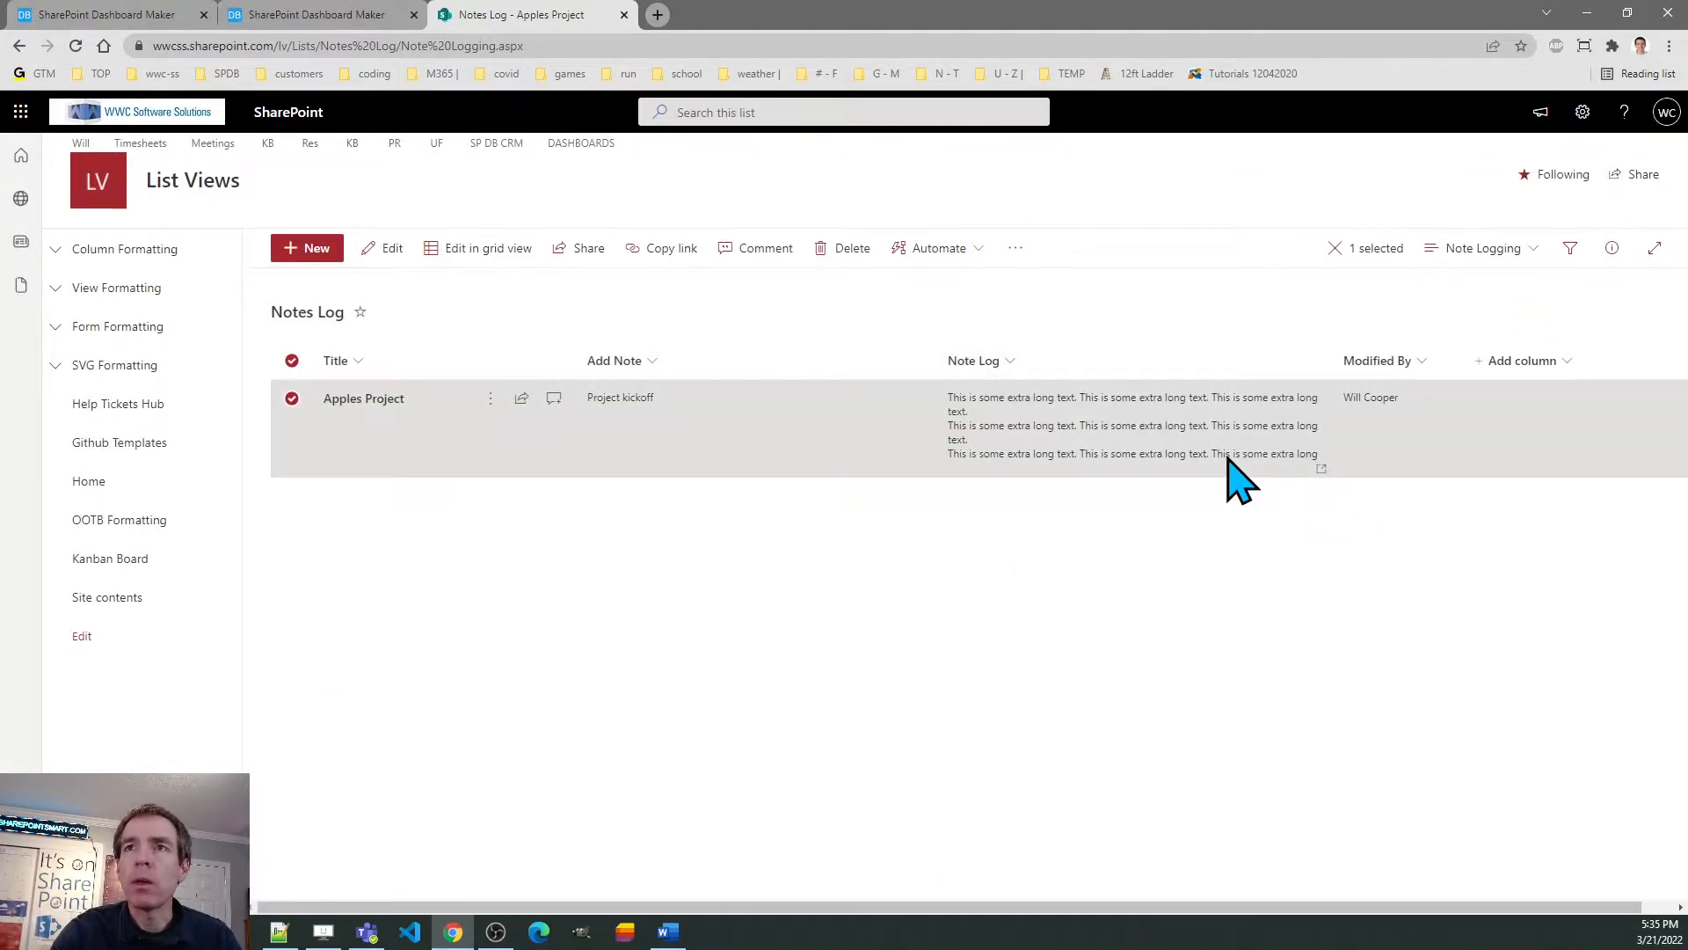
{"action": "mouse_move", "coordinate": [1259, 564]}
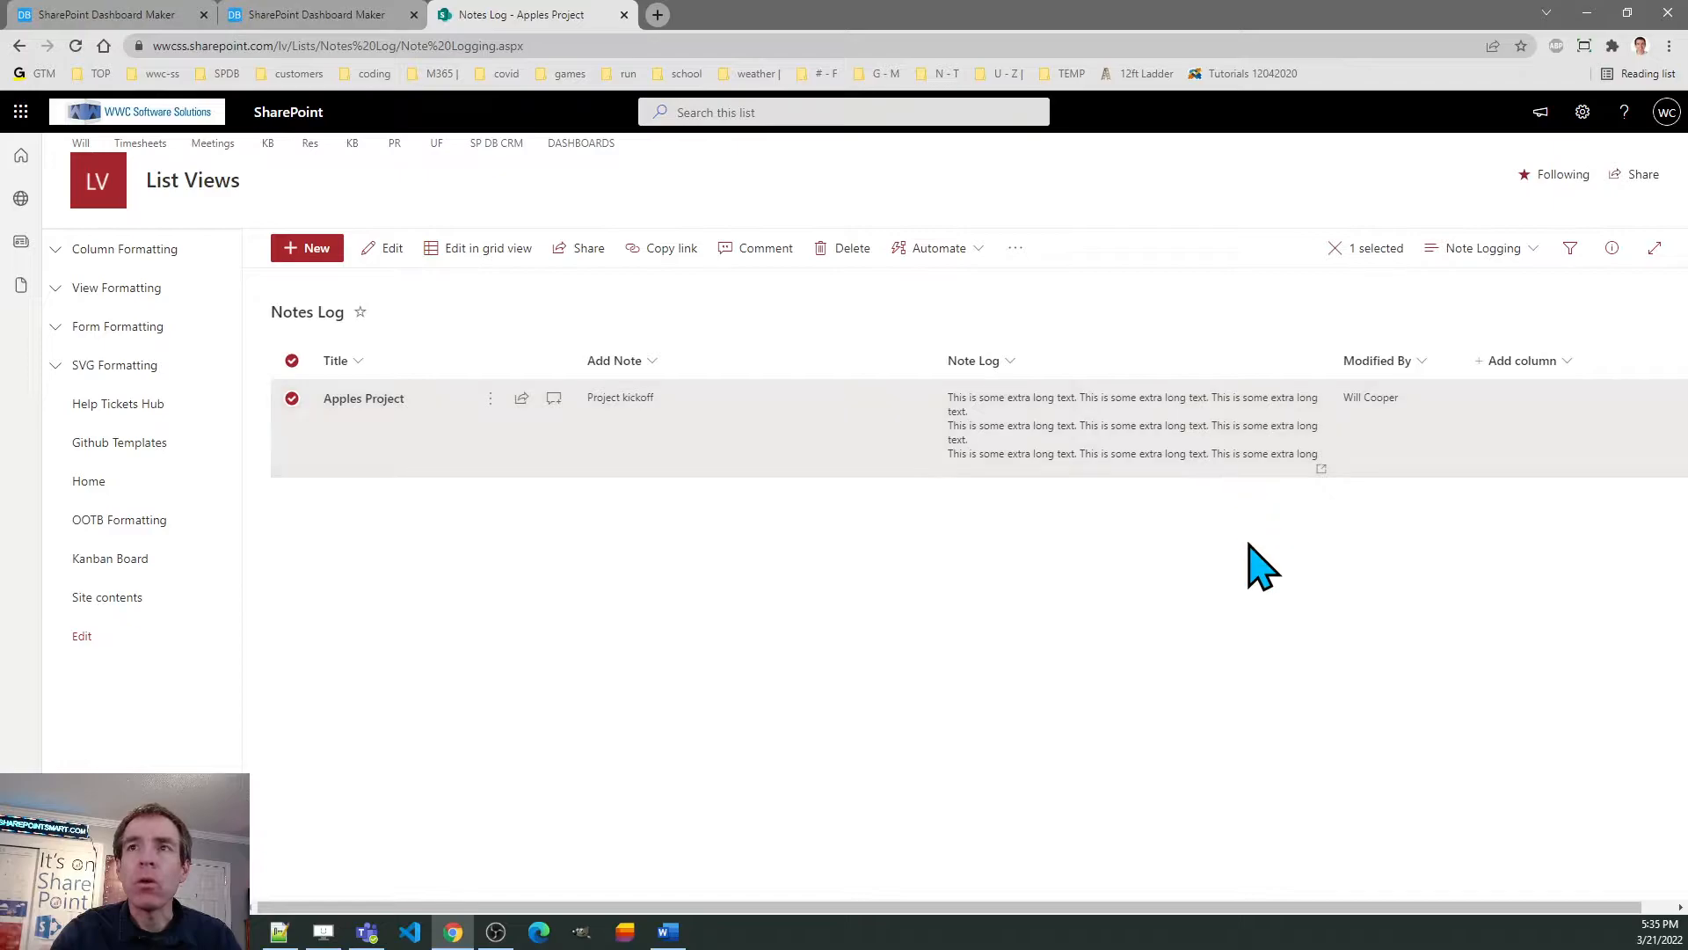
{"action": "mouse_move", "coordinate": [1187, 526]}
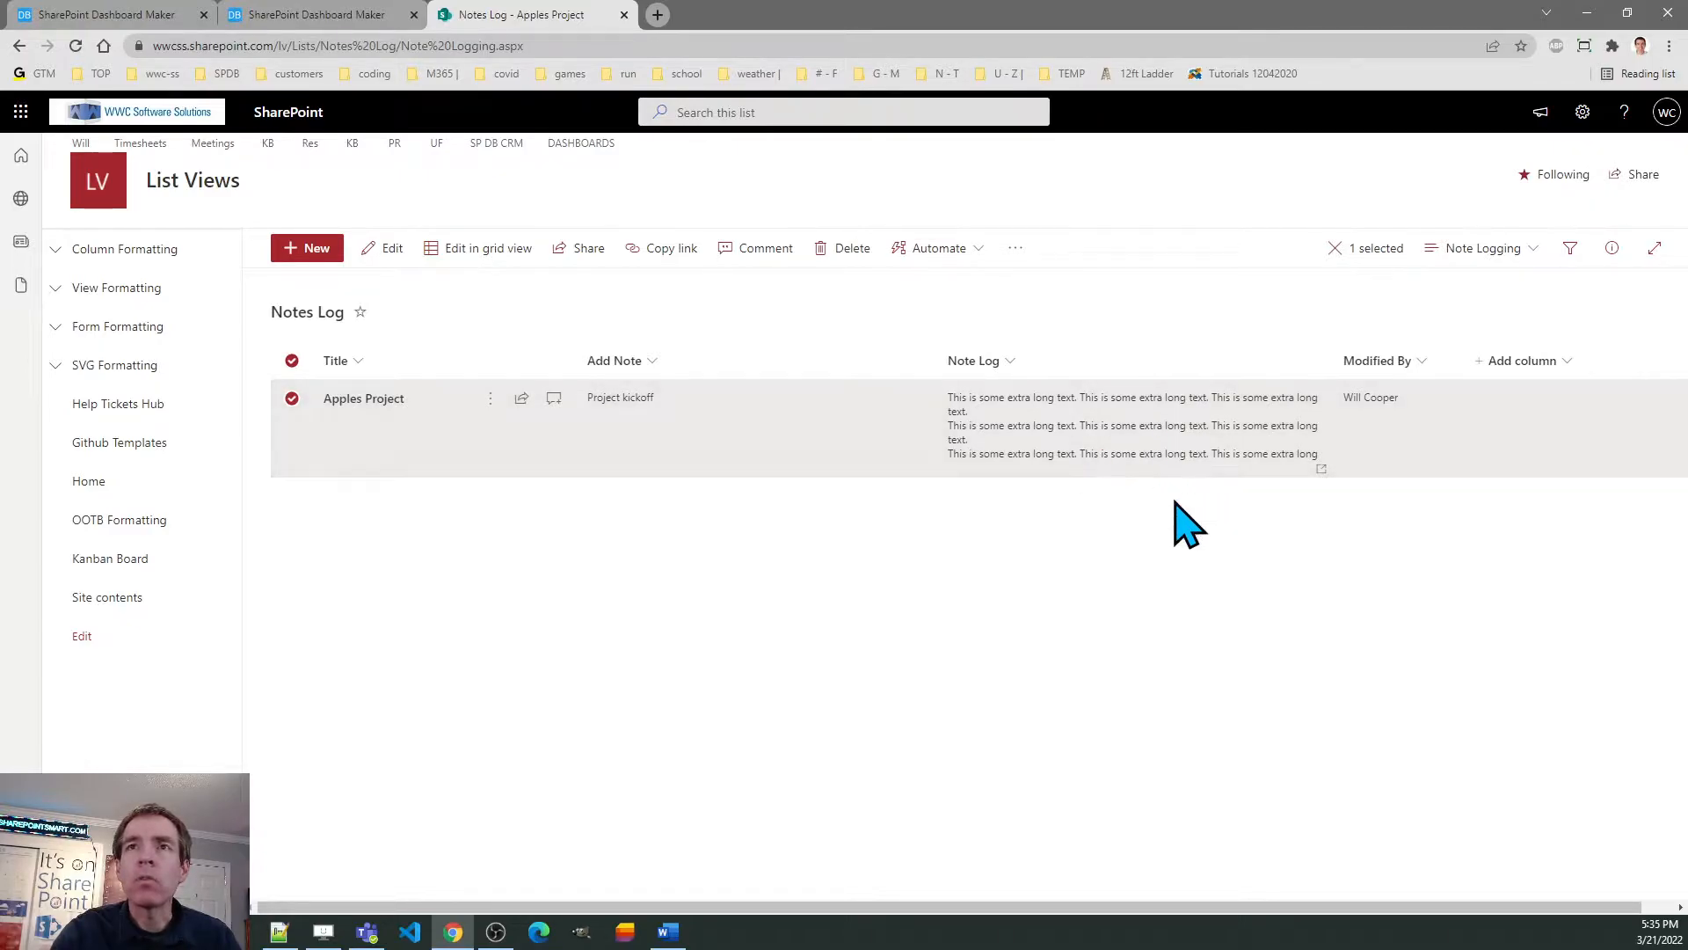
{"action": "mouse_move", "coordinate": [1335, 447]}
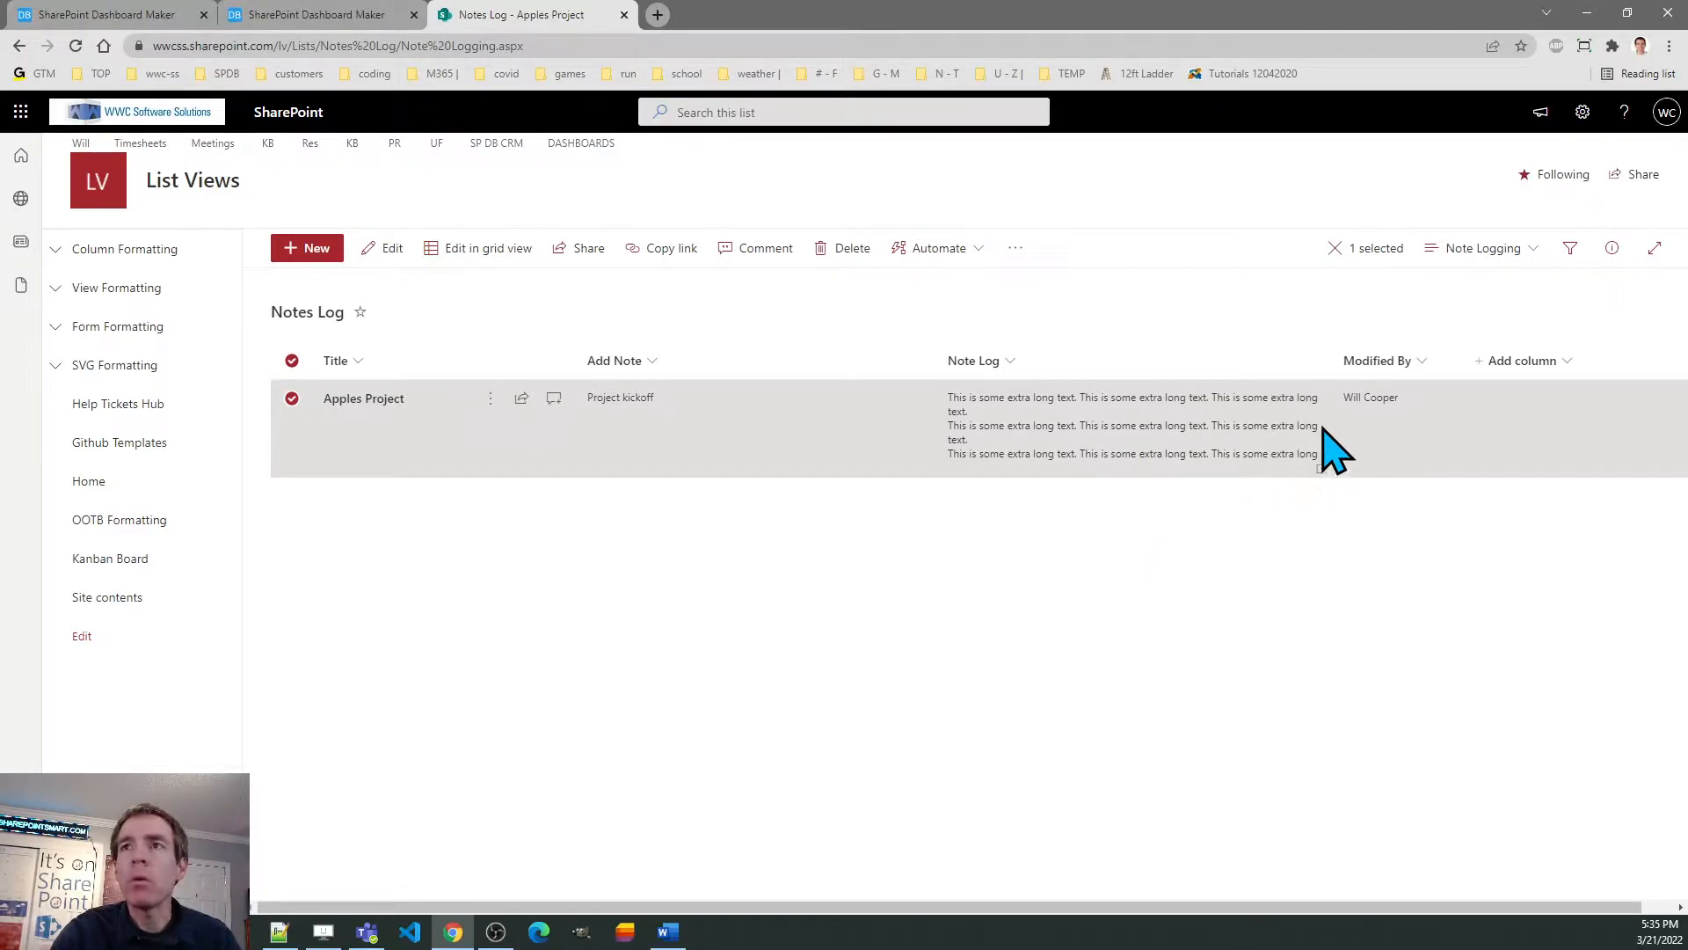
{"action": "mouse_move", "coordinate": [1319, 543]}
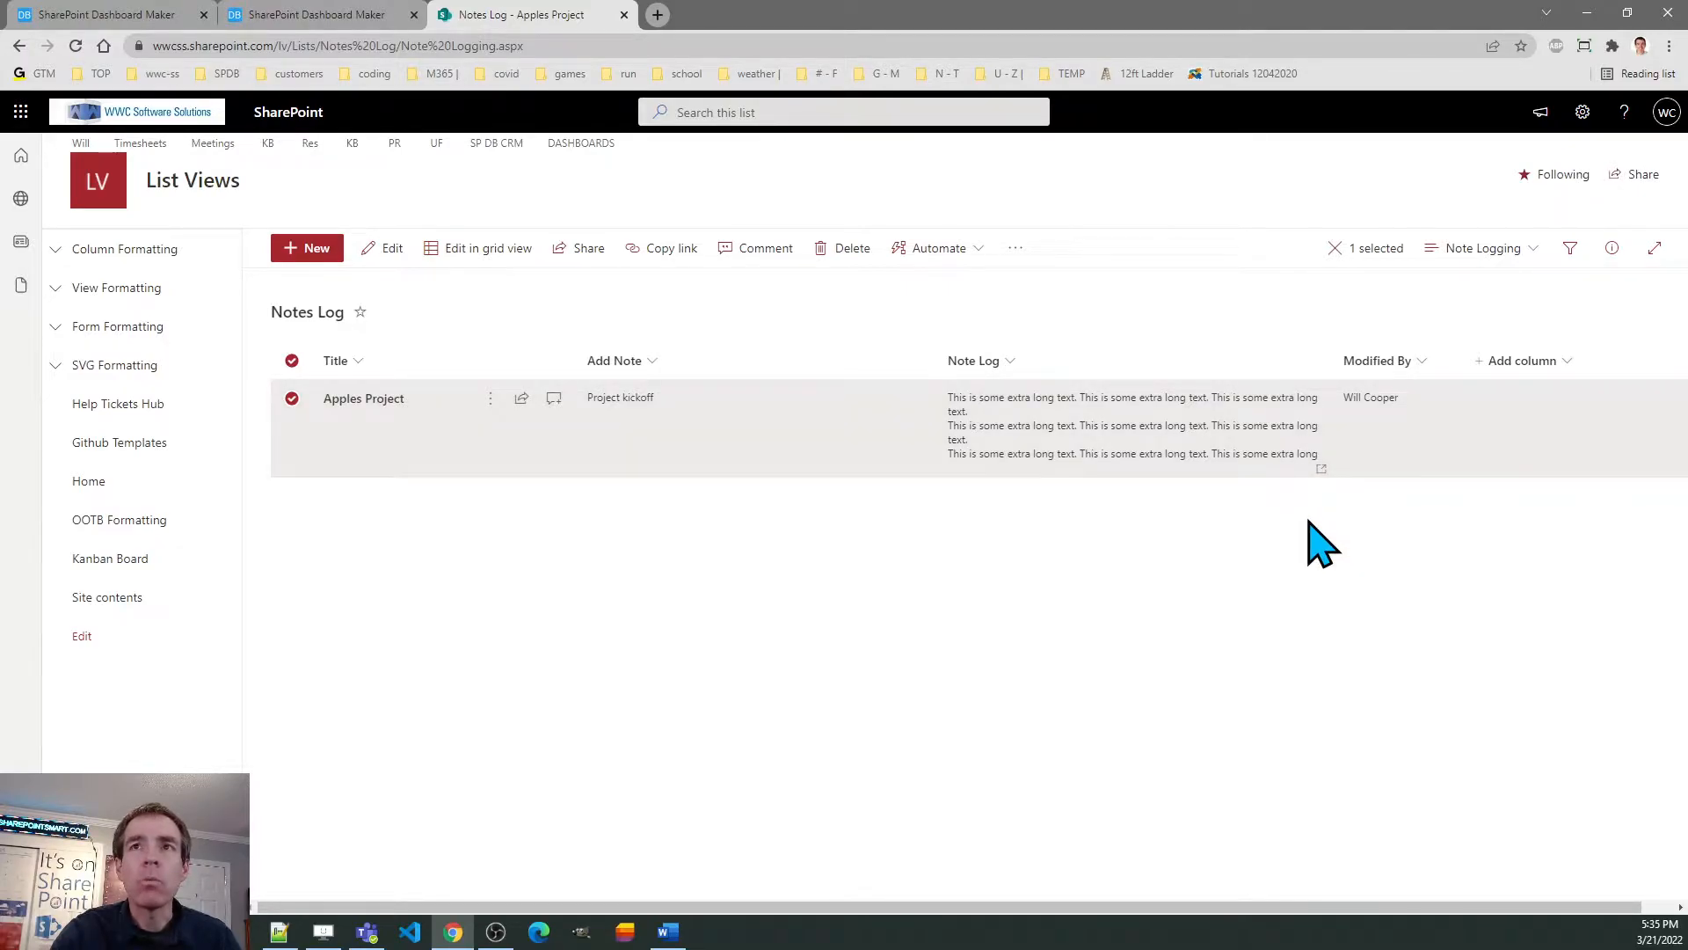
{"action": "mouse_move", "coordinate": [1308, 547]}
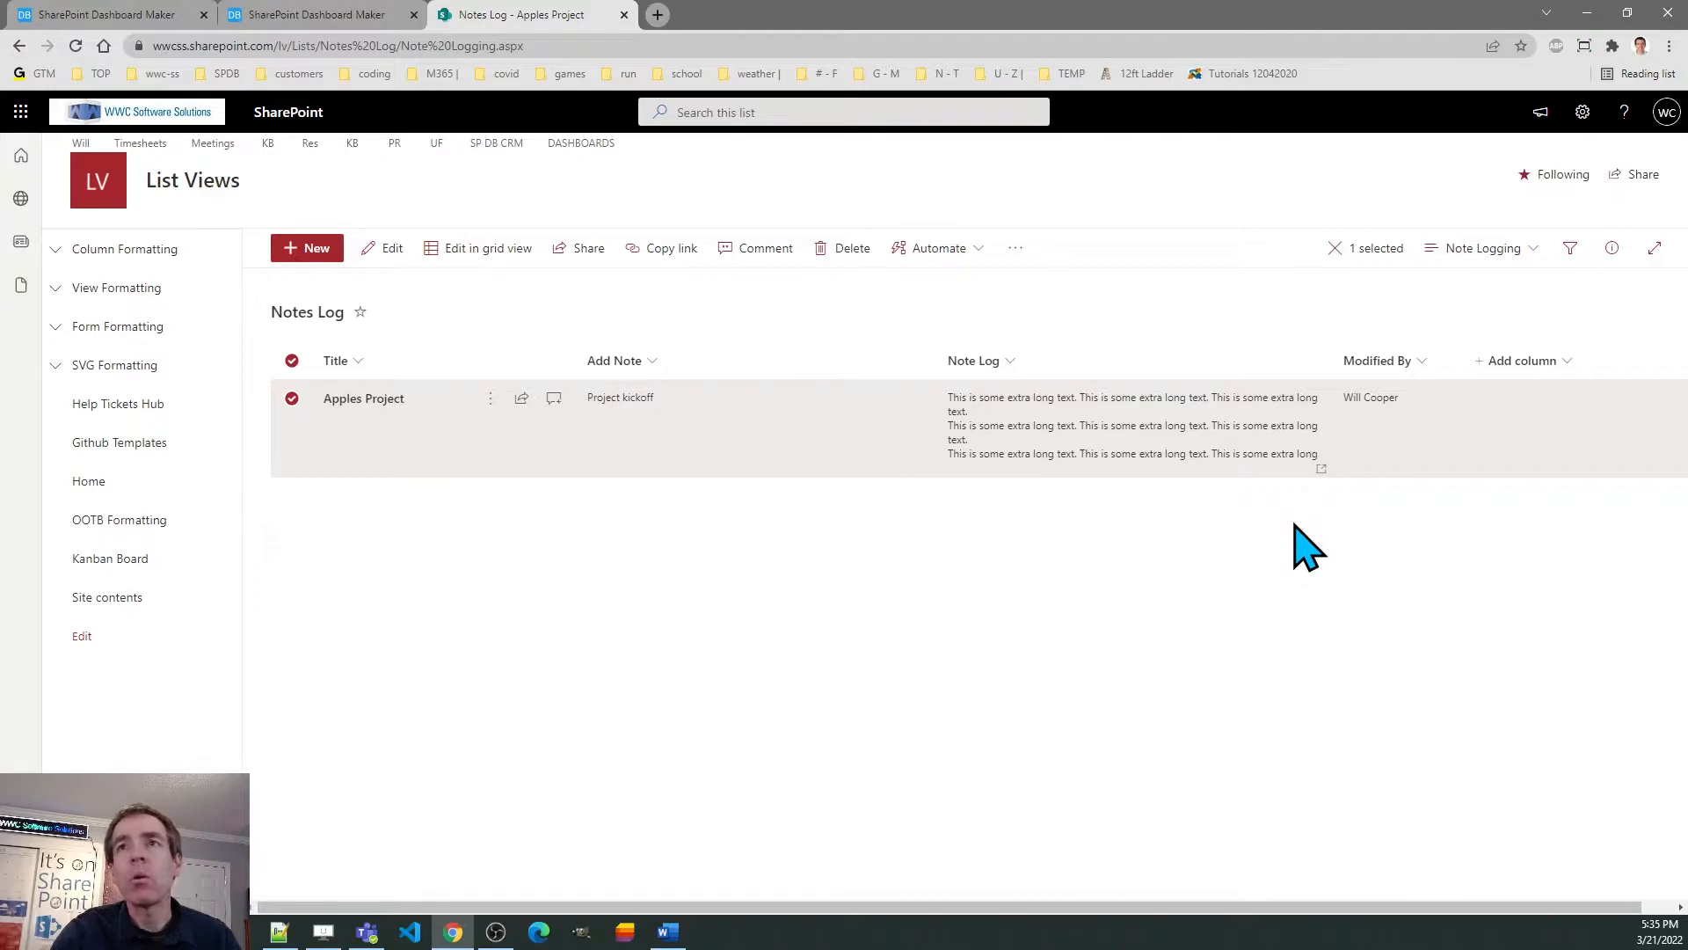
{"action": "mouse_move", "coordinate": [1101, 498]}
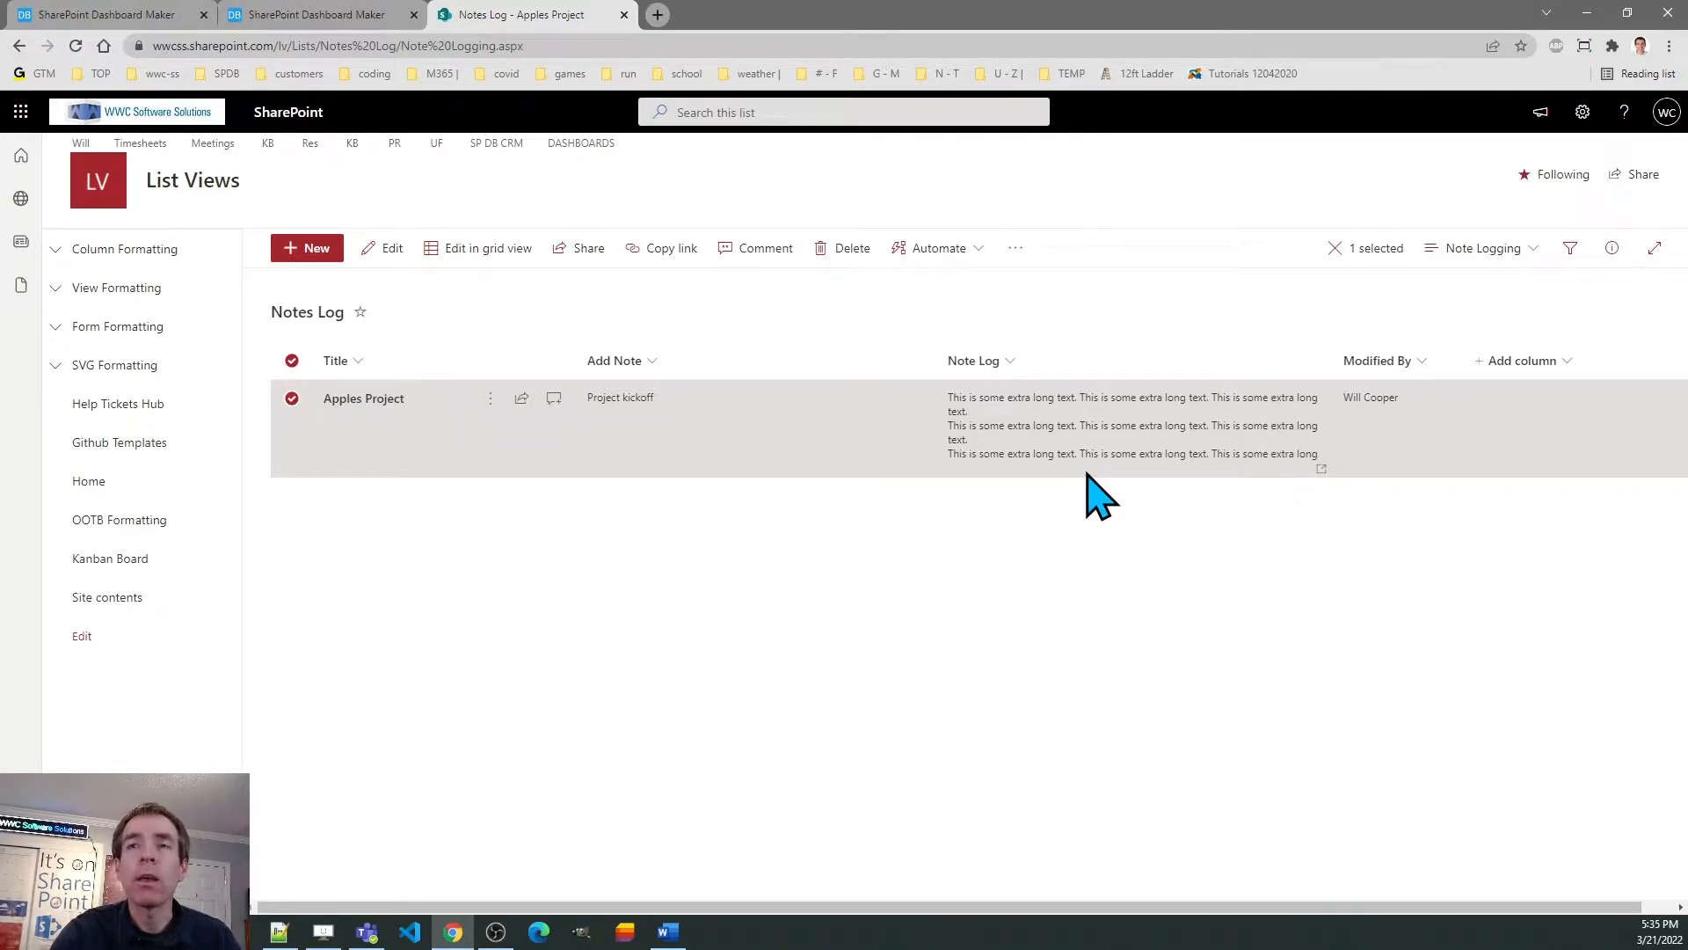
{"action": "mouse_move", "coordinate": [989, 473]}
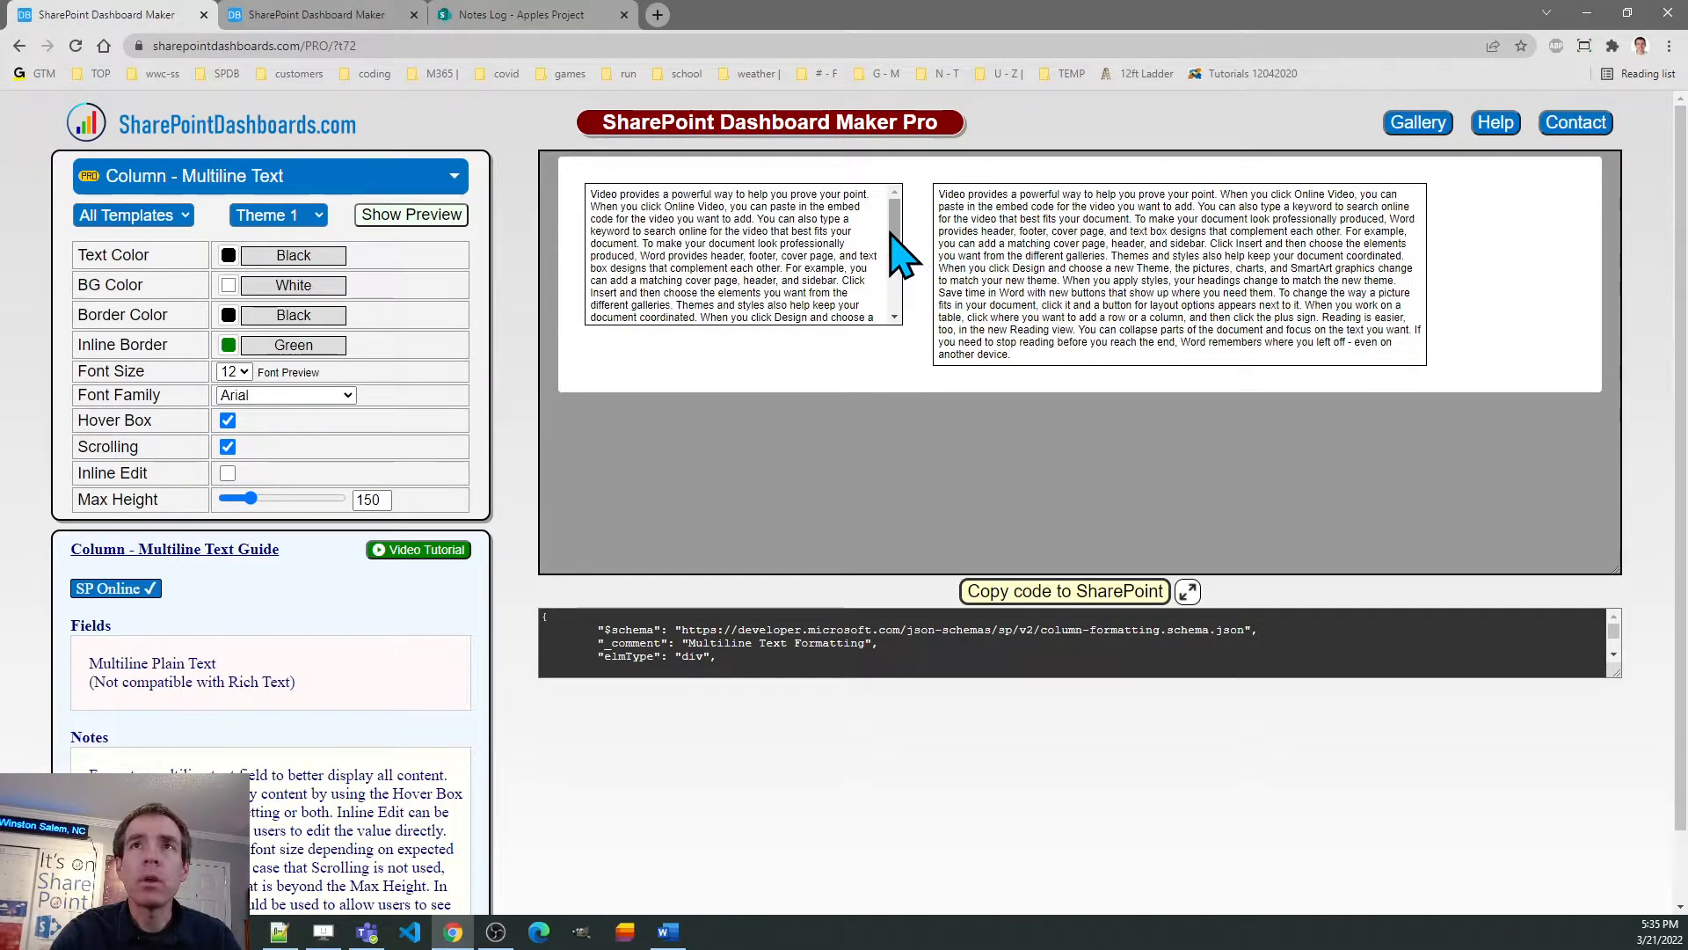
- Try Theme 2 and Theme 3 on the Multiline Text column, then settle on Theme 1
{"action": "scroll", "scroll_direction": "down", "scroll_amount": 3}
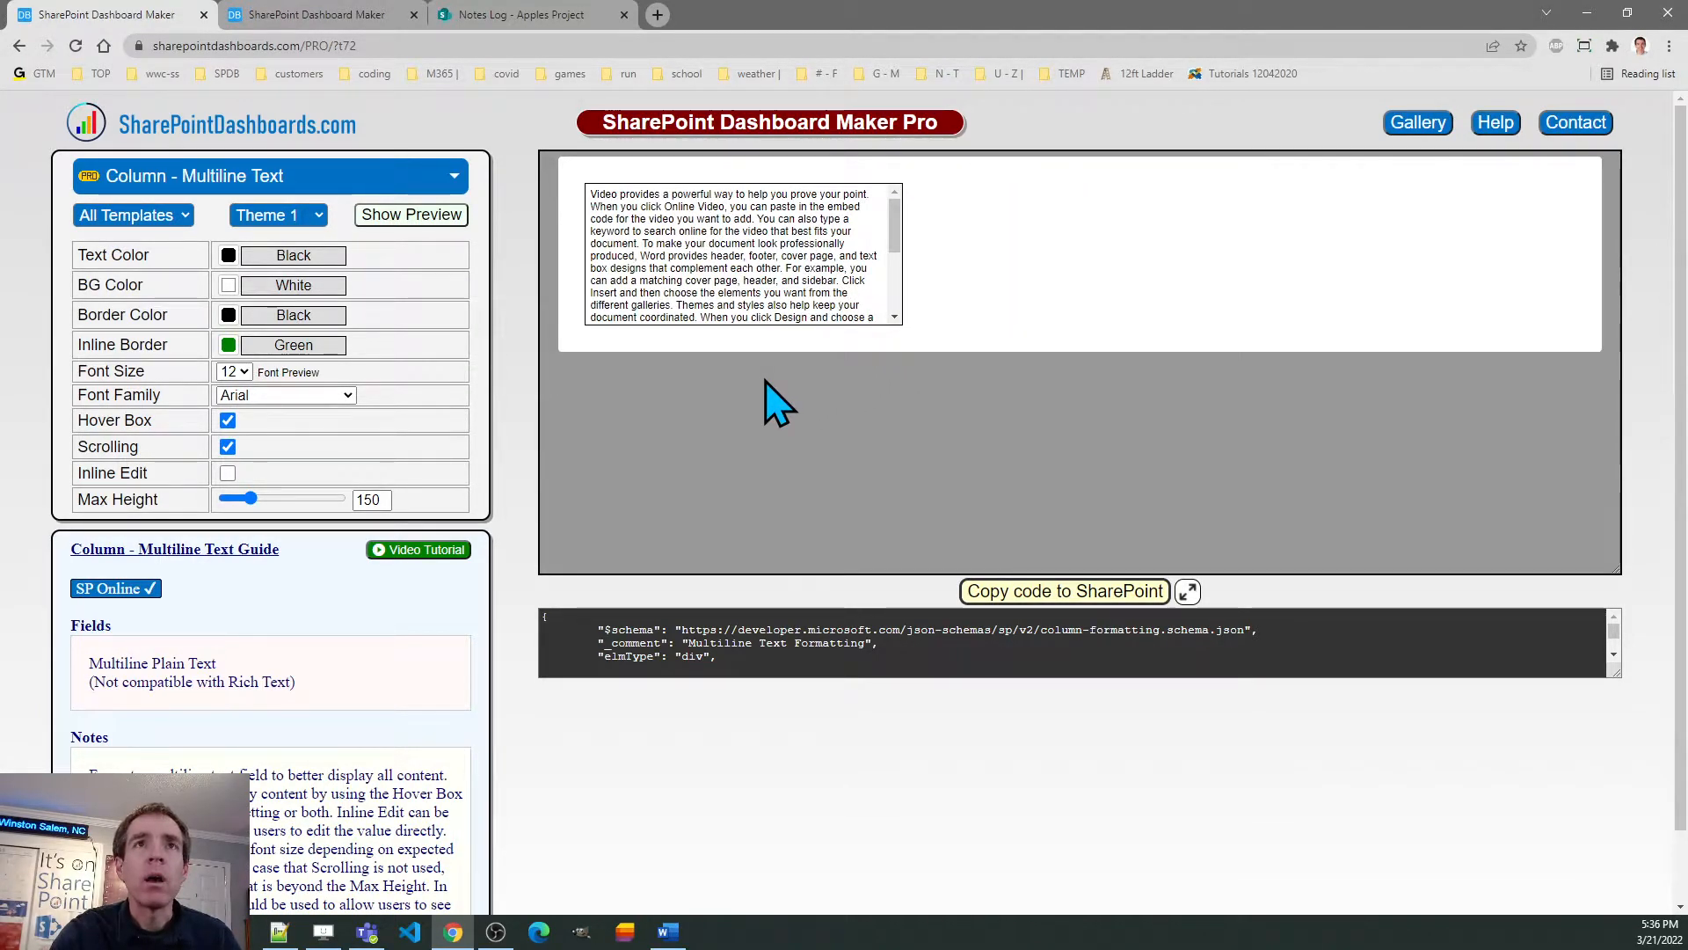
{"action": "left_click", "coordinate": [277, 214]}
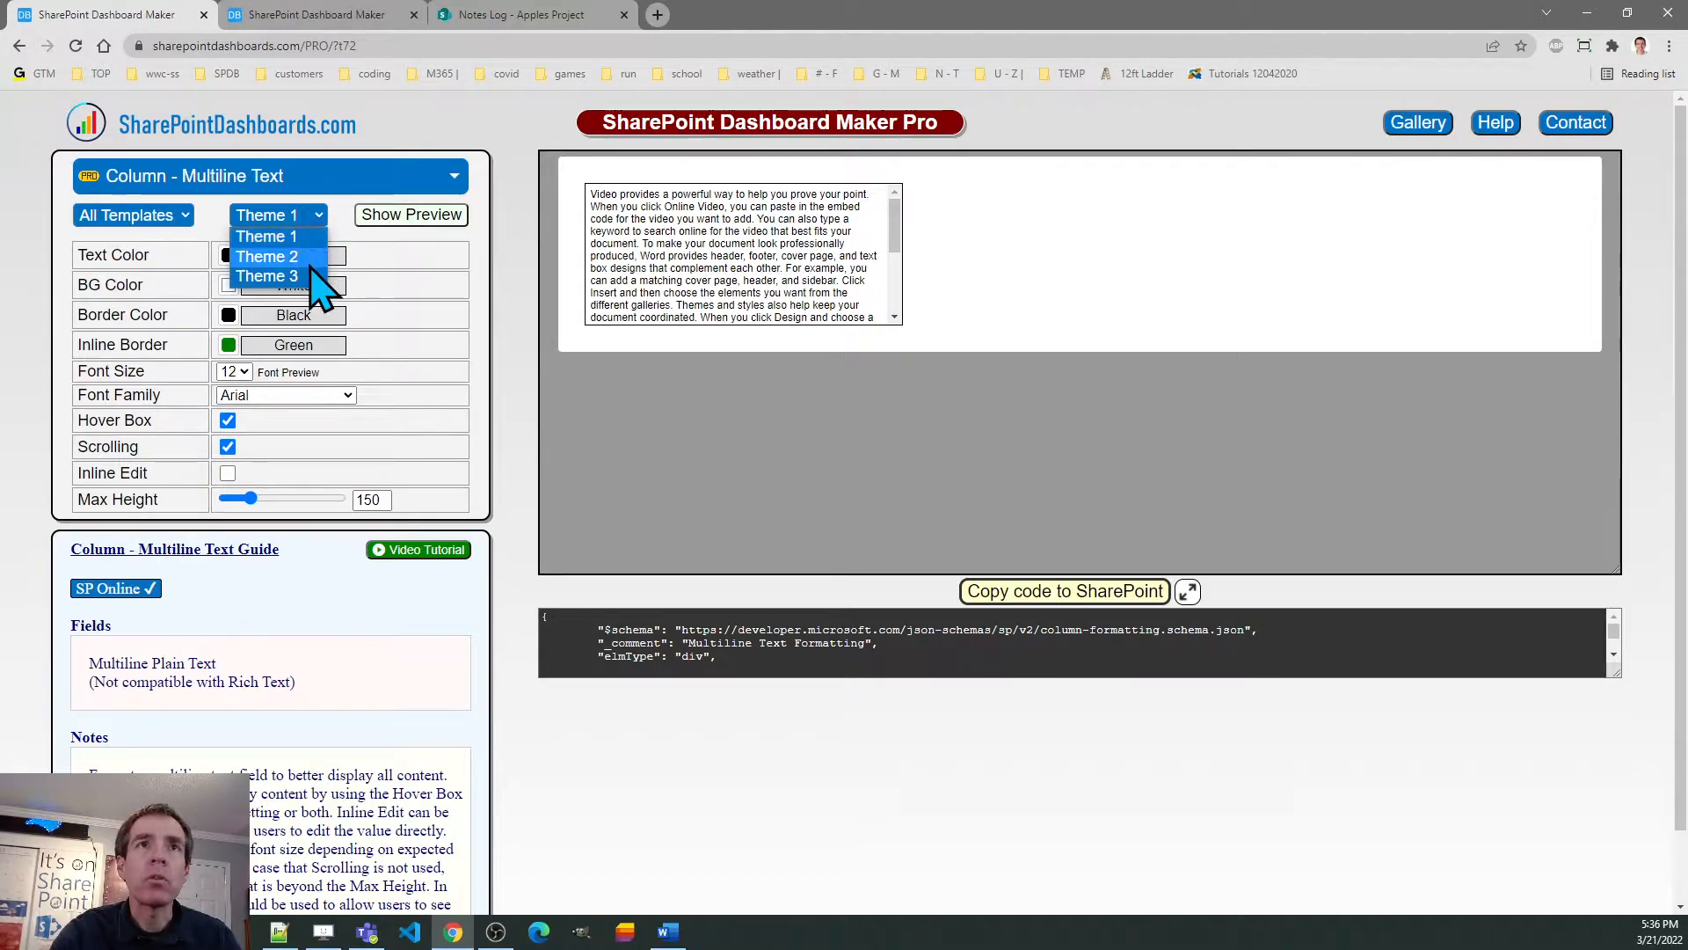
{"action": "left_click", "coordinate": [266, 257]}
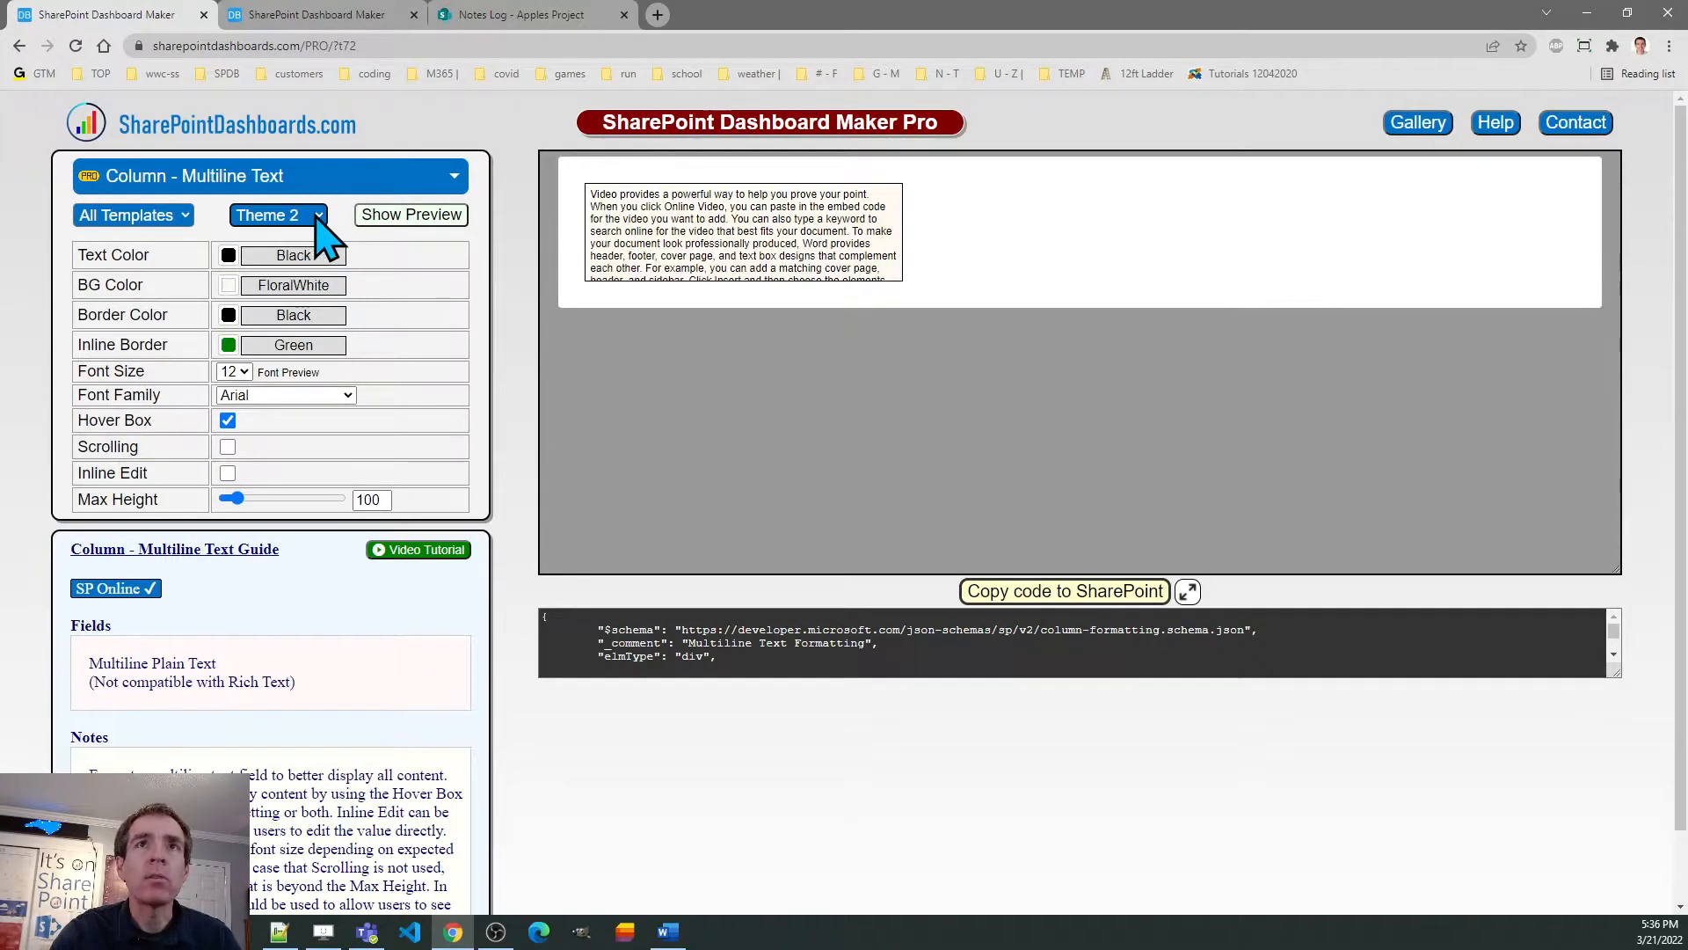
{"action": "left_click", "coordinate": [278, 214]}
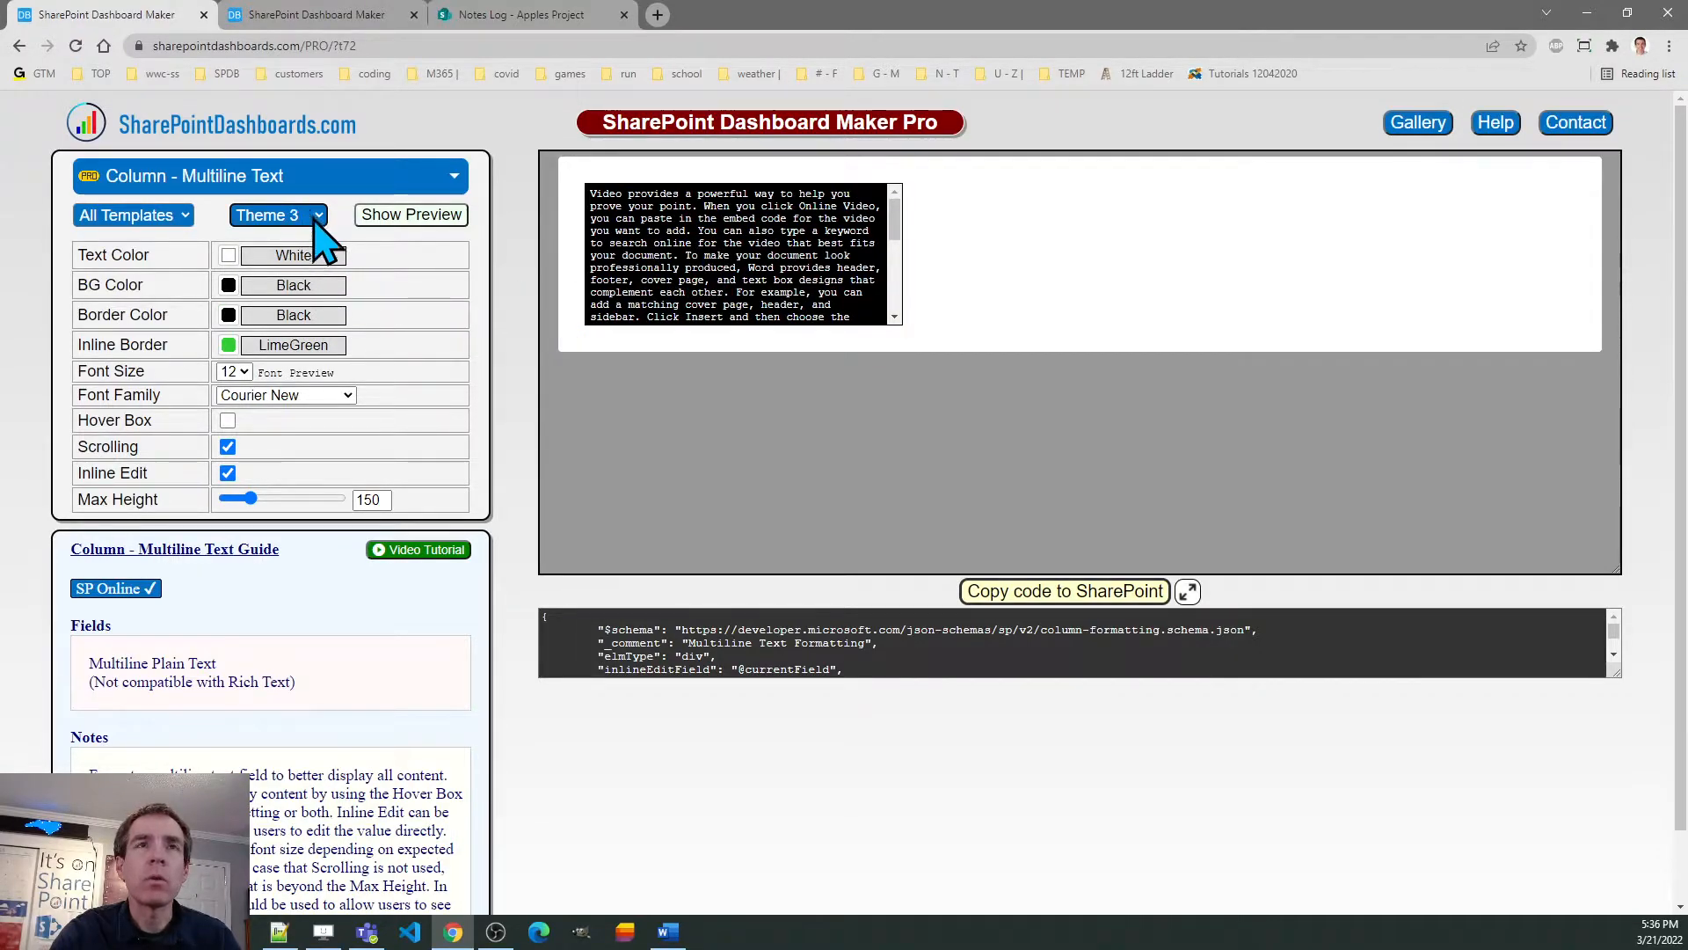
{"action": "left_click", "coordinate": [278, 215]}
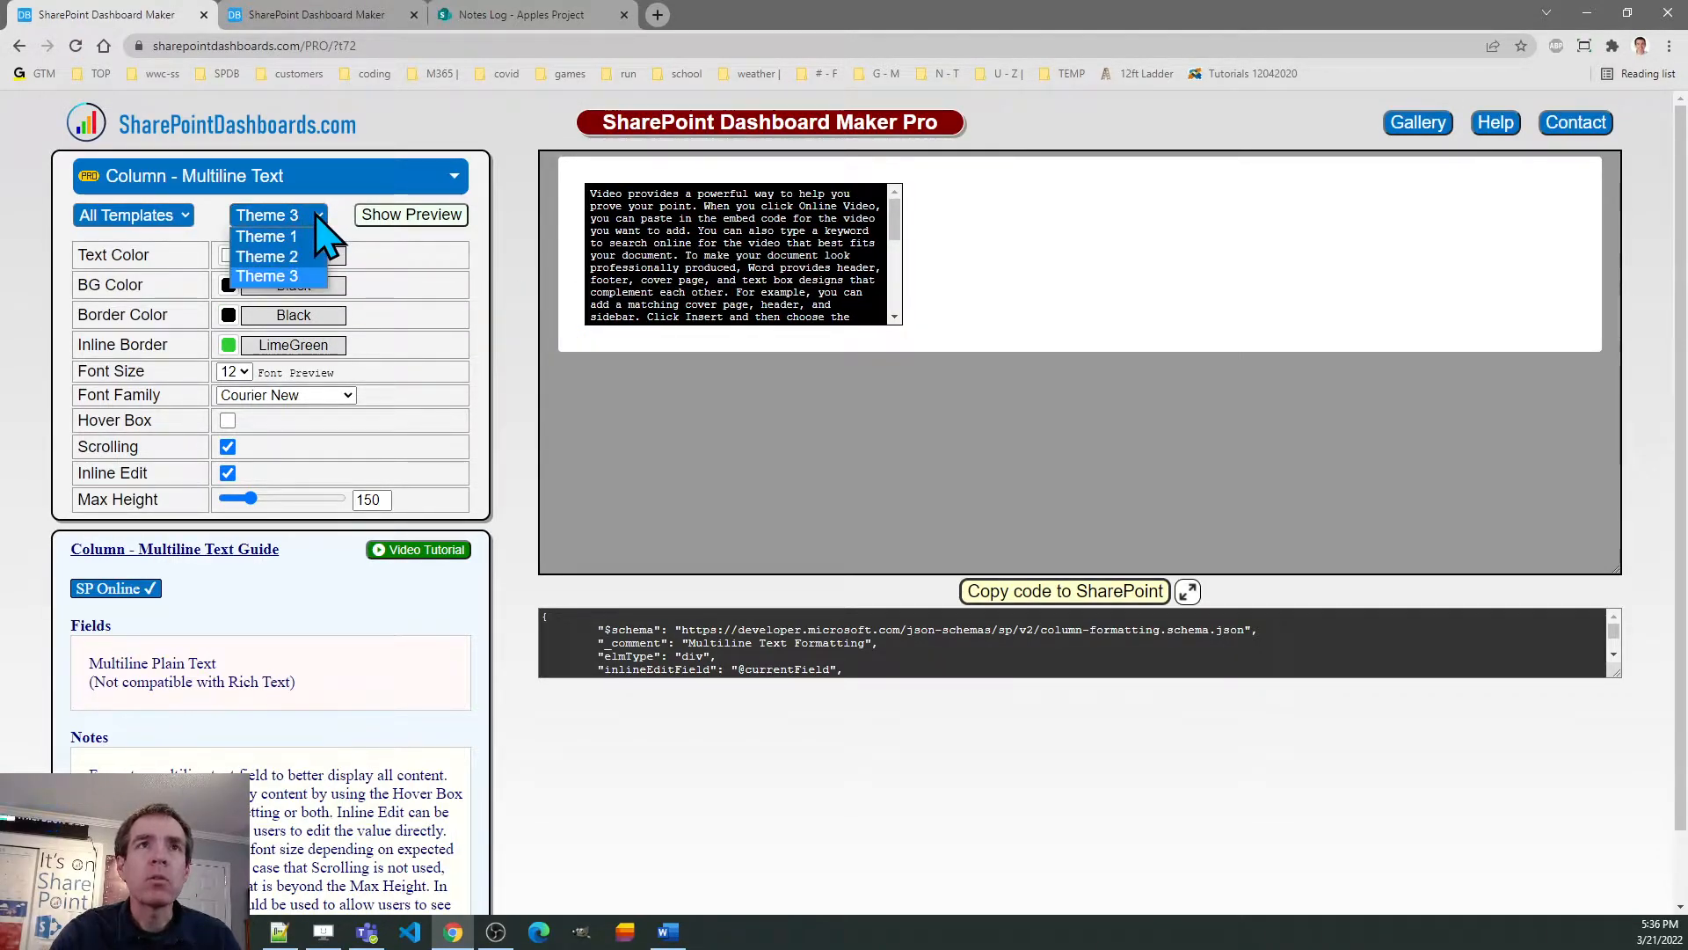
{"action": "left_click", "coordinate": [265, 236]}
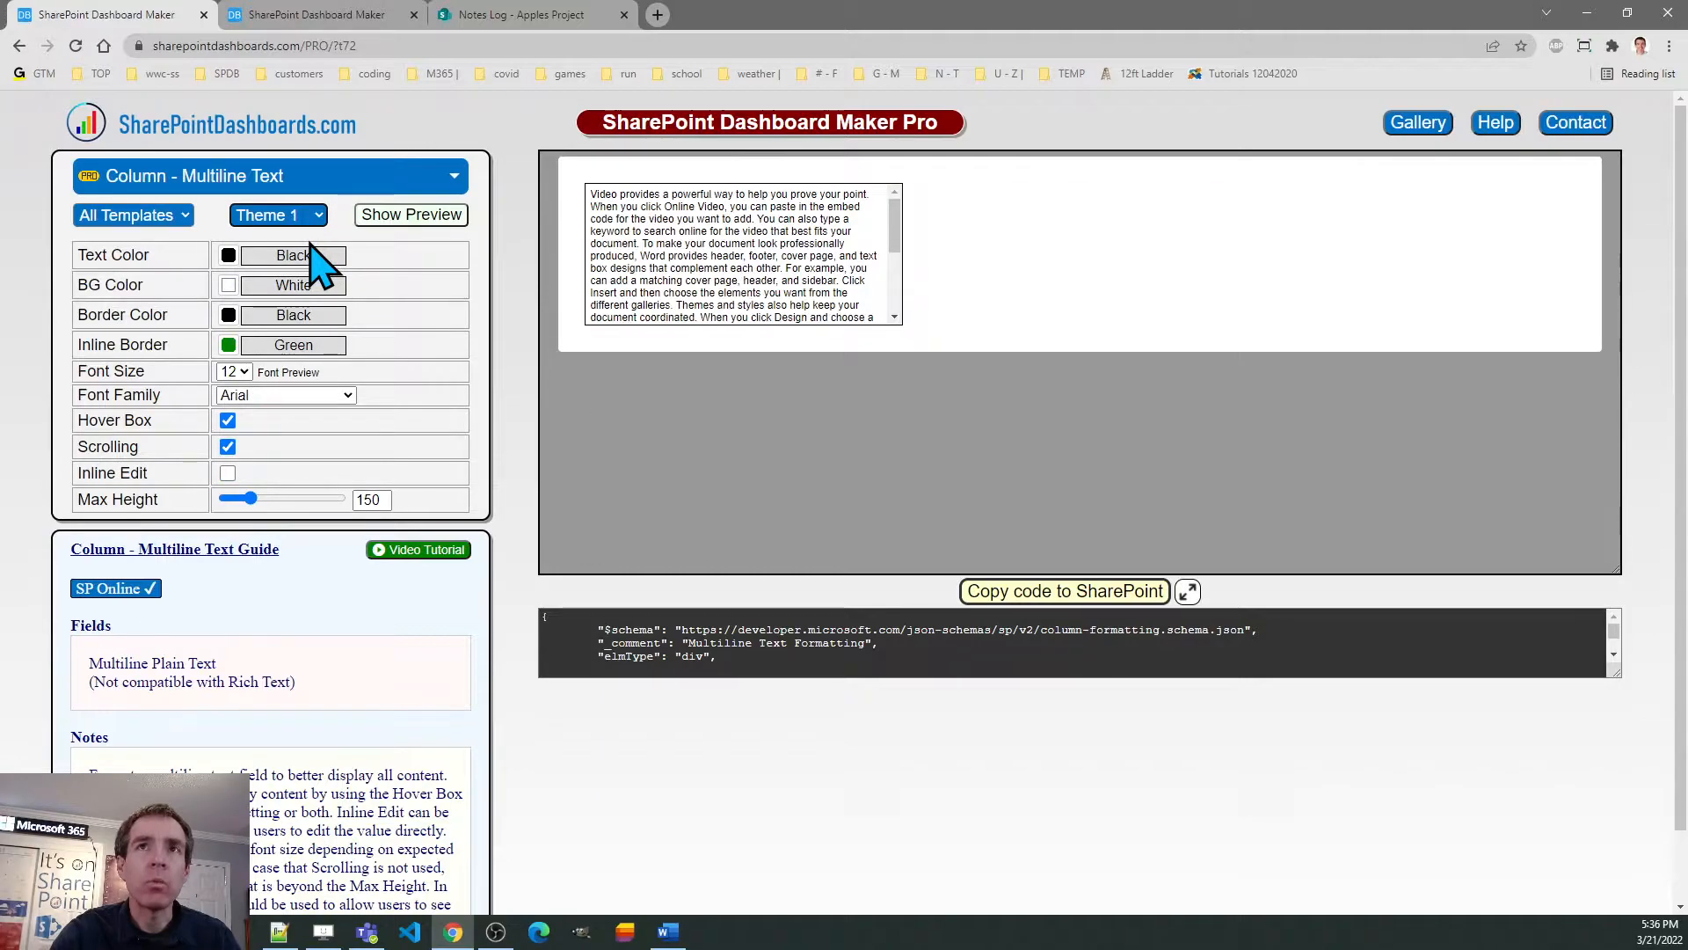
{"action": "mouse_move", "coordinate": [410, 463]}
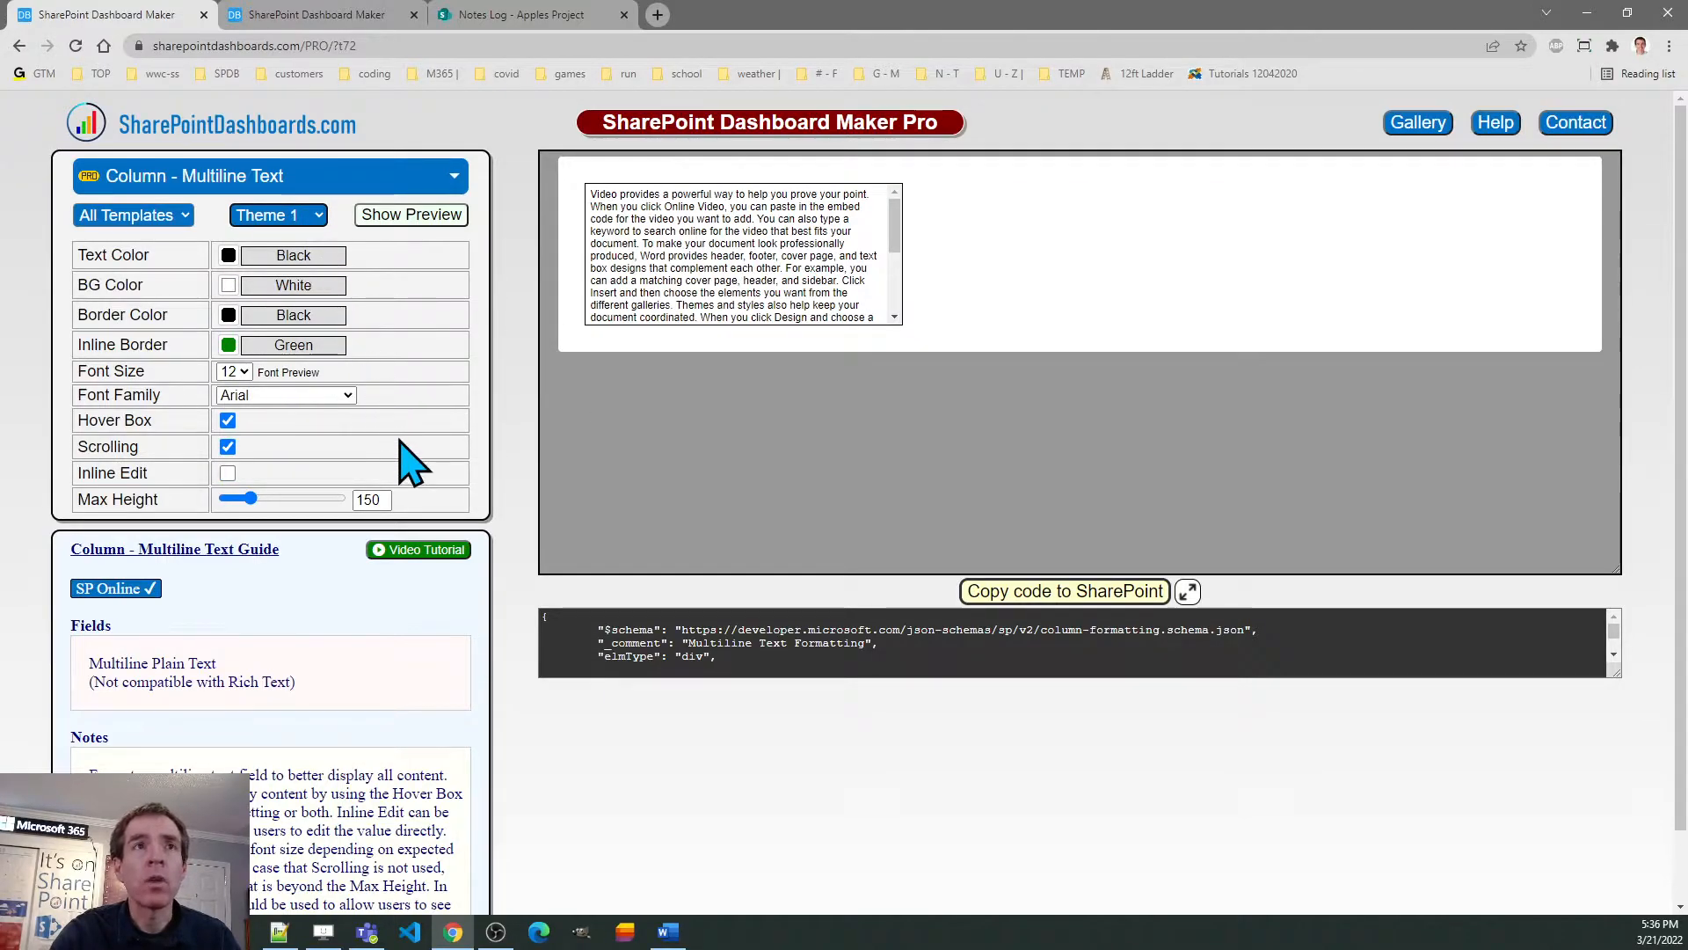
{"action": "mouse_move", "coordinate": [668, 300]}
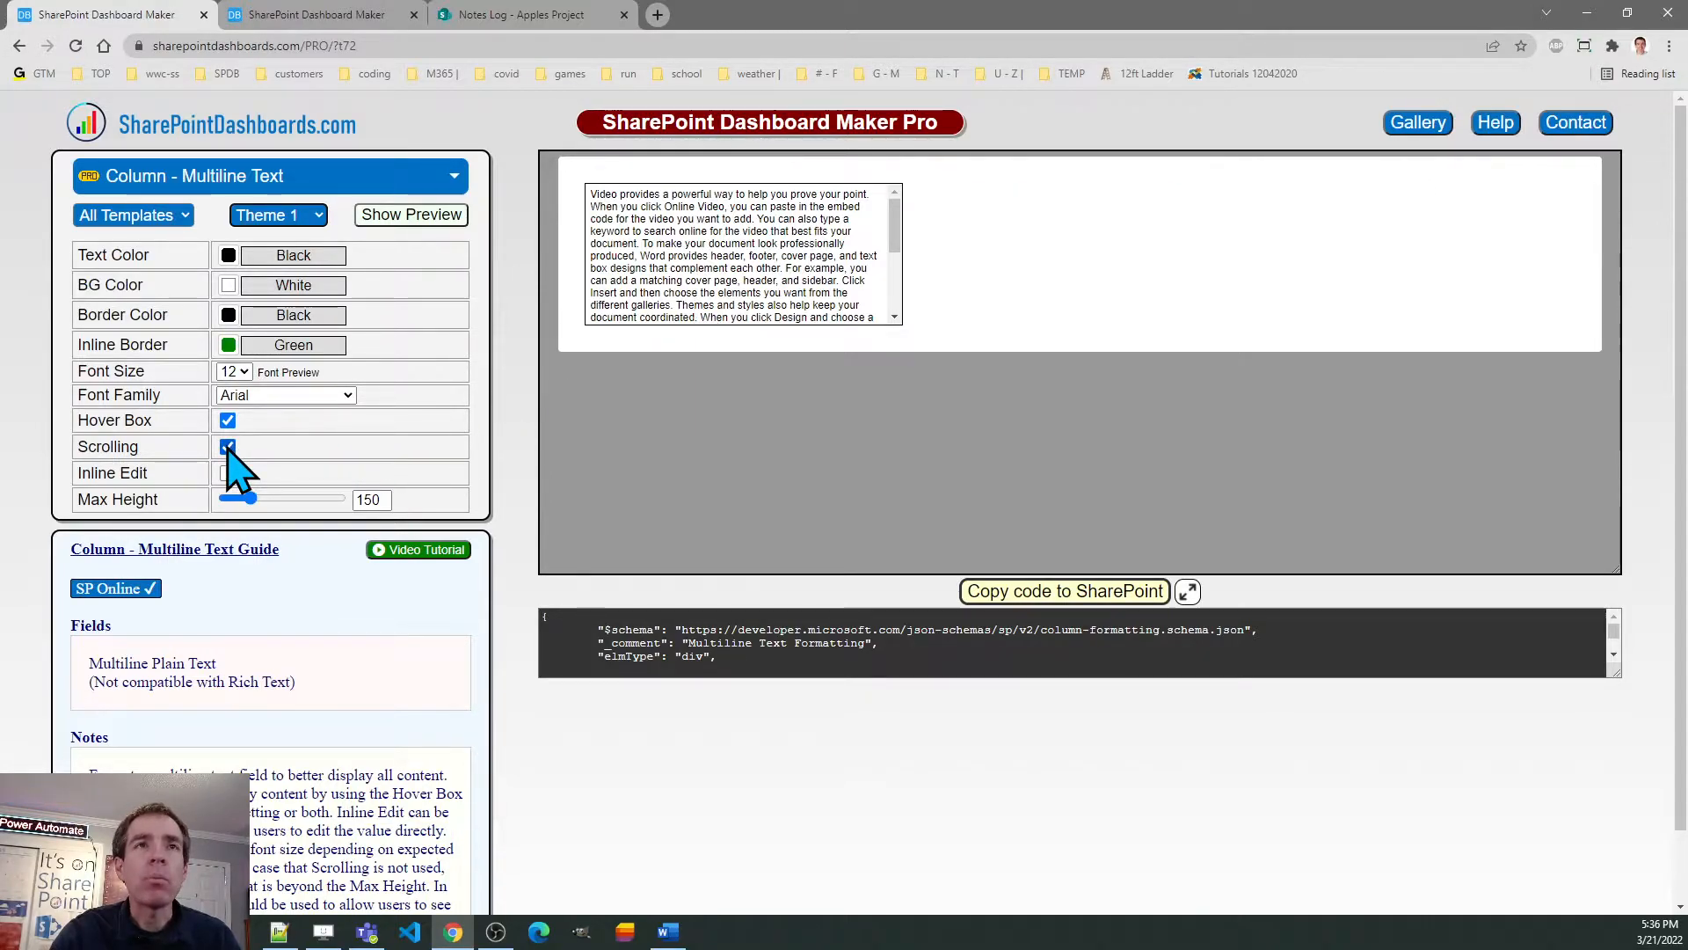
- Turn the hover box off and inline edit on for the multiline column
{"action": "left_click", "coordinate": [227, 420]}
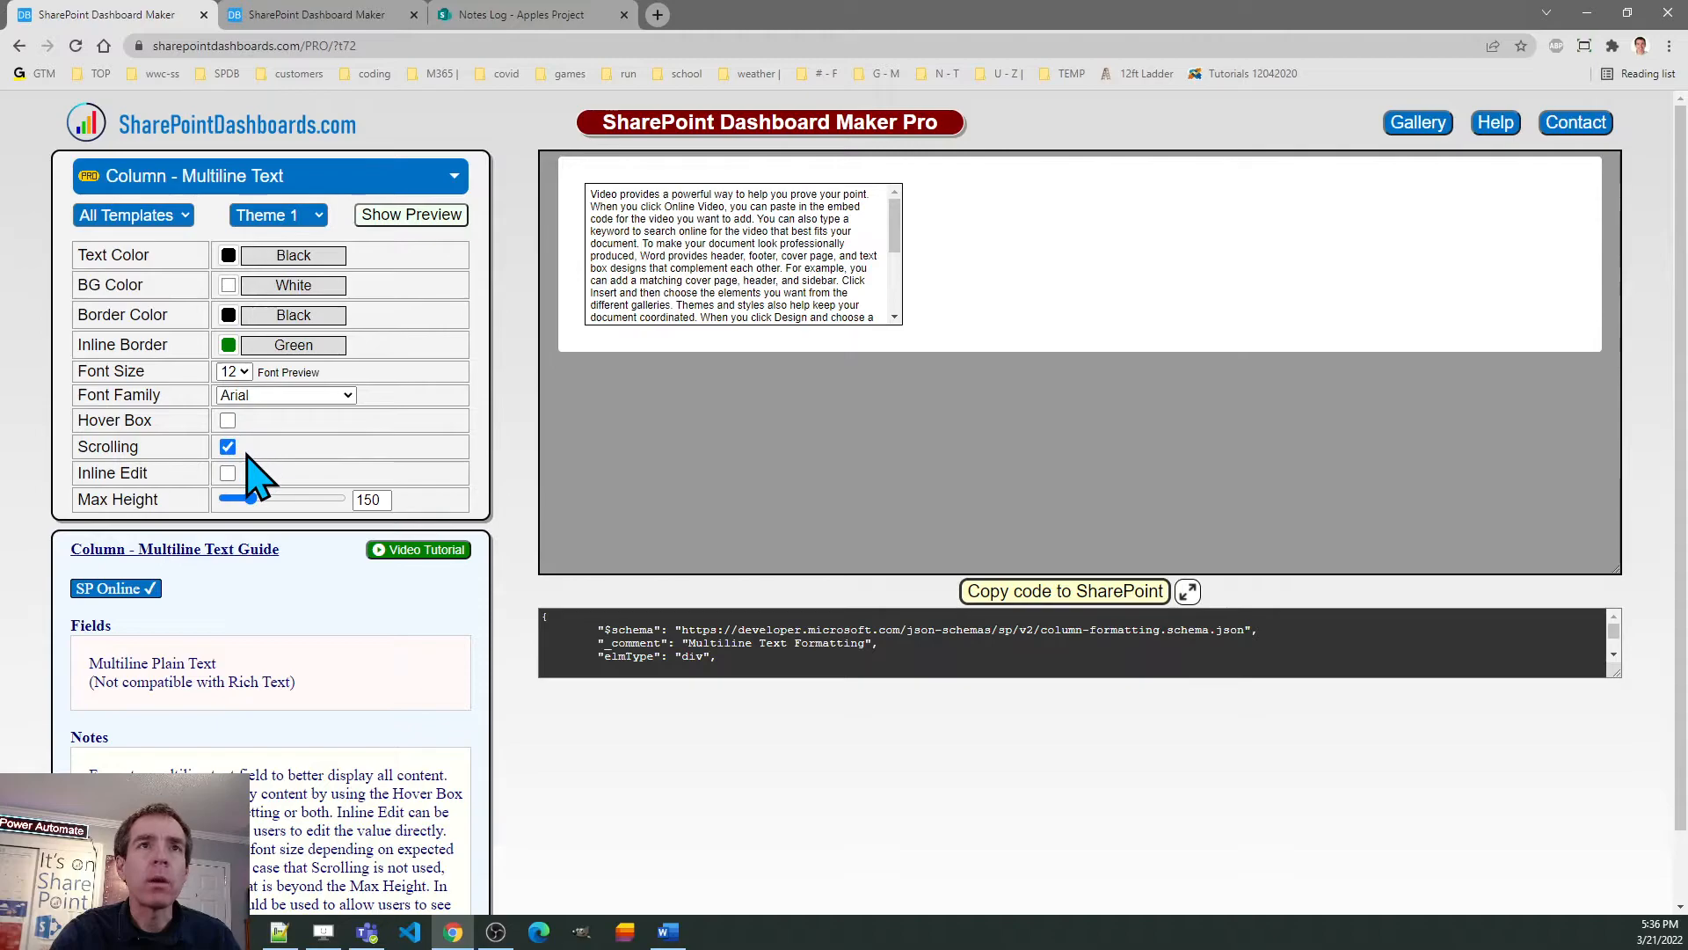
{"action": "mouse_move", "coordinate": [894, 248]}
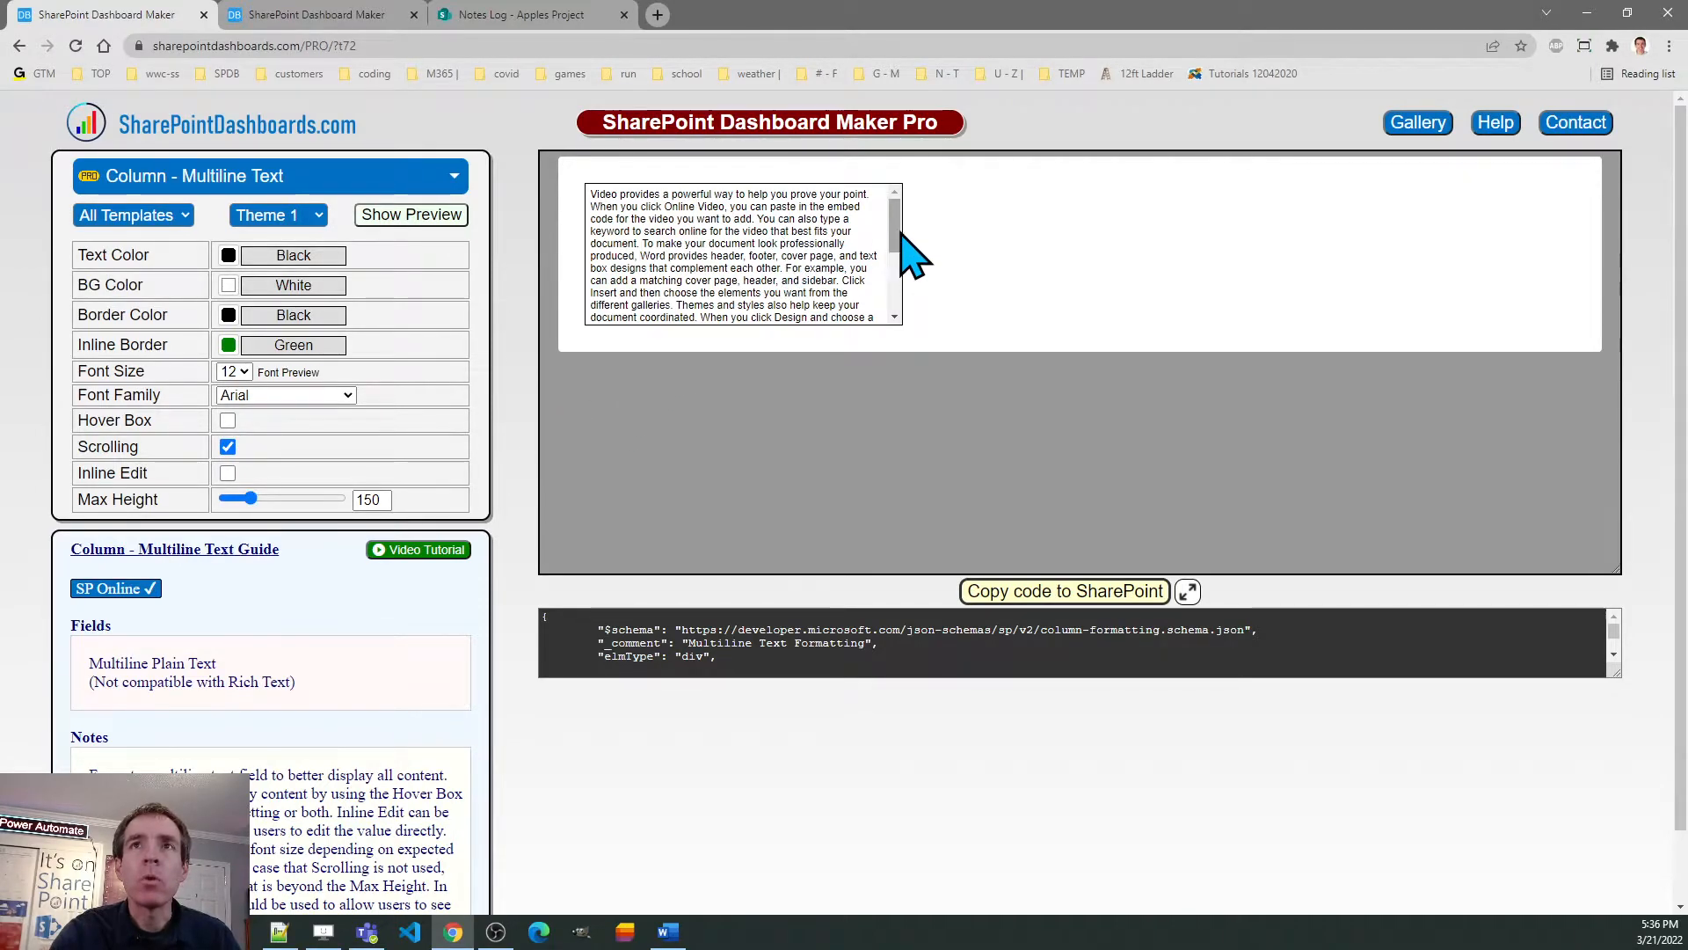
{"action": "scroll", "scroll_direction": "down", "scroll_amount": 3}
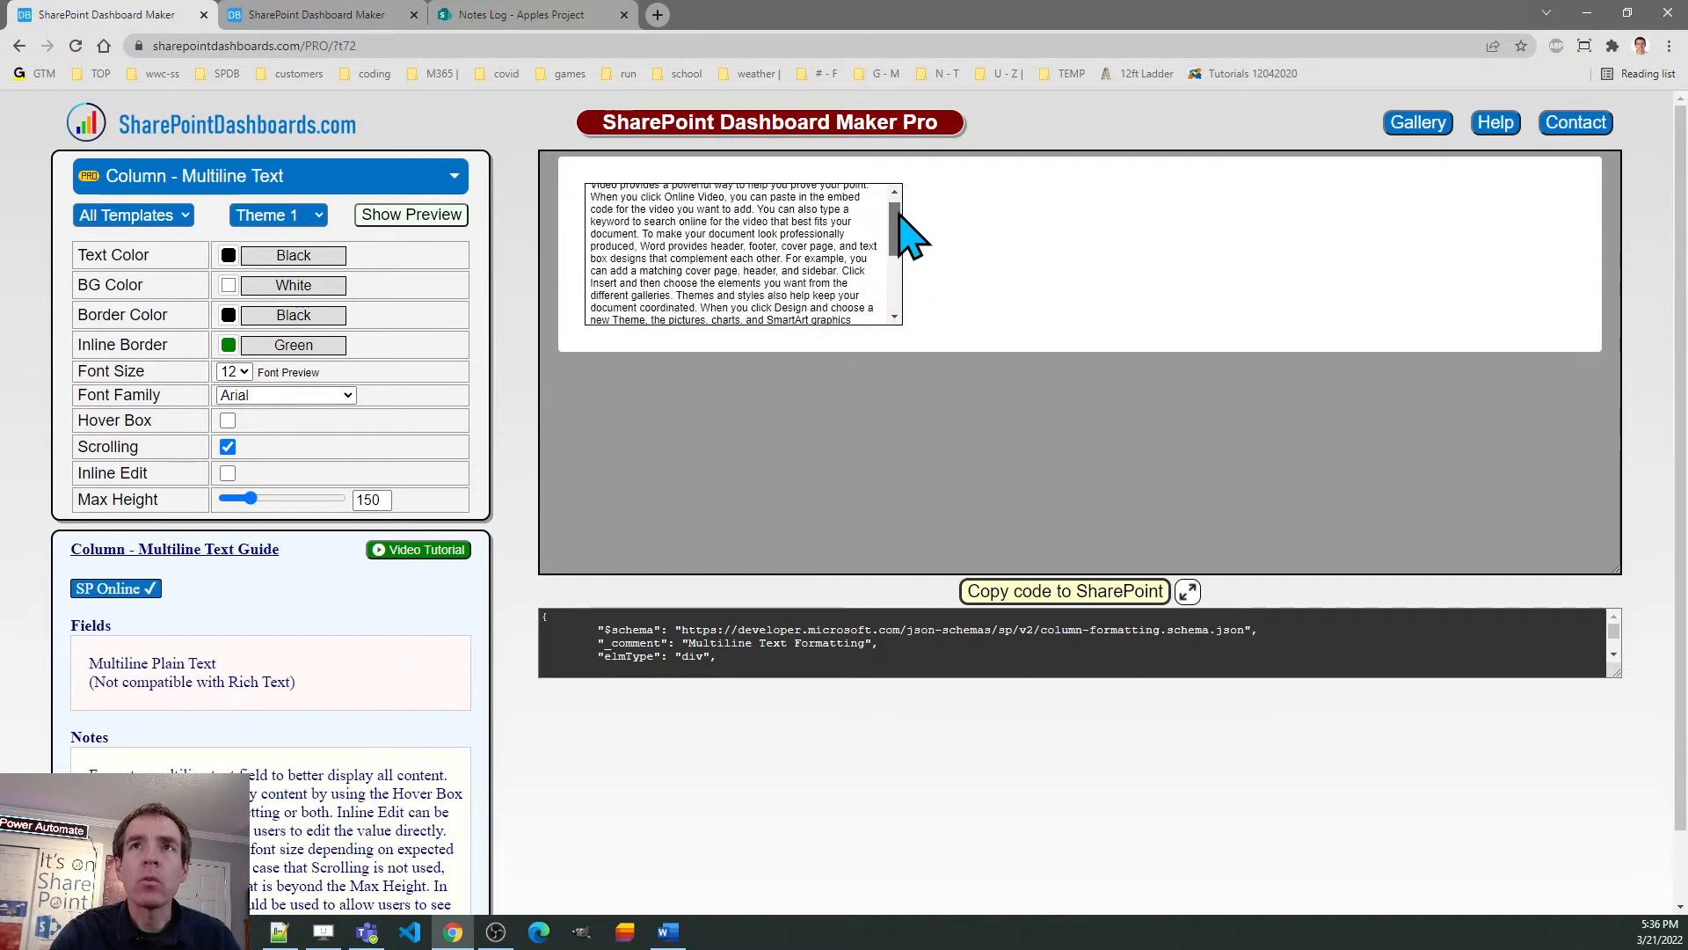
{"action": "scroll", "scroll_direction": "up", "scroll_amount": 3}
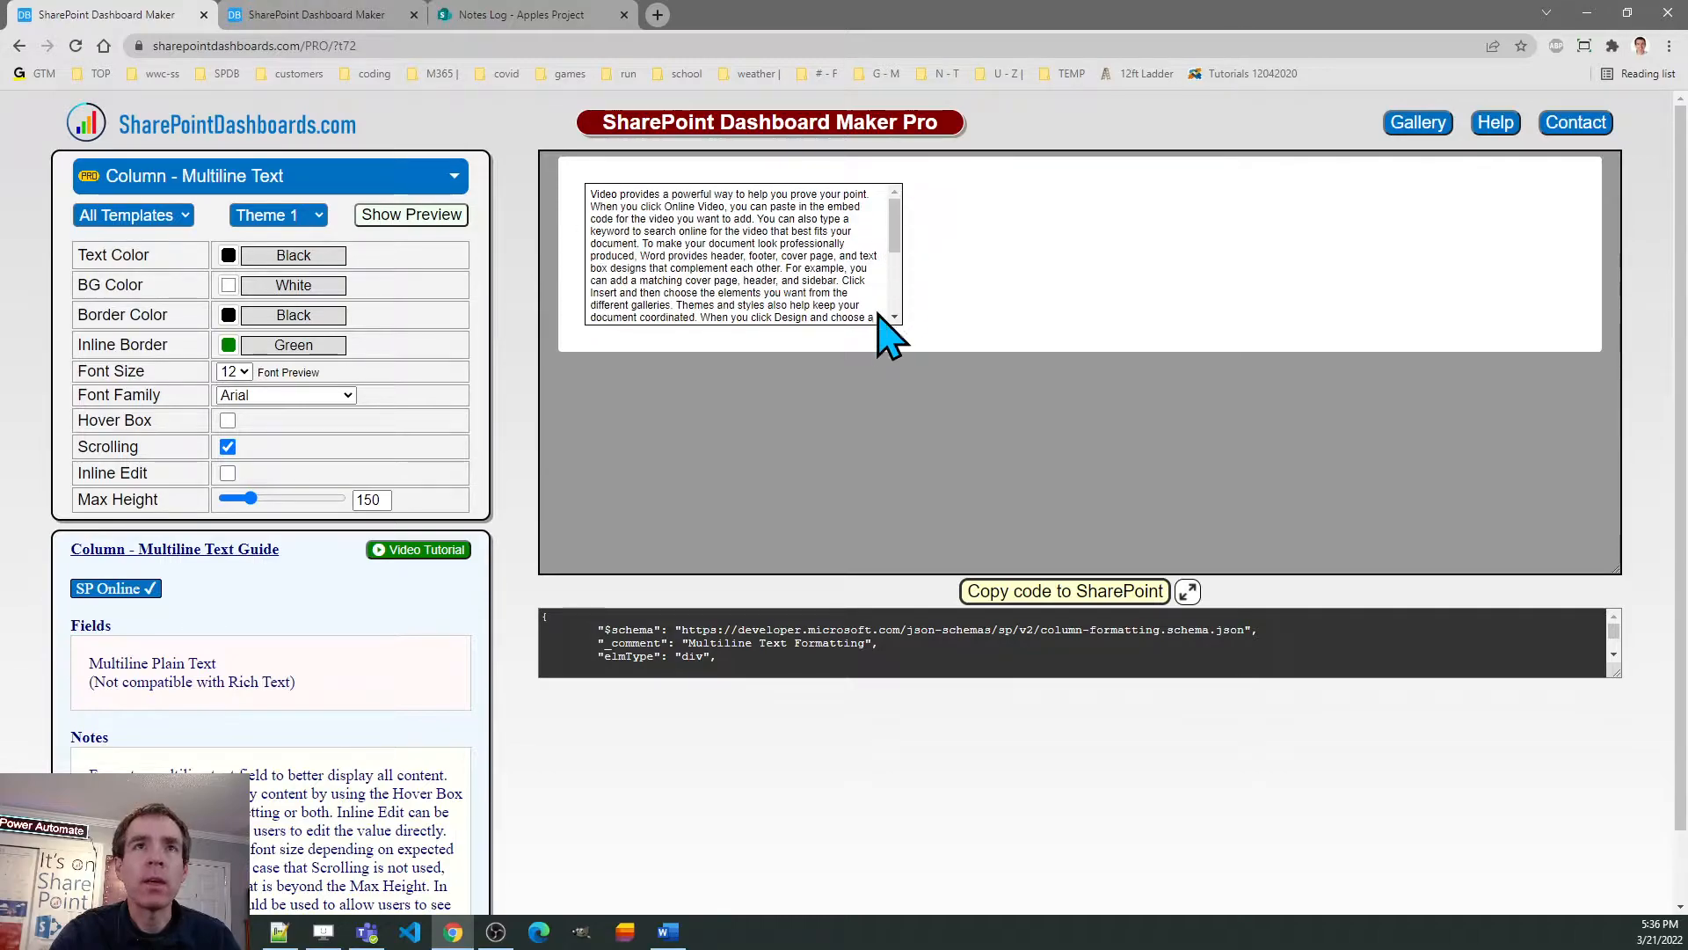
{"action": "mouse_move", "coordinate": [582, 452]}
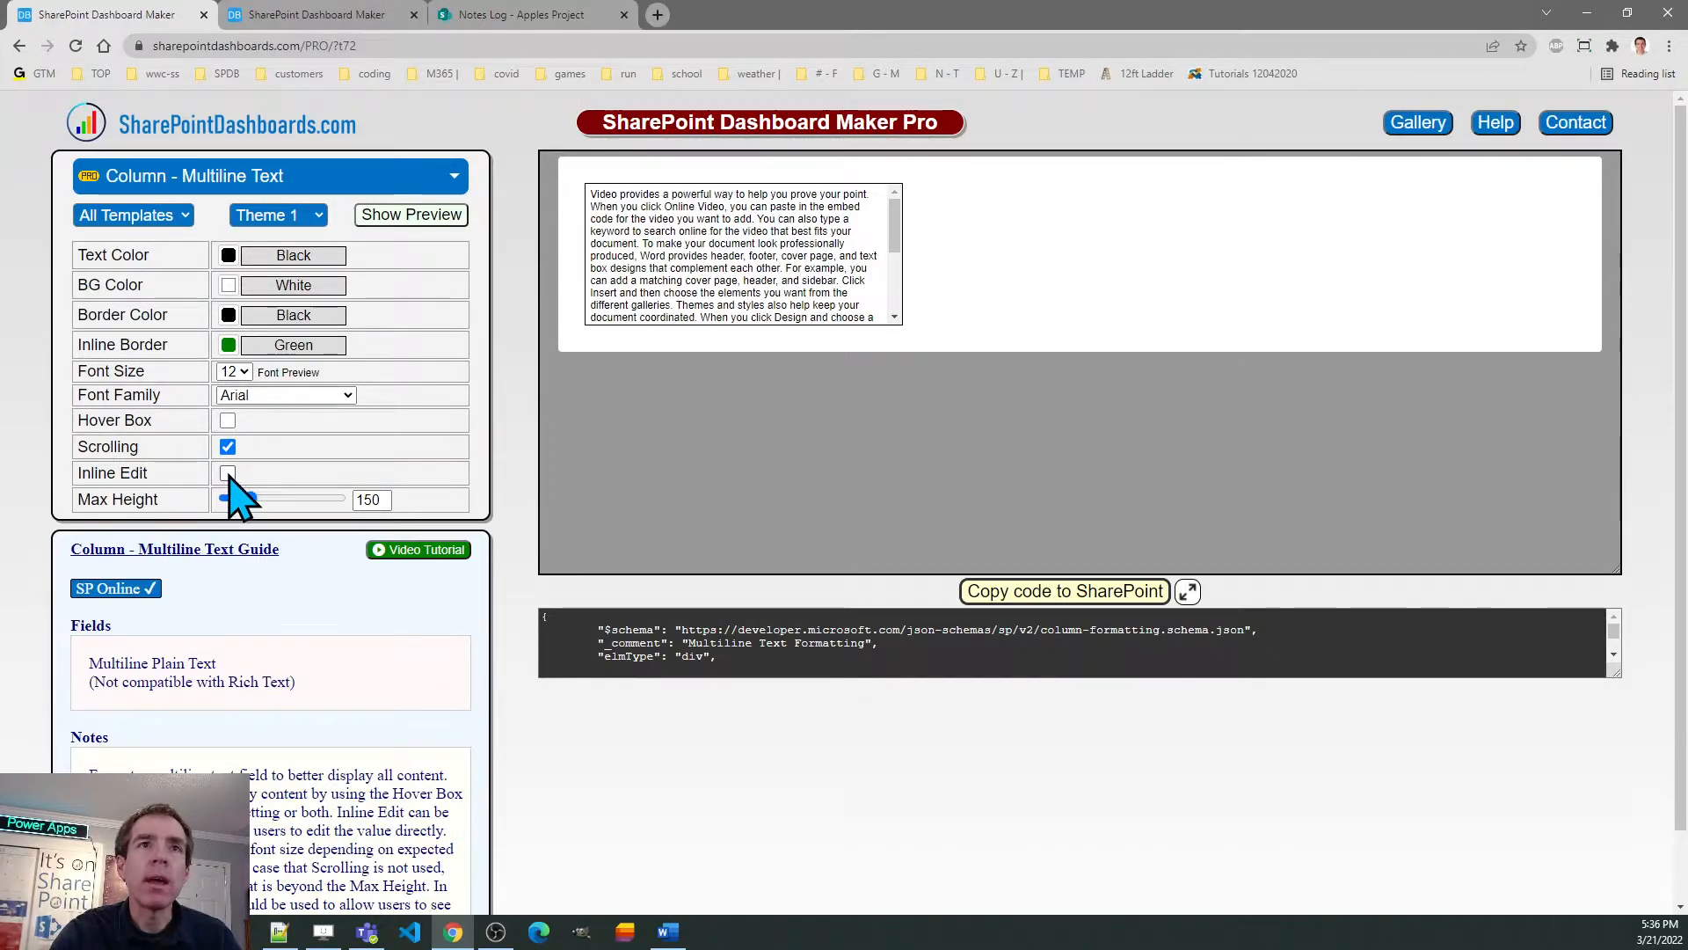
{"action": "left_click", "coordinate": [227, 473]}
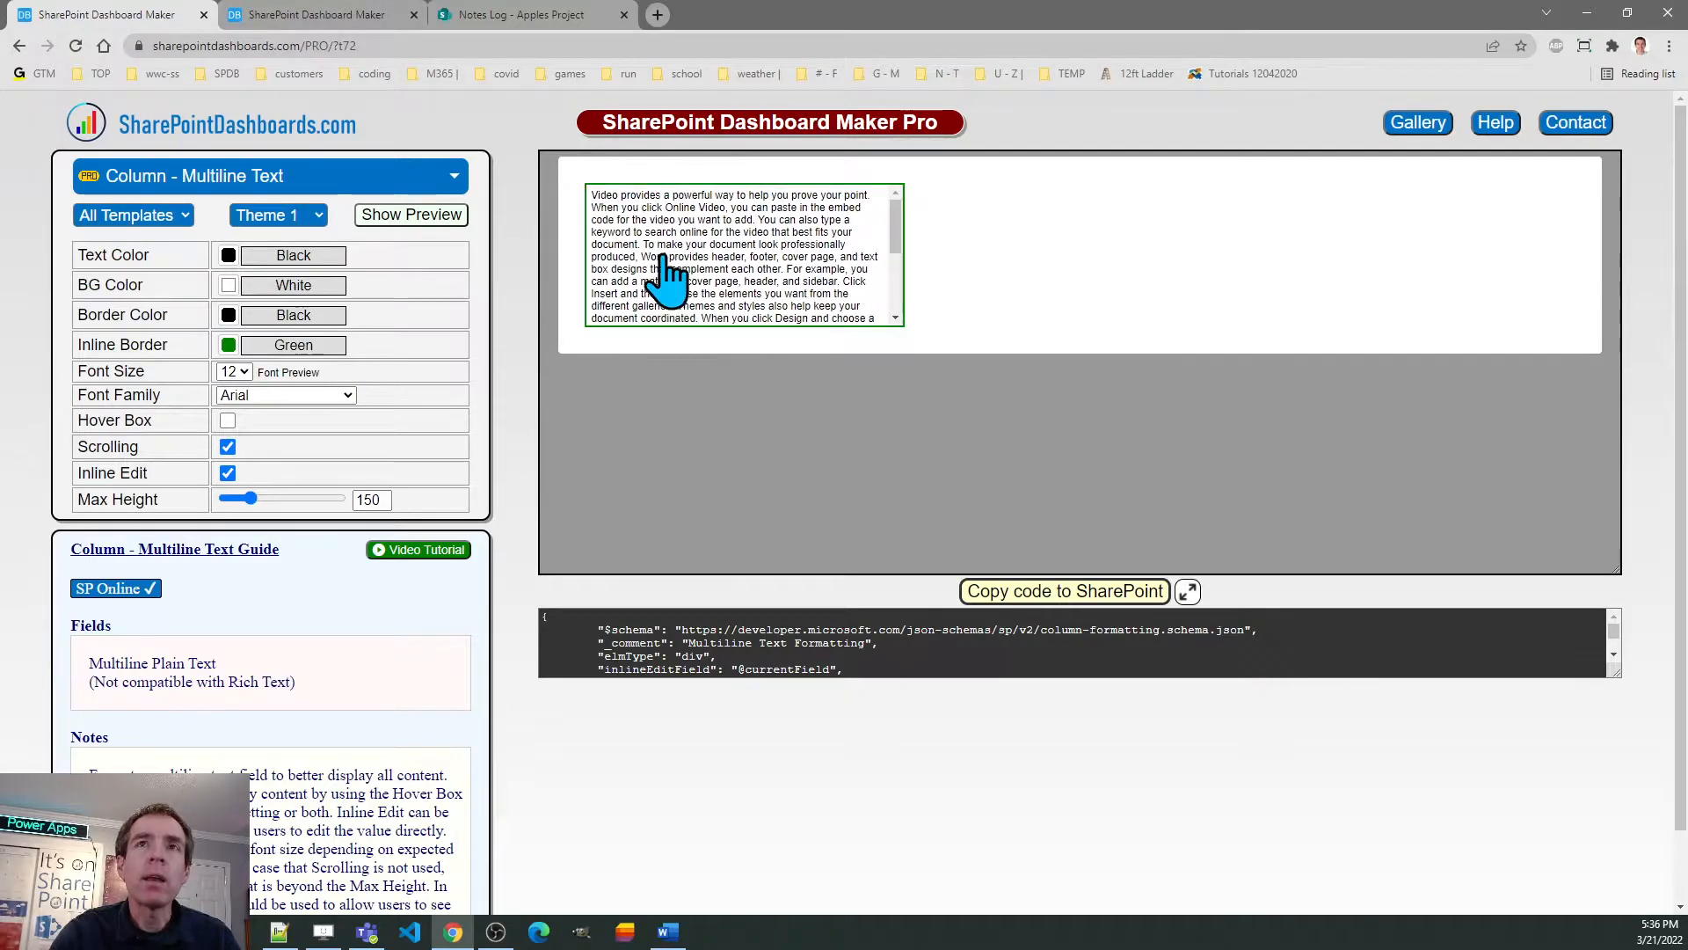
{"action": "mouse_move", "coordinate": [755, 488]}
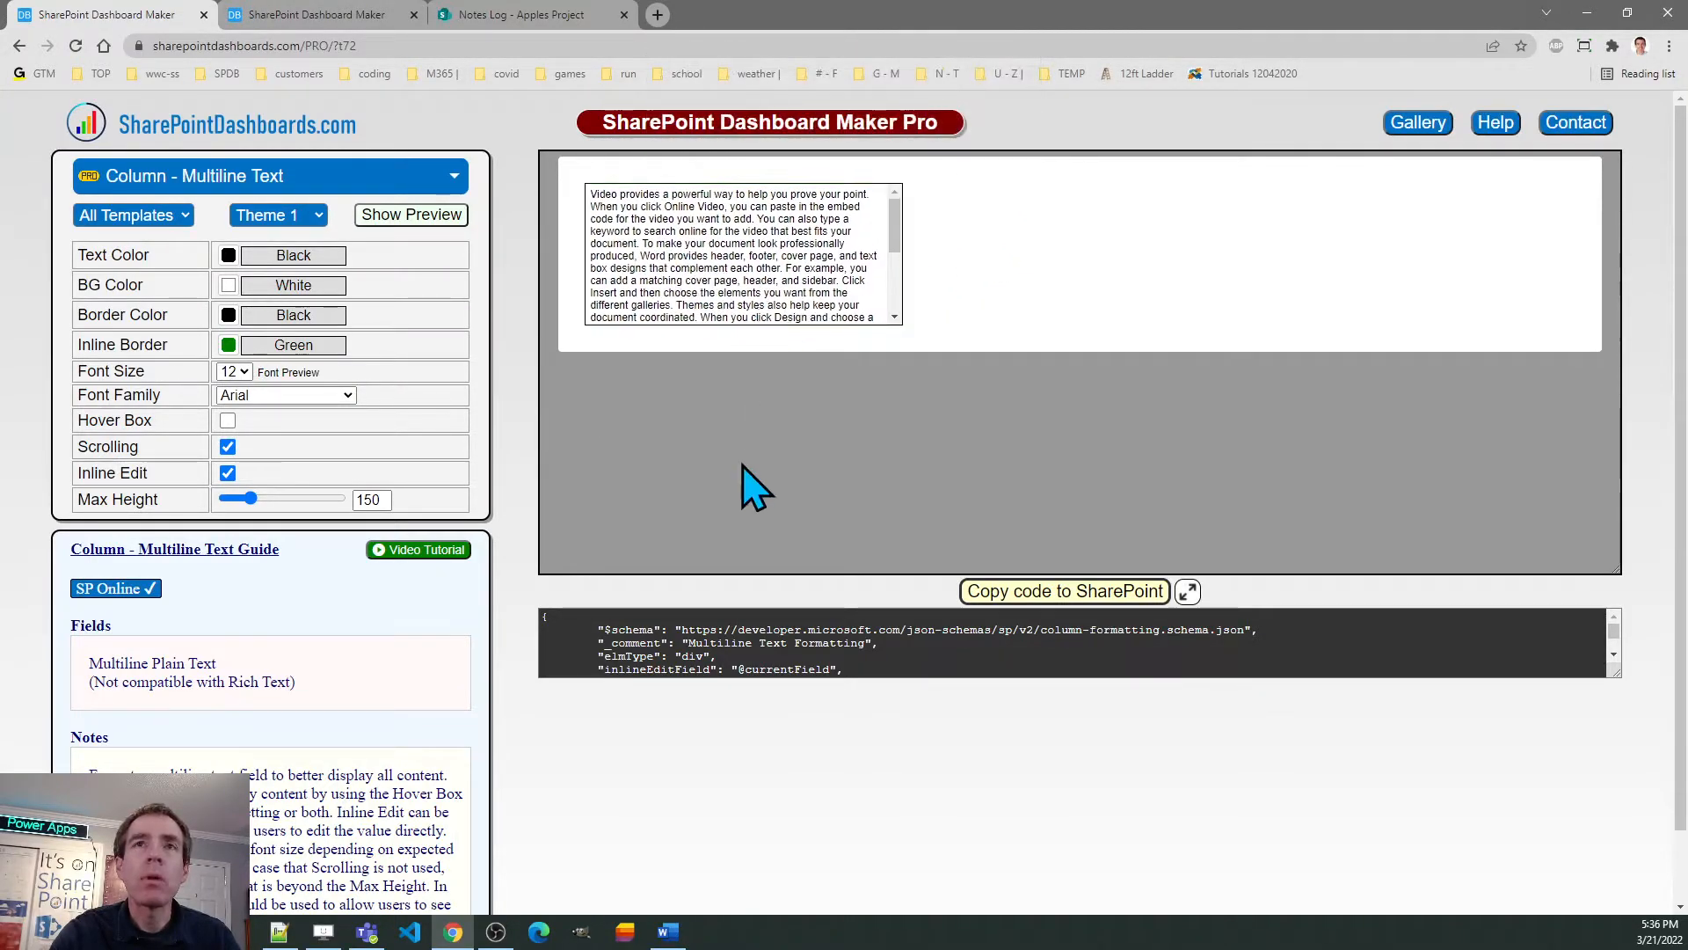
{"action": "mouse_move", "coordinate": [765, 473]}
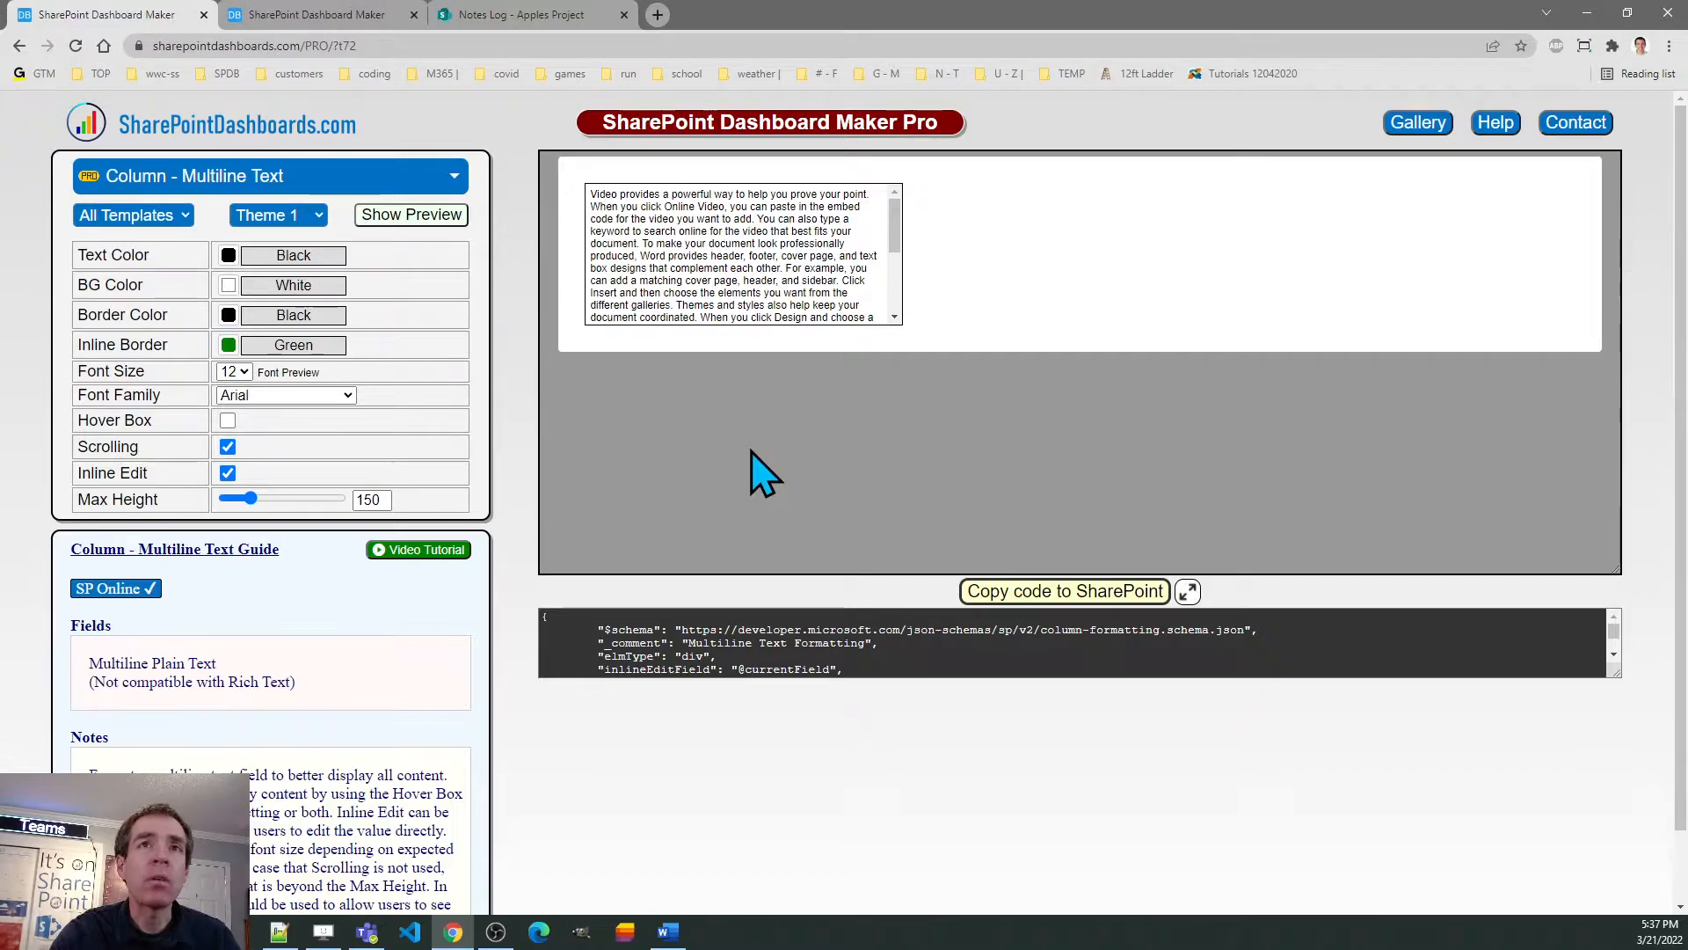
{"action": "mouse_move", "coordinate": [624, 496]}
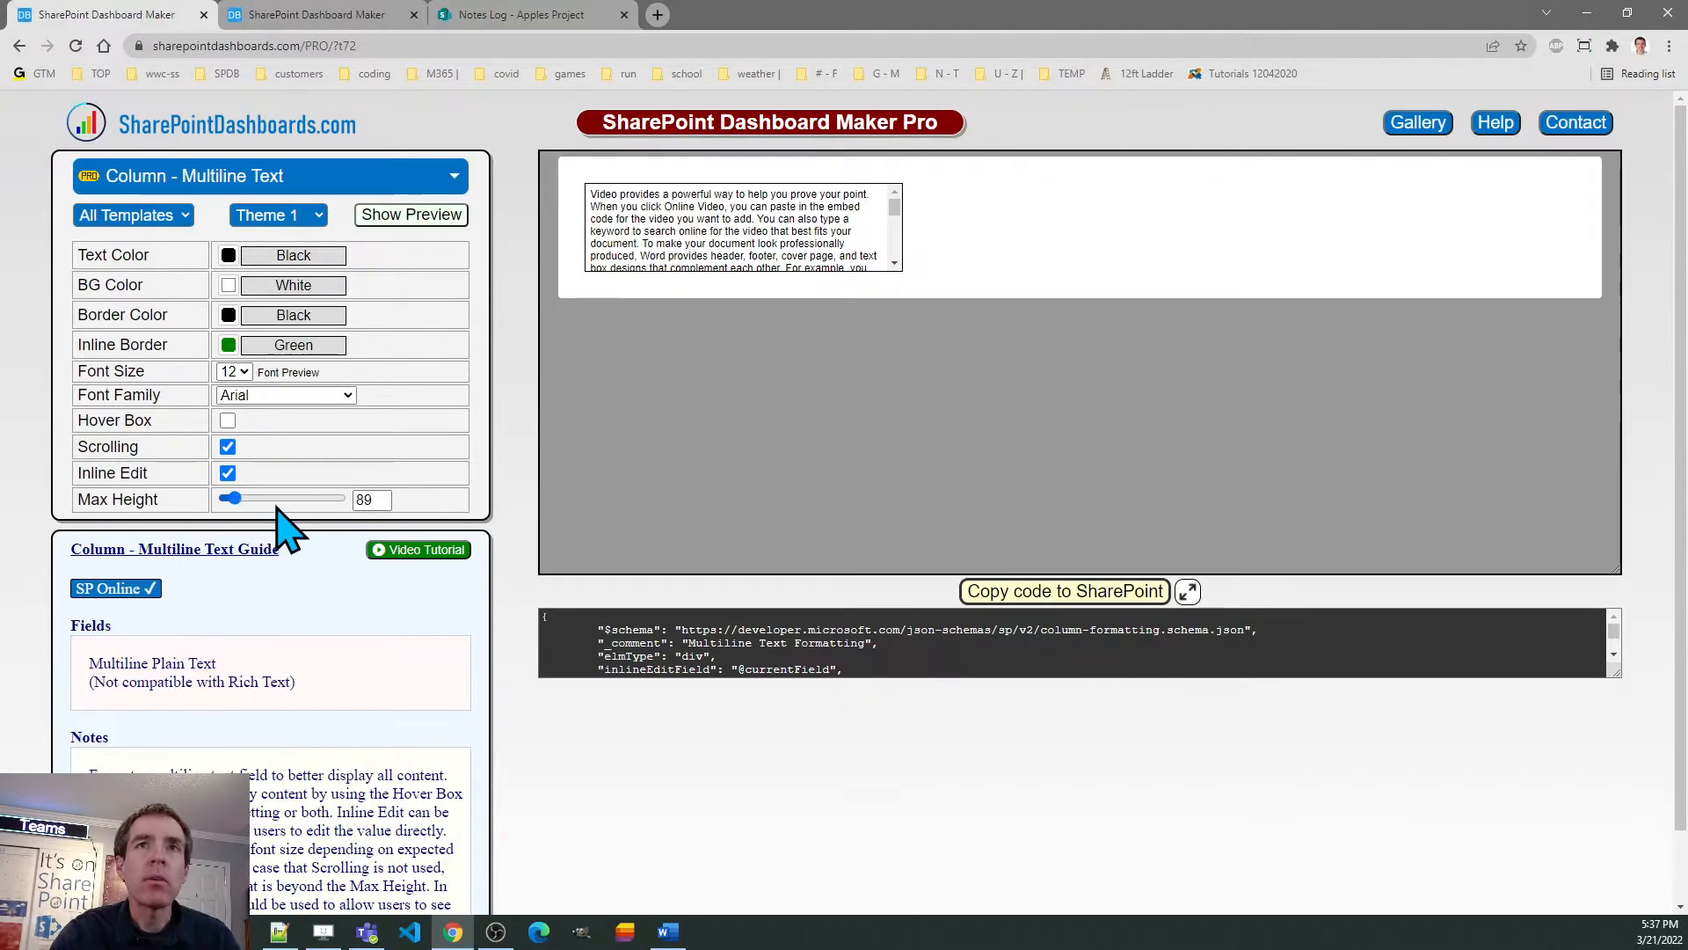
{"action": "mouse_move", "coordinate": [527, 473]}
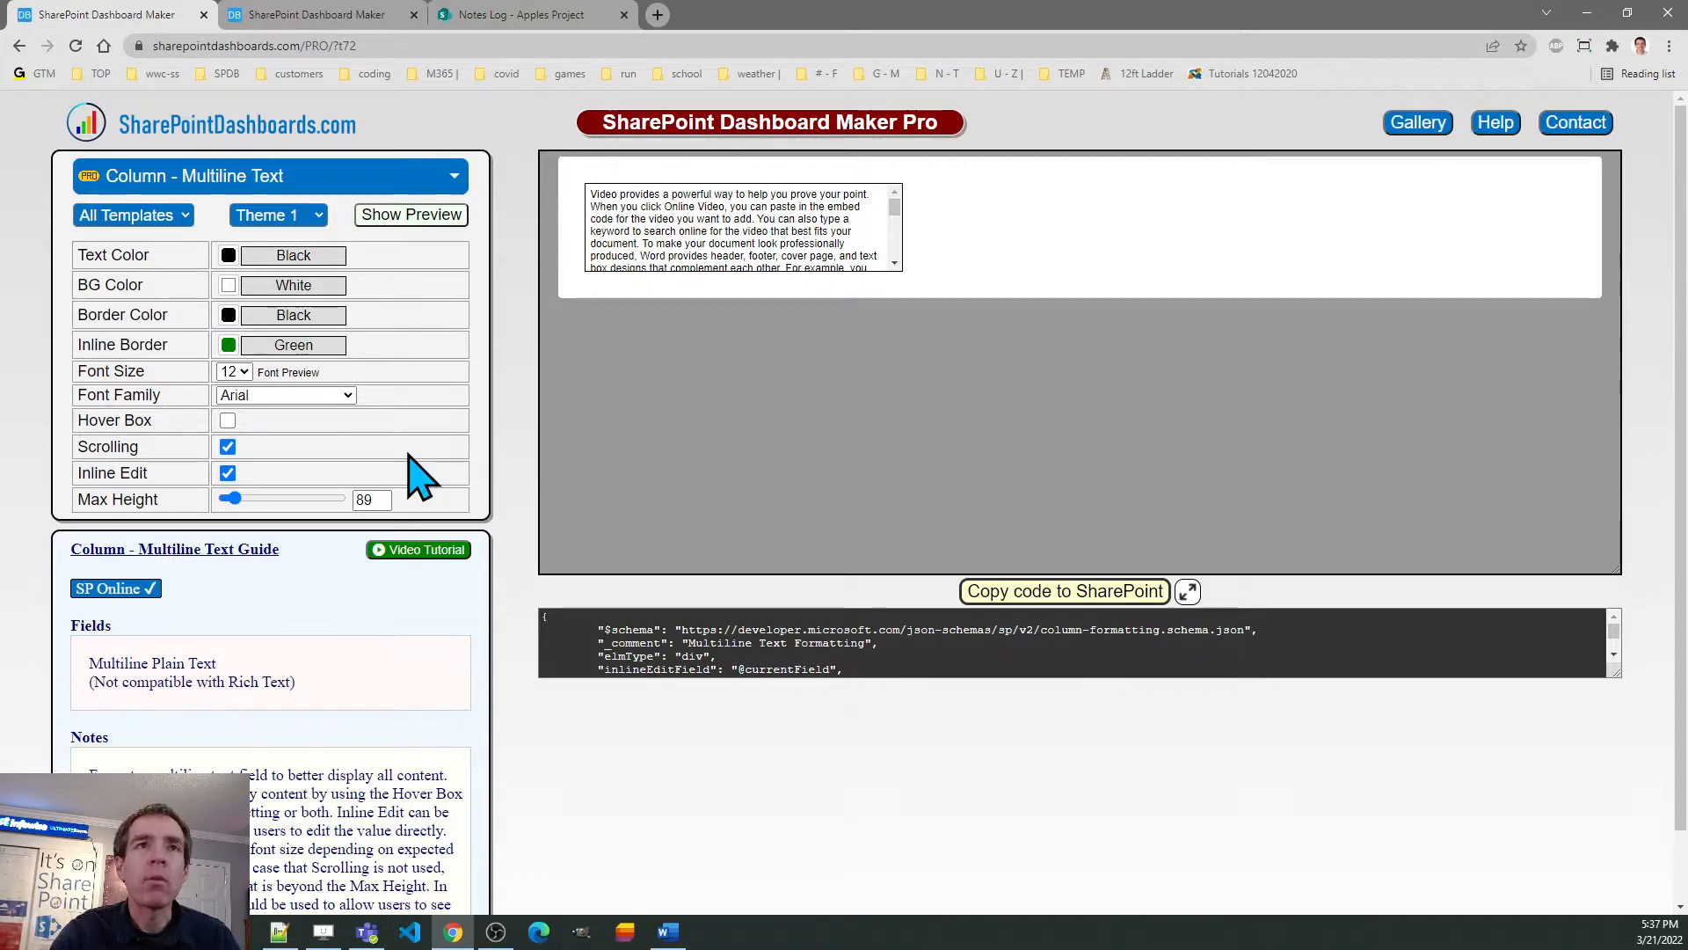
- Turn hover box on and scrolling off, copy the formatting code, and return to Notes Log
{"action": "left_click", "coordinate": [227, 420]}
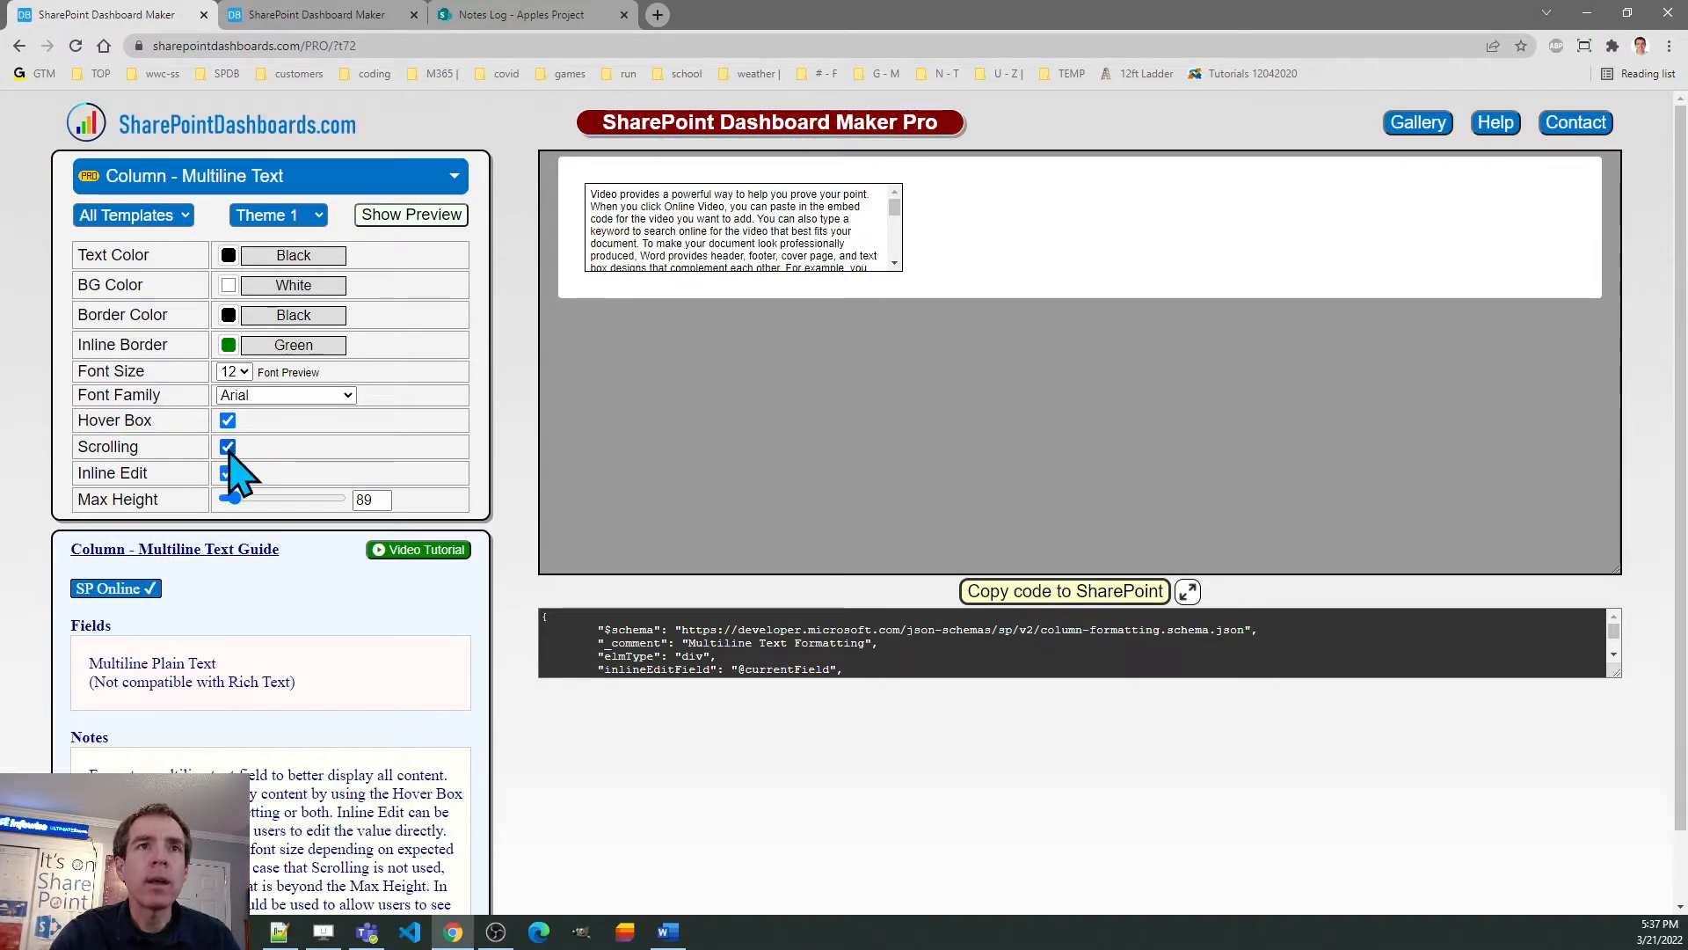
{"action": "left_click", "coordinate": [227, 445]}
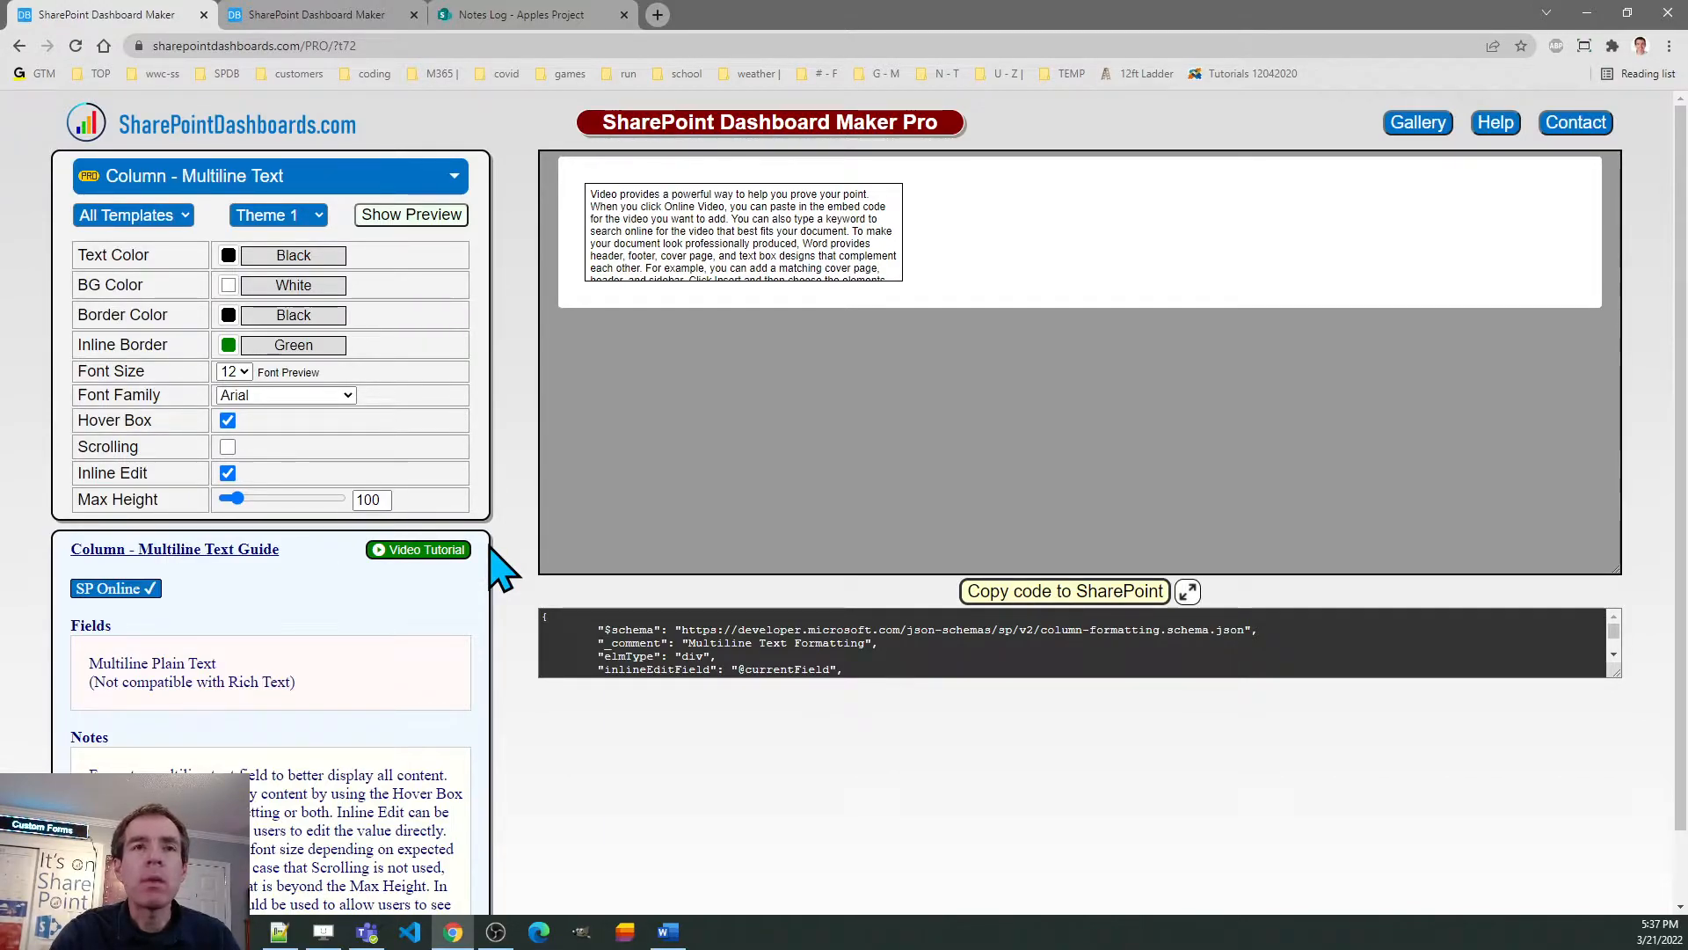
{"action": "left_click", "coordinate": [1063, 591]}
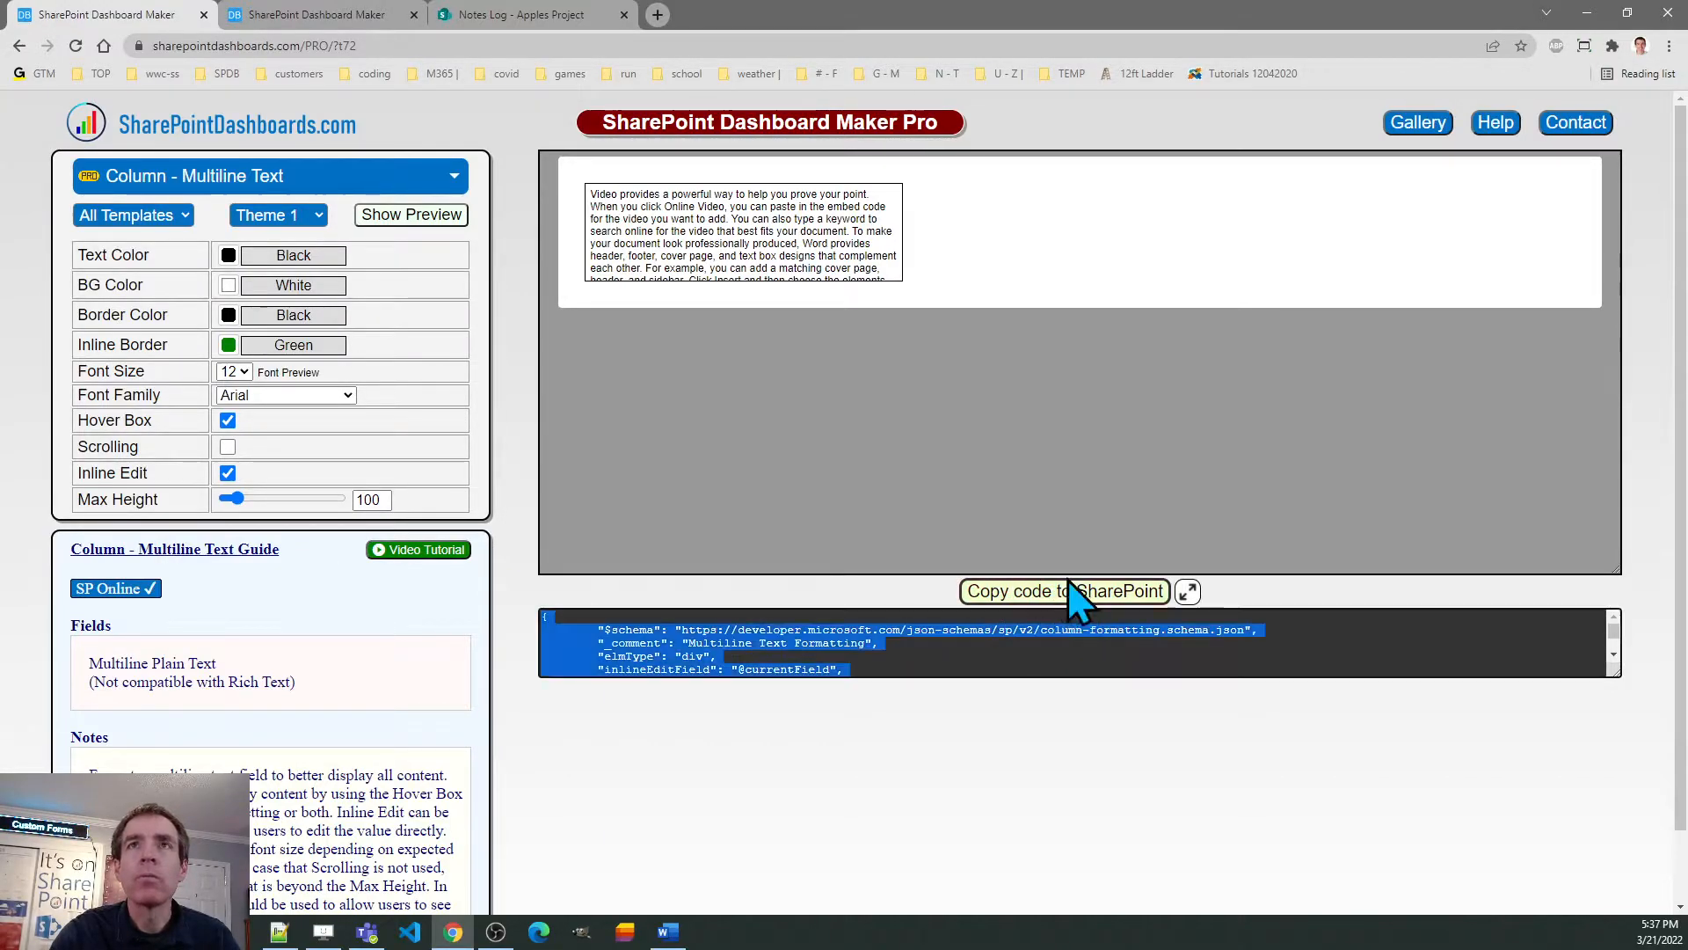
{"action": "left_click", "coordinate": [528, 14]}
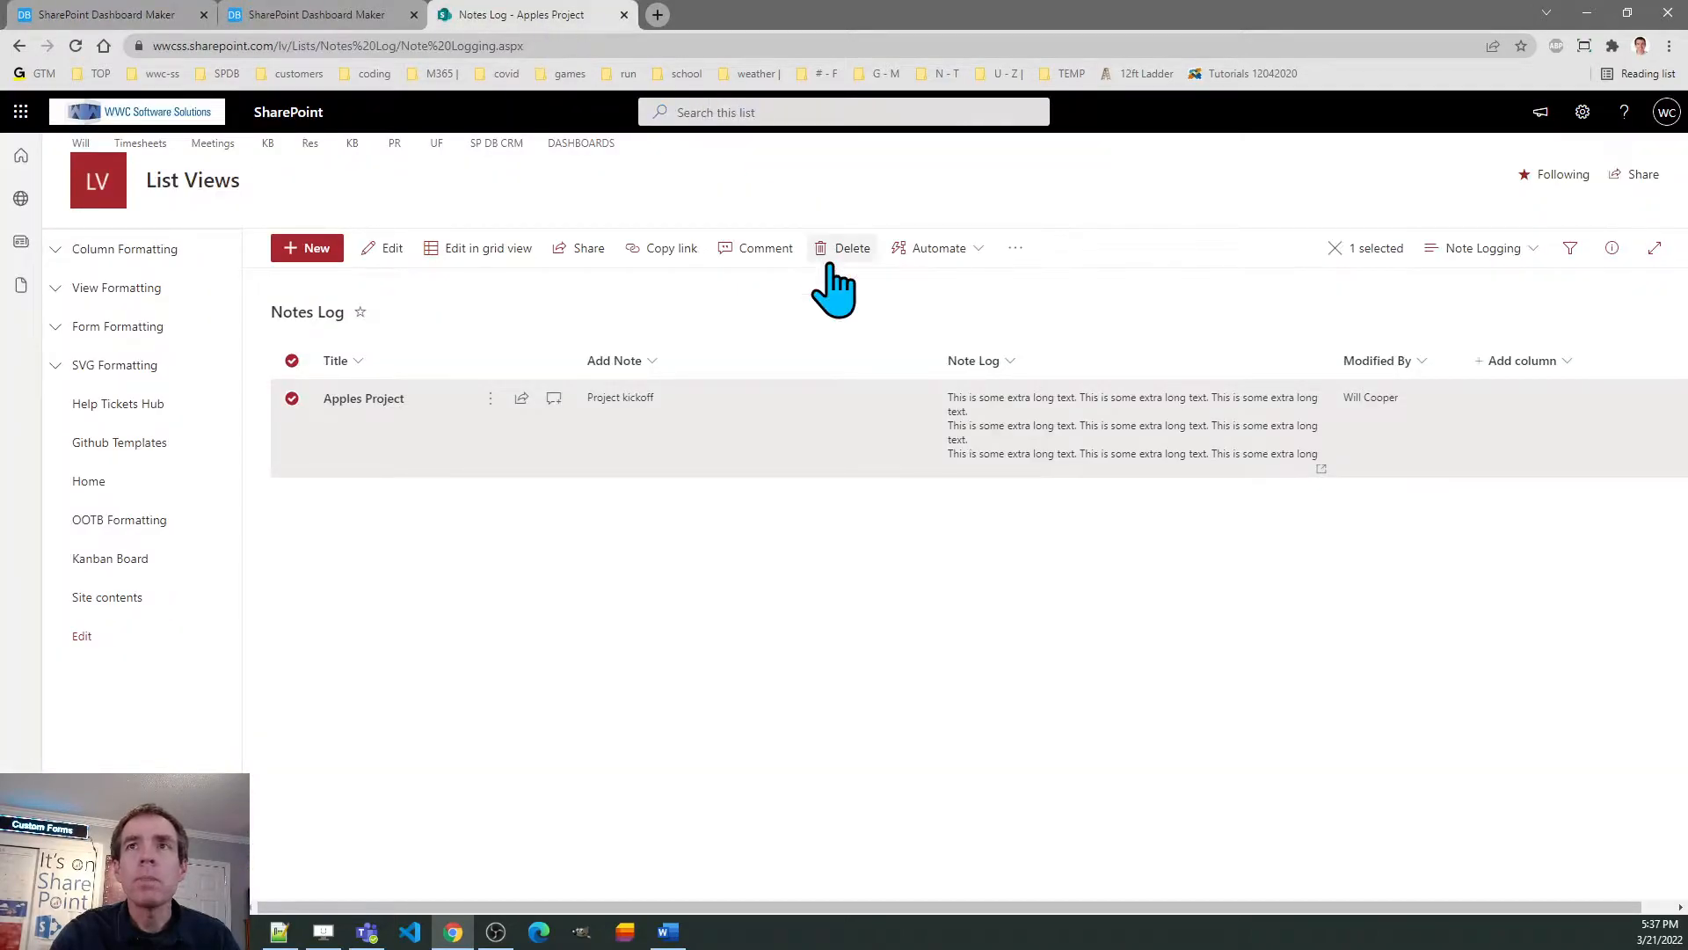
{"action": "mouse_move", "coordinate": [1024, 387]}
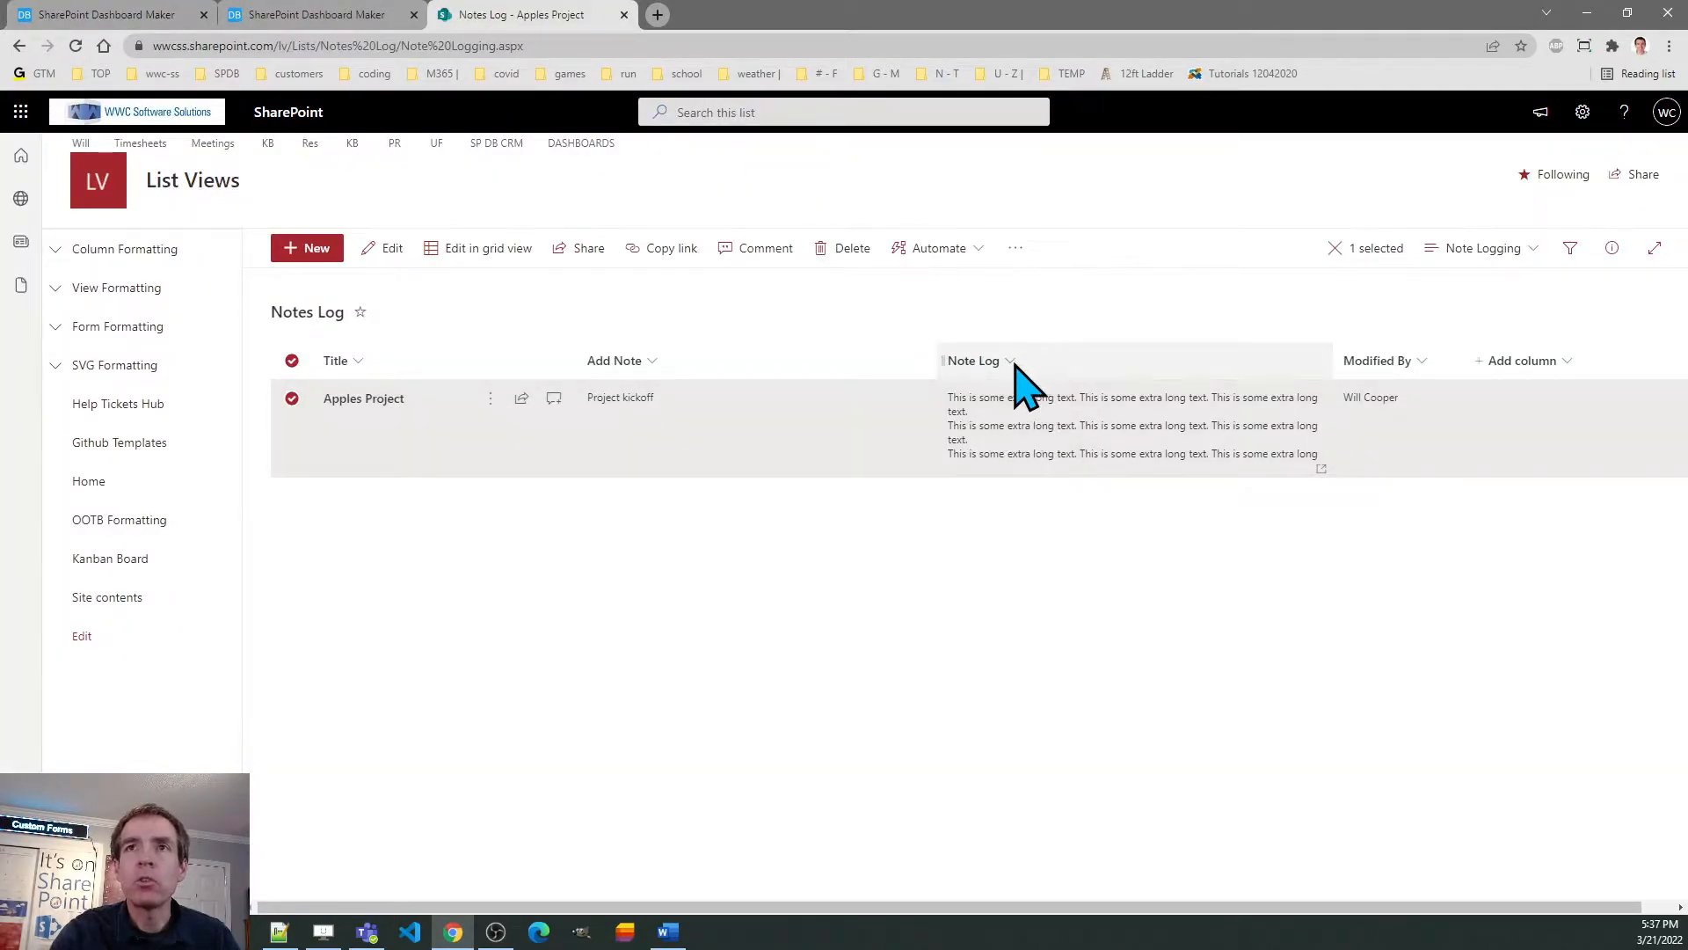
- Paste the copied JSON into the Note Log column's advanced formatting, save it, and close the pane
{"action": "left_click", "coordinate": [974, 359]}
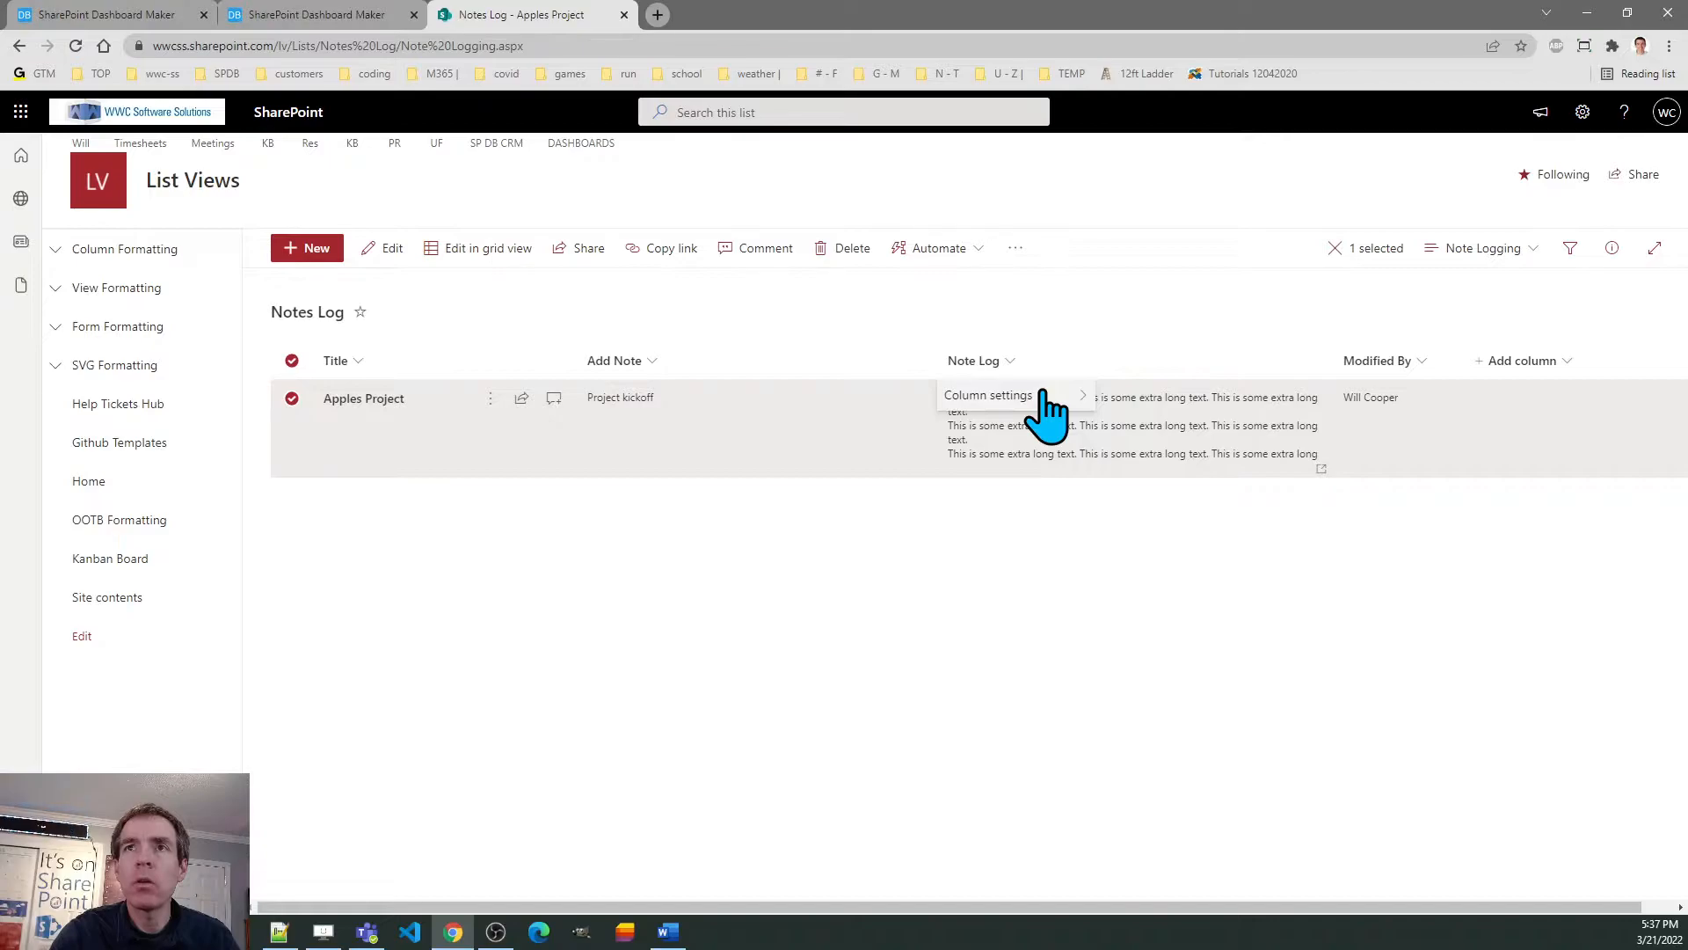
{"action": "left_click", "coordinate": [987, 394]}
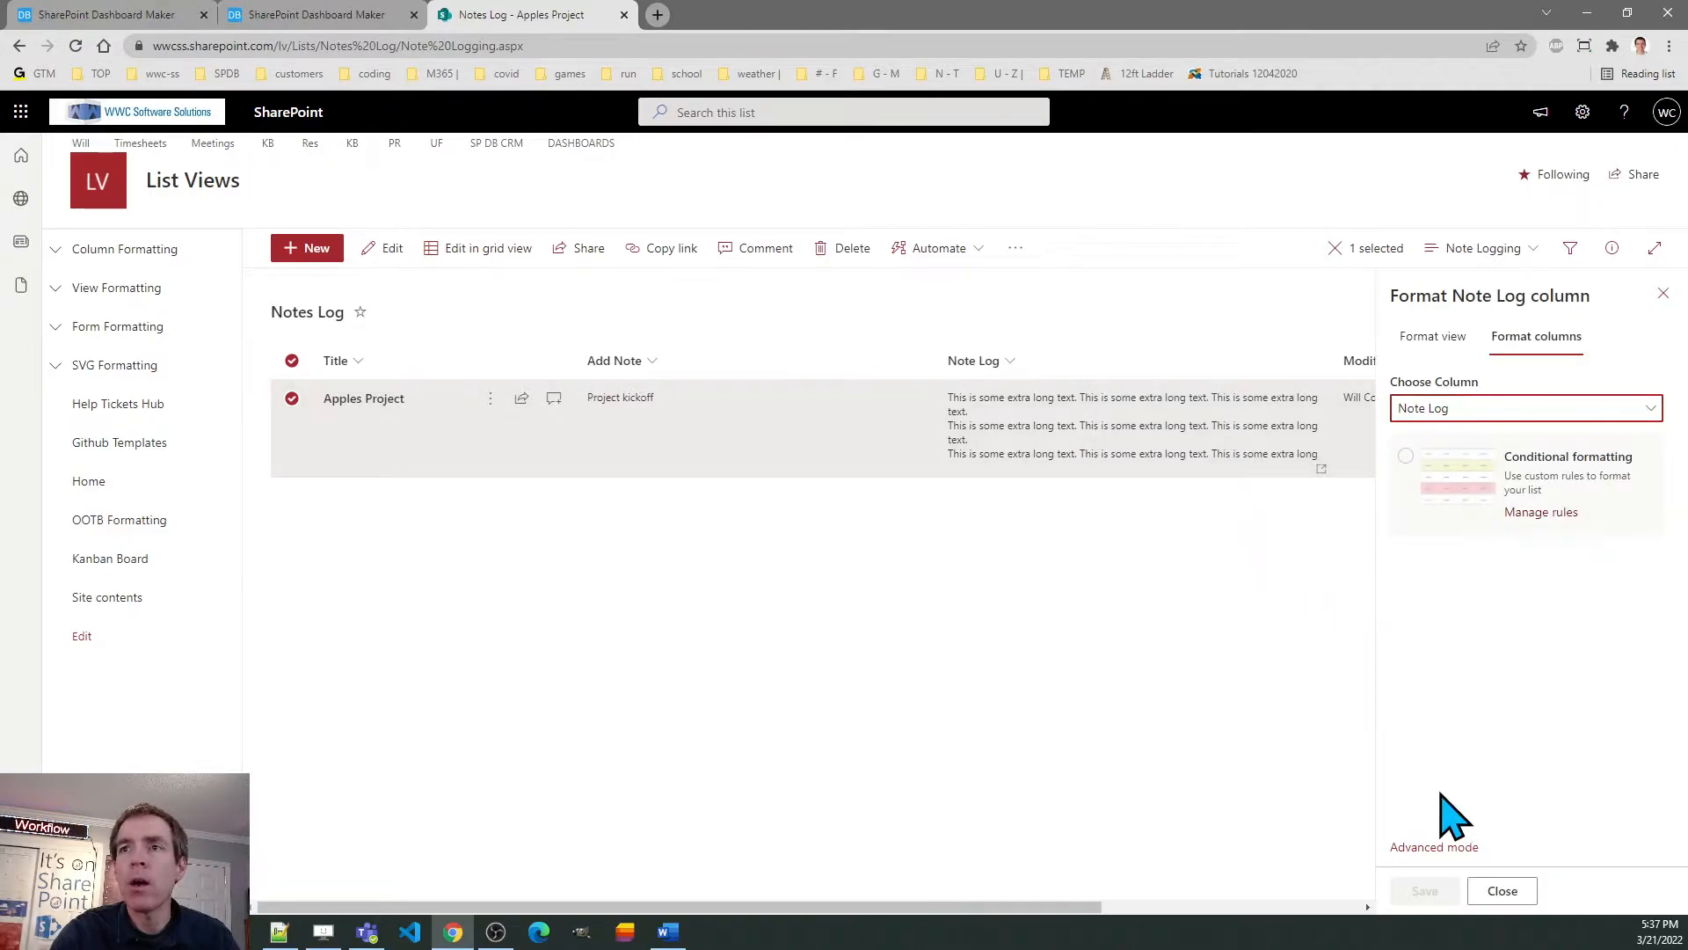
{"action": "left_click", "coordinate": [1434, 848]}
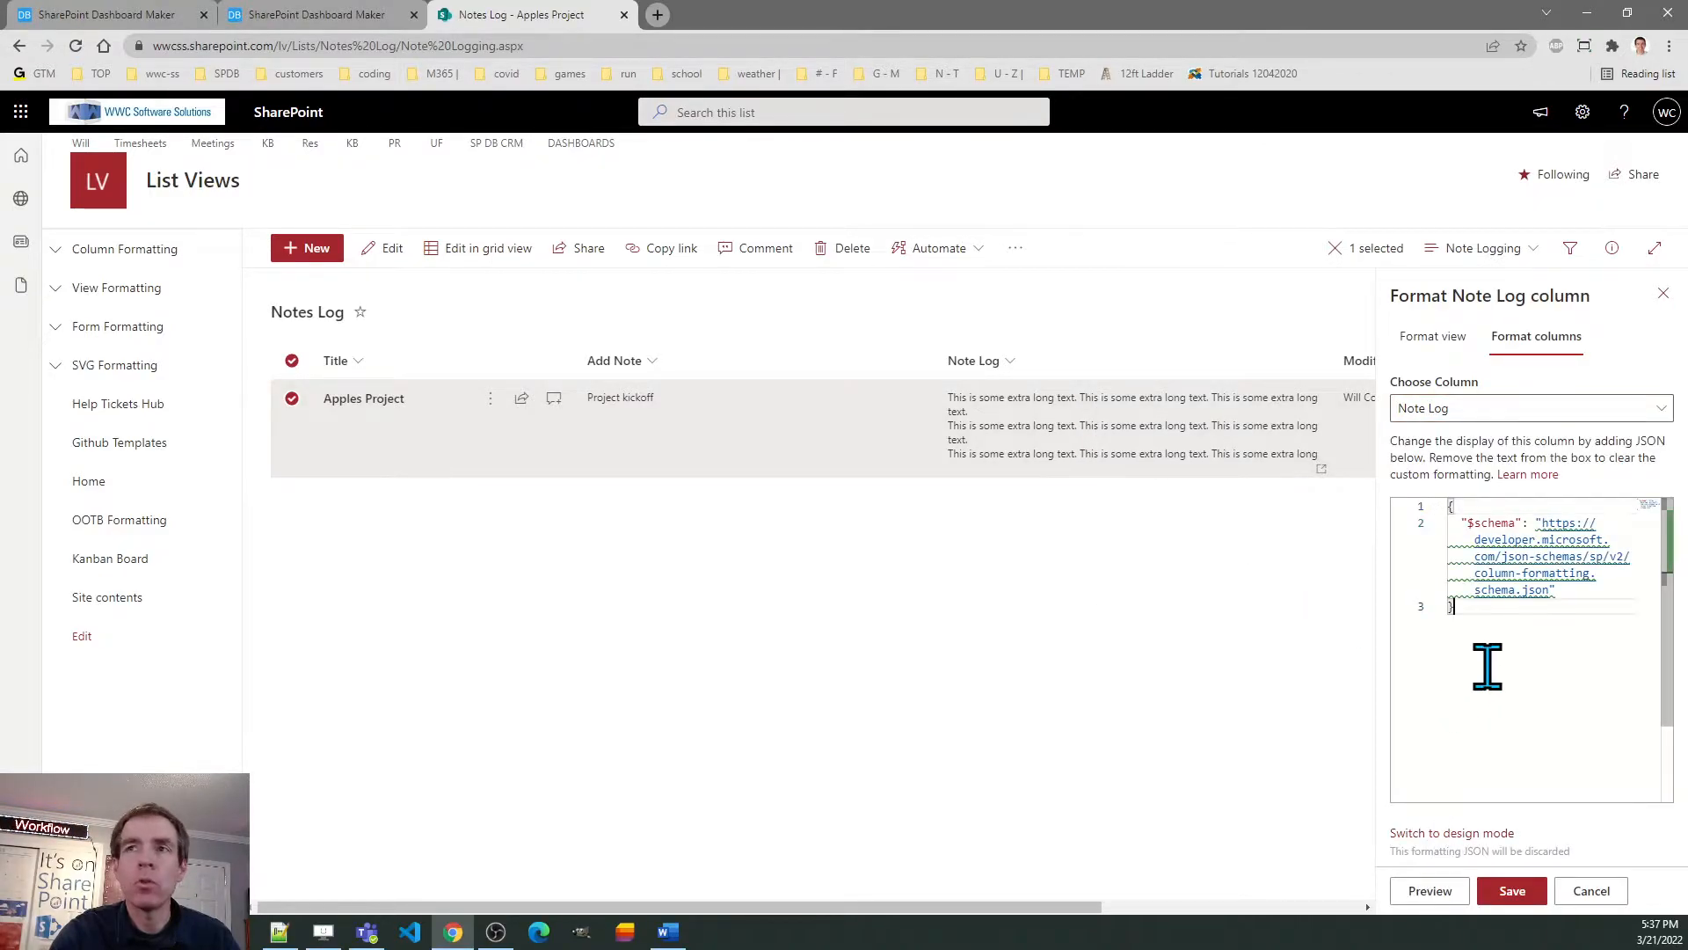
{"action": "left_click", "coordinate": [1512, 890]}
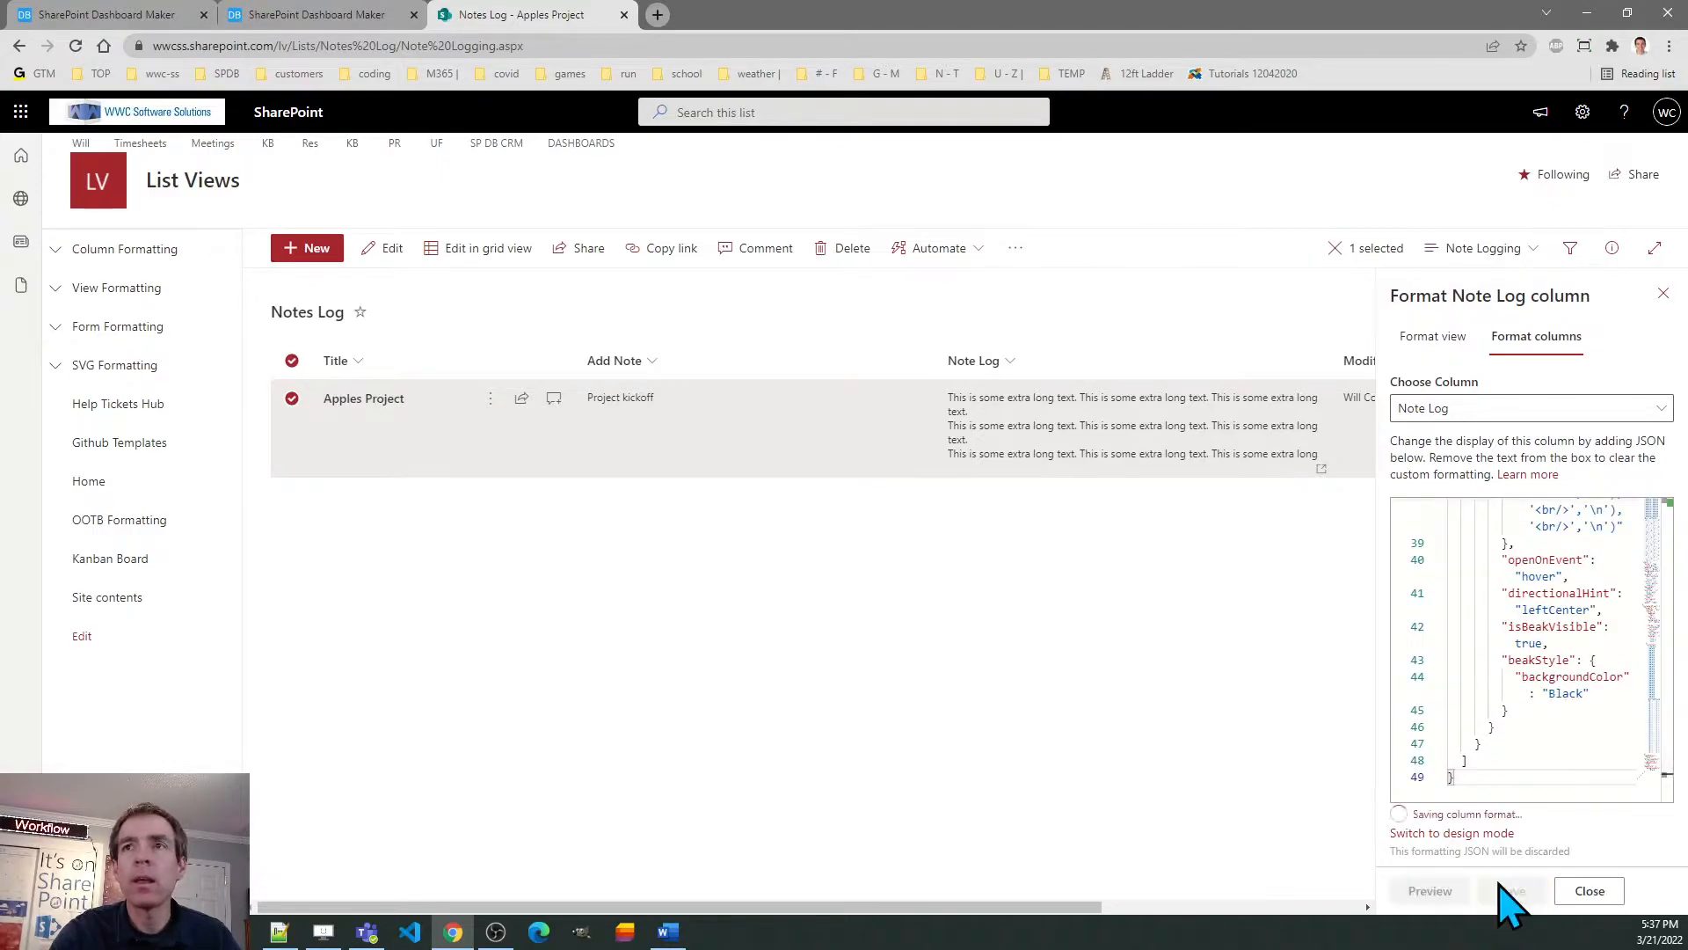
{"action": "left_click", "coordinate": [1511, 890]}
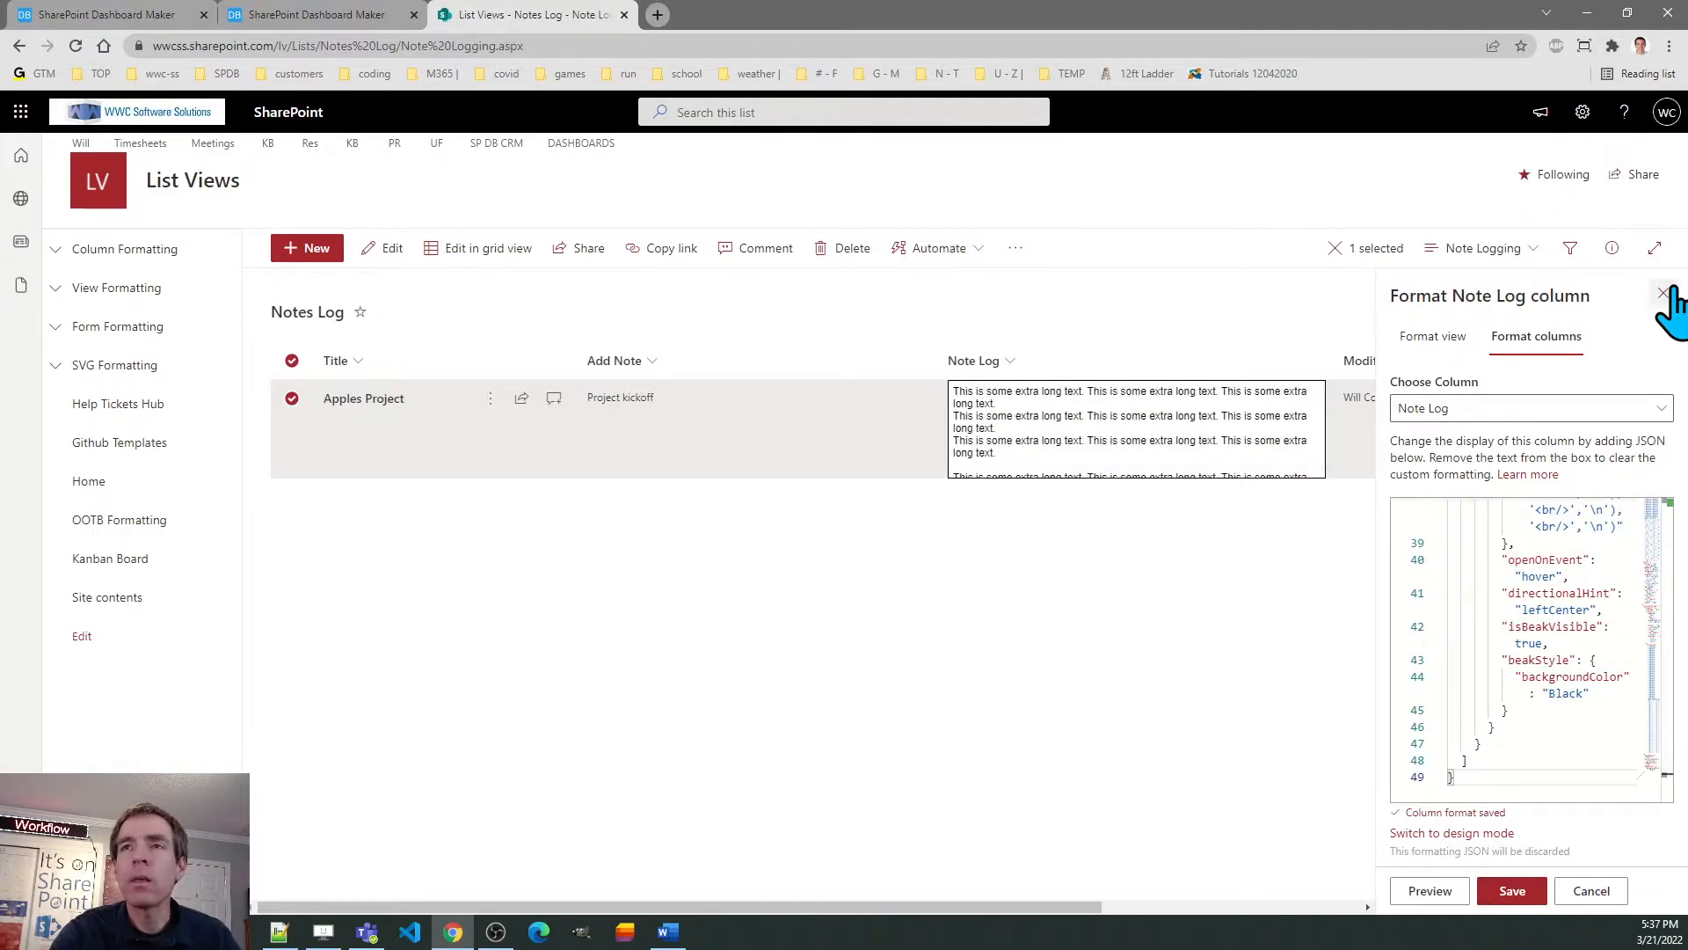
{"action": "left_click", "coordinate": [1664, 293]}
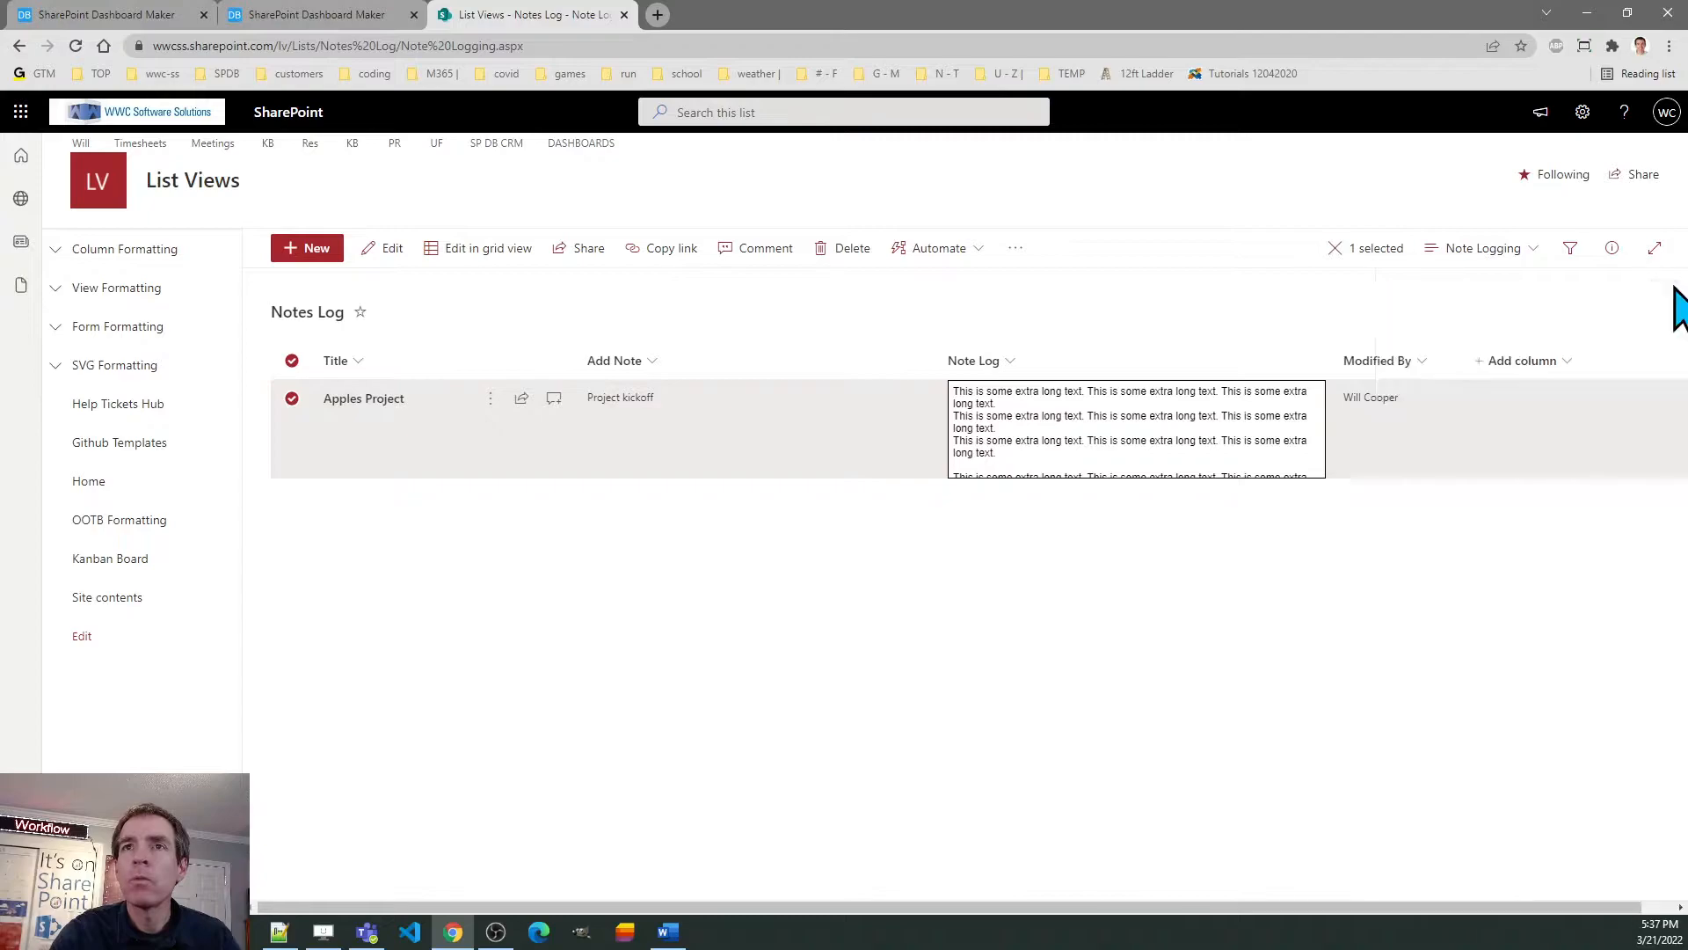
{"action": "mouse_move", "coordinate": [524, 593]}
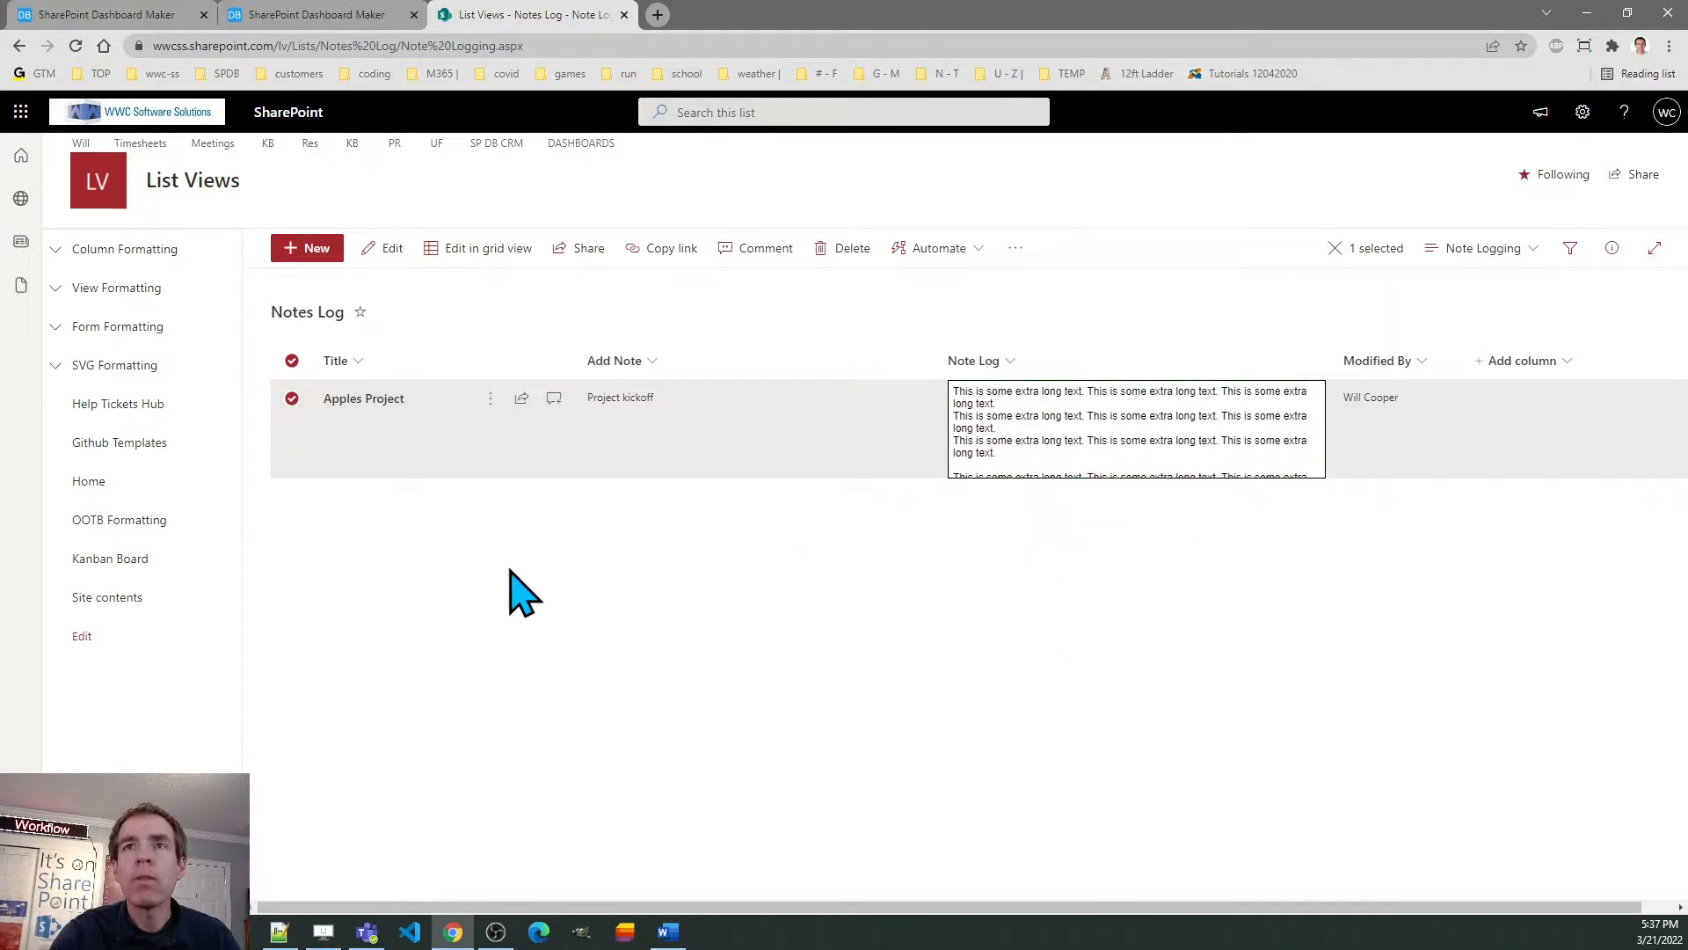
{"action": "mouse_move", "coordinate": [315, 577]}
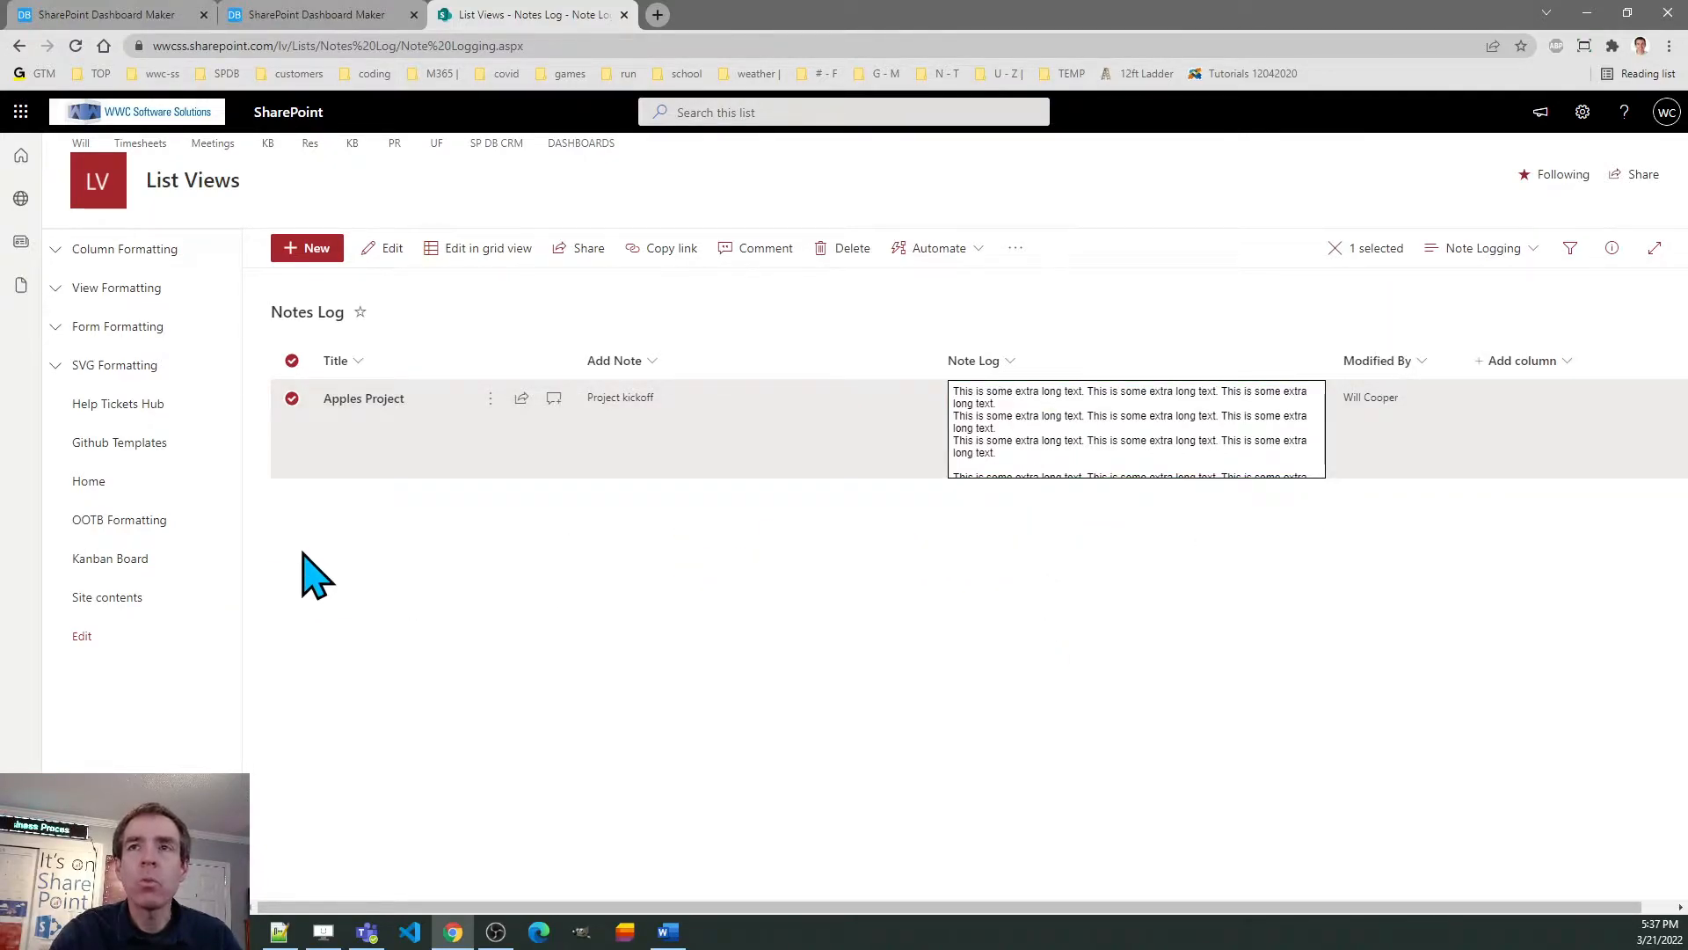
{"action": "mouse_move", "coordinate": [1032, 591]}
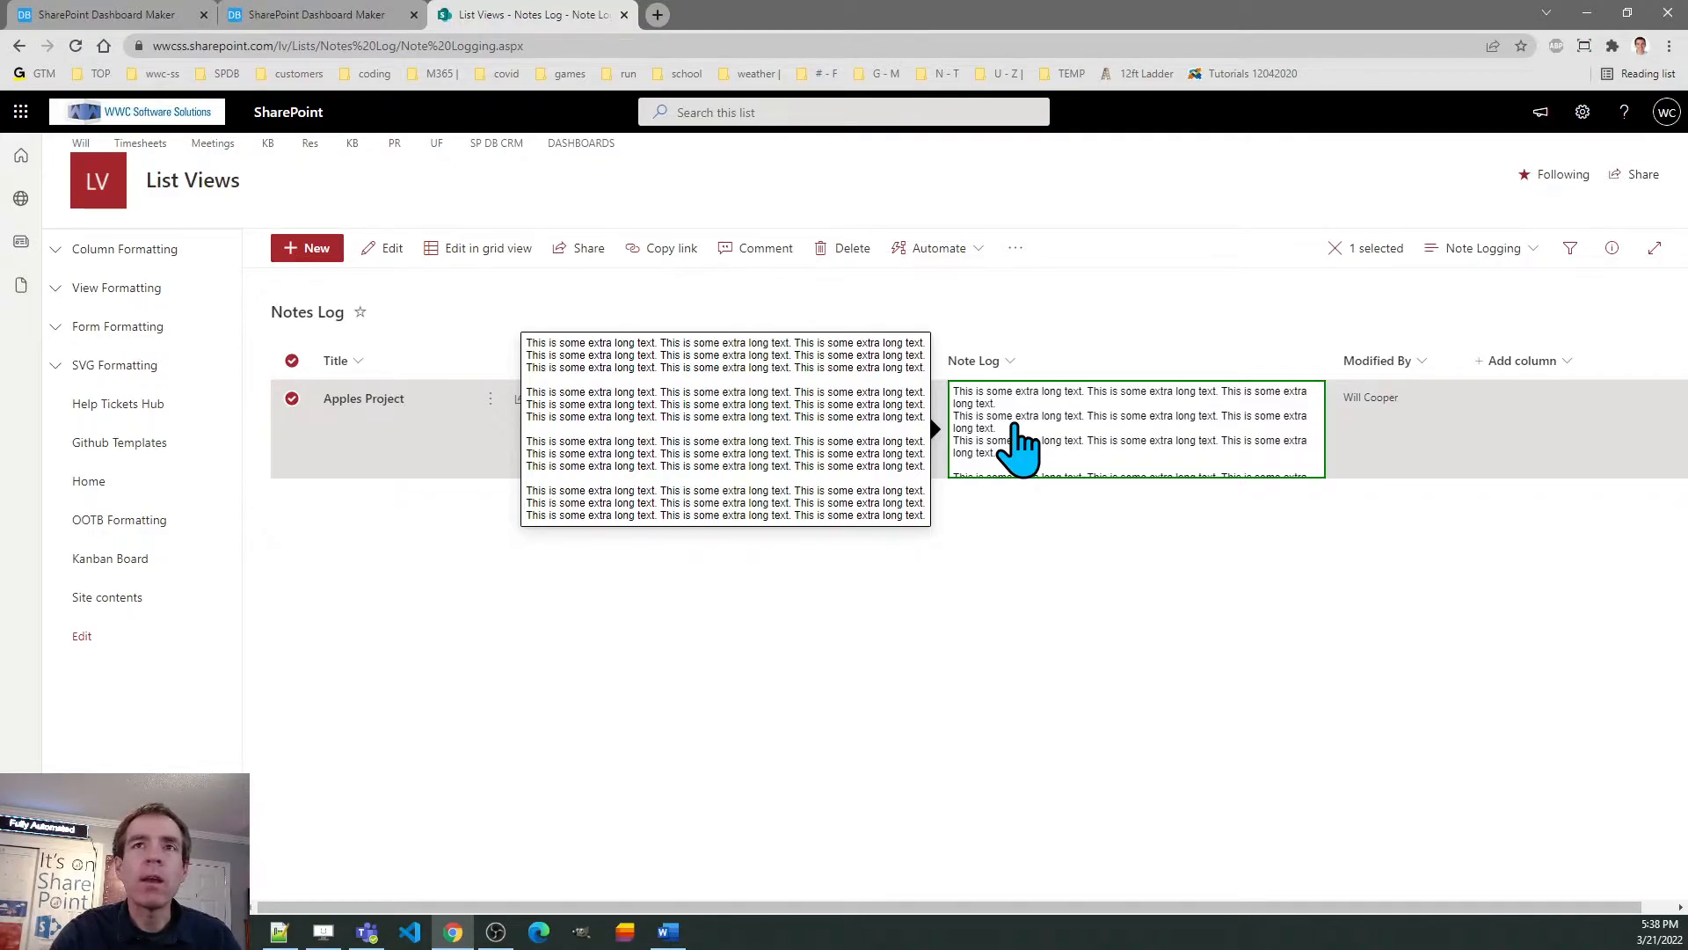
{"action": "mouse_move", "coordinate": [883, 582]}
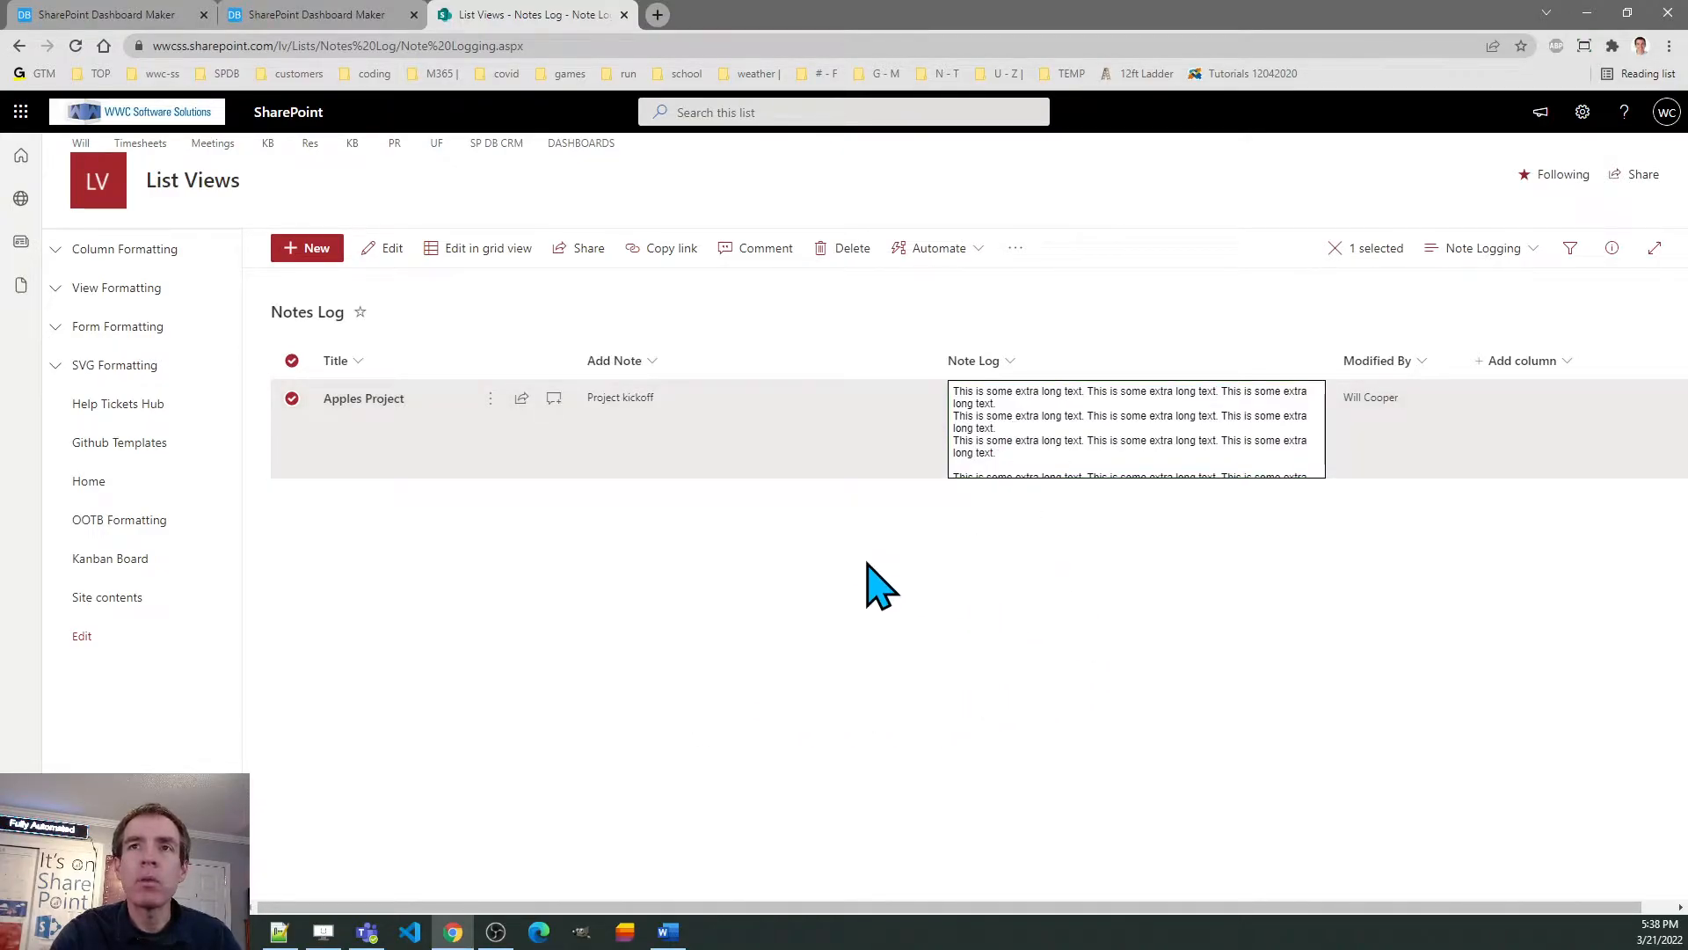
{"action": "mouse_move", "coordinate": [984, 735]}
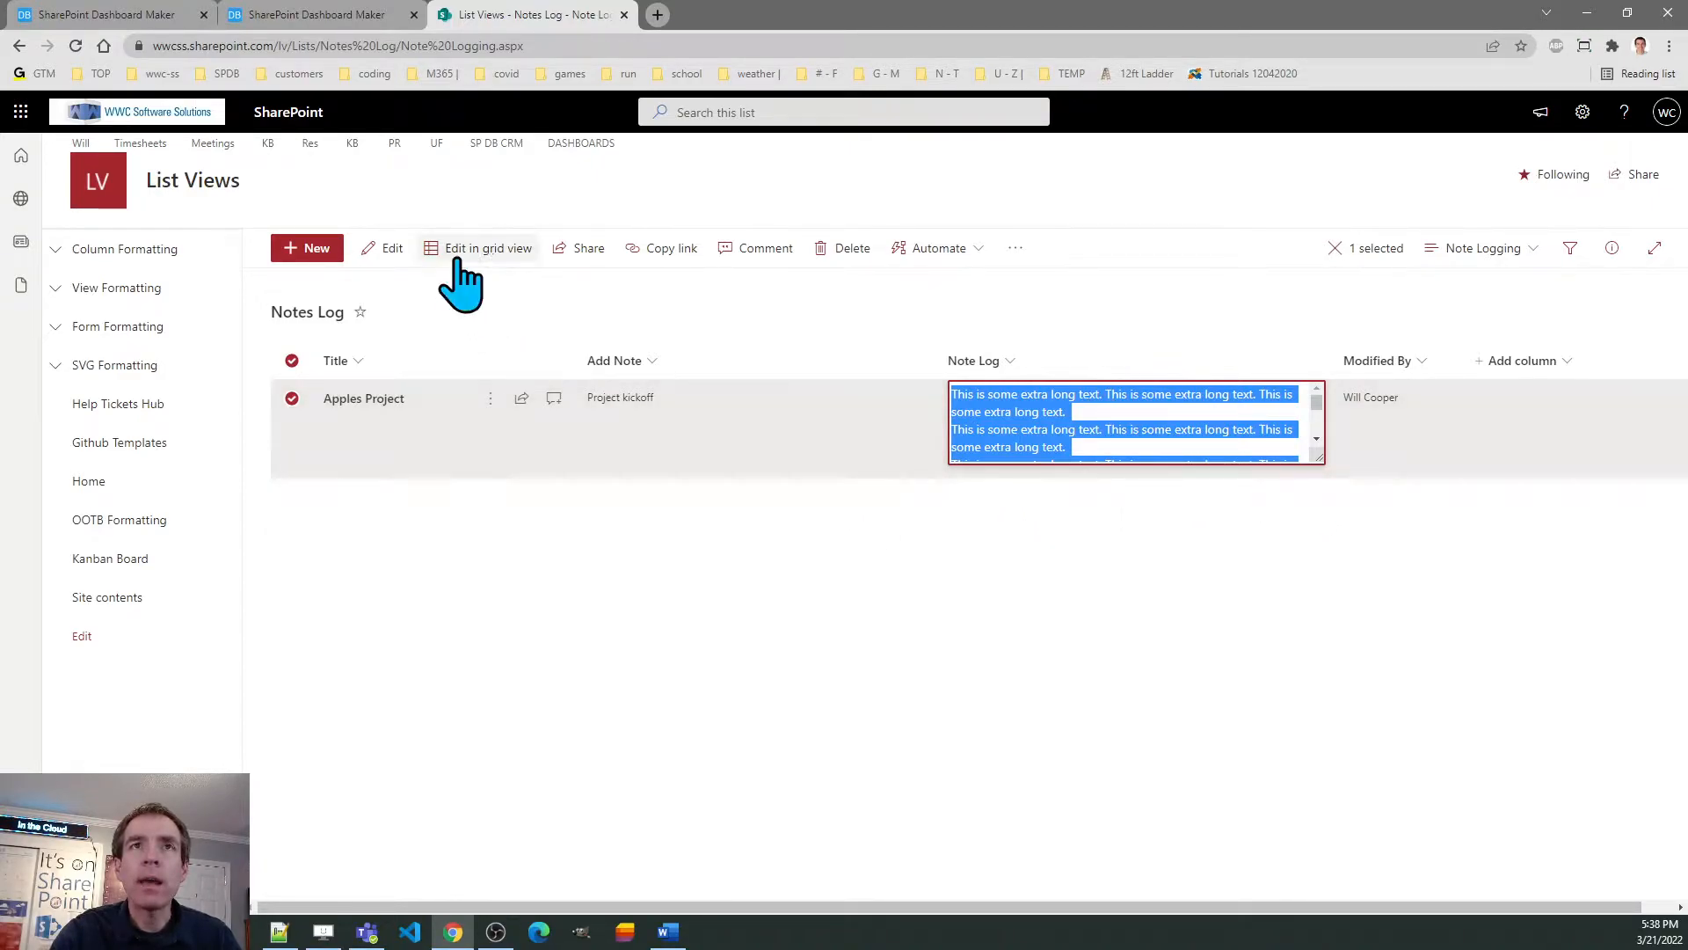
{"action": "mouse_move", "coordinate": [1096, 431]}
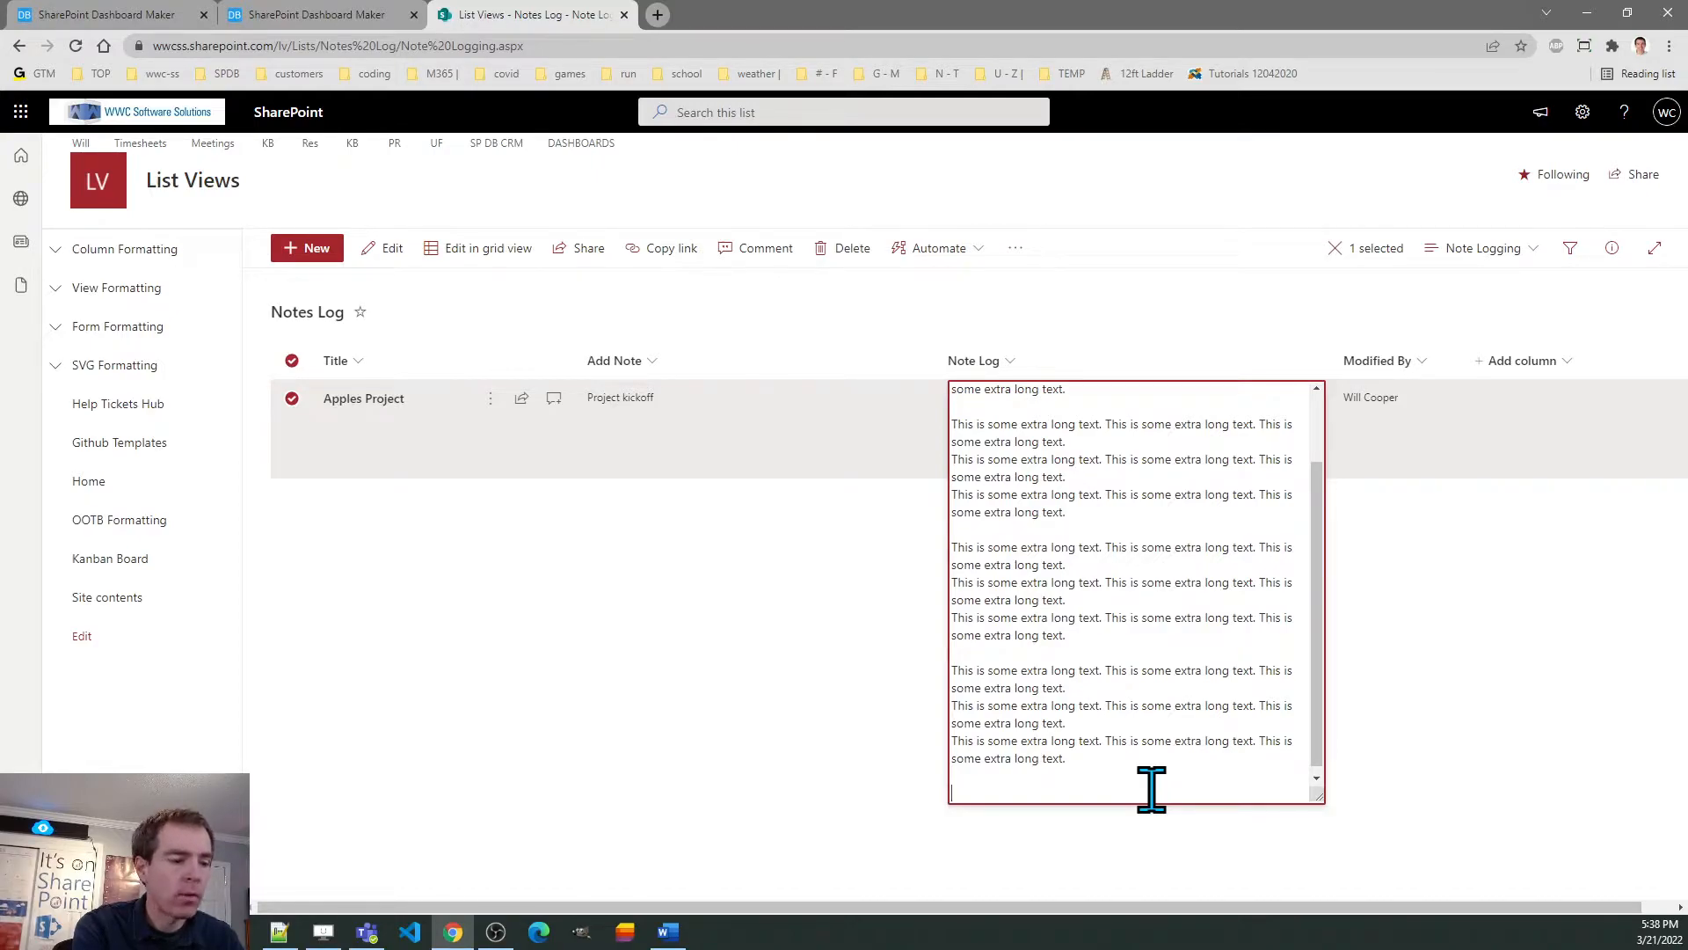
- Add the line 'Here is some more information' to the Note Log via inline edit
{"action": "type", "text": "Here is some more"}
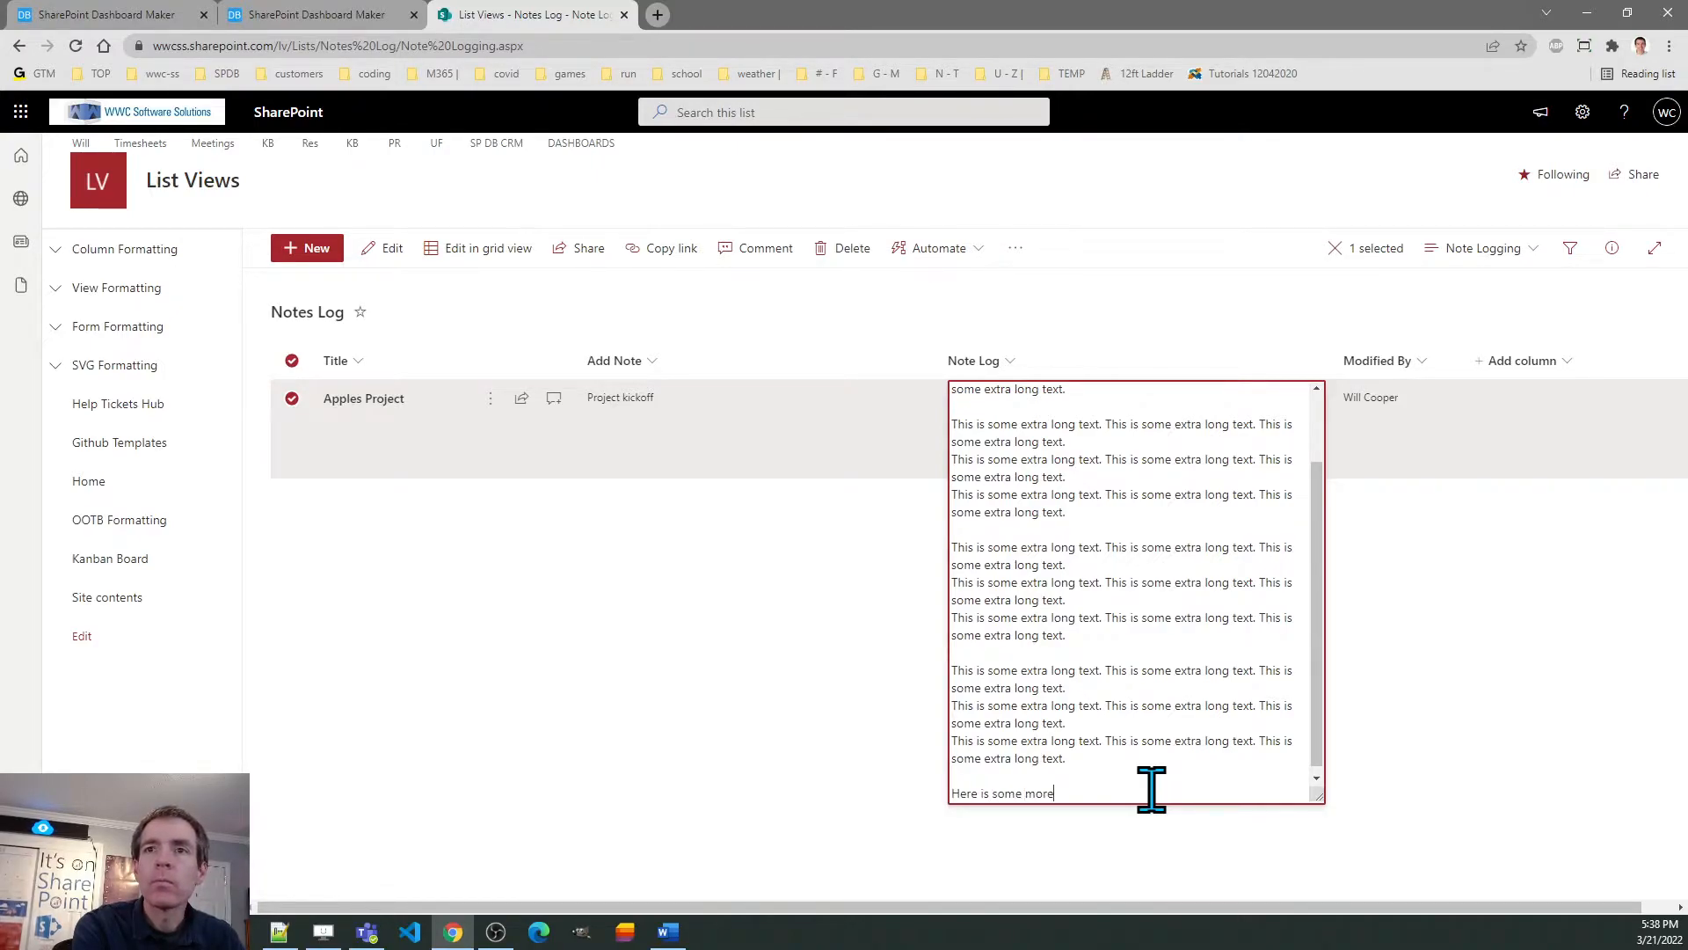
{"action": "type", "text": "information"}
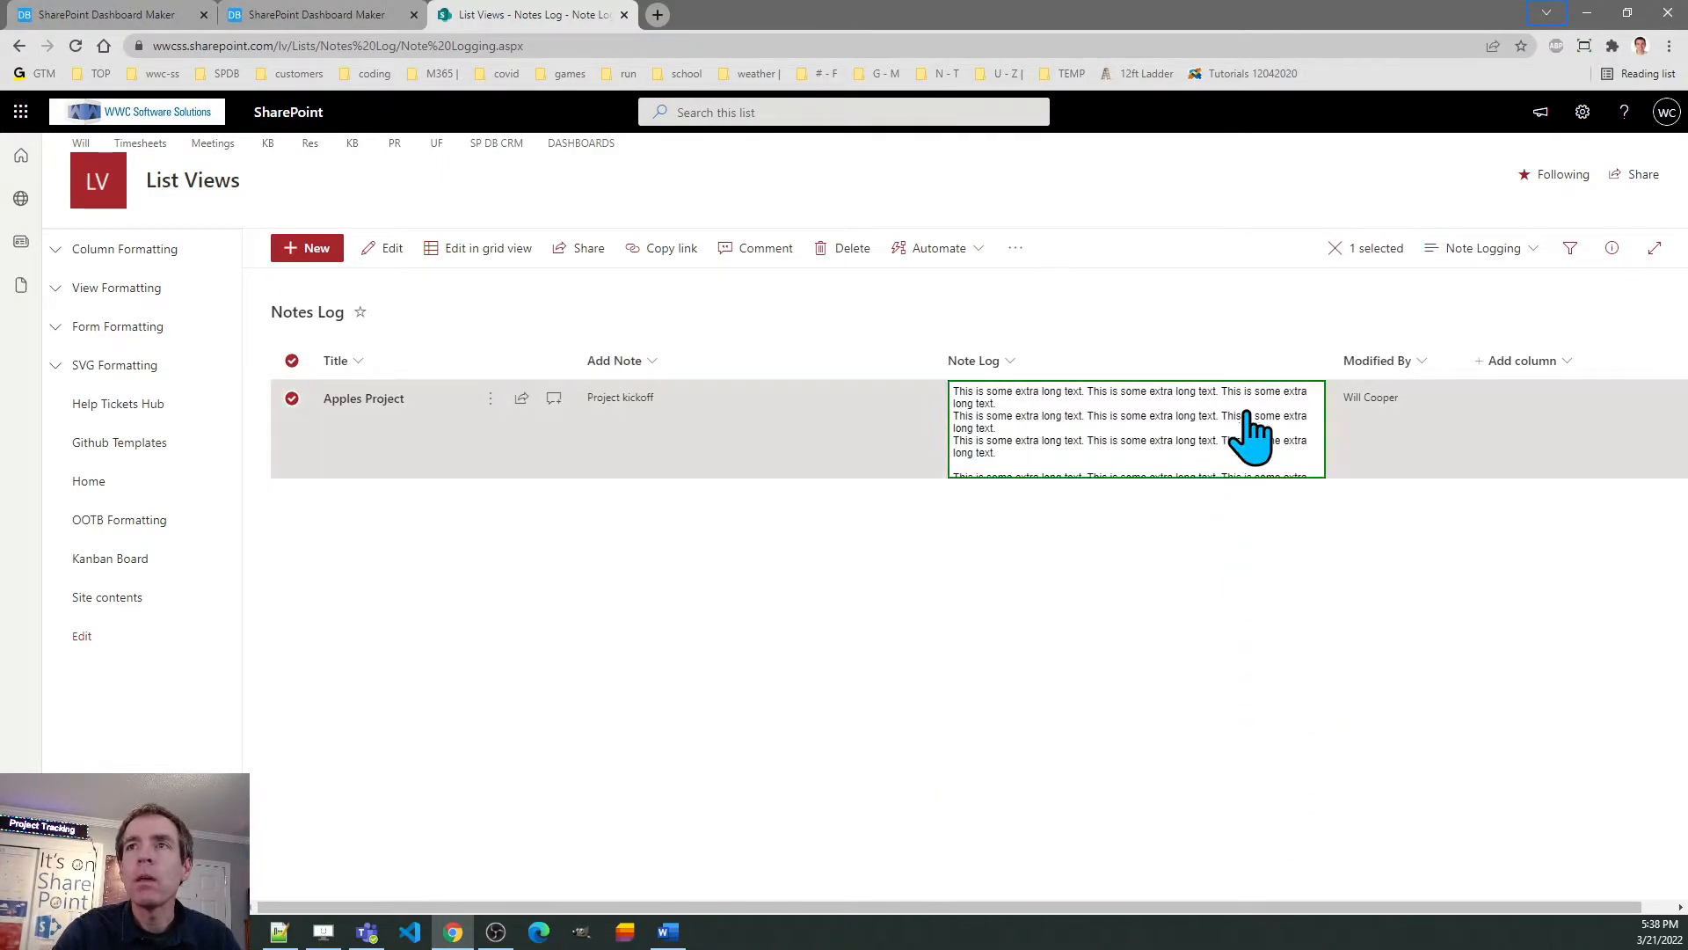
{"action": "mouse_move", "coordinate": [490, 189]}
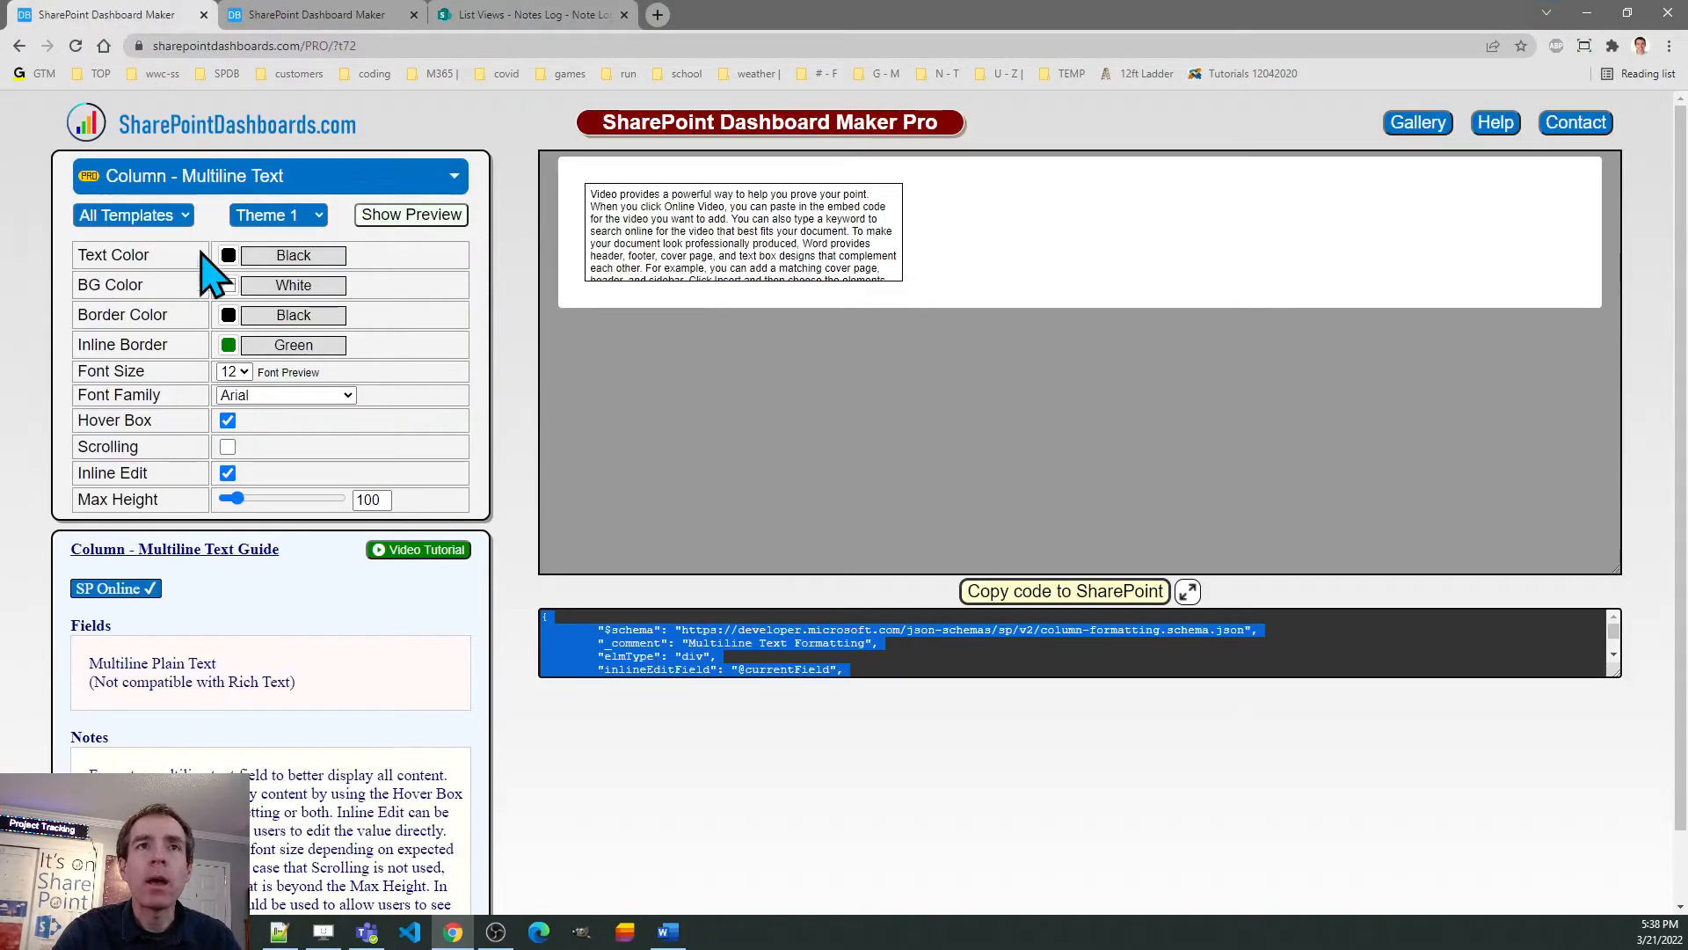
- Turn scrolling on and switch off inline edit and the hover box
{"action": "left_click", "coordinate": [227, 445]}
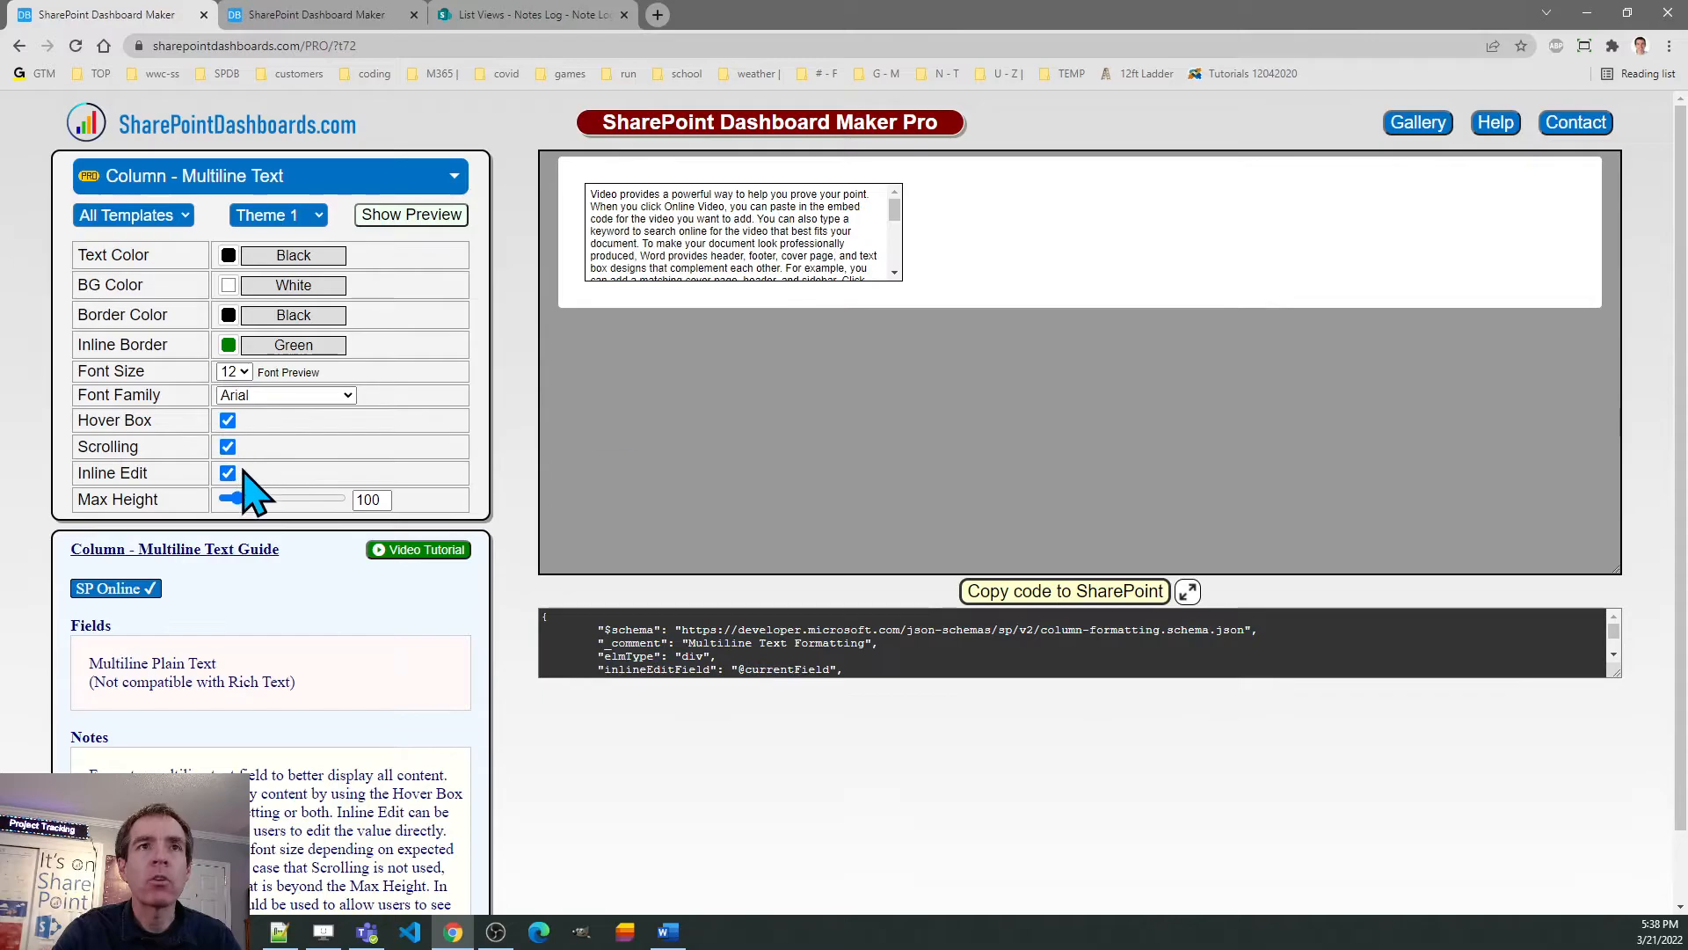
{"action": "left_click", "coordinate": [226, 474]}
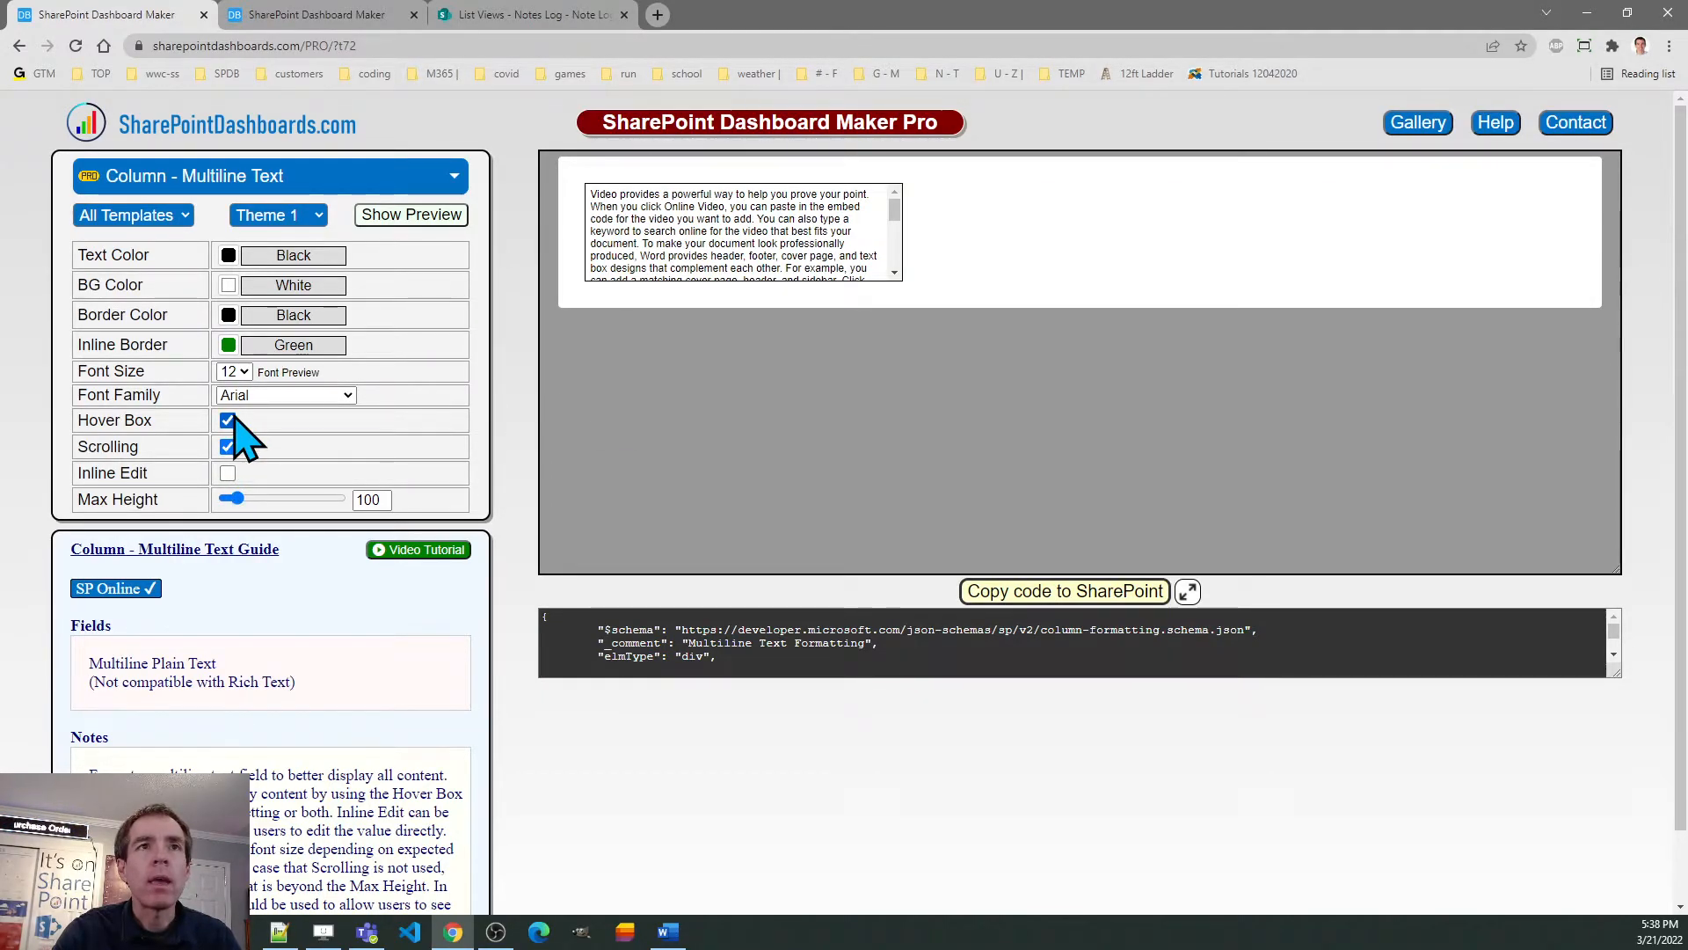
{"action": "left_click", "coordinate": [226, 420]}
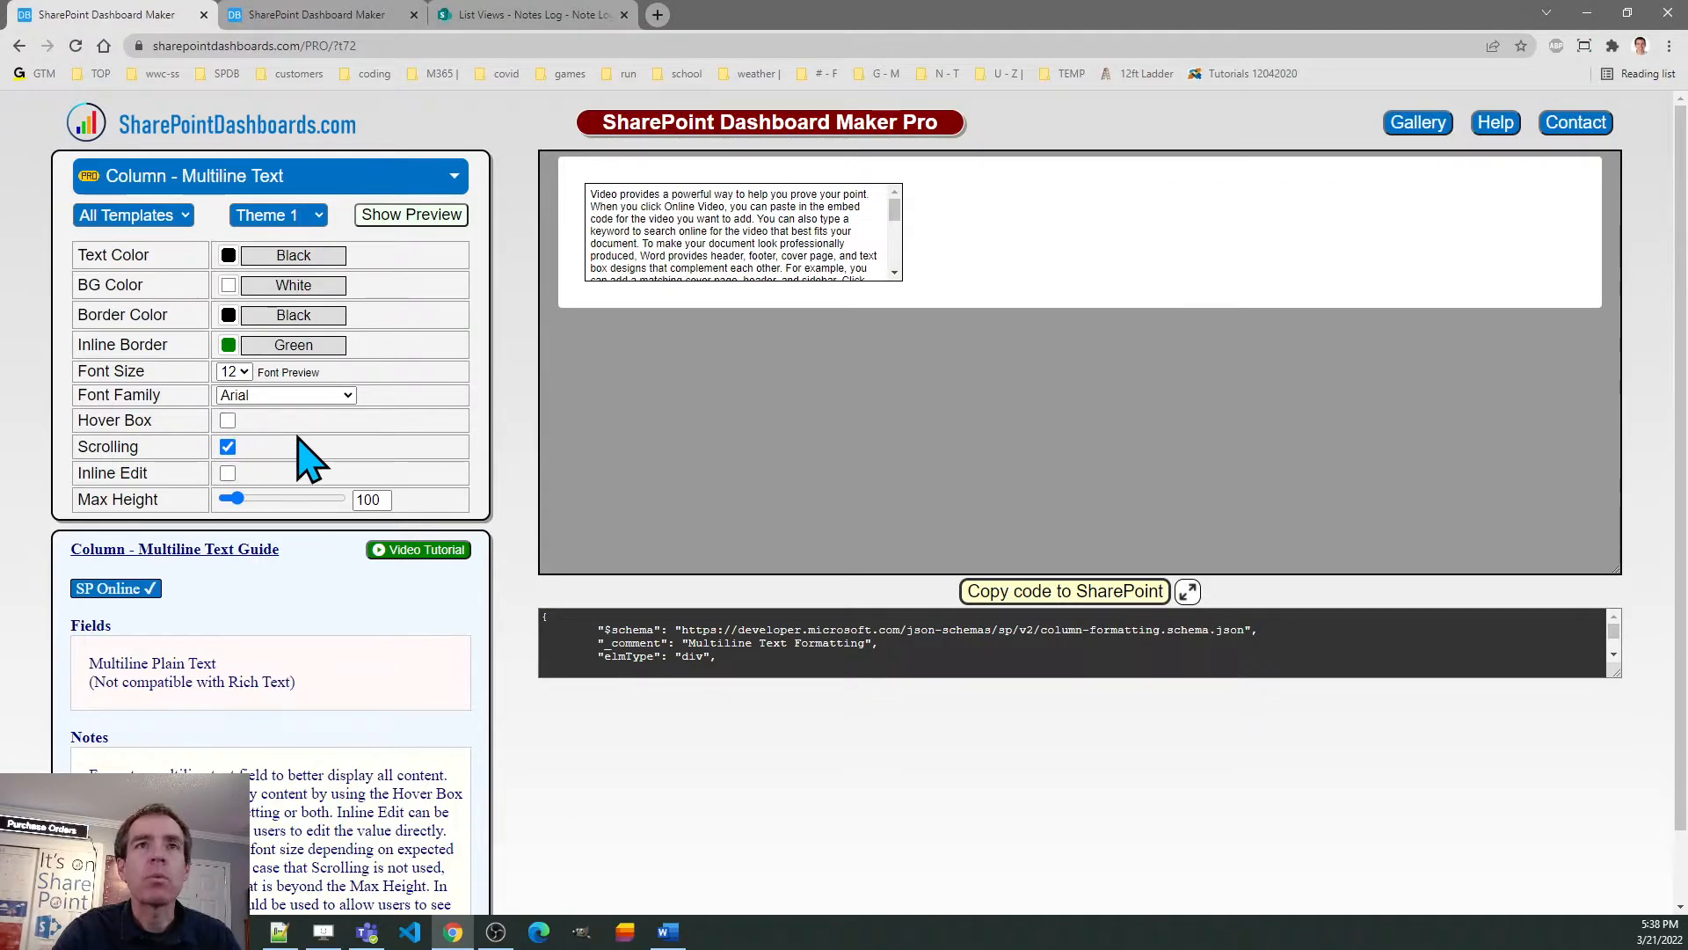
{"action": "mouse_move", "coordinate": [883, 237]}
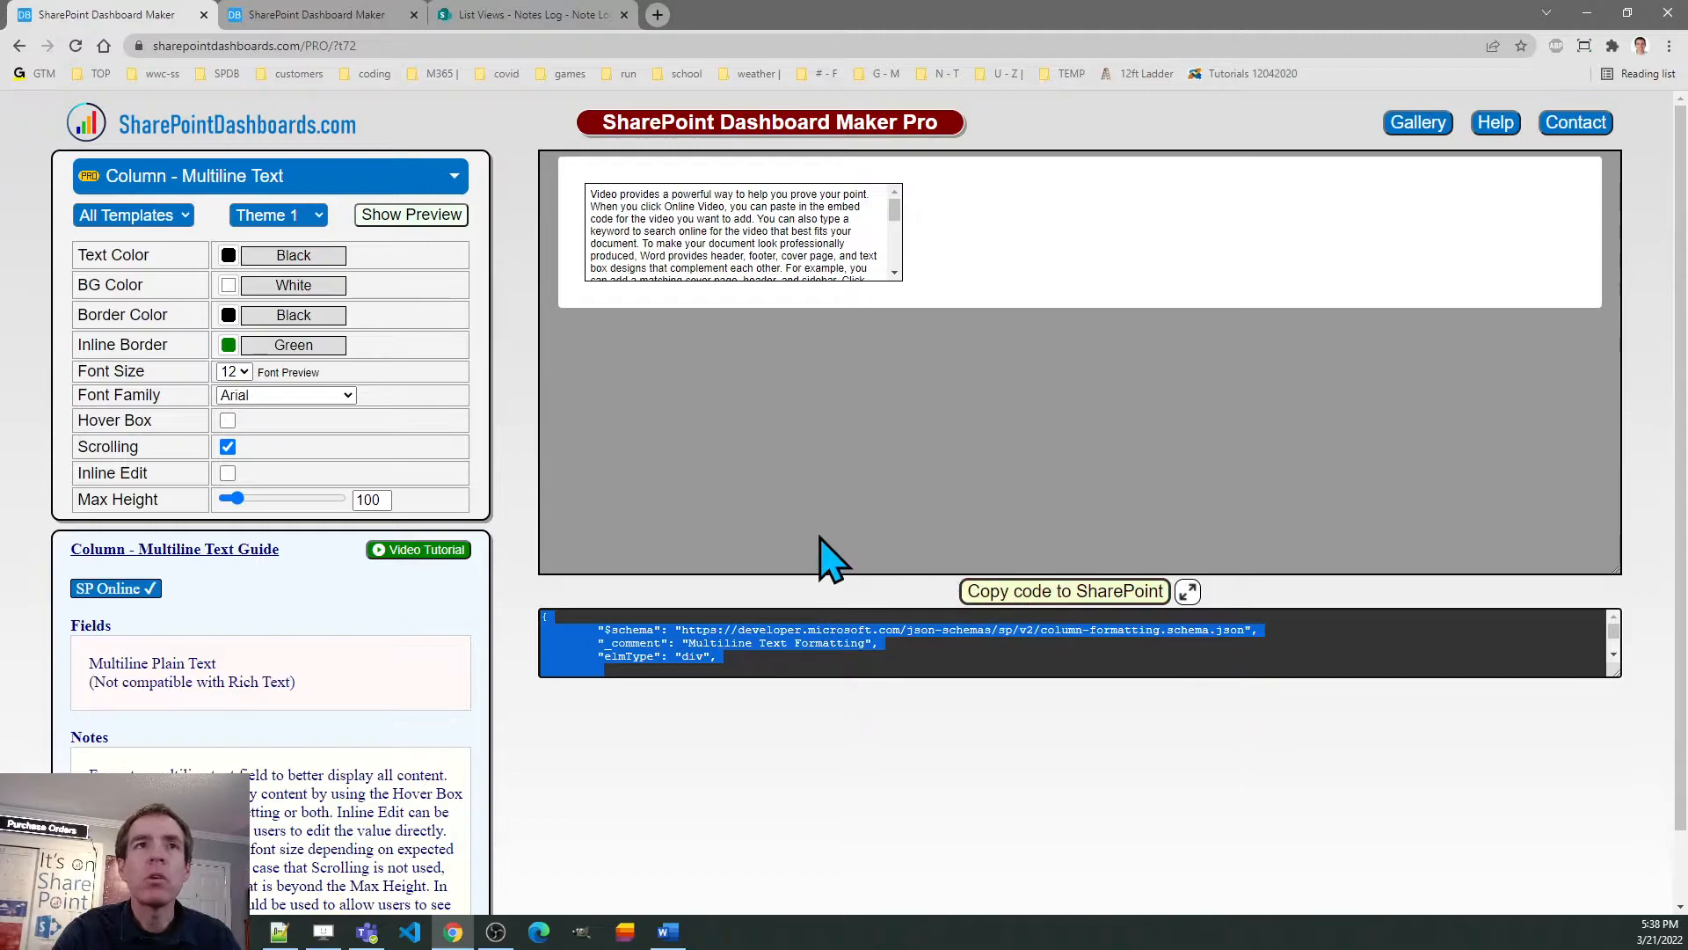
{"action": "mouse_move", "coordinate": [506, 27]}
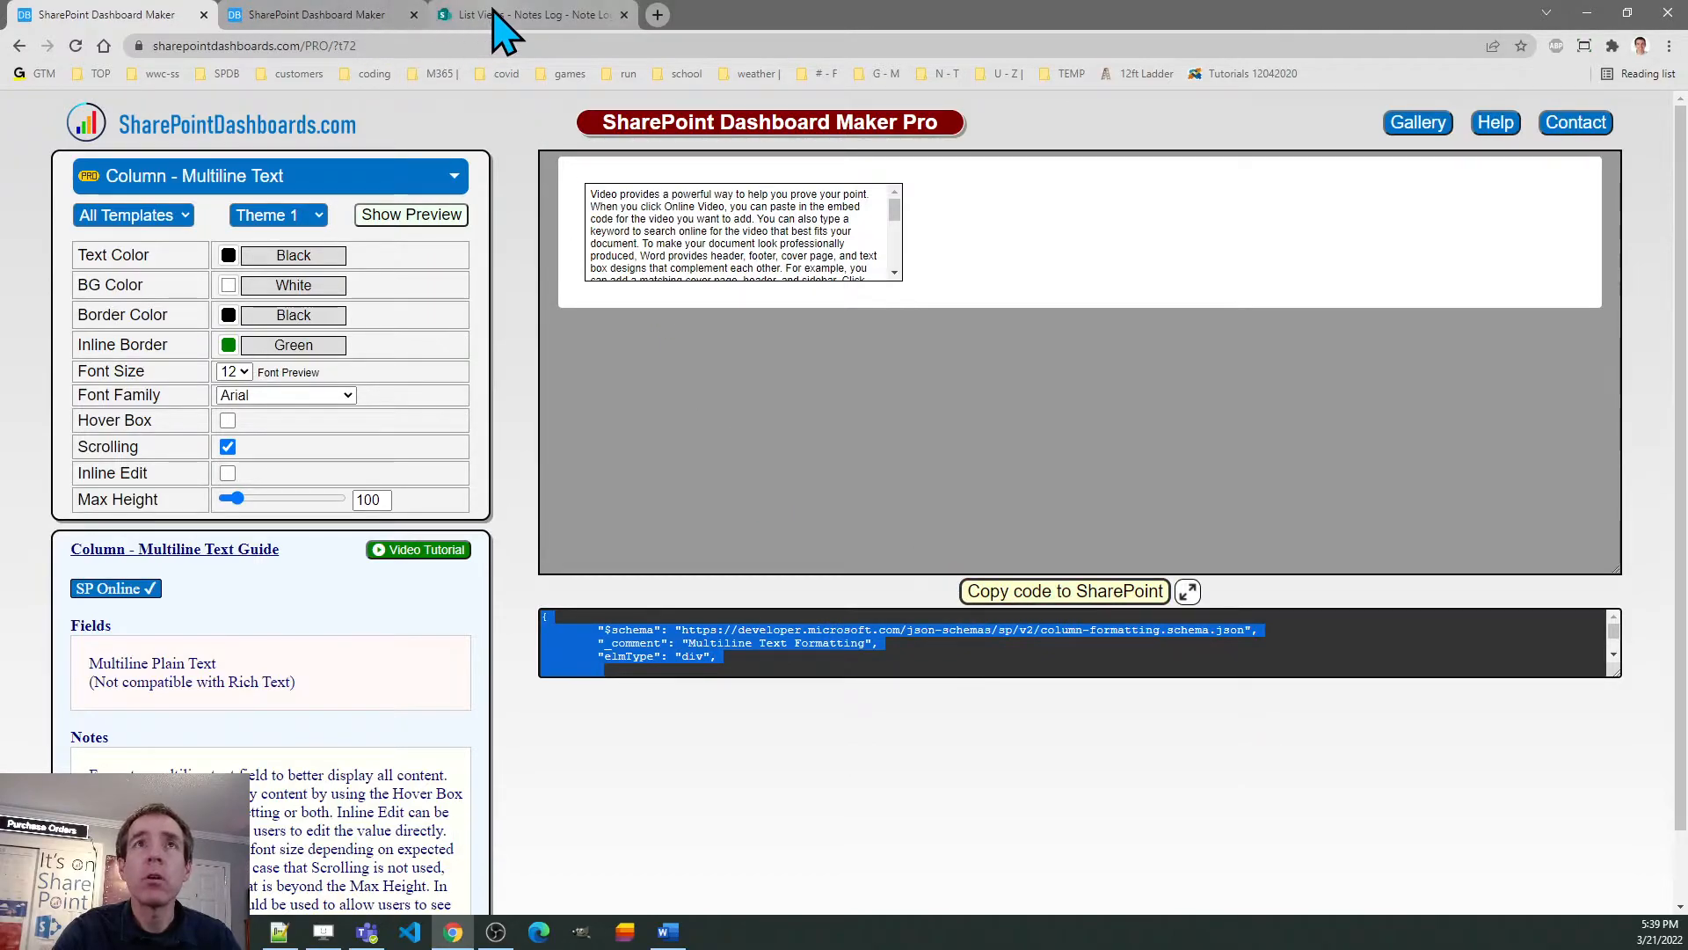
- Replace the Note Log column formatting with the new scrollable-box code and save it
{"action": "left_click", "coordinate": [527, 14]}
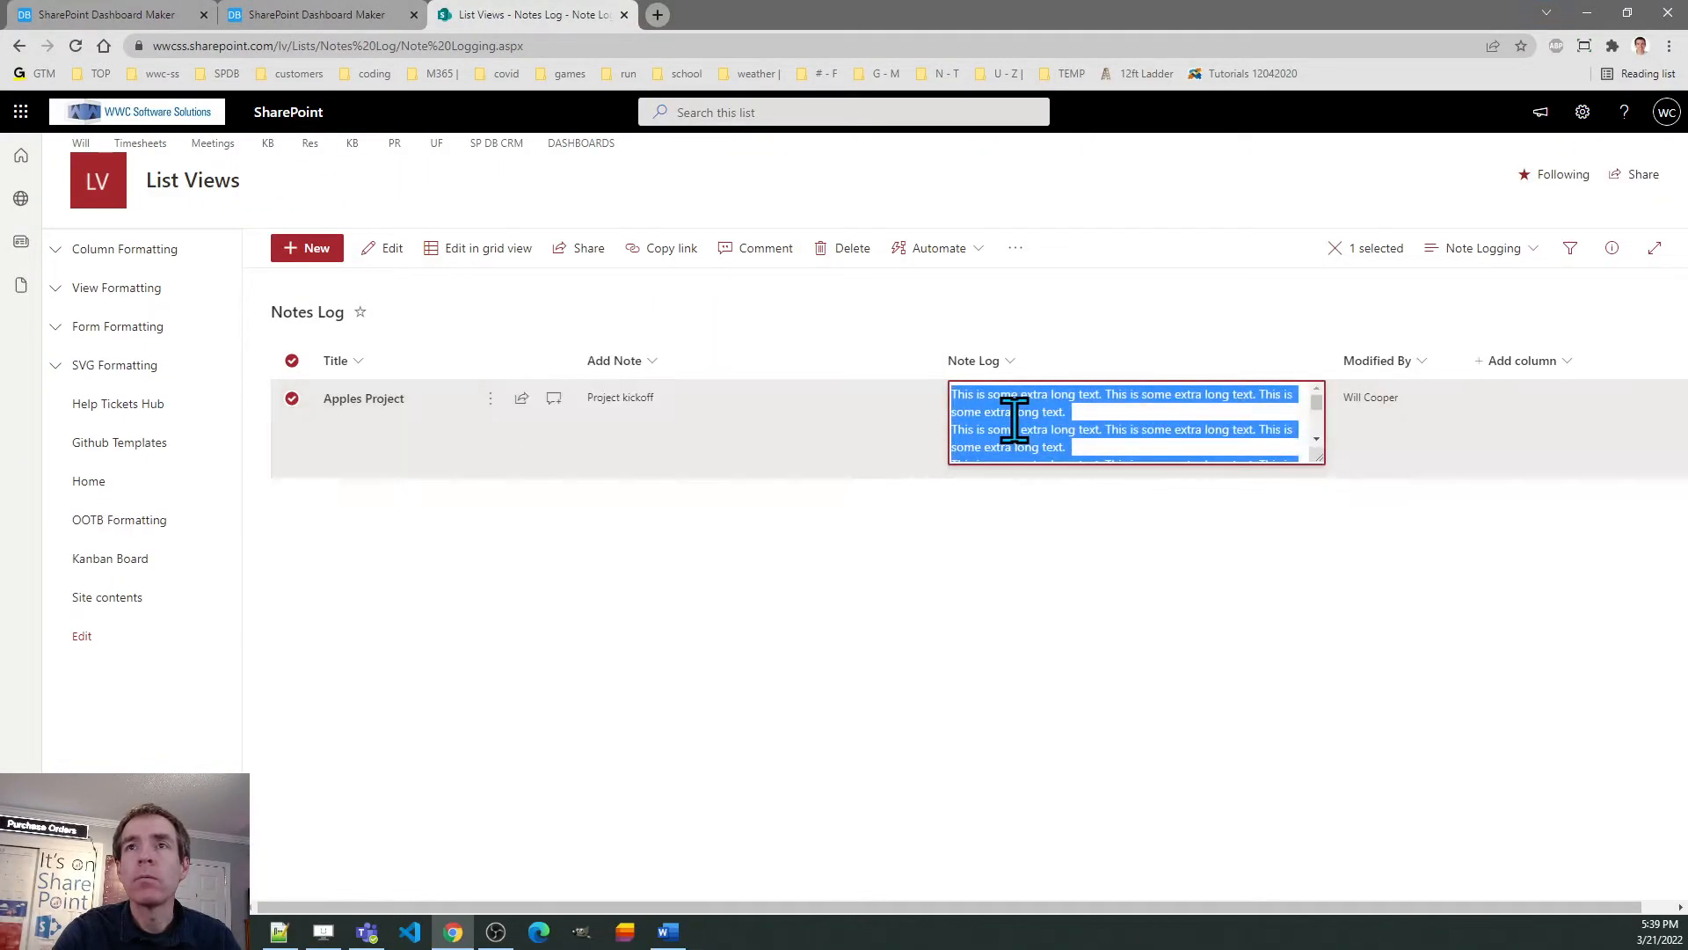
{"action": "left_click", "coordinate": [969, 635]}
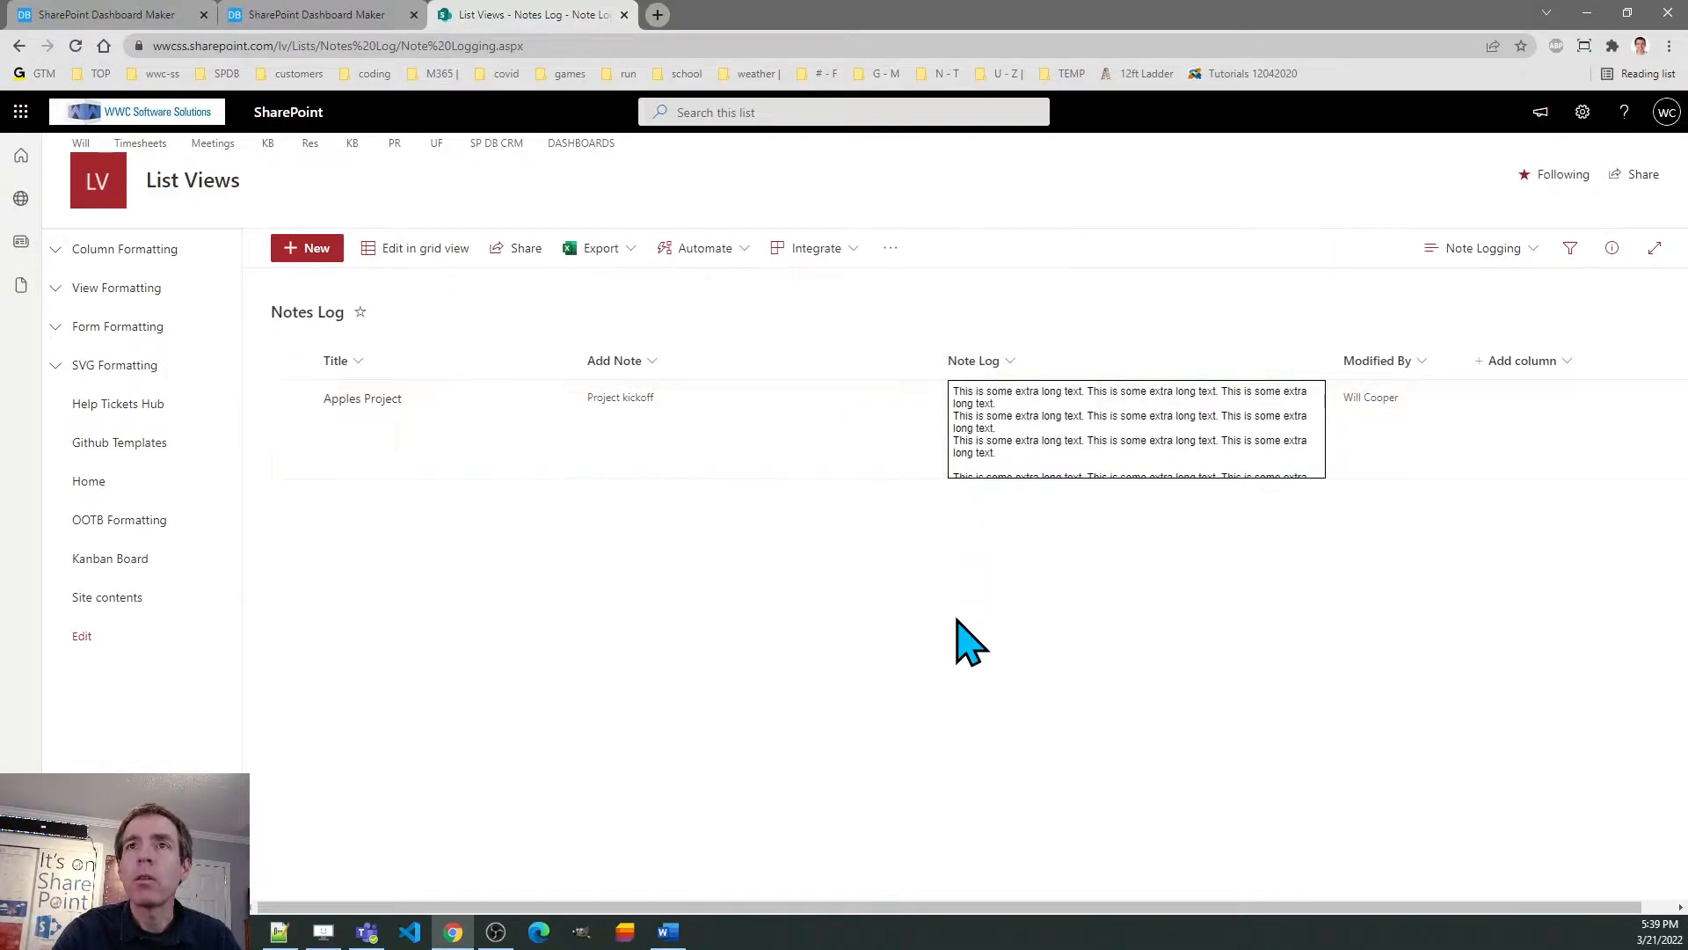
{"action": "left_click", "coordinate": [1010, 360]}
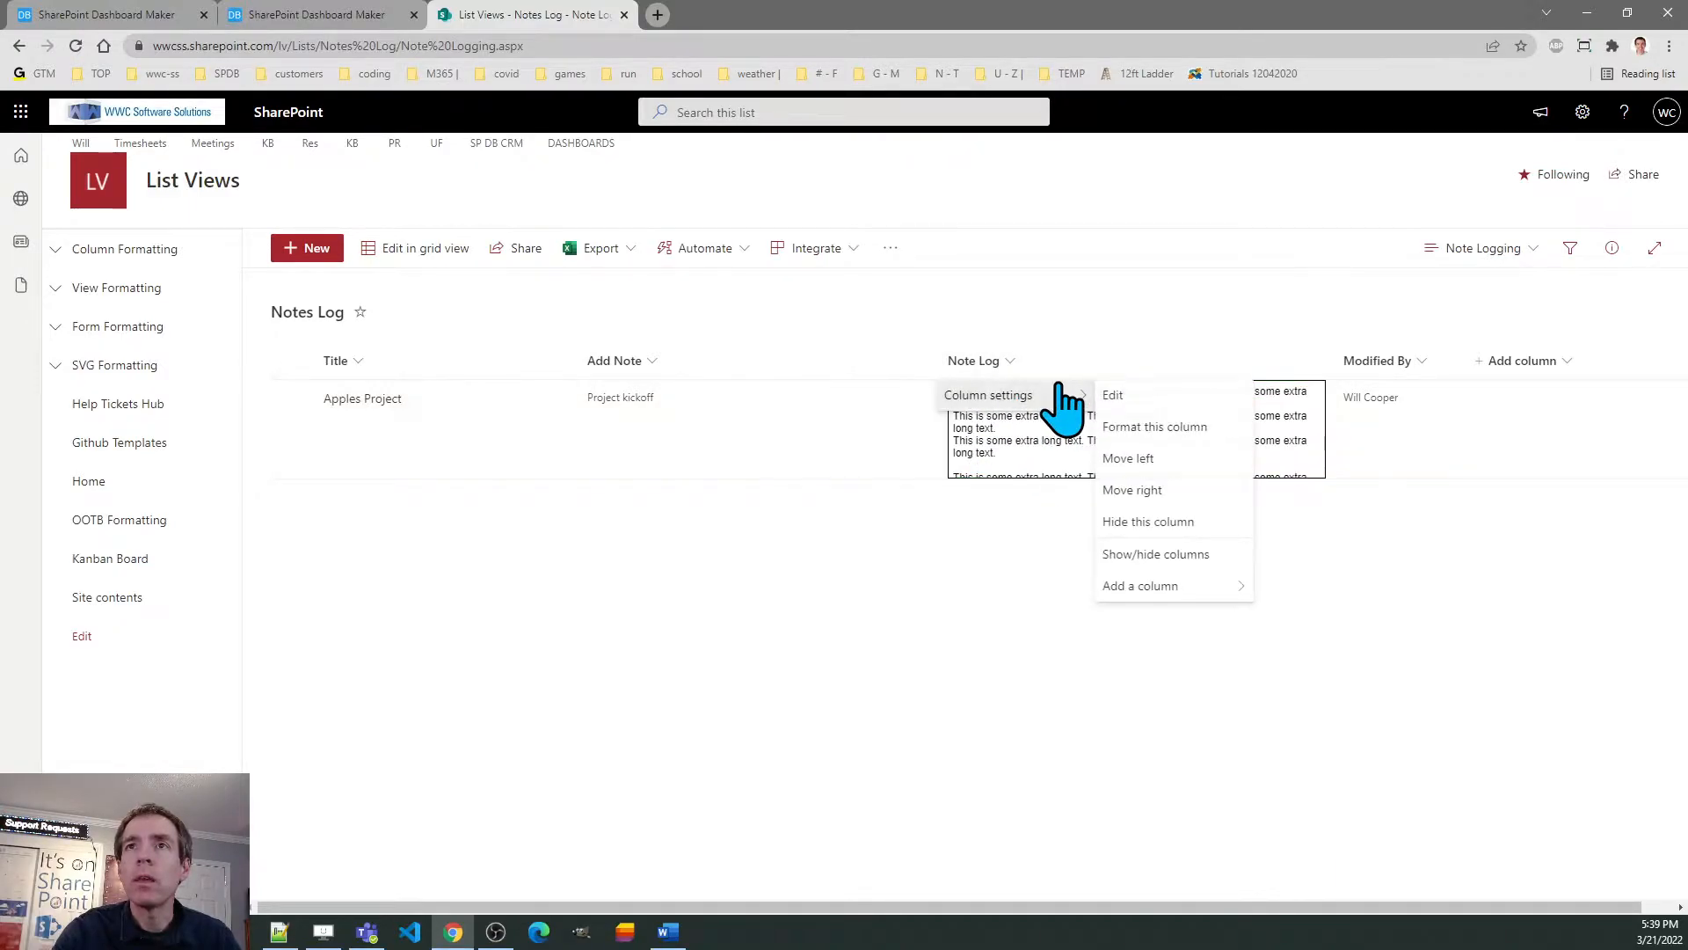
{"action": "left_click", "coordinate": [1154, 426]}
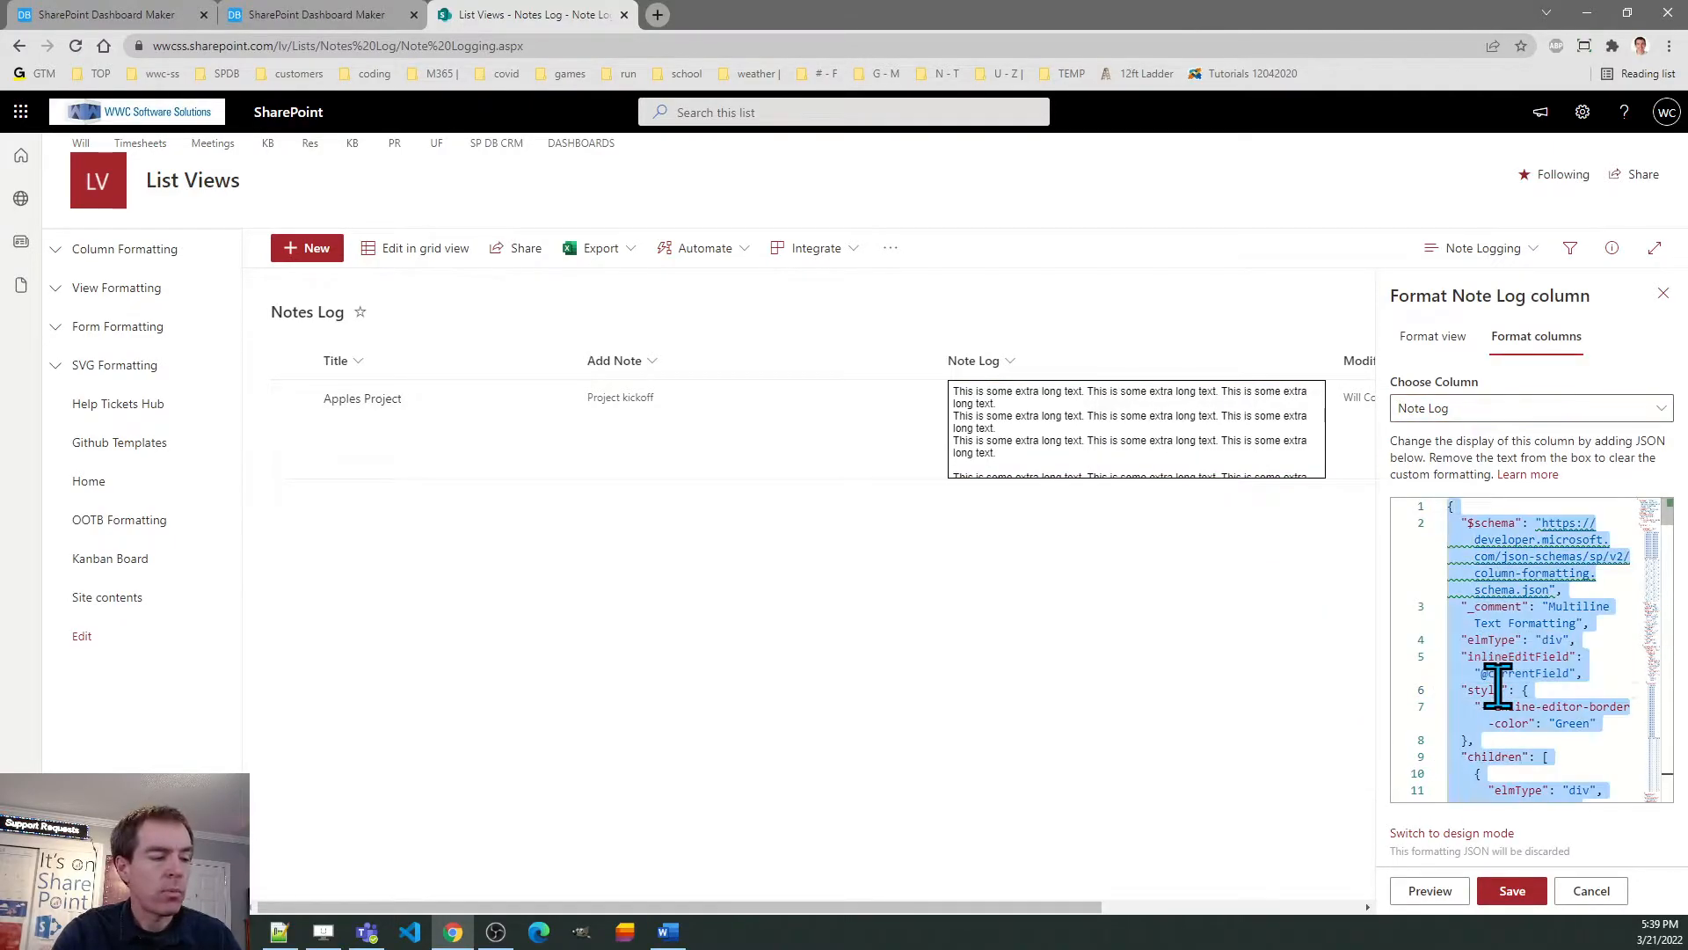
{"action": "left_click", "coordinate": [1512, 890]}
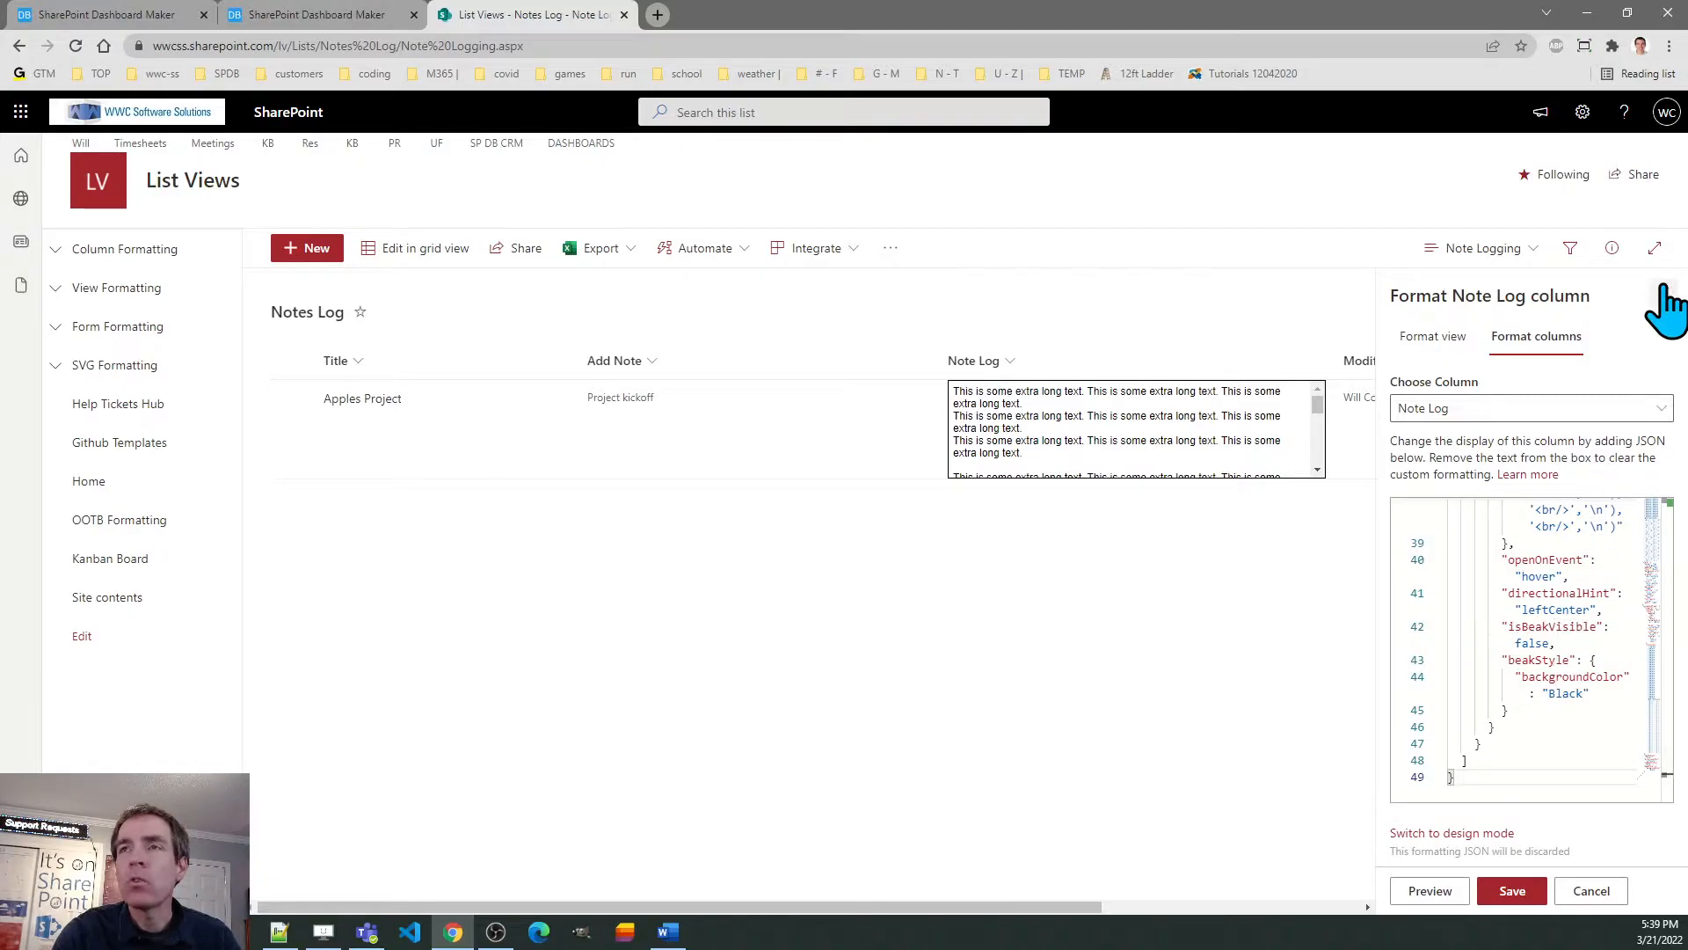
{"action": "mouse_move", "coordinate": [1121, 452]}
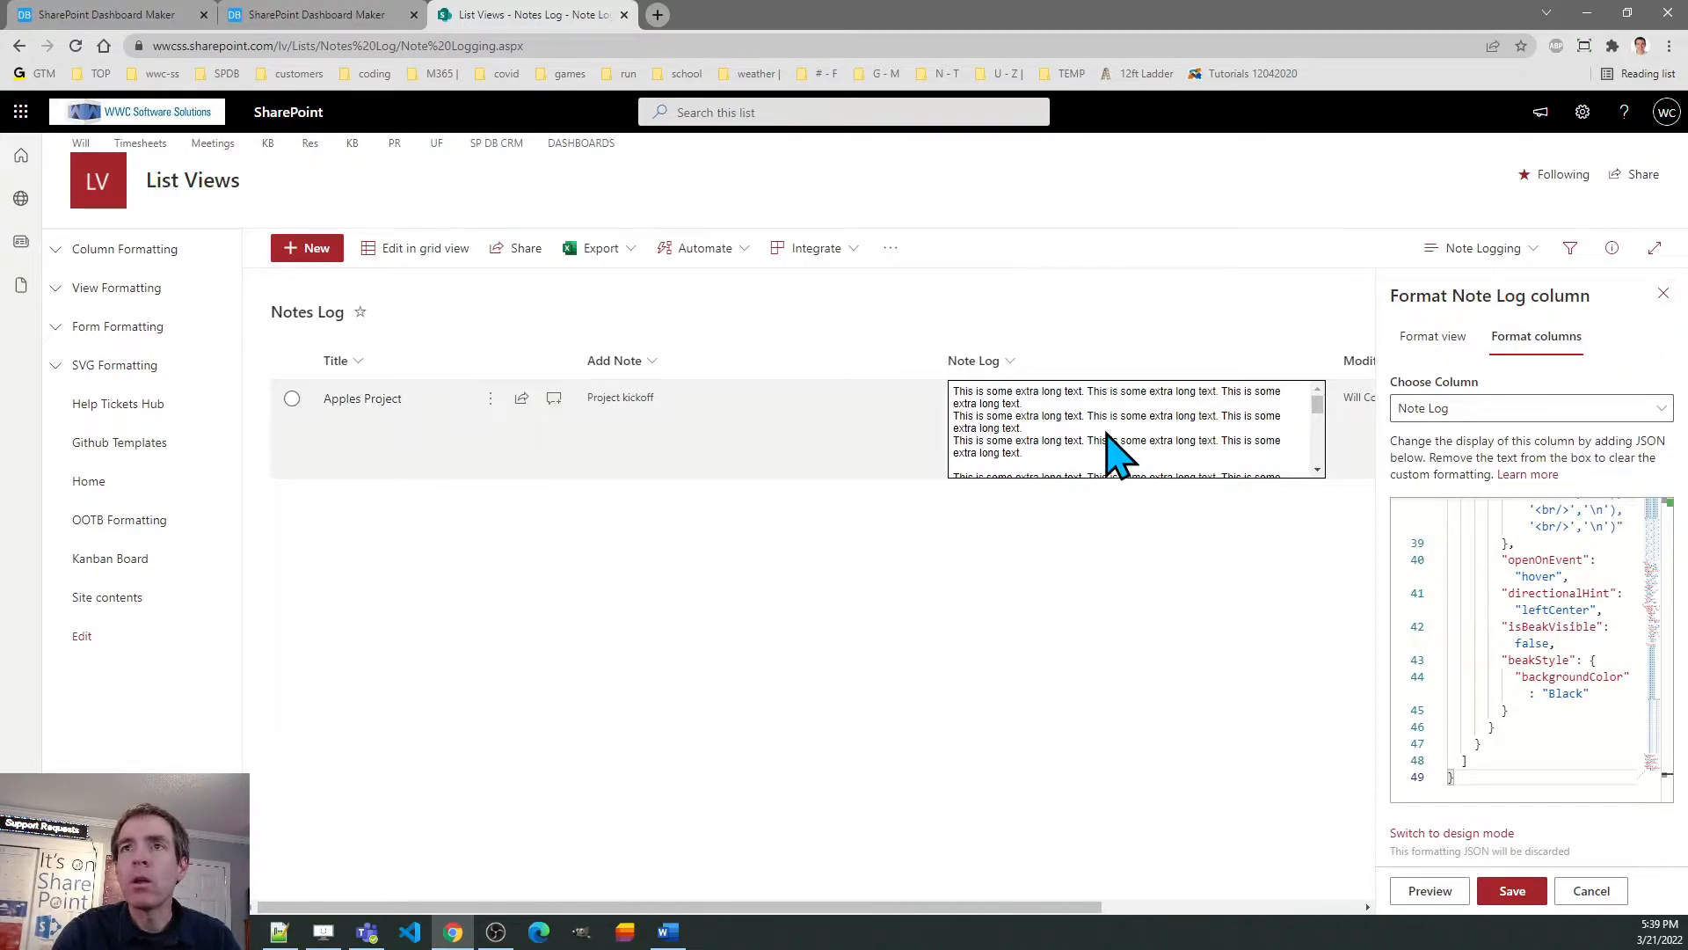
{"action": "mouse_move", "coordinate": [1322, 478]}
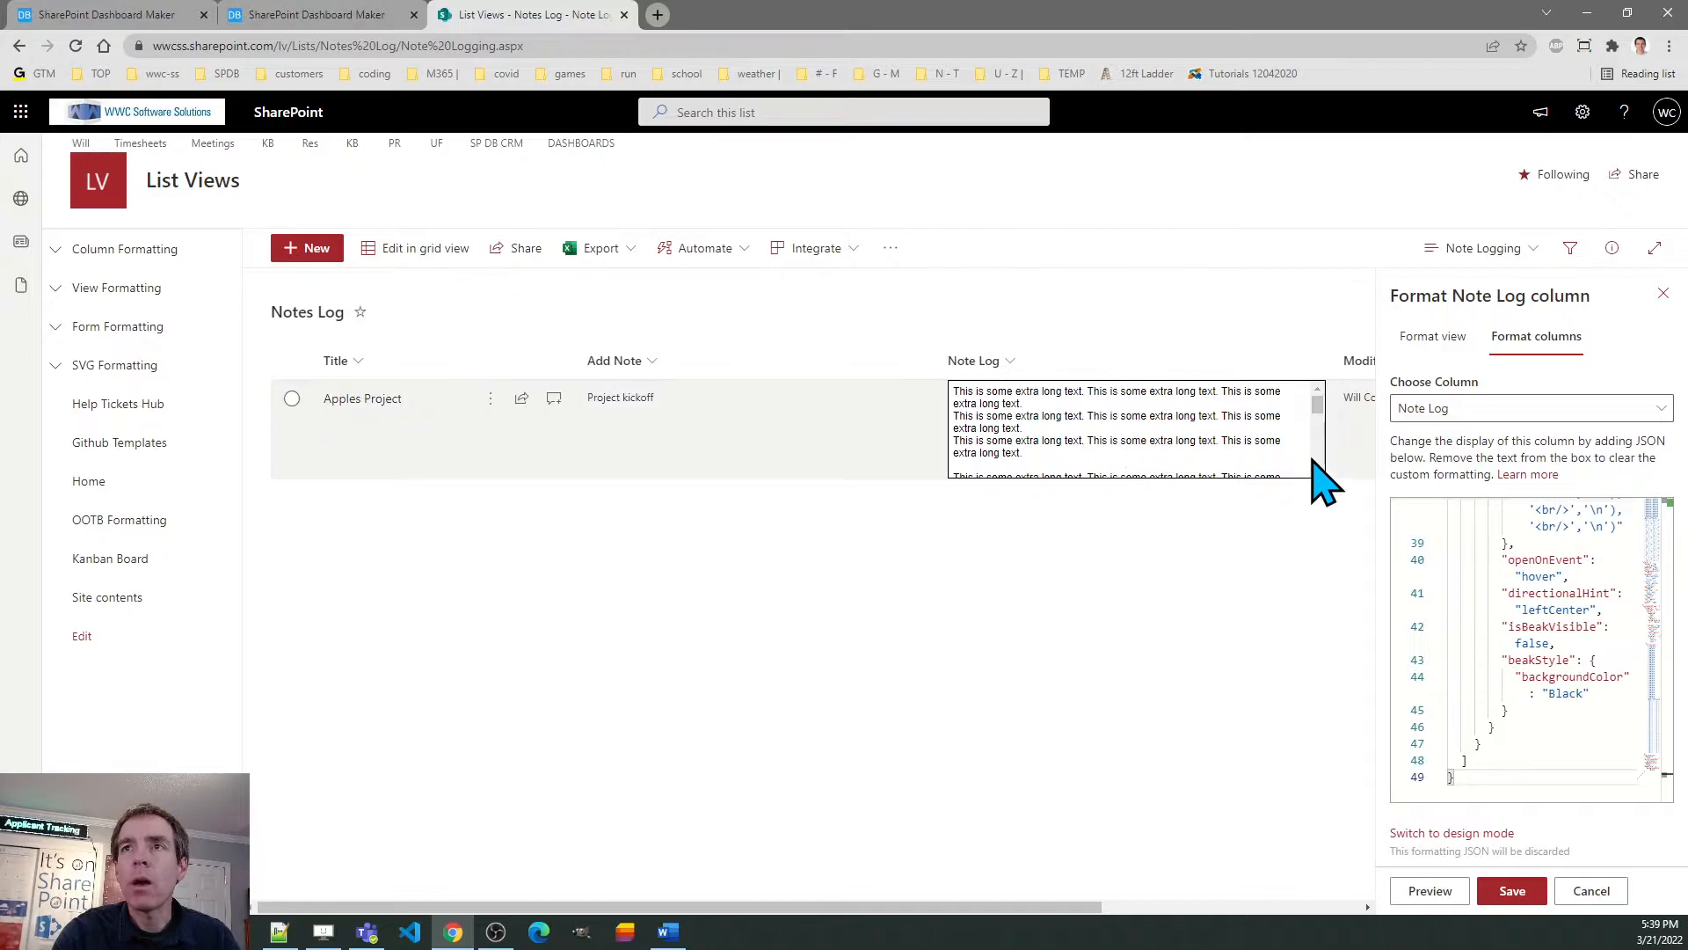
{"action": "left_click", "coordinate": [290, 398]}
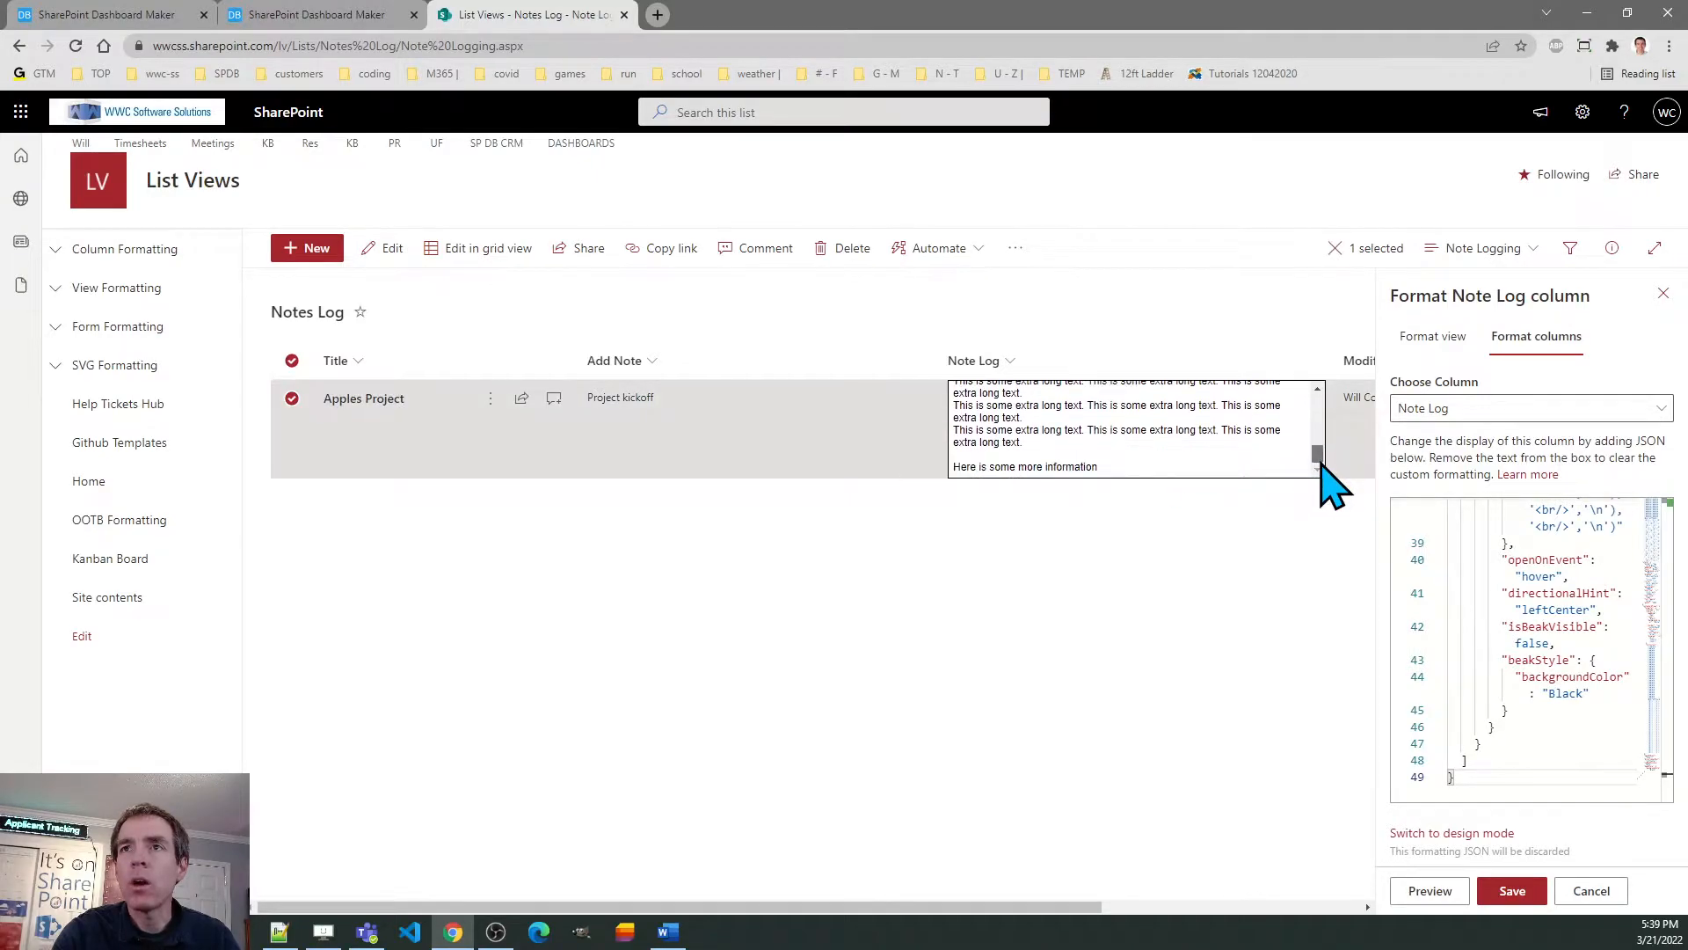
{"action": "left_click", "coordinate": [1663, 294]}
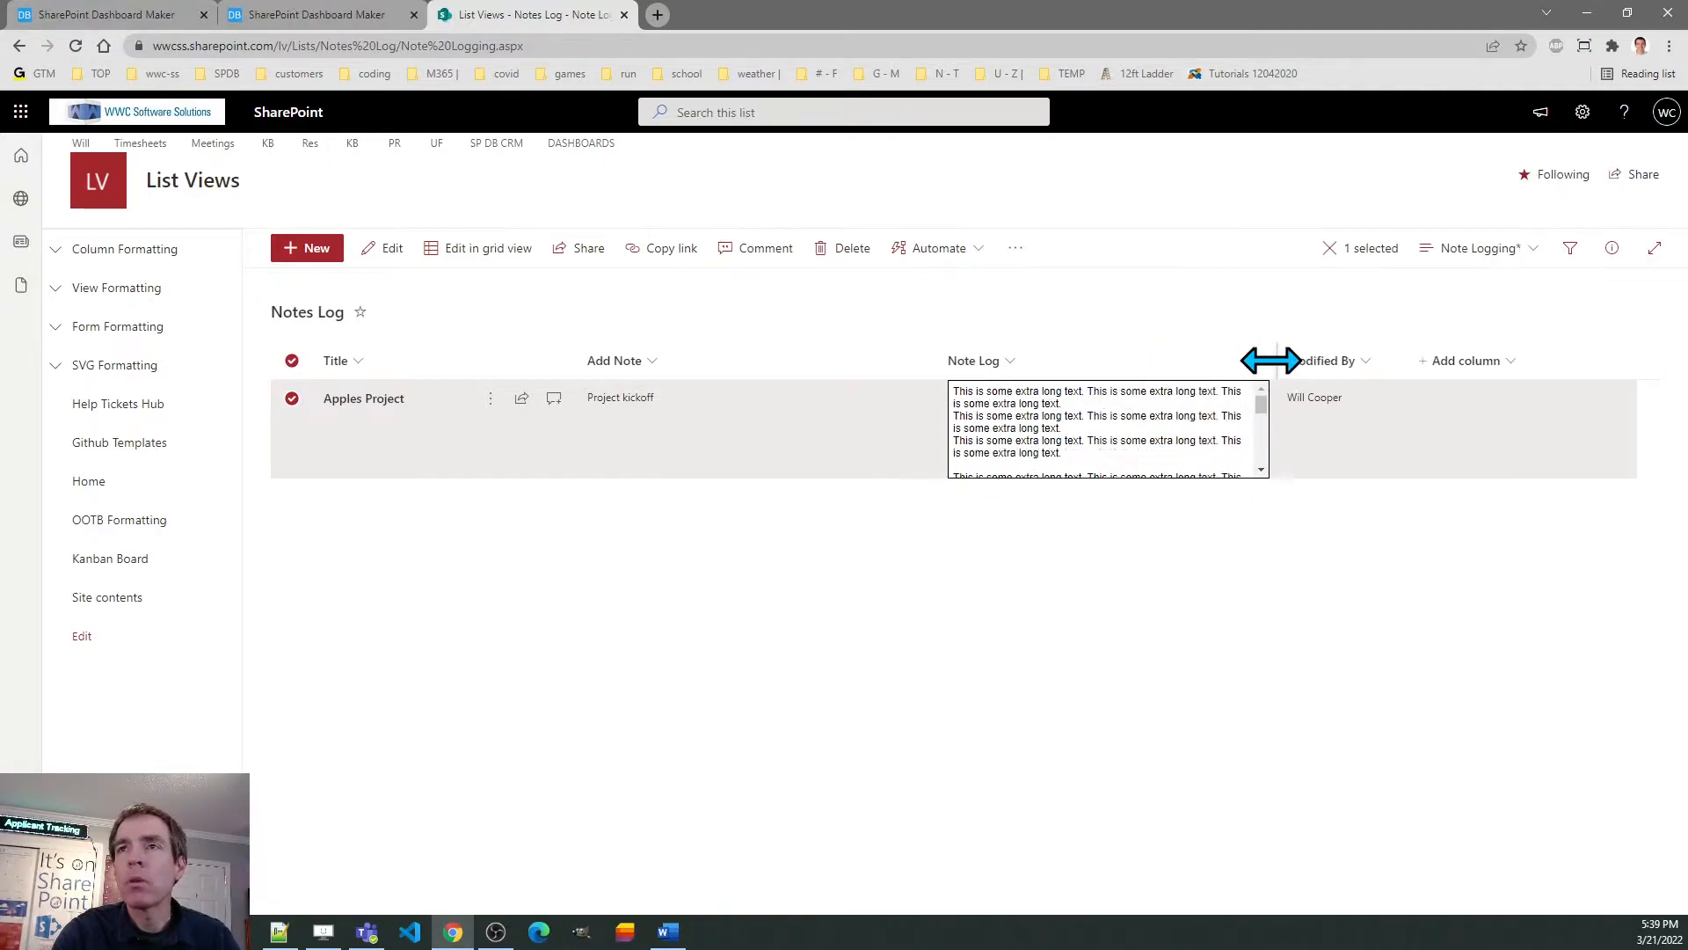
{"action": "mouse_move", "coordinate": [1254, 517]}
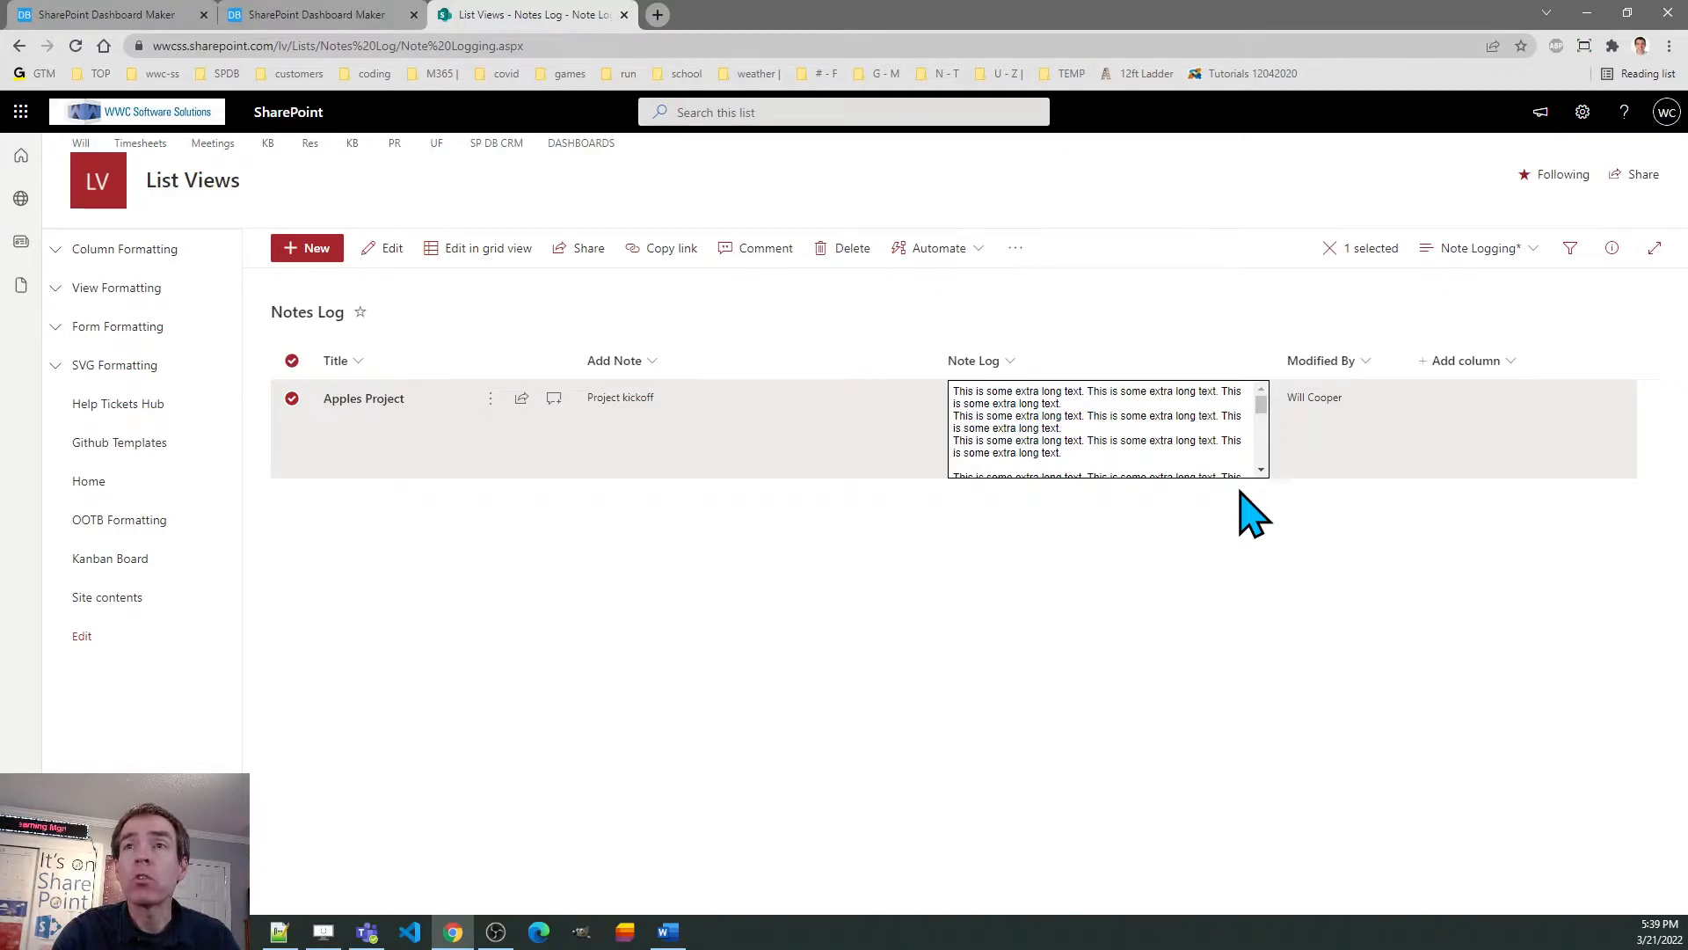
{"action": "mouse_move", "coordinate": [1162, 447]}
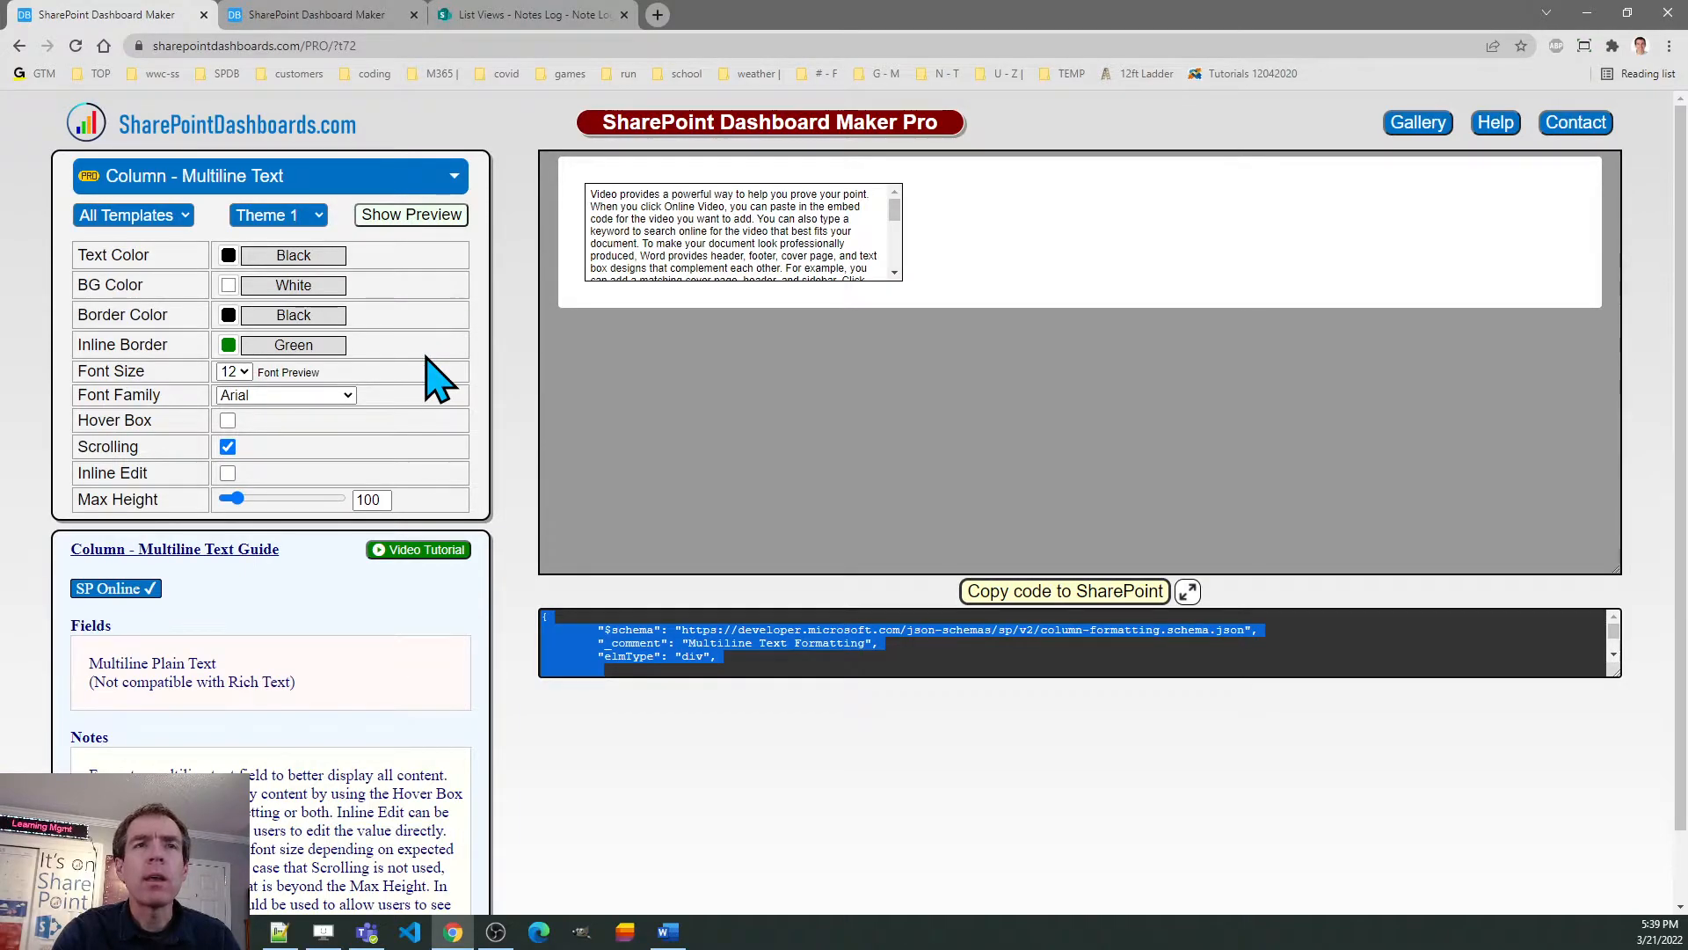
- Turn scrolling off and hover box on, copy the code, and return to the Notes Log list
{"action": "left_click", "coordinate": [227, 445]}
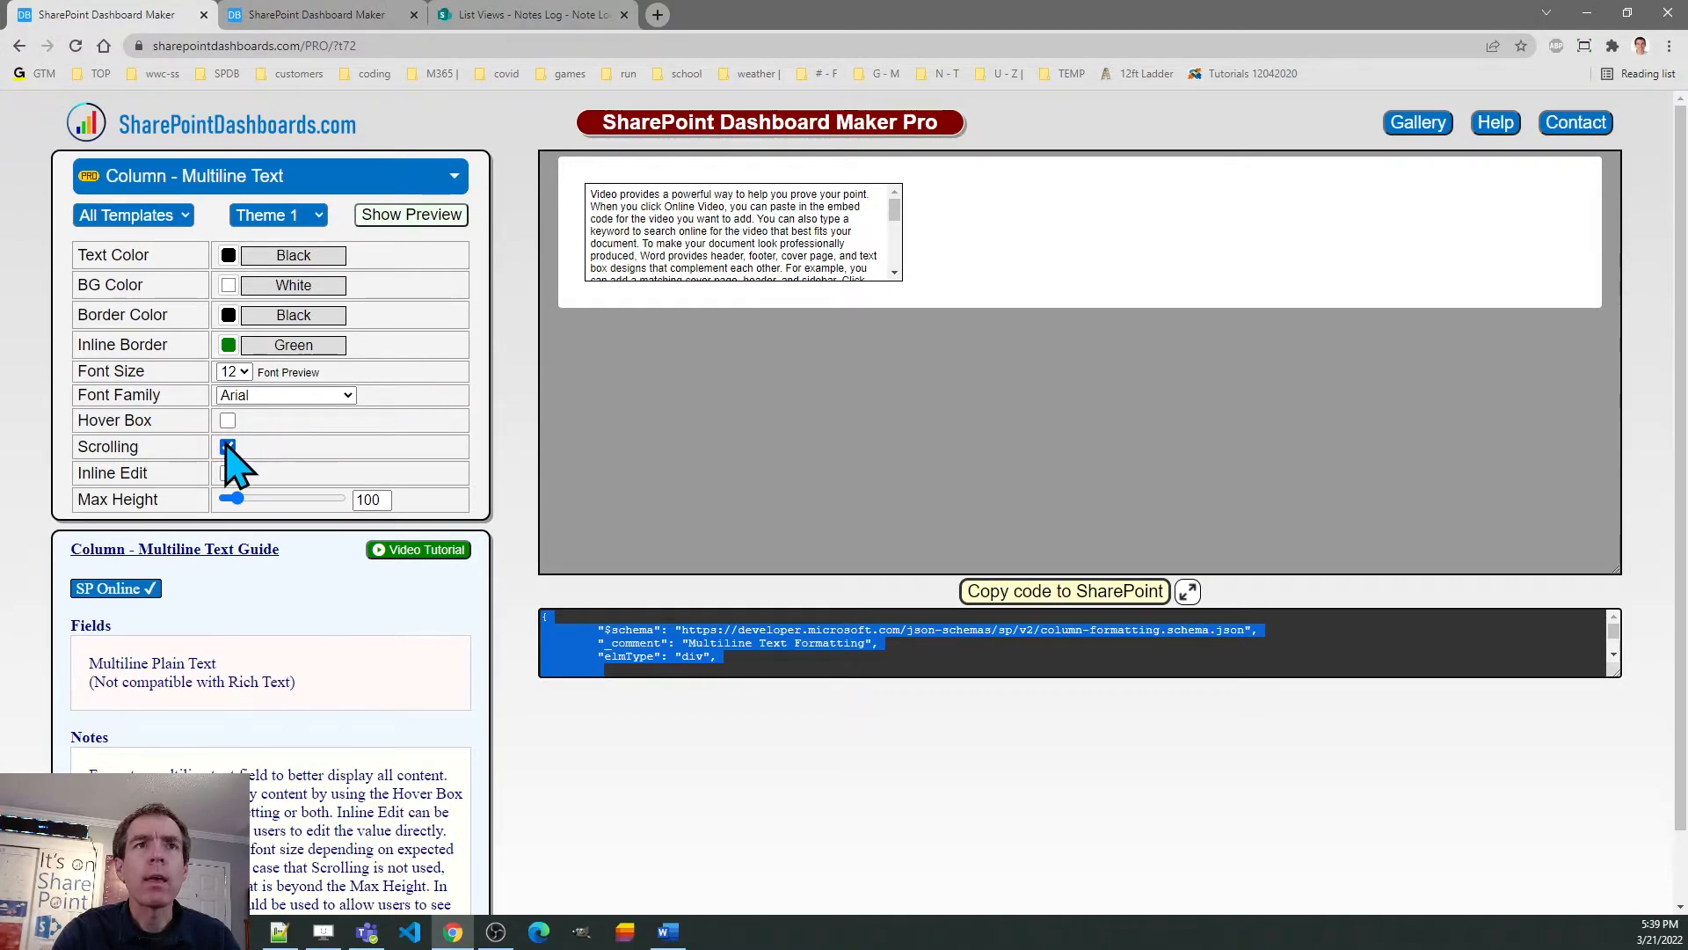
{"action": "left_click", "coordinate": [226, 420]}
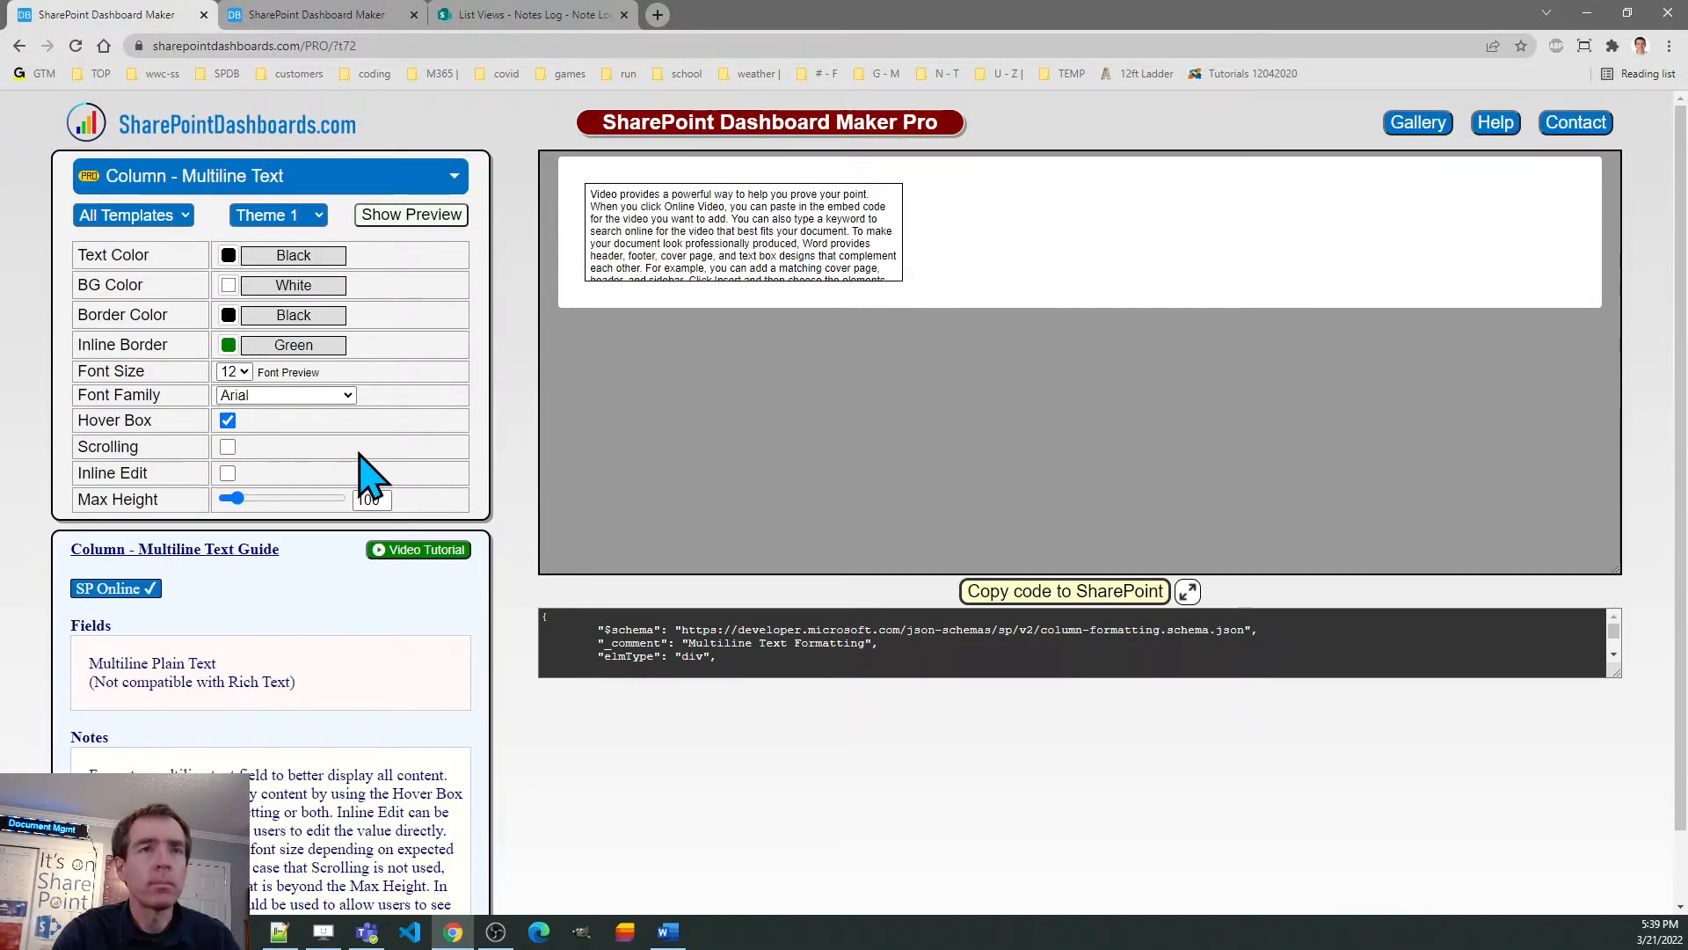
{"action": "mouse_move", "coordinate": [371, 463]}
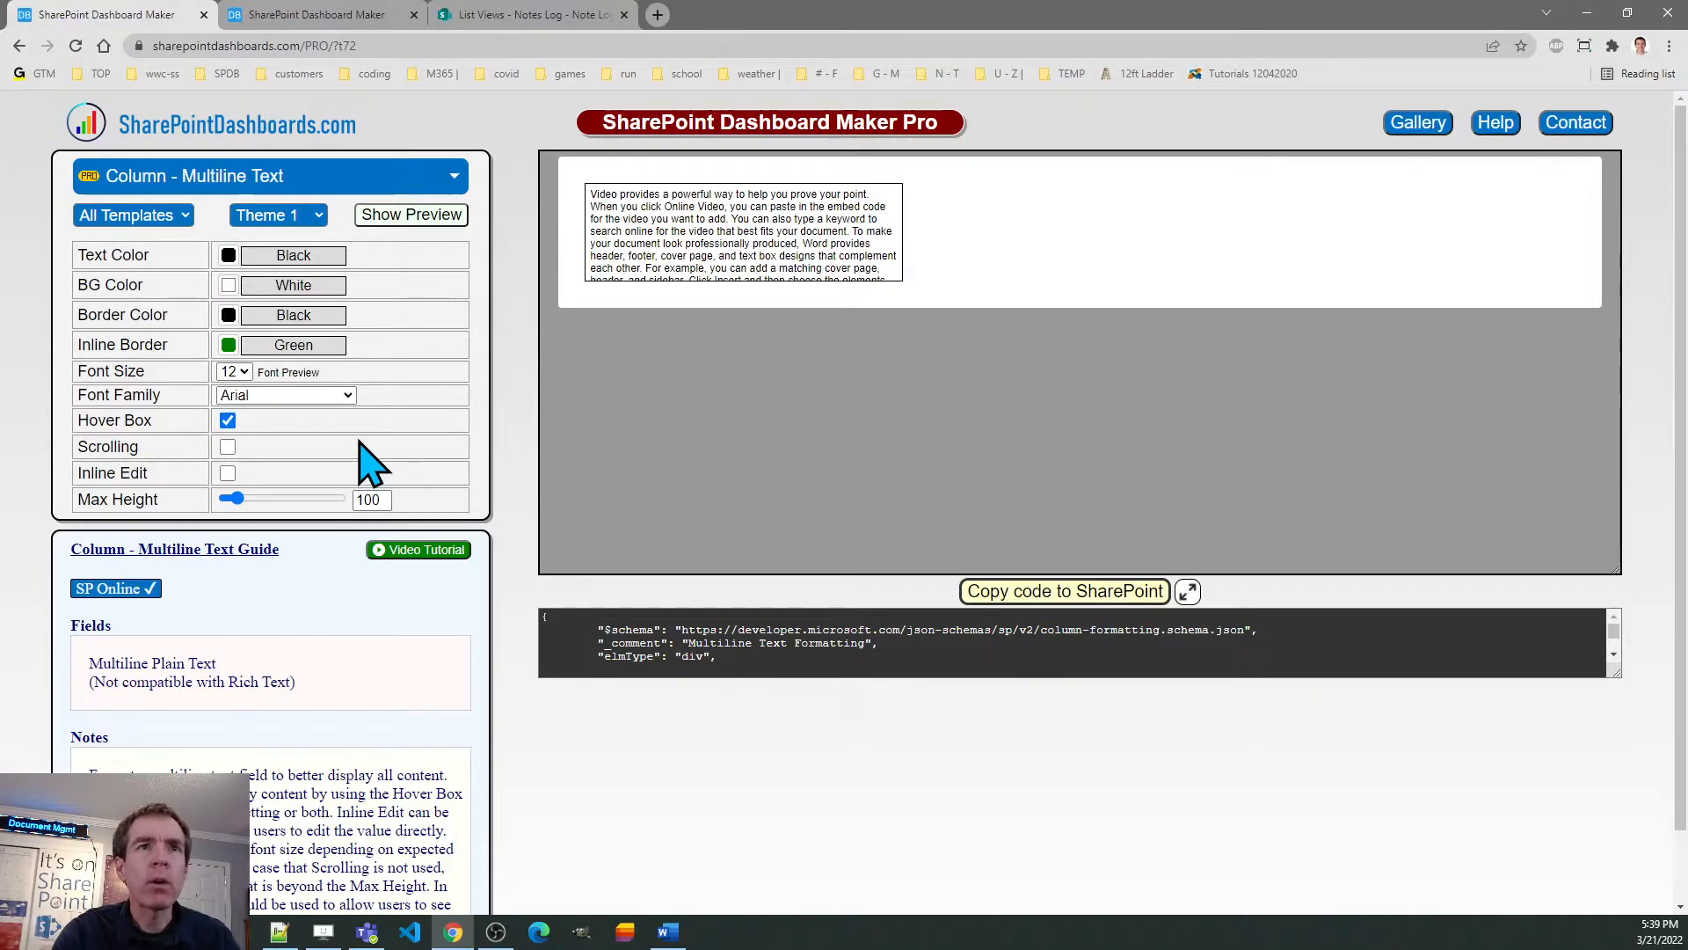
{"action": "mouse_move", "coordinate": [387, 421]}
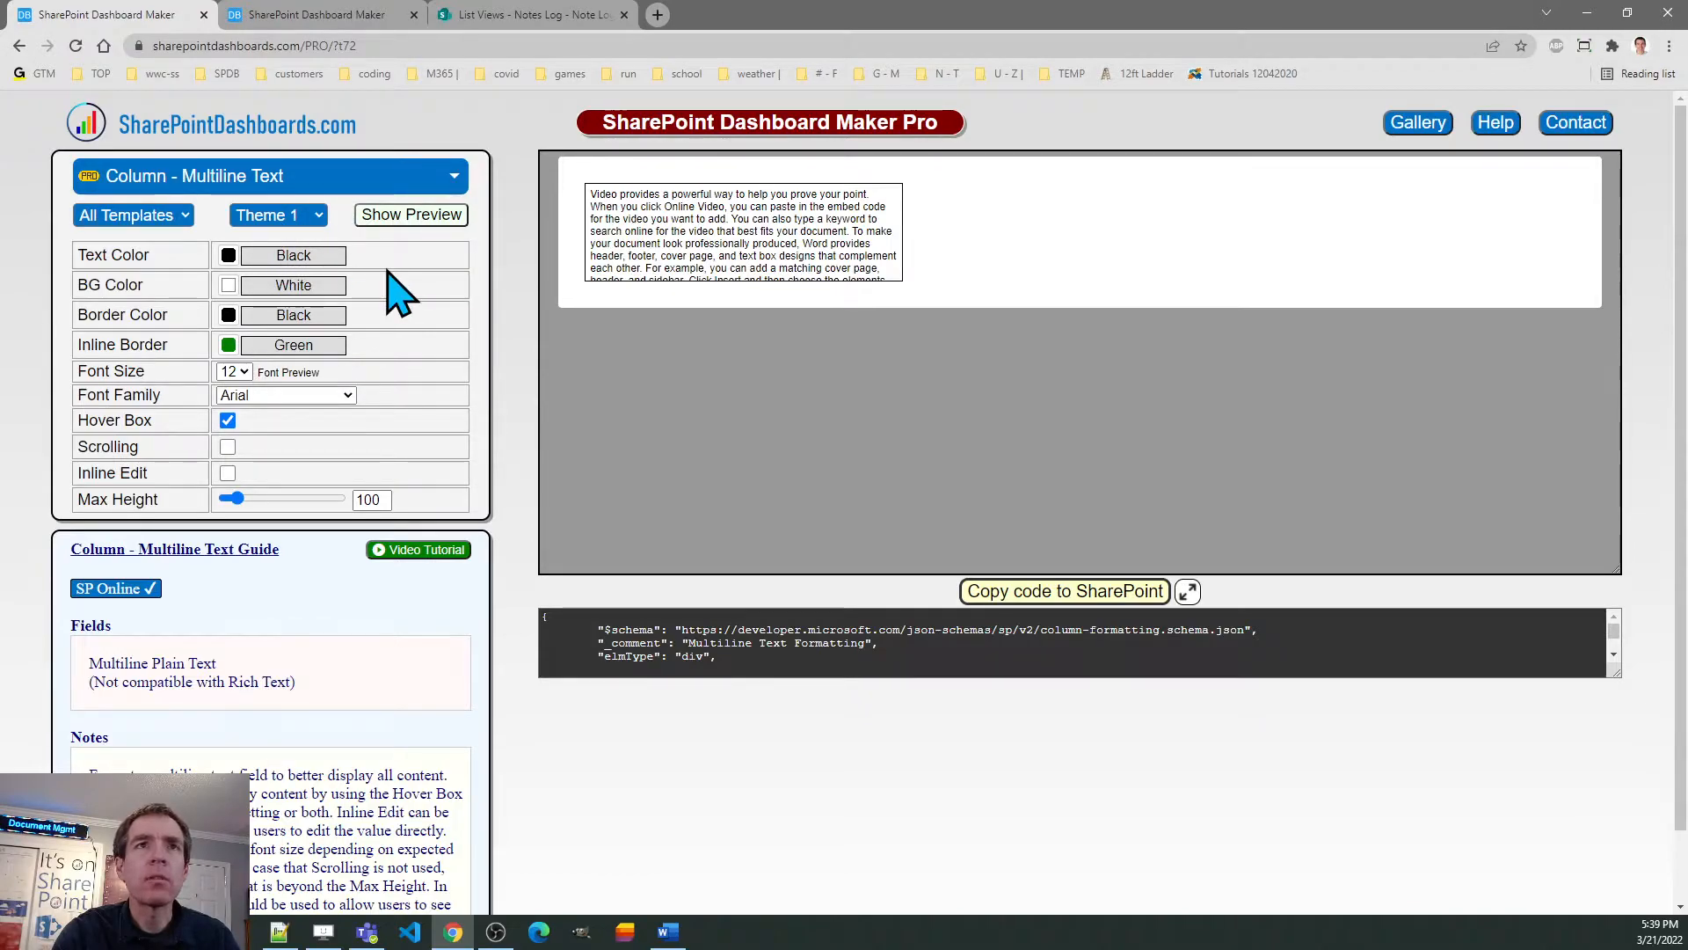
{"action": "mouse_move", "coordinate": [382, 365]}
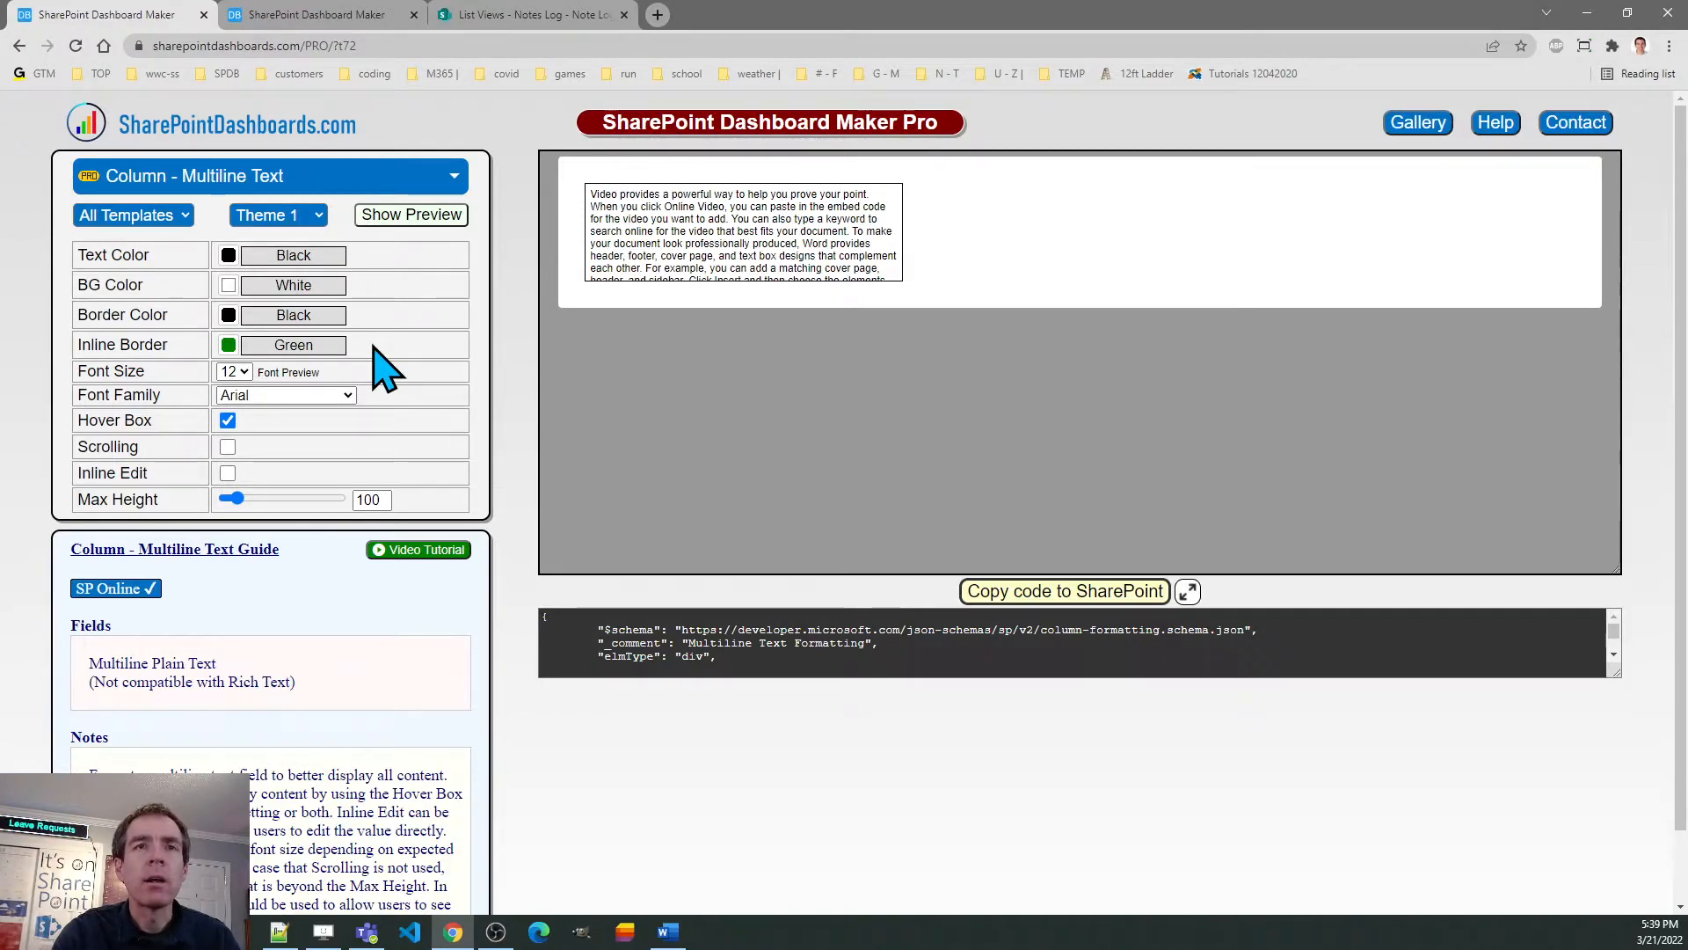
{"action": "mouse_move", "coordinate": [442, 608]}
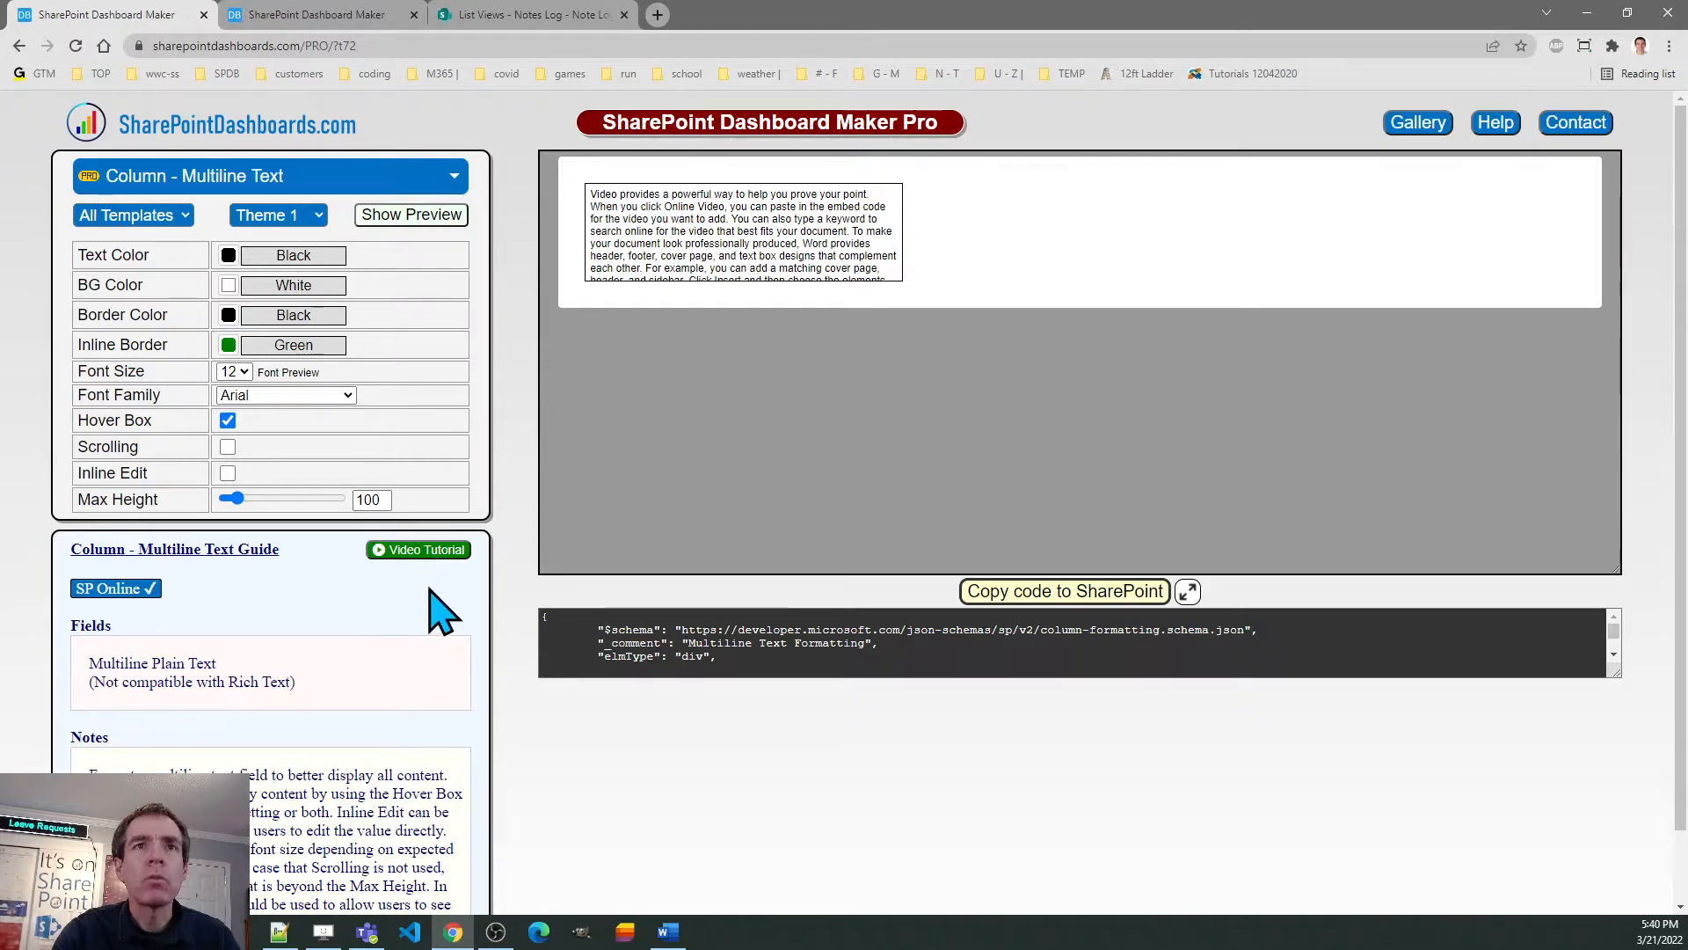
{"action": "mouse_move", "coordinate": [355, 517]}
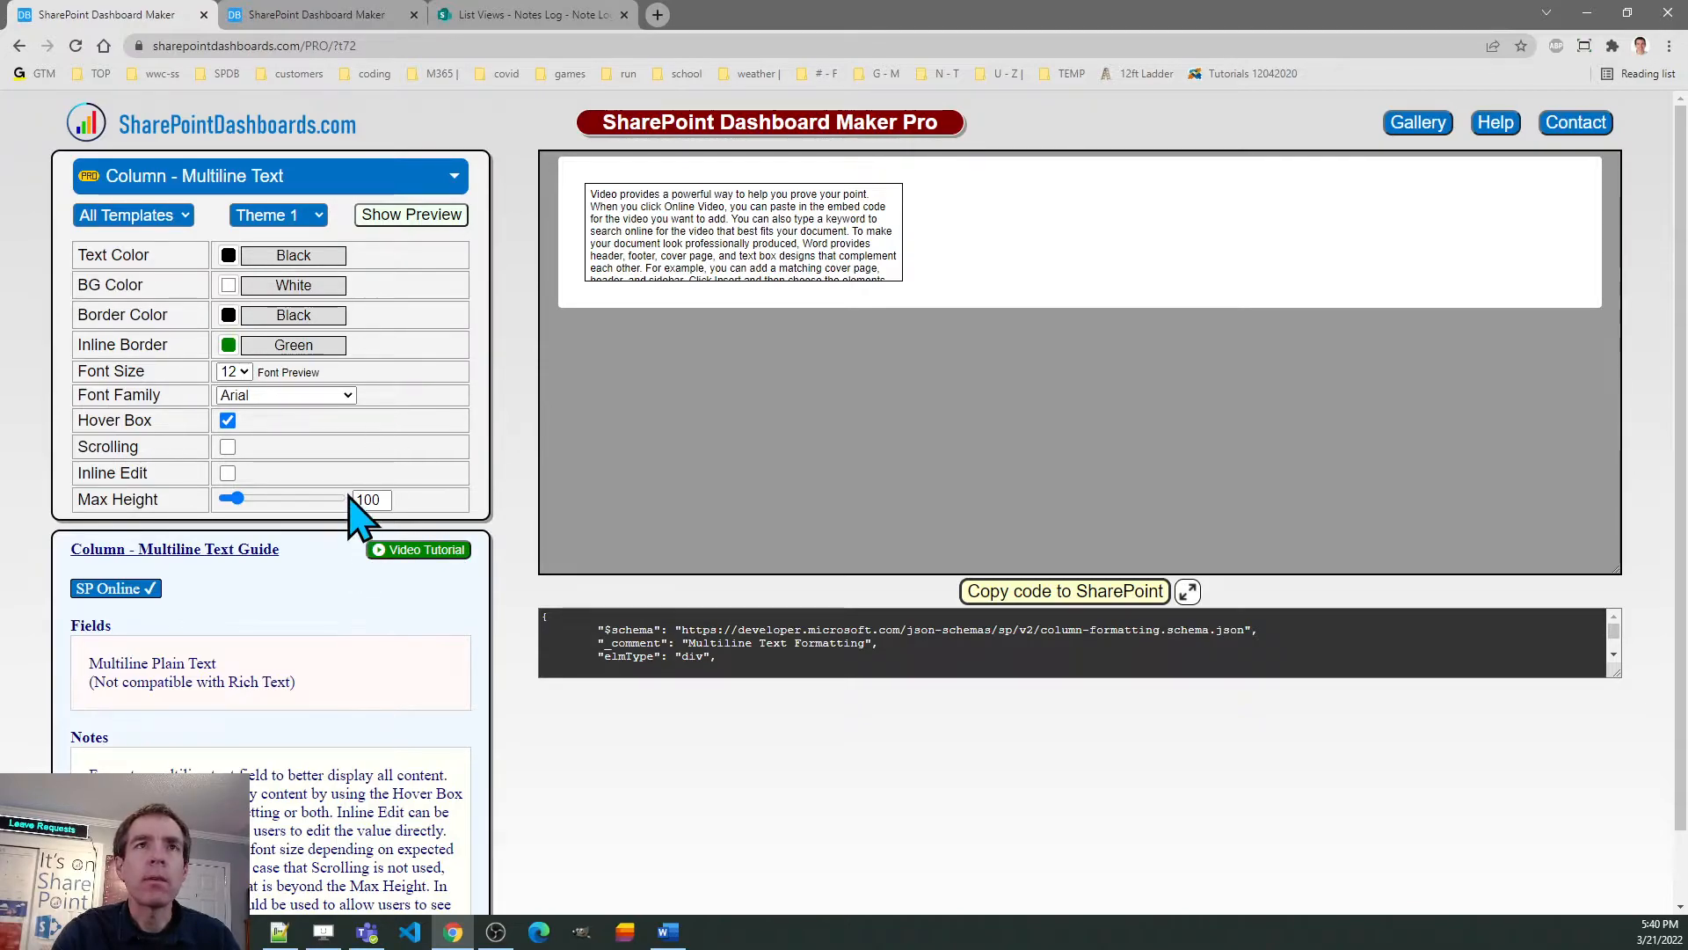
{"action": "mouse_move", "coordinate": [1060, 593]}
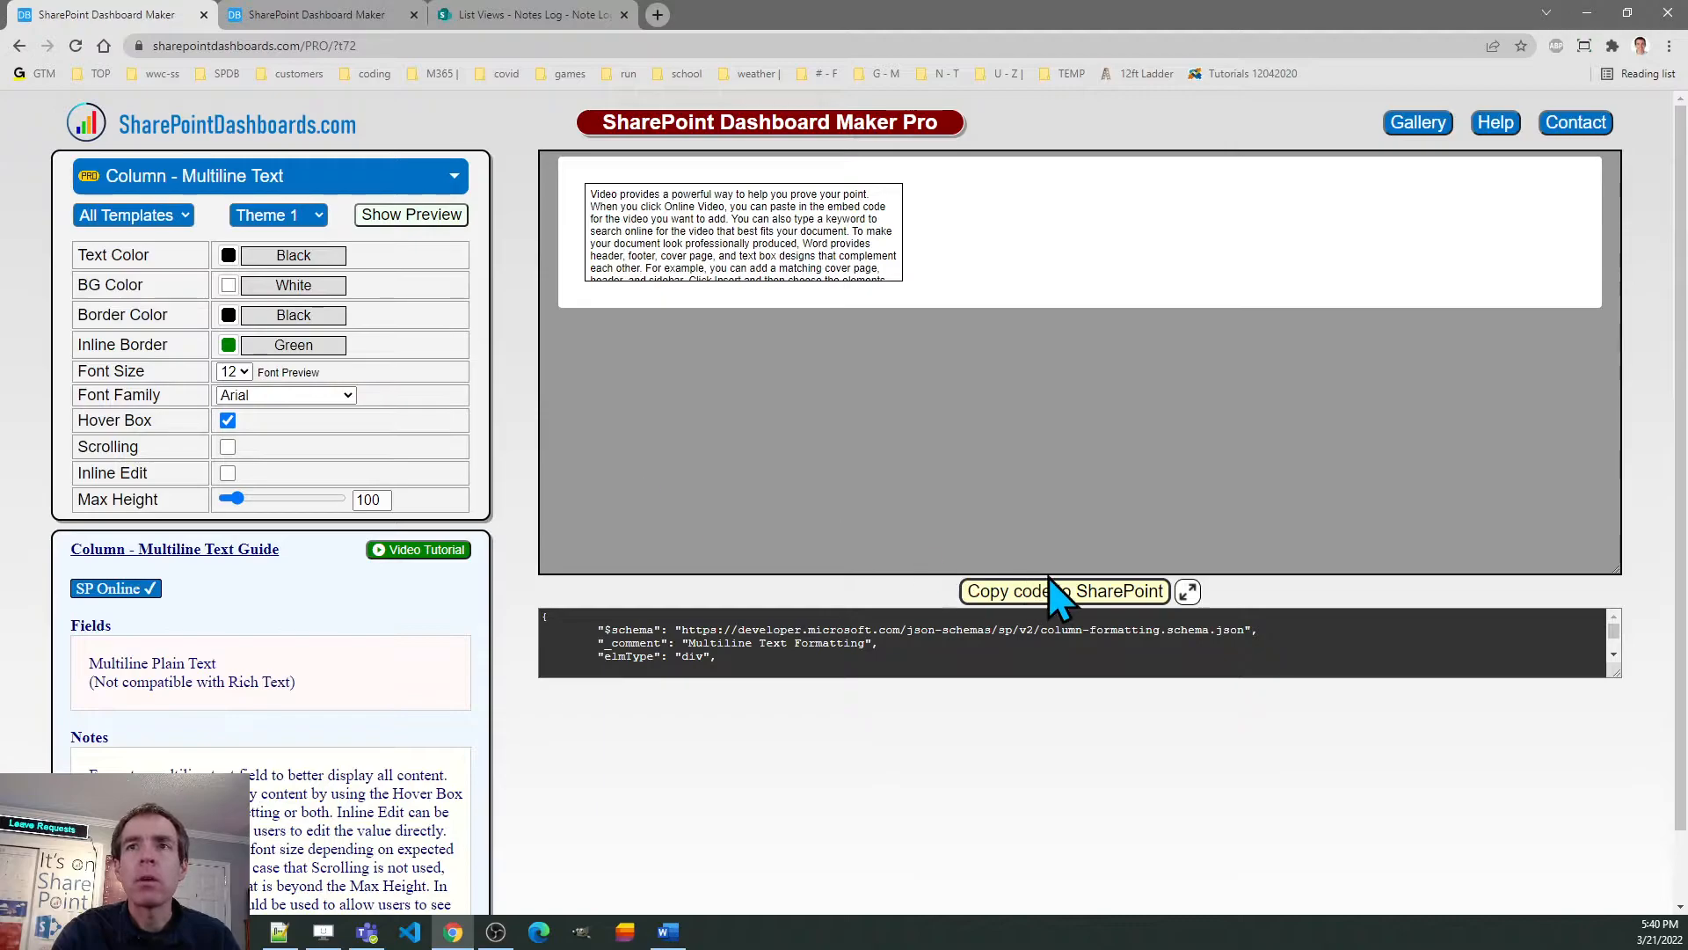
{"action": "left_click", "coordinate": [1064, 591]}
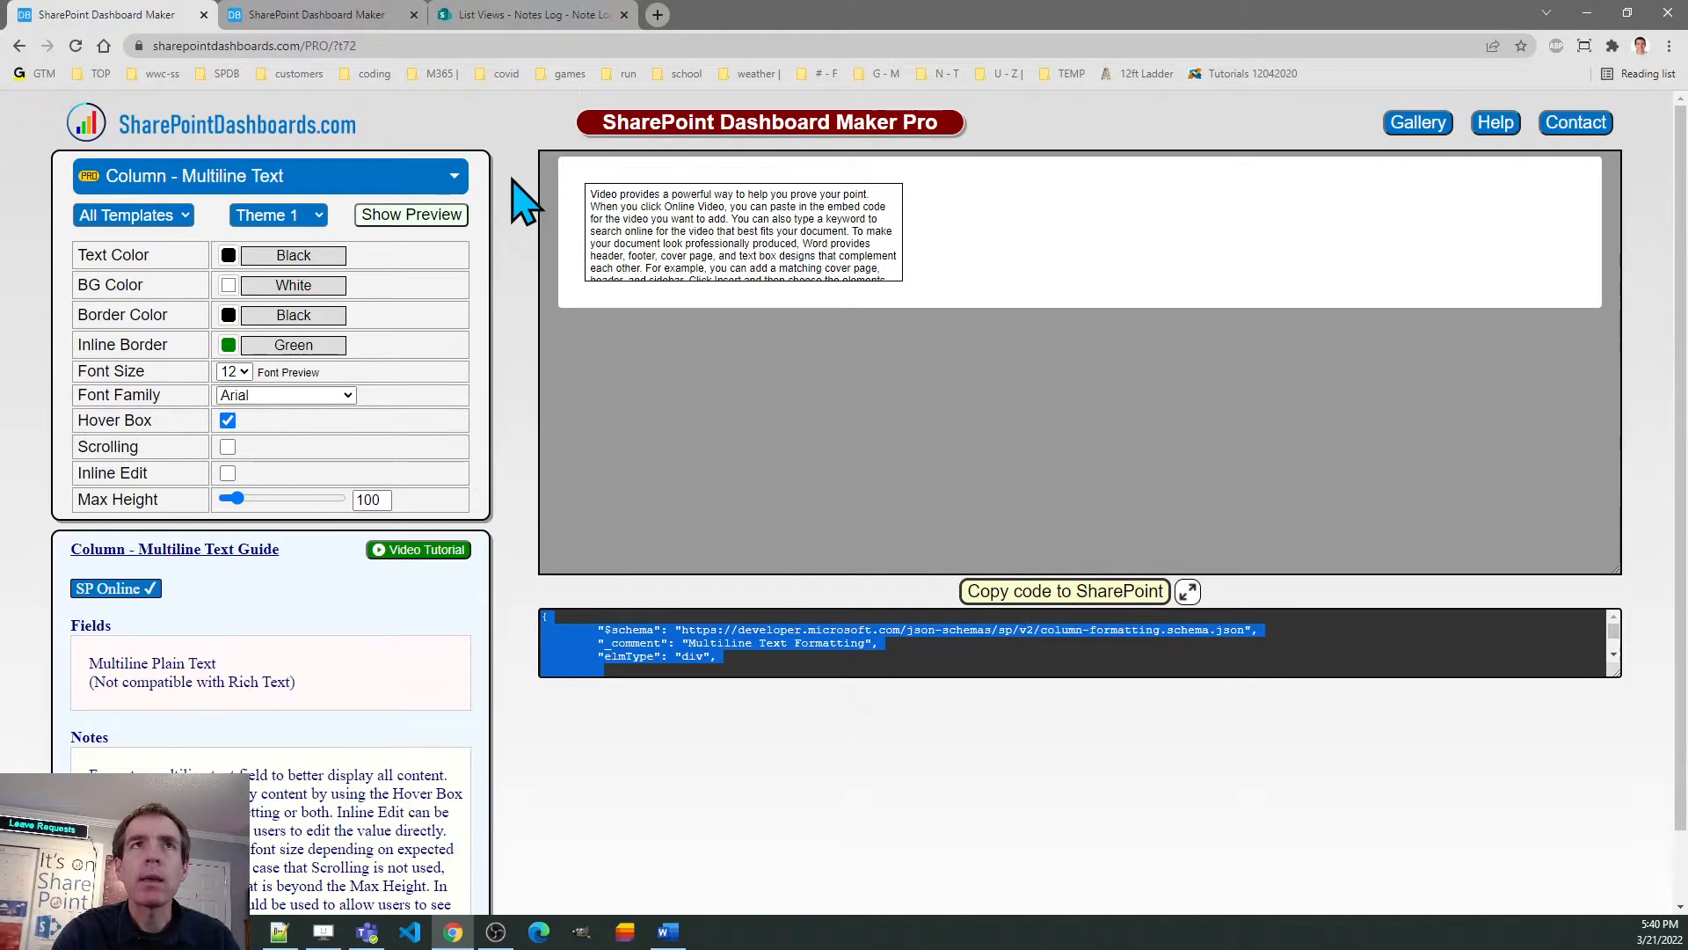
{"action": "left_click", "coordinate": [527, 15]}
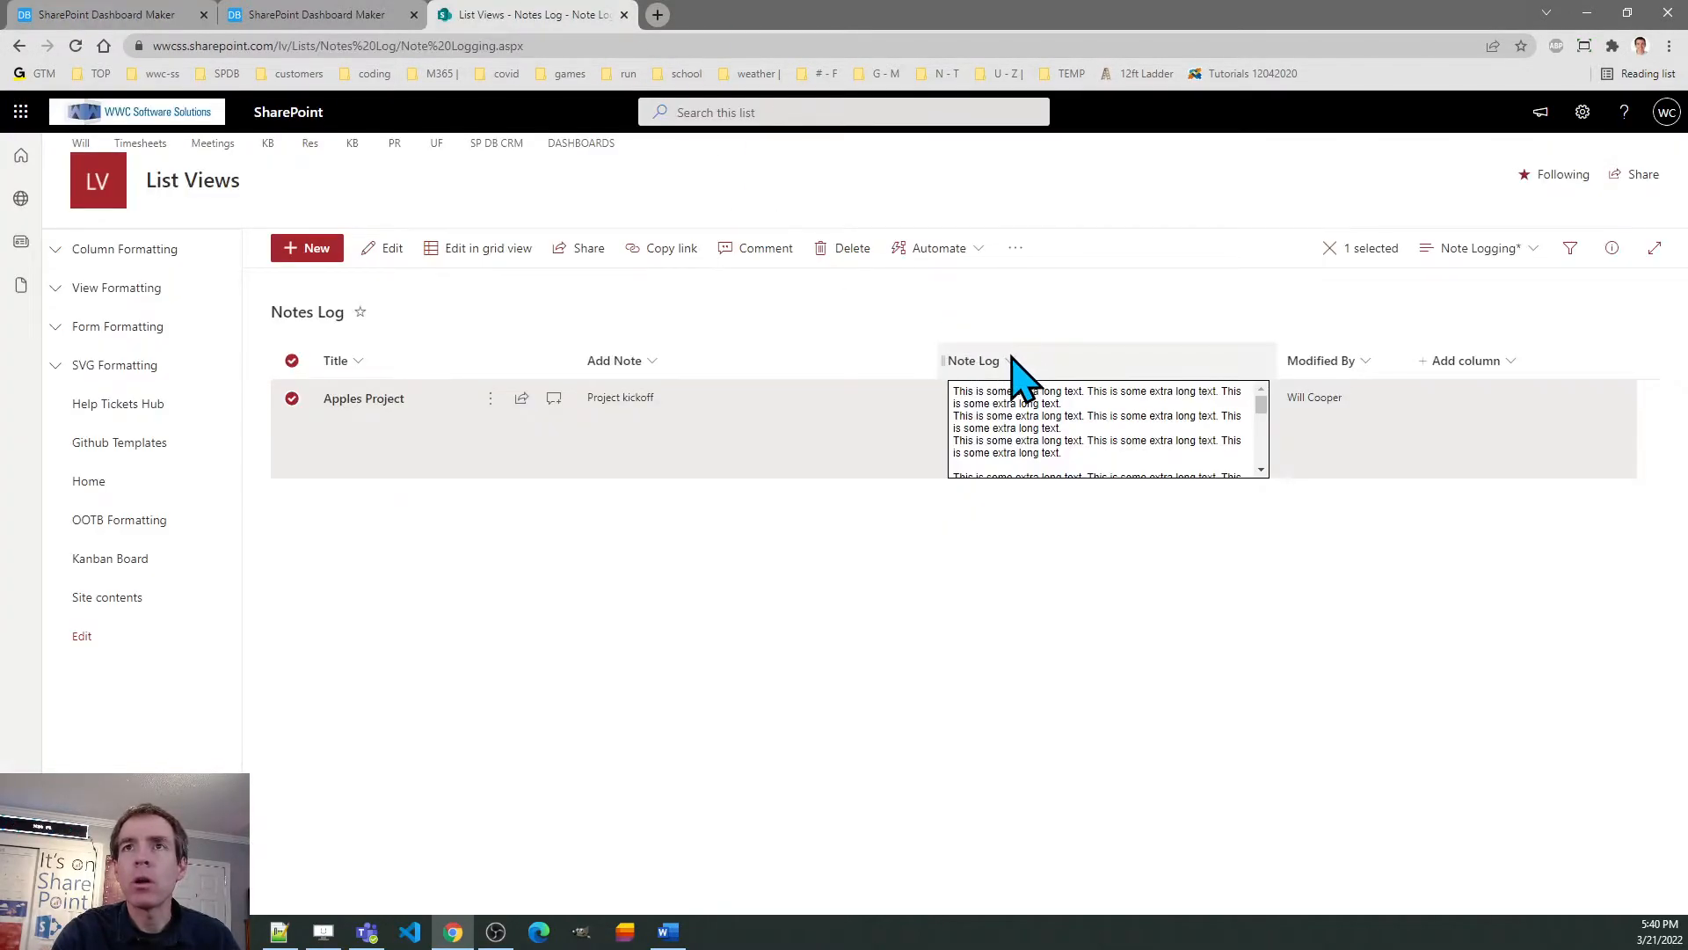
- Apply the copied hover-box JSON to the Note Log column via Format this column and save it
{"action": "left_click", "coordinate": [976, 361]}
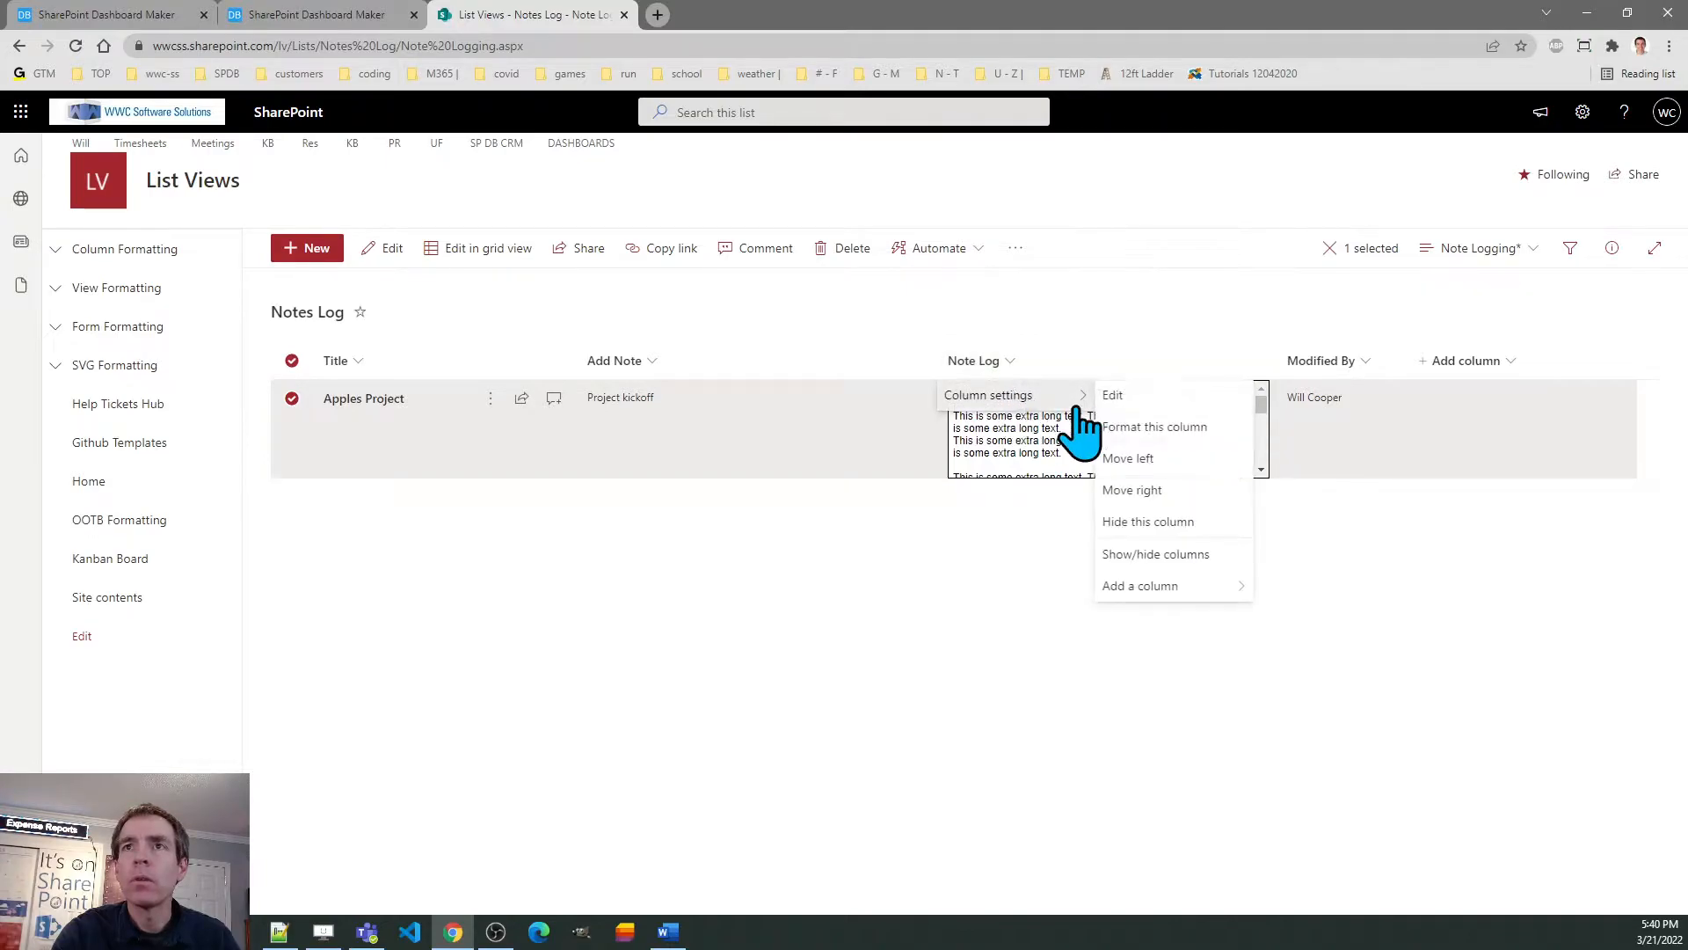
{"action": "left_click", "coordinate": [1154, 426]}
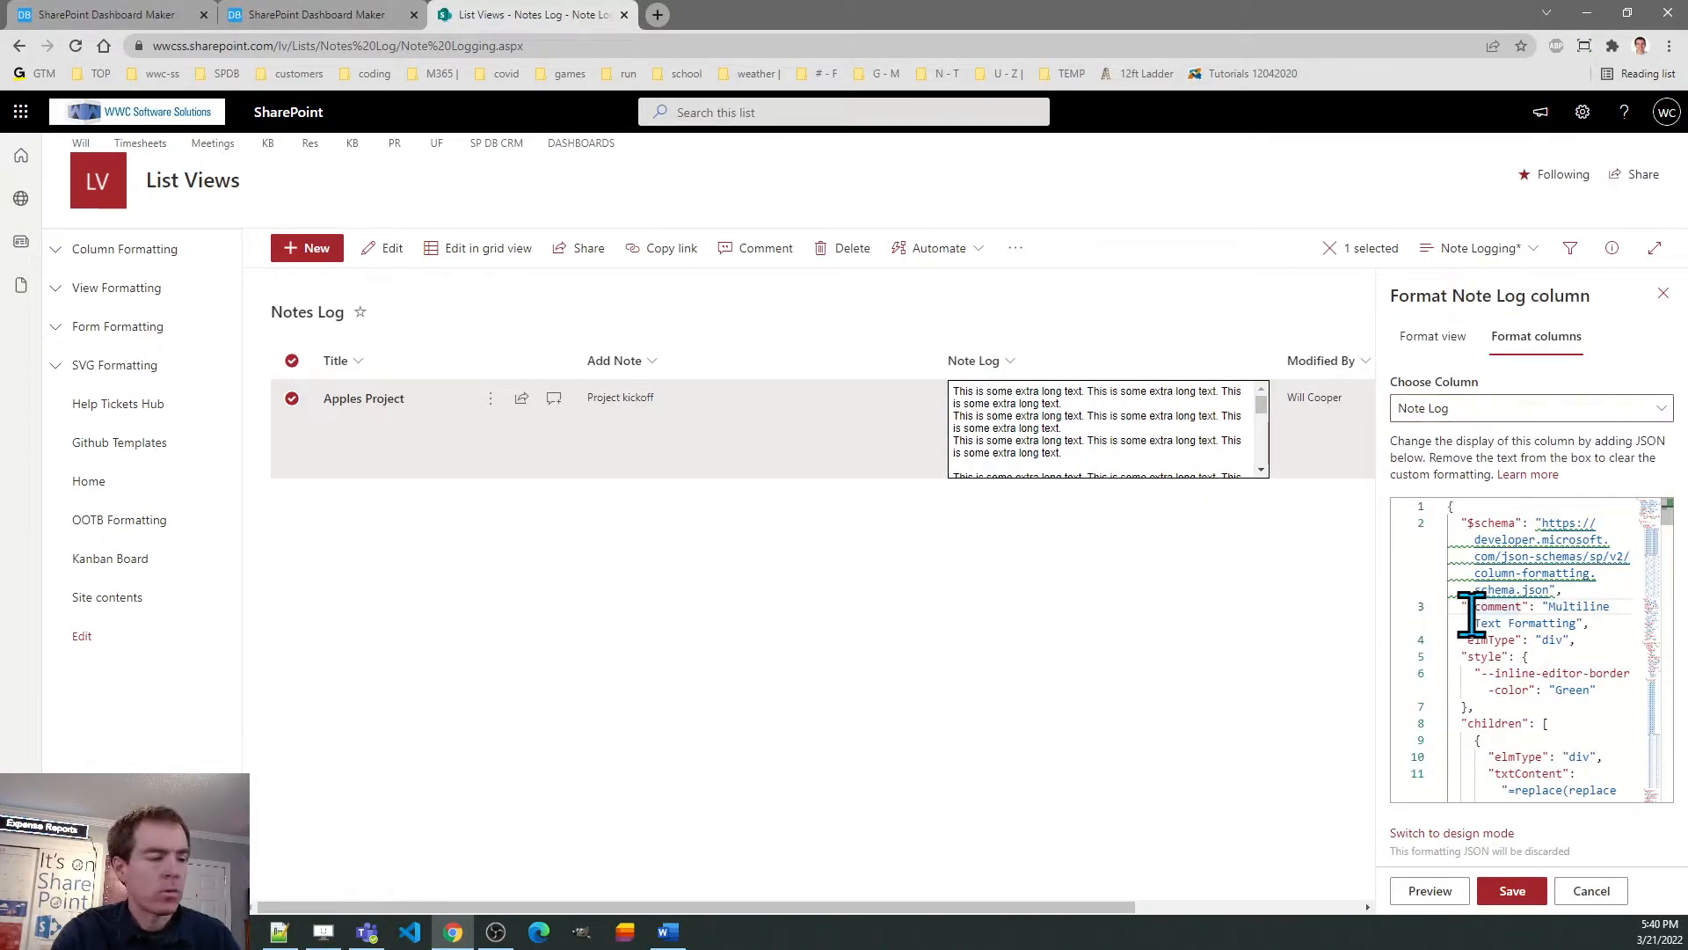
{"action": "left_click", "coordinate": [1511, 890]}
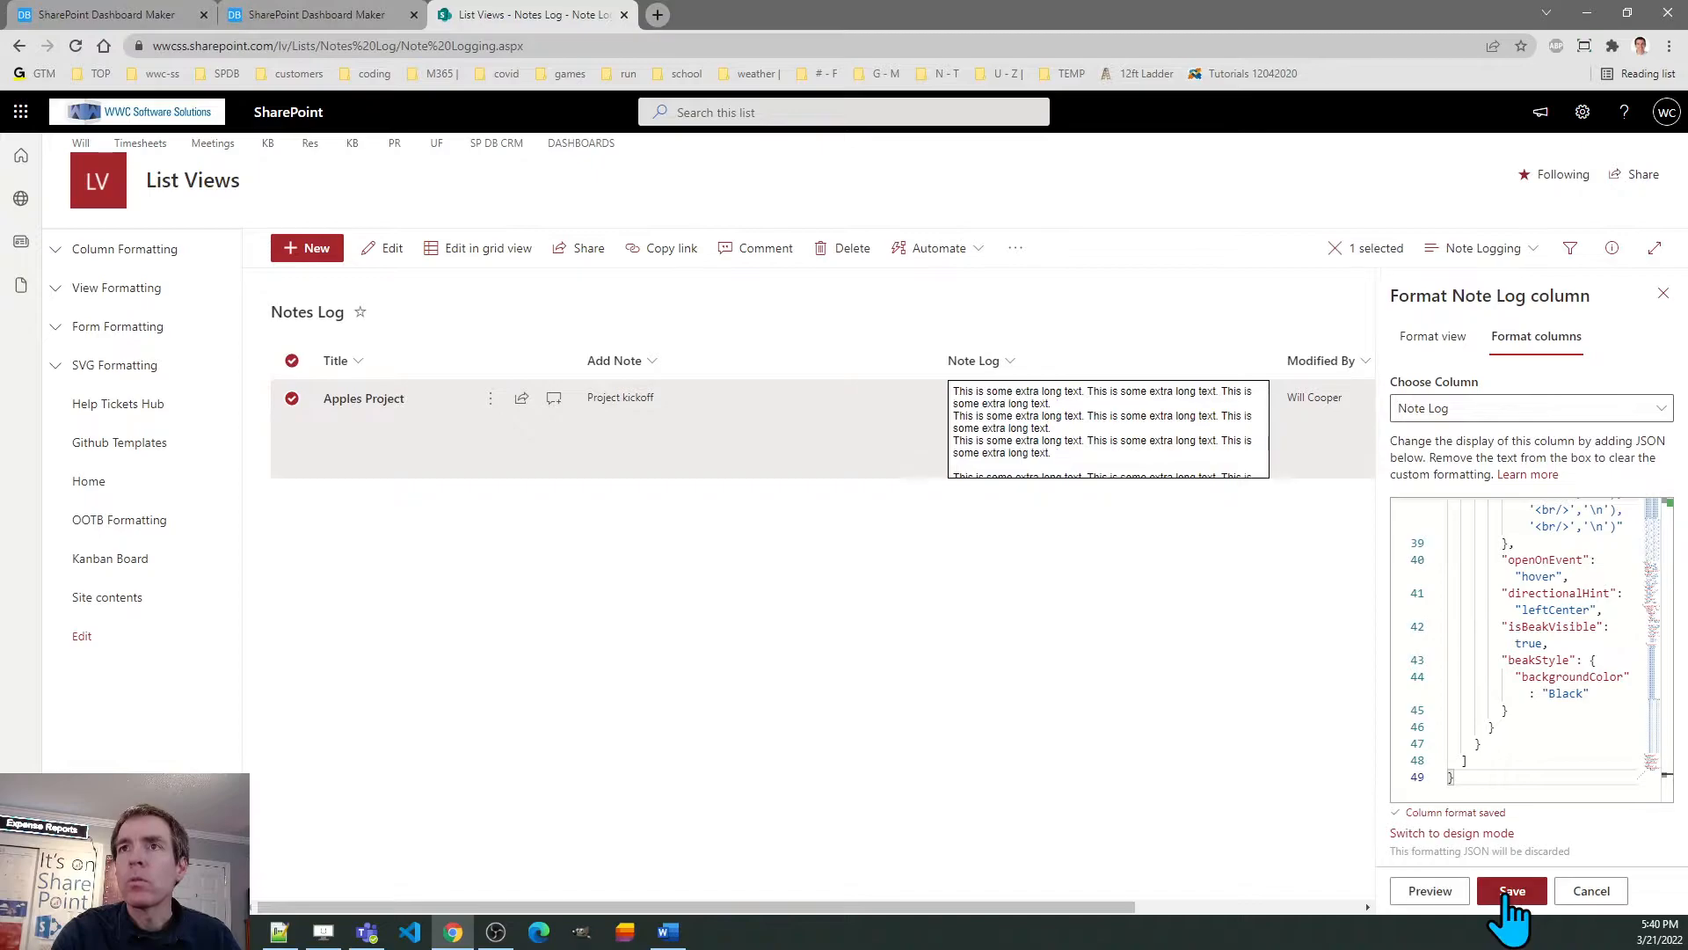
{"action": "left_click", "coordinate": [1511, 890]}
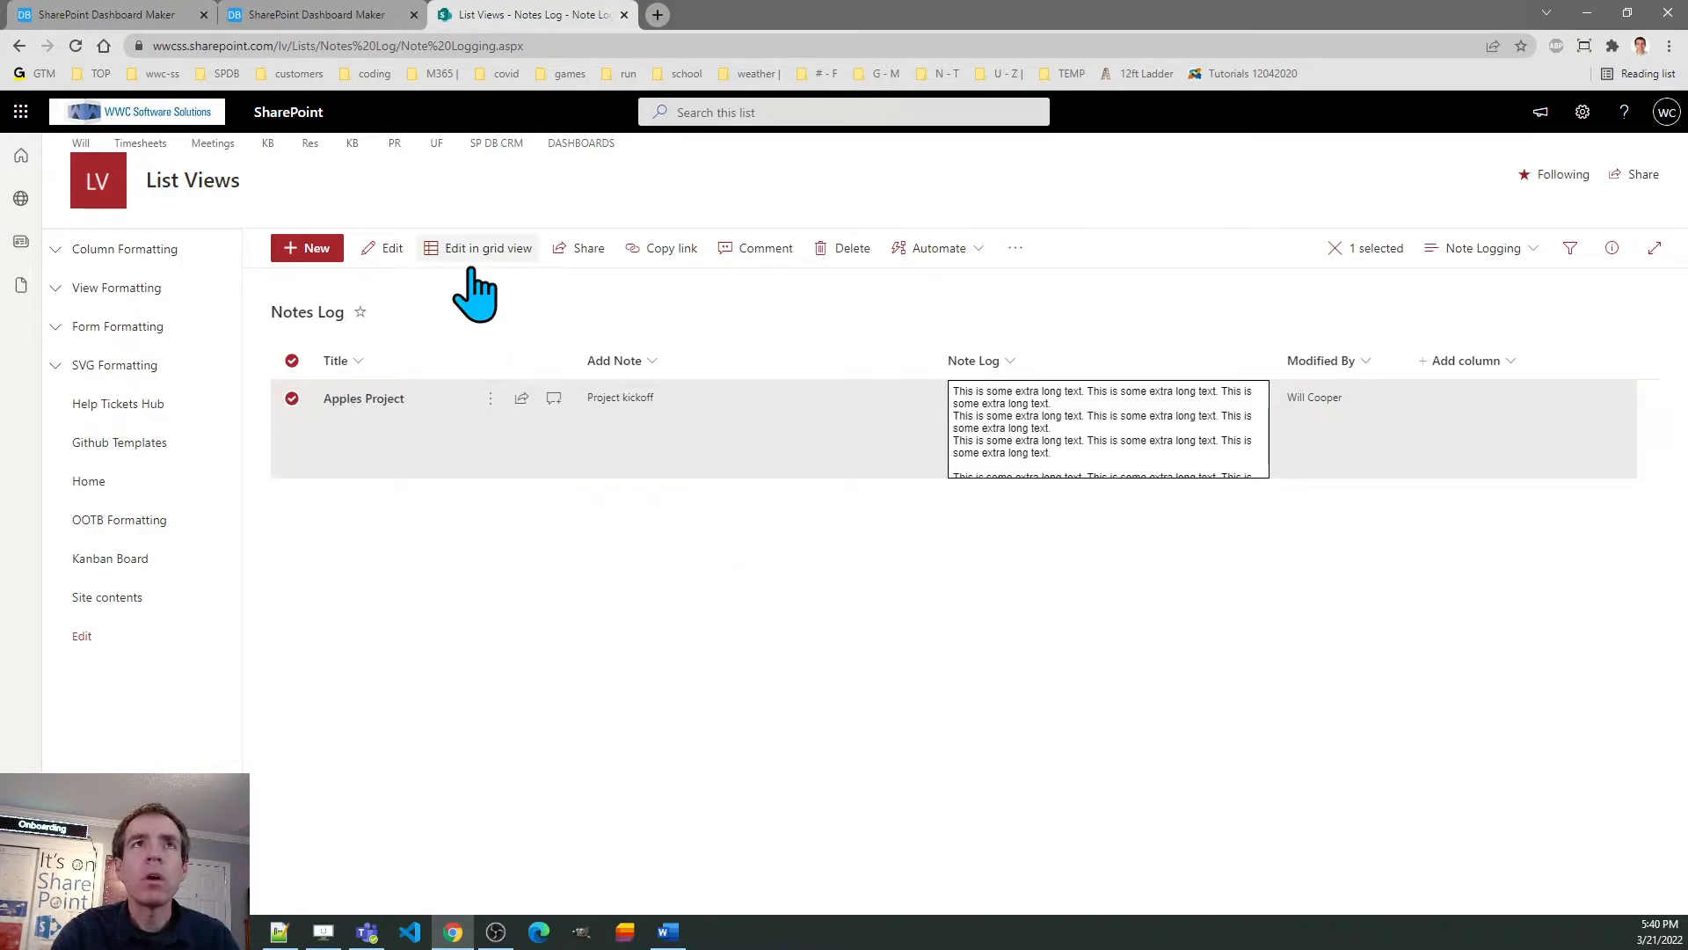
{"action": "mouse_move", "coordinate": [274, 32]}
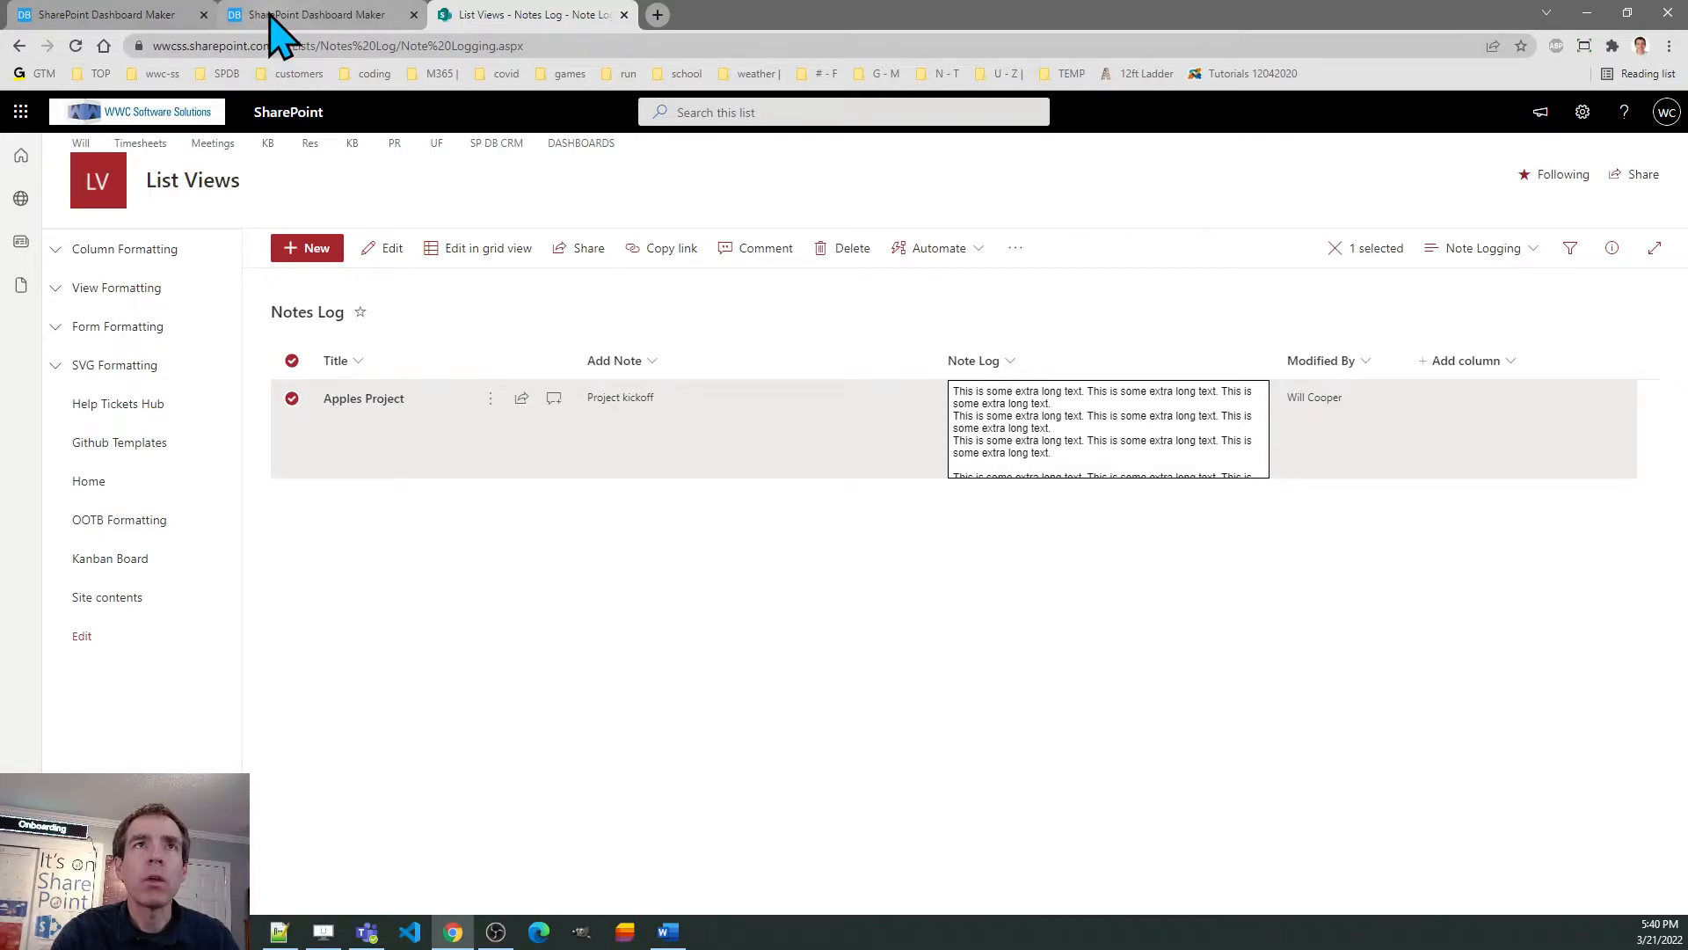
{"action": "mouse_move", "coordinate": [319, 14]}
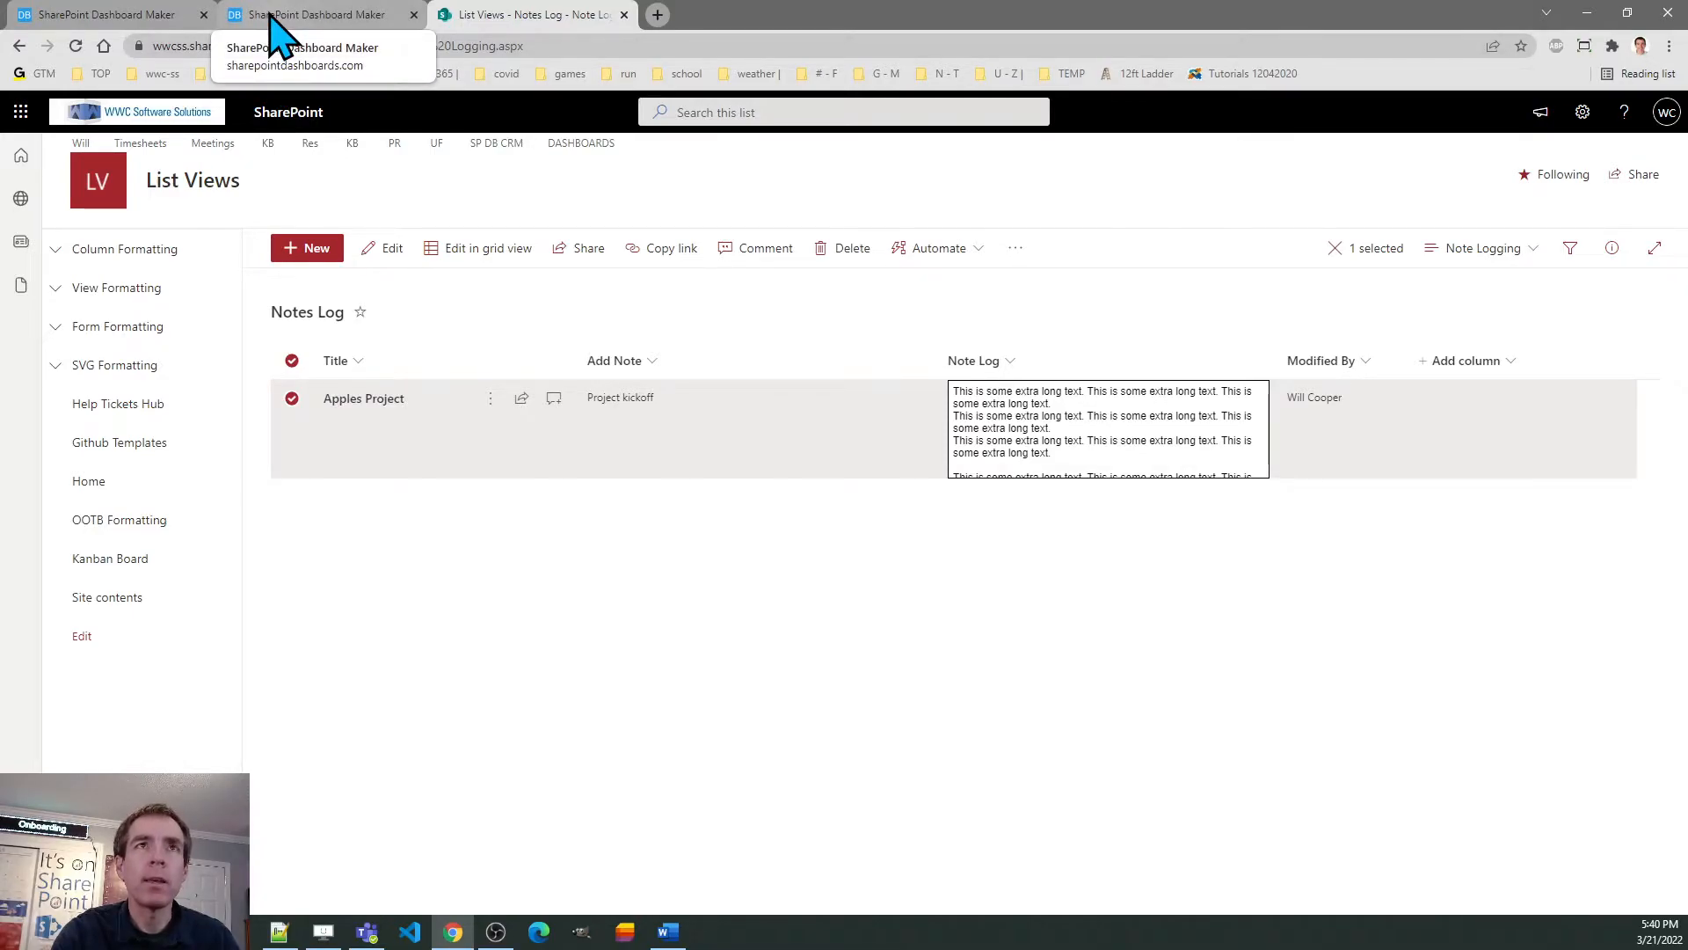
- Point the Note Logging template at the Add Note and Note Log fields, checking names against the list
{"action": "left_click", "coordinate": [318, 14]}
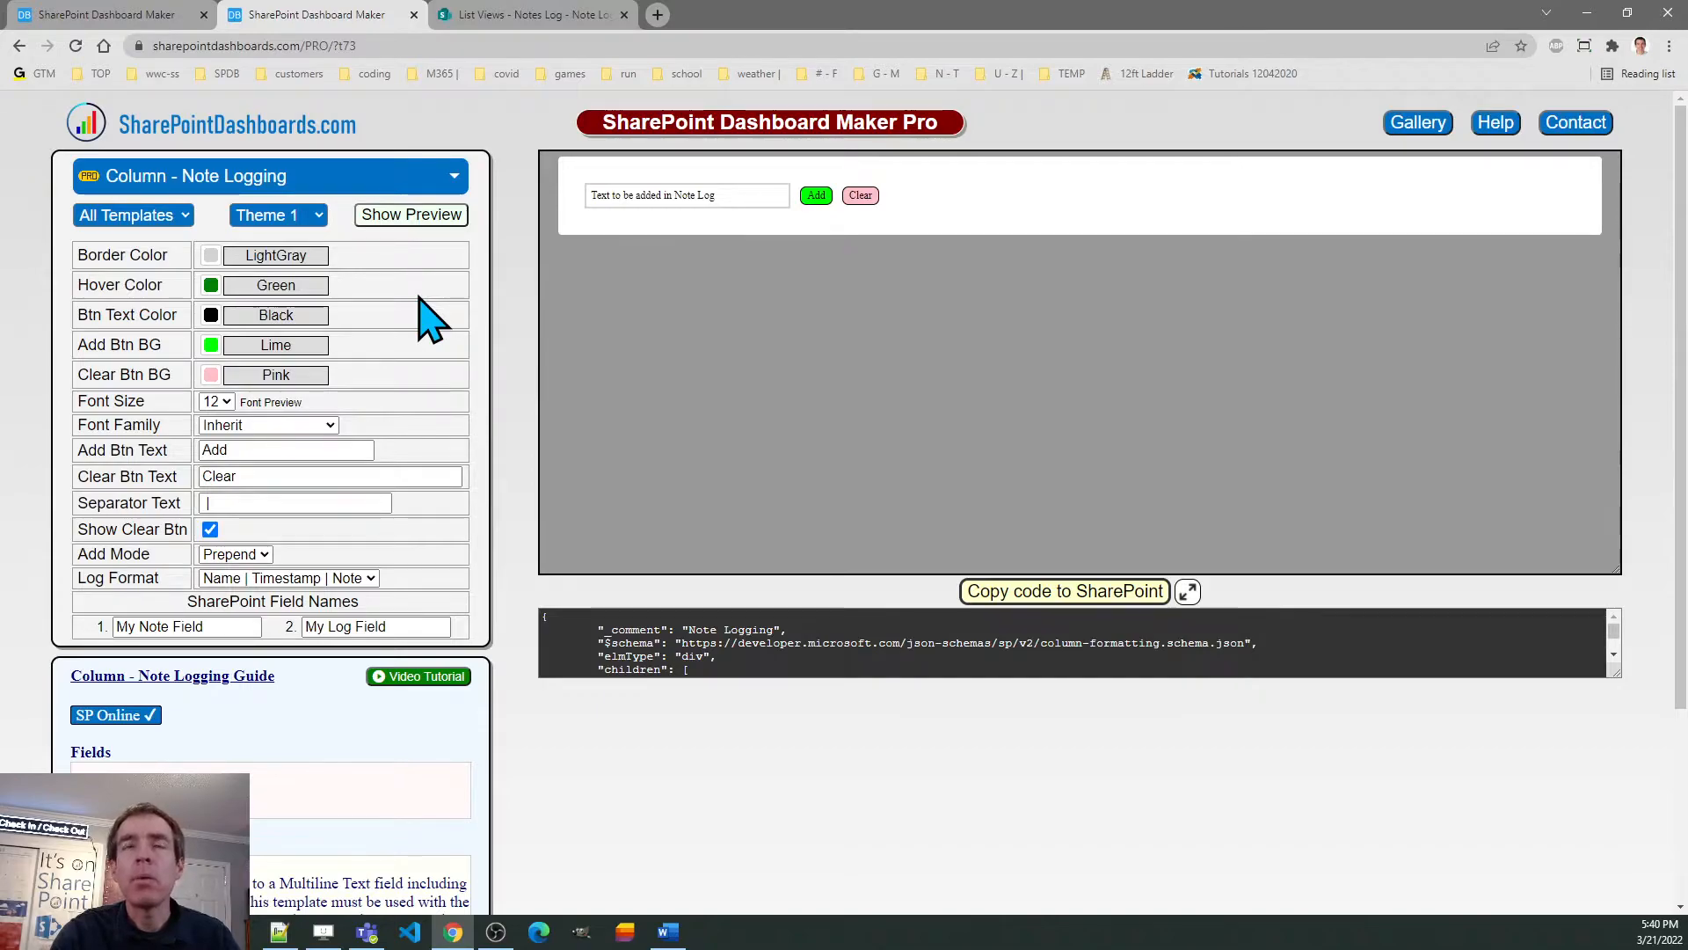
{"action": "mouse_move", "coordinate": [473, 167]}
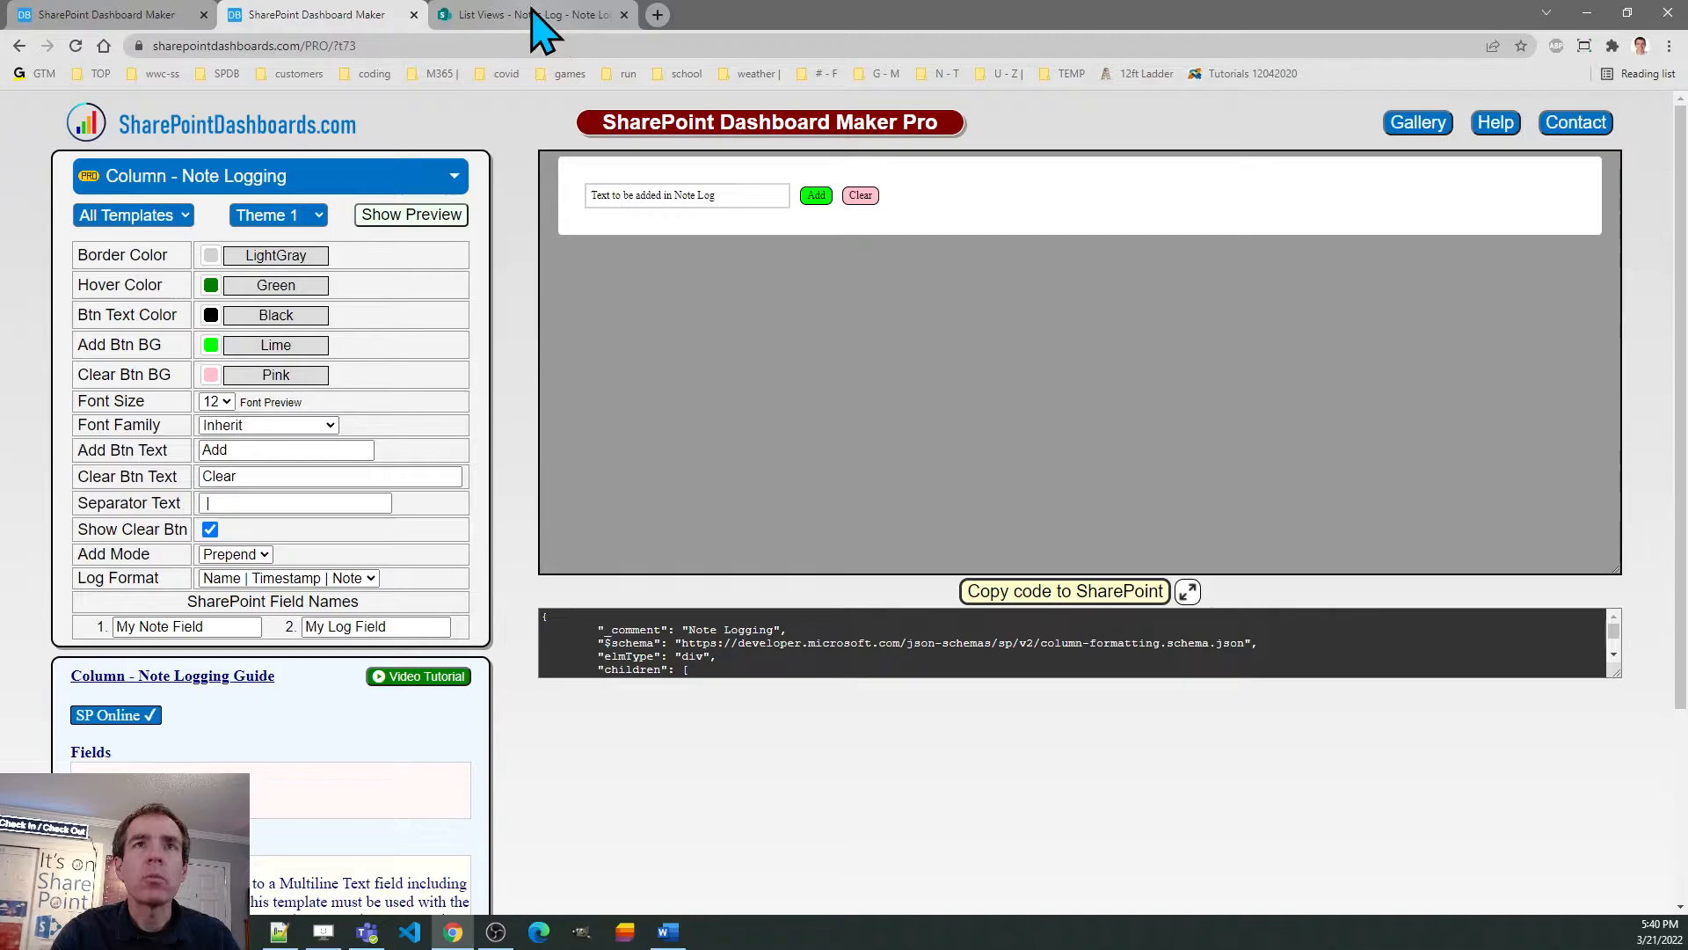
{"action": "left_click", "coordinate": [528, 14]}
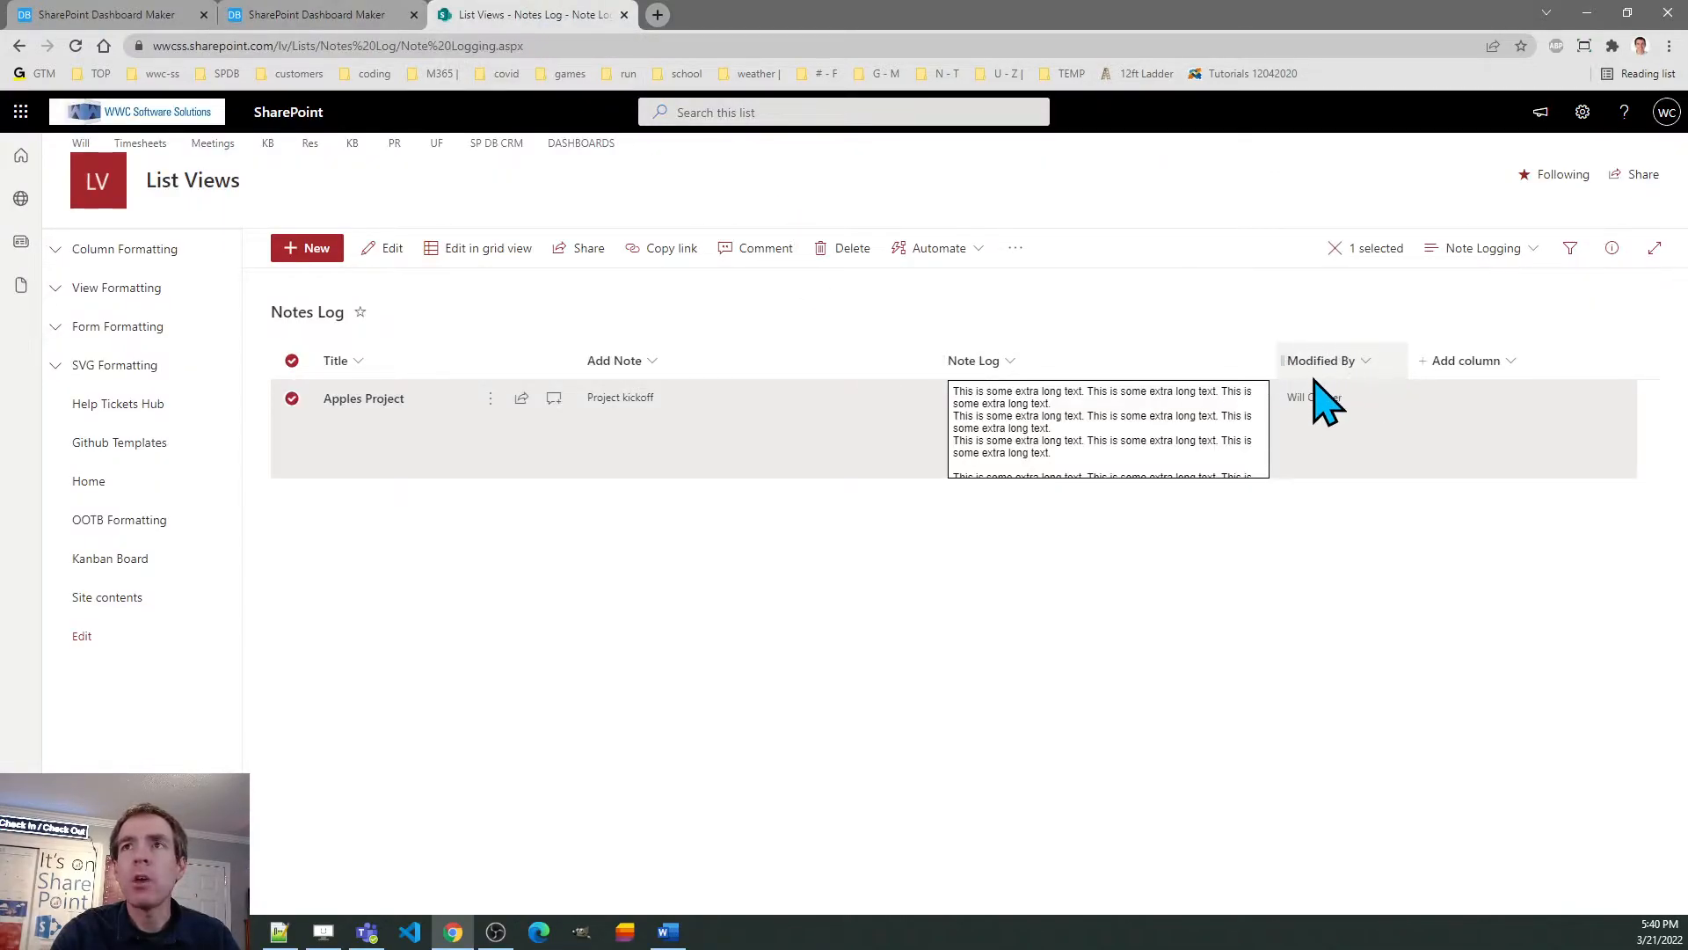
{"action": "mouse_move", "coordinate": [1319, 325]}
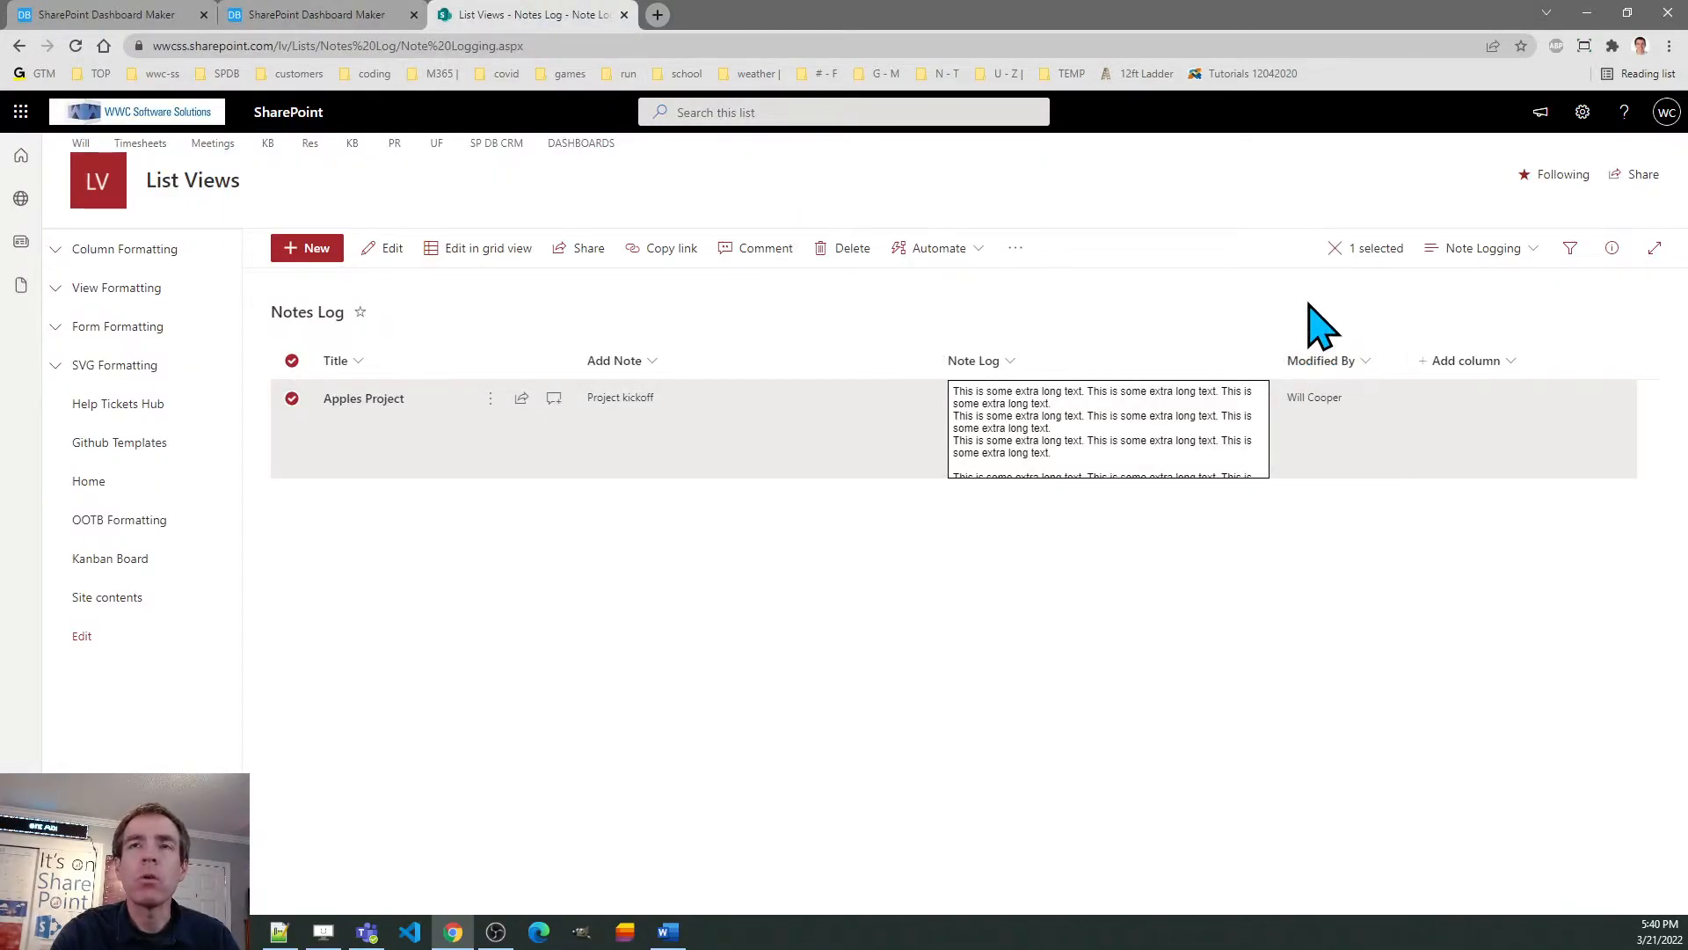
{"action": "mouse_move", "coordinate": [1179, 295]}
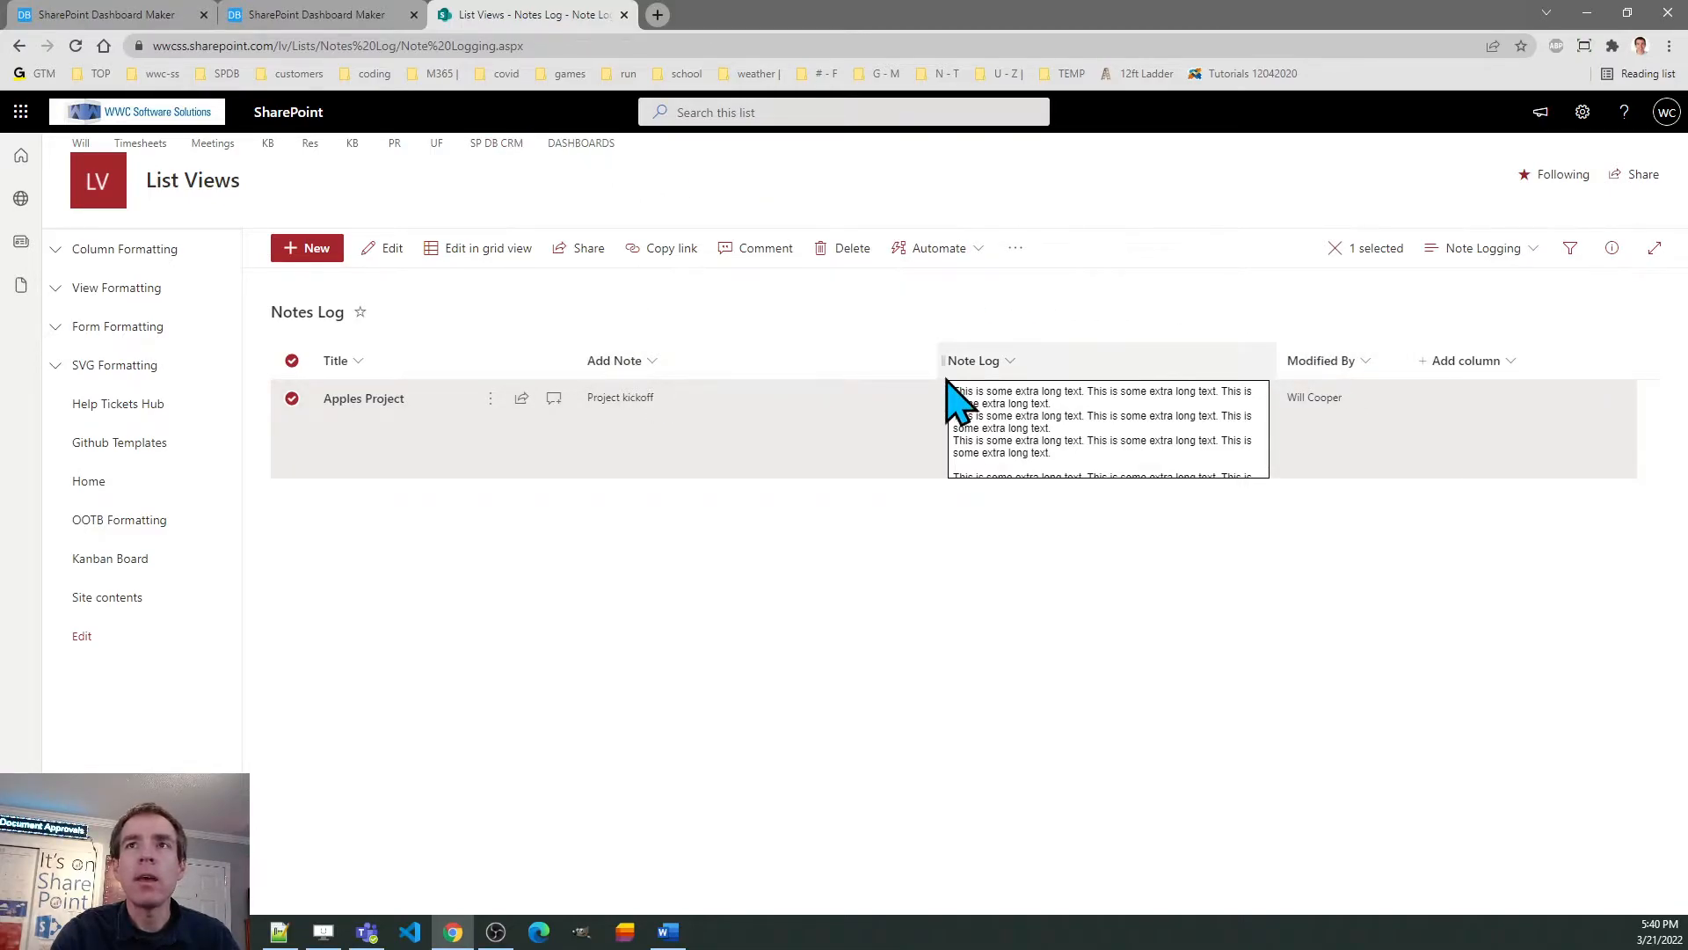
{"action": "mouse_move", "coordinate": [619, 382]}
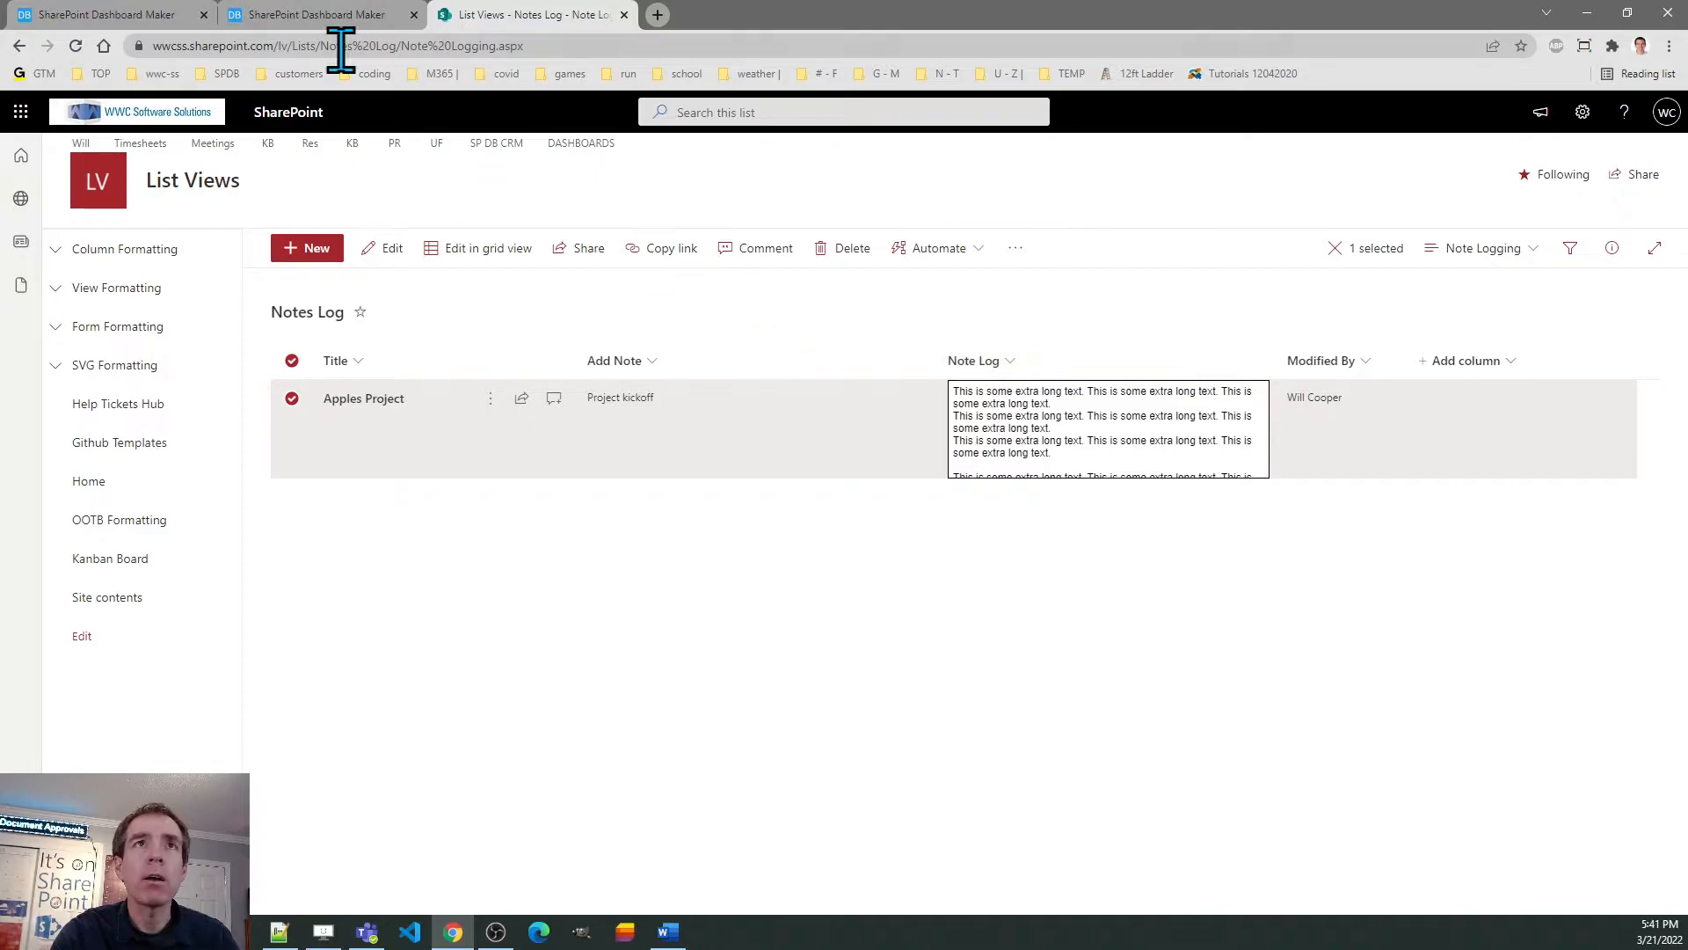
{"action": "left_click", "coordinate": [313, 14]}
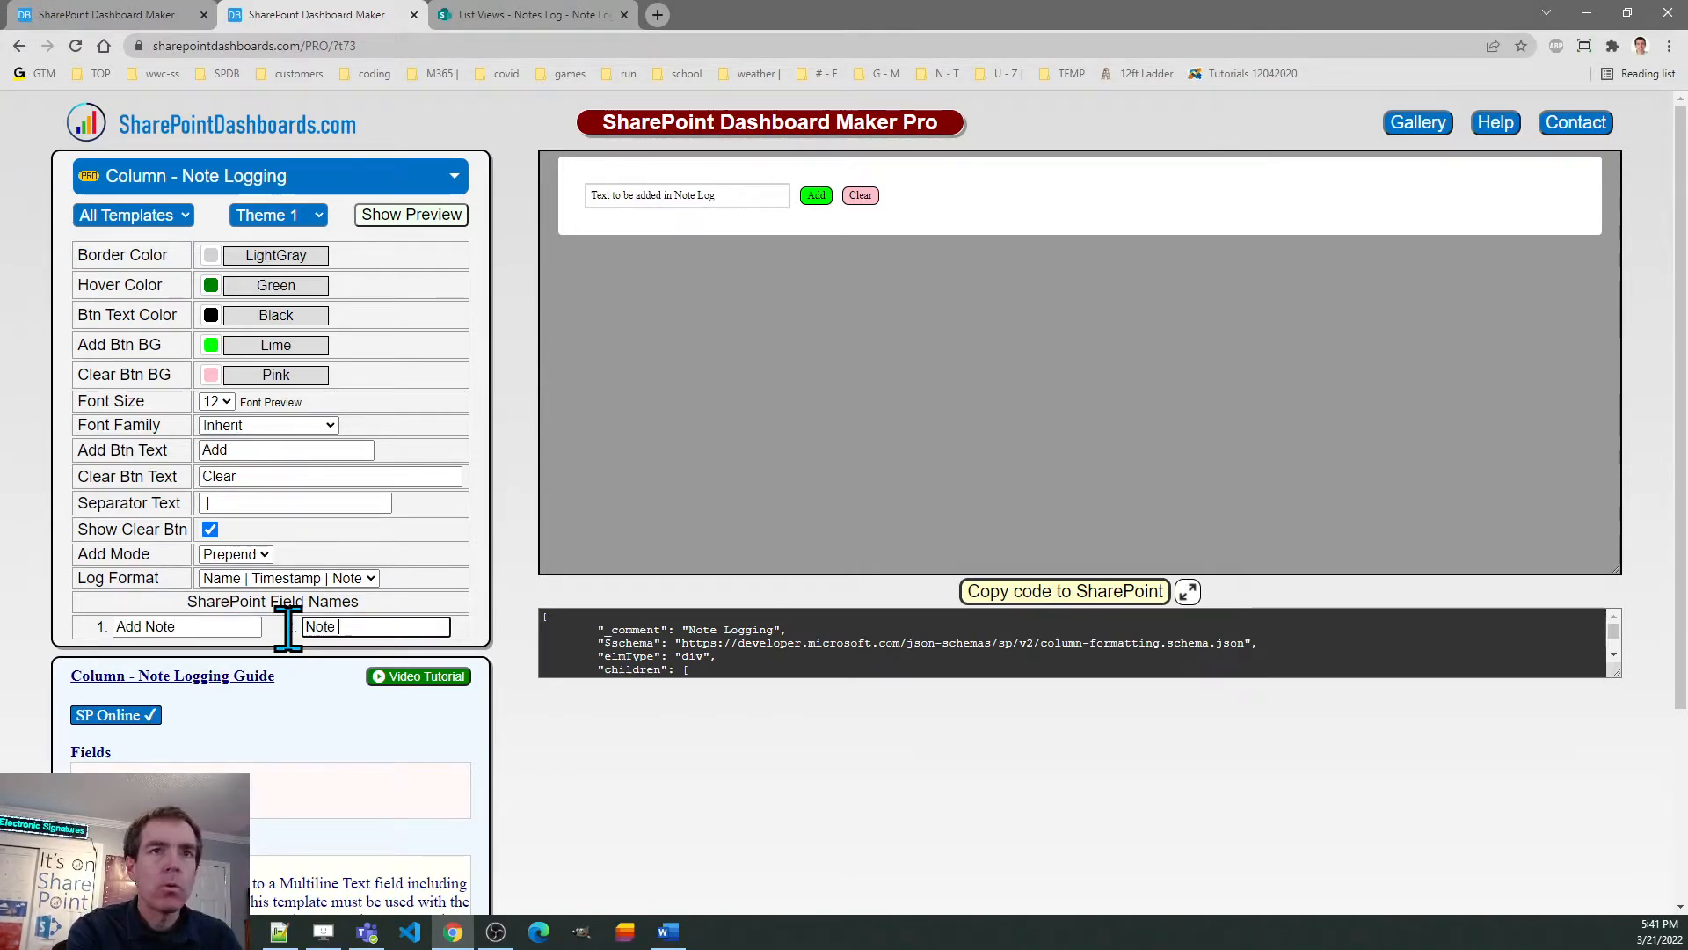
{"action": "type", "text": "Log"}
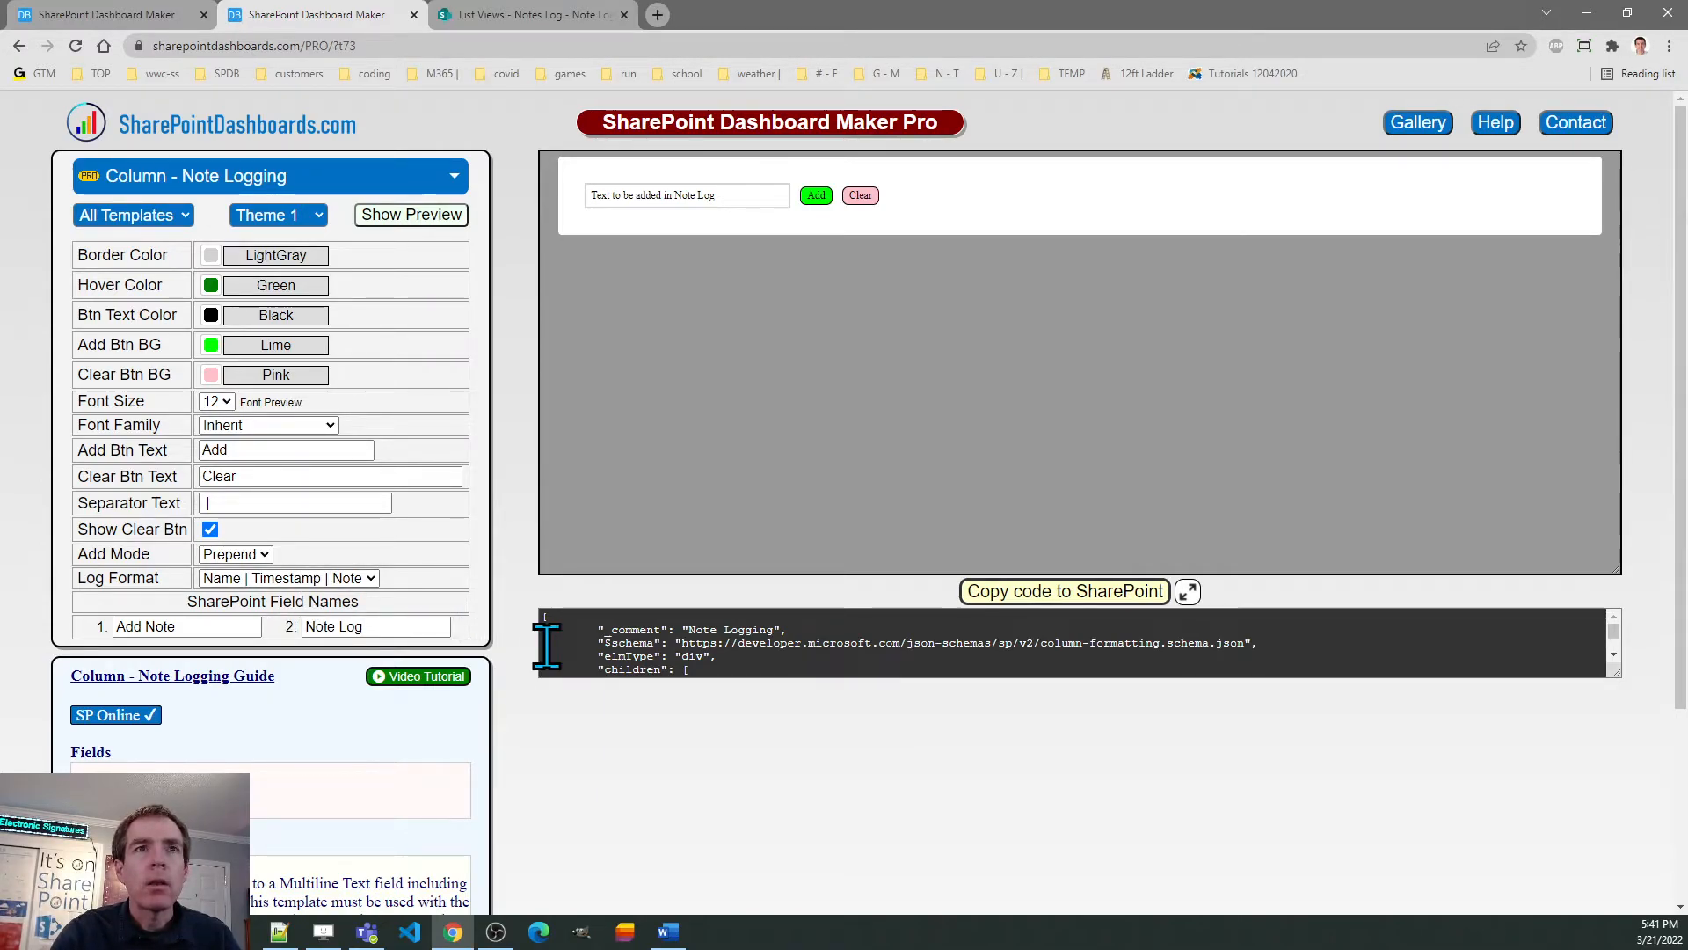
{"action": "mouse_move", "coordinate": [381, 431]}
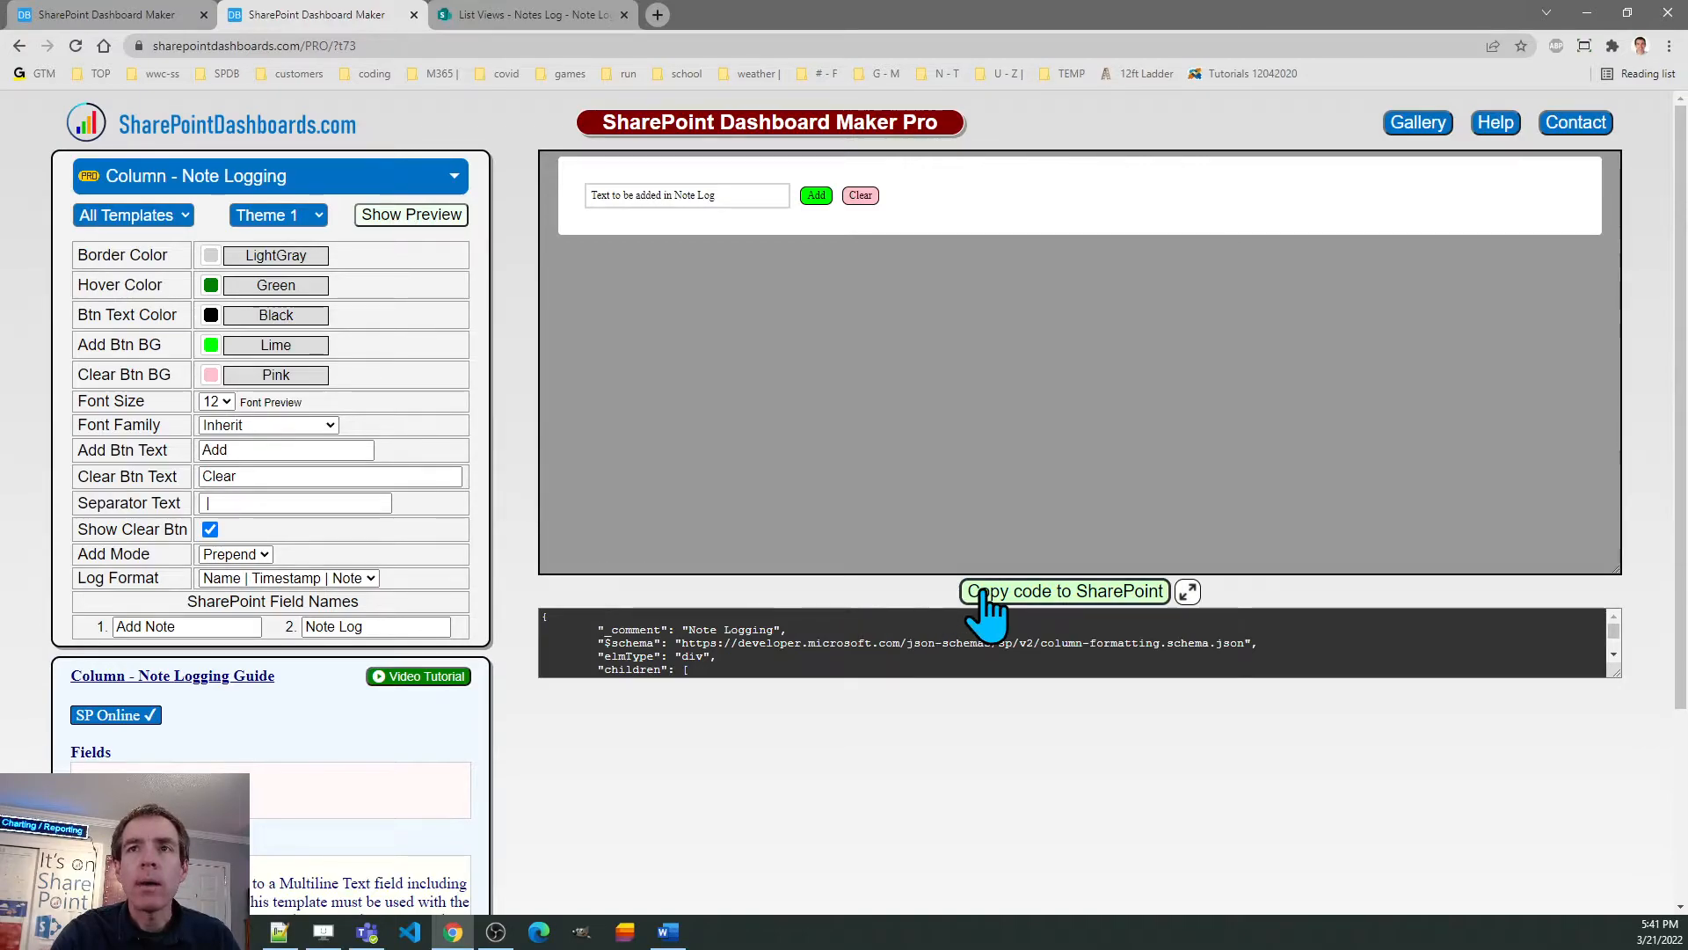
- Copy the Note Logging code to SharePoint and return to the Notes Log list
{"action": "left_click", "coordinate": [1063, 591]}
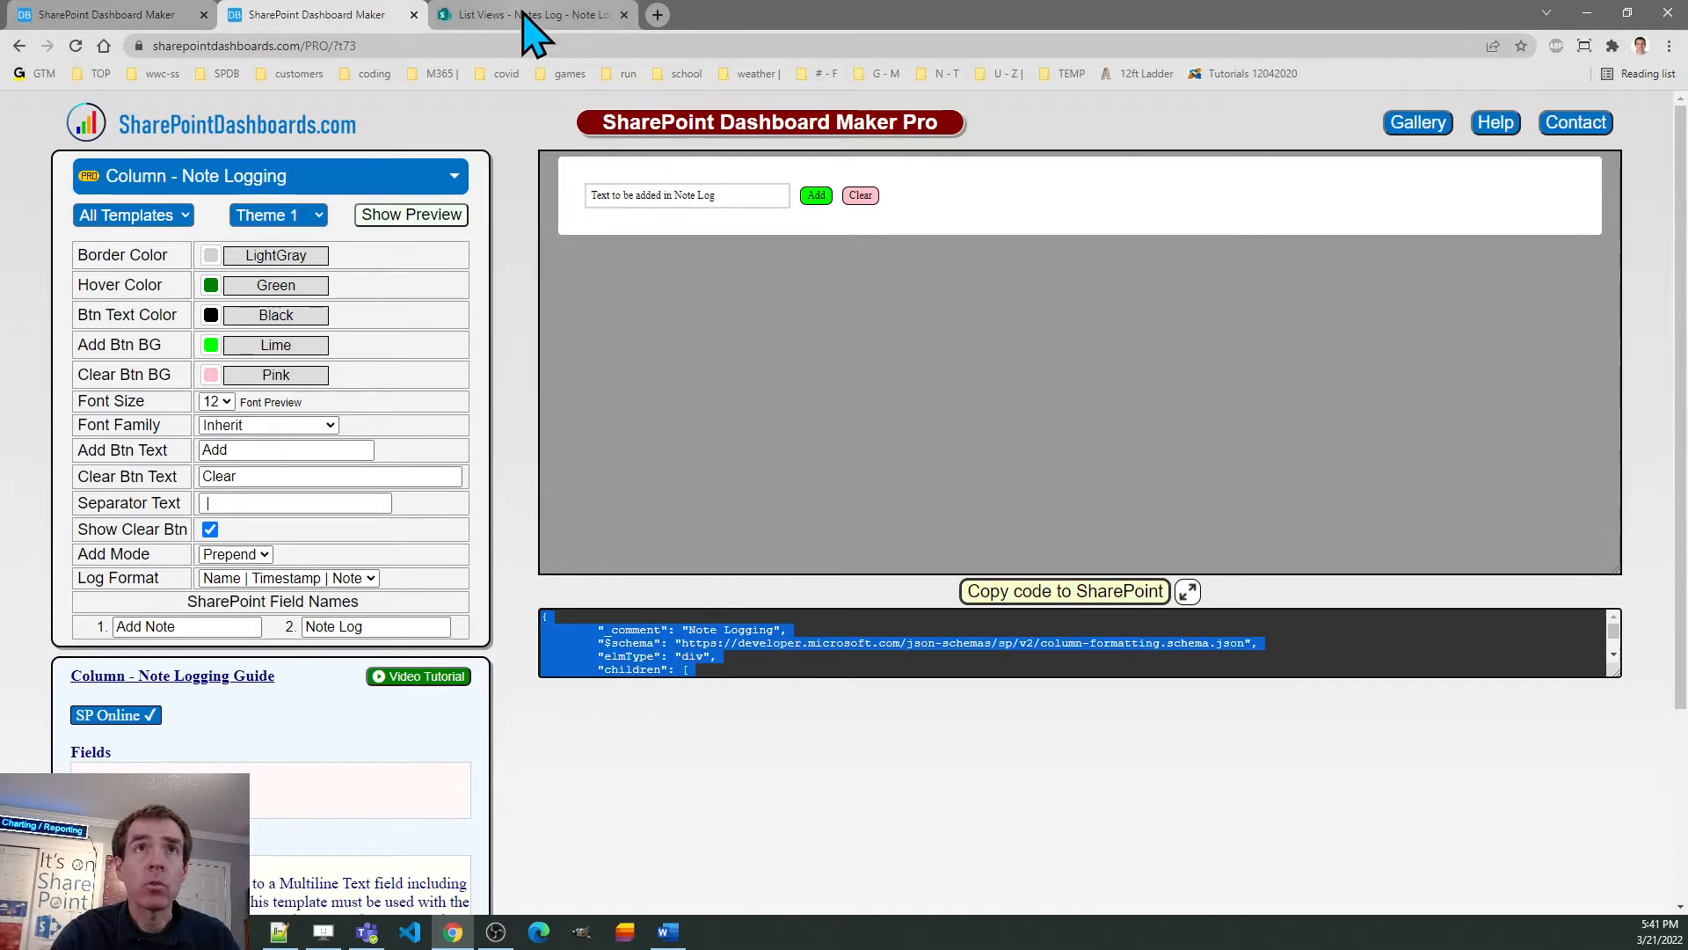
{"action": "left_click", "coordinate": [528, 14]}
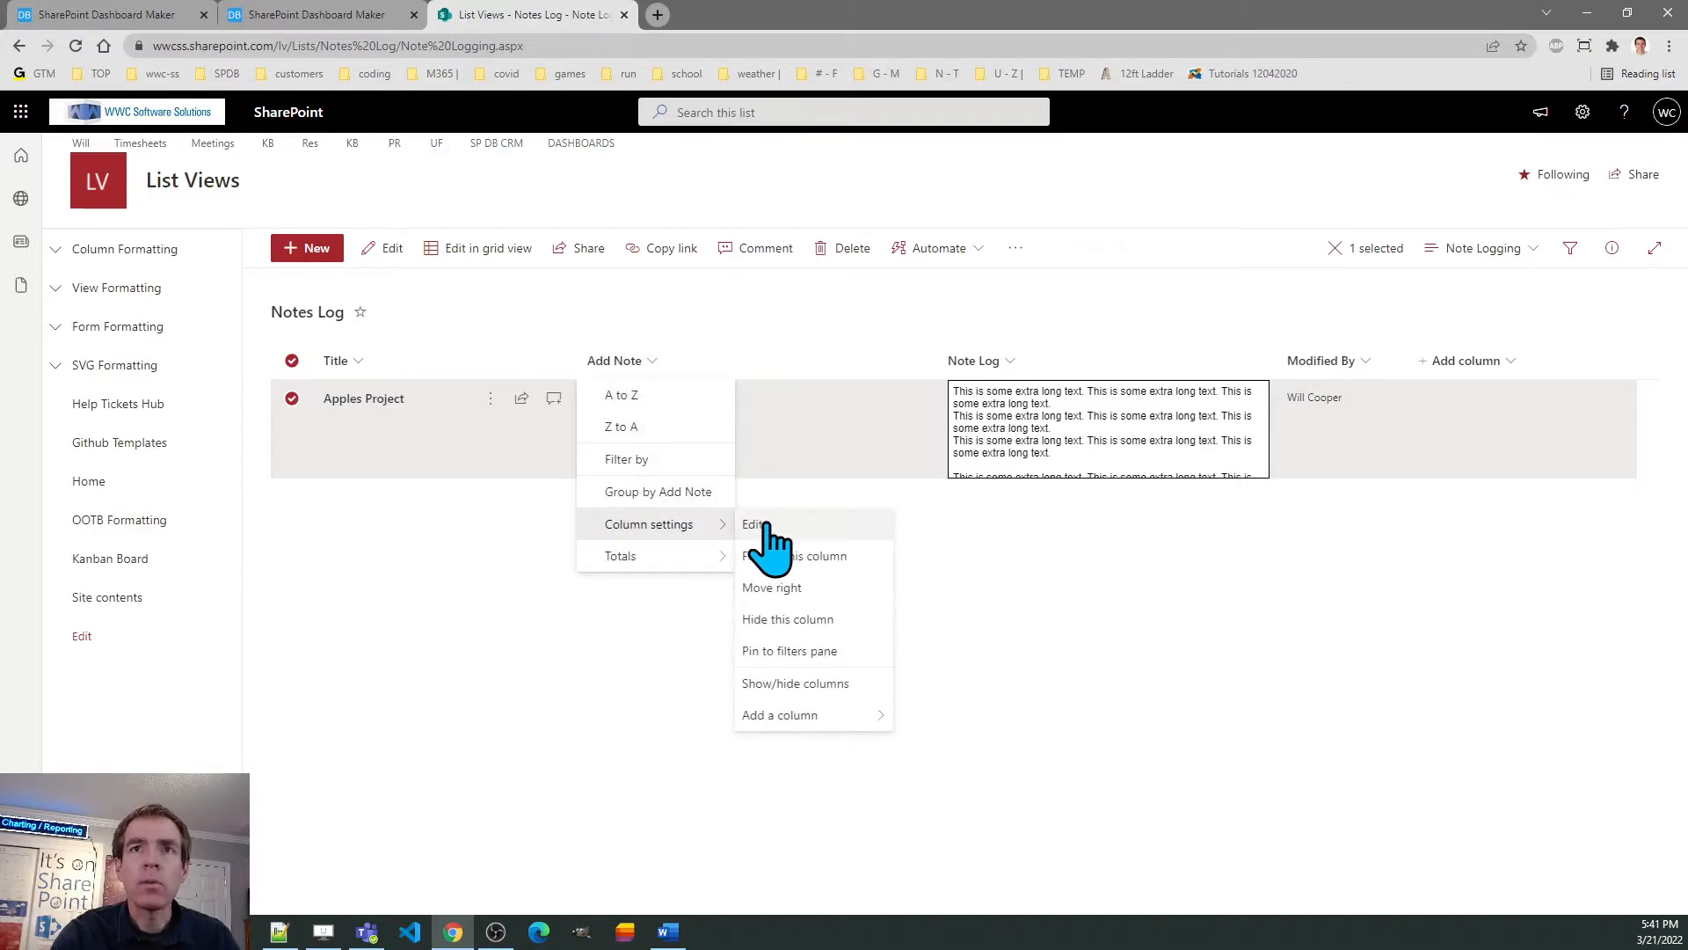
- Paste the Note Logging JSON into the Add Note column's Advanced mode formatting editor
{"action": "left_click", "coordinate": [753, 524]}
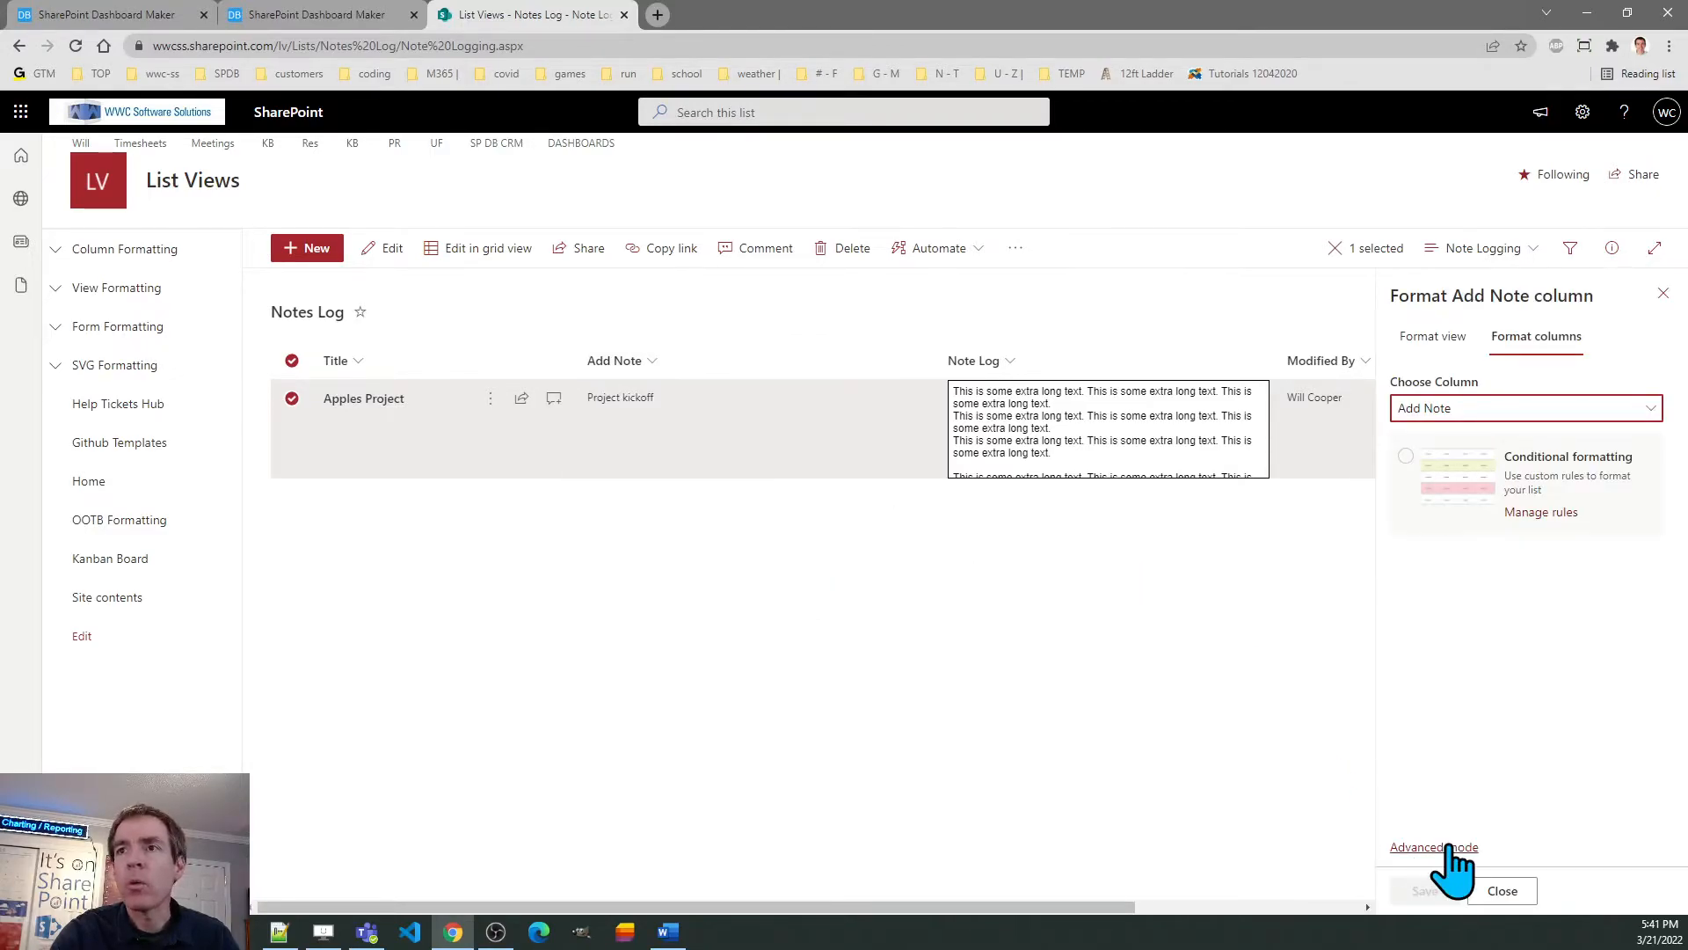
{"action": "left_click", "coordinate": [1434, 846]}
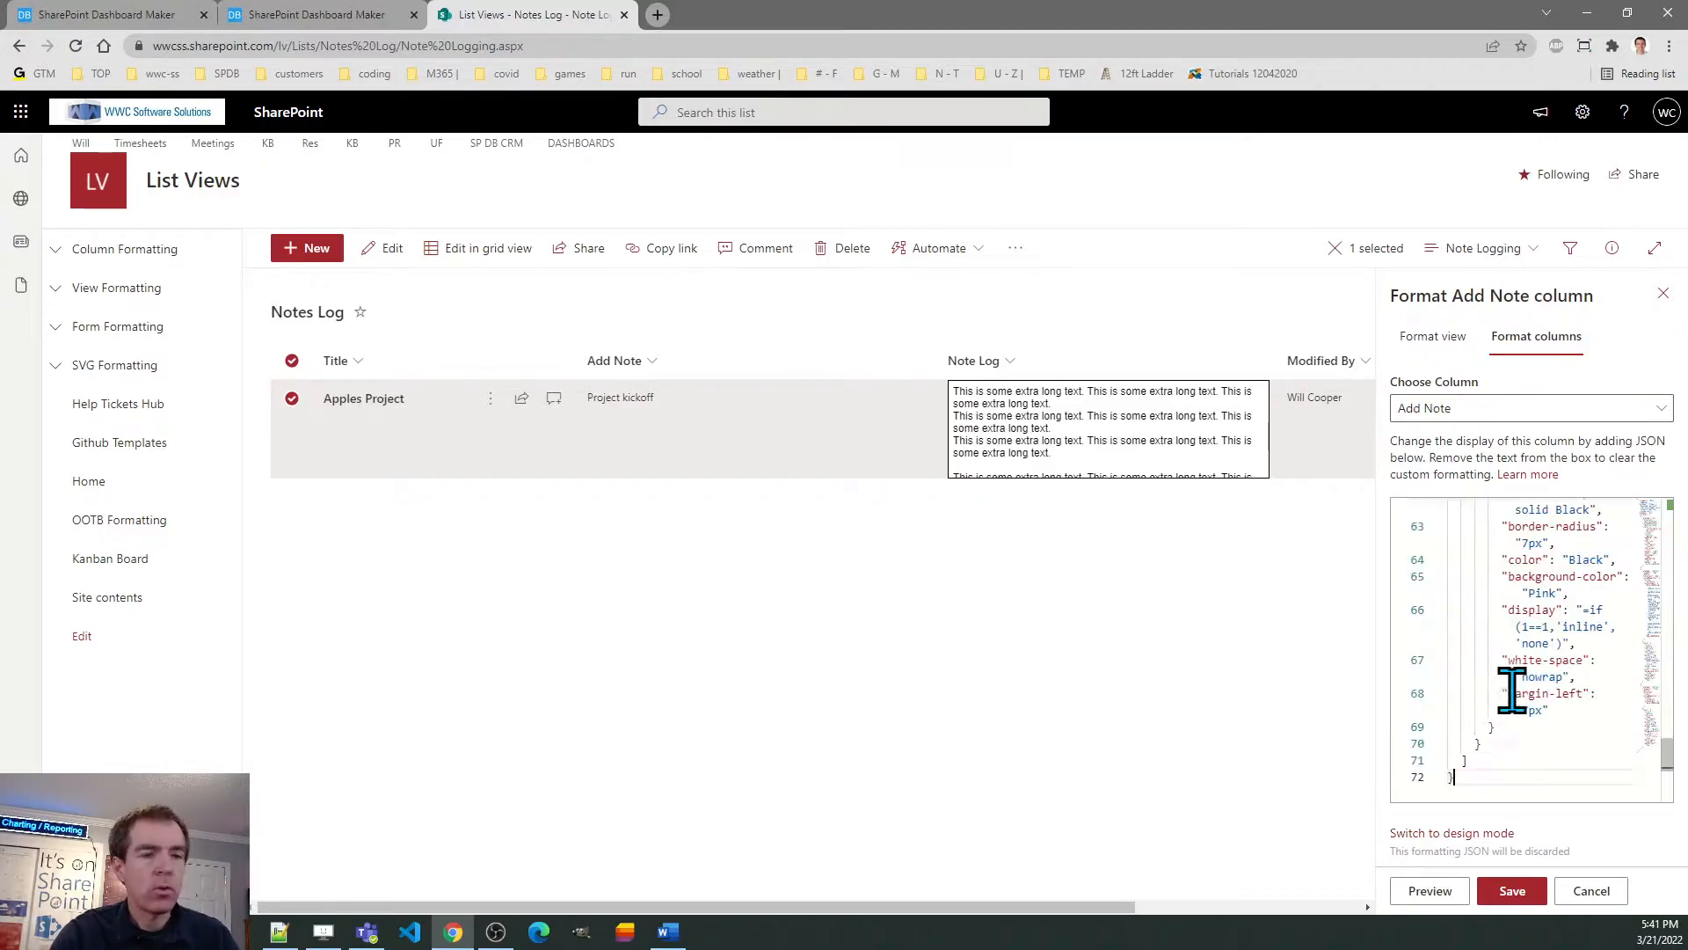
{"action": "left_click", "coordinate": [1510, 890]}
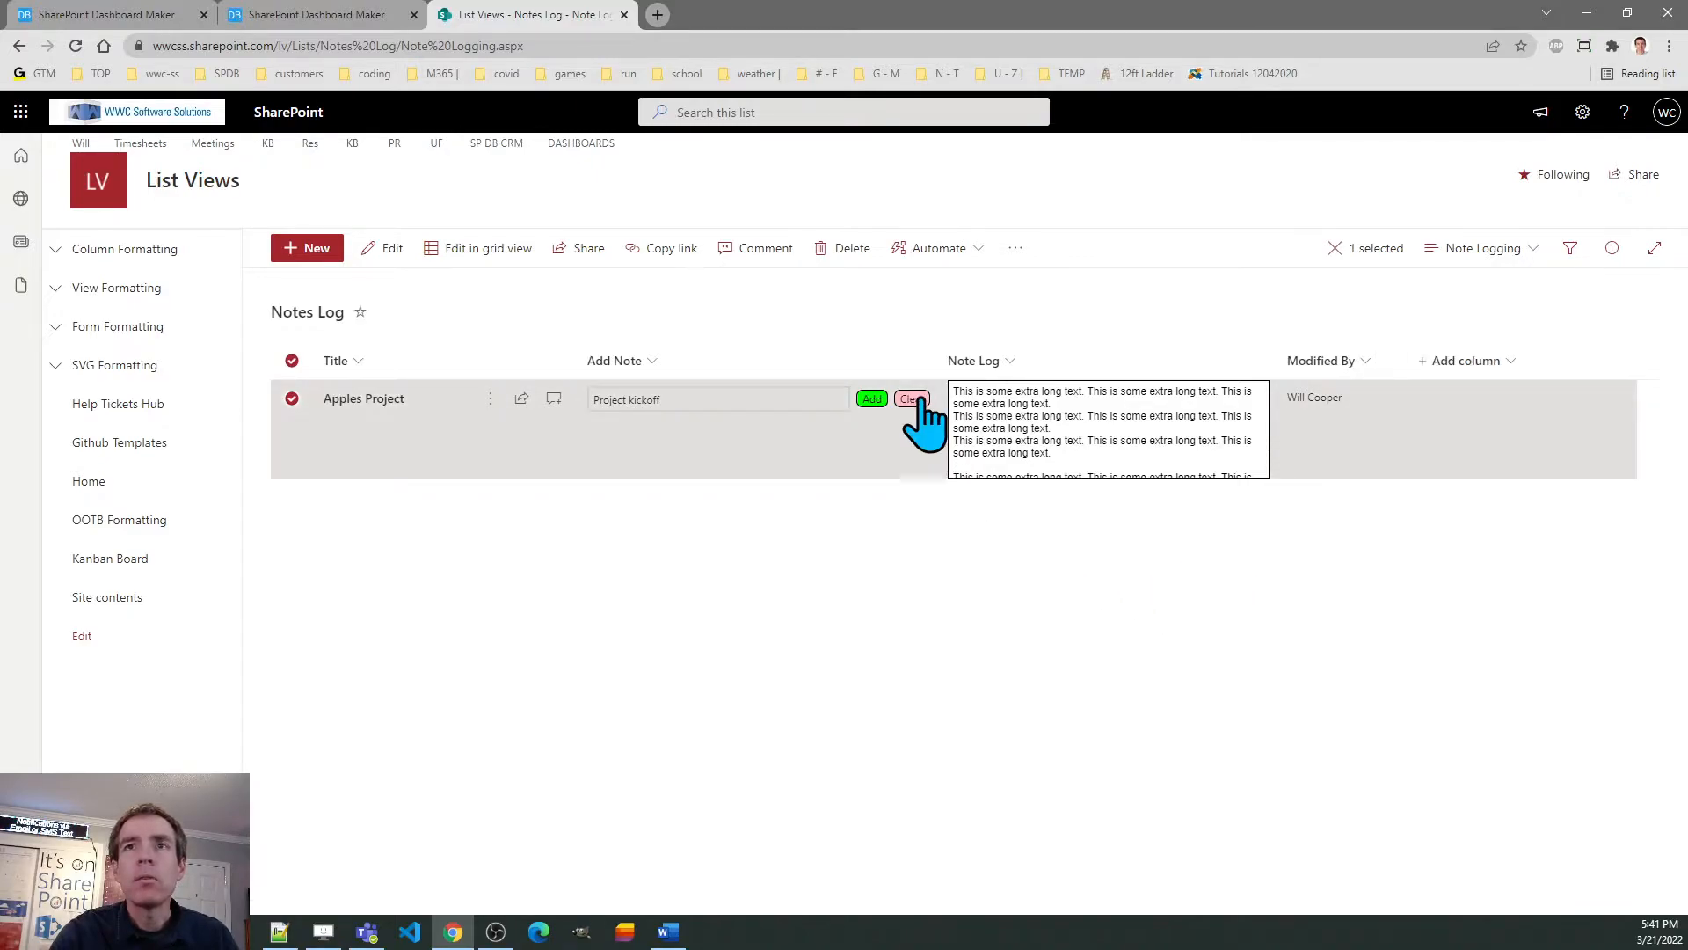
{"action": "mouse_move", "coordinate": [964, 436]}
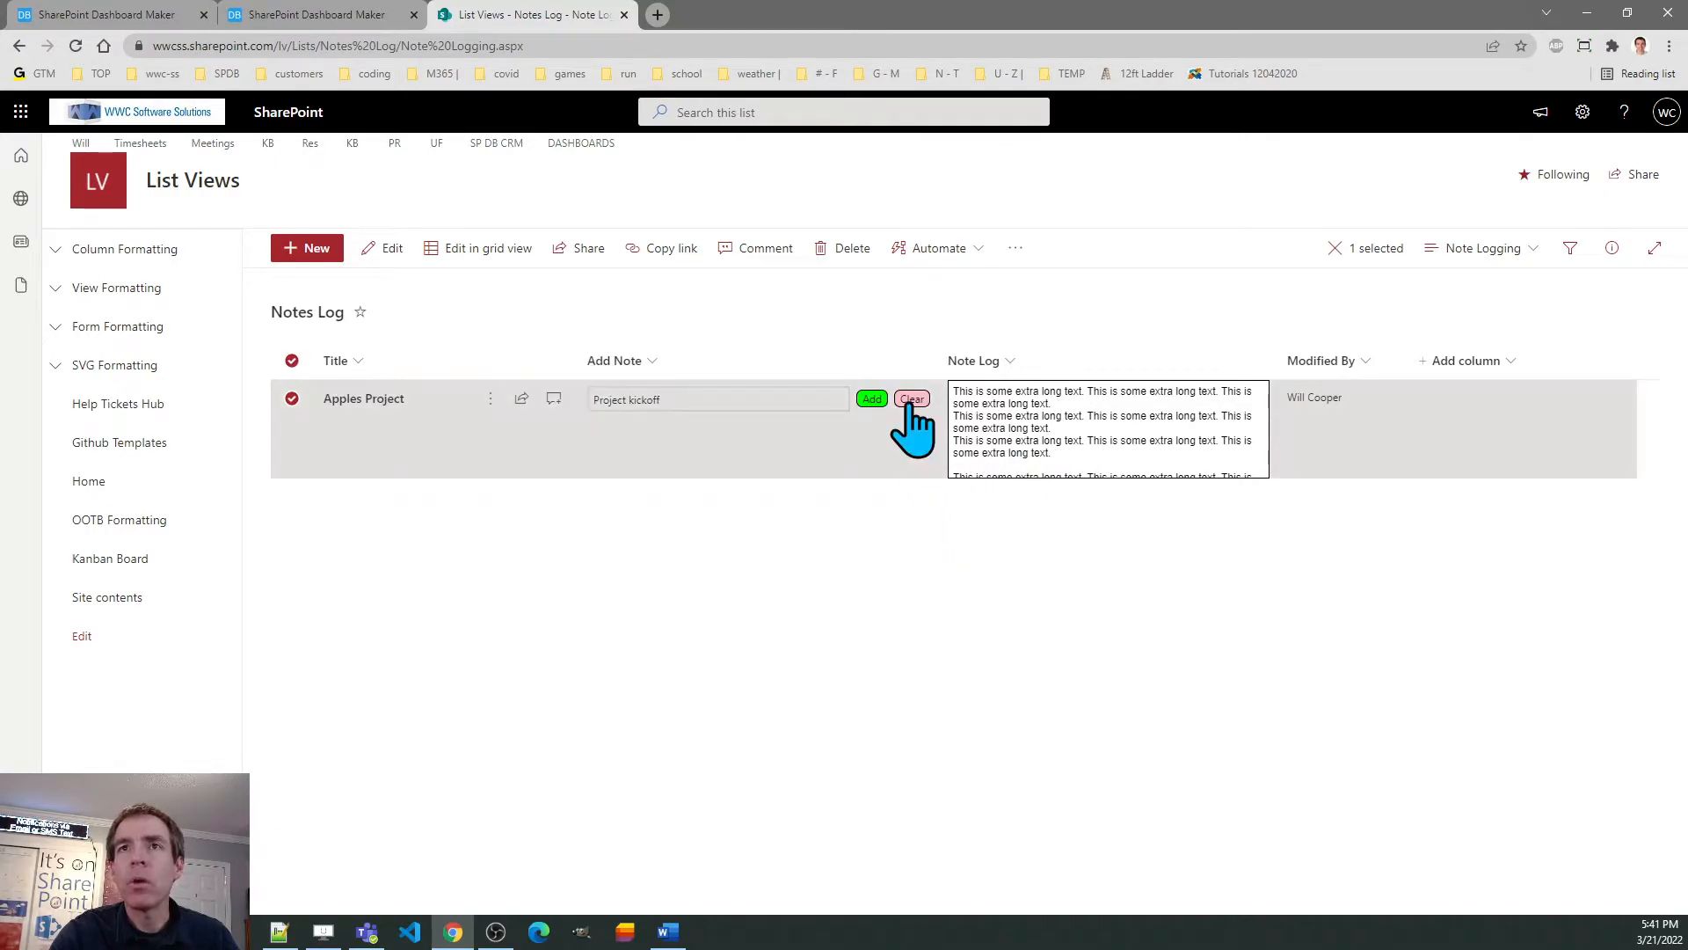
{"action": "left_click", "coordinate": [911, 400]}
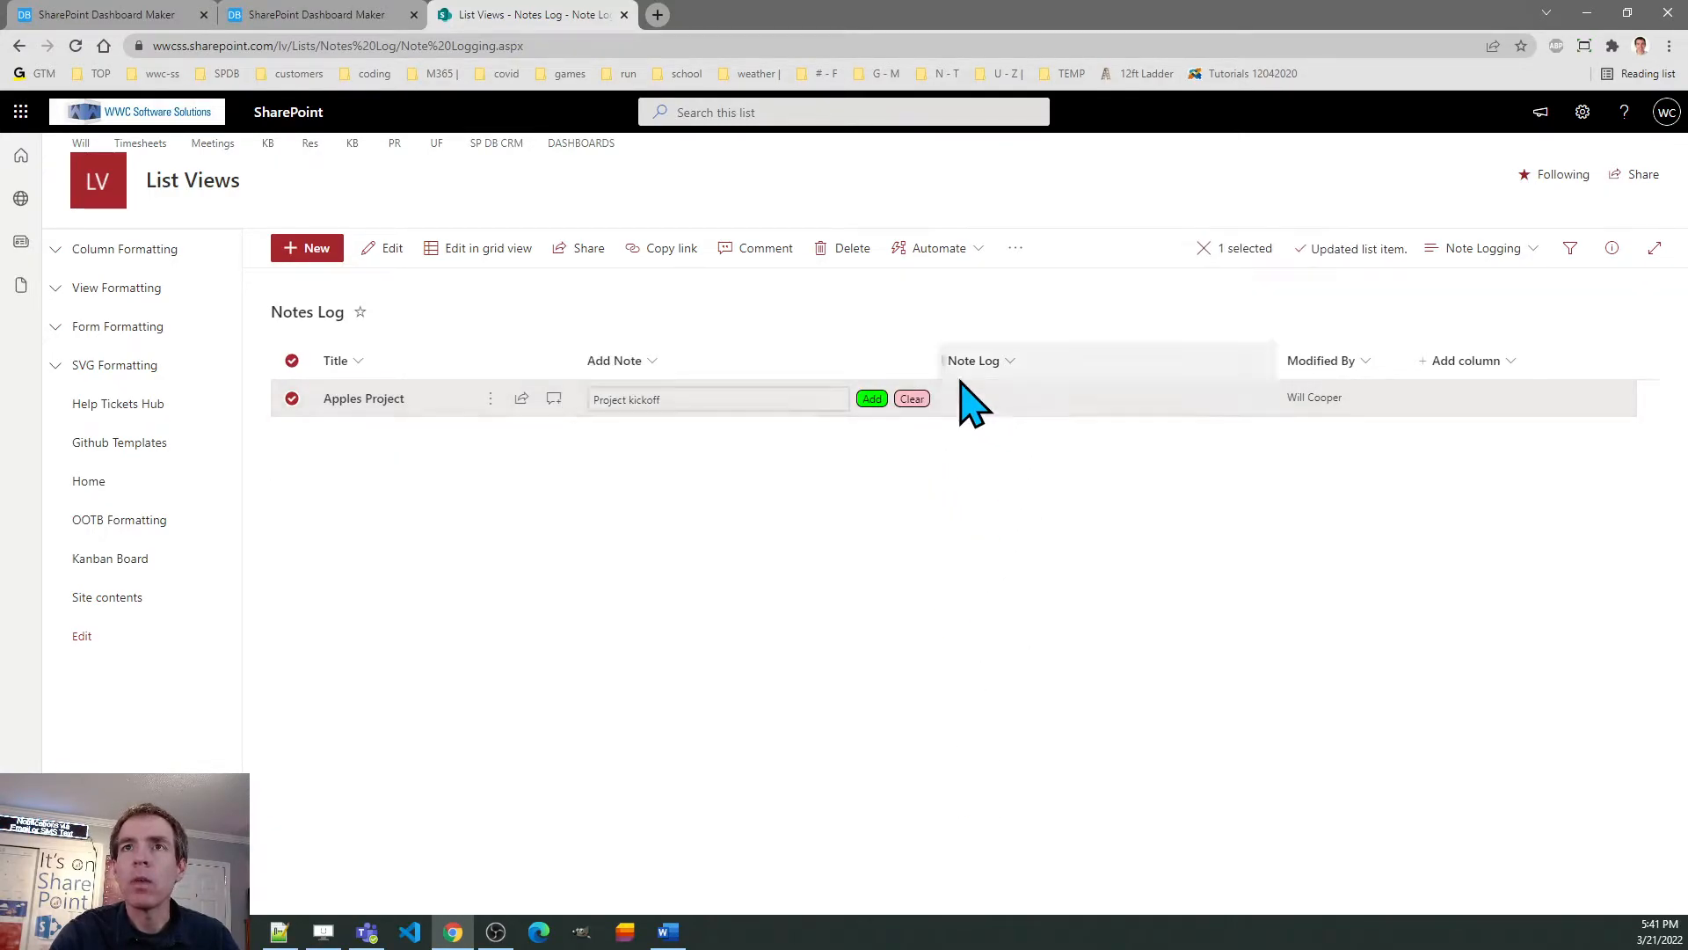
{"action": "mouse_move", "coordinate": [1092, 538]}
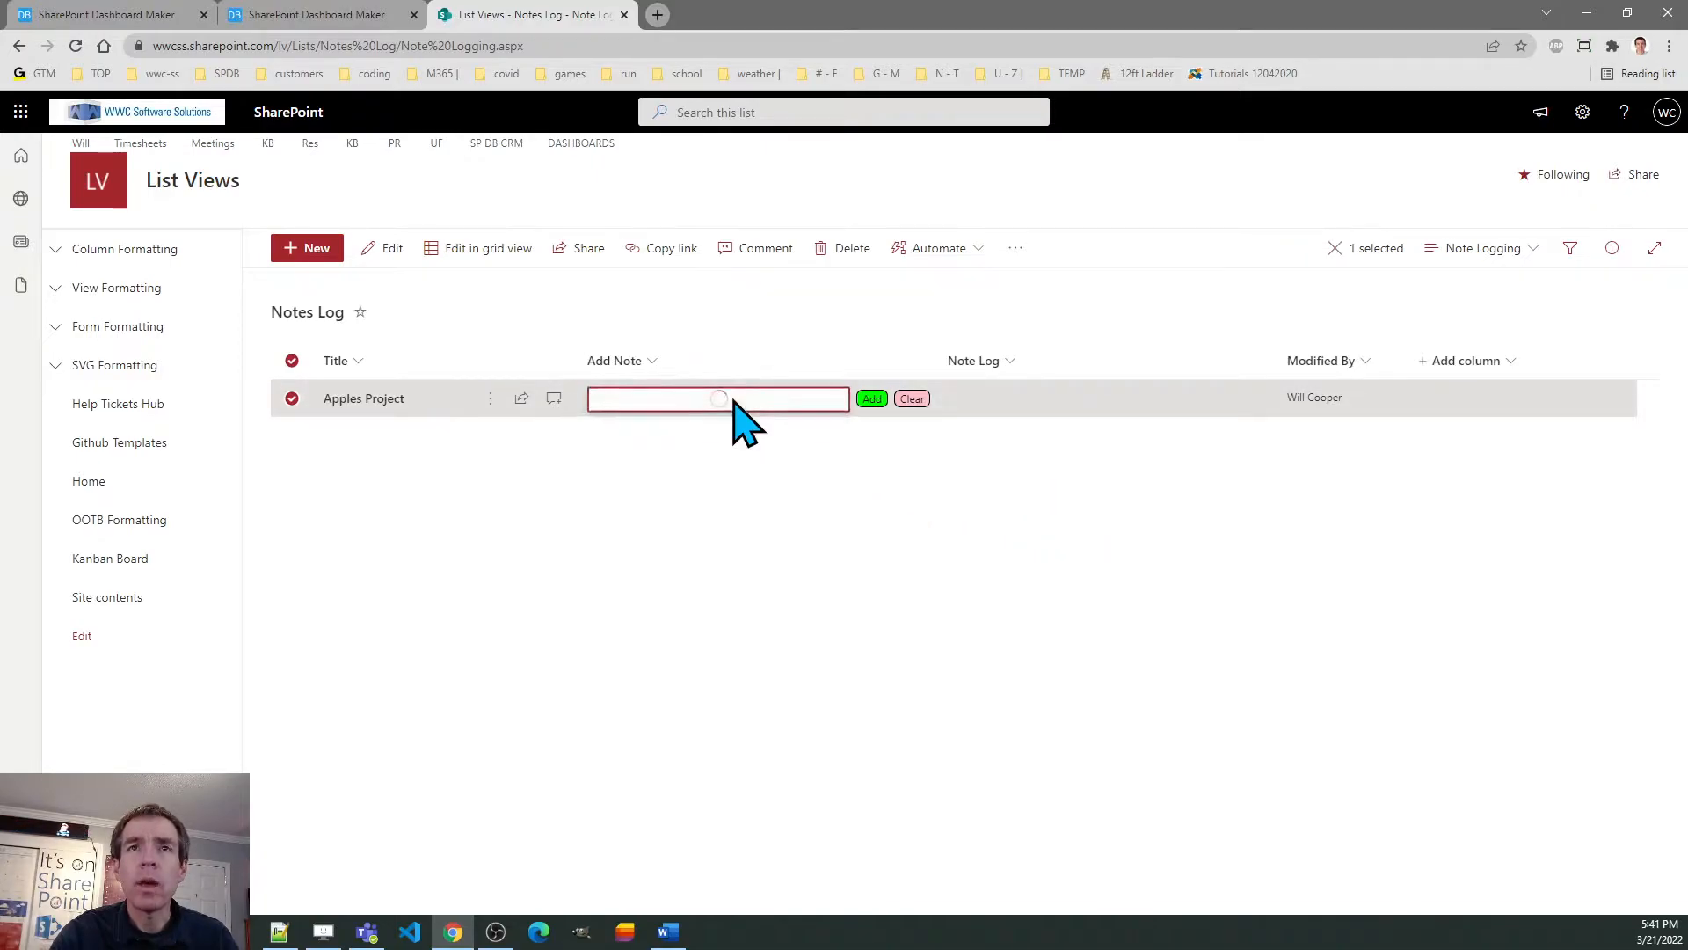
{"action": "type", "text": "Project kickoff"}
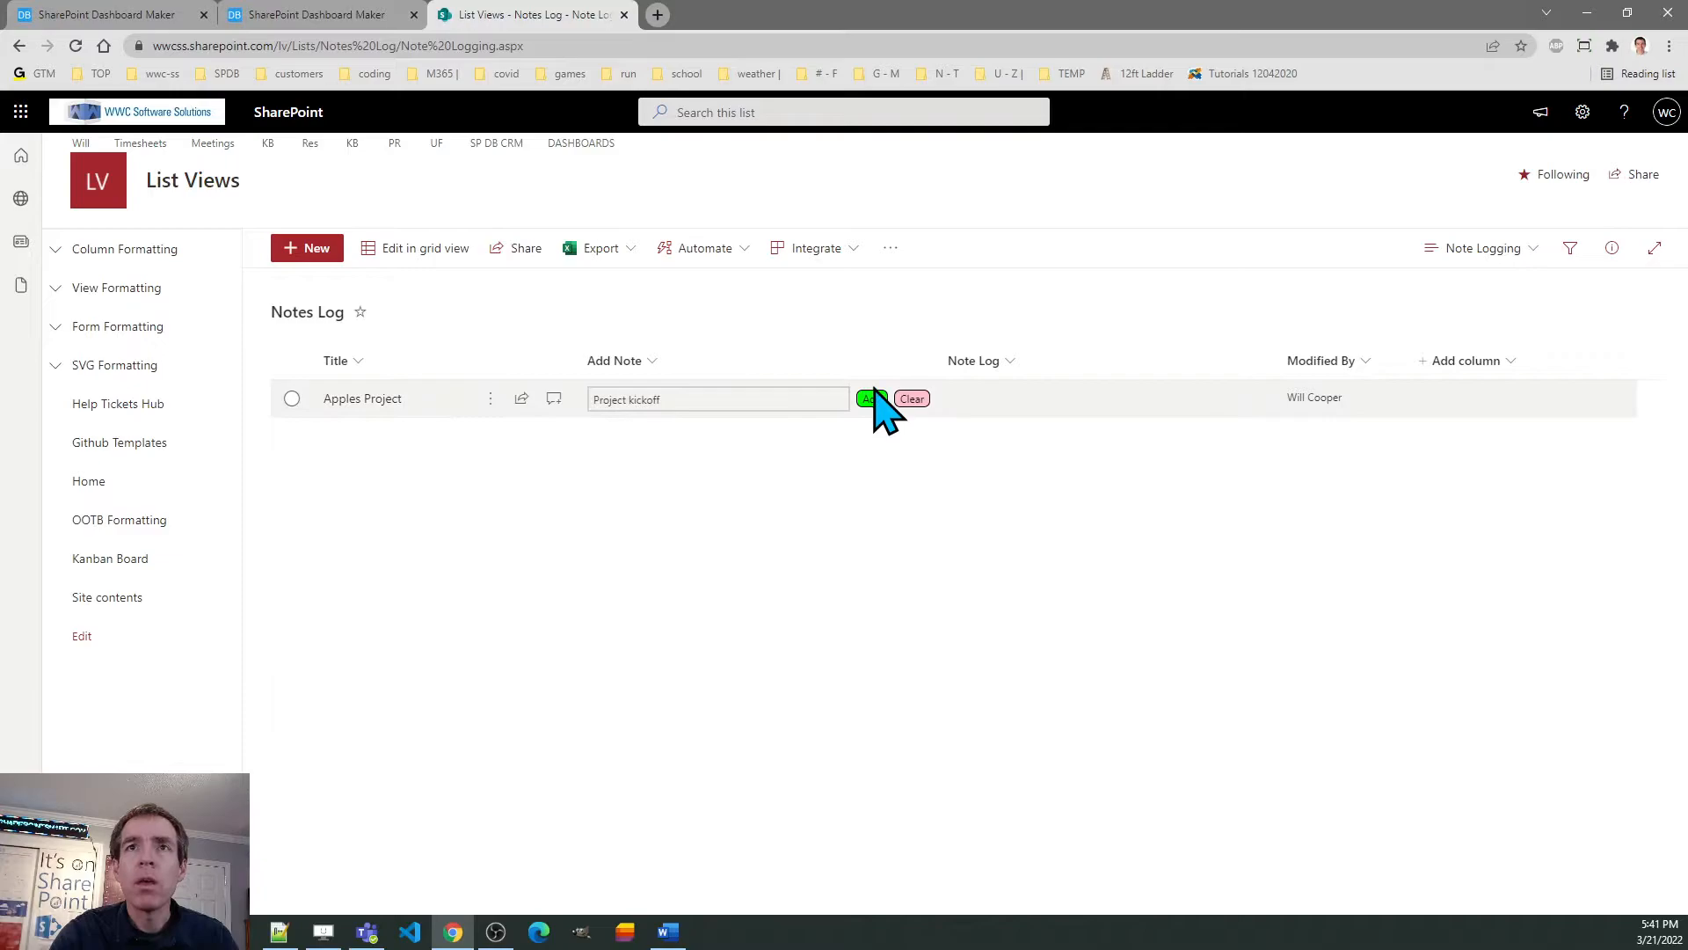
{"action": "left_click", "coordinate": [869, 398]}
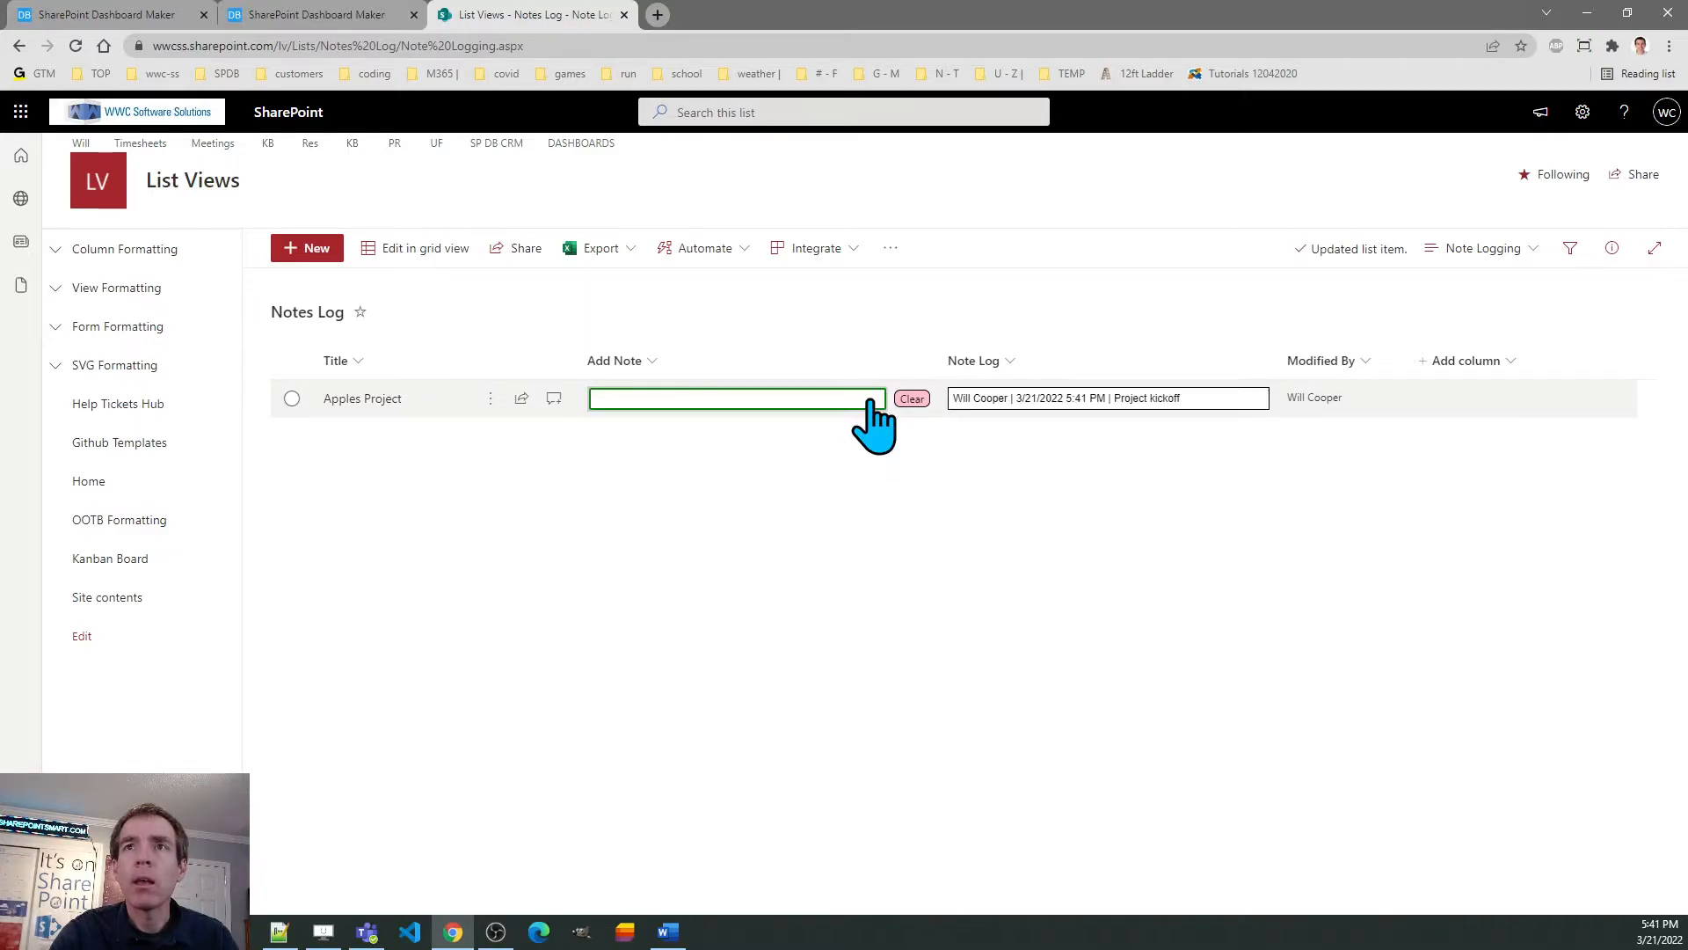
{"action": "left_click", "coordinate": [909, 398]}
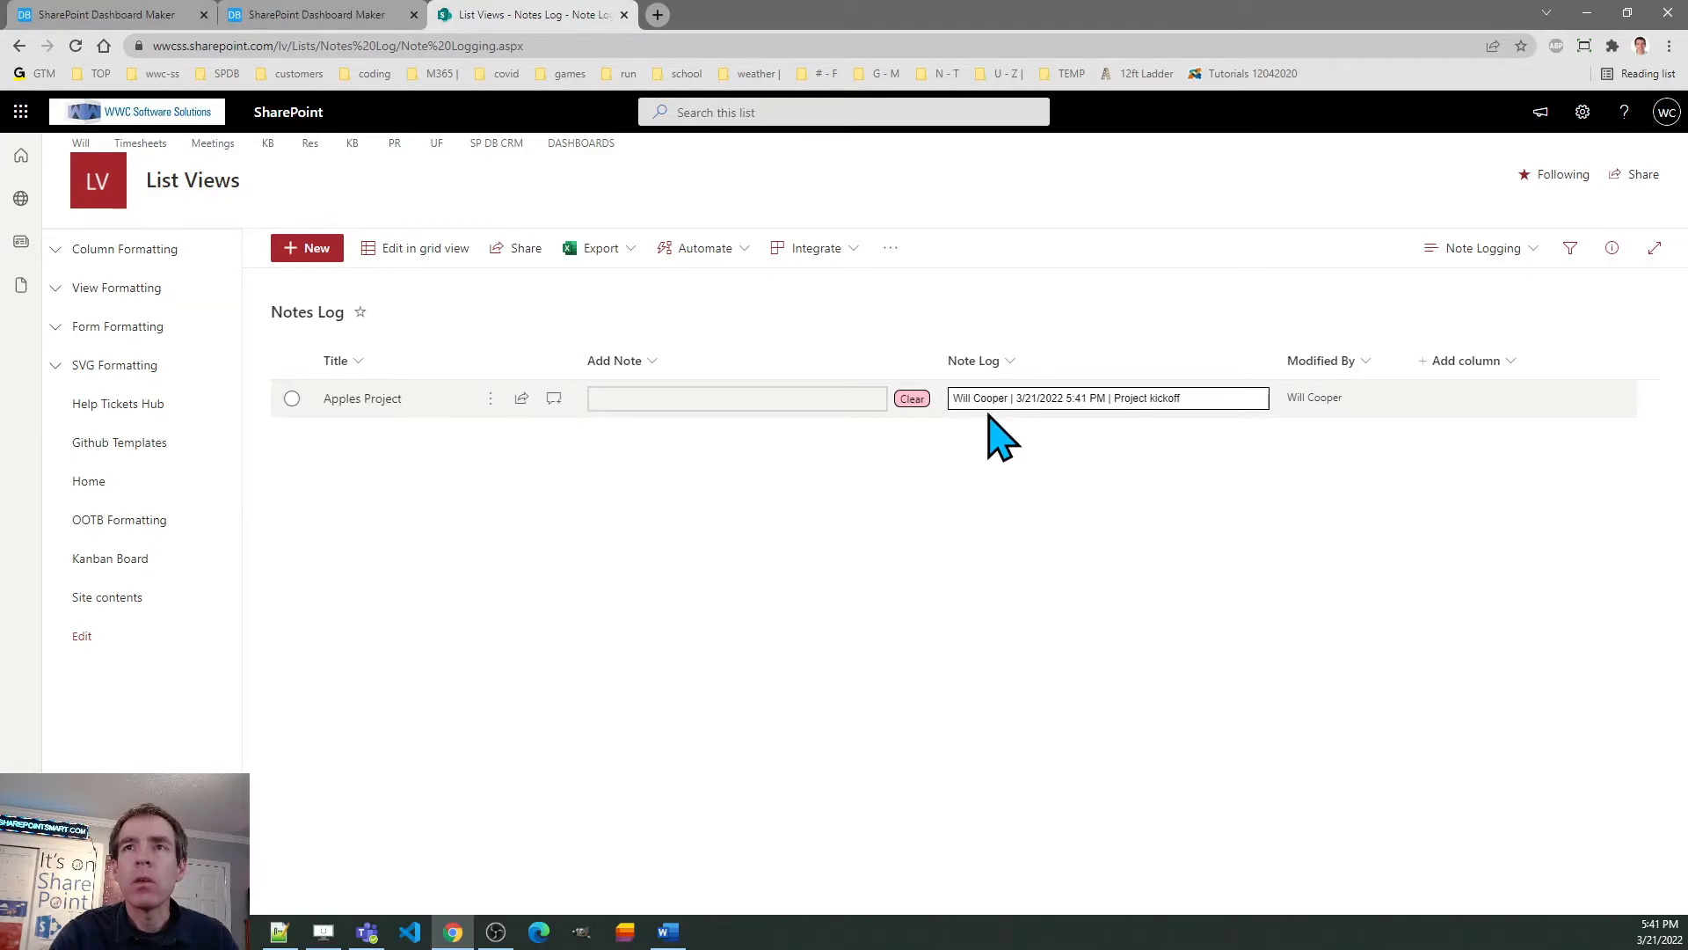
{"action": "mouse_move", "coordinate": [1060, 441]}
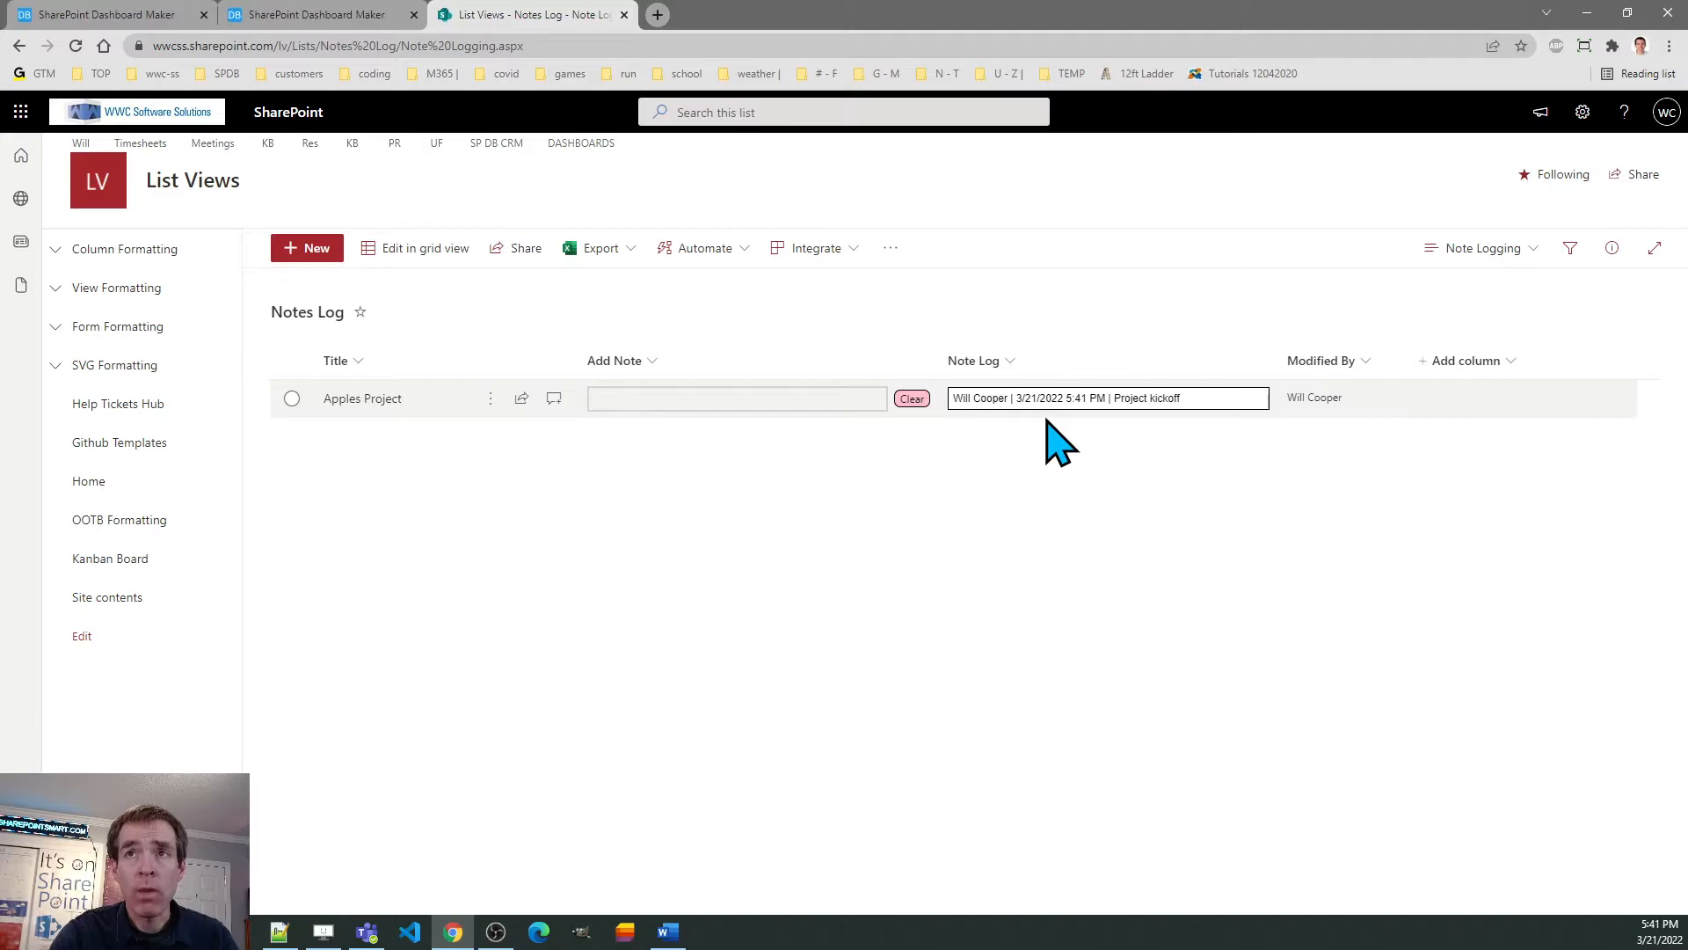
{"action": "mouse_move", "coordinate": [1191, 452]}
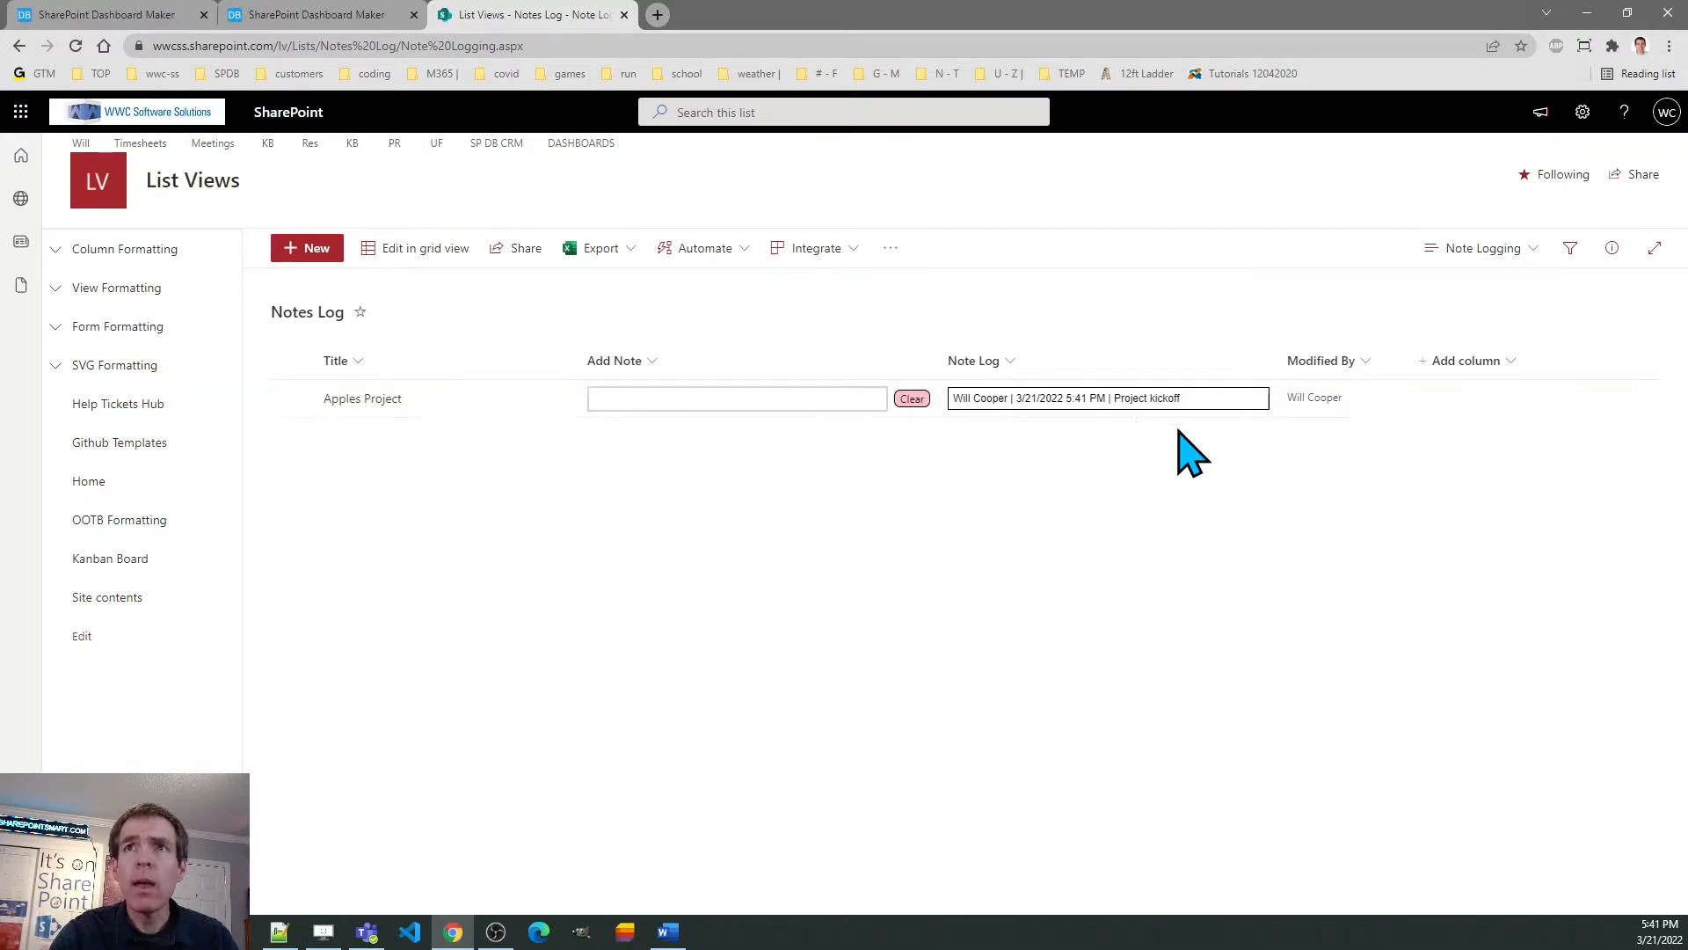
{"action": "mouse_move", "coordinate": [909, 452]}
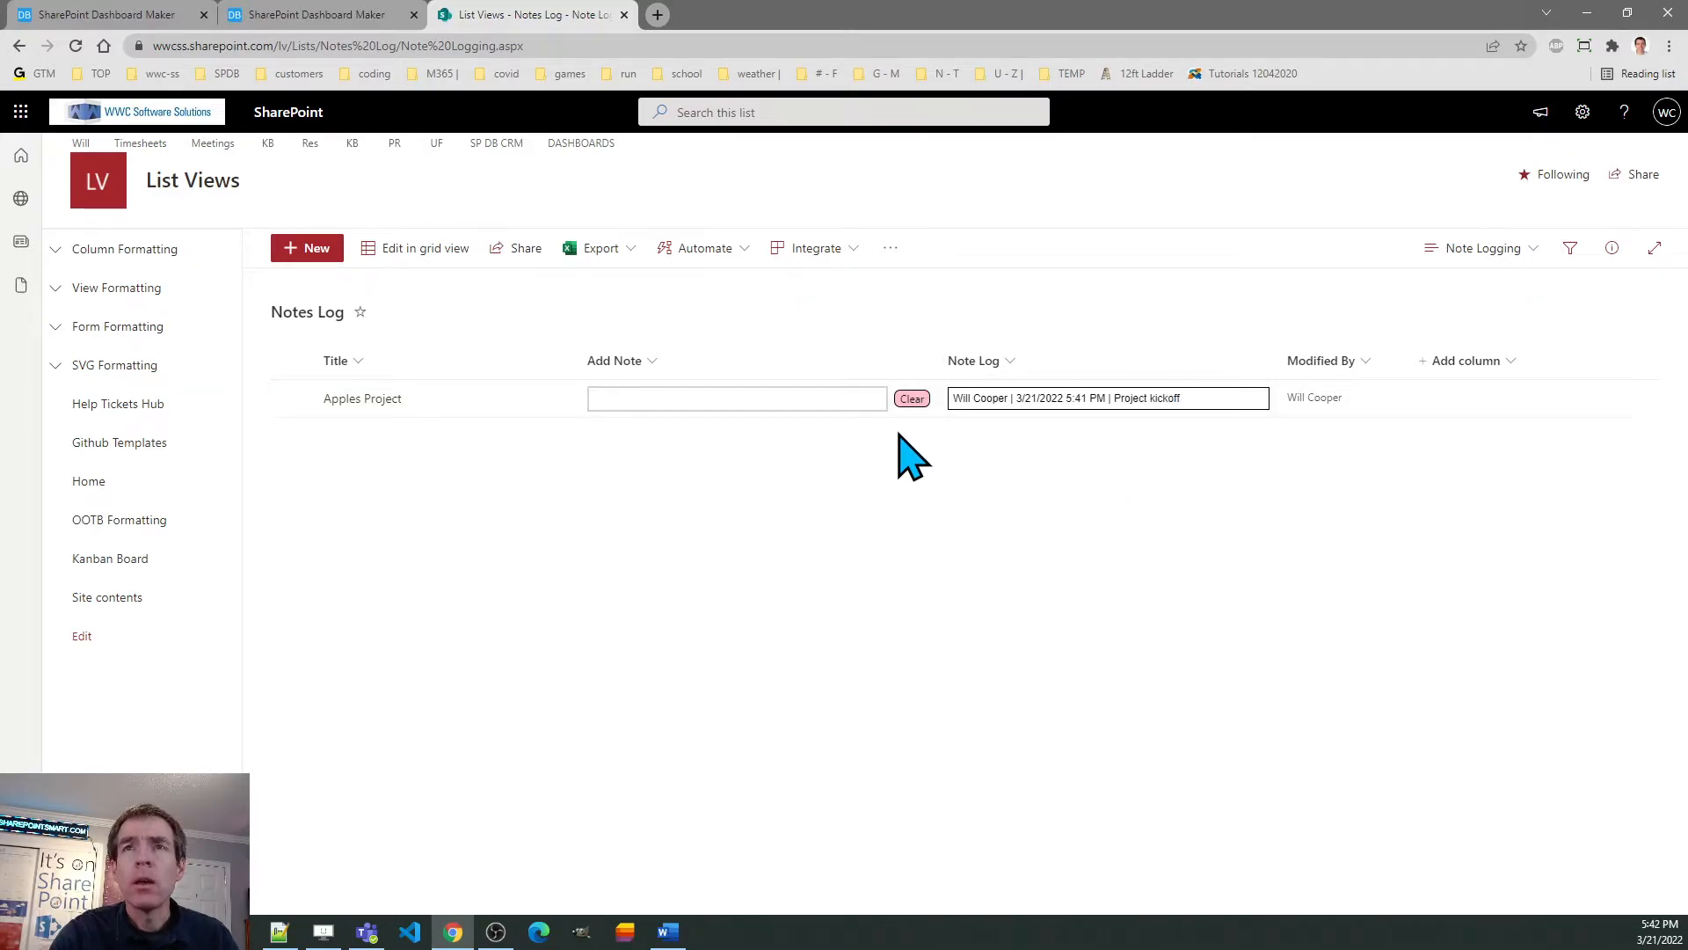
{"action": "mouse_move", "coordinate": [1054, 426]}
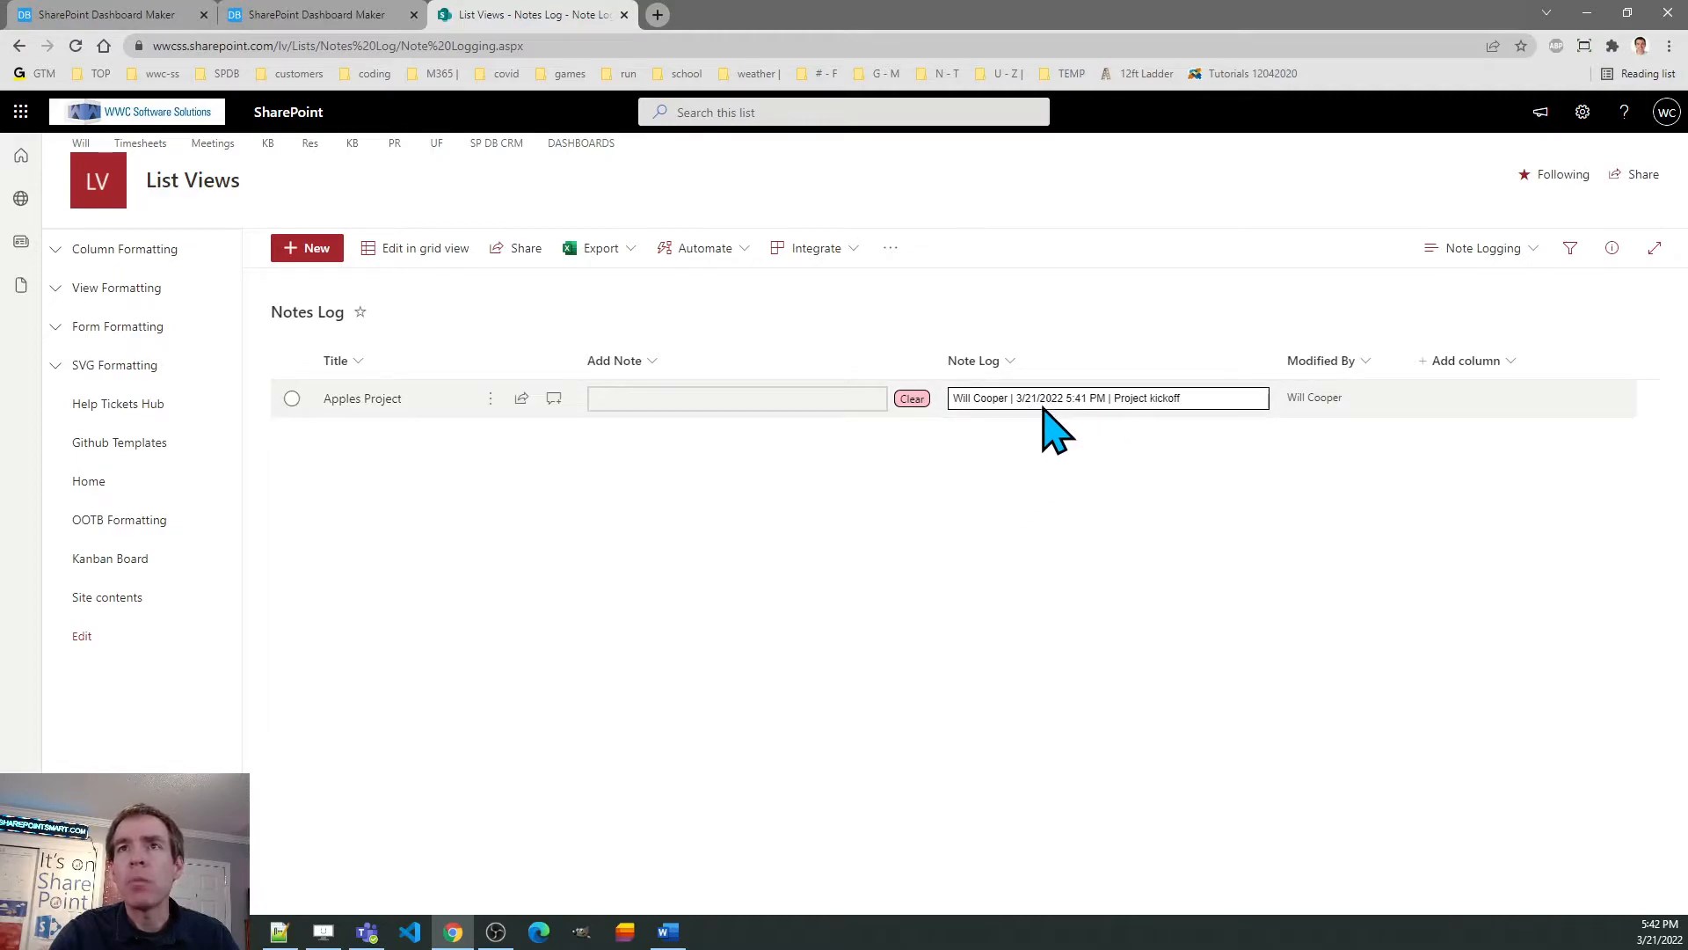
{"action": "mouse_move", "coordinate": [1071, 473]}
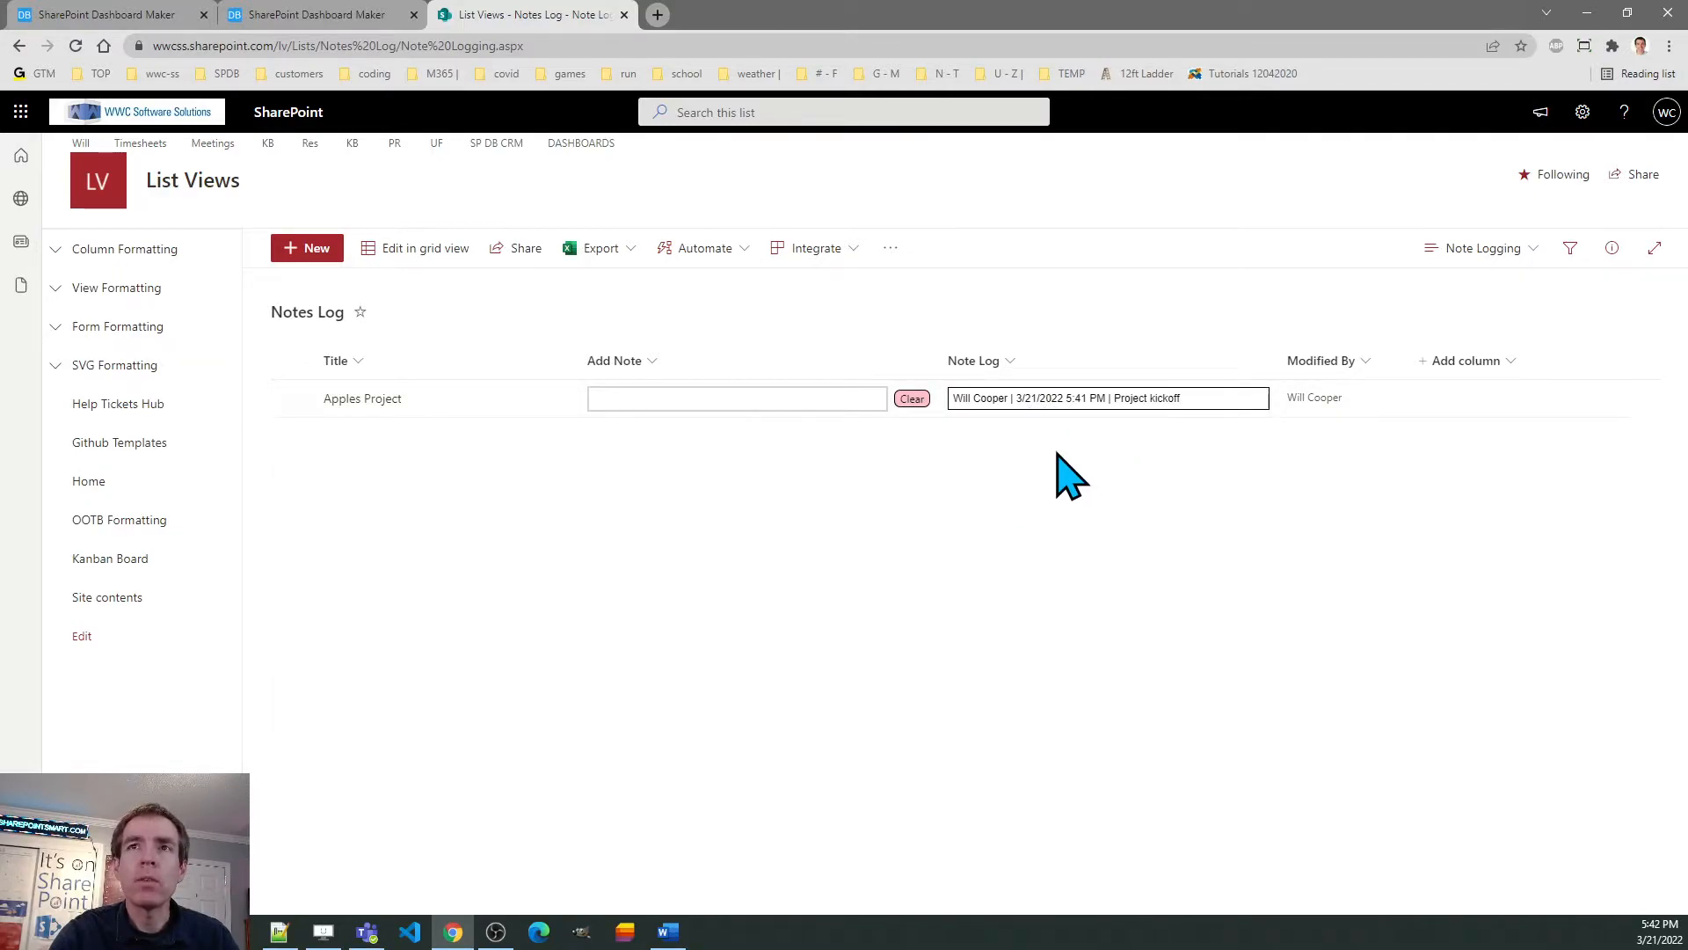
- Add the note 'Scheduling review meeting for next week' to the Apples Project Note Log
{"action": "left_click", "coordinate": [737, 399]}
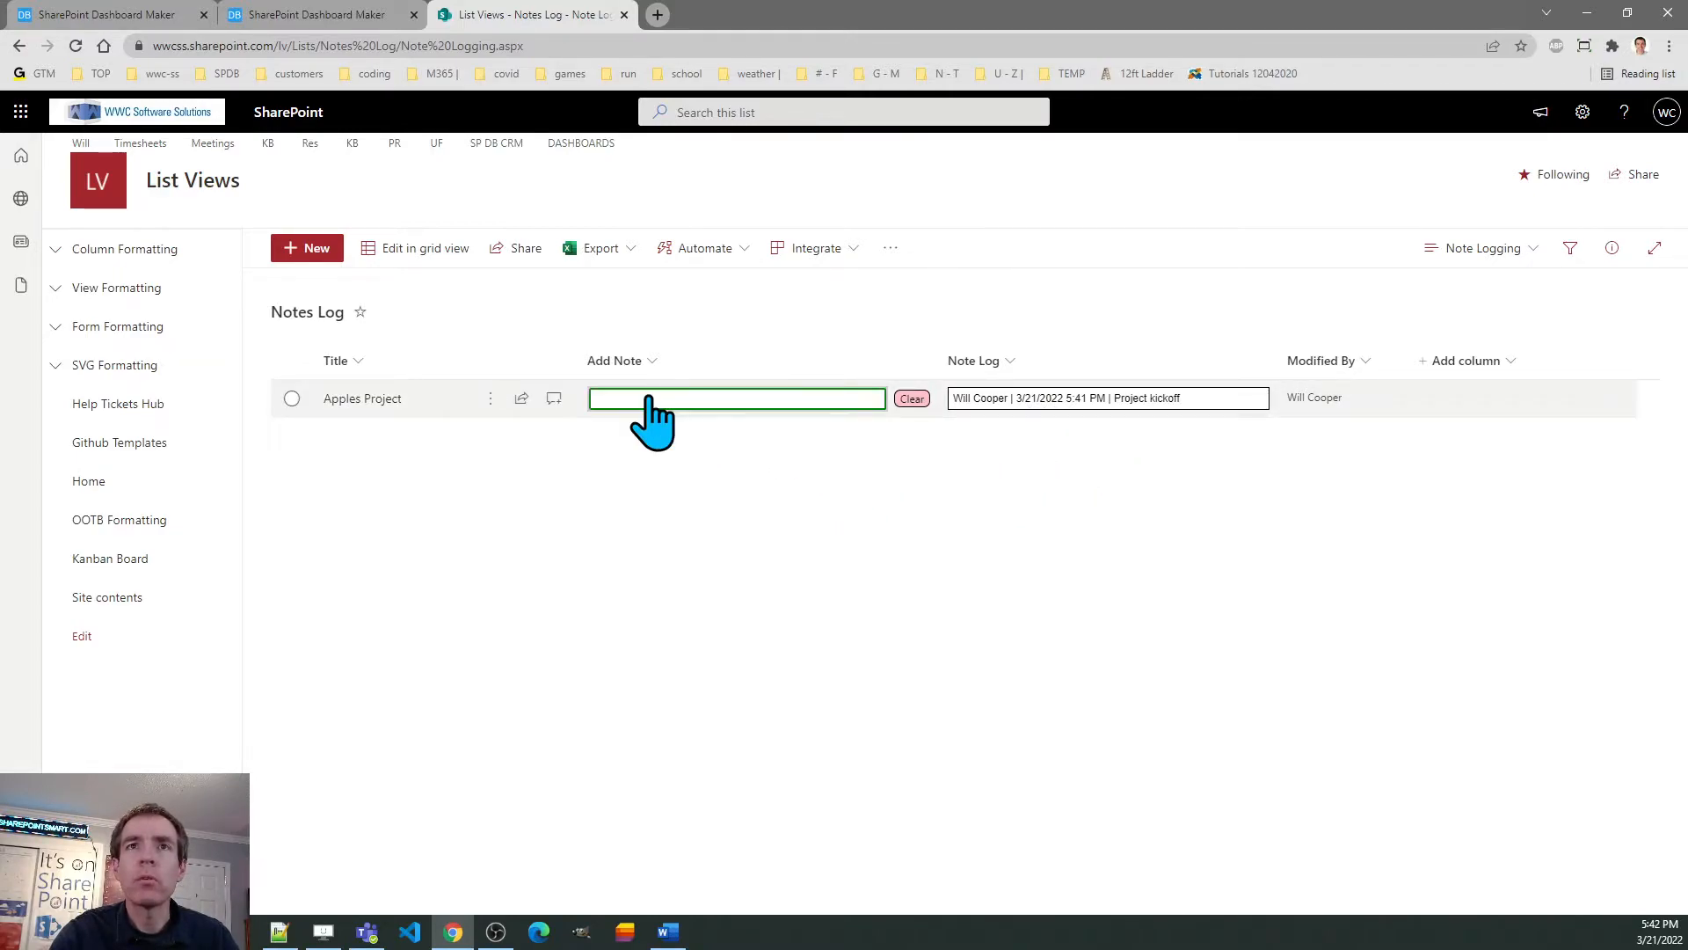
{"action": "left_click", "coordinate": [737, 399]}
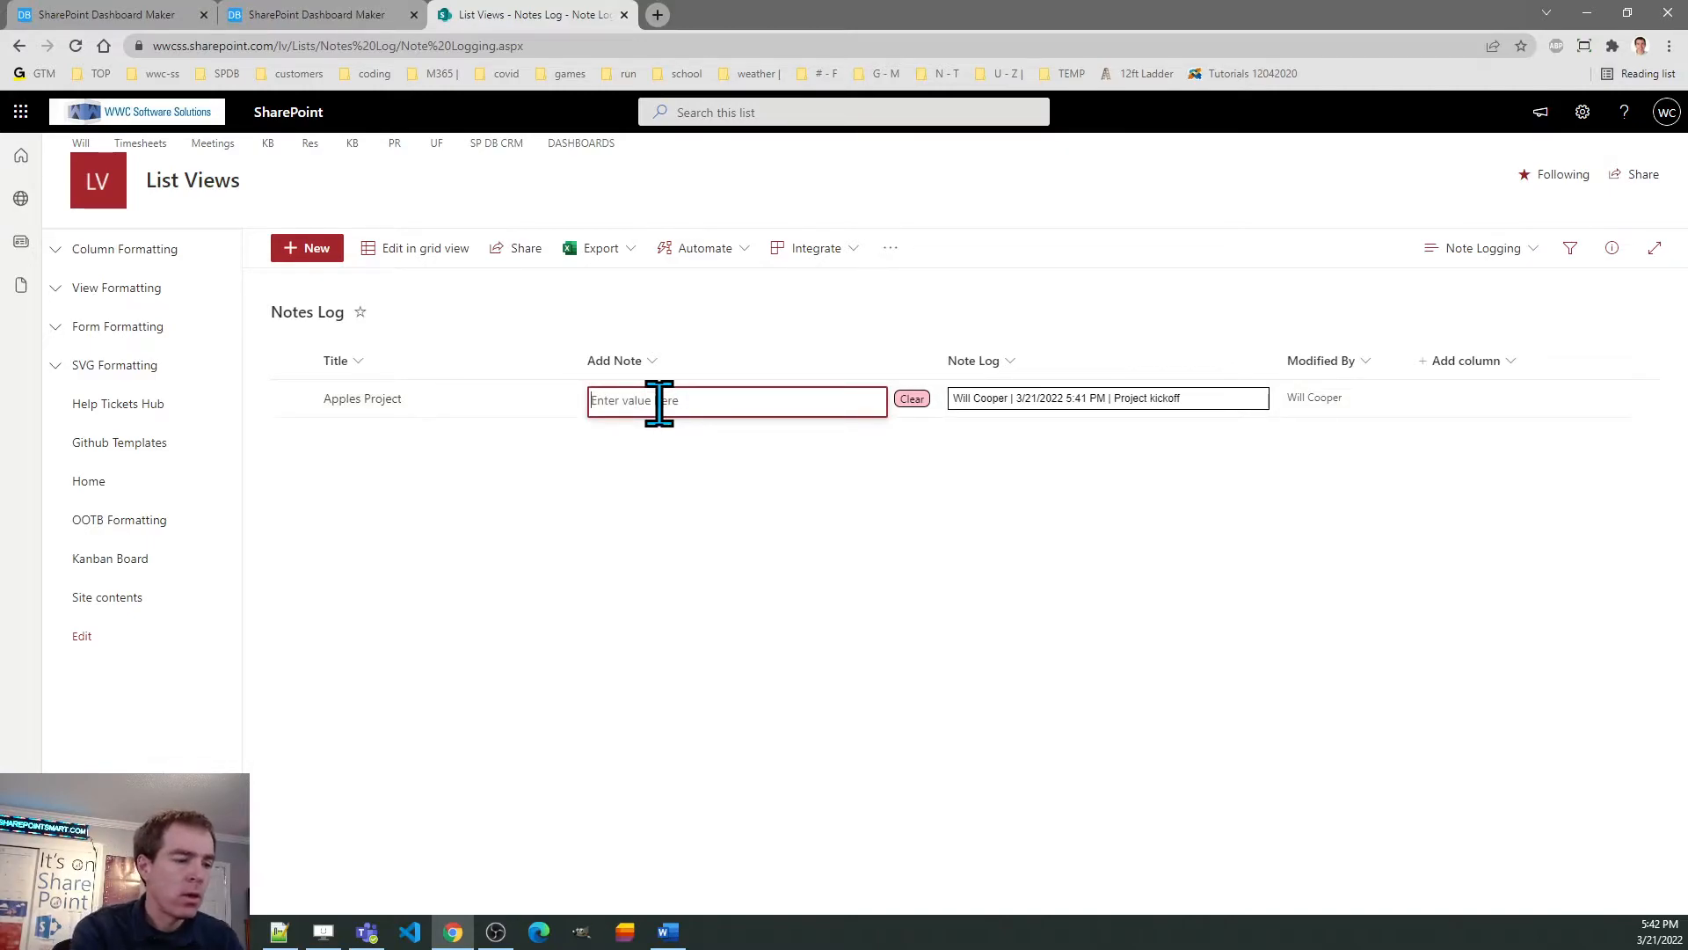
{"action": "type", "text": "Scheduling"}
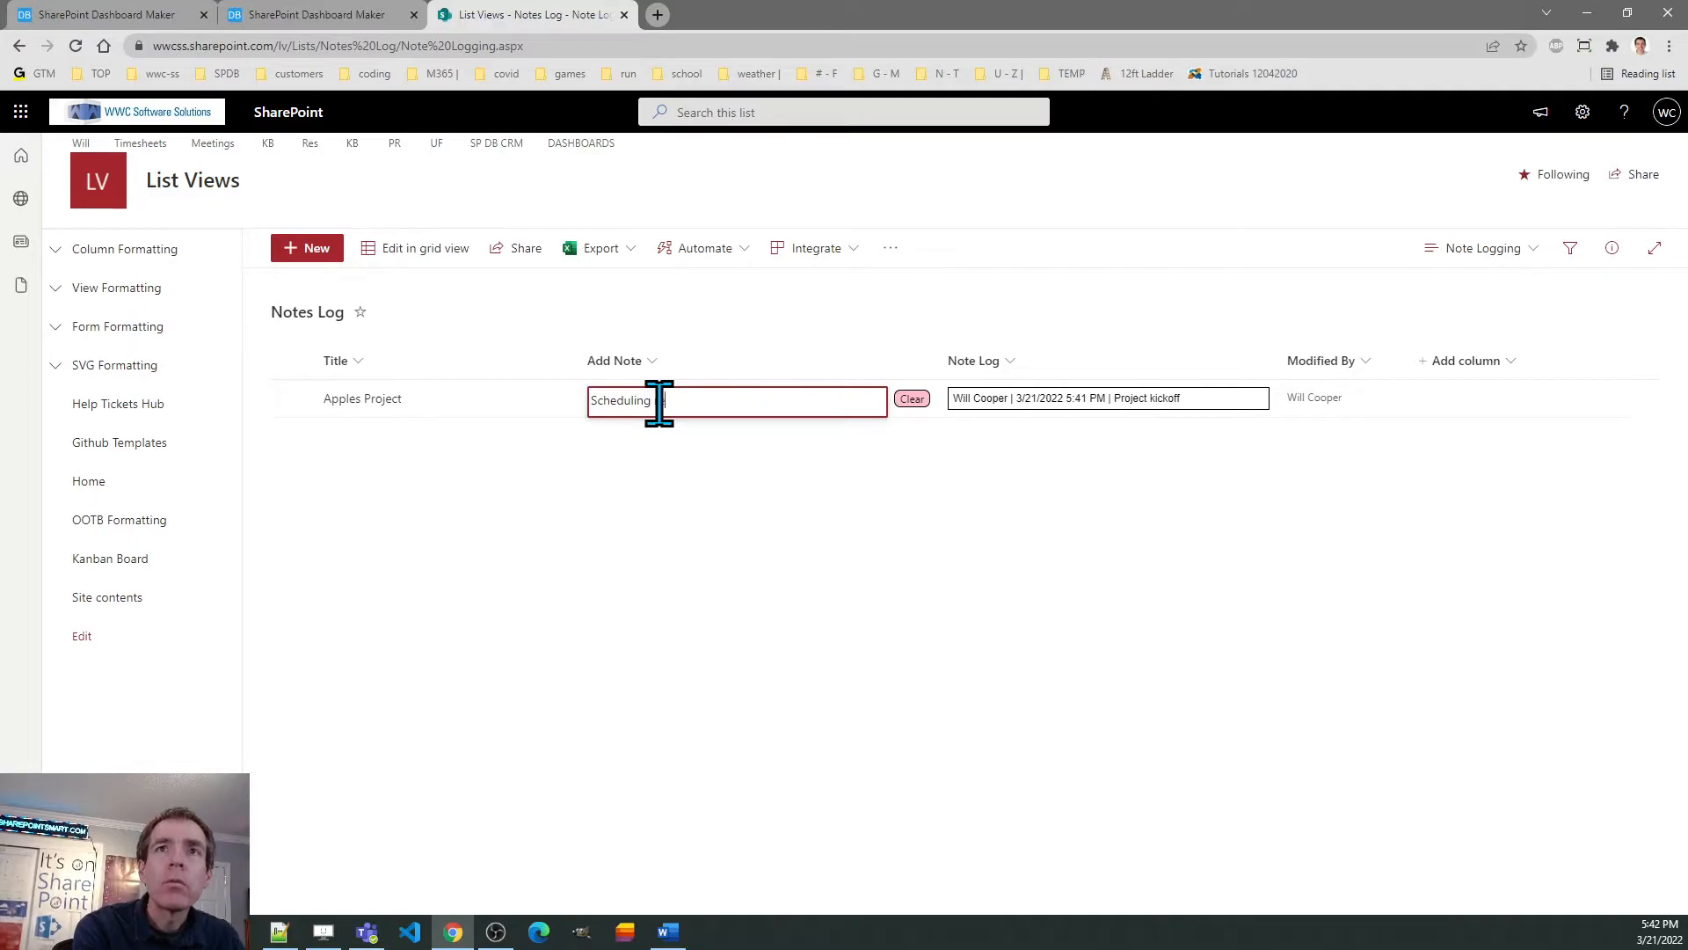
{"action": "type", "text": "view meeting for next week"}
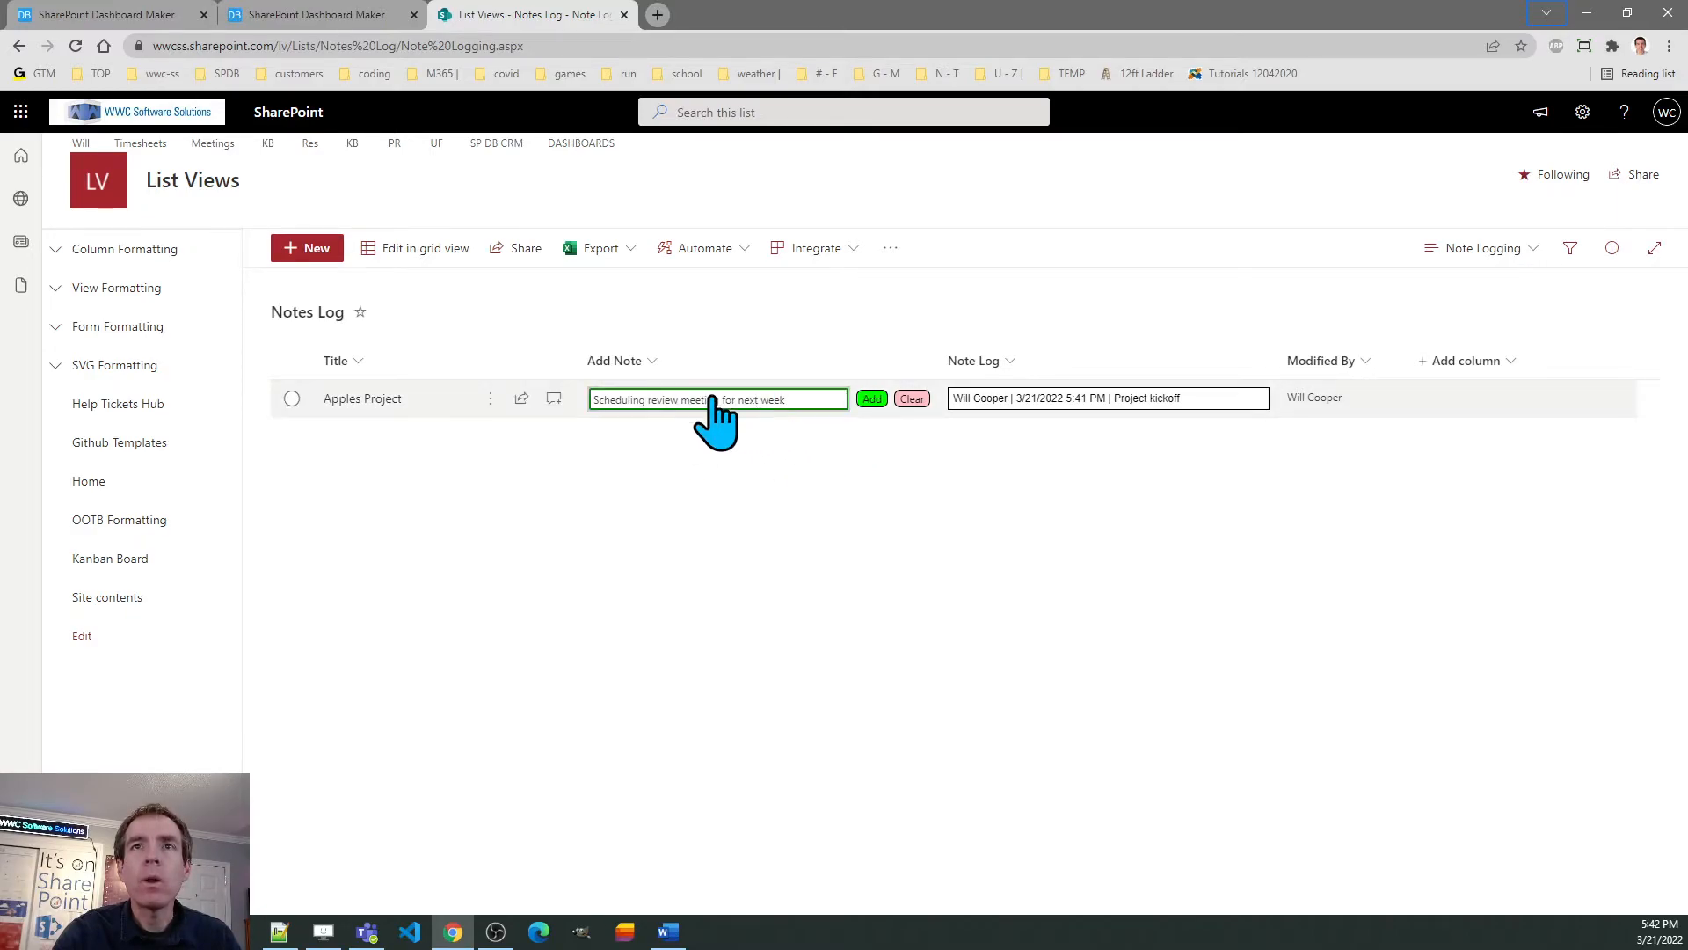
{"action": "left_click", "coordinate": [872, 399]}
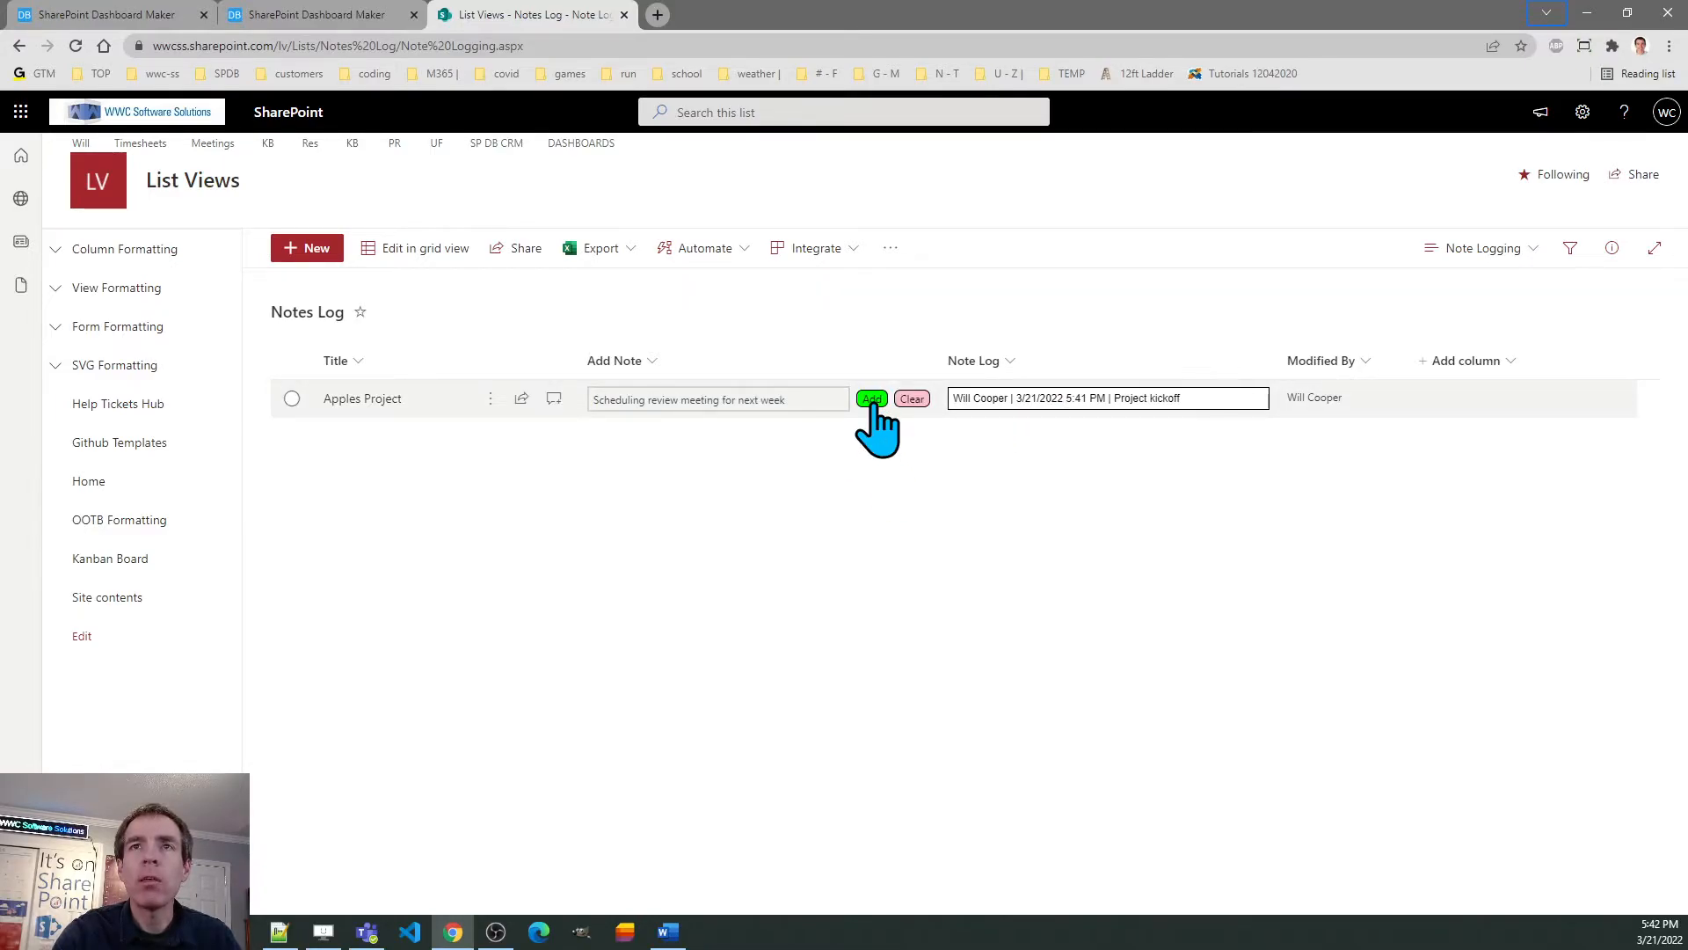
{"action": "mouse_move", "coordinate": [1085, 415]}
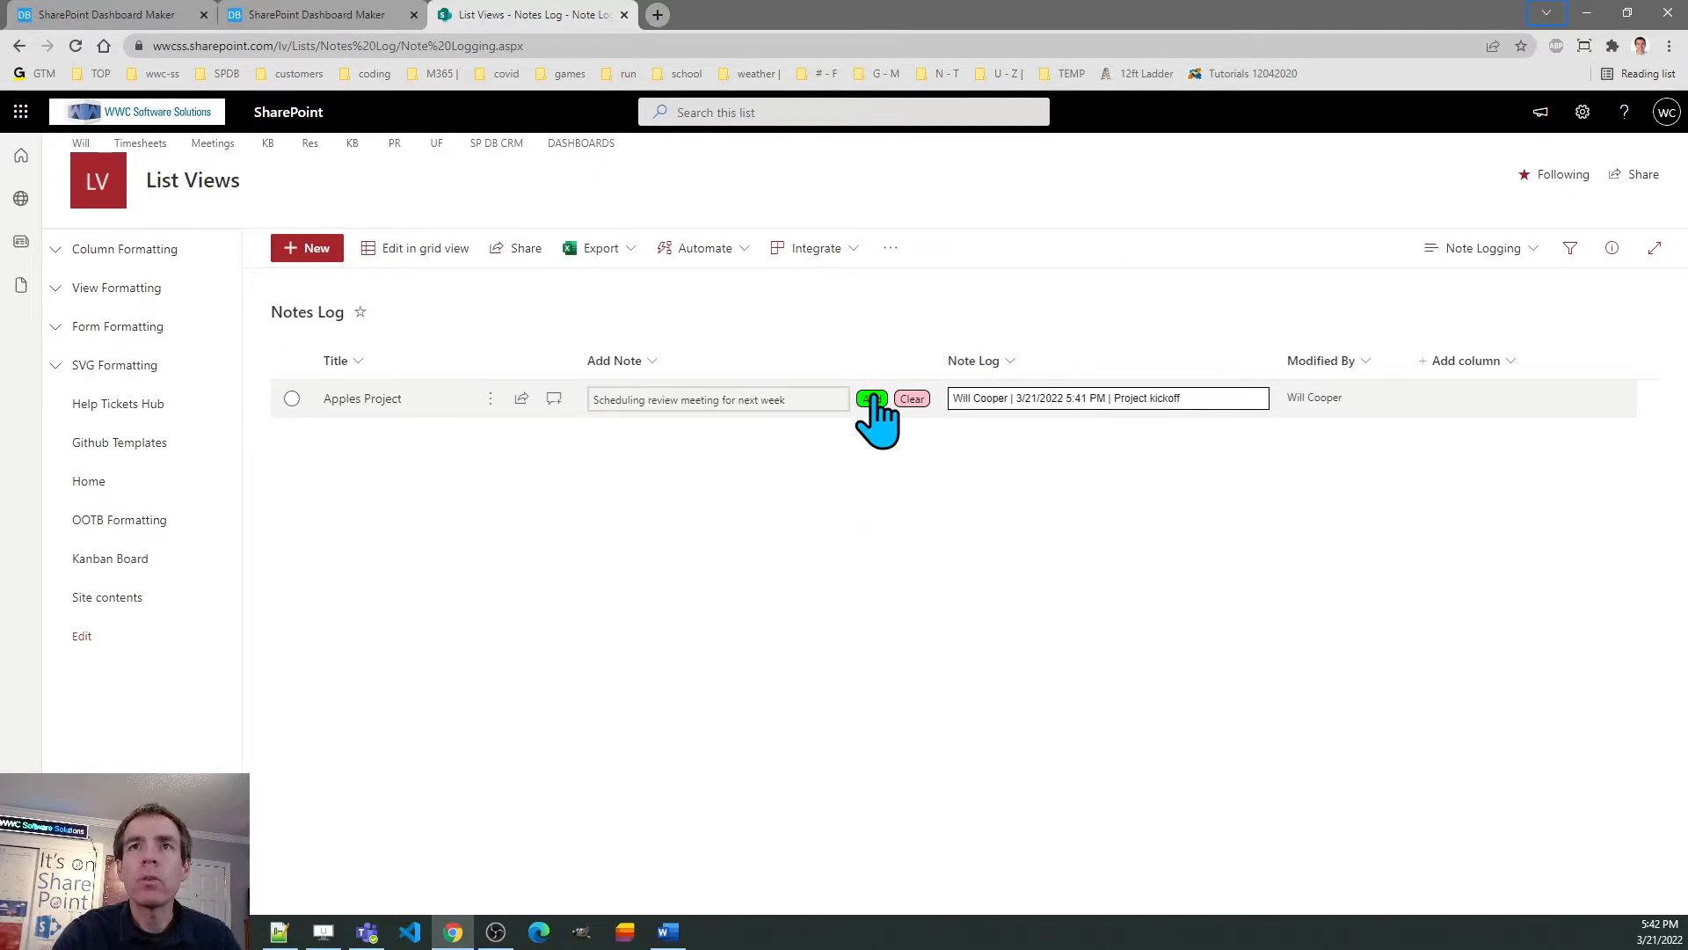
{"action": "left_click", "coordinate": [871, 400]}
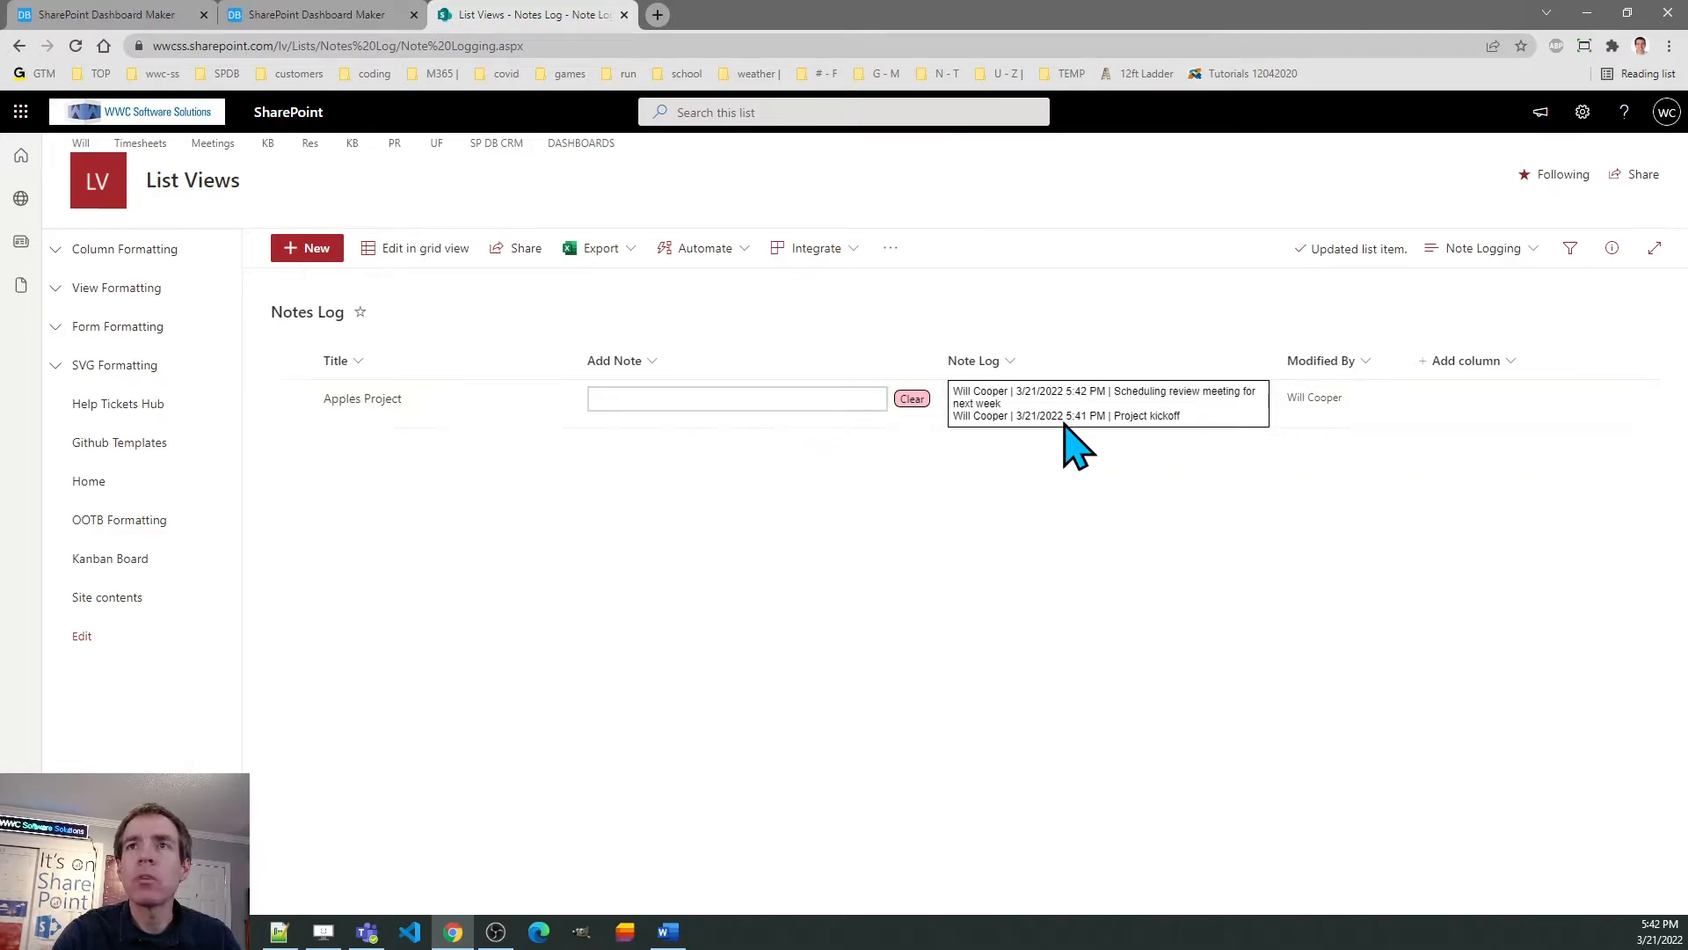
{"action": "mouse_move", "coordinate": [1090, 478]}
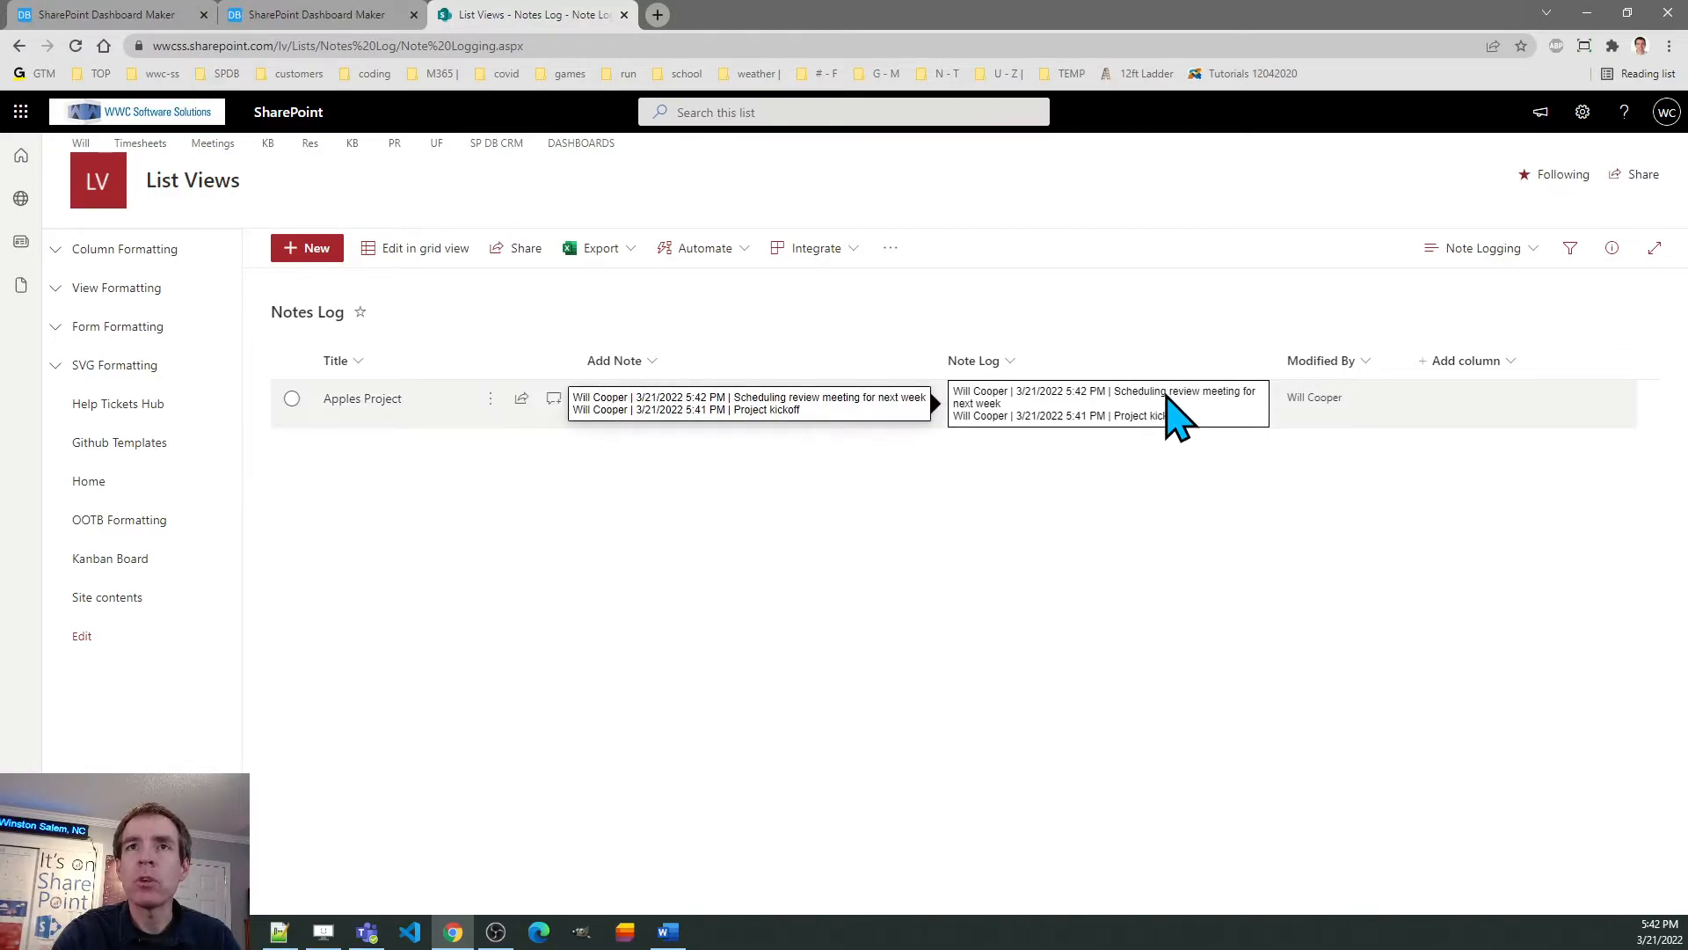
{"action": "mouse_move", "coordinate": [1013, 436]}
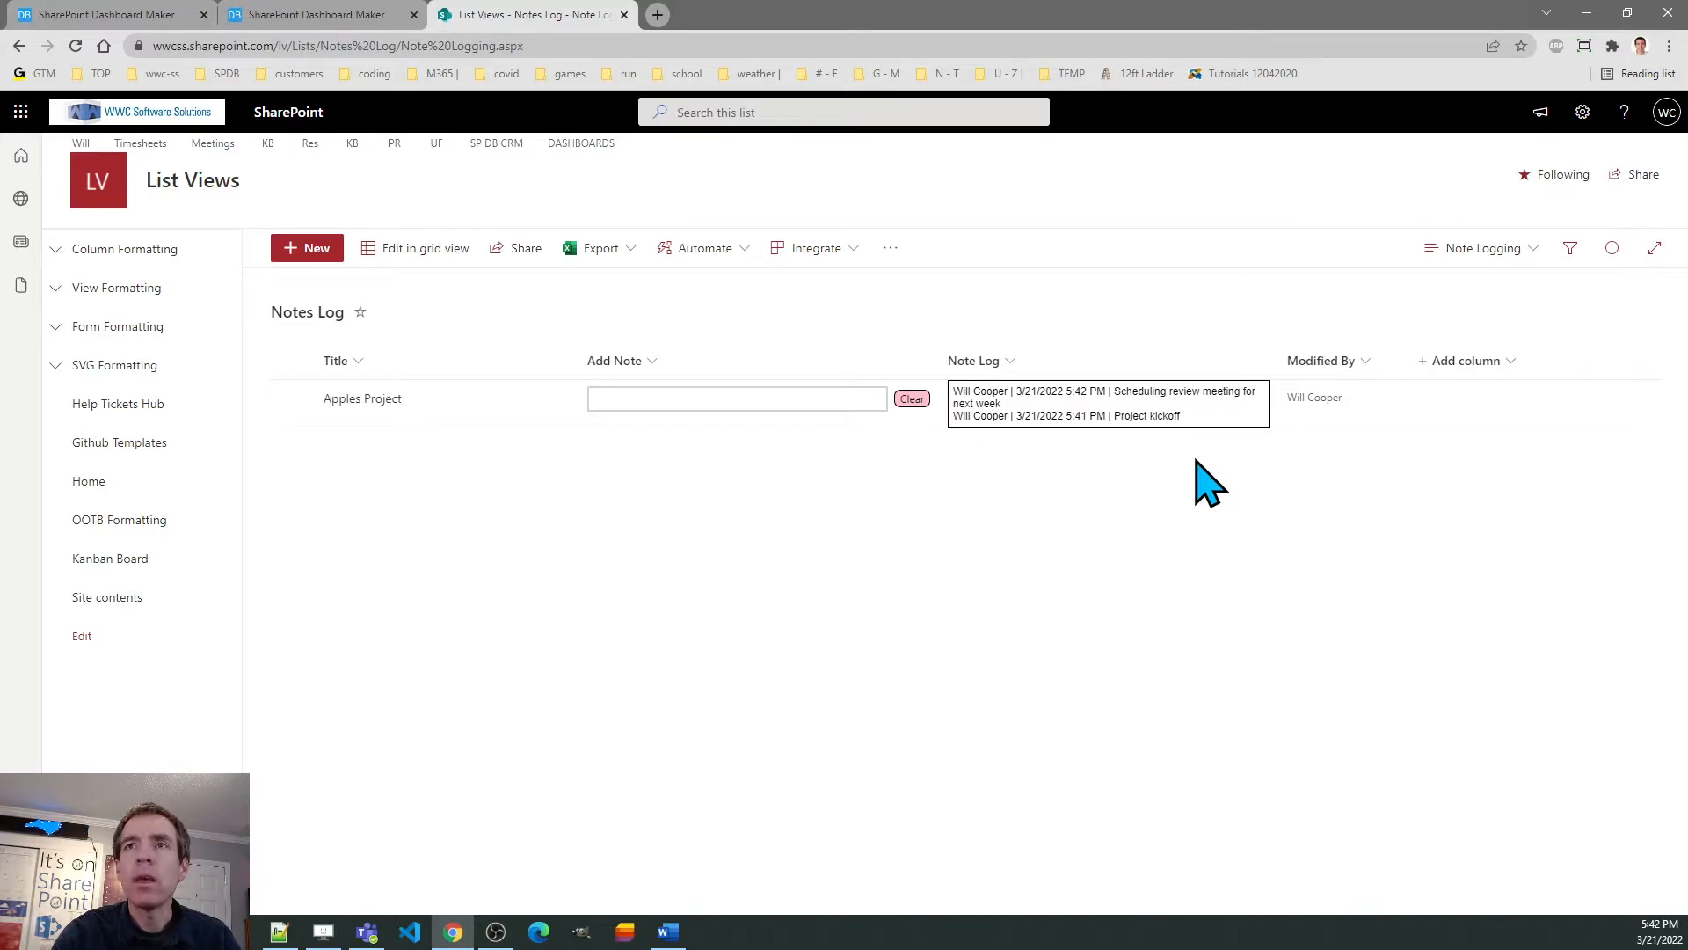
- Add the note 'Getting going on the next meeting' to the Apples Project Note Log
{"action": "left_click", "coordinate": [737, 400]}
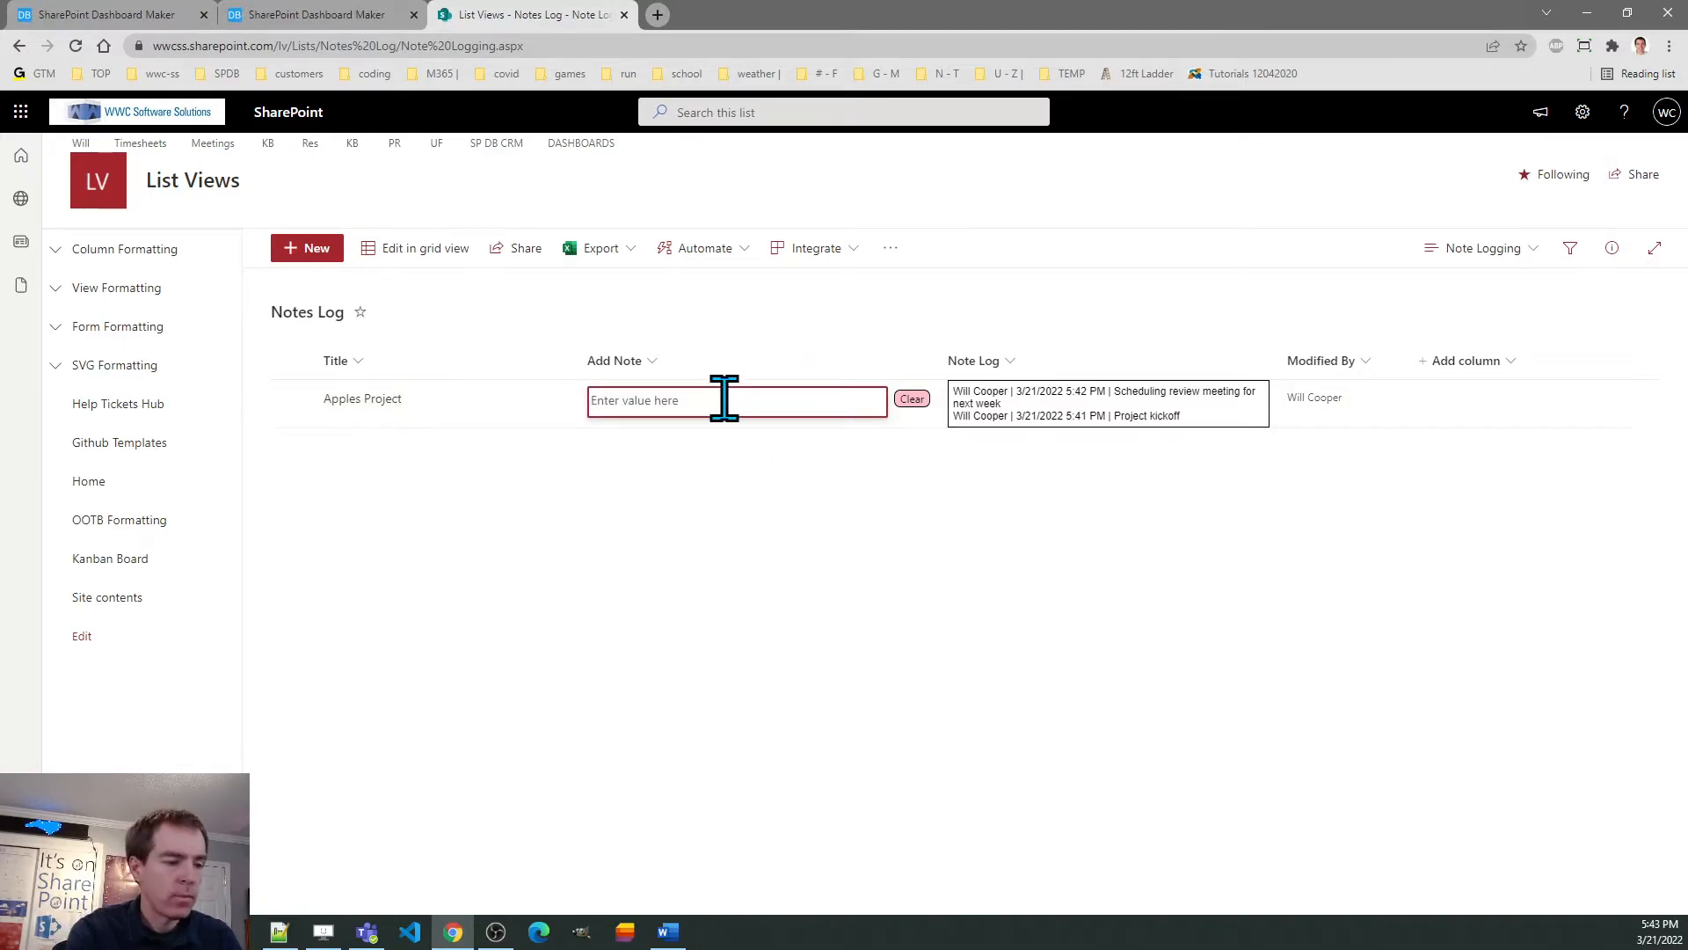
{"action": "type", "text": "Getting"}
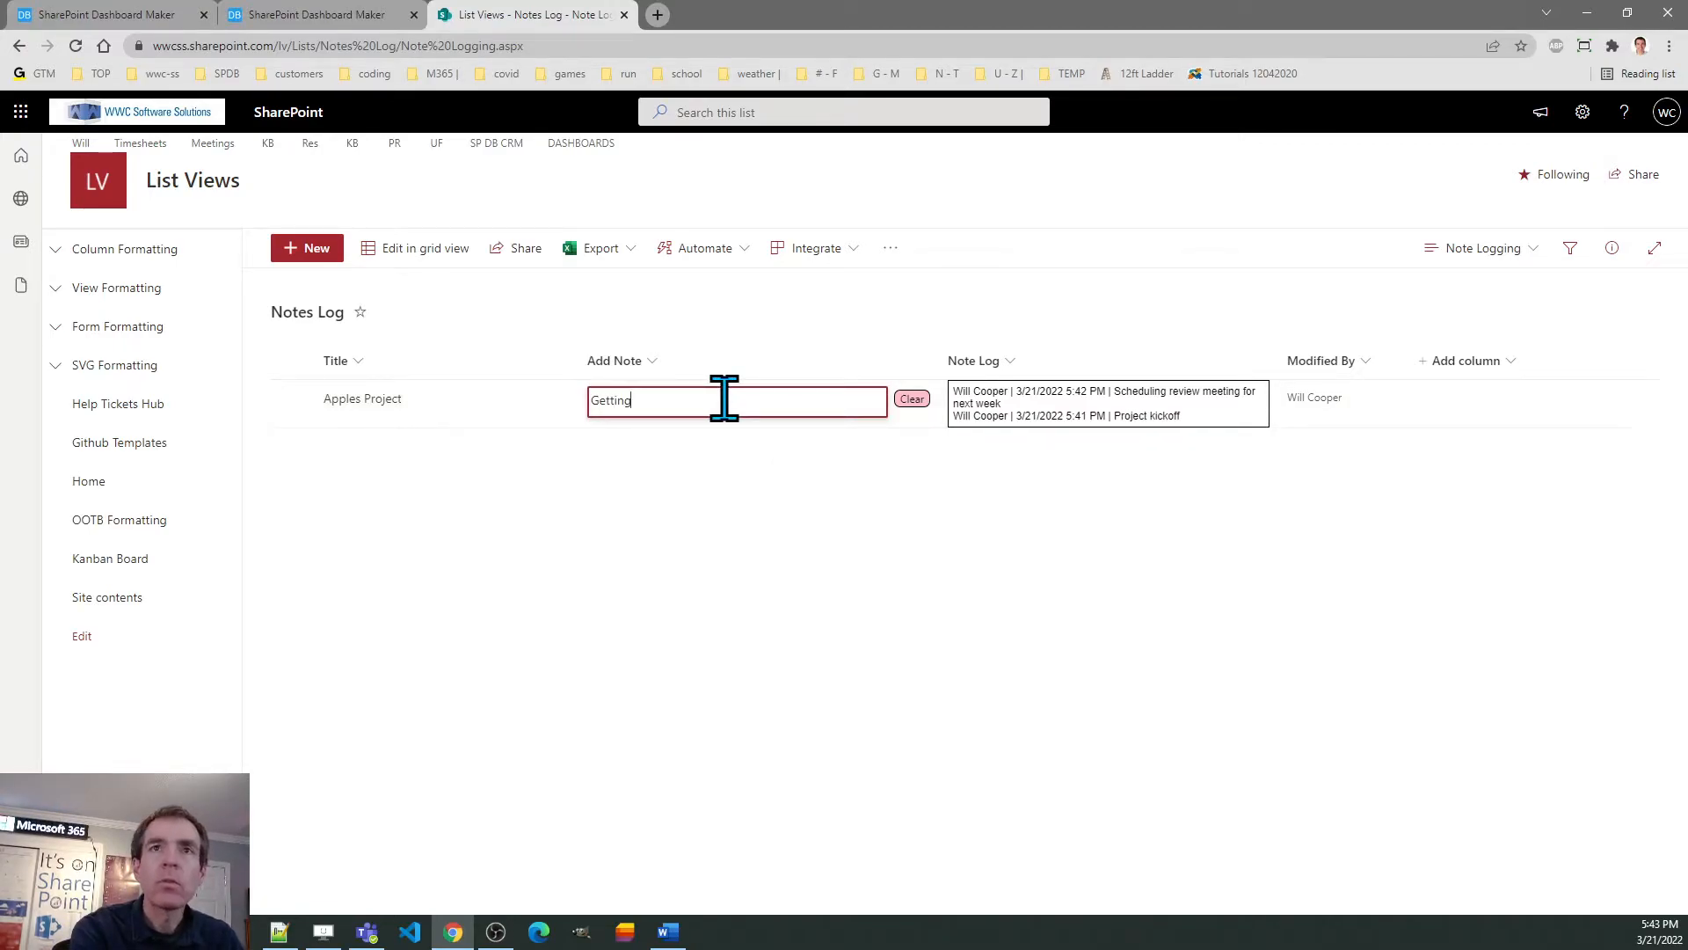
{"action": "type", "text": "going on the ne"}
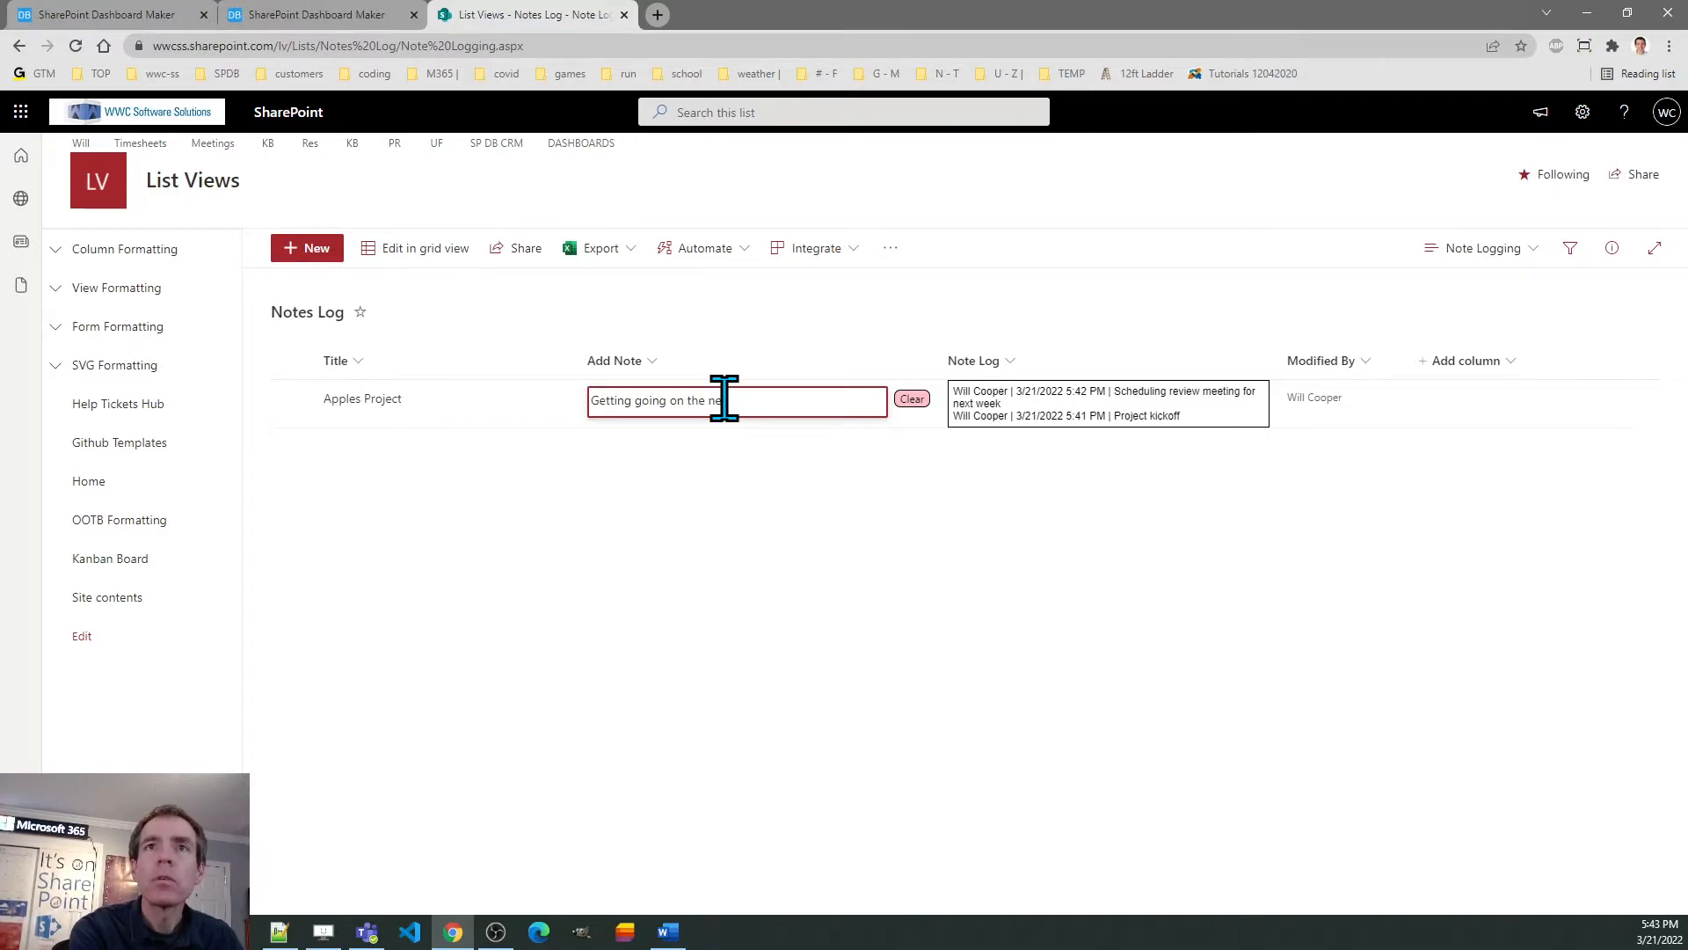
{"action": "type", "text": "meeting"}
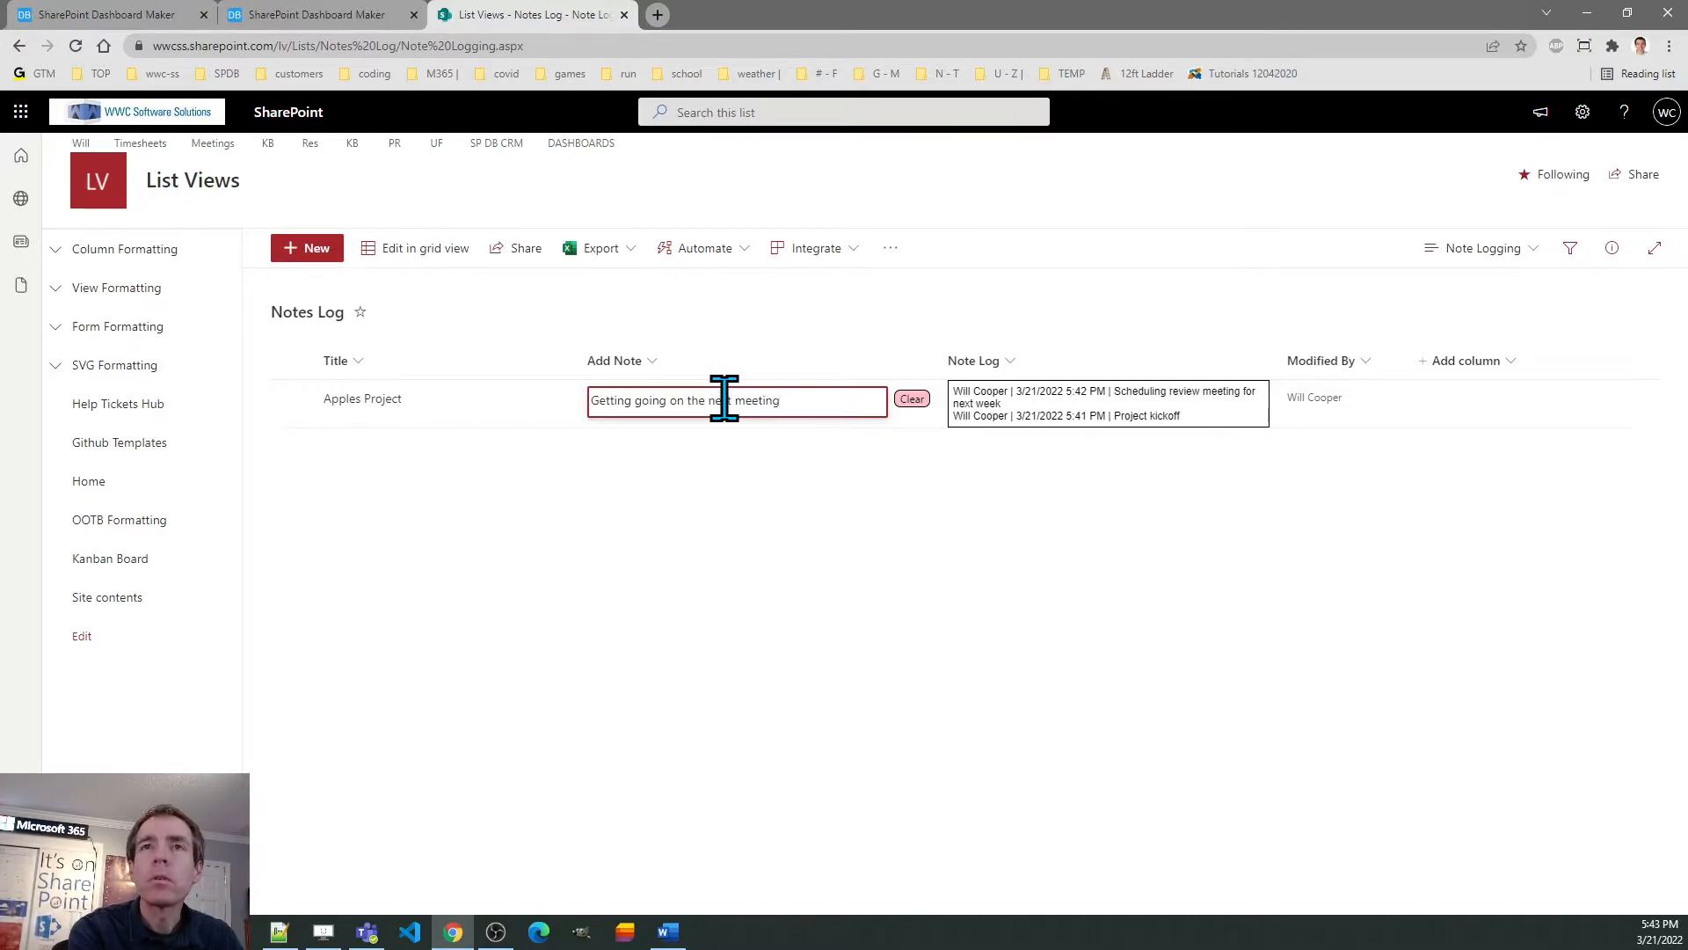
{"action": "left_click", "coordinate": [872, 399]}
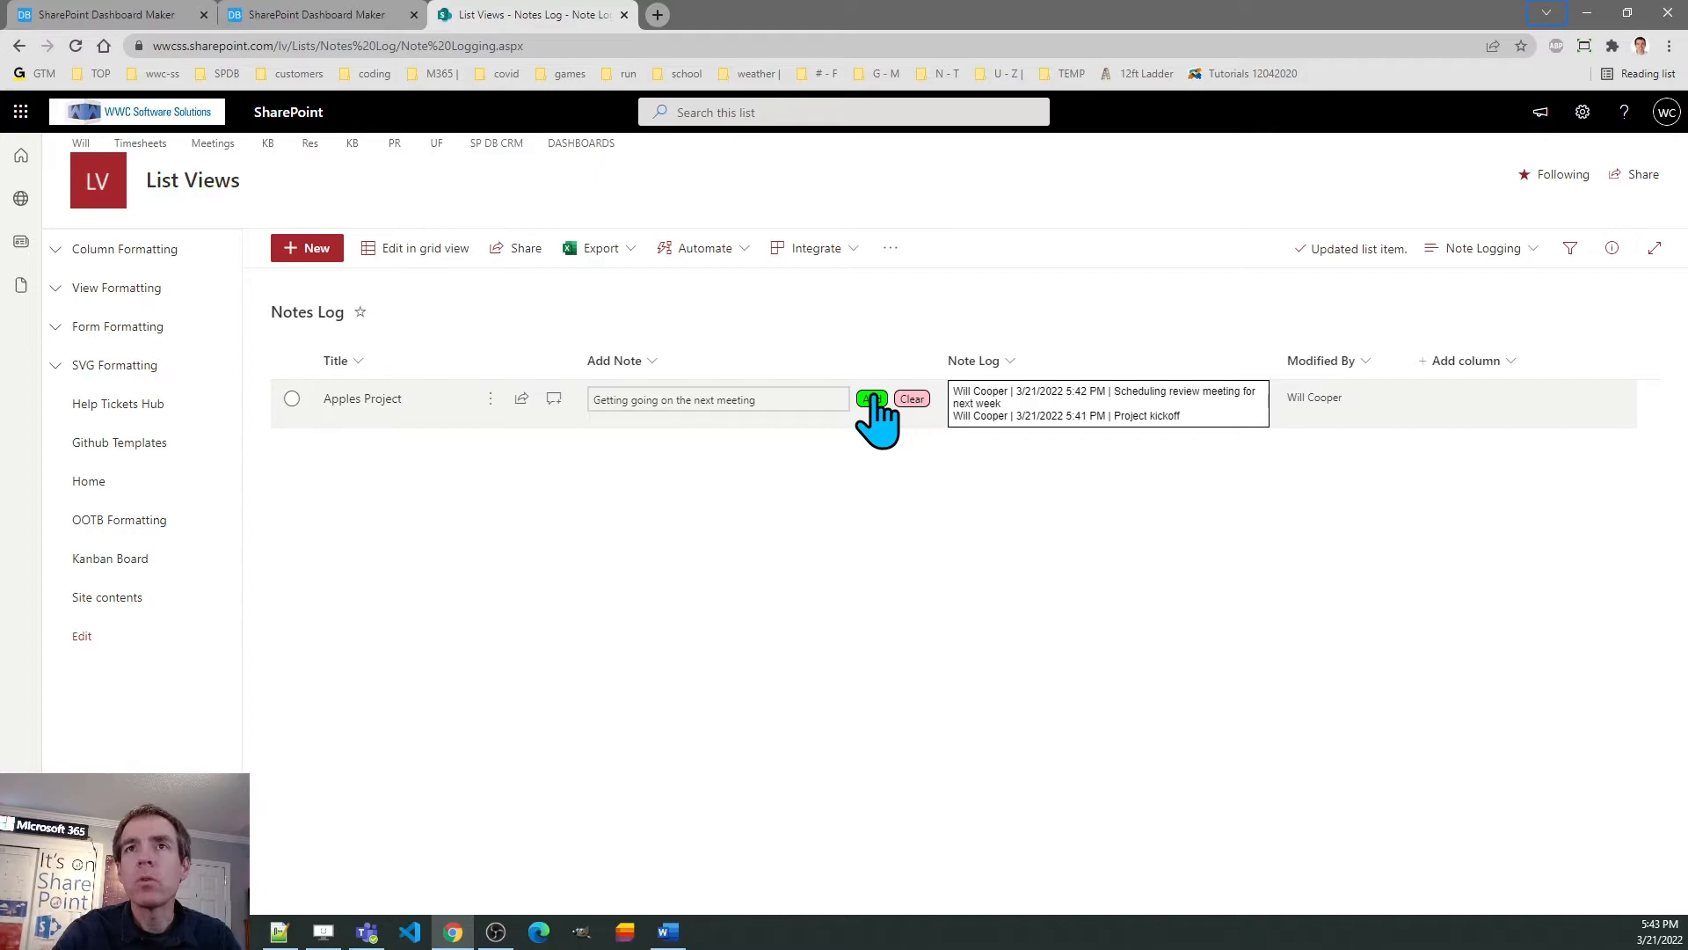
{"action": "left_click", "coordinate": [873, 400]}
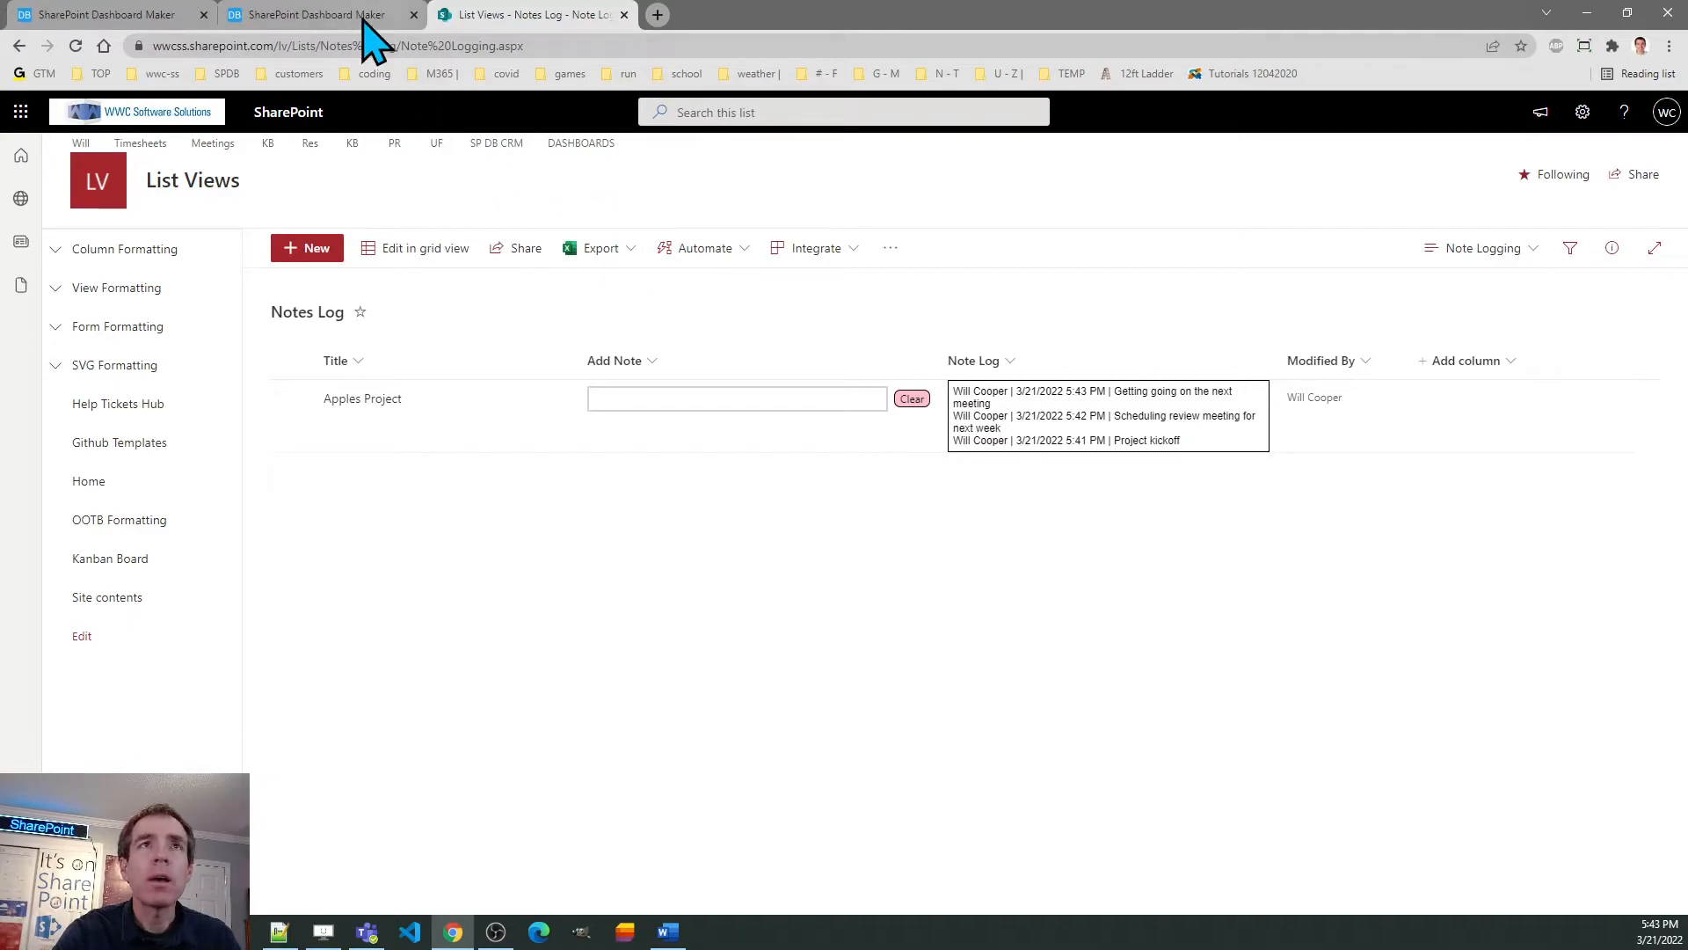
- Set the Note Logging template's Add Mode to Append and copy the updated code
{"action": "left_click", "coordinate": [313, 14]}
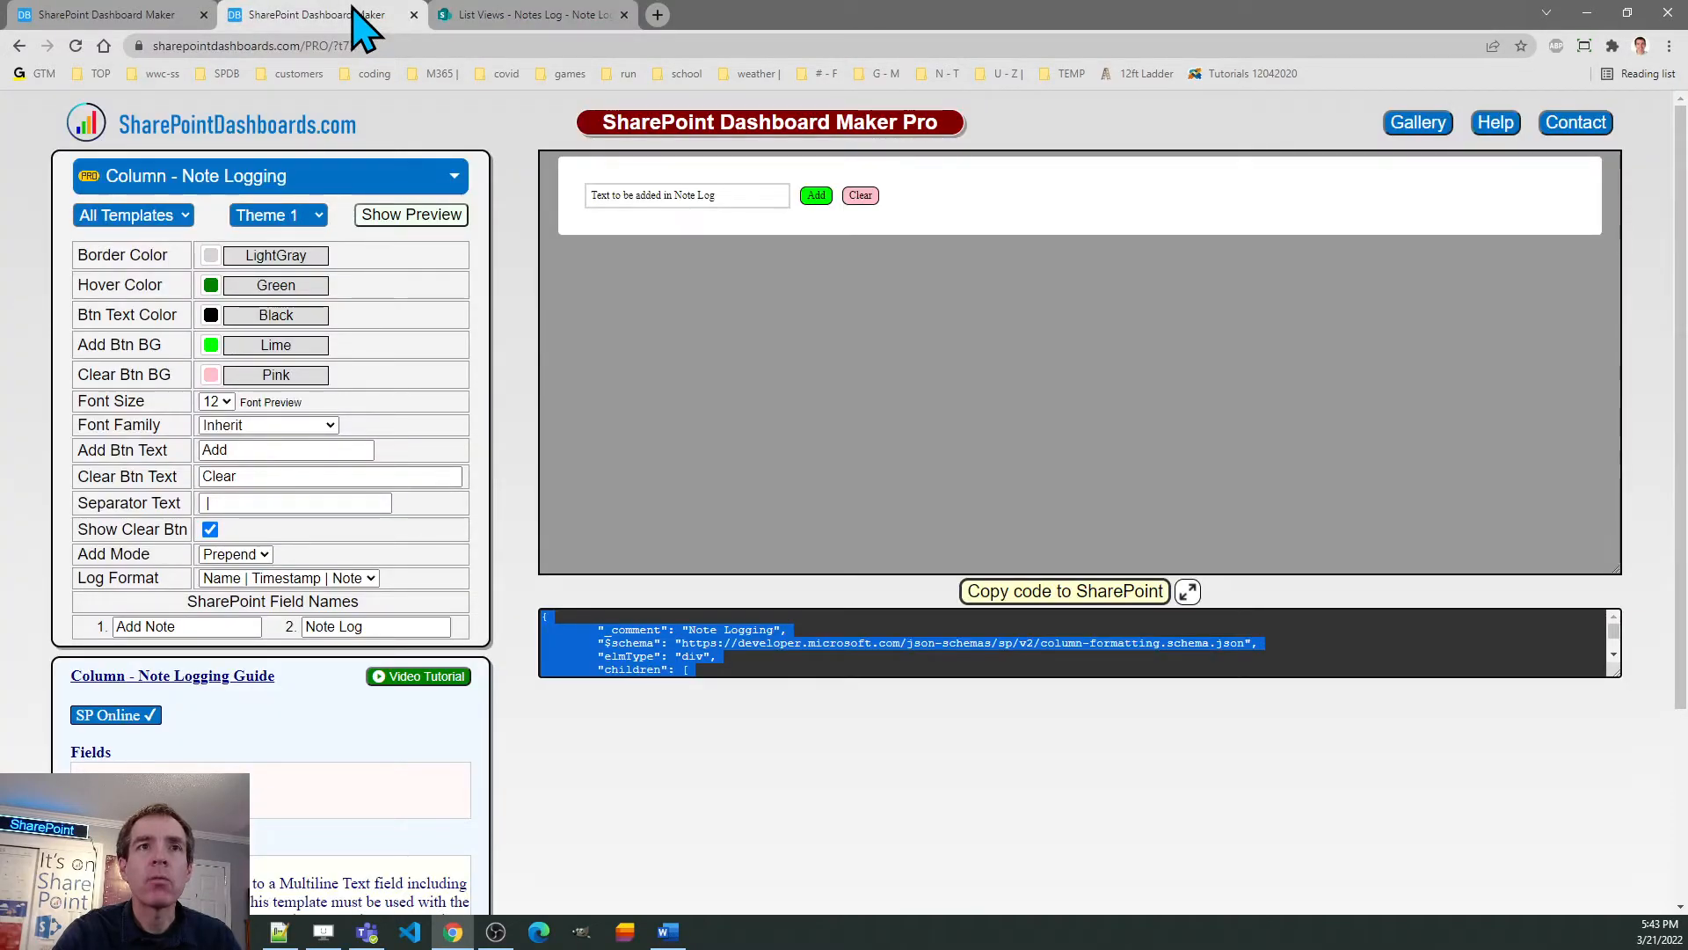
{"action": "mouse_move", "coordinate": [305, 570]}
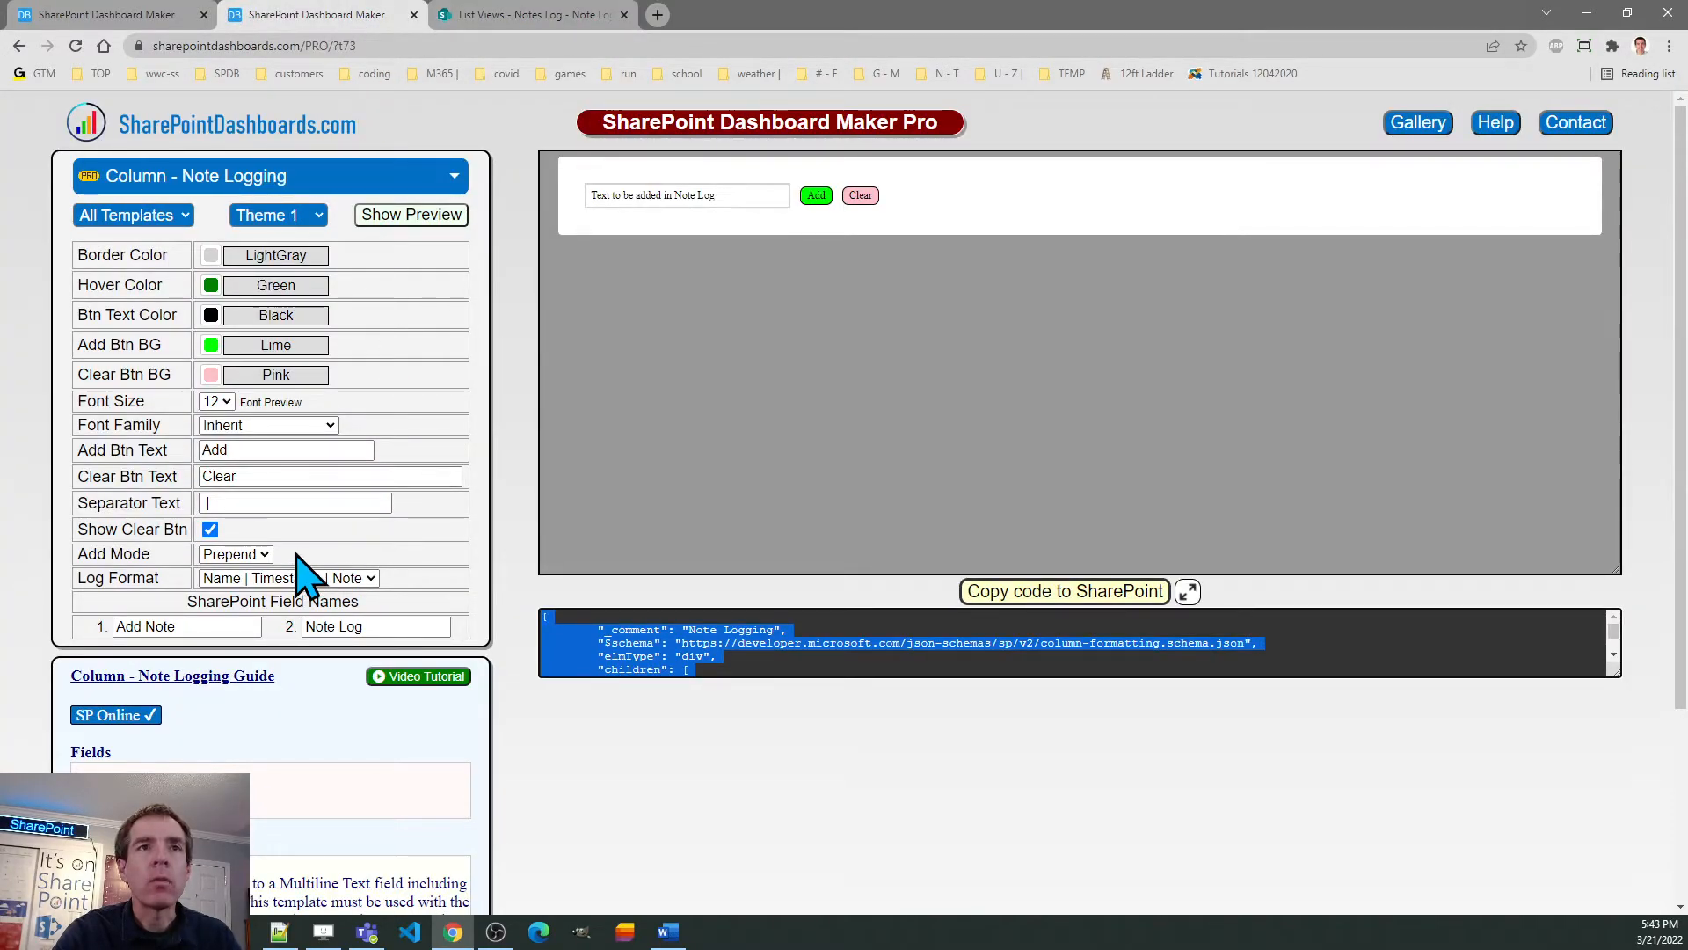
{"action": "left_click", "coordinate": [233, 554]}
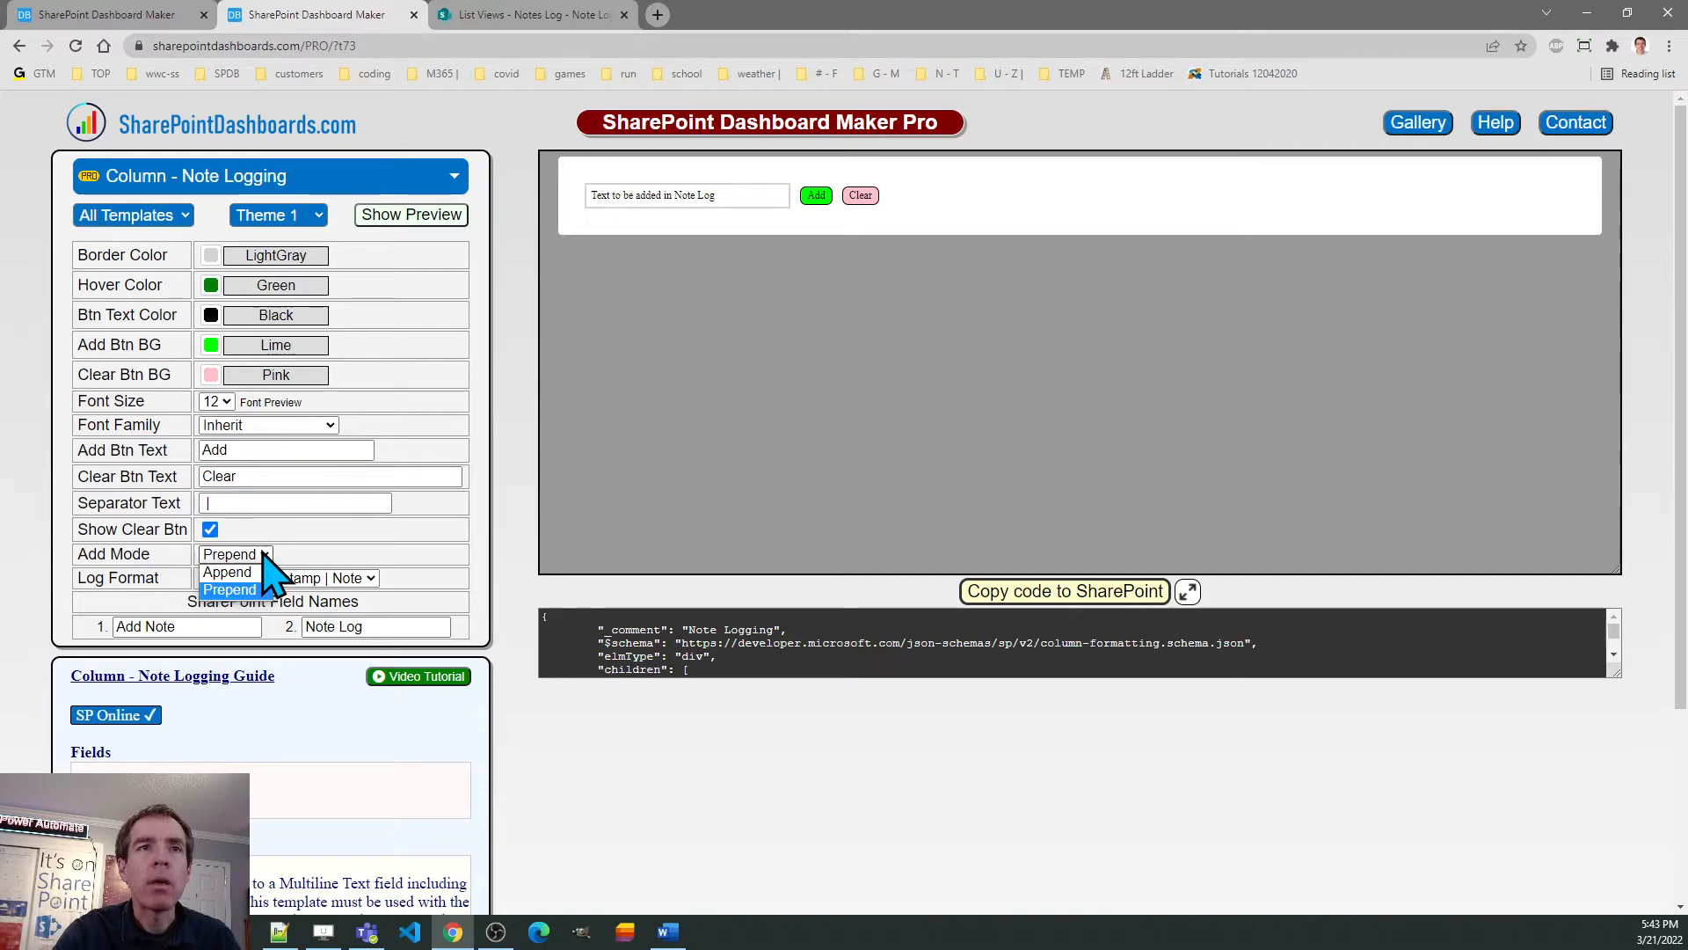
{"action": "mouse_move", "coordinate": [226, 571]}
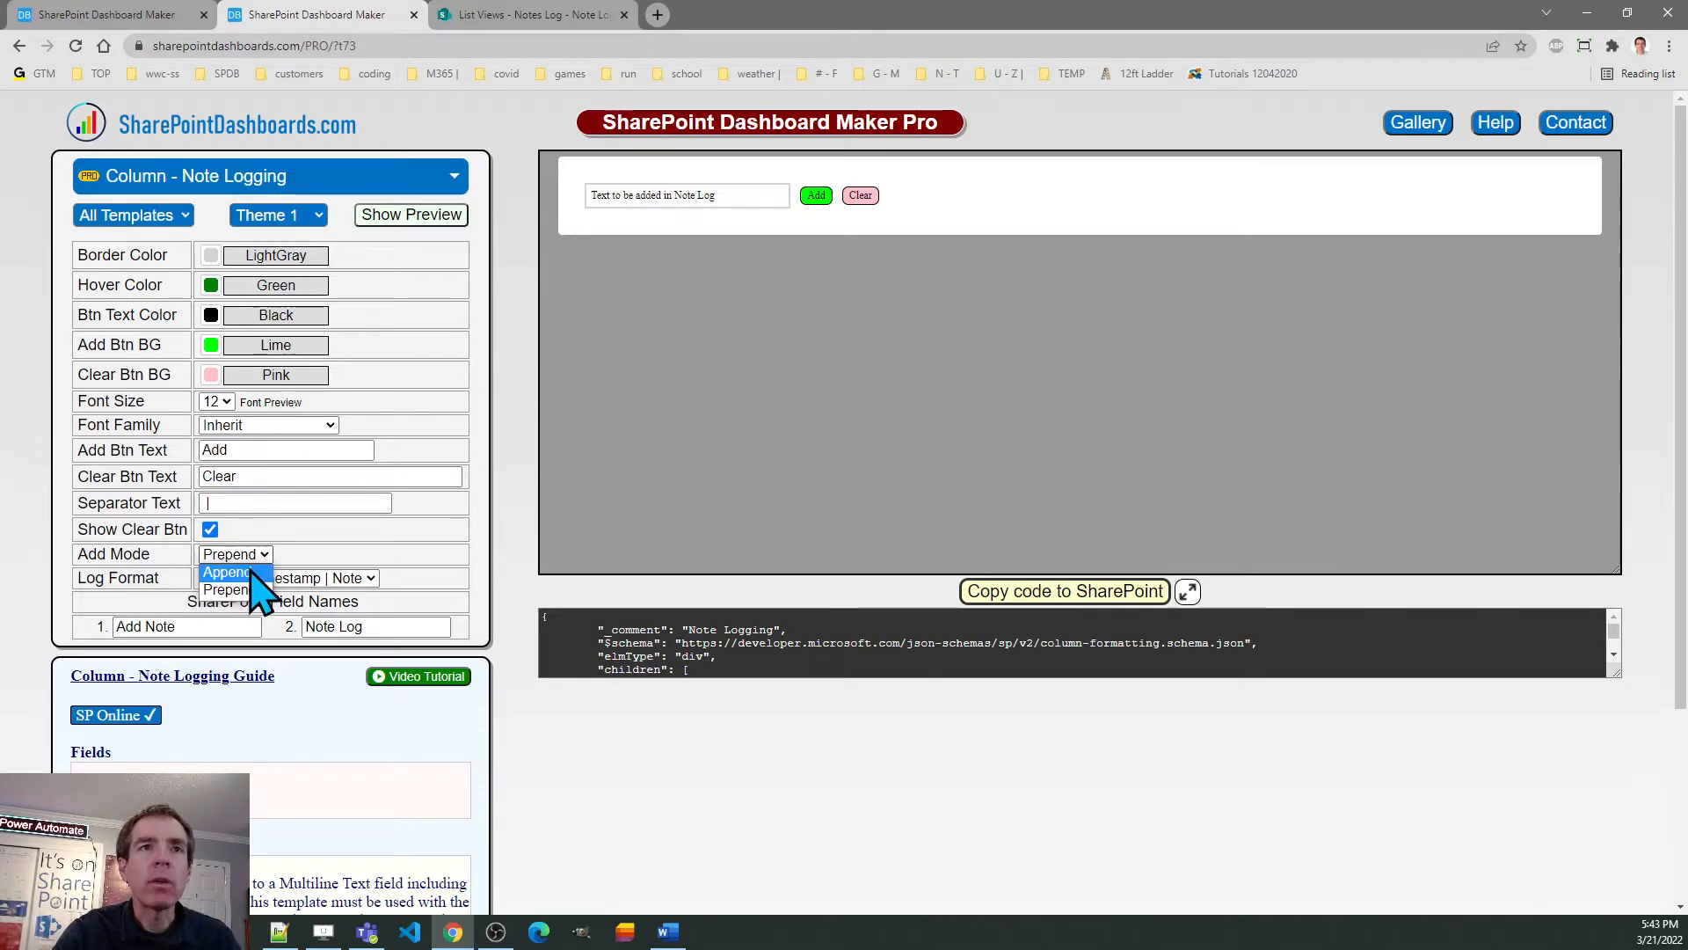
{"action": "left_click", "coordinate": [227, 572]}
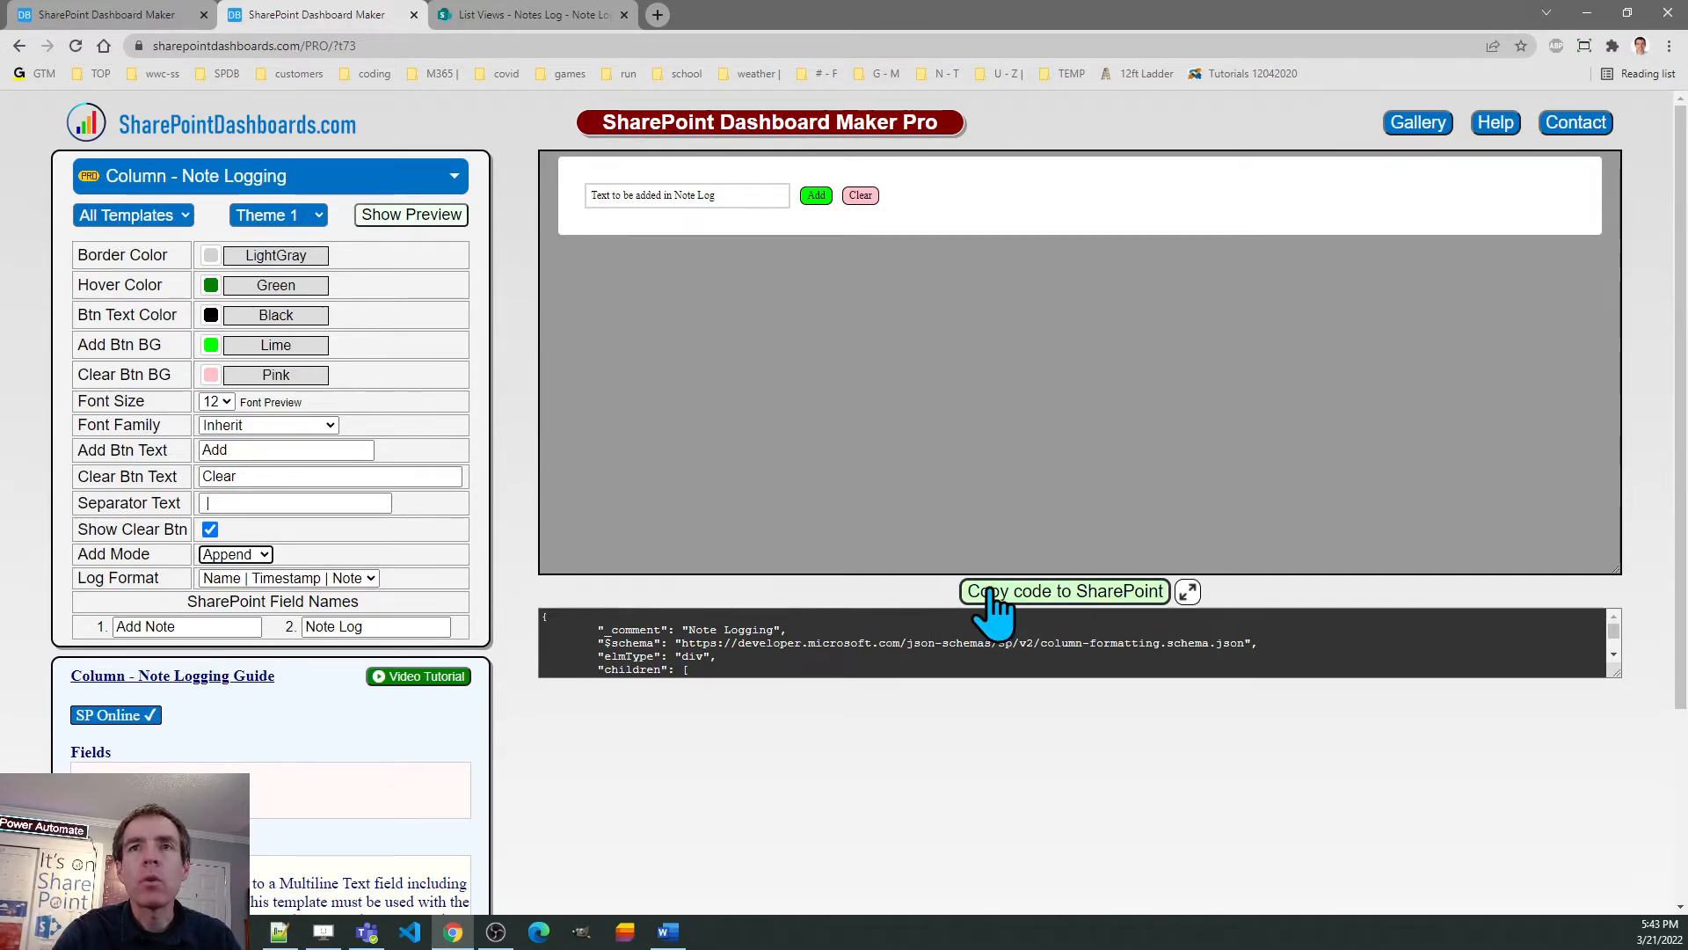
{"action": "left_click", "coordinate": [528, 14]}
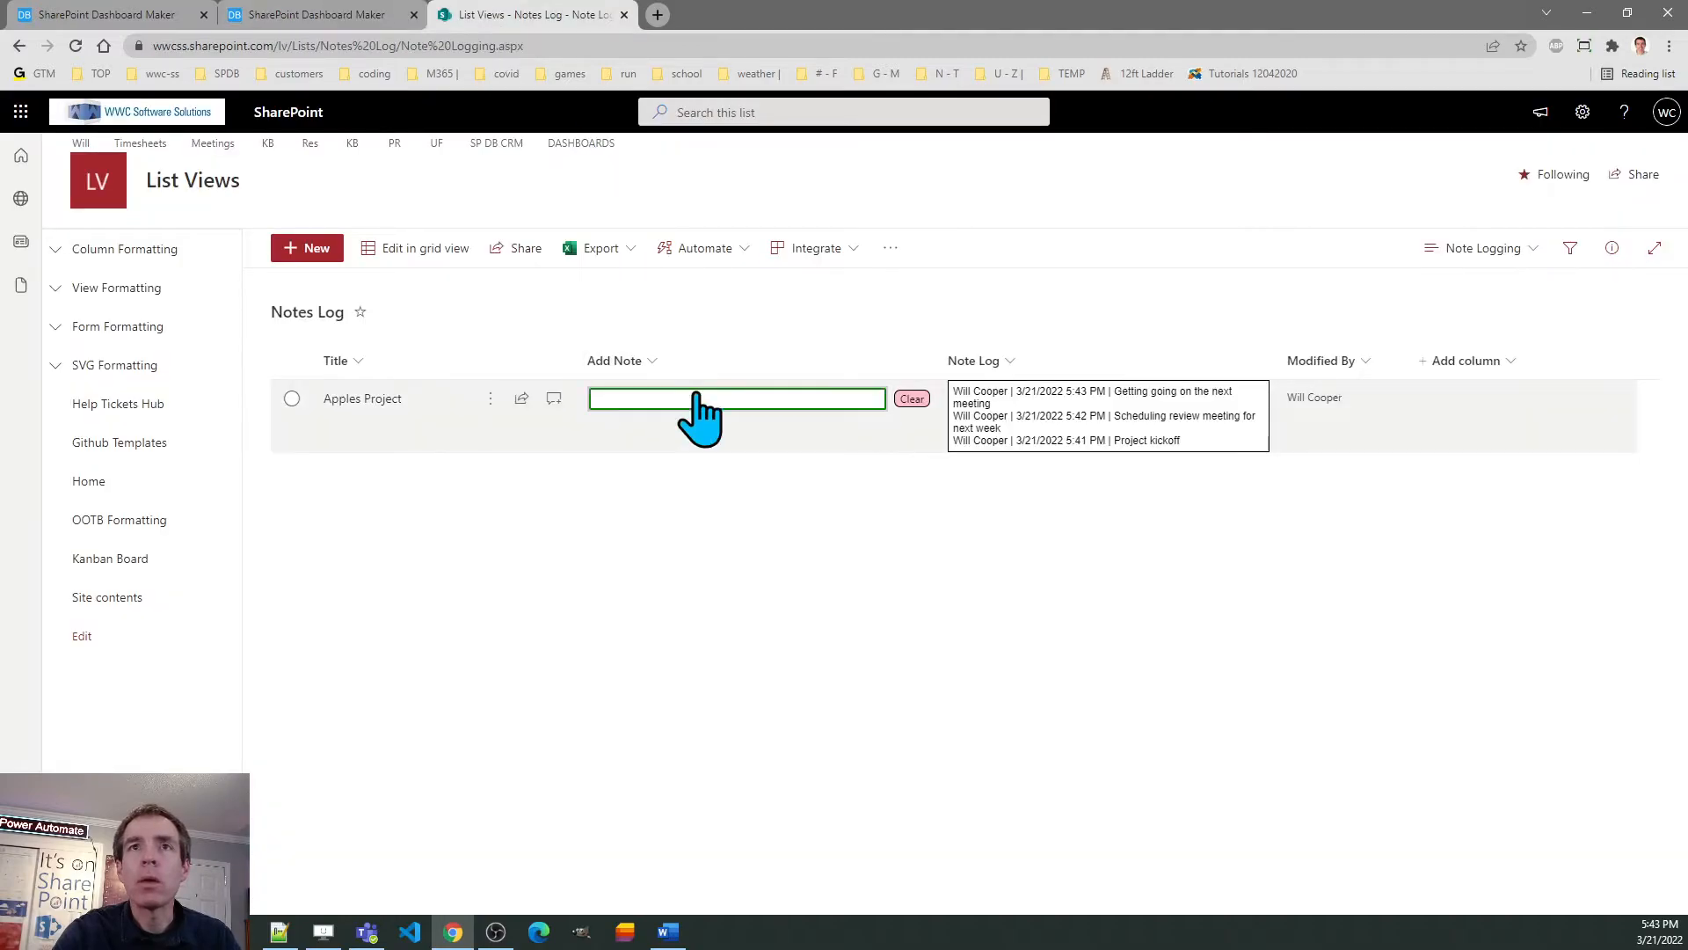
- Replace the Add Note column's formatting with the Append-mode code and save it
{"action": "left_click", "coordinate": [616, 361]}
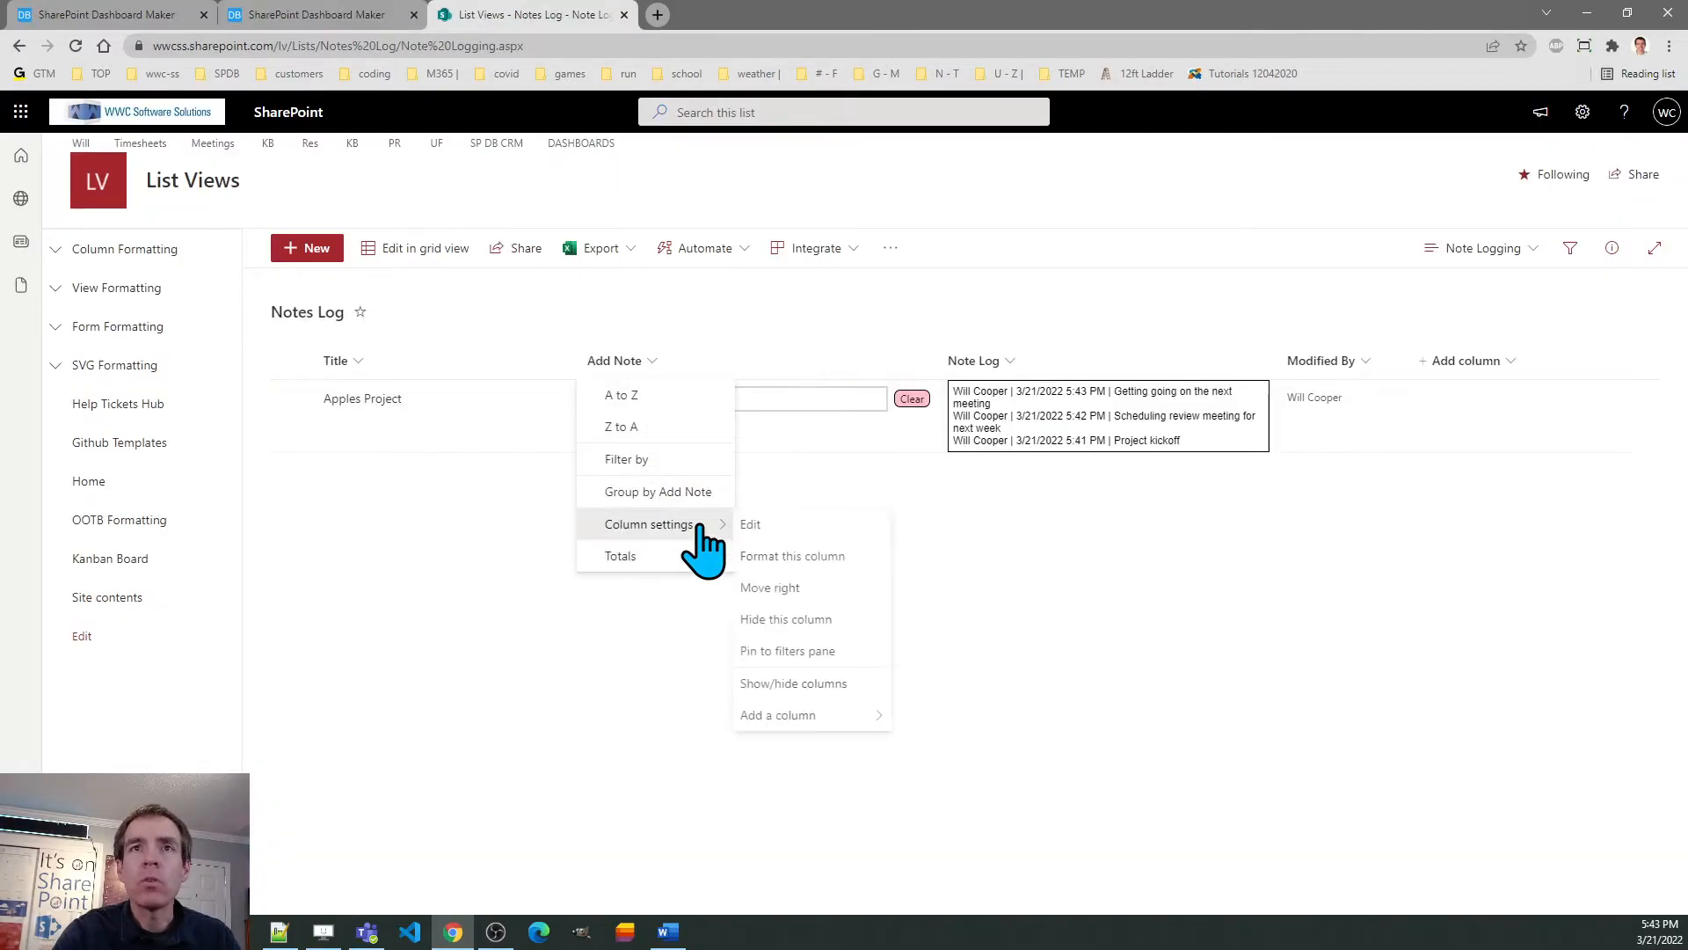
{"action": "left_click", "coordinate": [792, 556]}
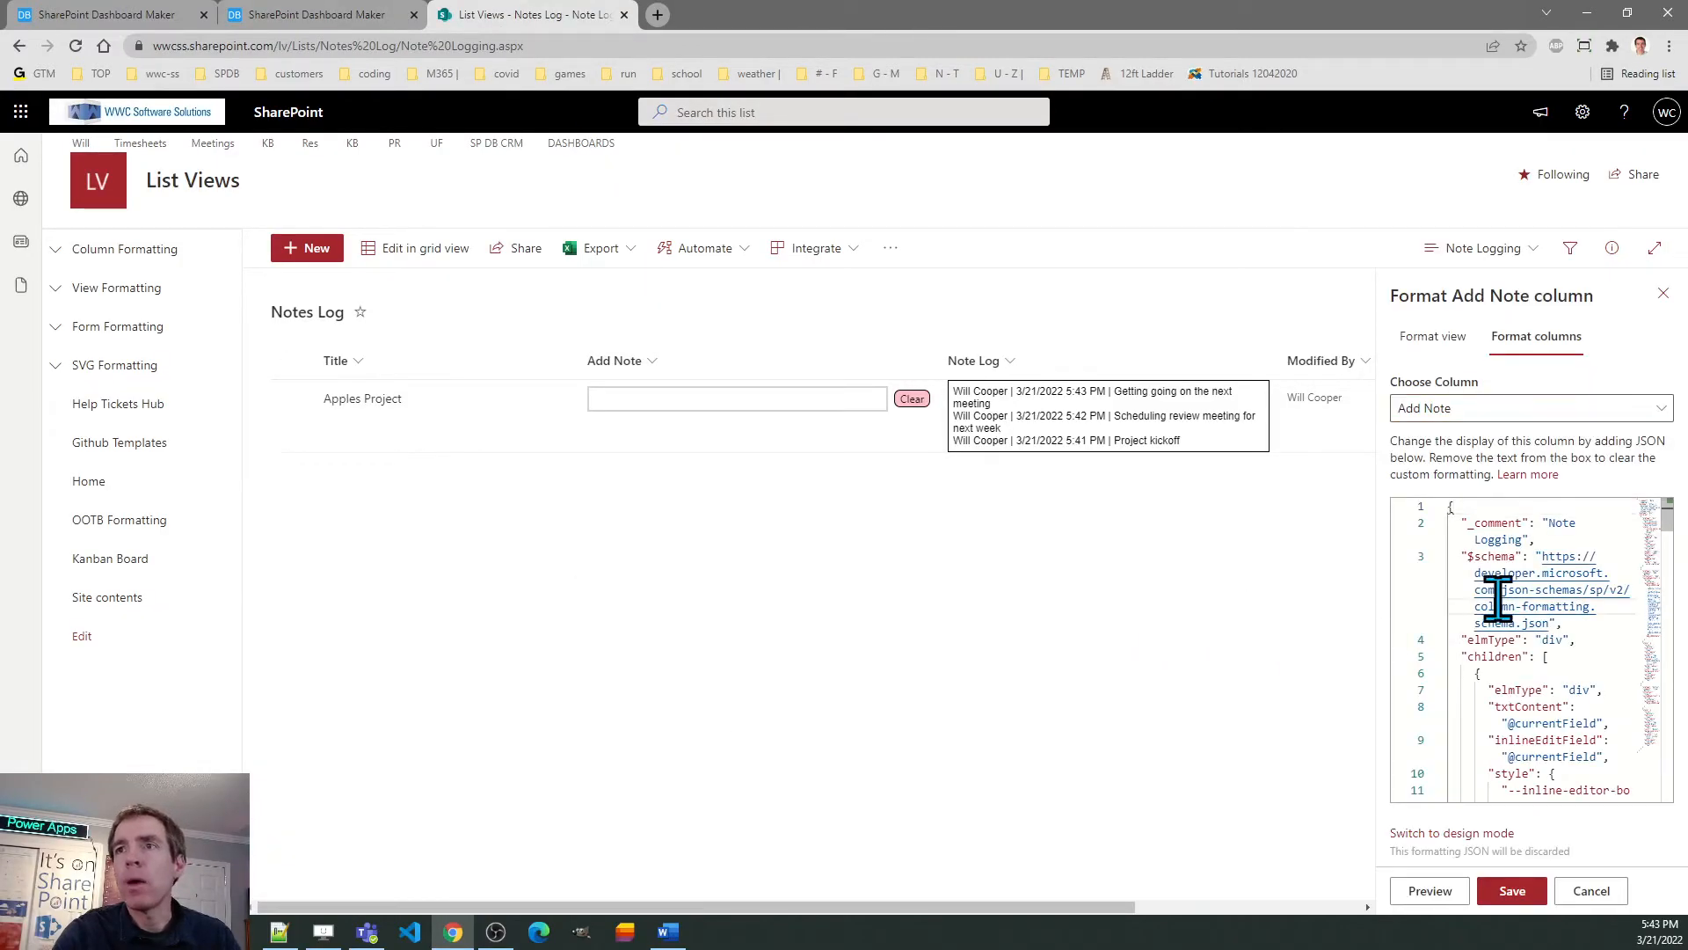
{"action": "scroll", "scroll_direction": "down", "scroll_amount": 3}
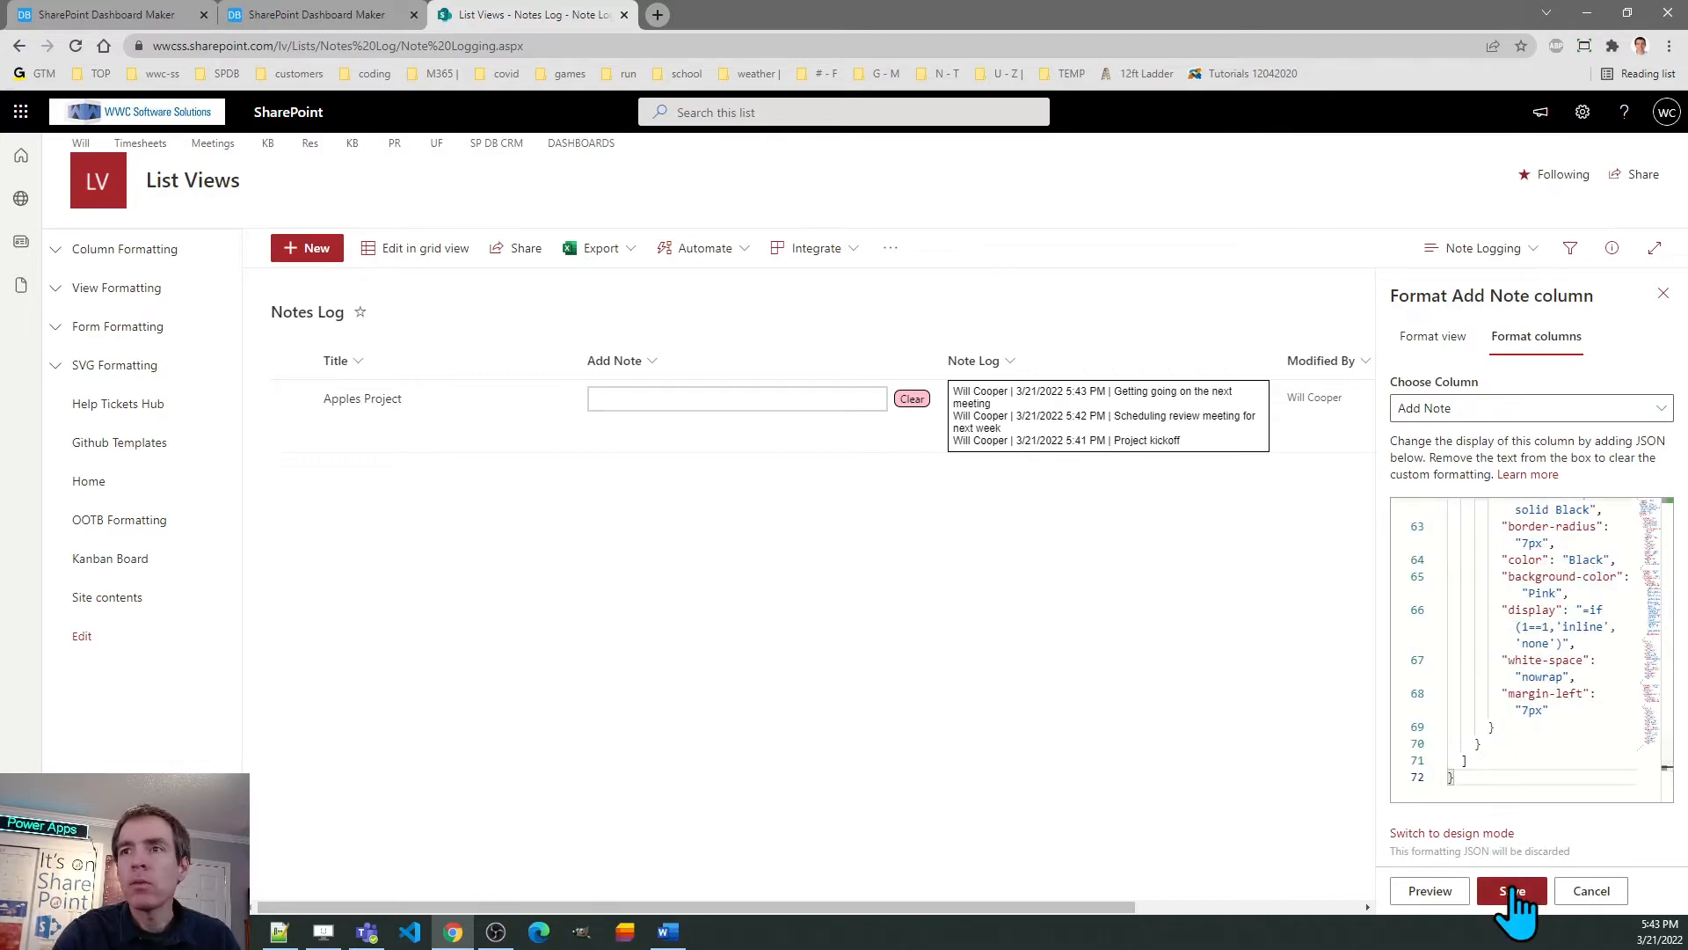
{"action": "left_click", "coordinate": [1512, 890]}
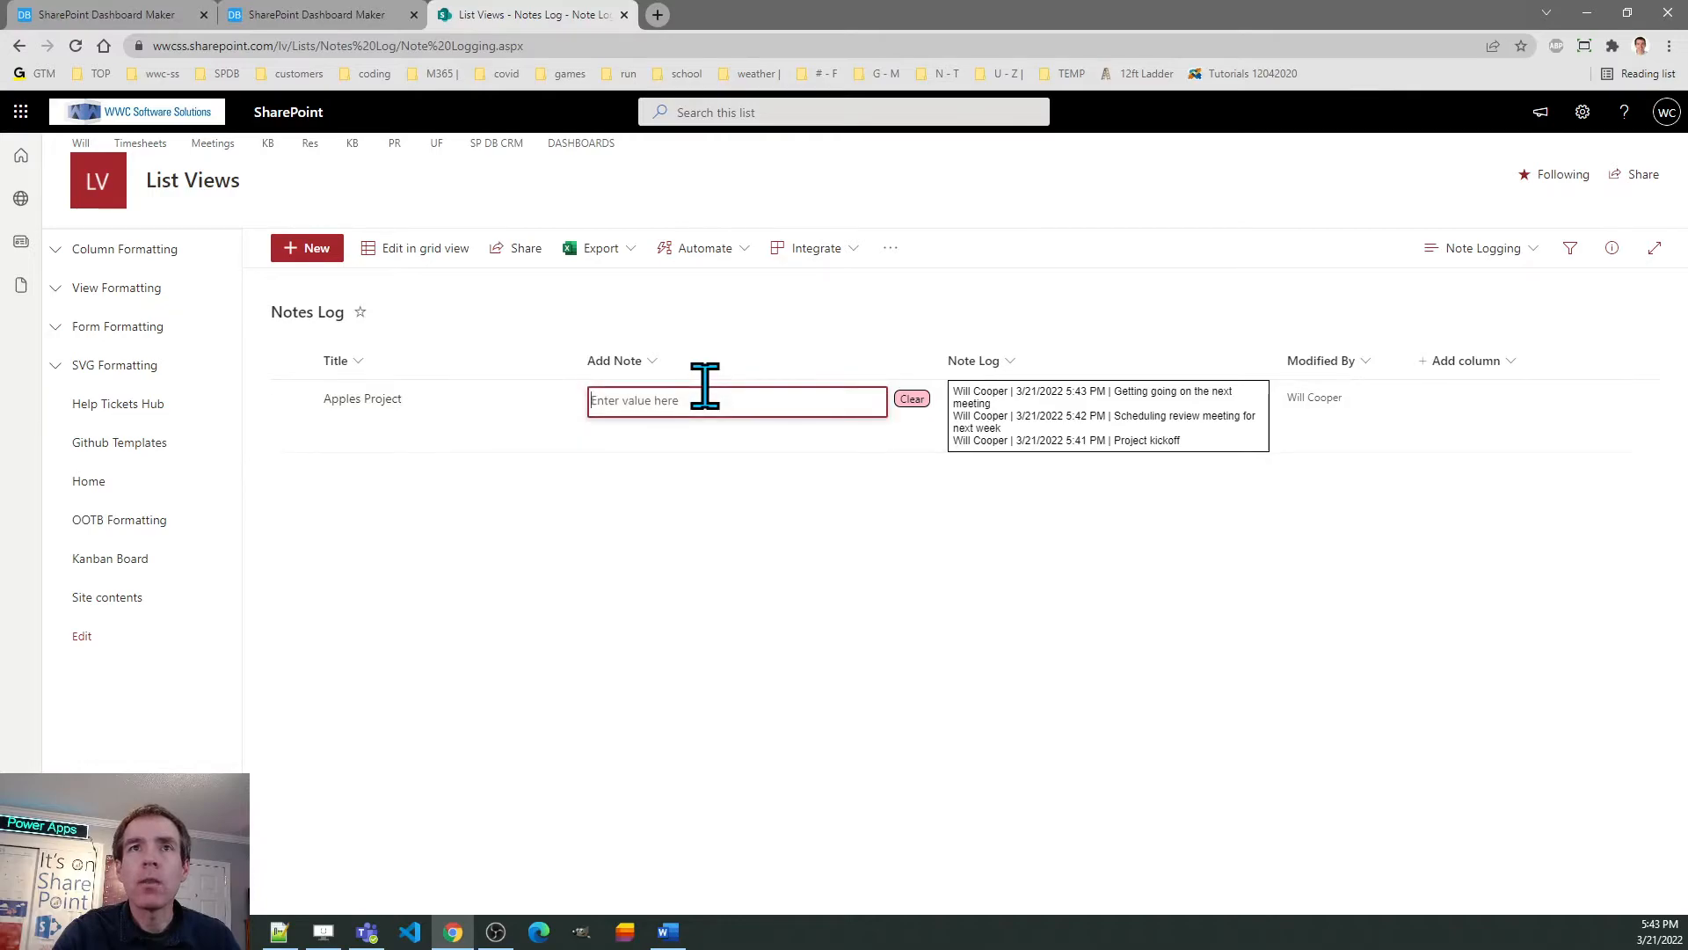
- Append the note 'This will be the last line!' to the Note Log and return to Dashboard Maker
{"action": "type", "text": "This will"}
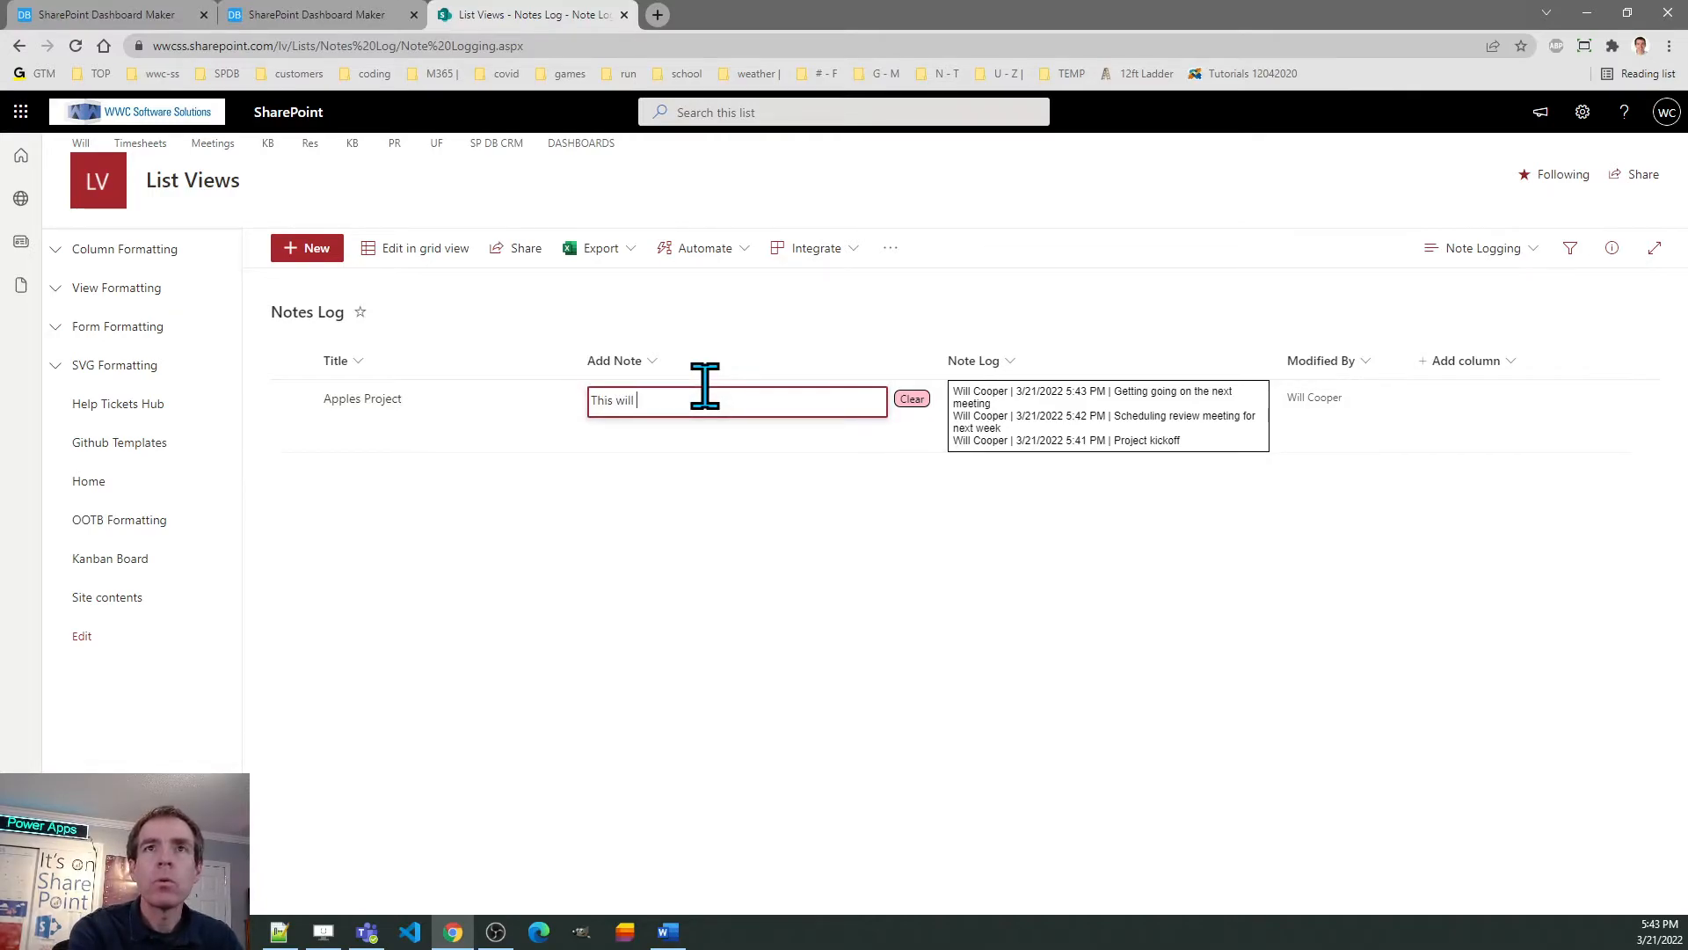
{"action": "type", "text": "be the last"}
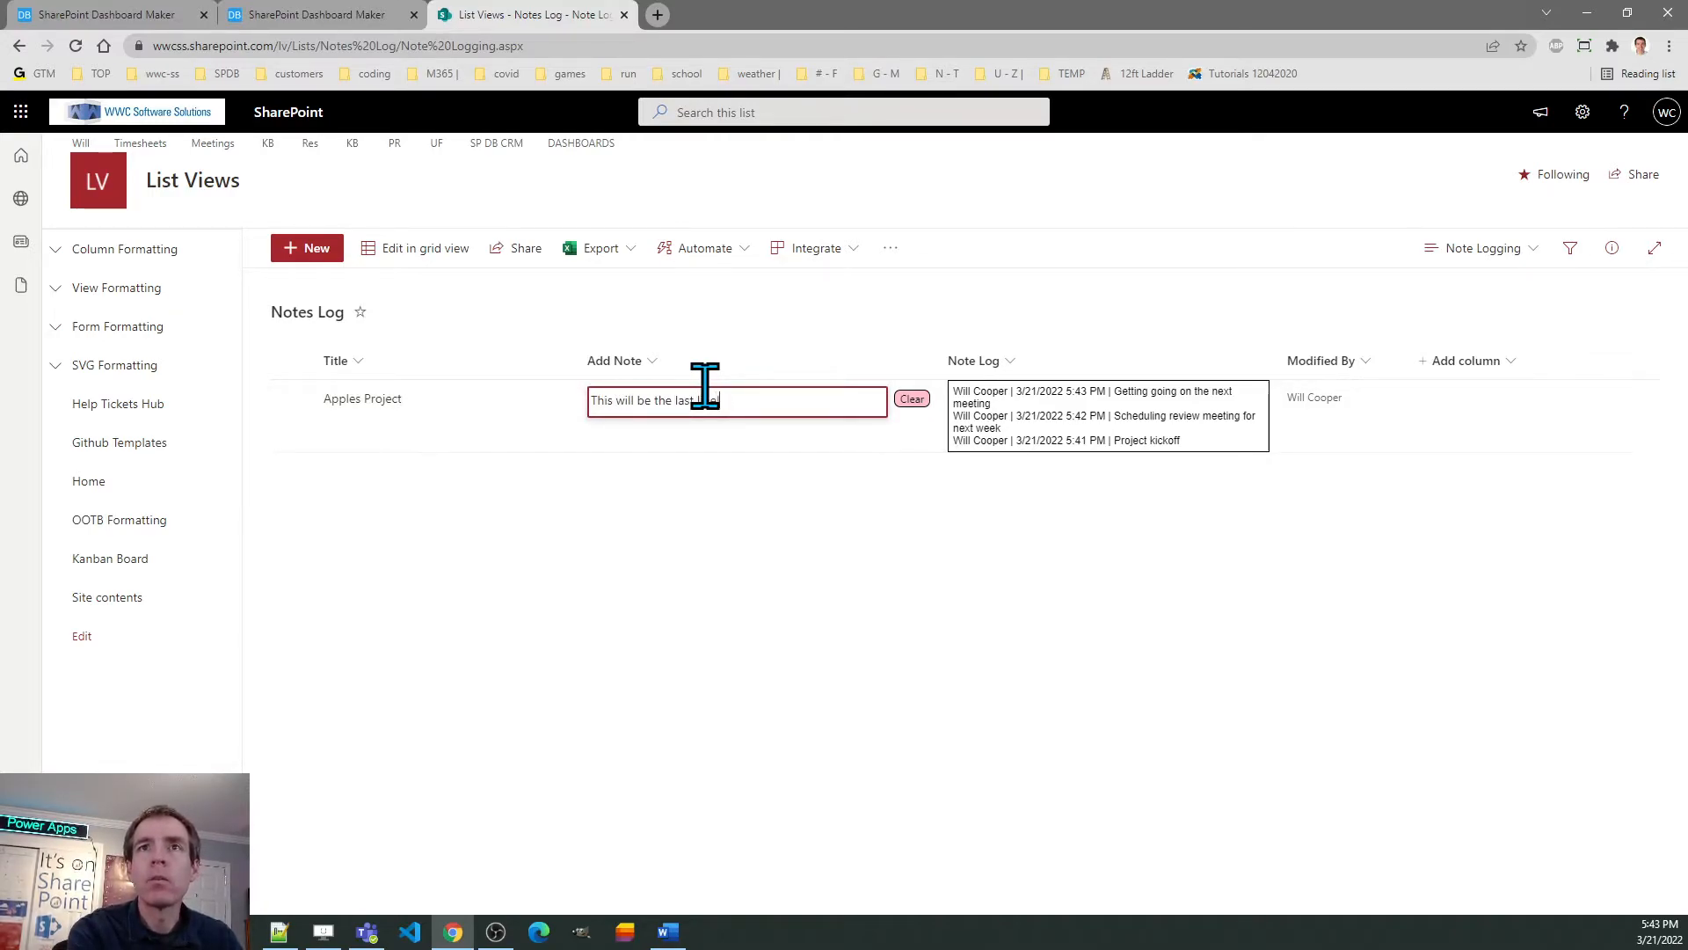
{"action": "left_click", "coordinate": [870, 400]}
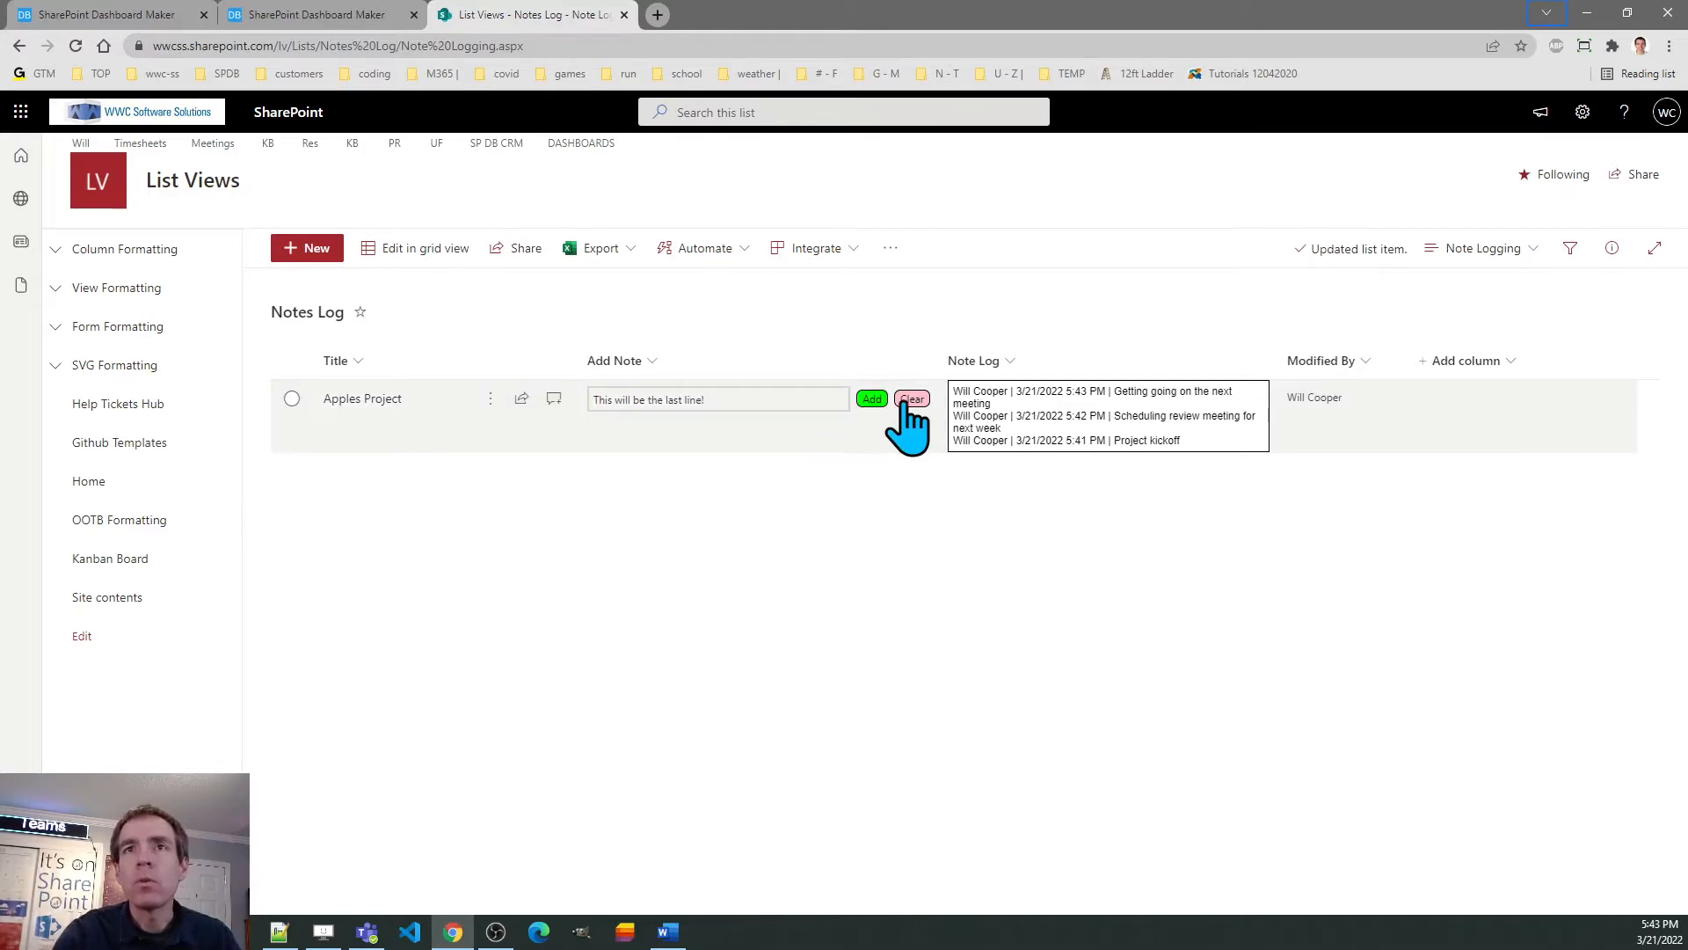
{"action": "left_click", "coordinate": [871, 400]}
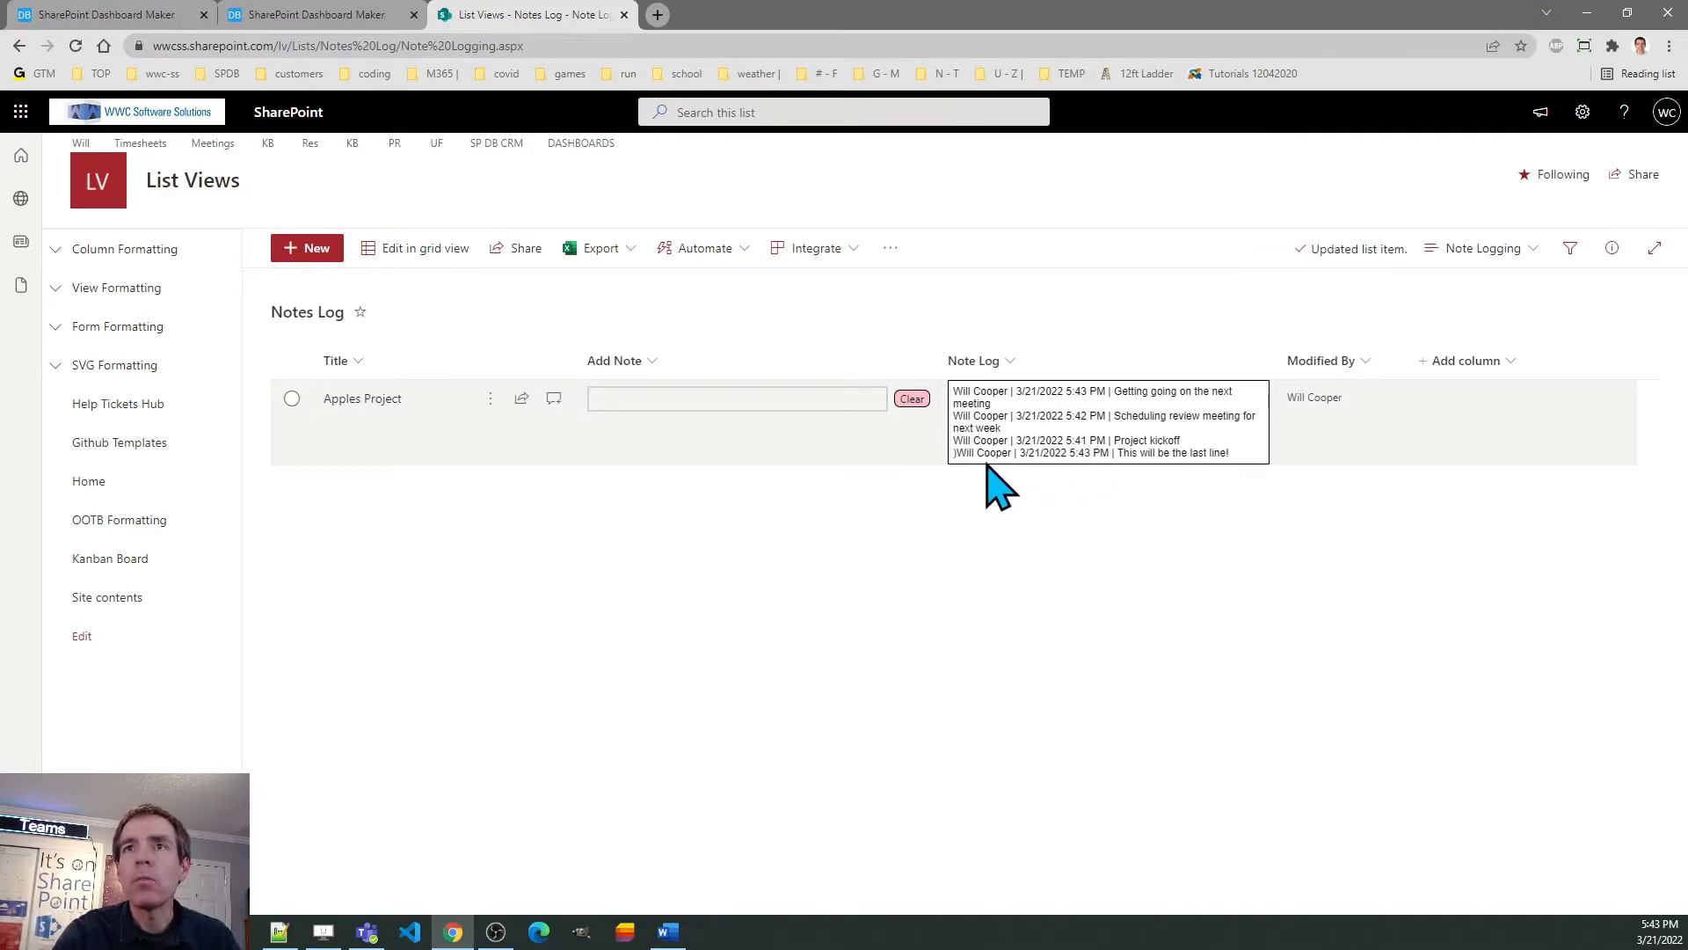
{"action": "mouse_move", "coordinate": [1172, 557]}
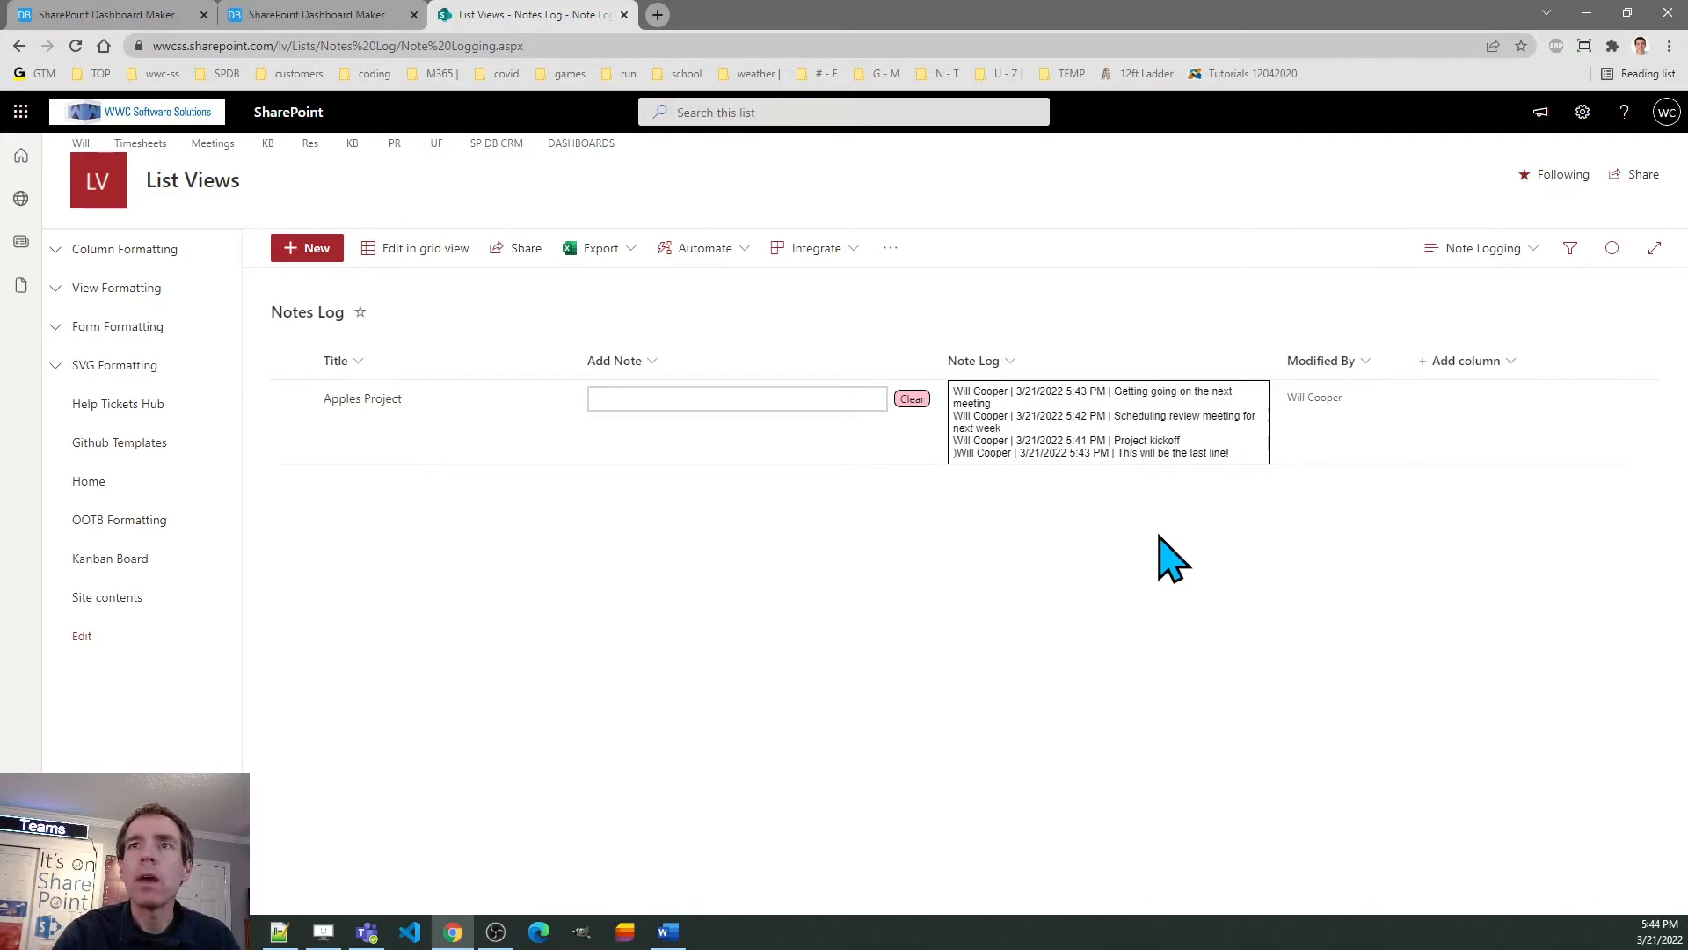
{"action": "mouse_move", "coordinate": [775, 199]}
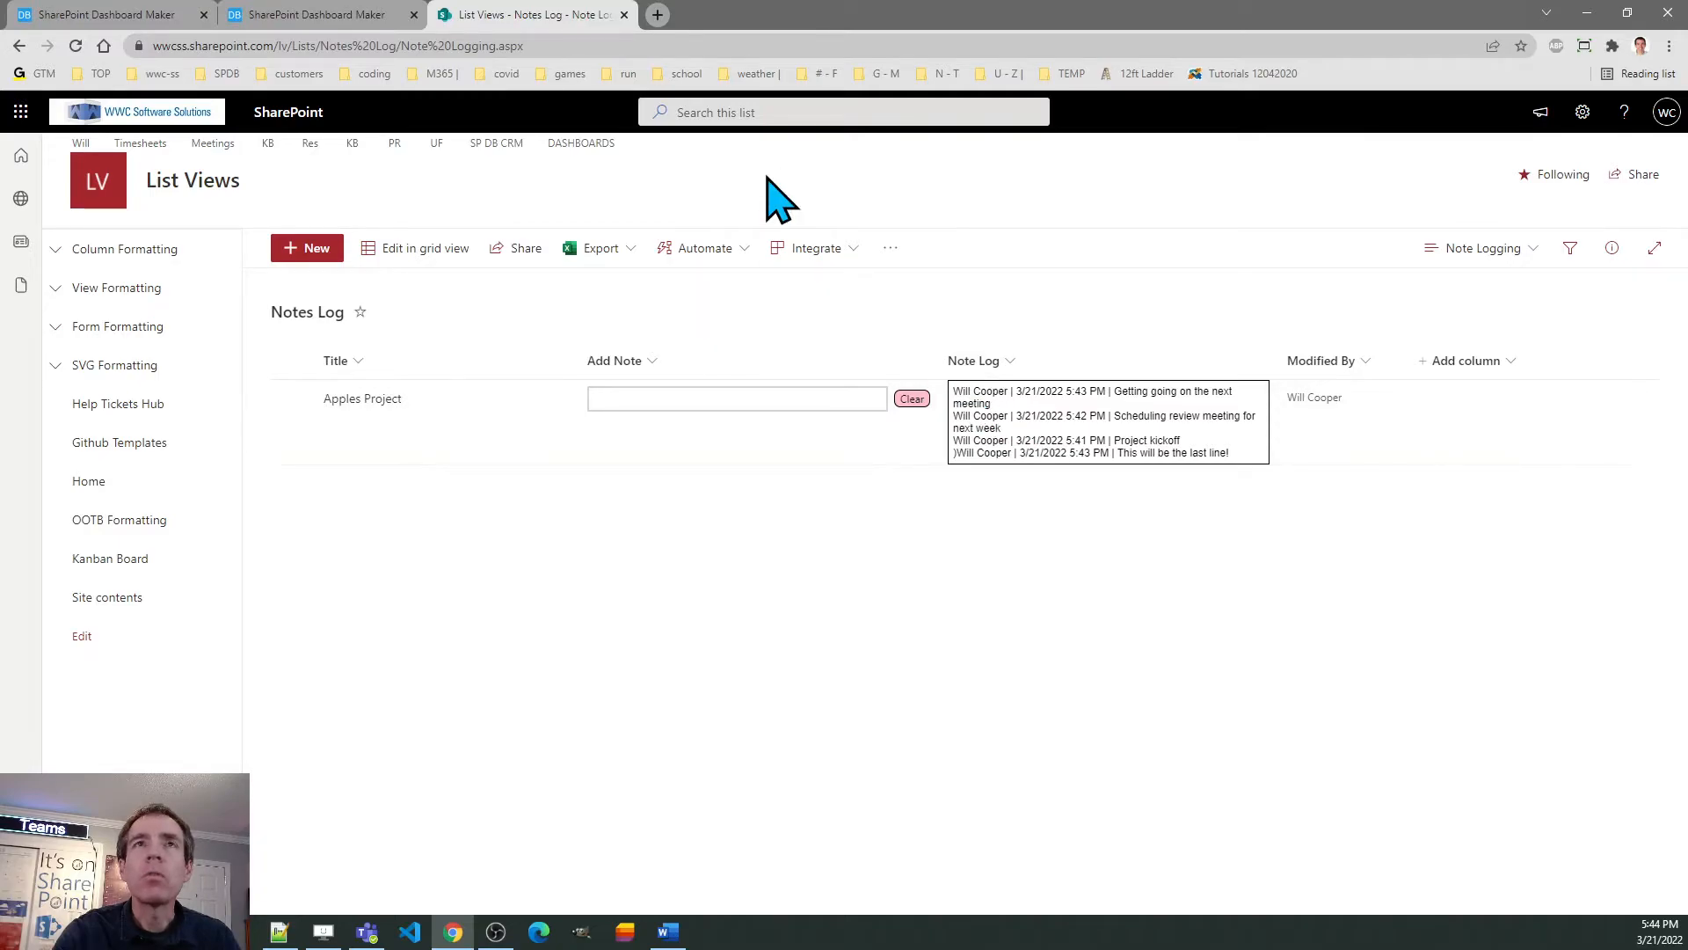
{"action": "left_click", "coordinate": [313, 14]}
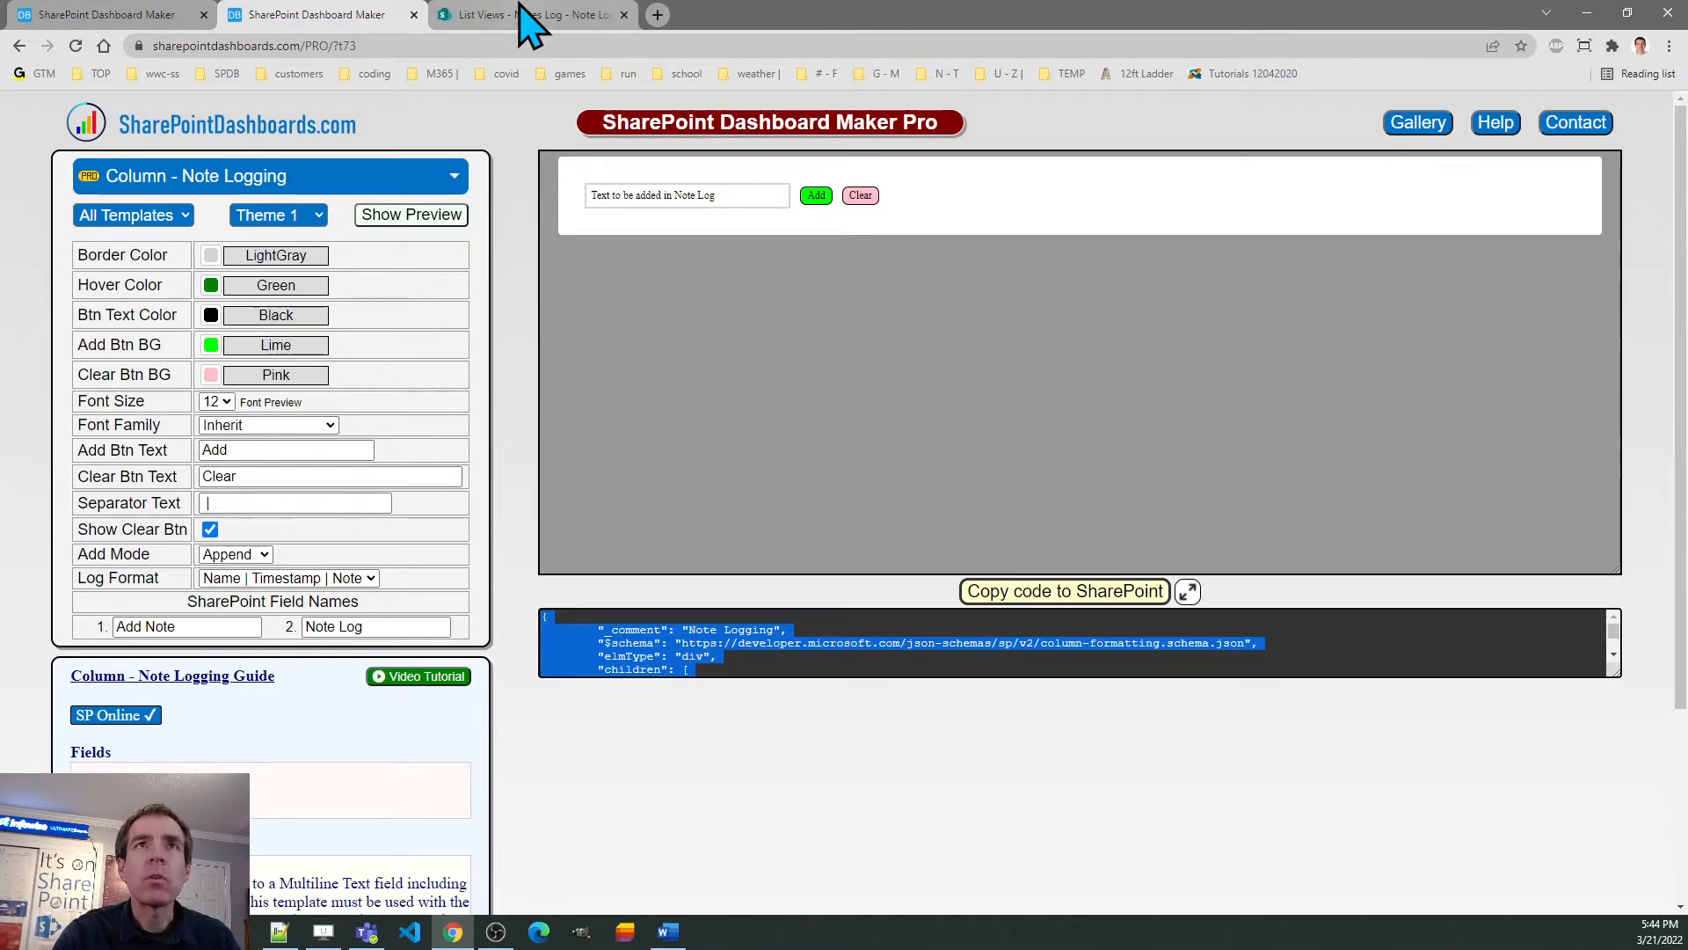
- Blank the Separator Text and browse the Log Format ordering choices
{"action": "left_click", "coordinate": [528, 14]}
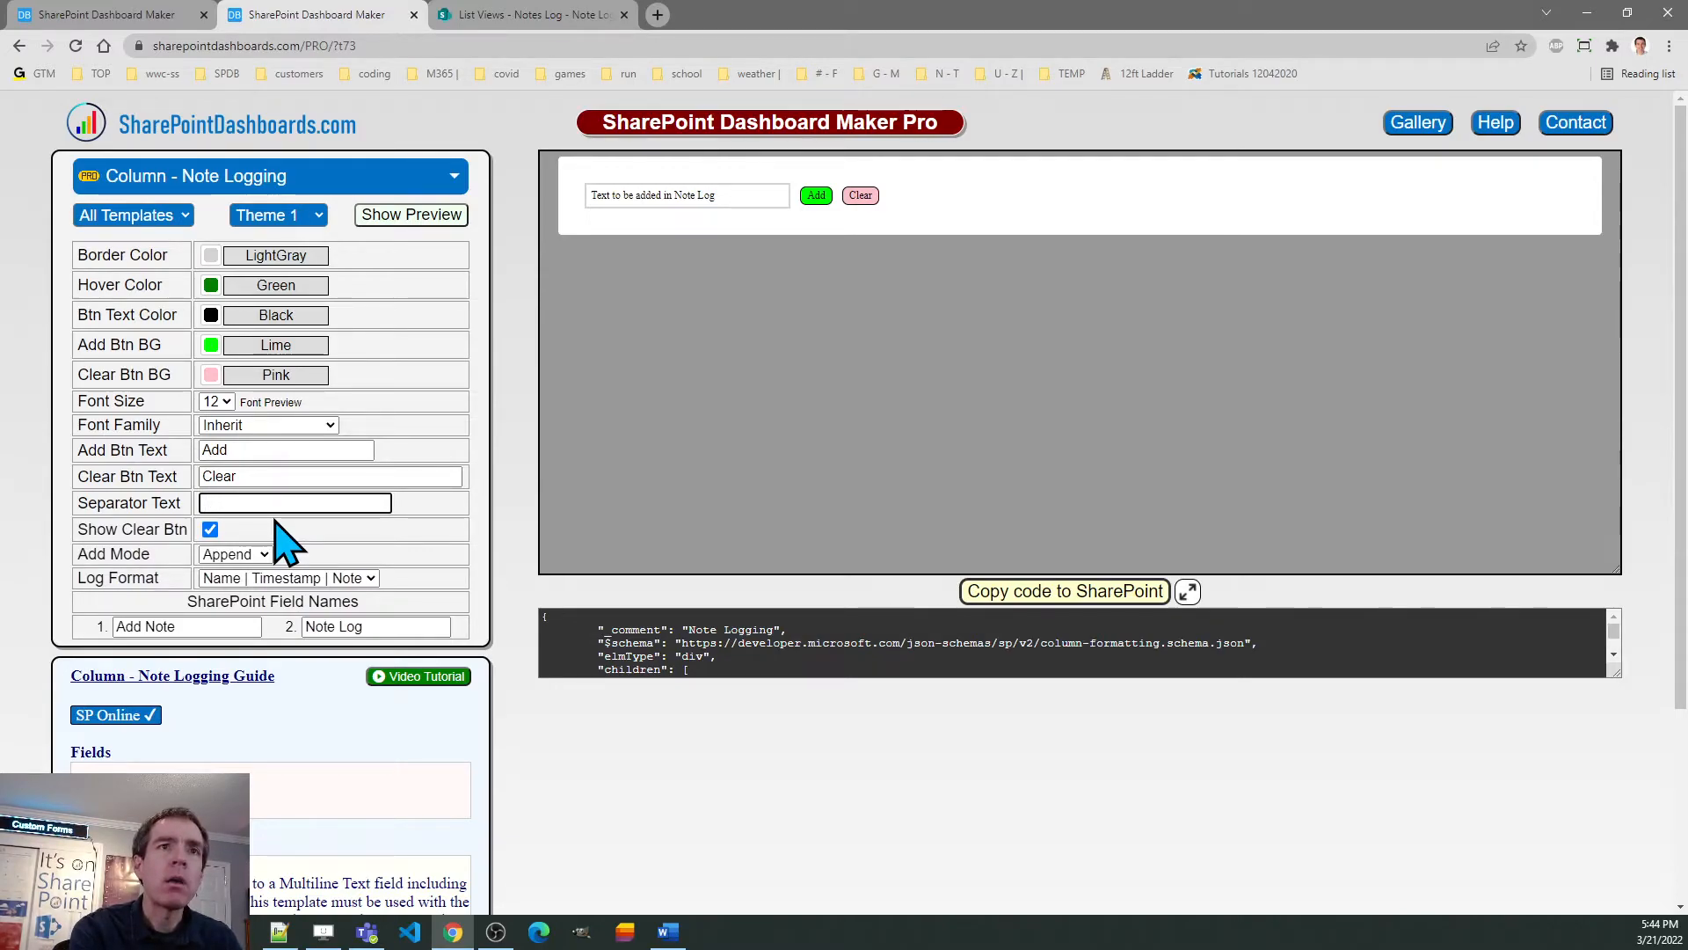
{"action": "type", "text": "/"}
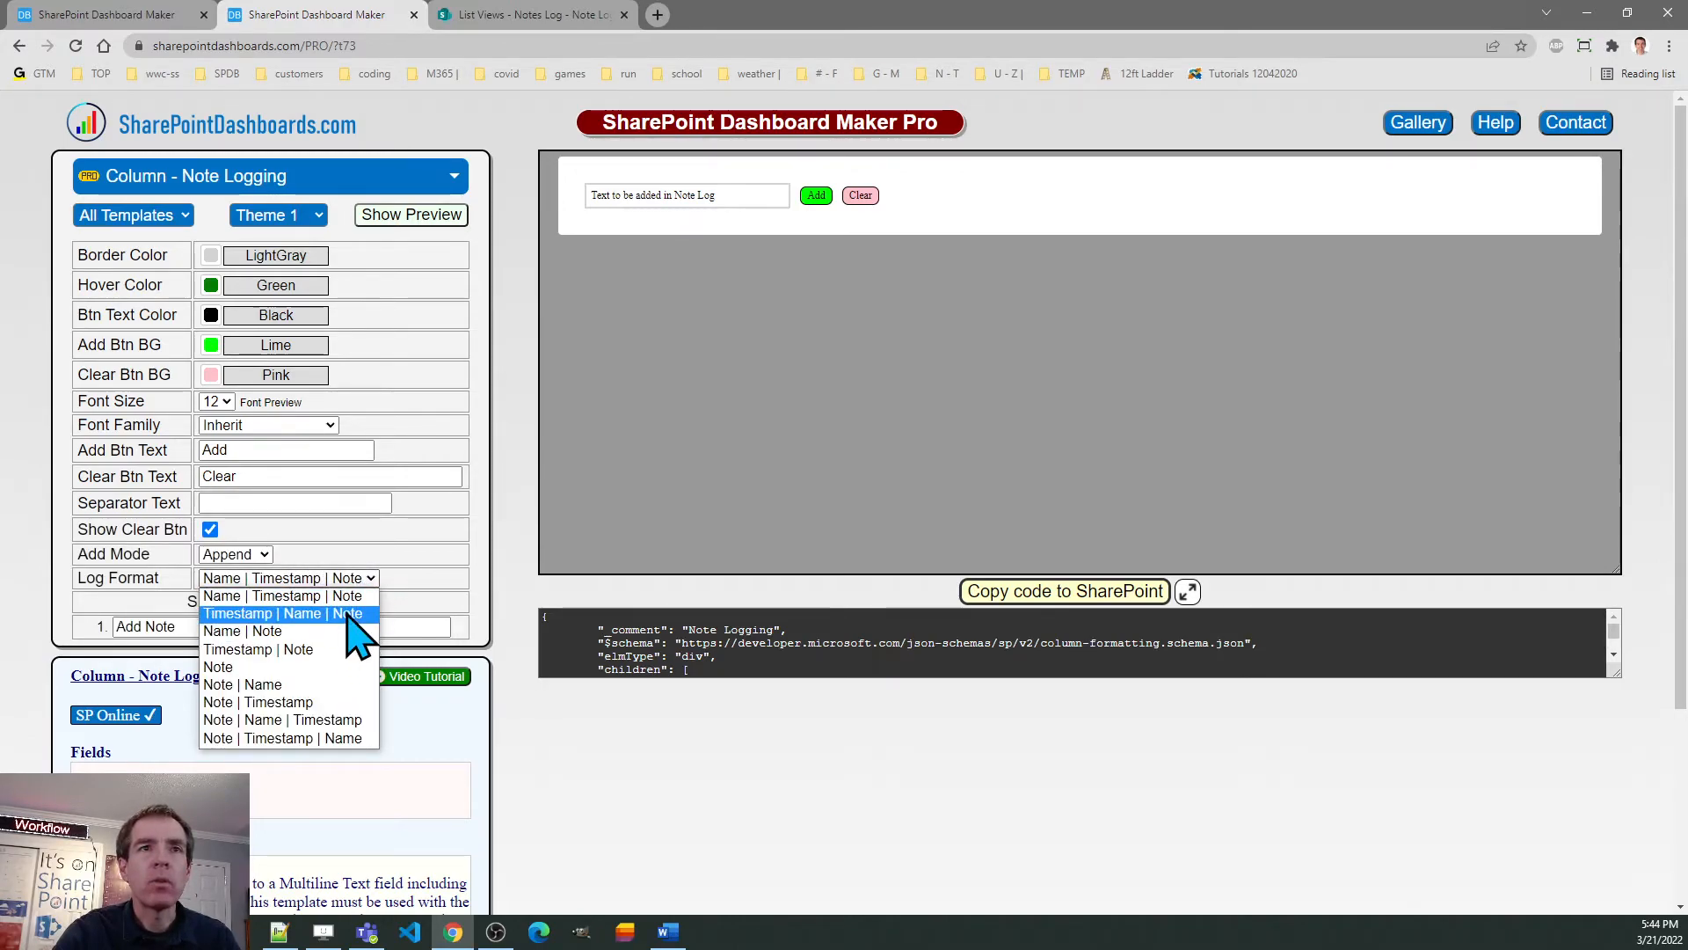
{"action": "mouse_move", "coordinate": [356, 646]}
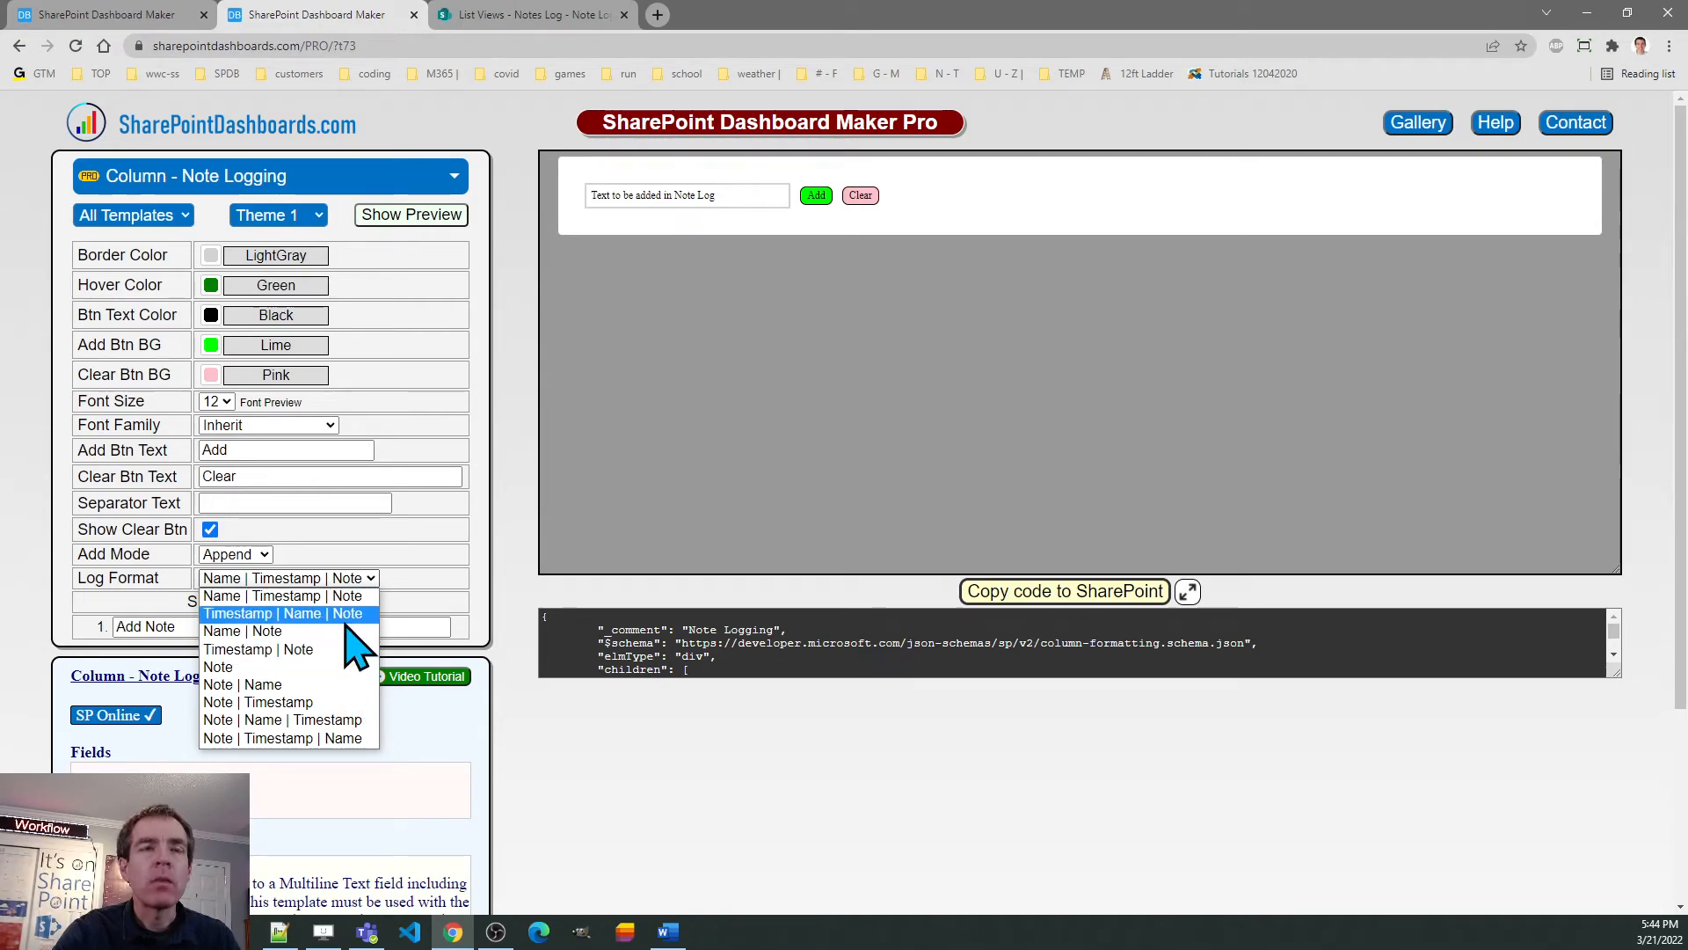
{"action": "mouse_move", "coordinate": [283, 596]}
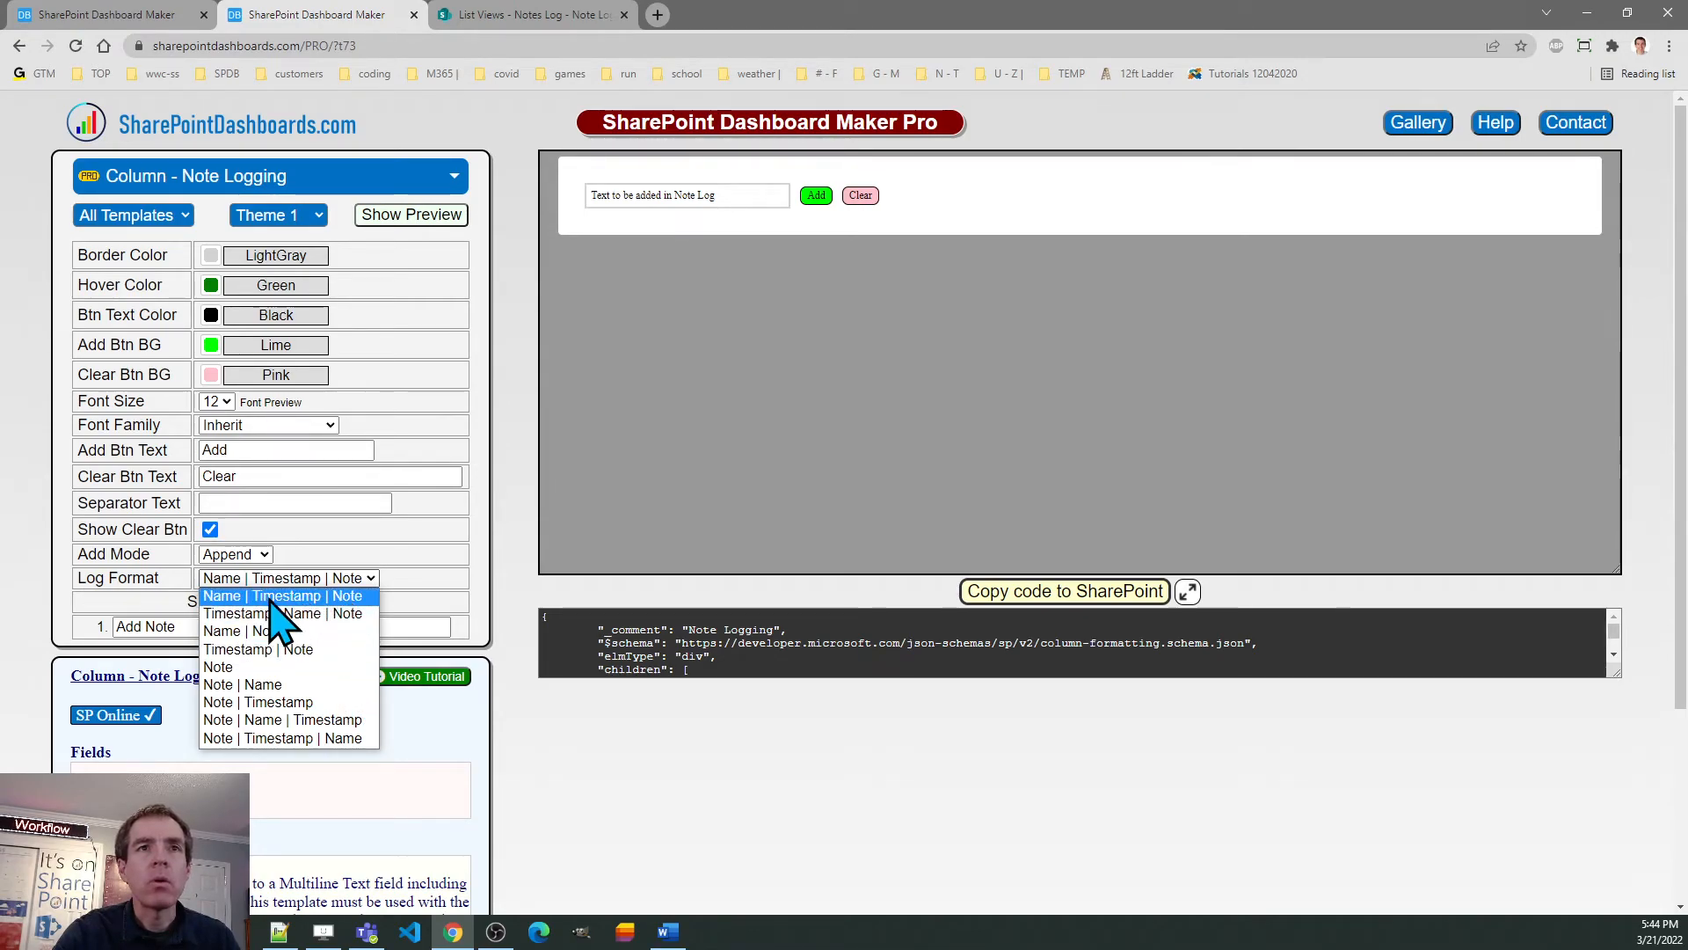
{"action": "mouse_move", "coordinate": [289, 619]}
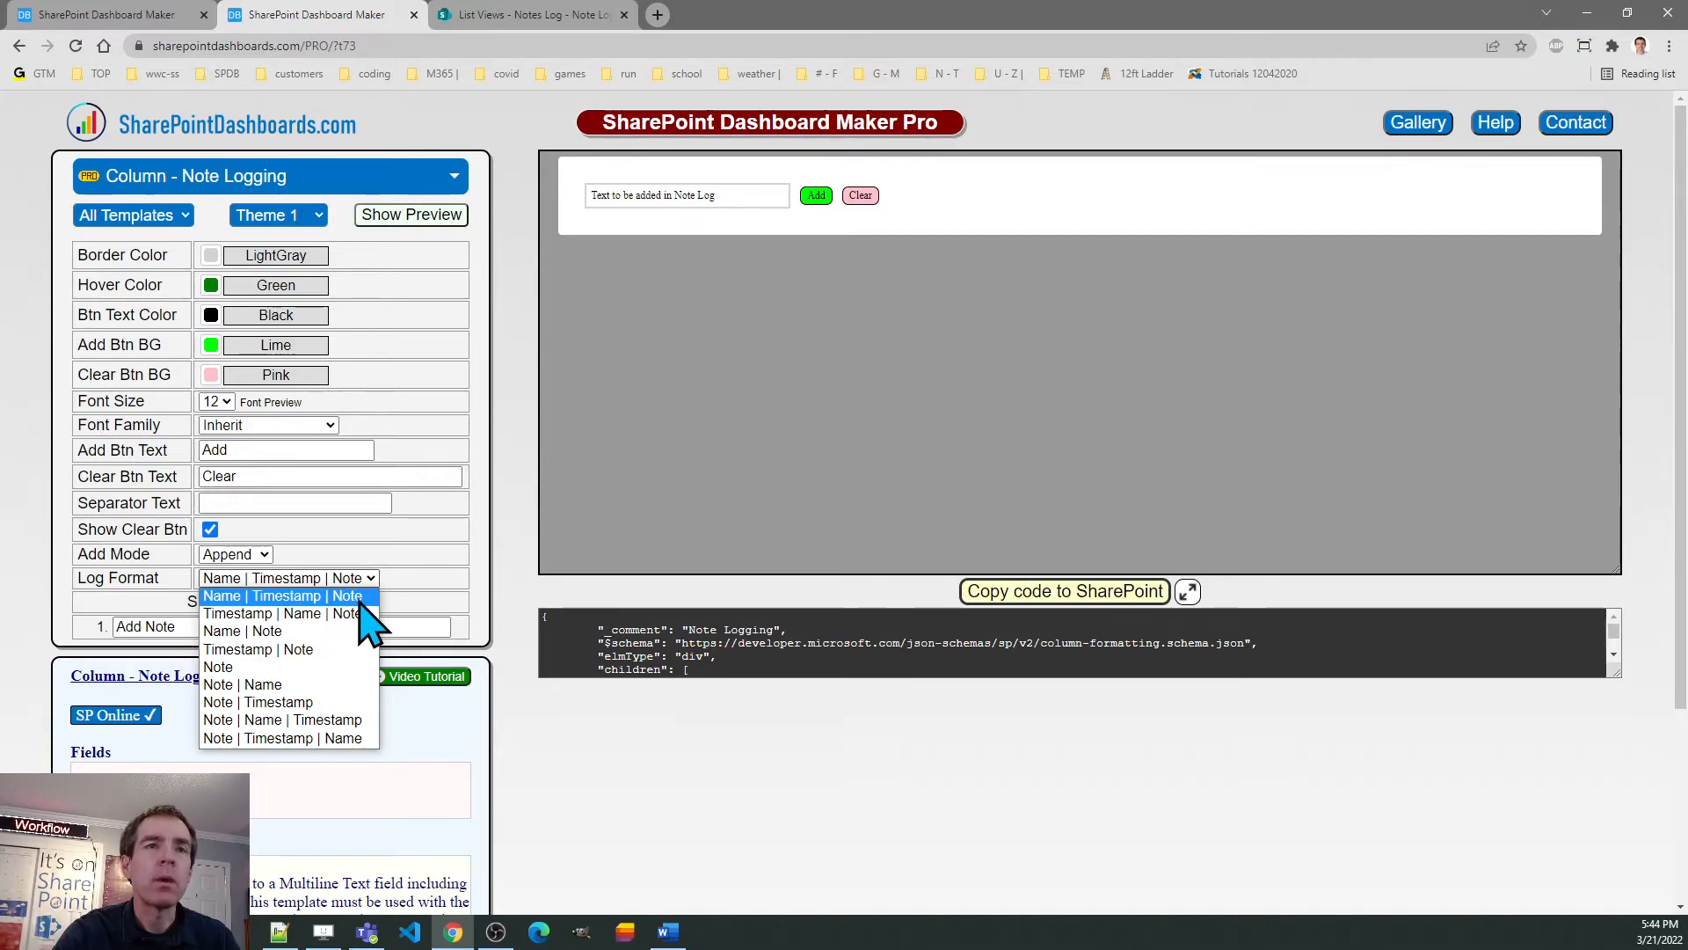
{"action": "mouse_move", "coordinate": [340, 667]}
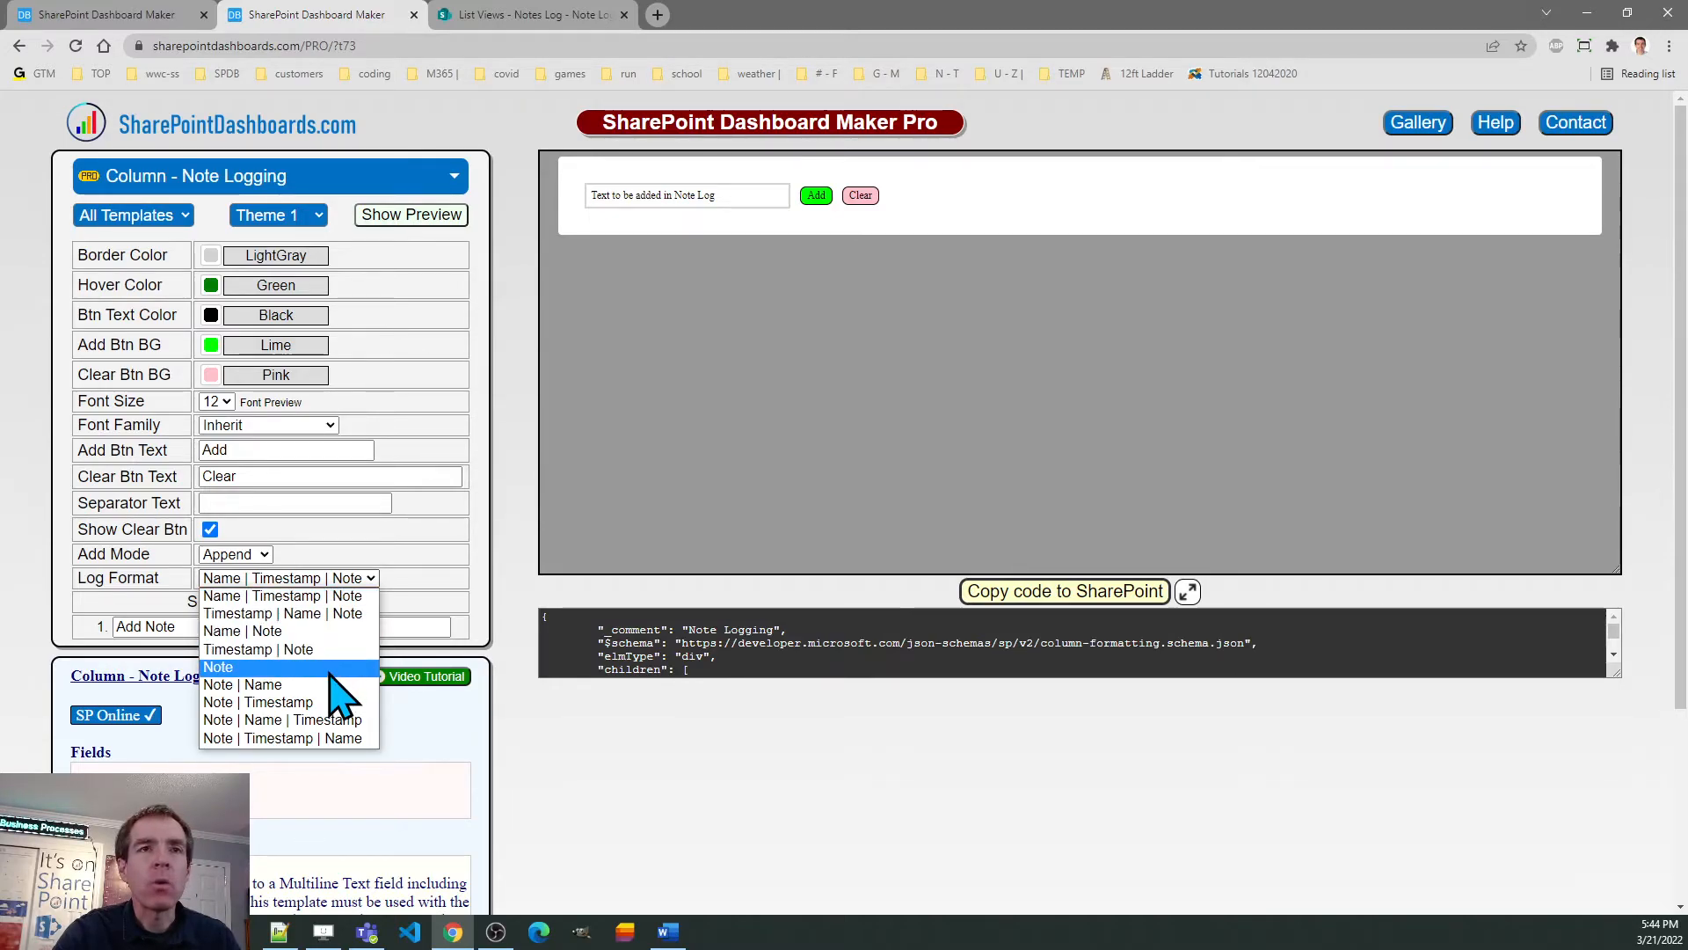
{"action": "mouse_move", "coordinate": [313, 719]}
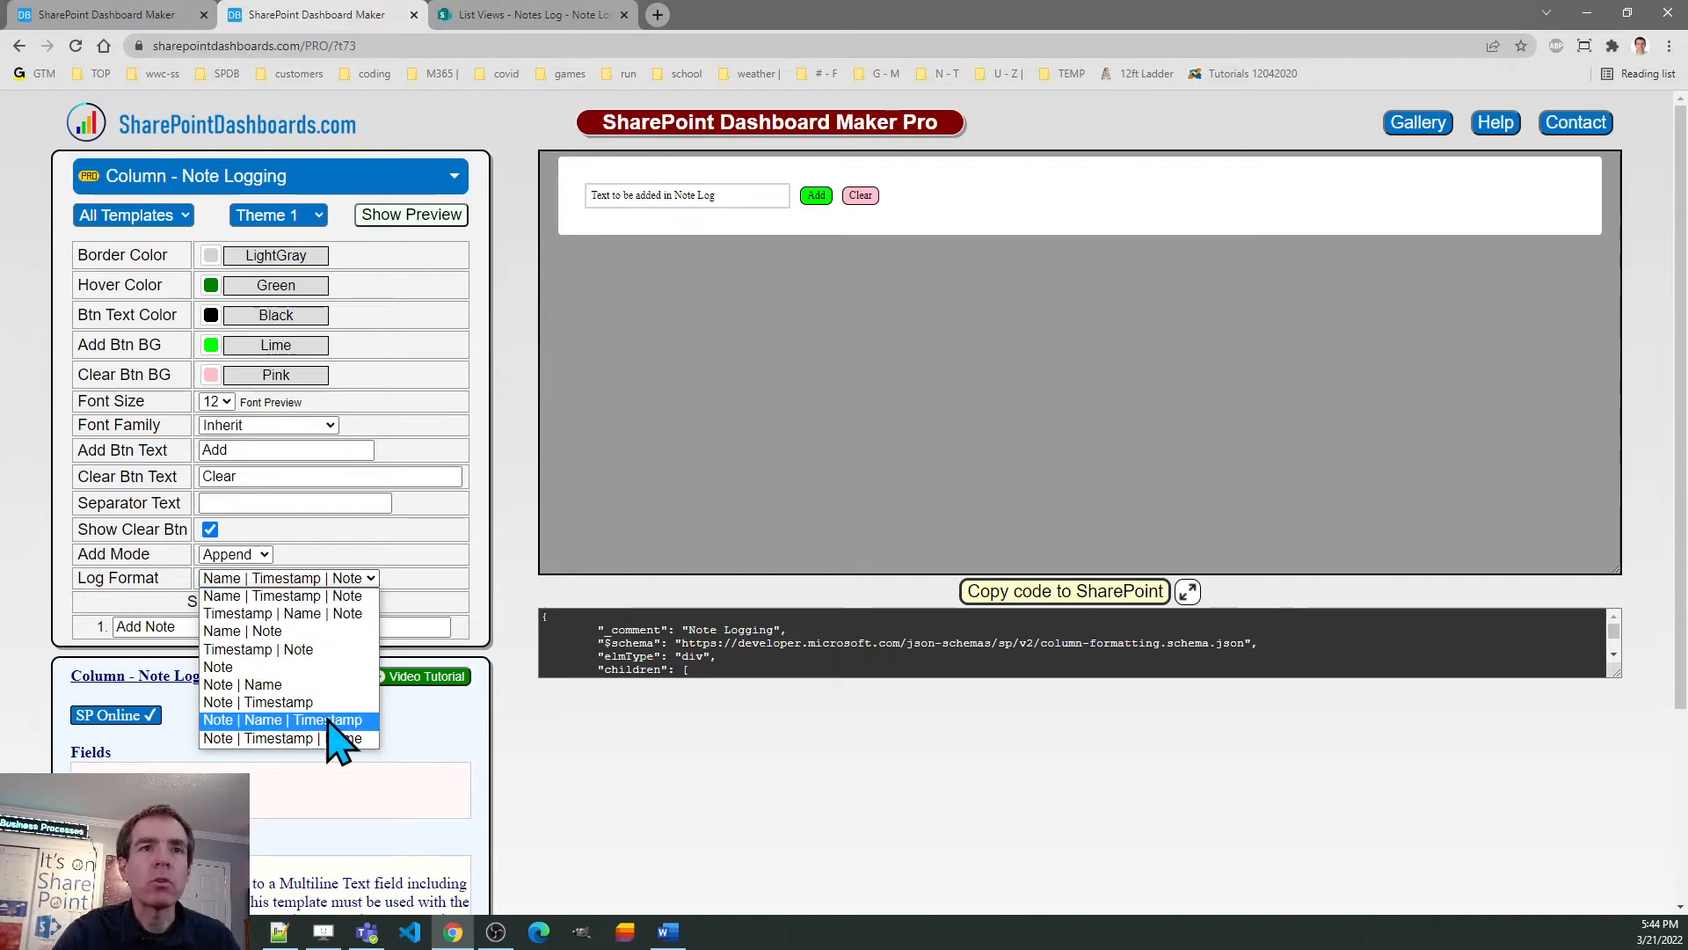
{"action": "mouse_move", "coordinate": [342, 754]}
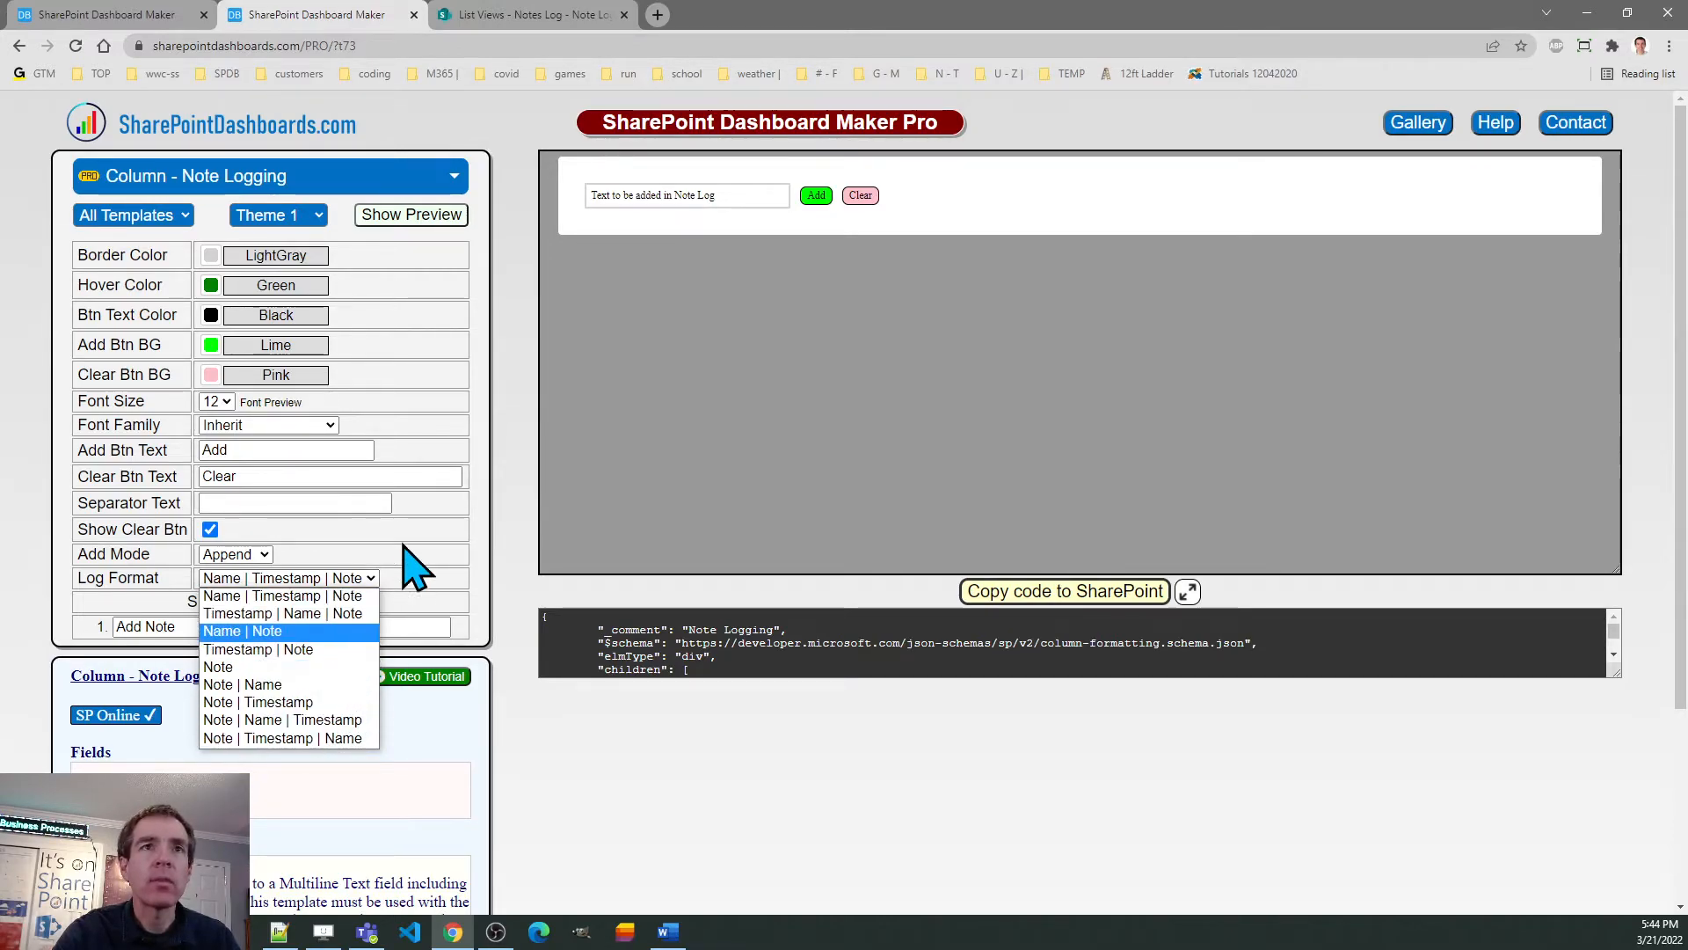
- Set Add Btn Text to +, untick Show Clear Btn, and copy the updated code
{"action": "left_click", "coordinate": [243, 630]}
{"action": "type", "text": "+"}
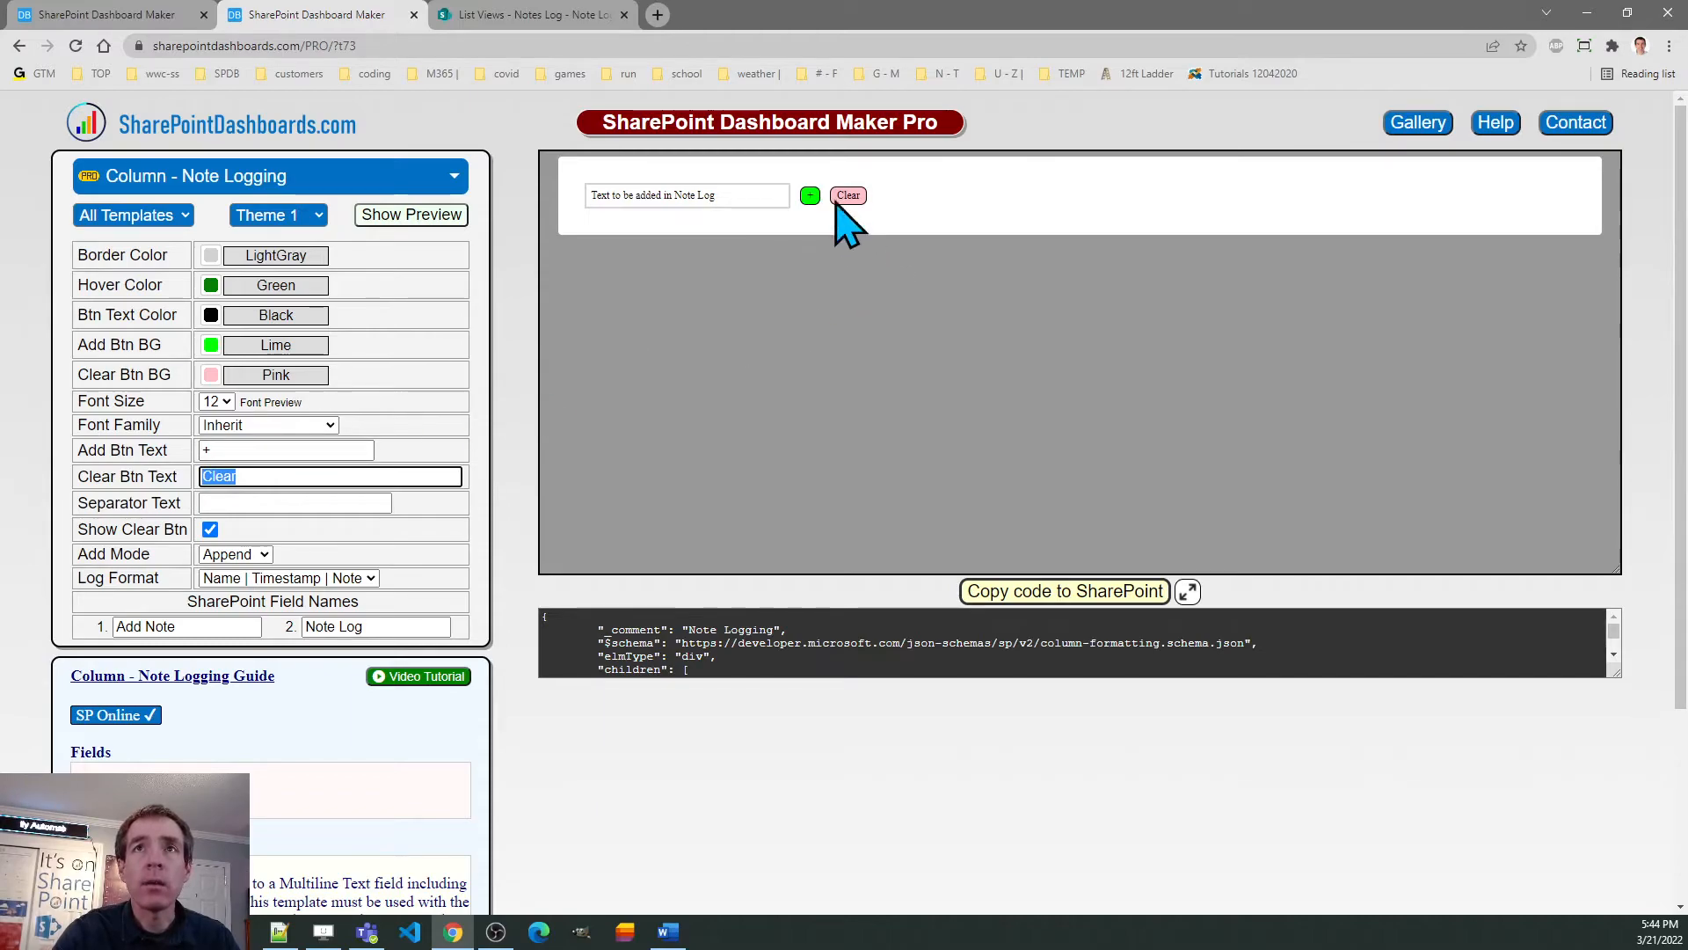
{"action": "mouse_move", "coordinate": [646, 528]}
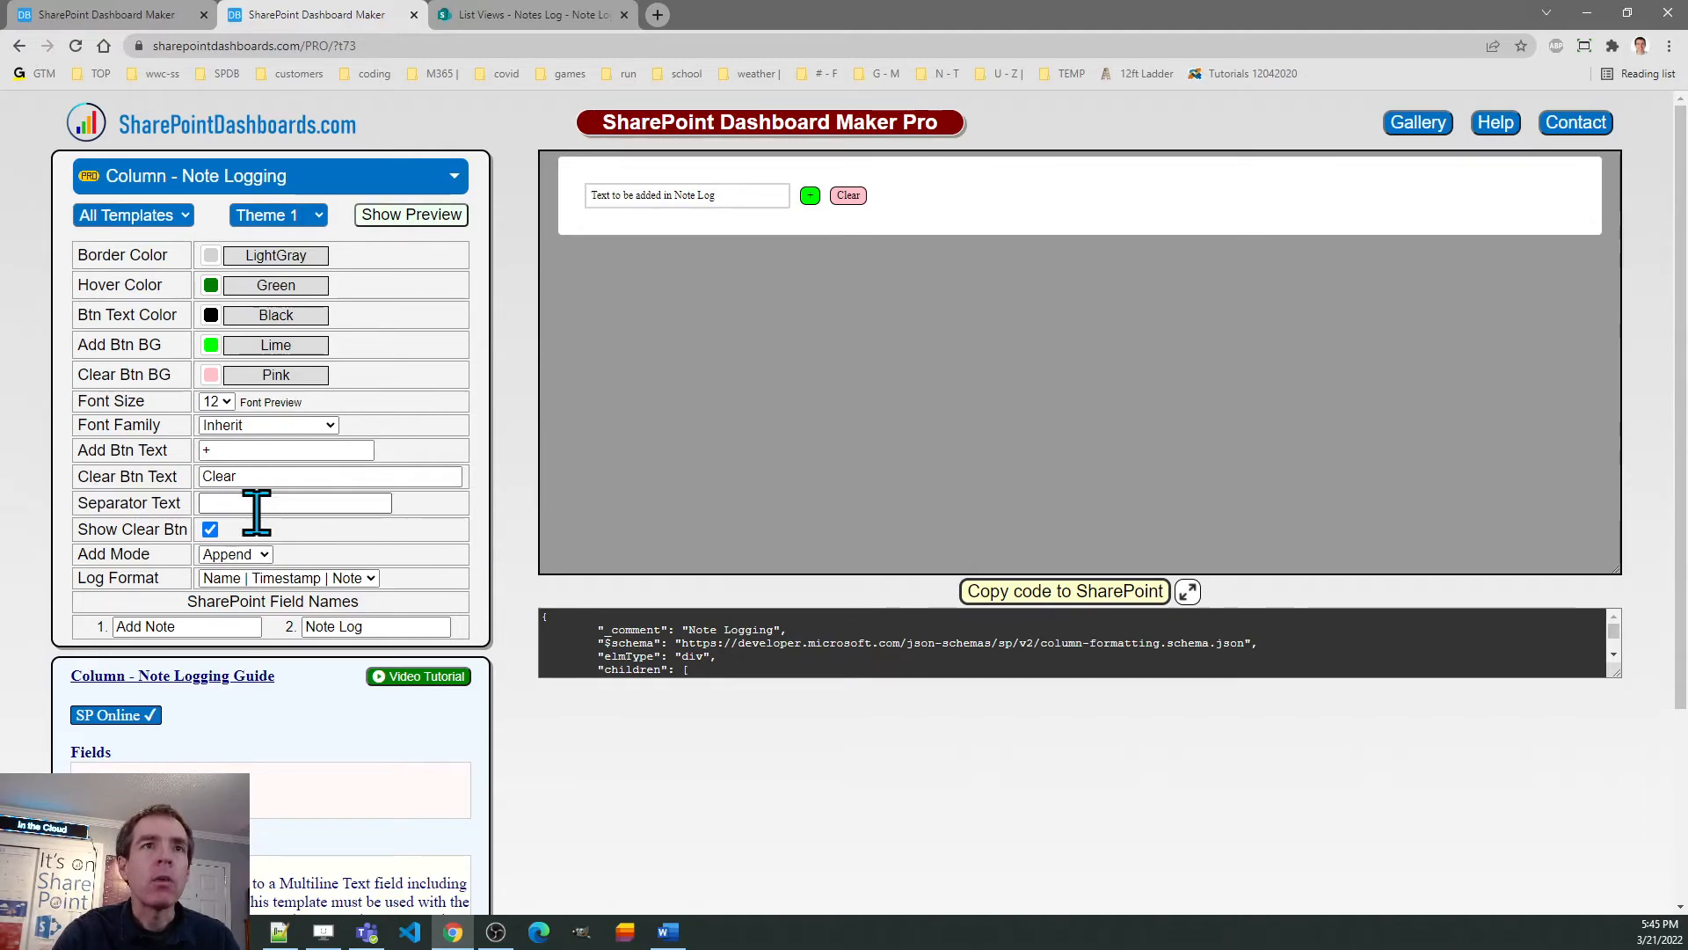
{"action": "left_click", "coordinate": [209, 529]}
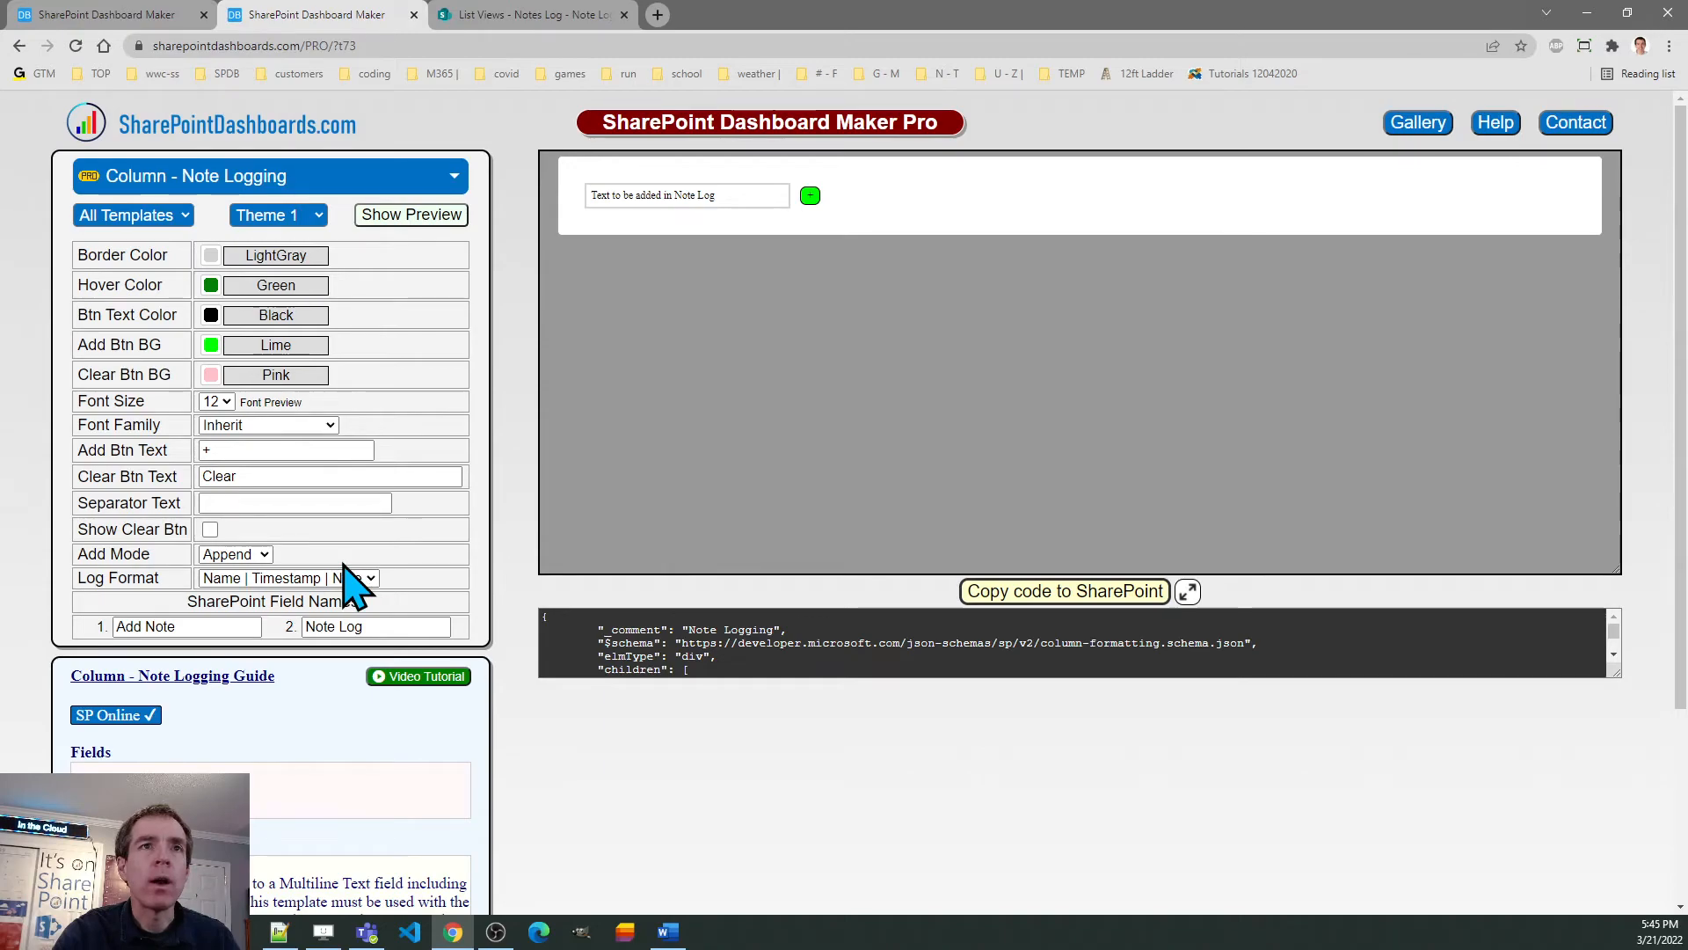
{"action": "mouse_move", "coordinate": [275, 564]}
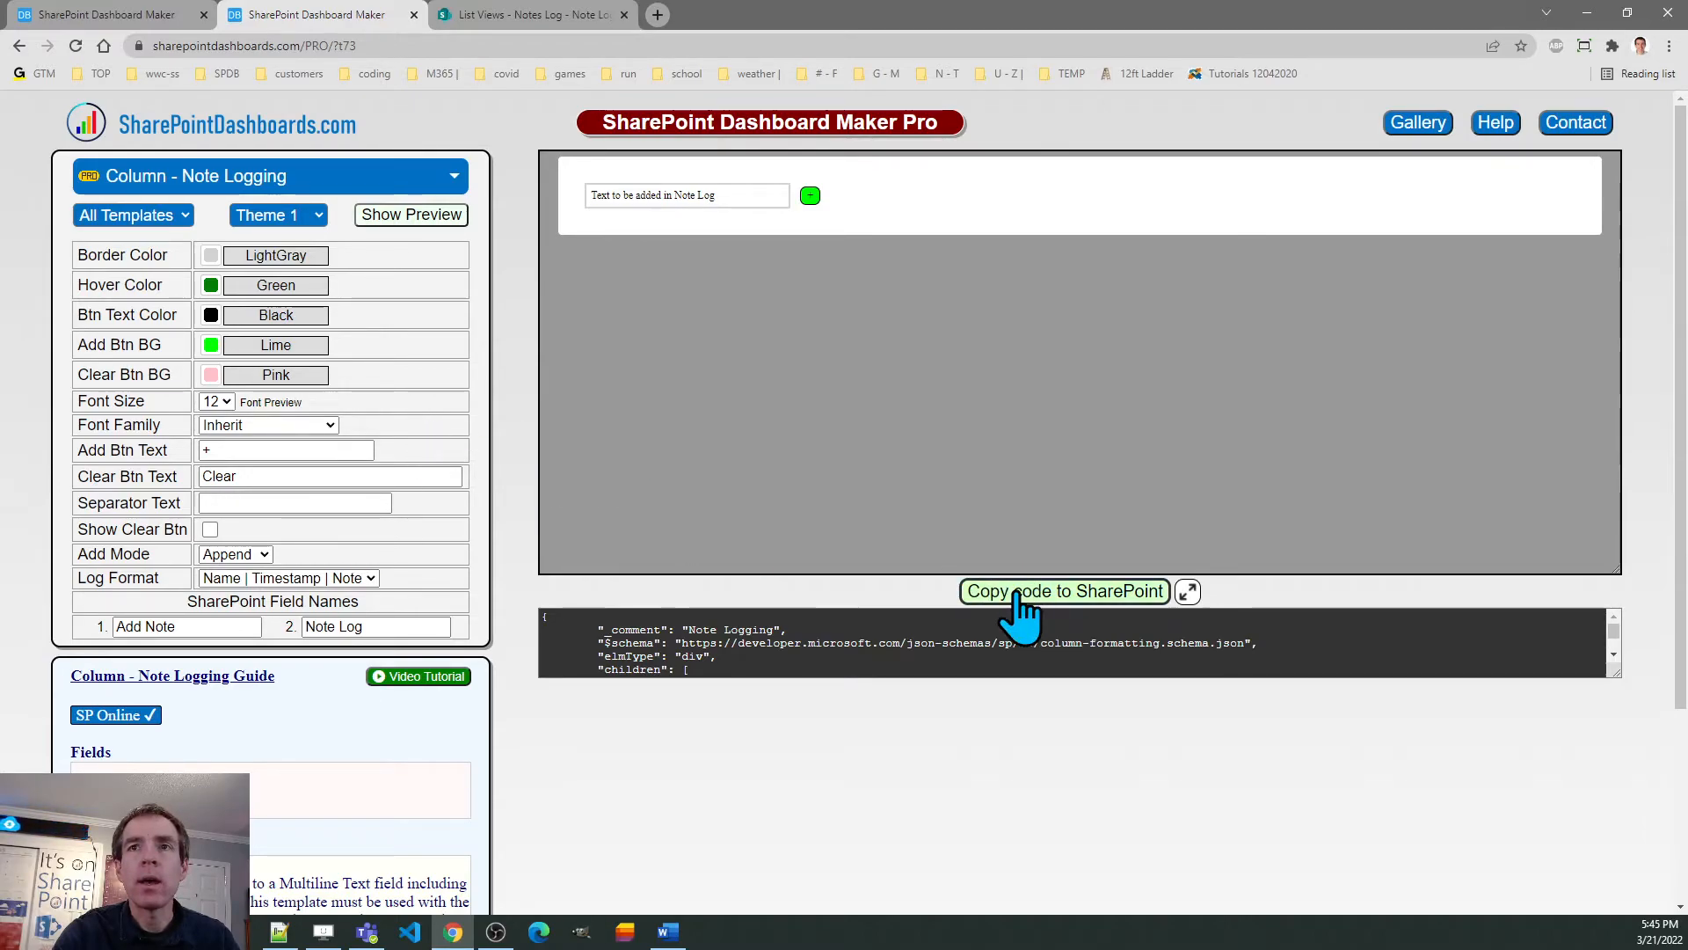
{"action": "left_click", "coordinate": [1064, 591]}
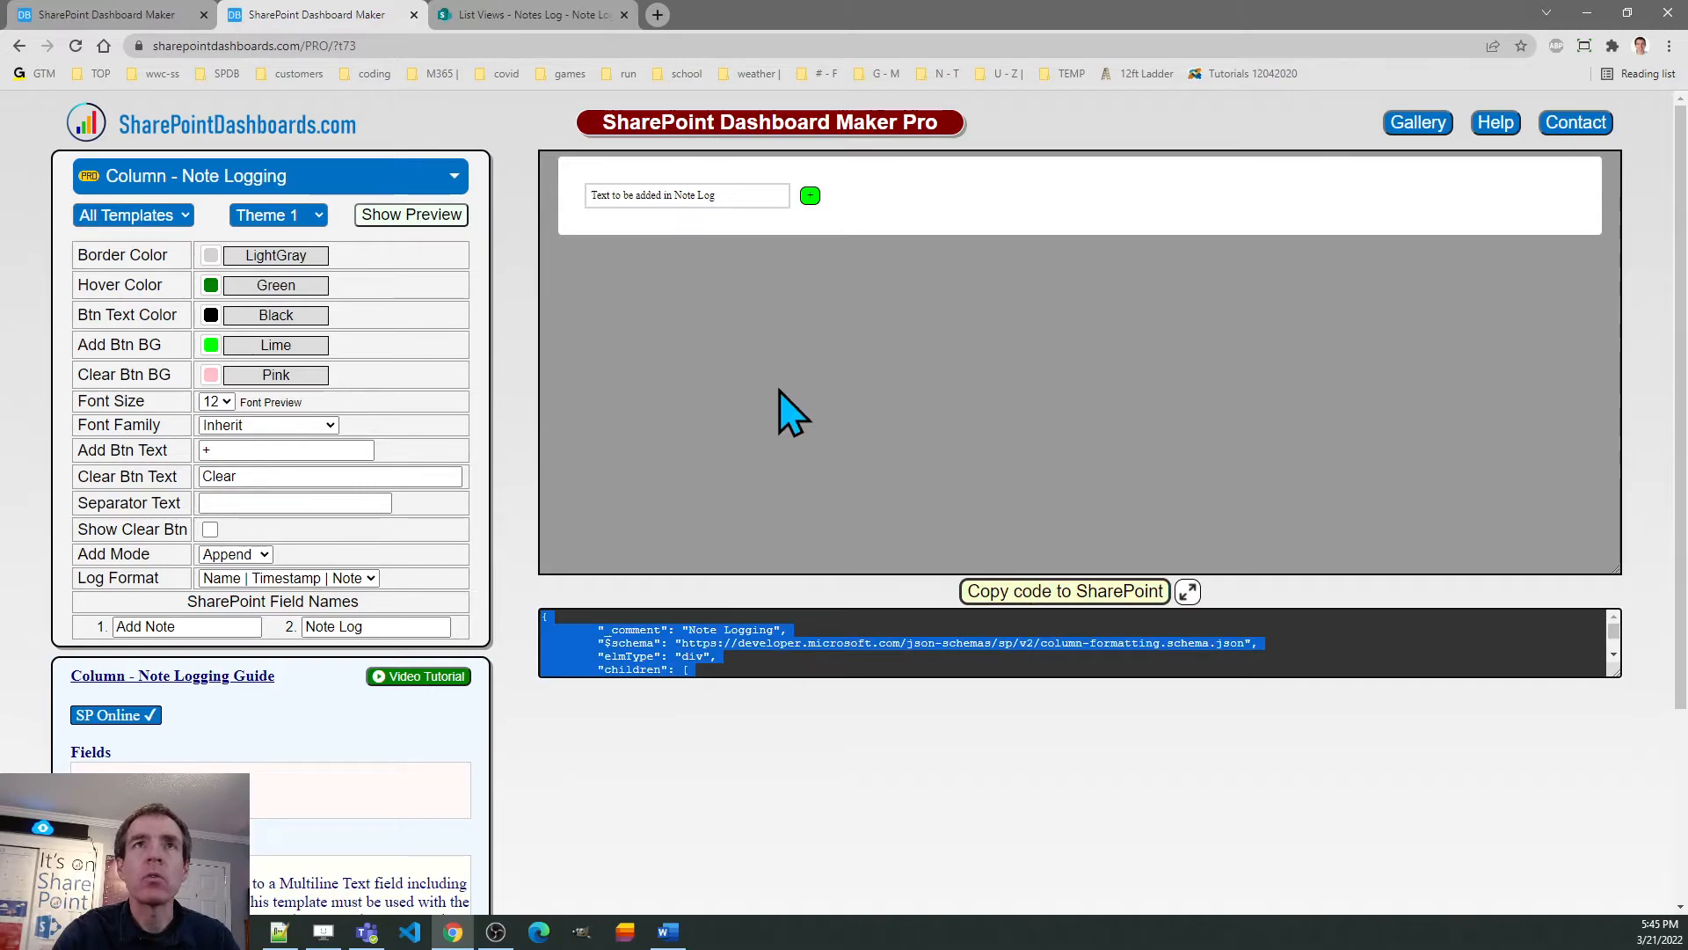
- Apply the updated Note Logging JSON to the Add Note column and close the formatting pane
{"action": "left_click", "coordinate": [528, 16]}
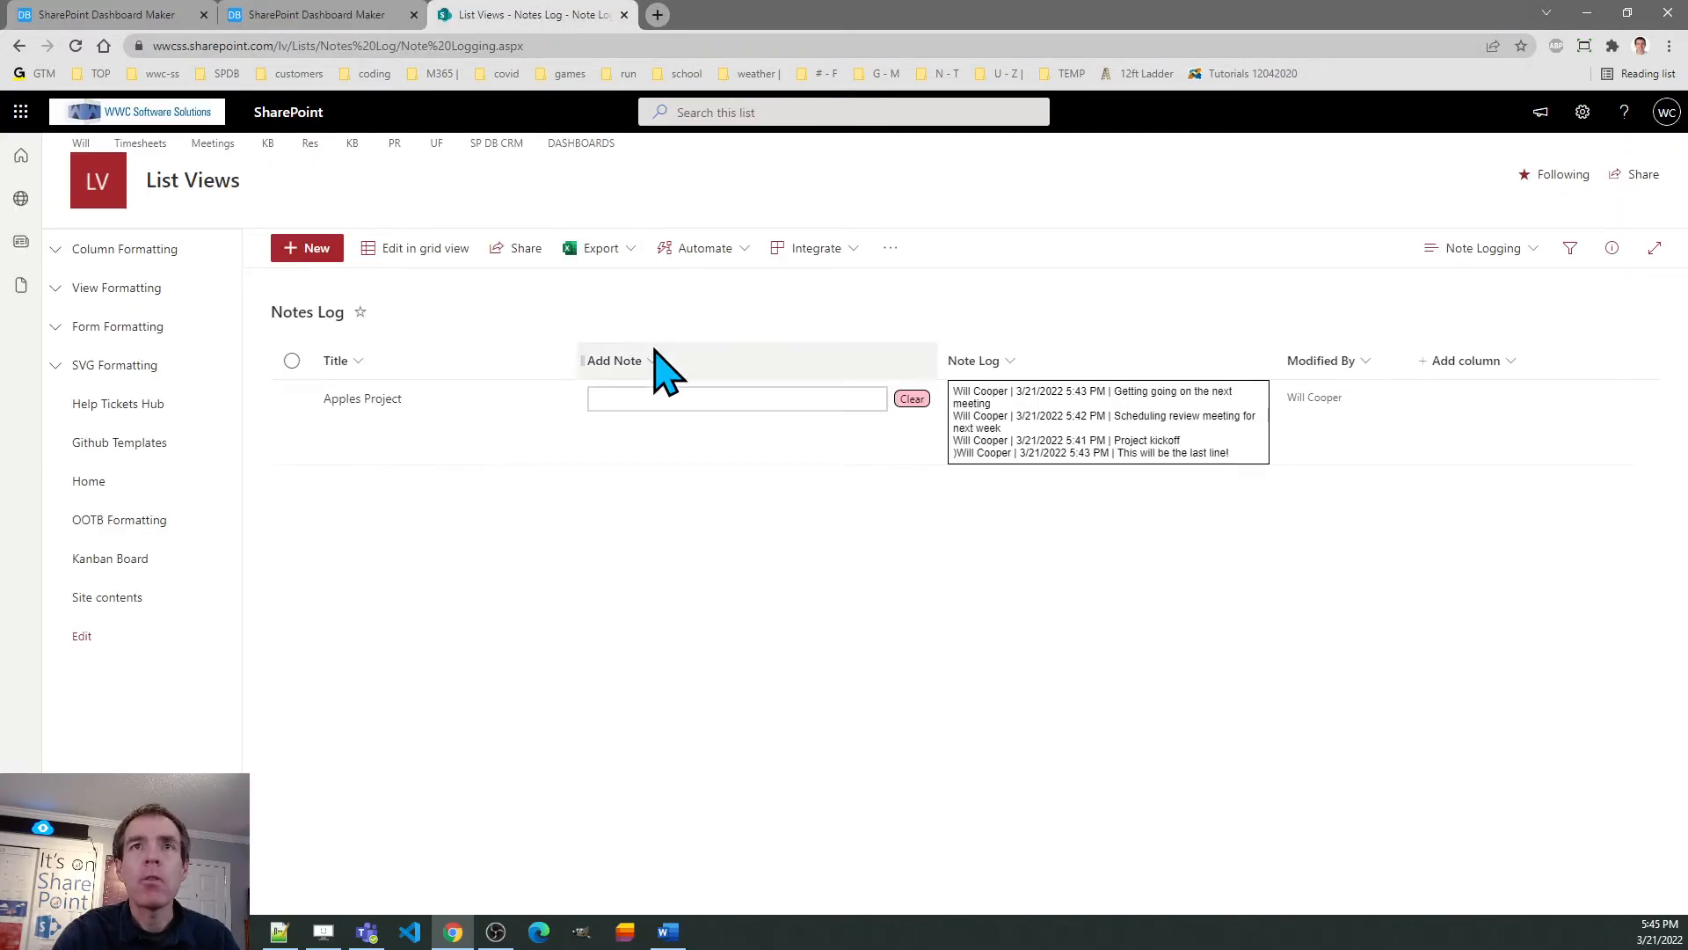
{"action": "left_click", "coordinate": [616, 359]}
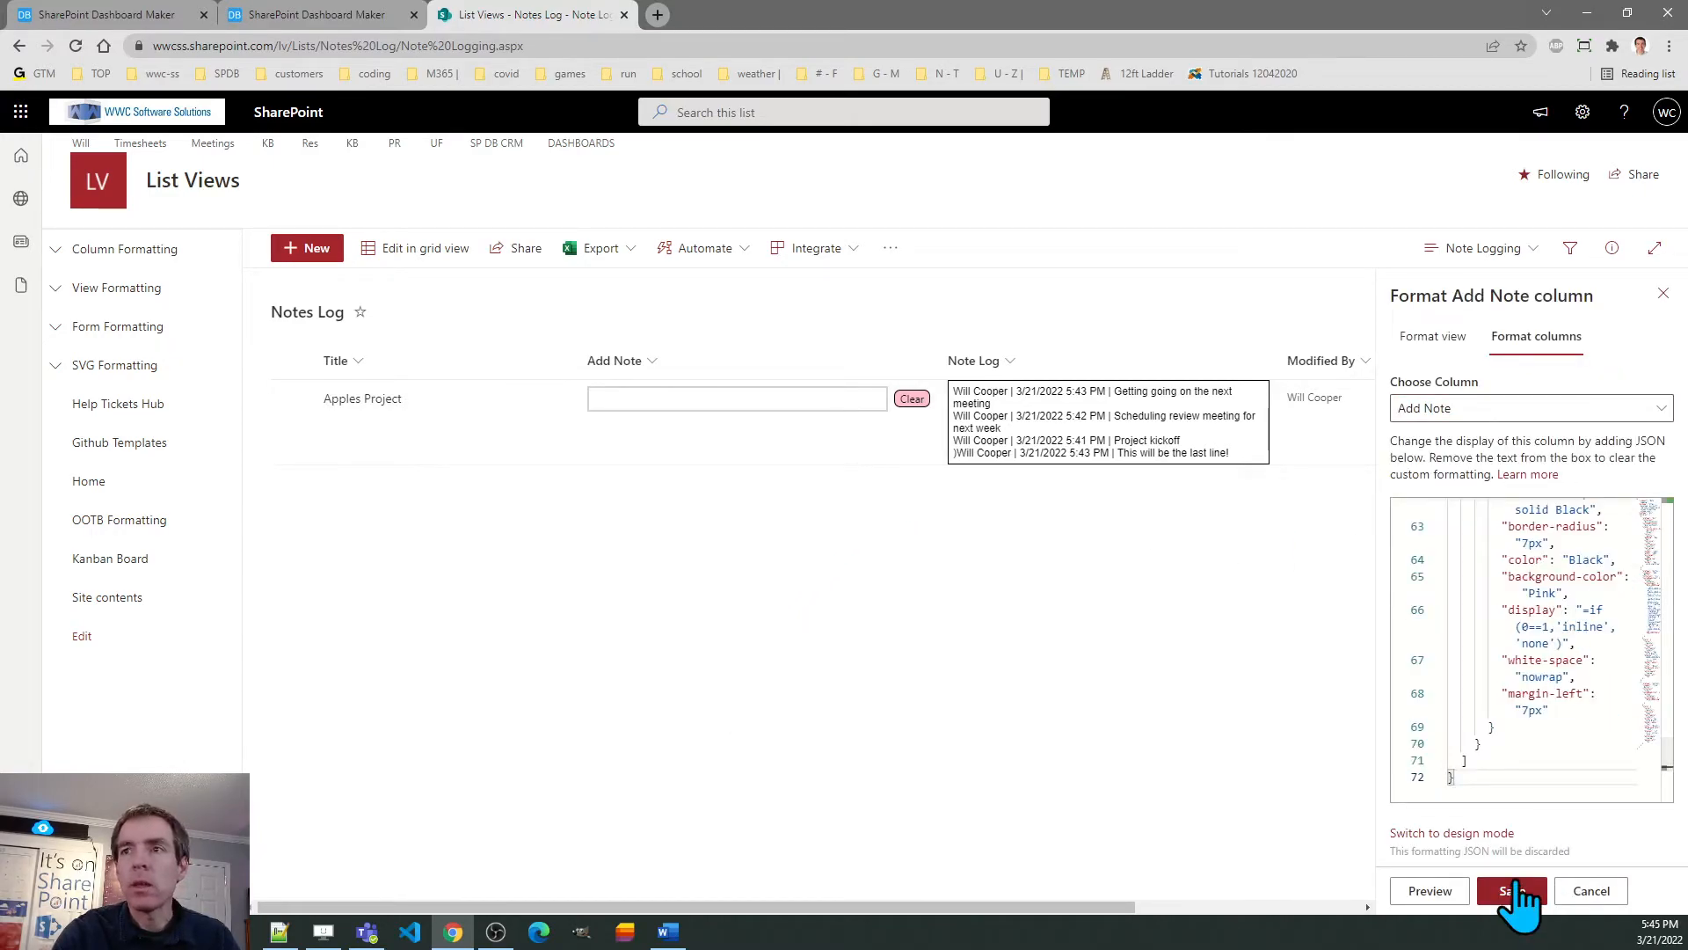
{"action": "left_click", "coordinate": [1511, 890]}
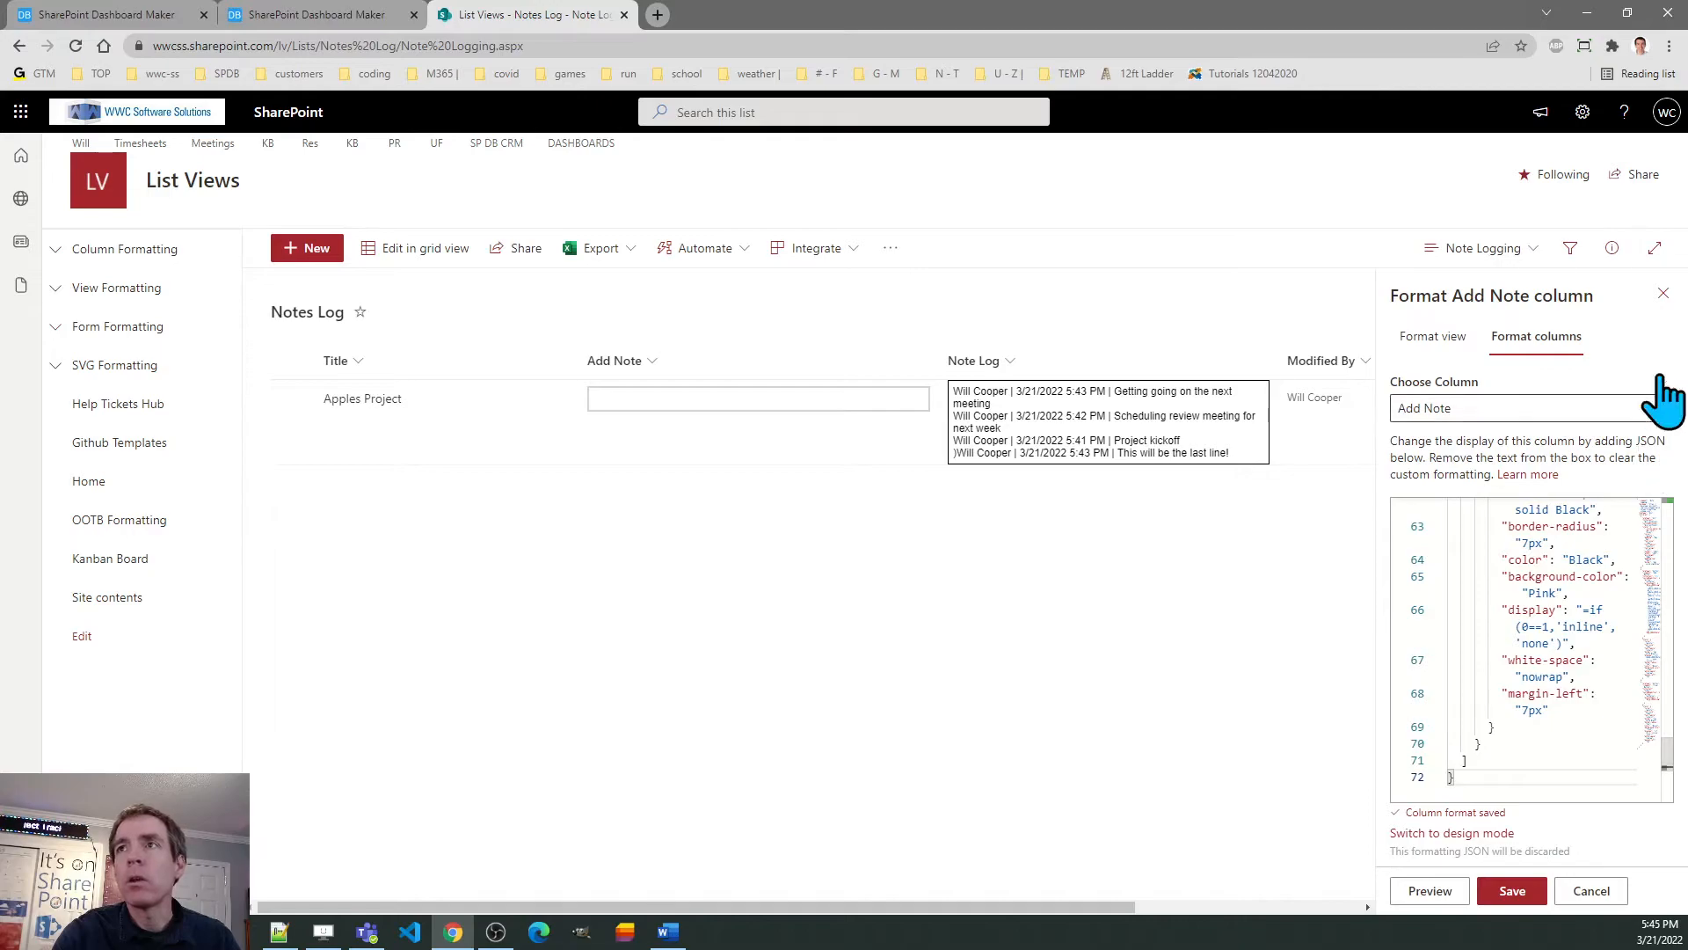
{"action": "left_click", "coordinate": [1662, 294]}
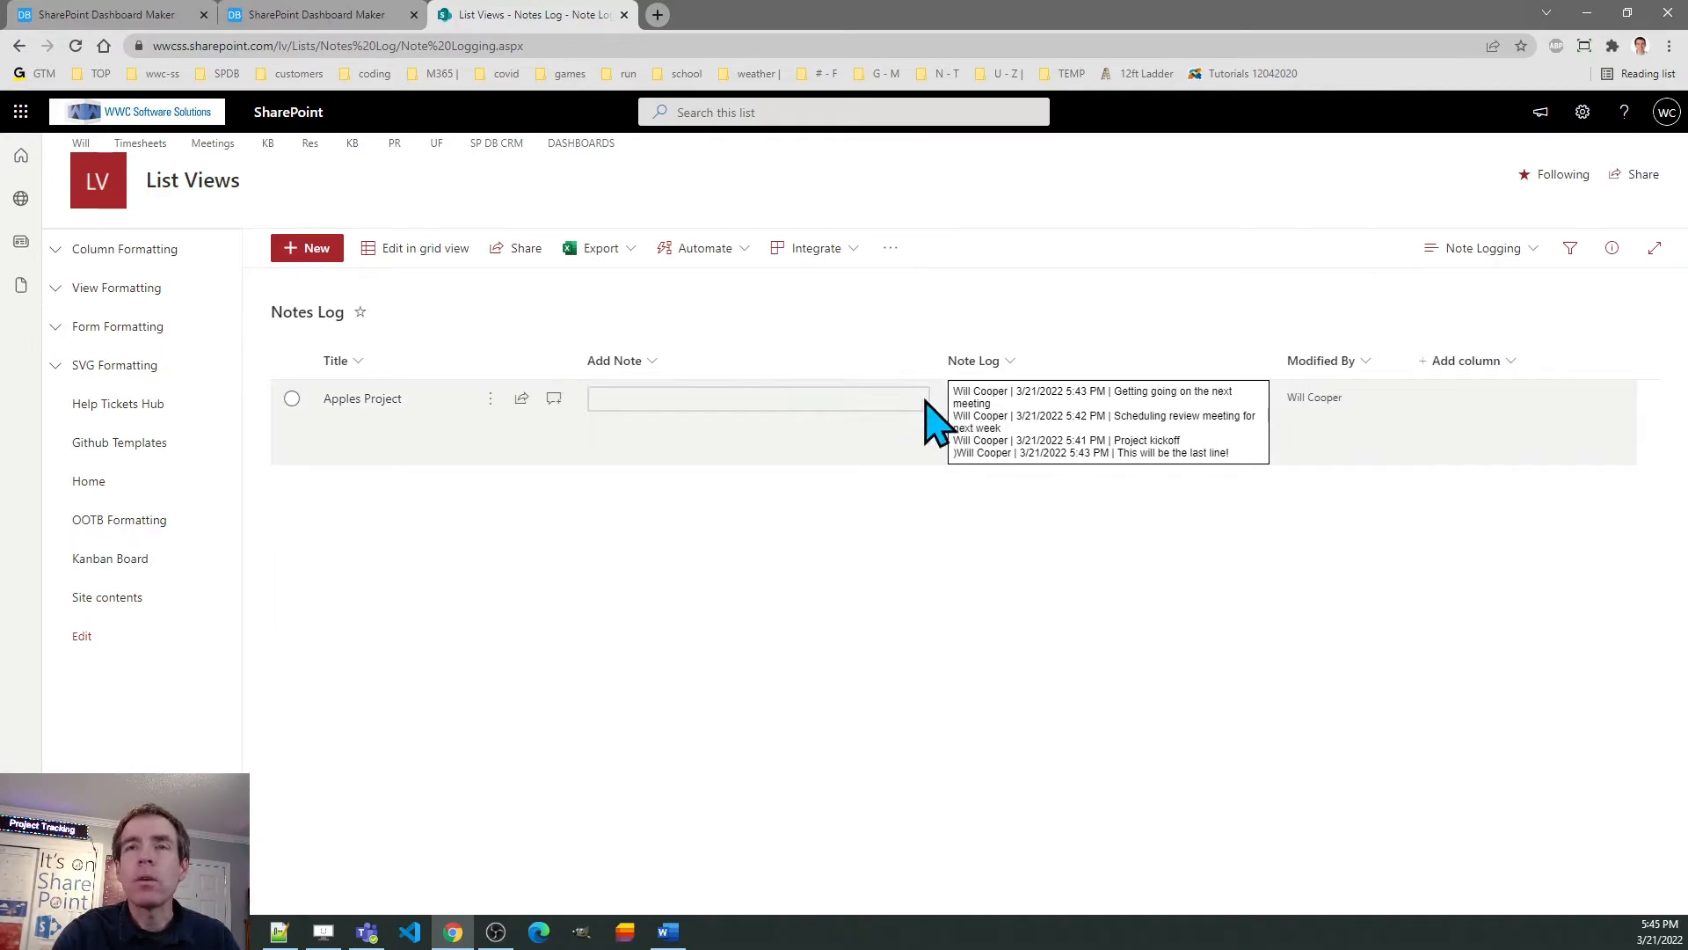
- Enter 'Time for the next task' in the Add Note cell and append it to the Note Log
{"action": "left_click", "coordinate": [758, 397]}
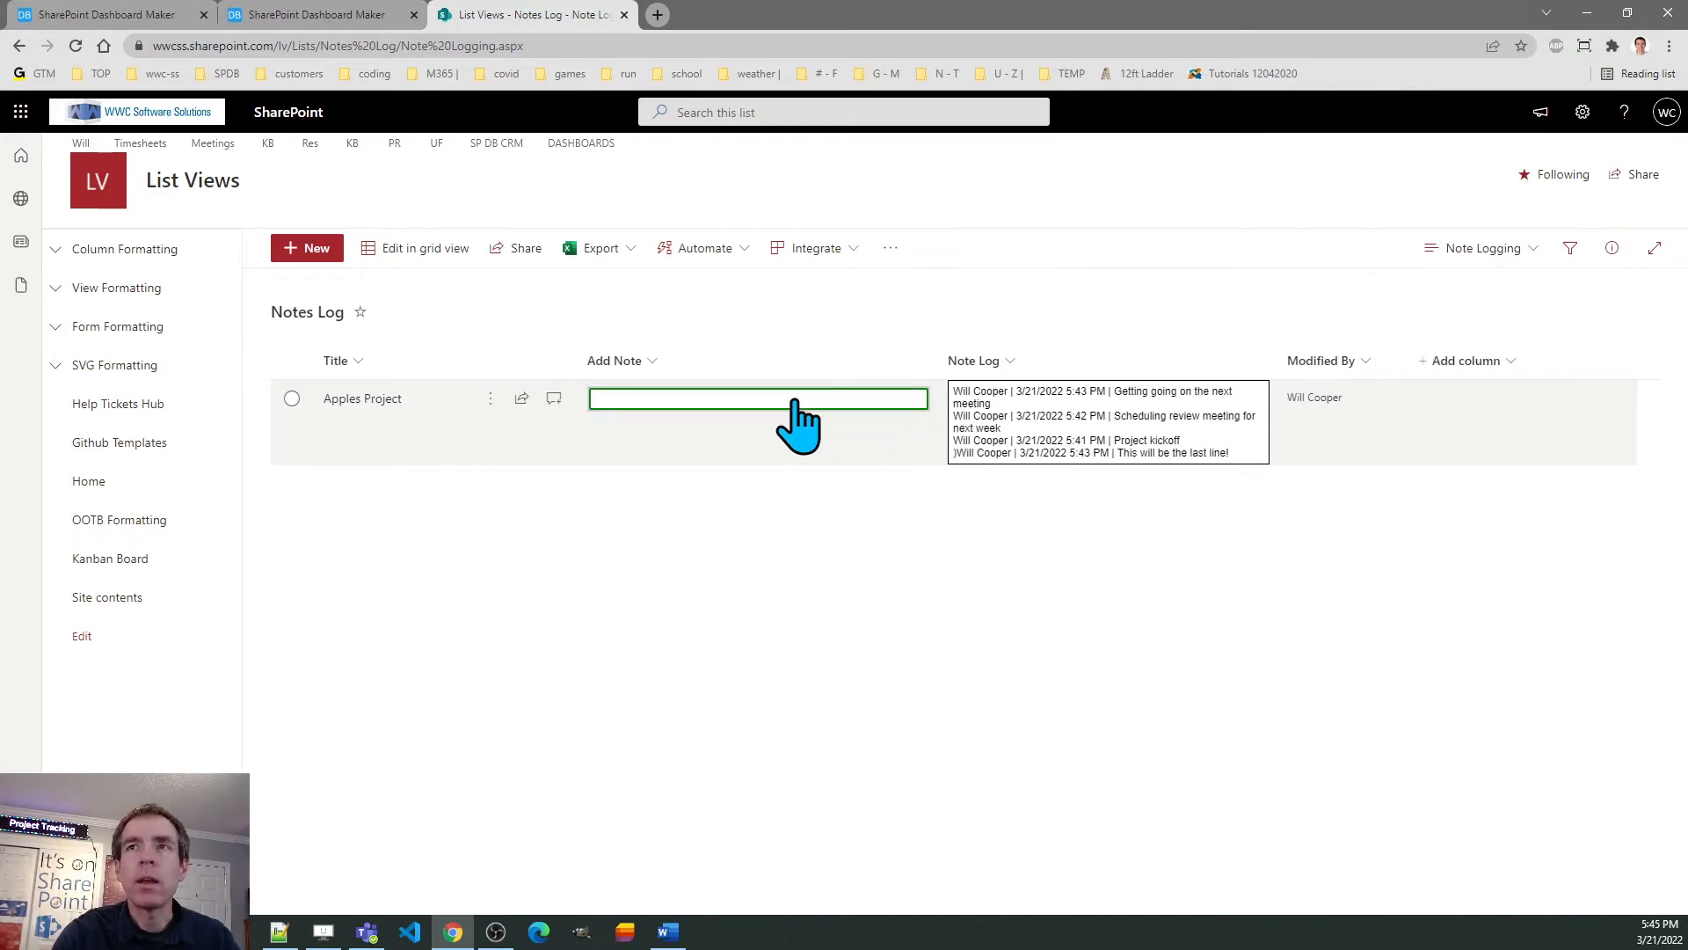
{"action": "left_click", "coordinate": [758, 399]}
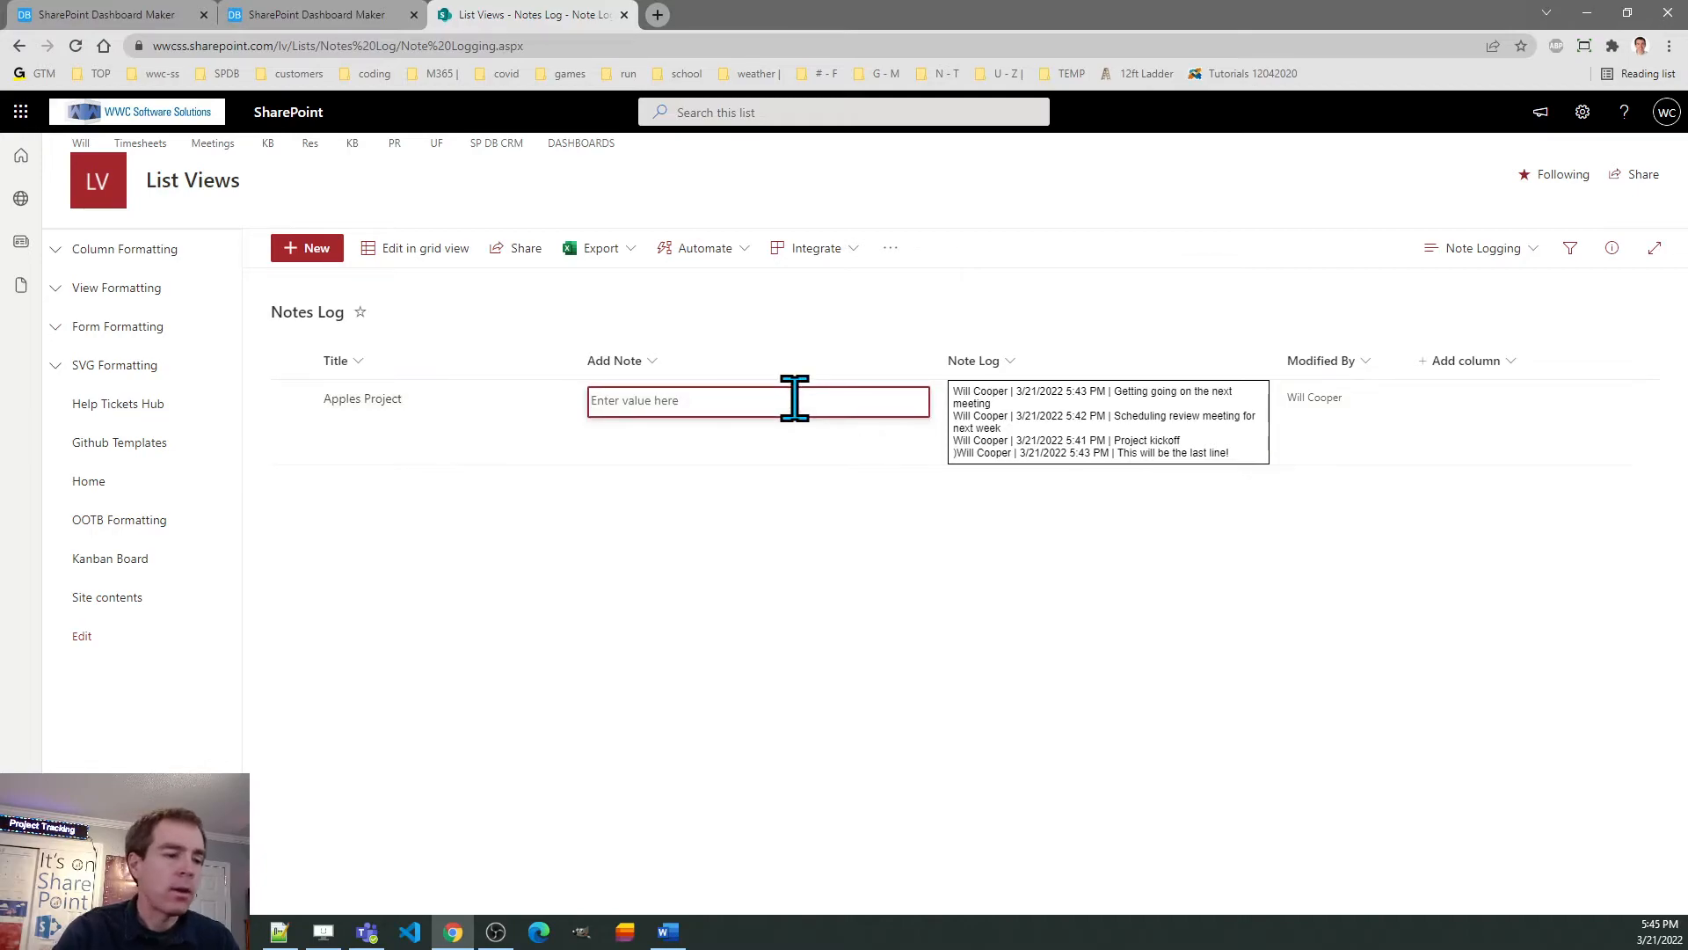
{"action": "type", "text": "Time f"}
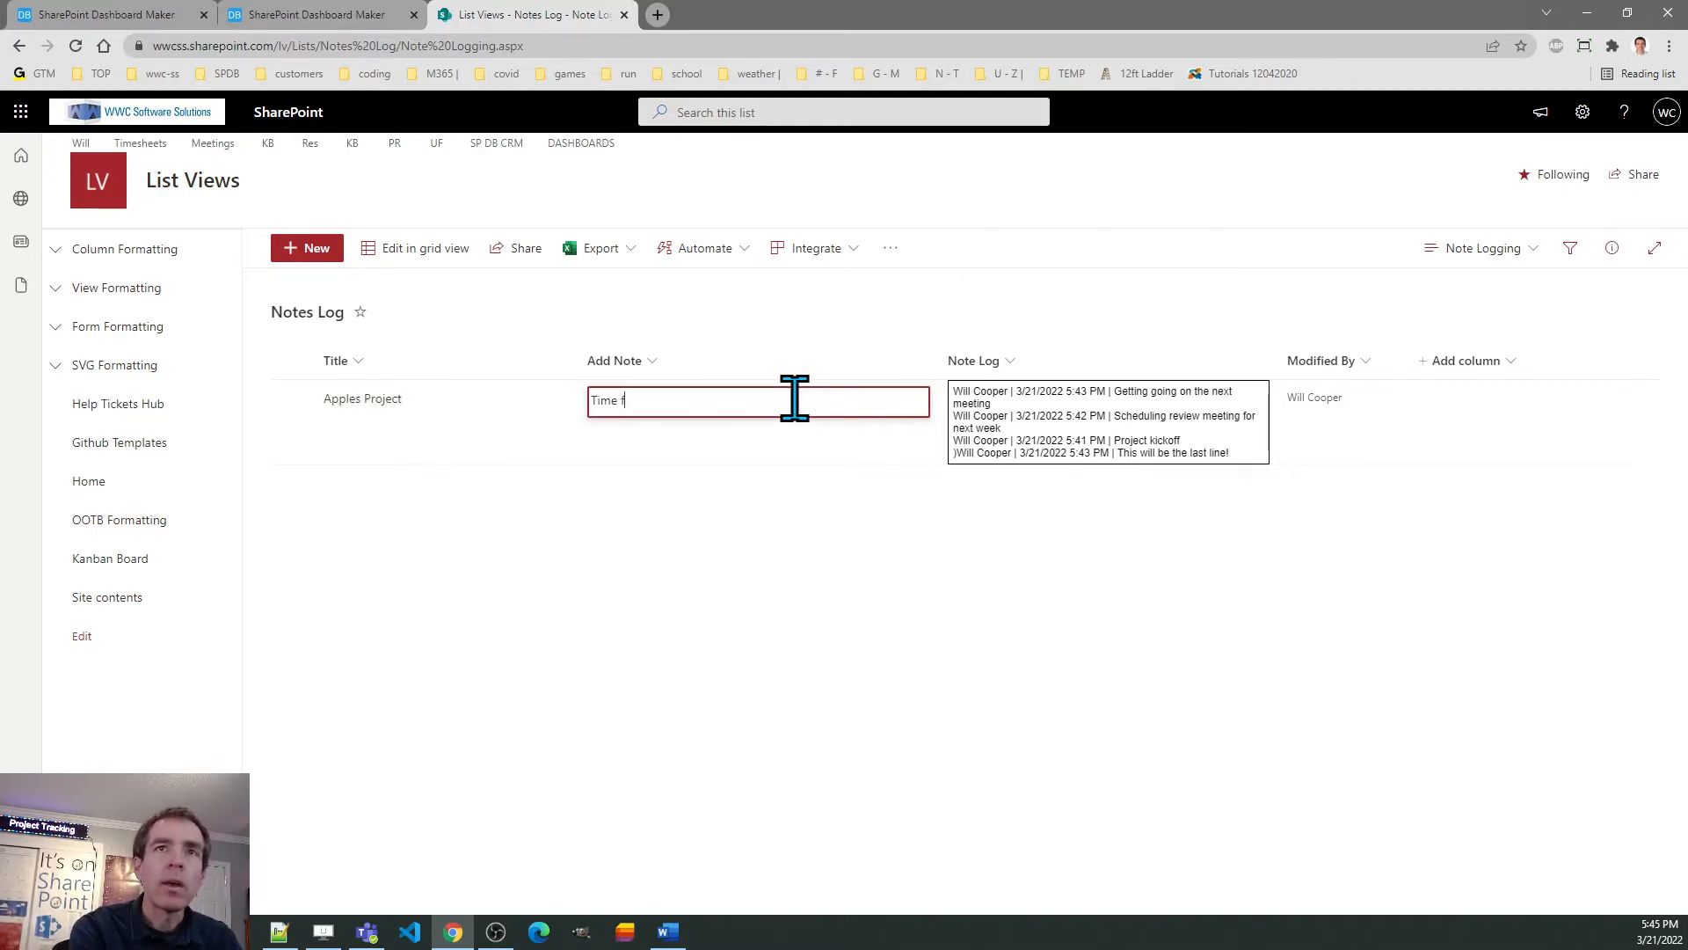
{"action": "type", "text": "or the next task"}
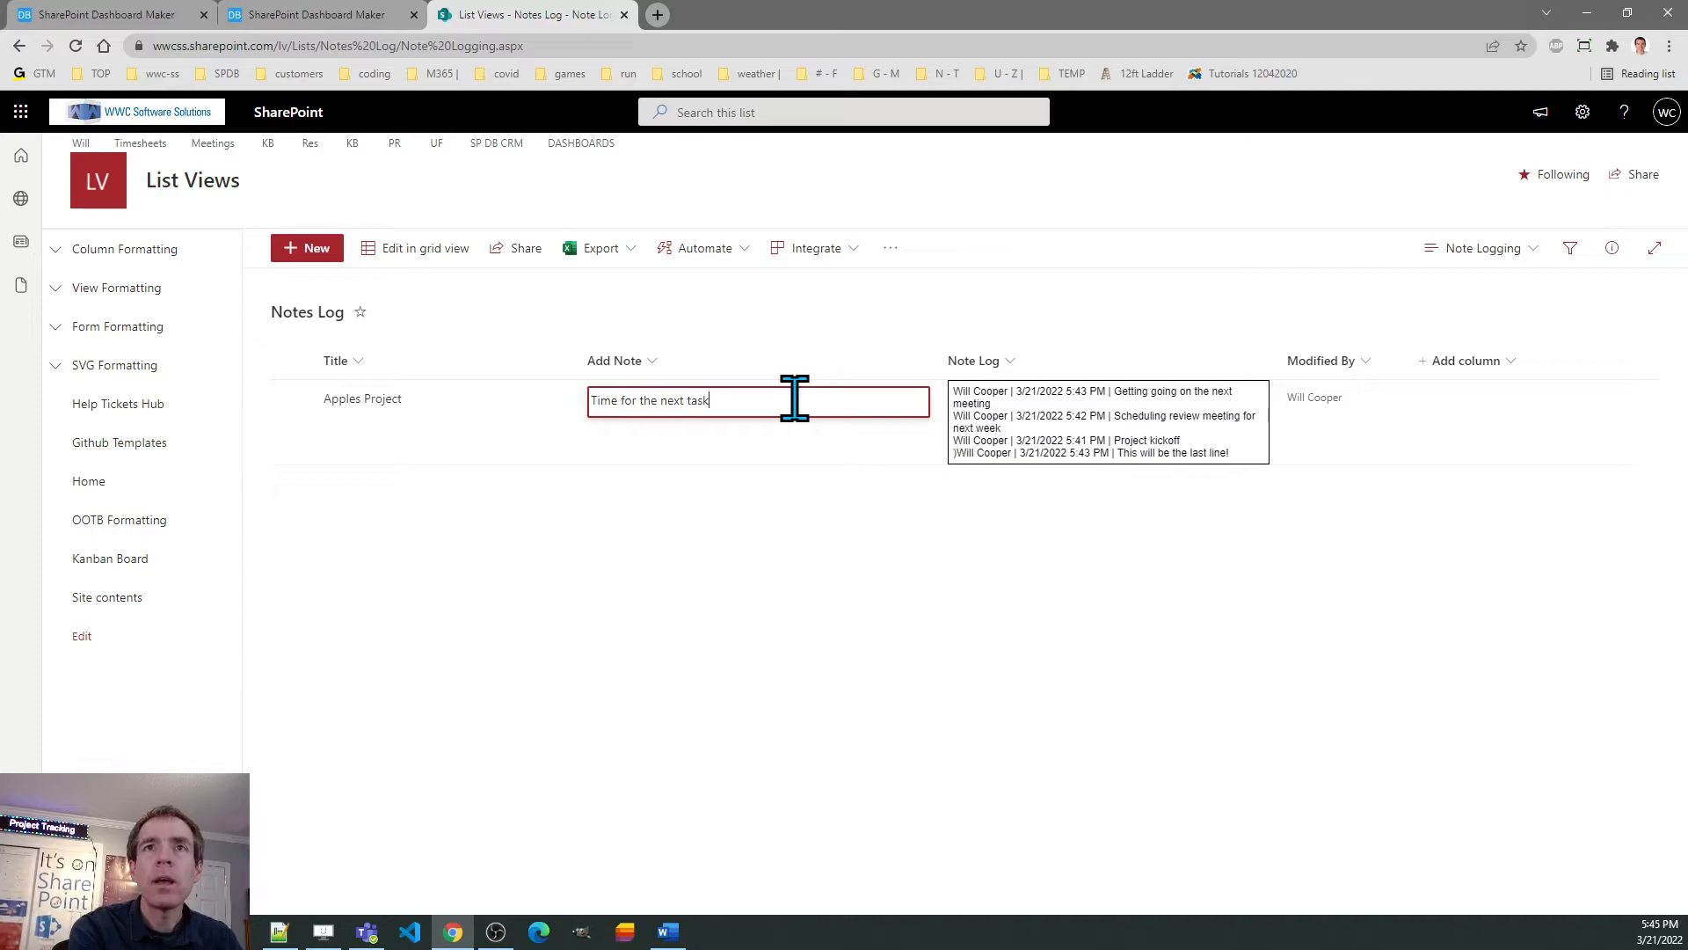
{"action": "left_click", "coordinate": [920, 399]}
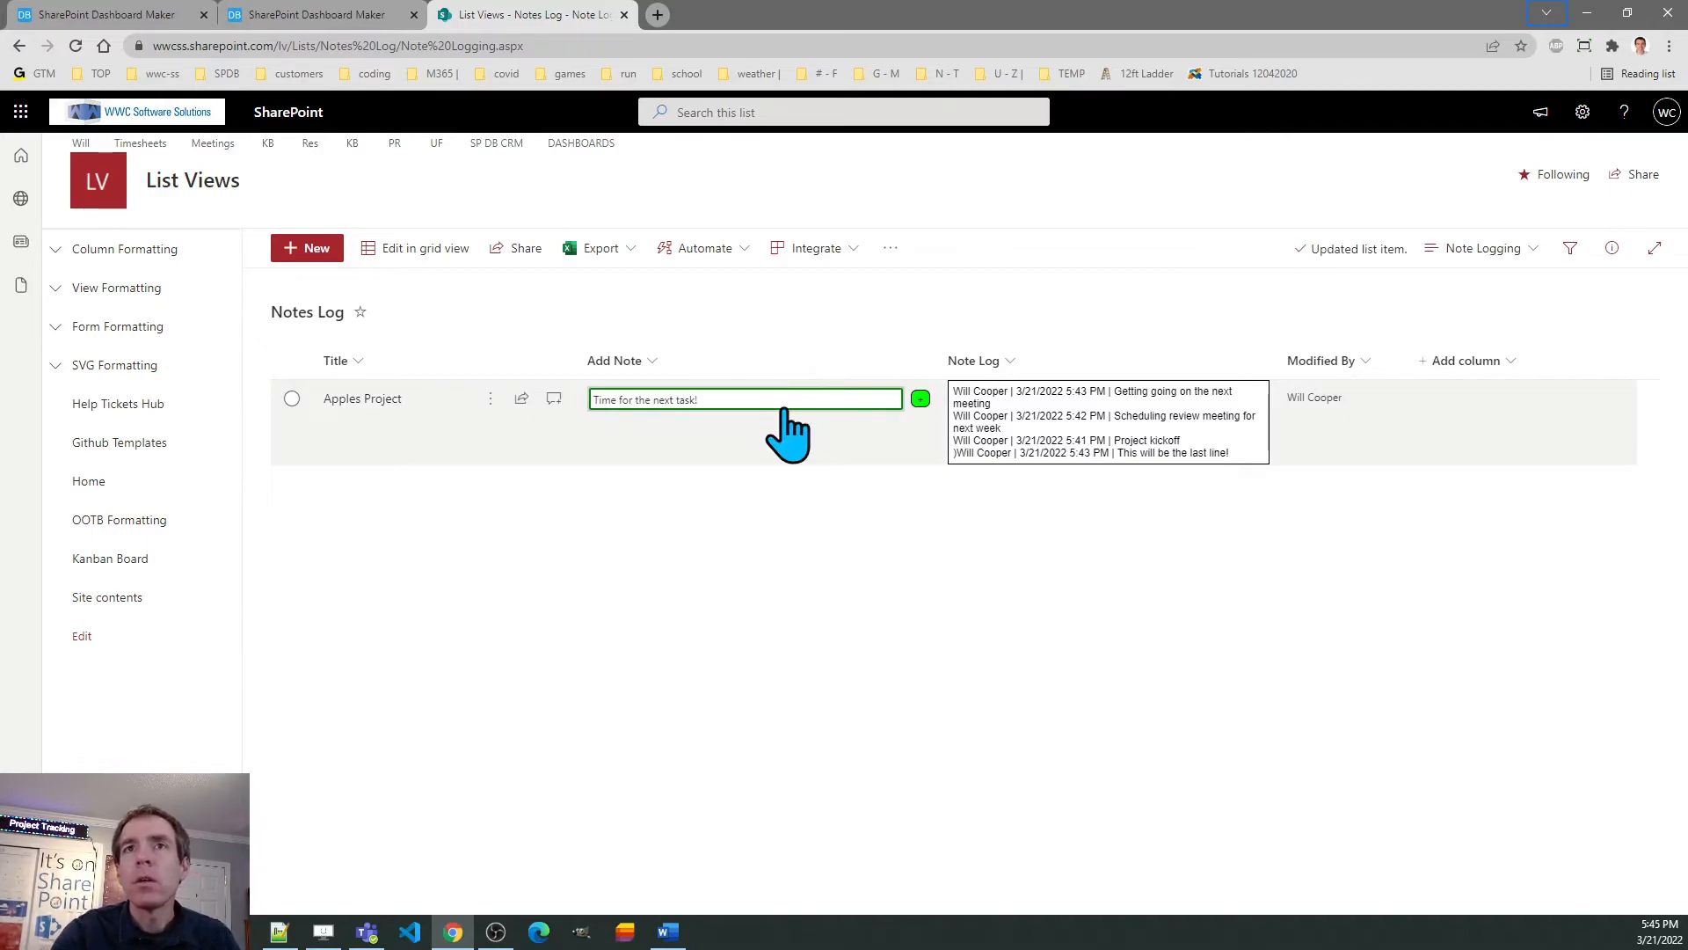
{"action": "left_click", "coordinate": [920, 399]}
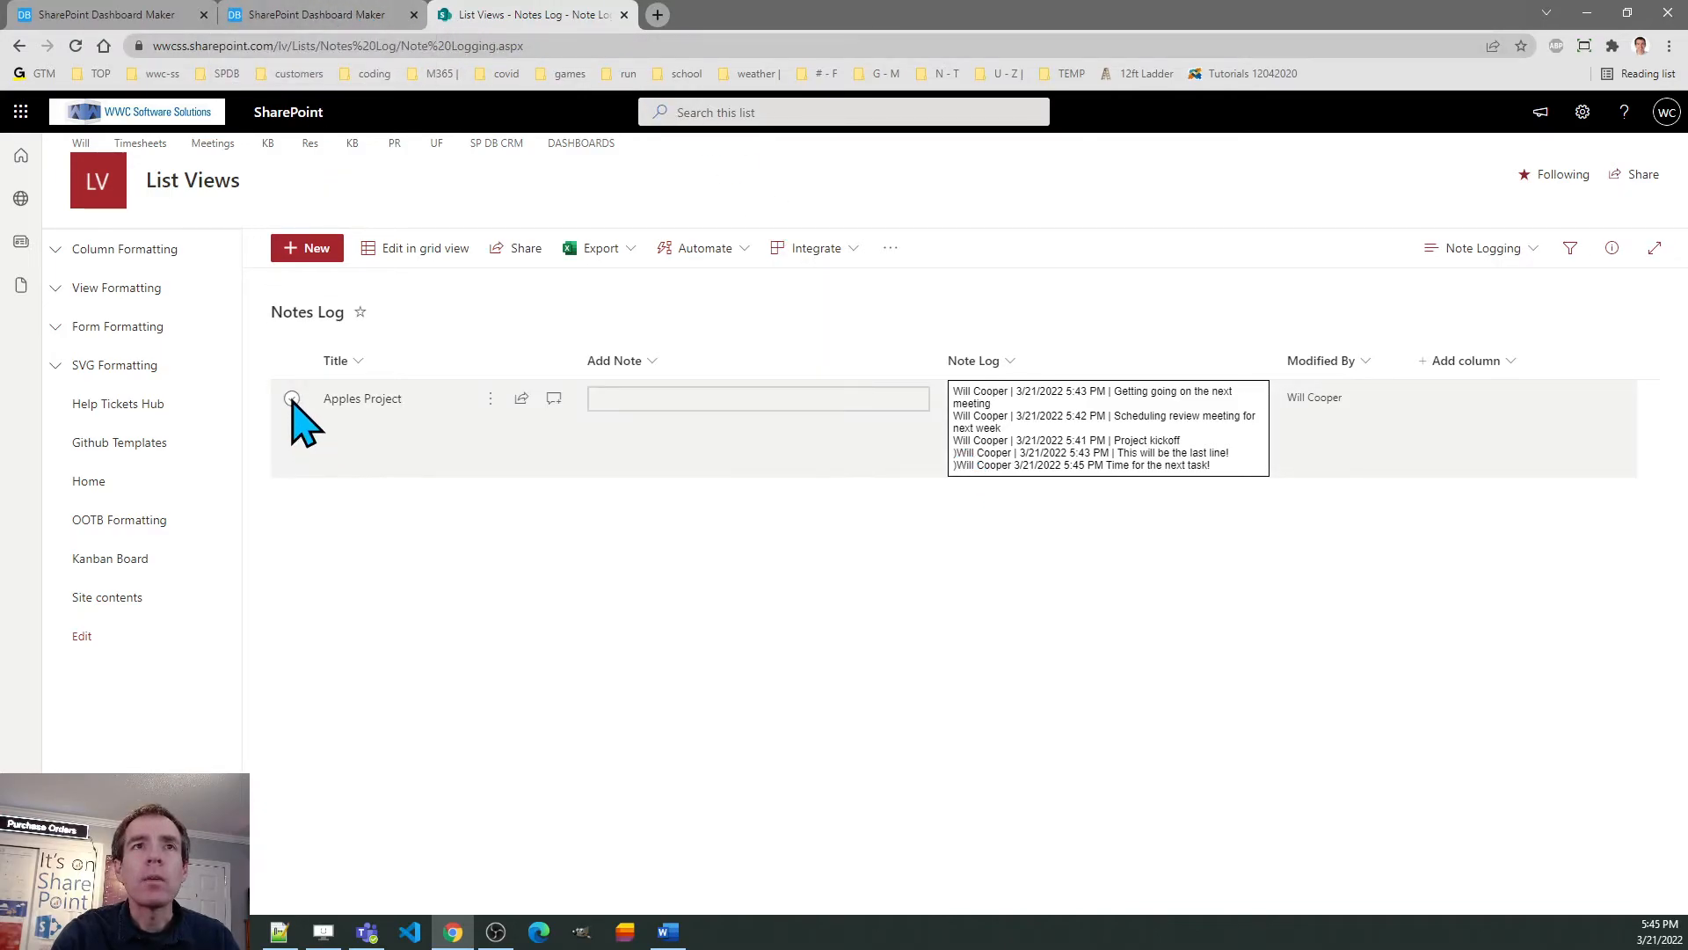
- Widen the Note Log column so each Apples Project entry fits on one line, then return to Dashboard Maker
{"action": "left_click", "coordinate": [290, 399]}
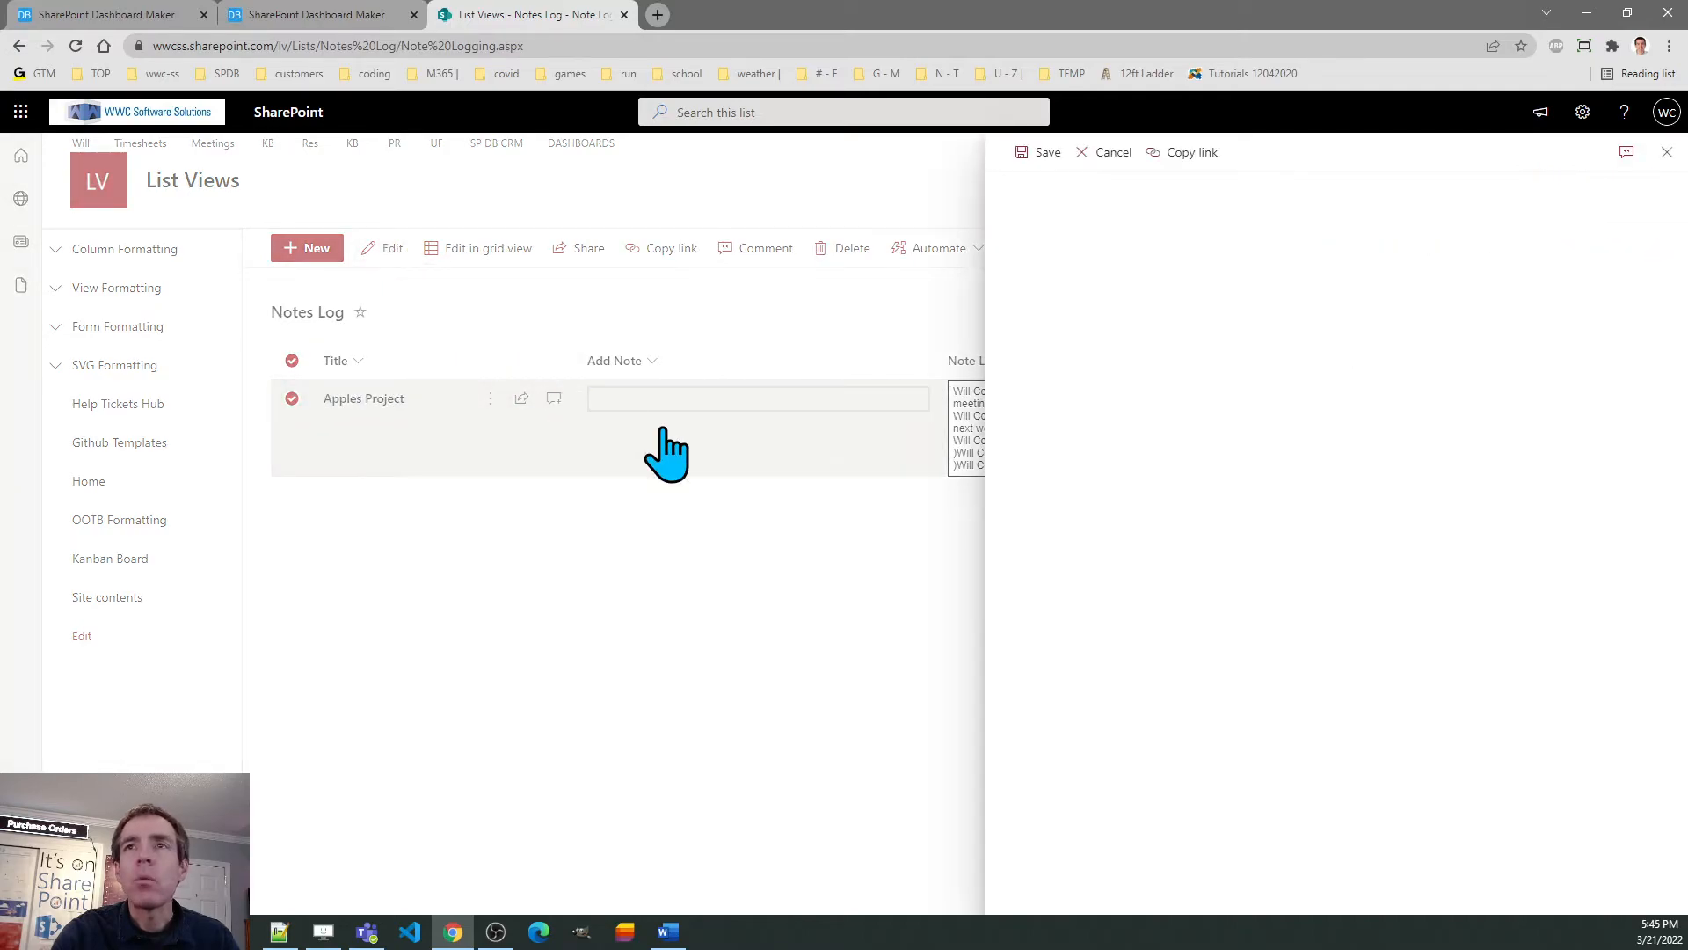
{"action": "left_click", "coordinate": [363, 397]}
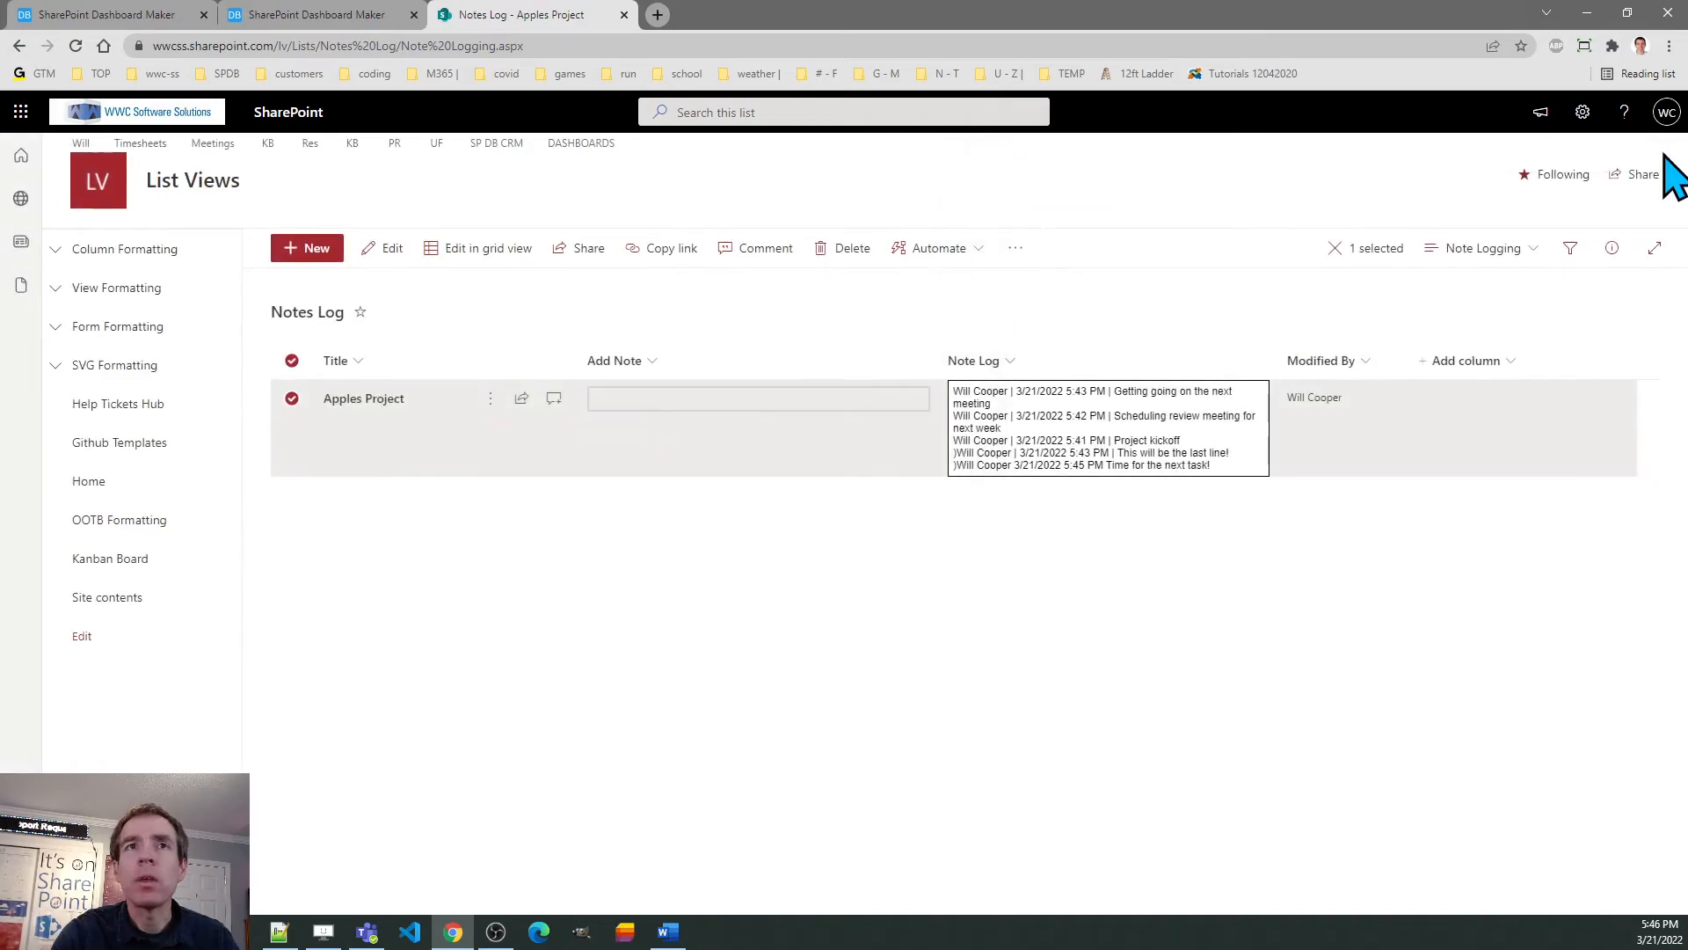
{"action": "mouse_move", "coordinate": [1019, 463]}
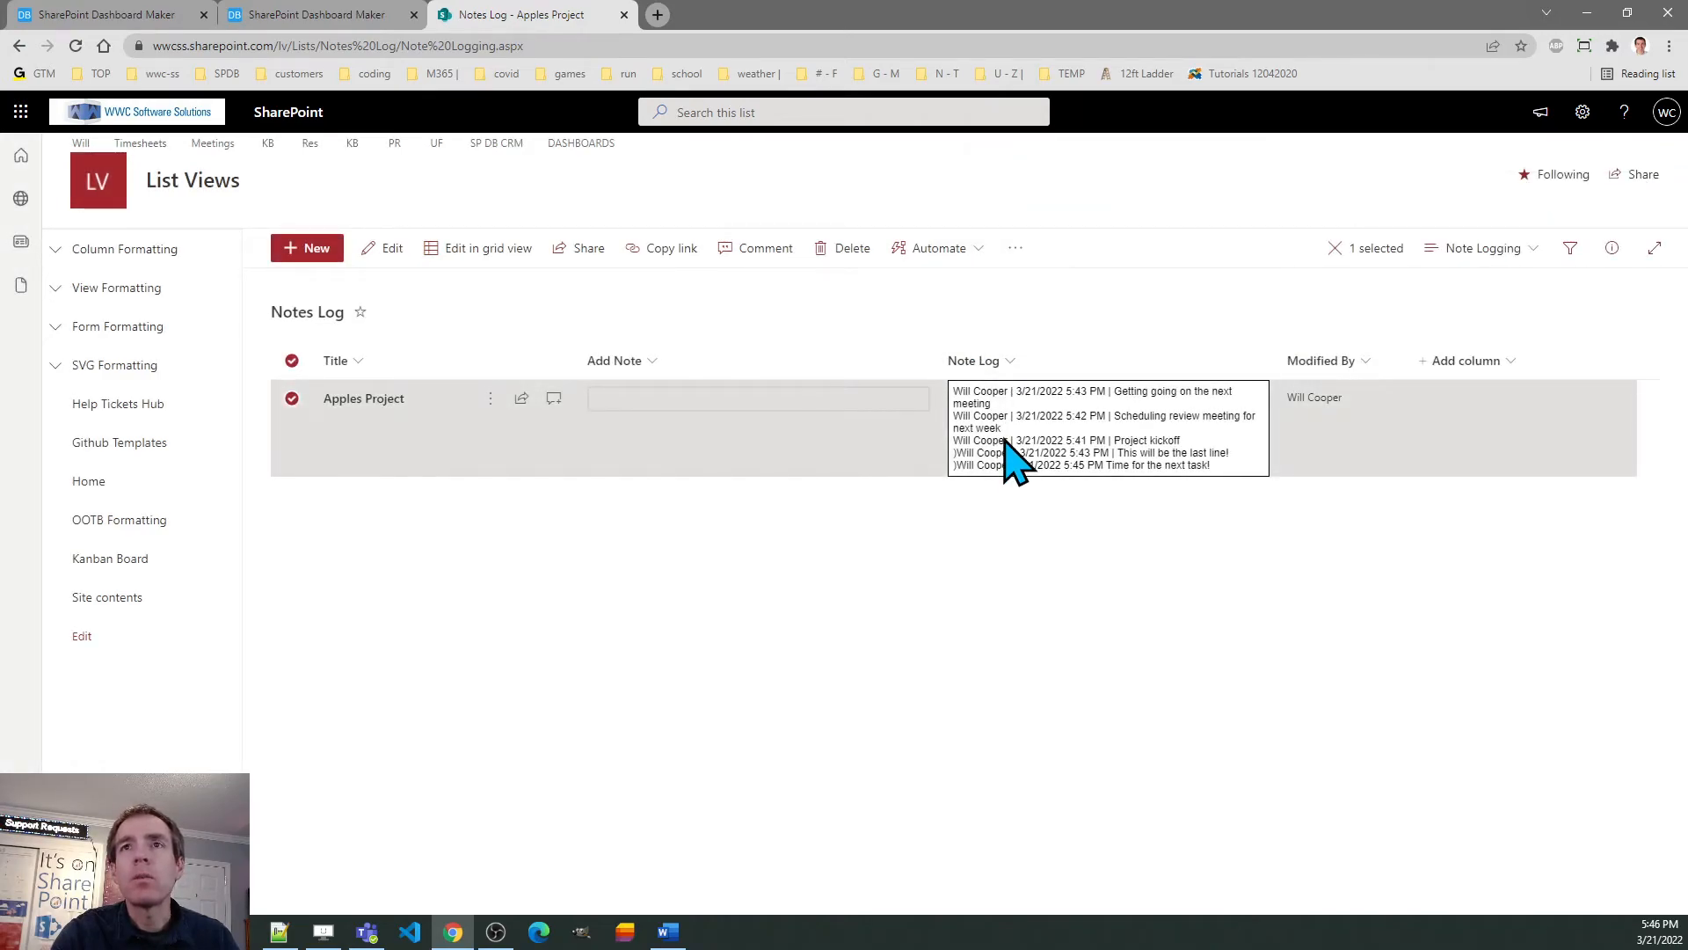
{"action": "mouse_move", "coordinate": [1061, 431]}
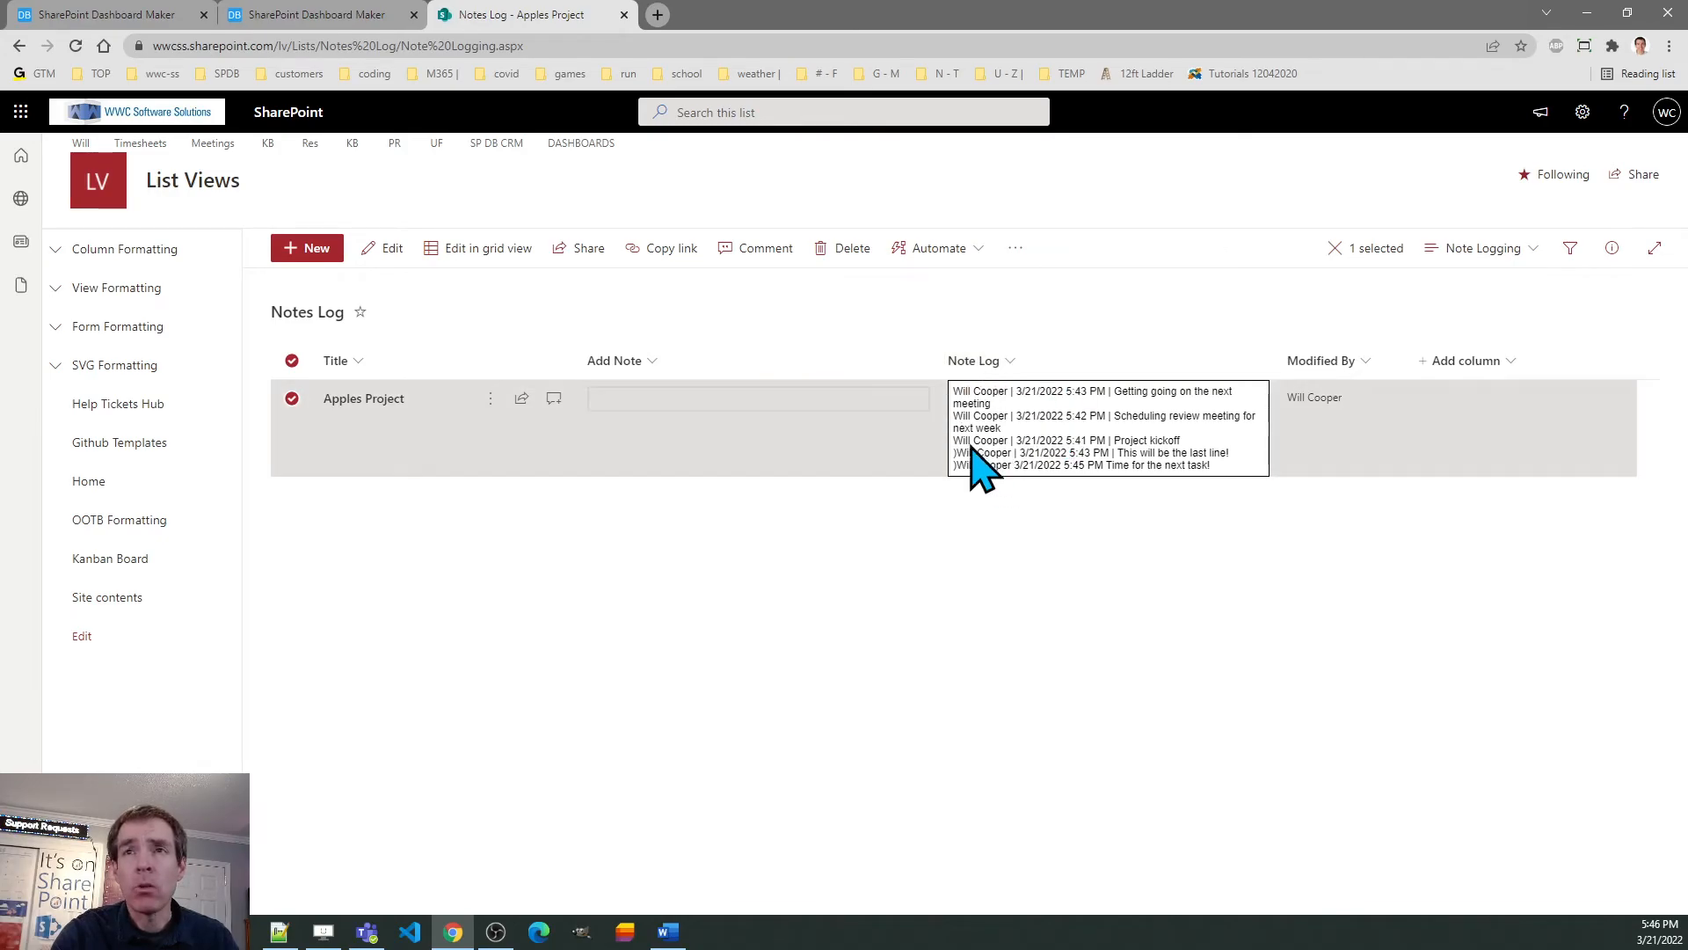
{"action": "mouse_move", "coordinate": [1276, 356]}
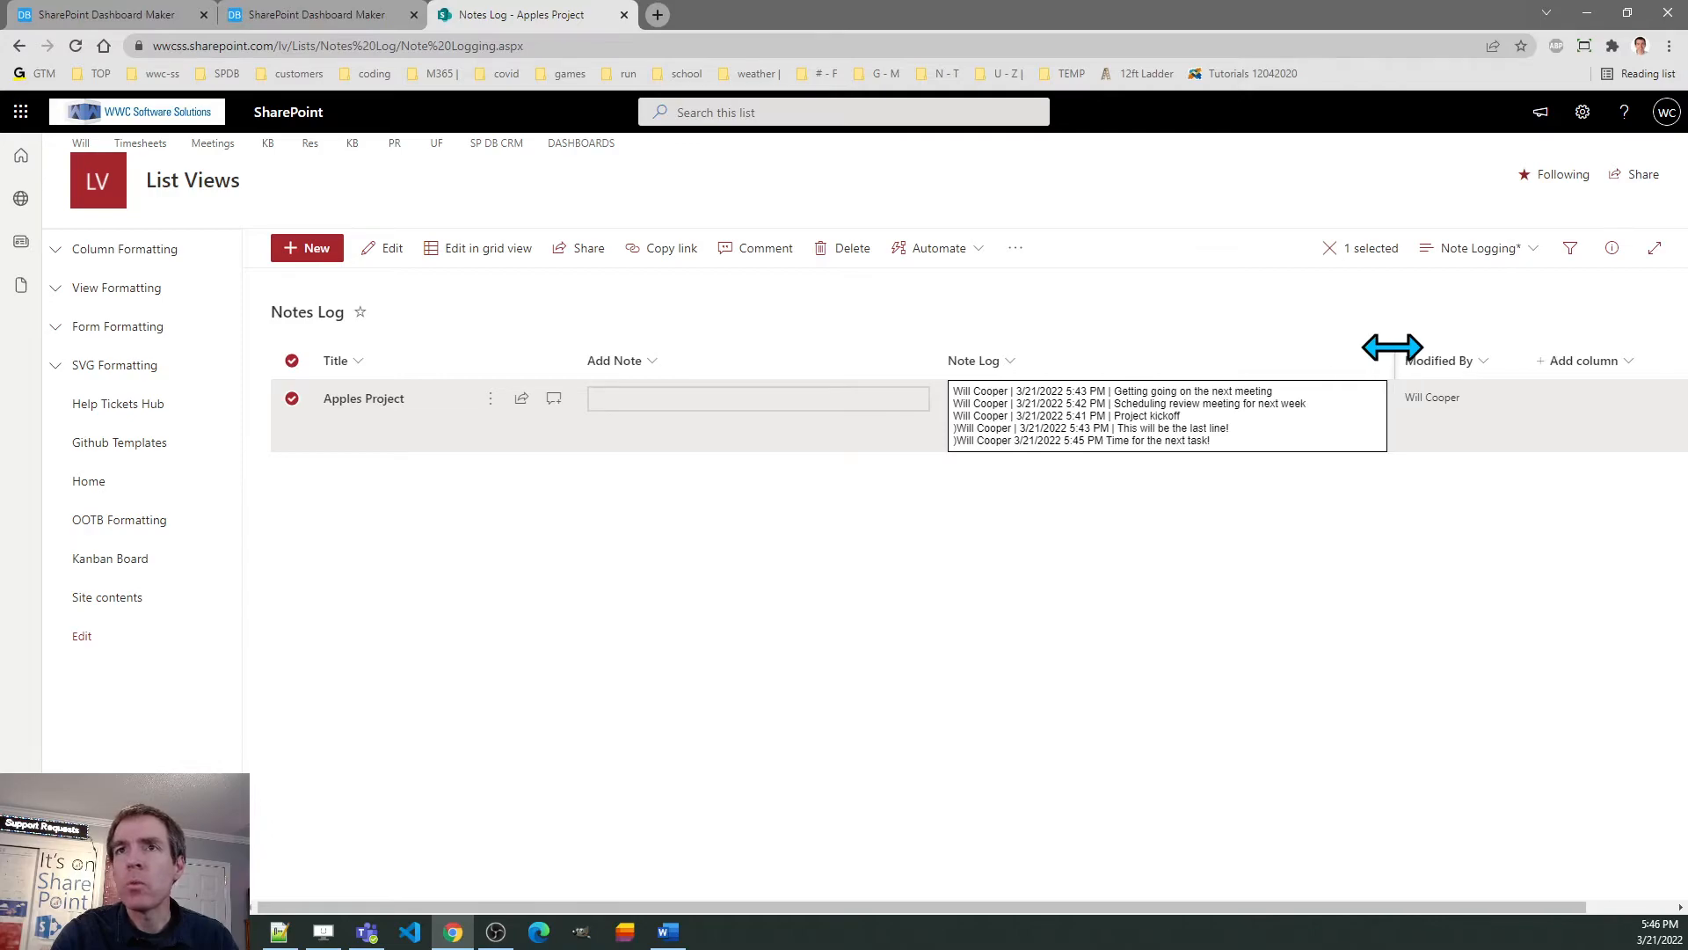
{"action": "mouse_move", "coordinate": [681, 344]}
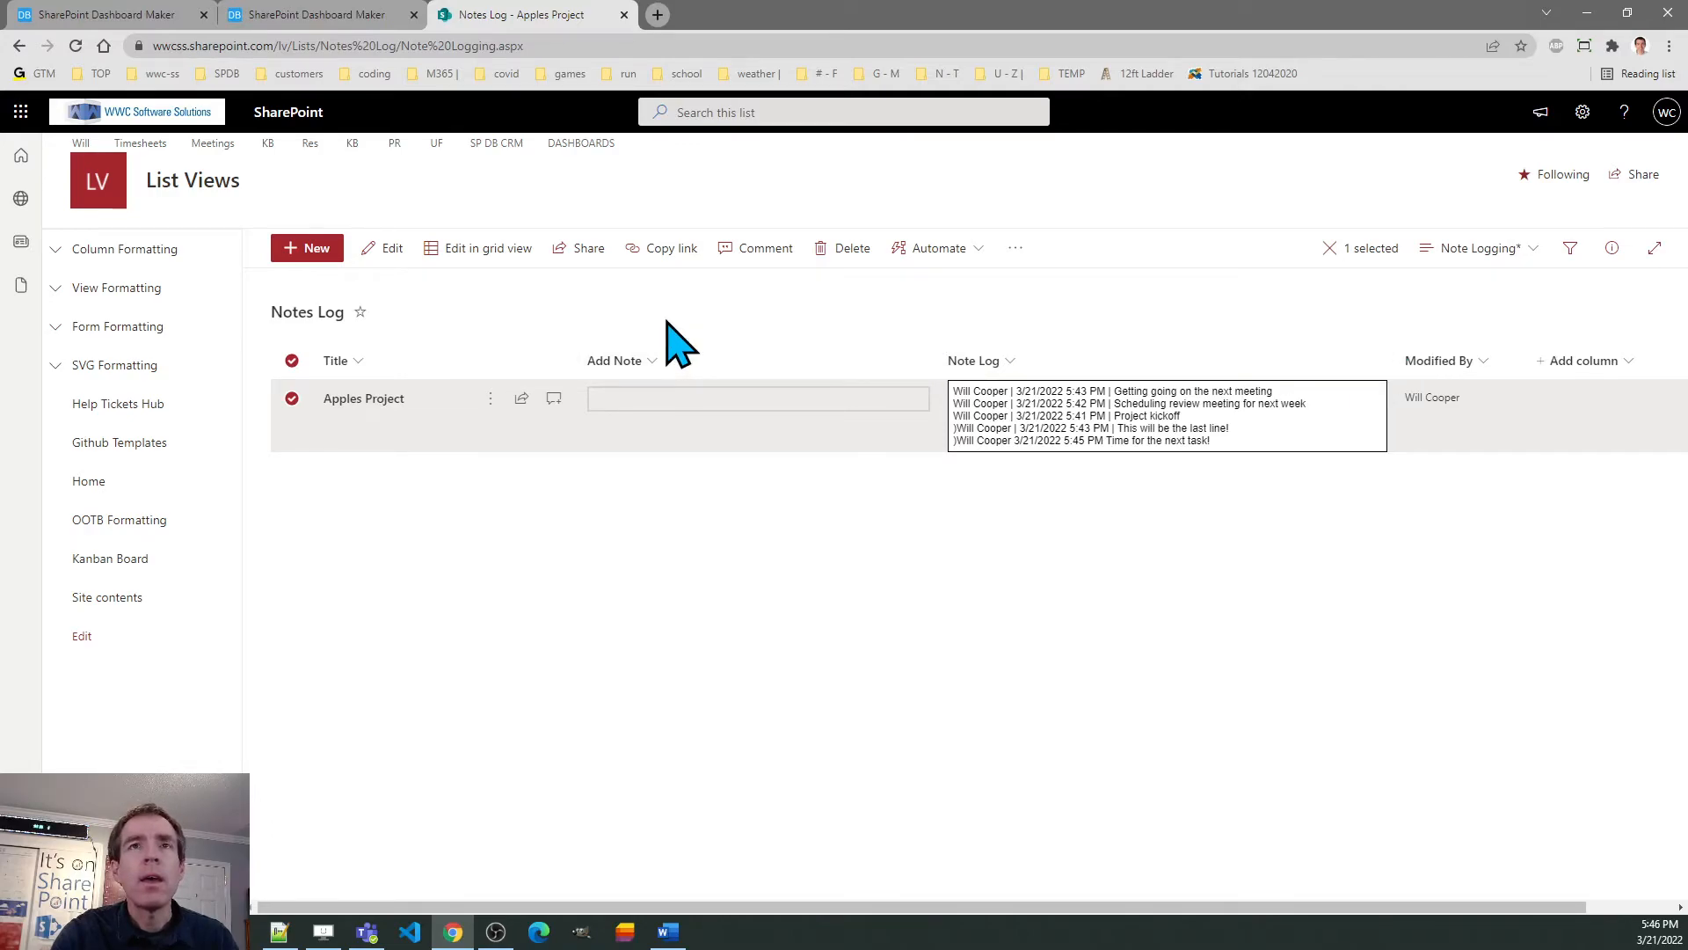
{"action": "left_click", "coordinate": [756, 397]}
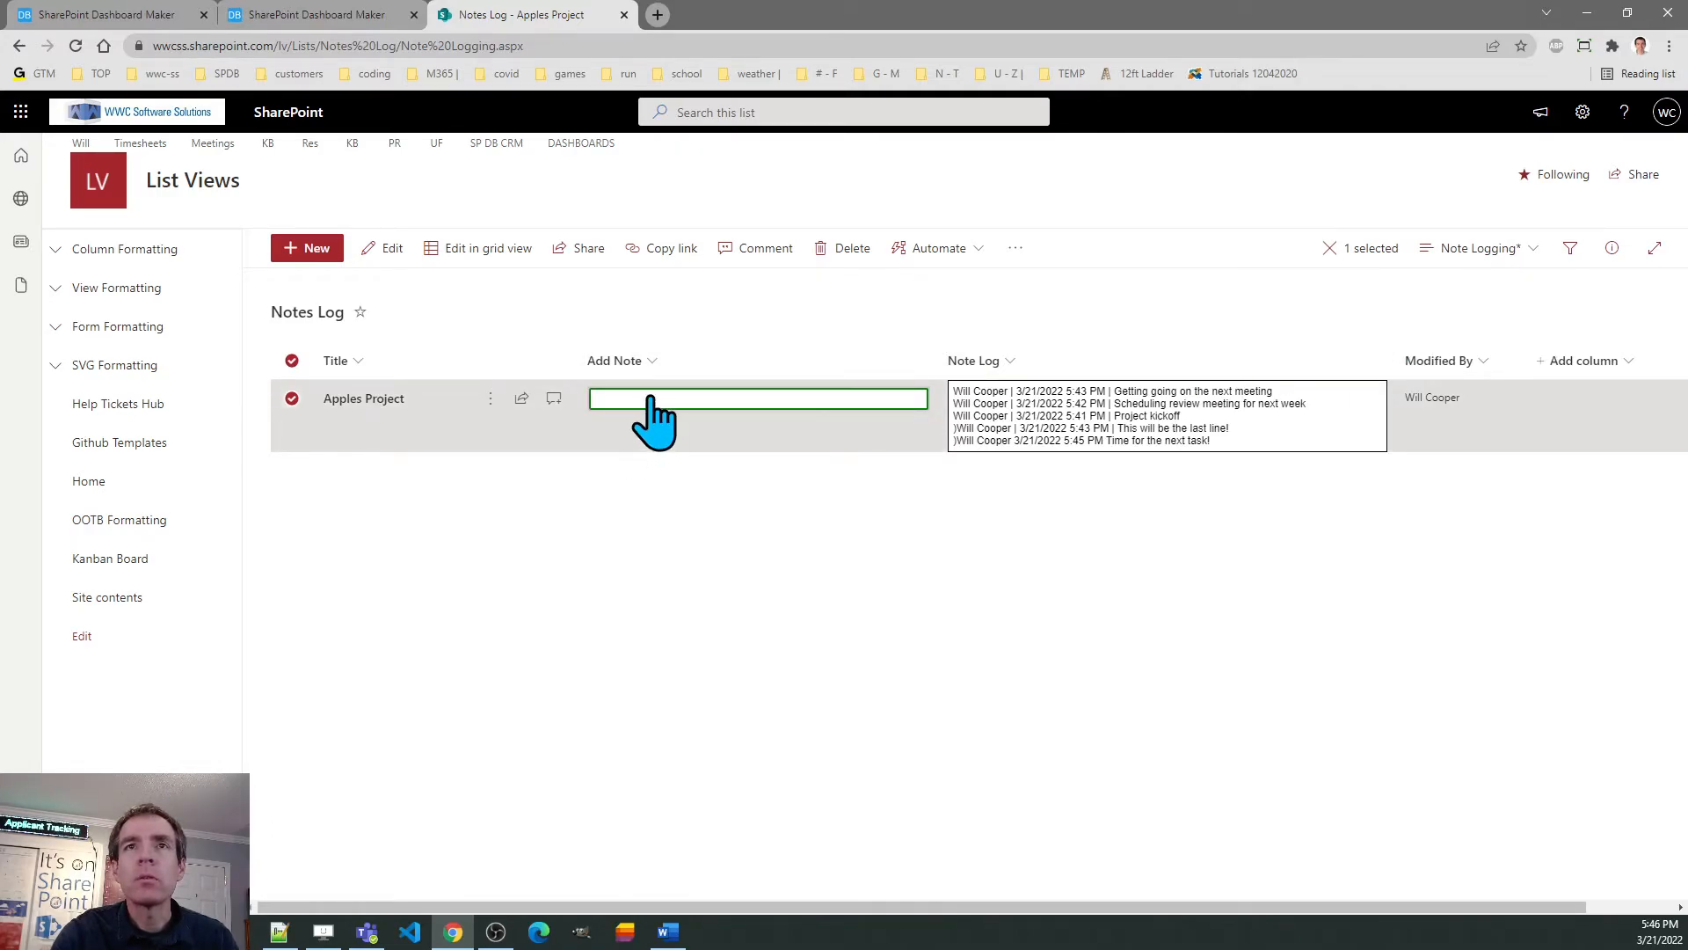
{"action": "left_click", "coordinate": [756, 399]}
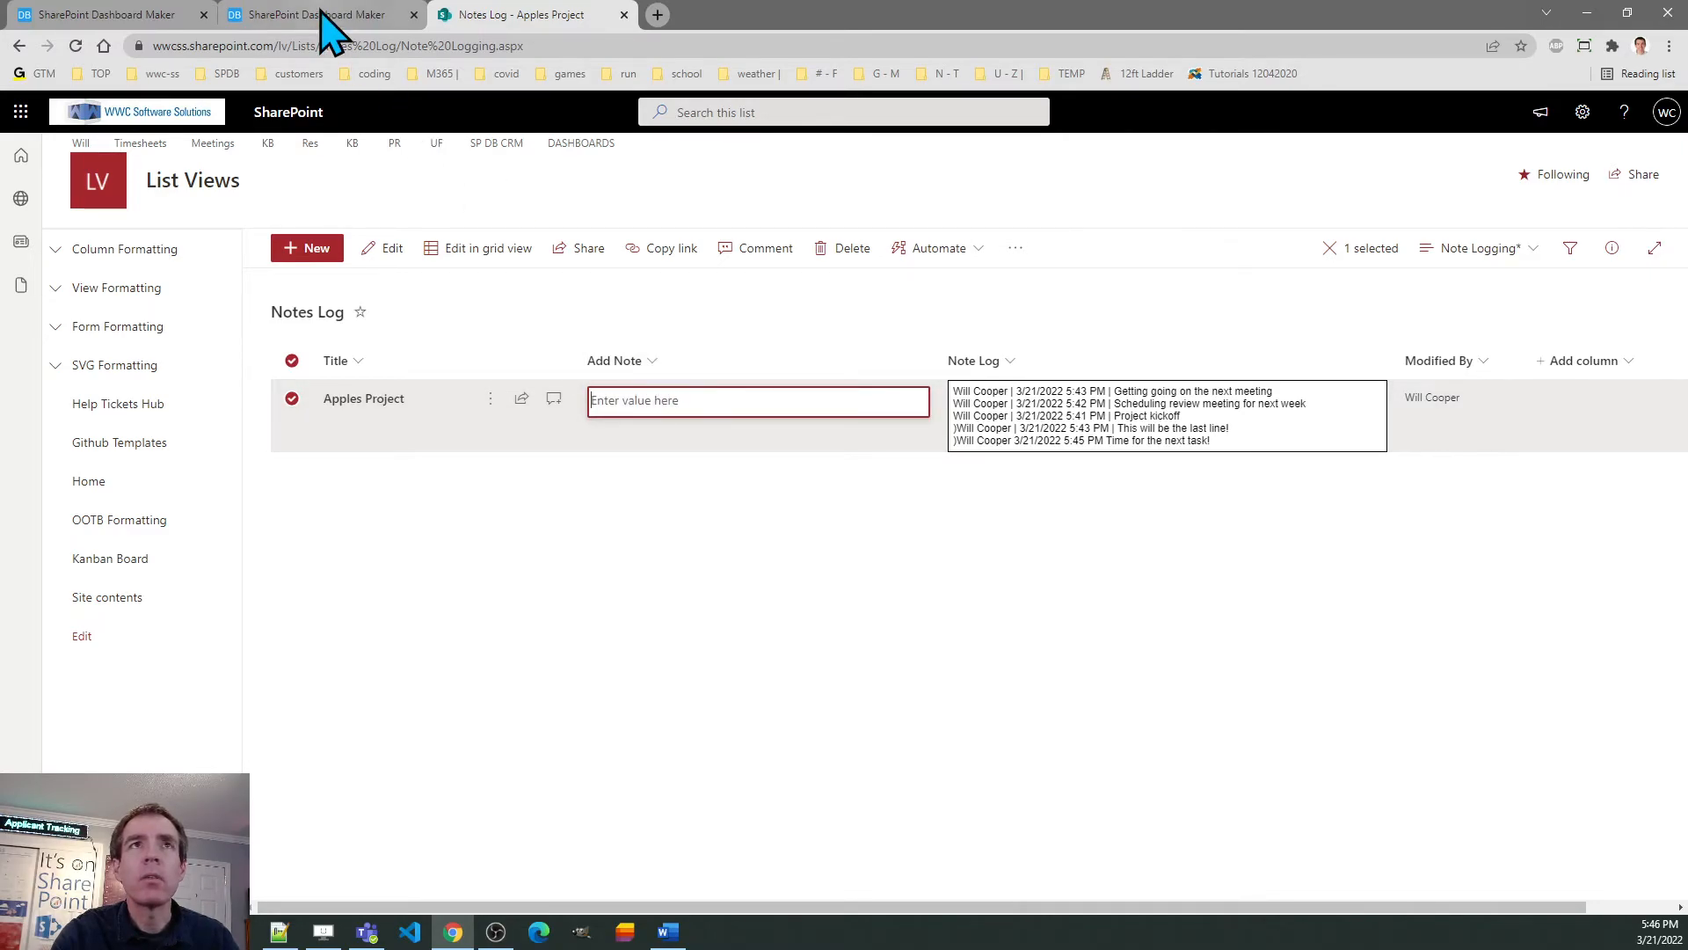
{"action": "left_click", "coordinate": [313, 14]}
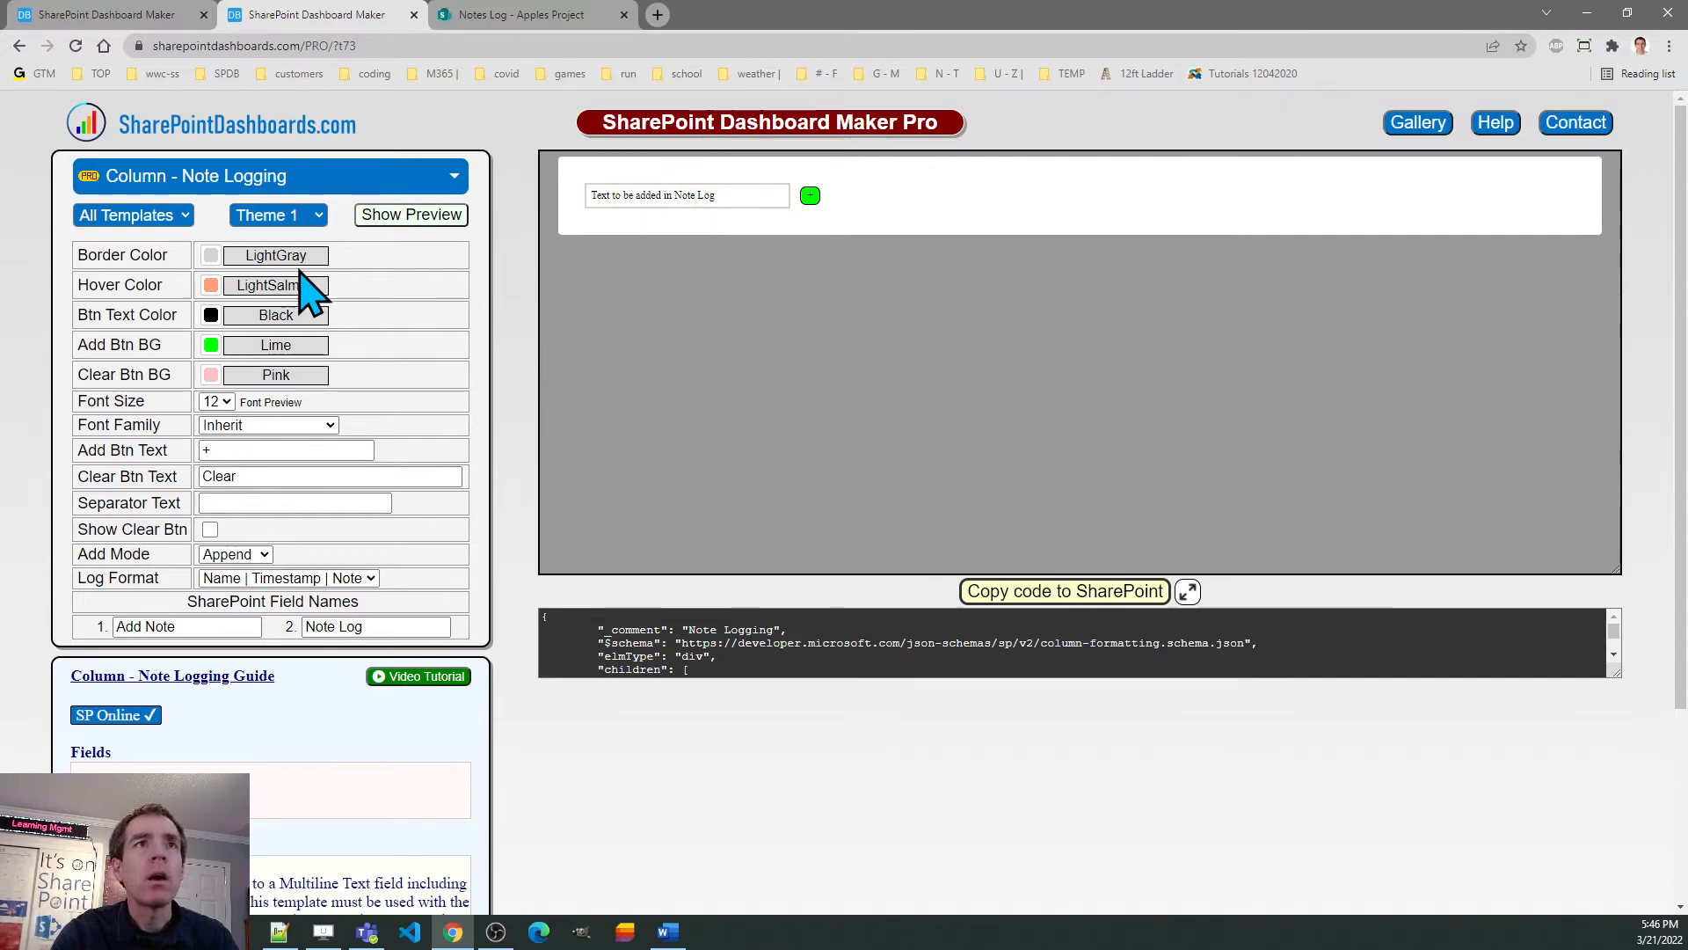
{"action": "mouse_move", "coordinate": [214, 269]}
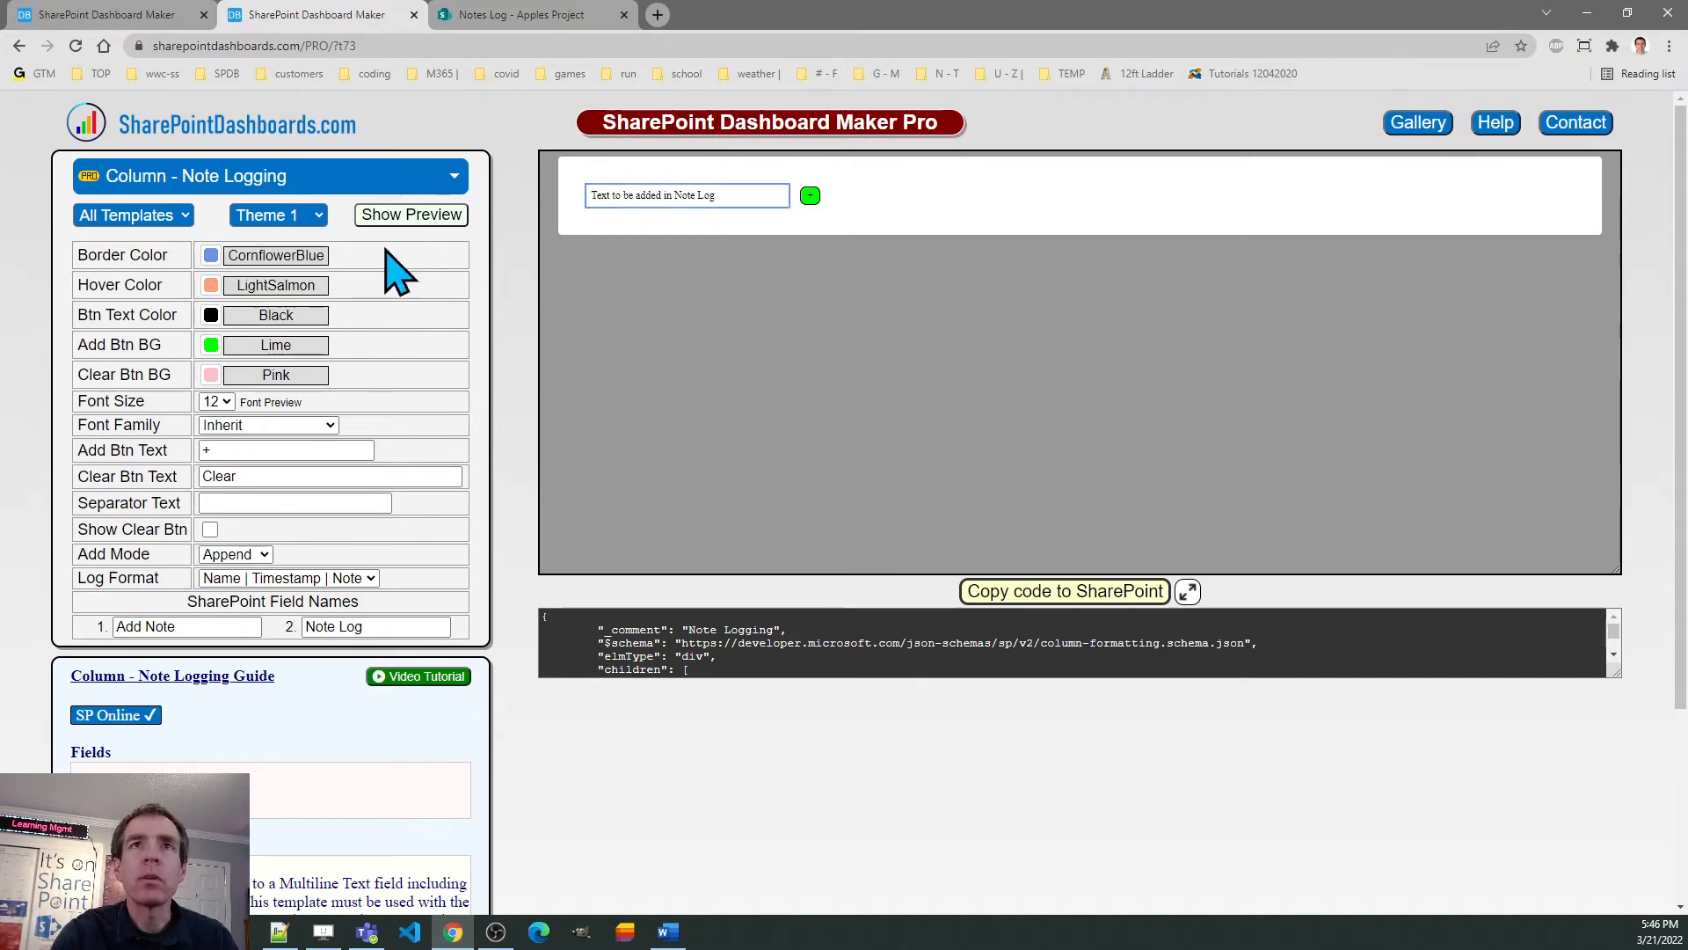
{"action": "mouse_move", "coordinate": [274, 334]}
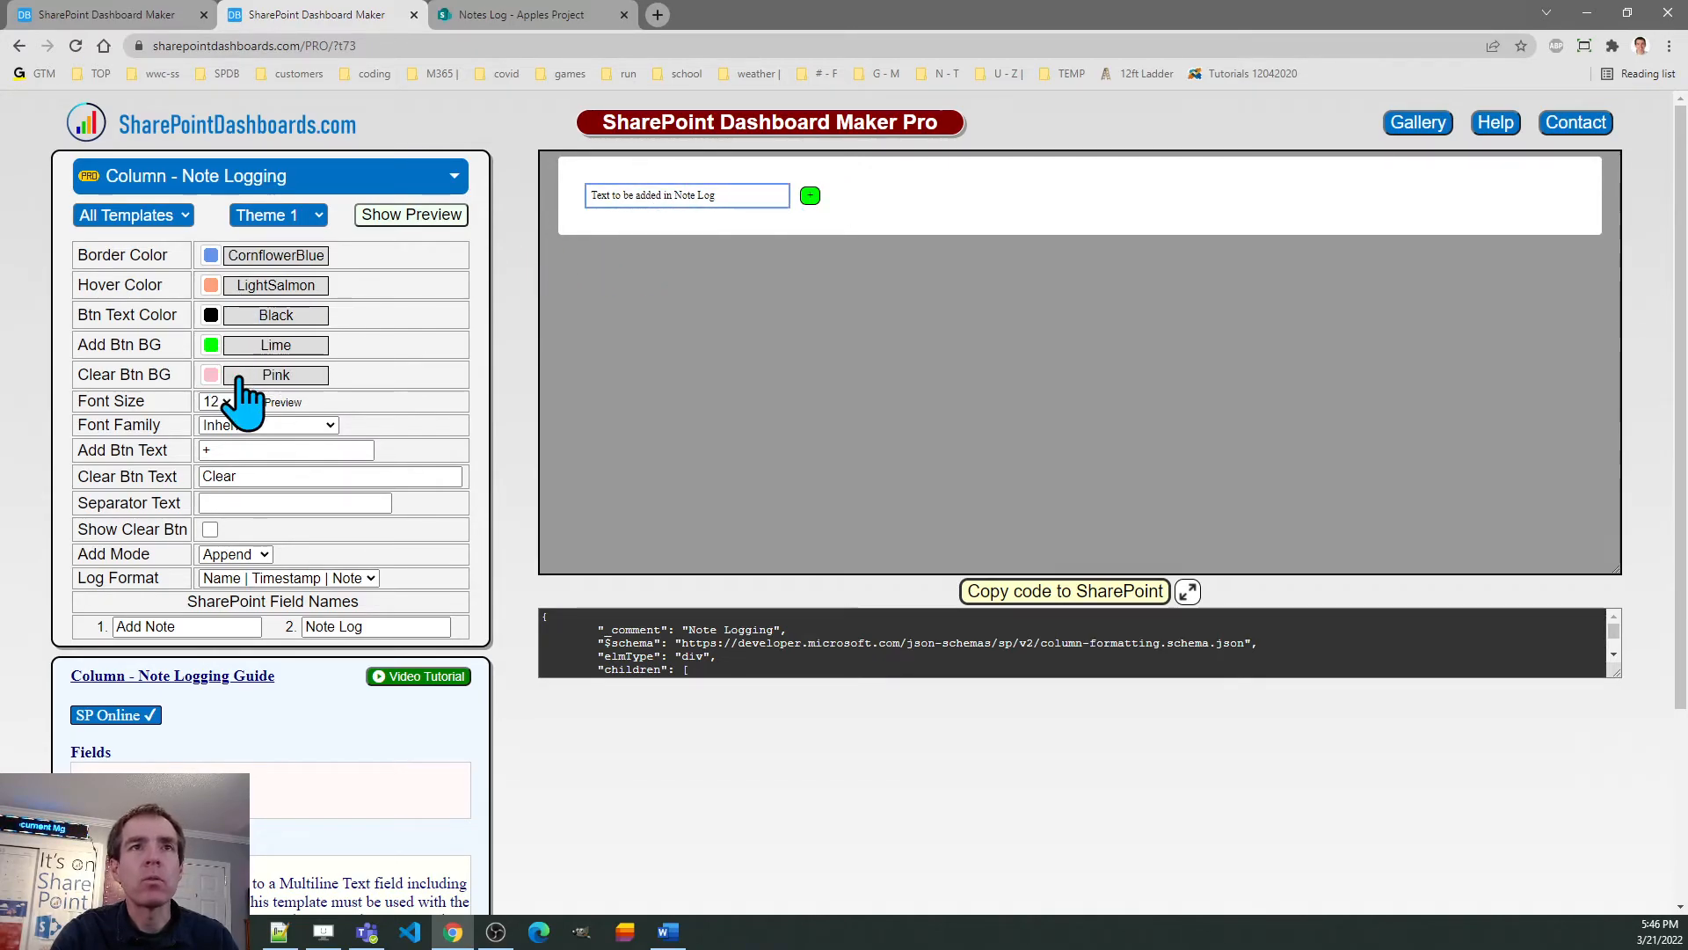
- Set the template font size to 14, try Theme 3, then settle on Theme 2
{"action": "left_click", "coordinate": [216, 401]}
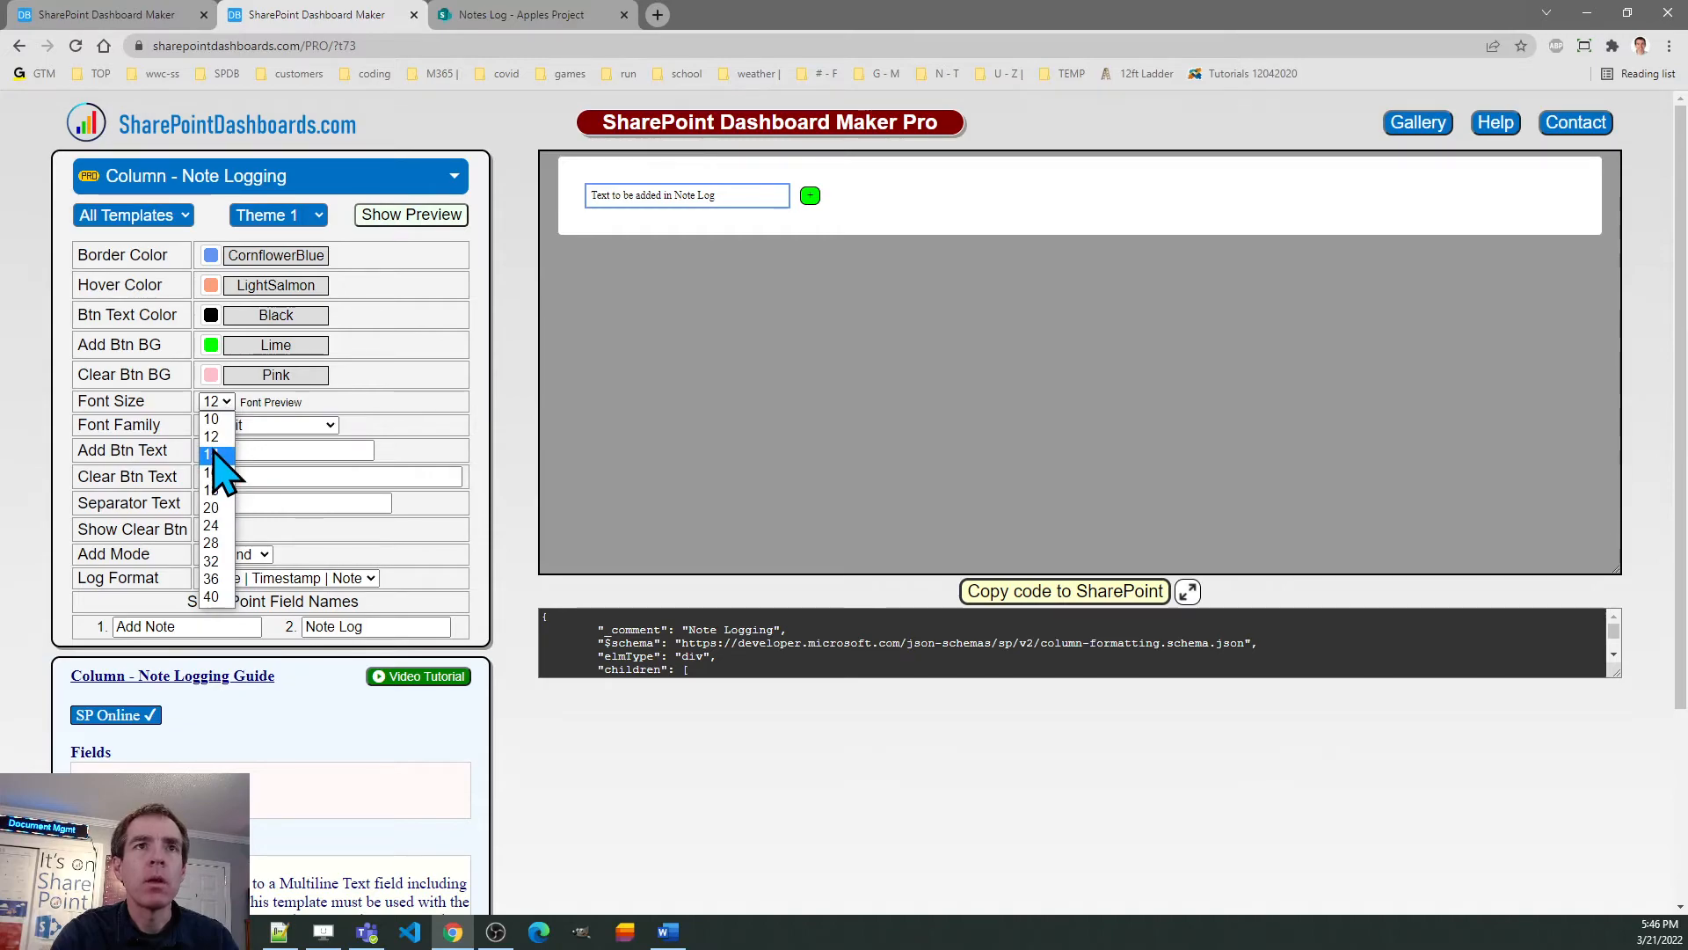
{"action": "left_click", "coordinate": [211, 473]}
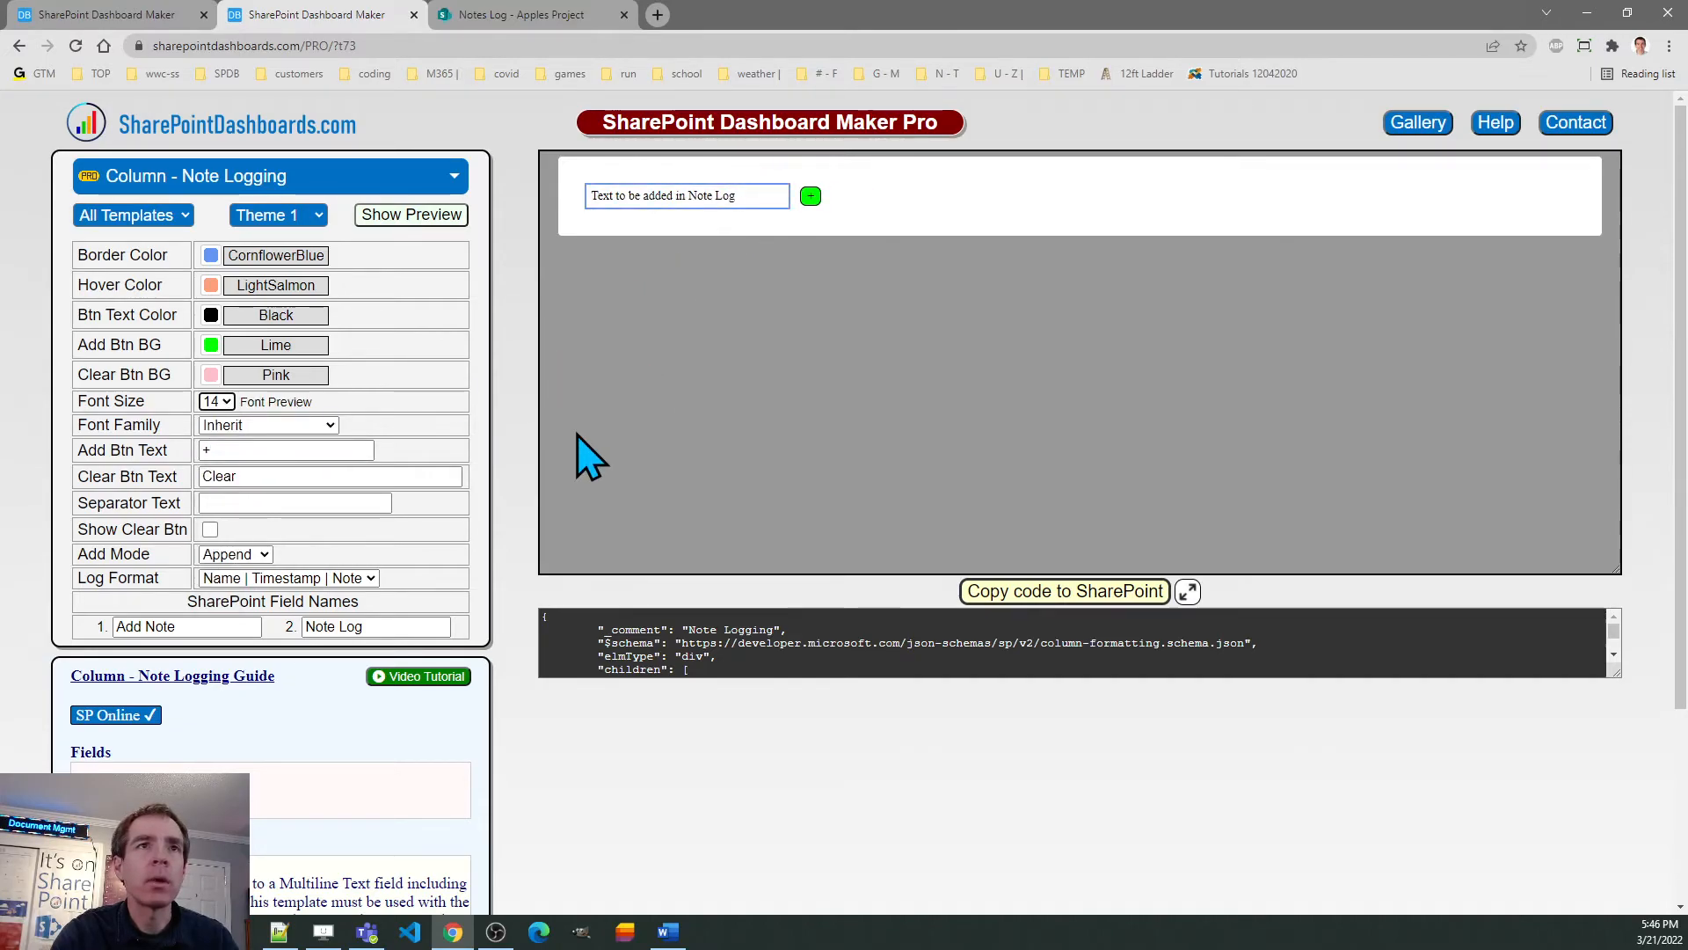
{"action": "mouse_move", "coordinate": [343, 554]}
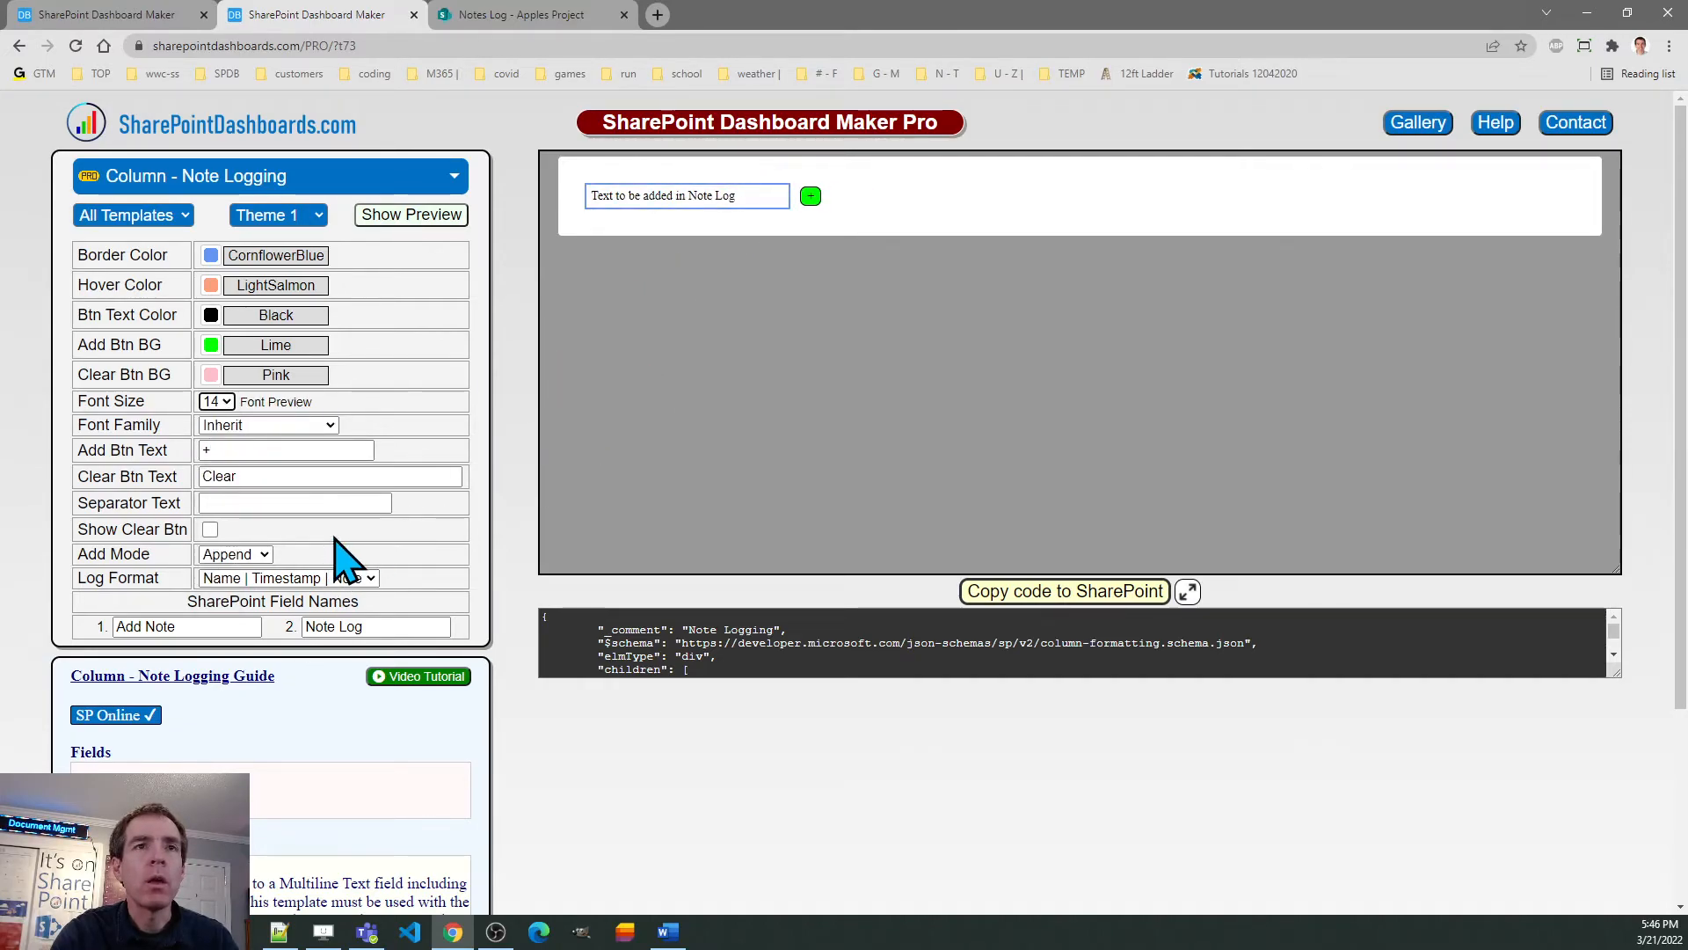
{"action": "left_click", "coordinate": [276, 215]}
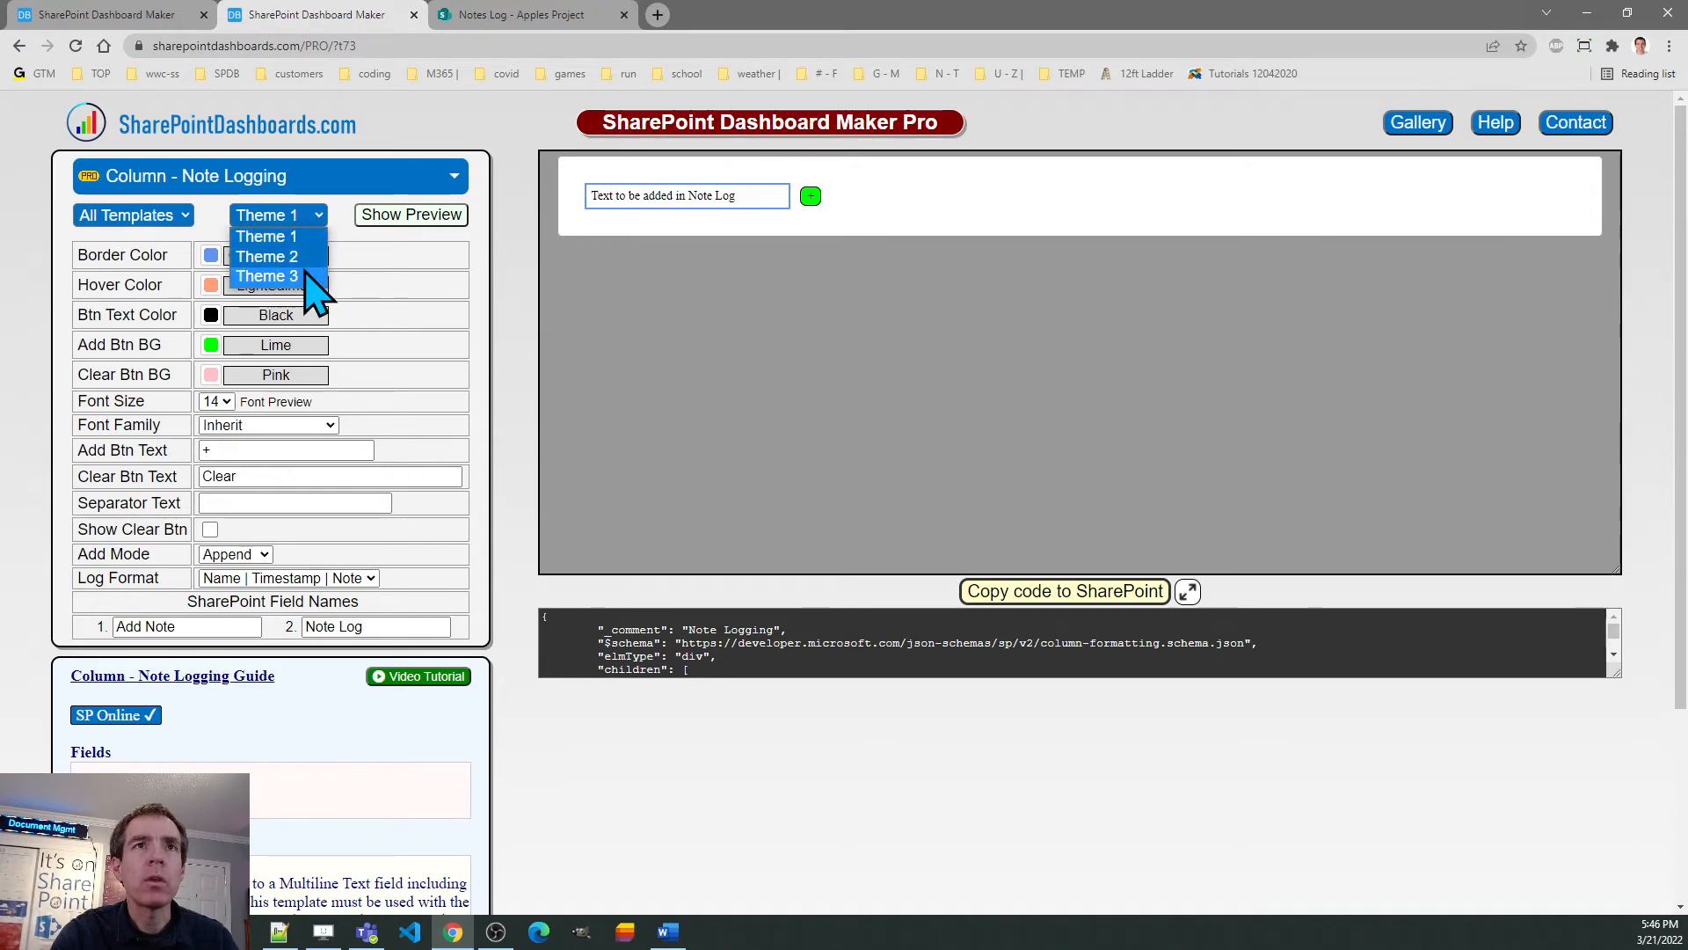
{"action": "left_click", "coordinate": [266, 276]}
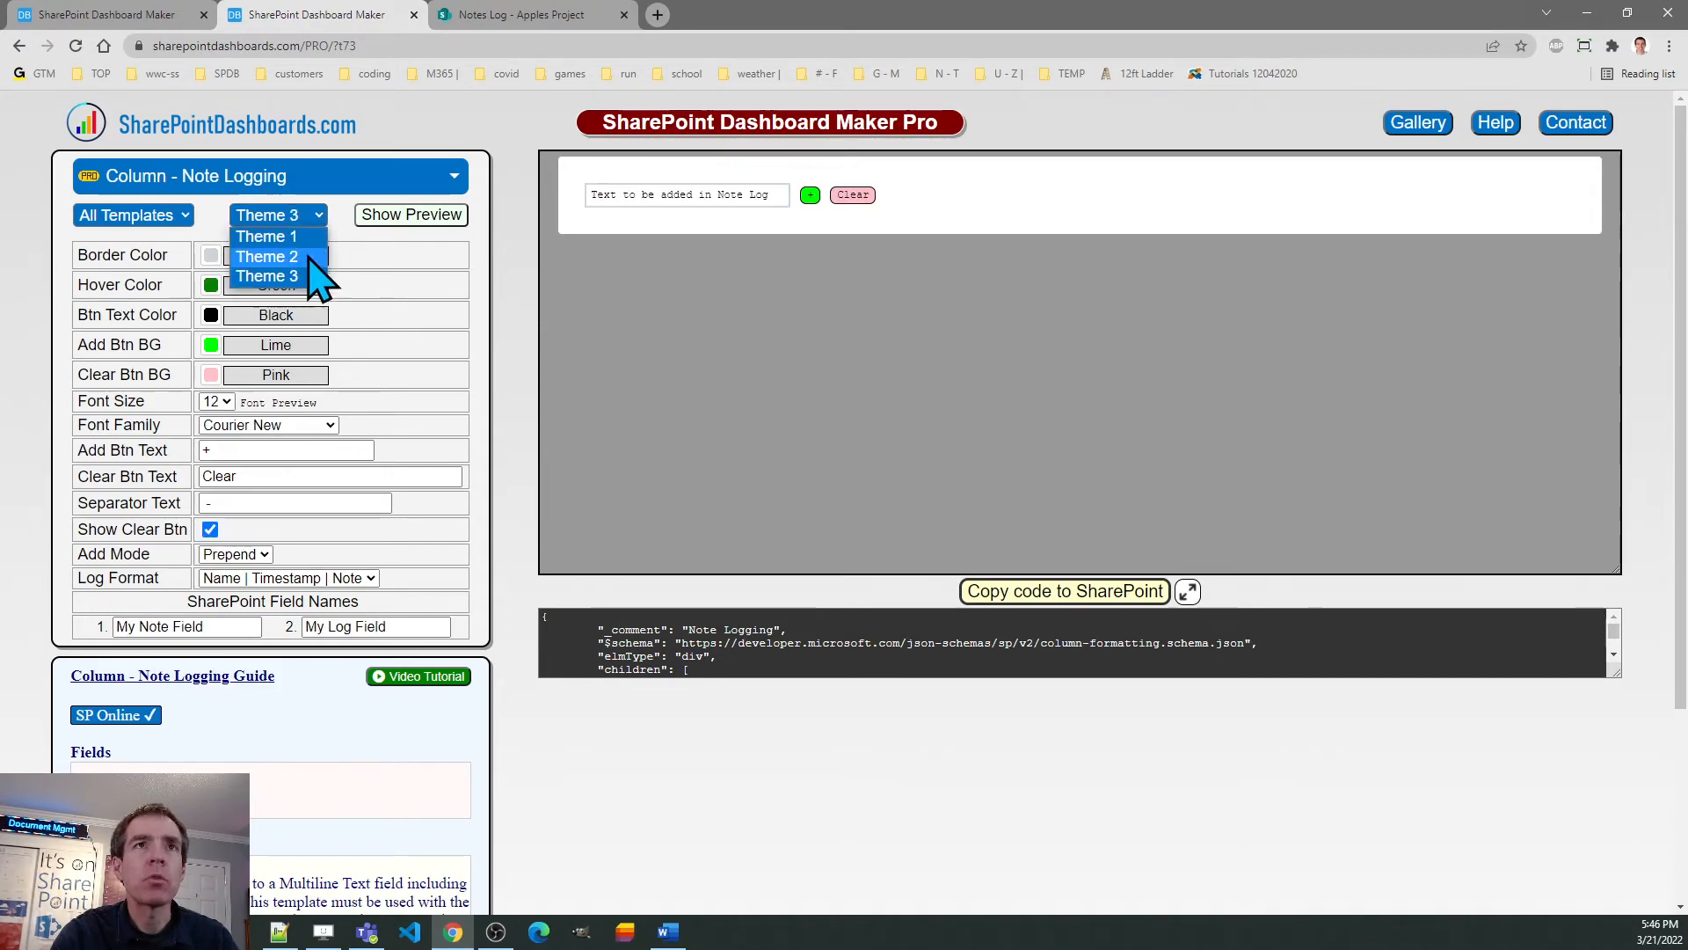
{"action": "left_click", "coordinate": [266, 257]}
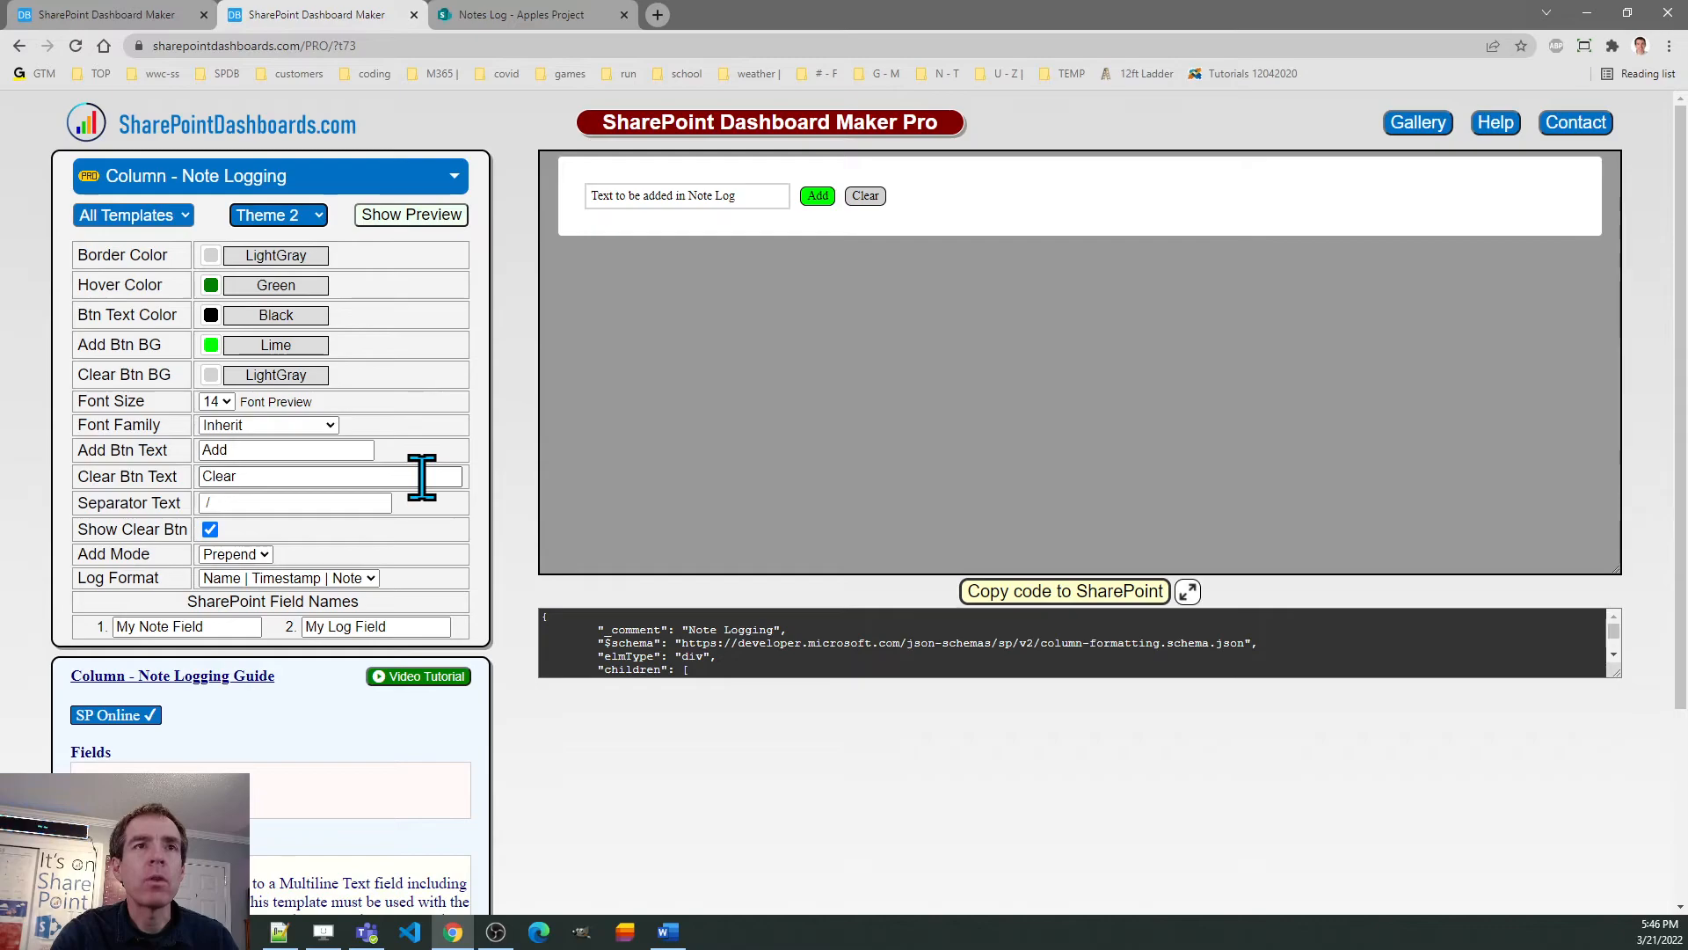
{"action": "mouse_move", "coordinate": [1410, 387]}
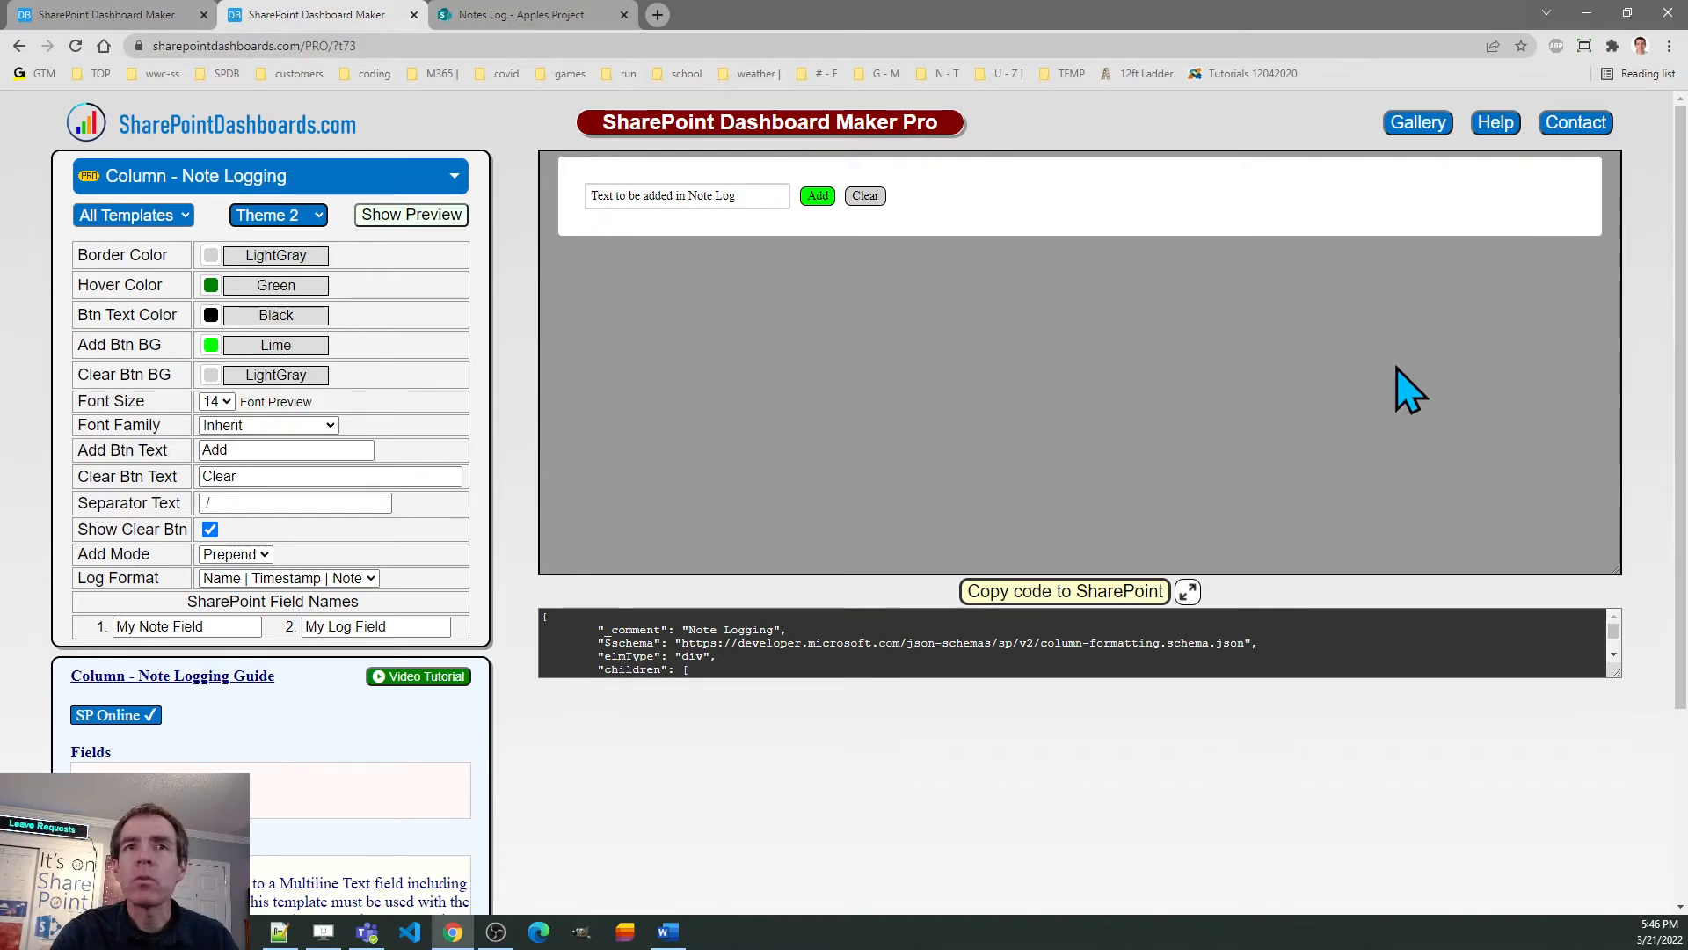
{"action": "scroll", "scroll_direction": "down", "scroll_amount": 3}
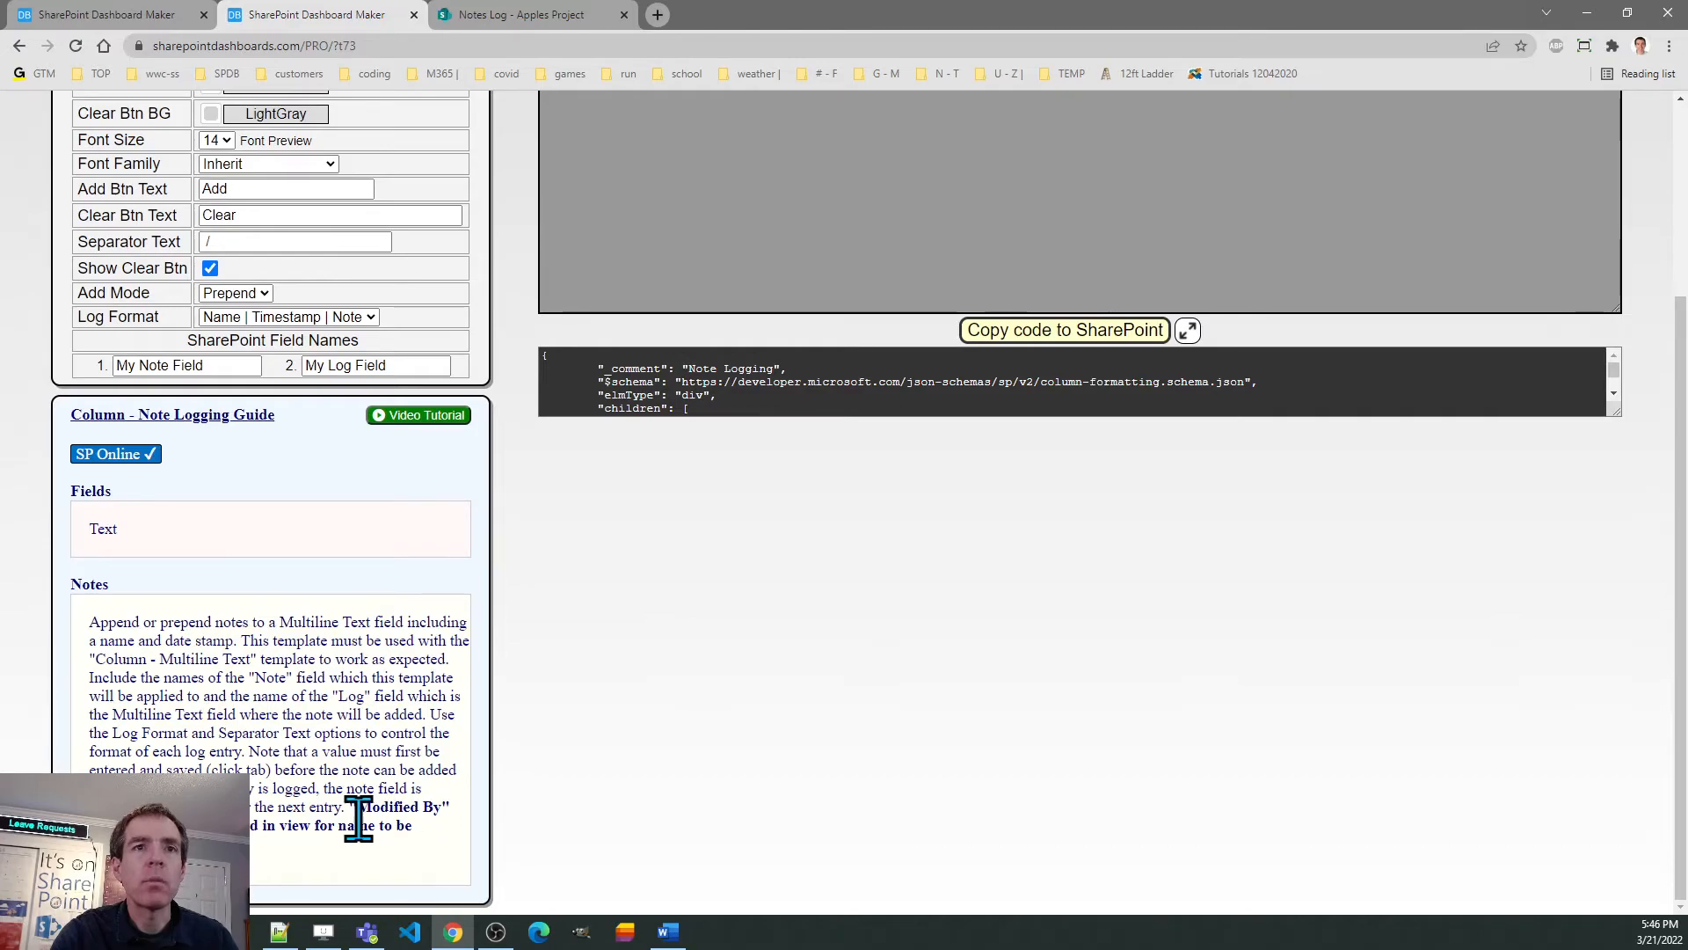
{"action": "mouse_move", "coordinate": [468, 828]}
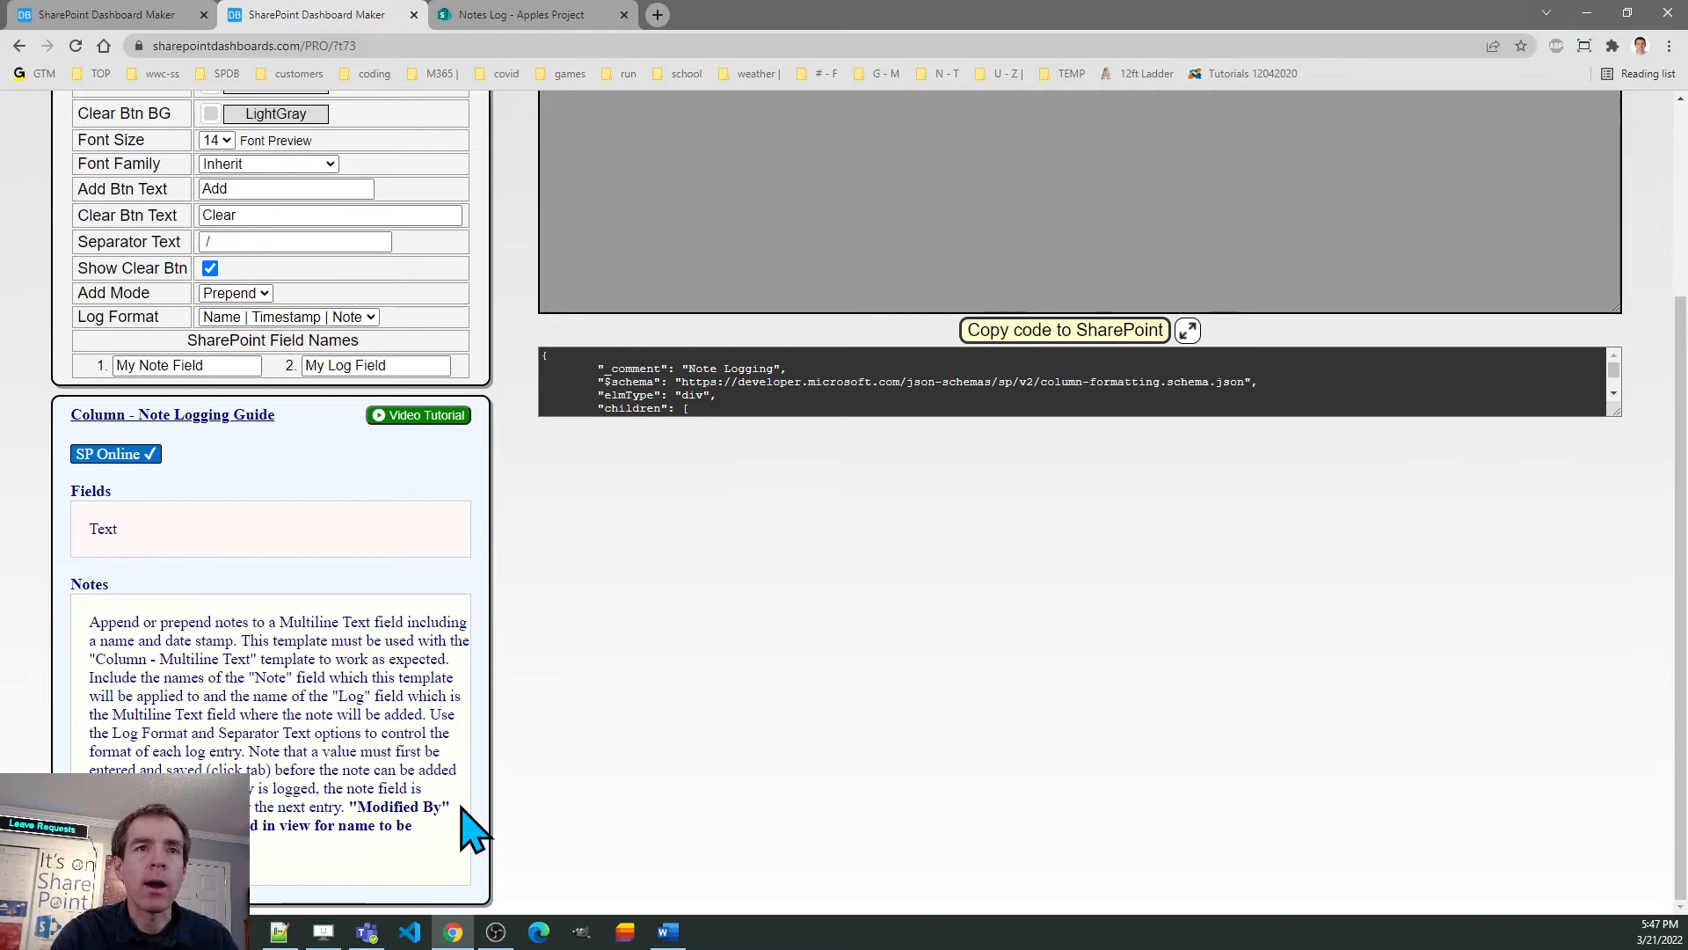
{"action": "mouse_move", "coordinate": [1340, 663]}
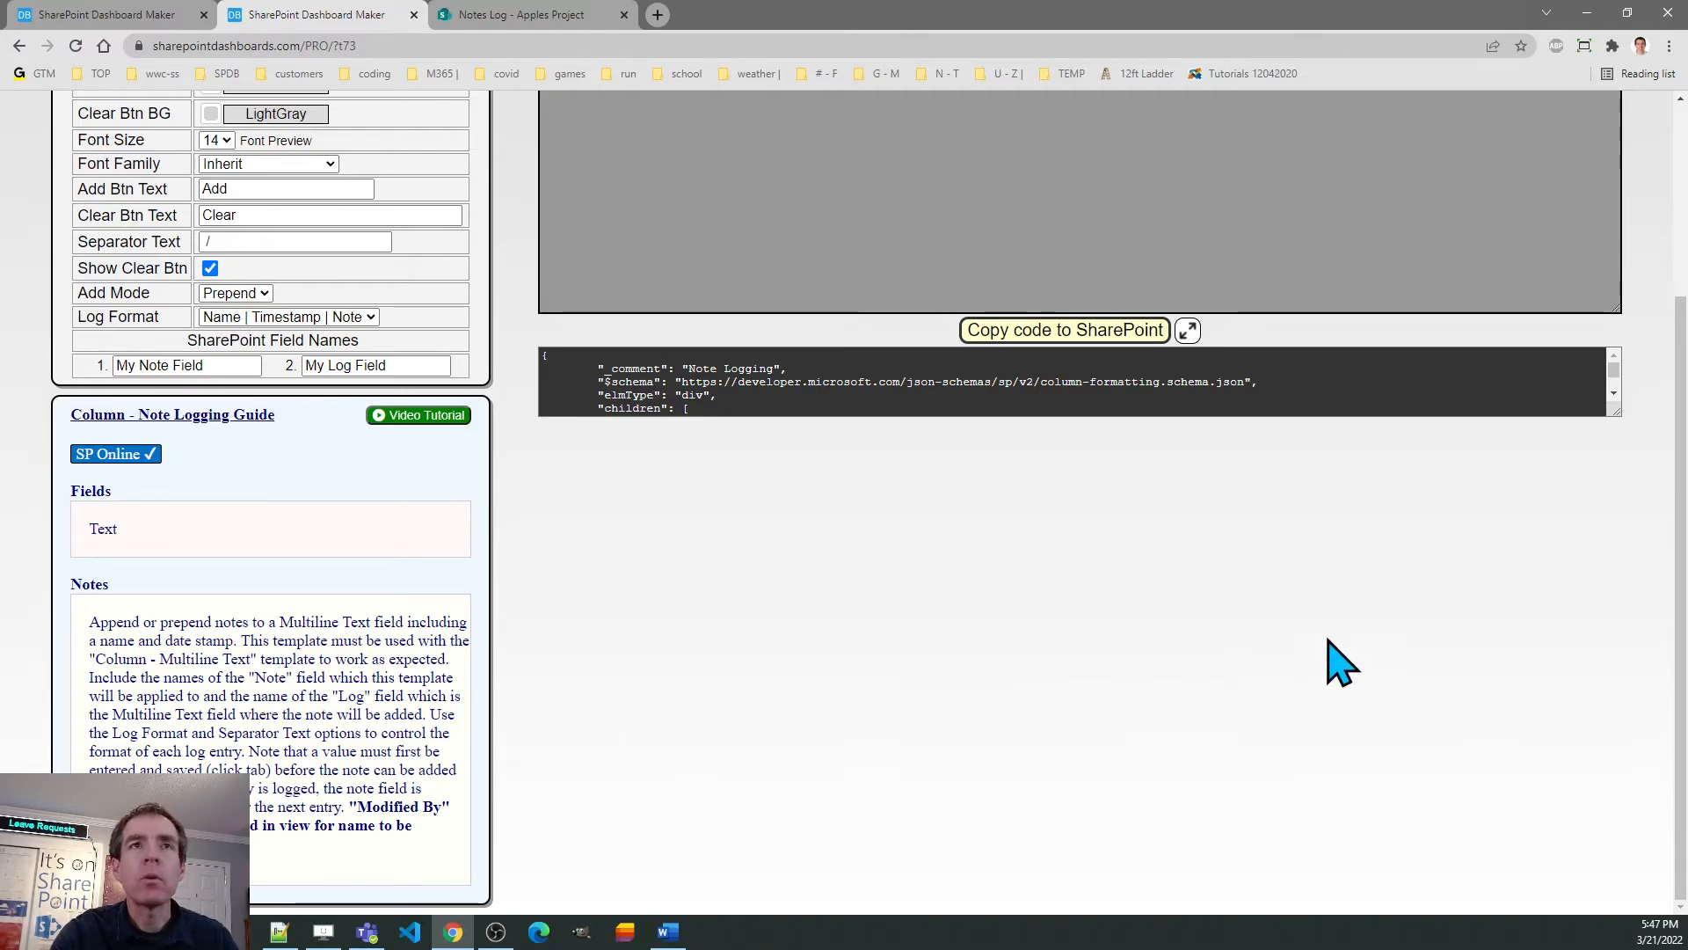
{"action": "scroll", "scroll_direction": "up", "scroll_amount": 3}
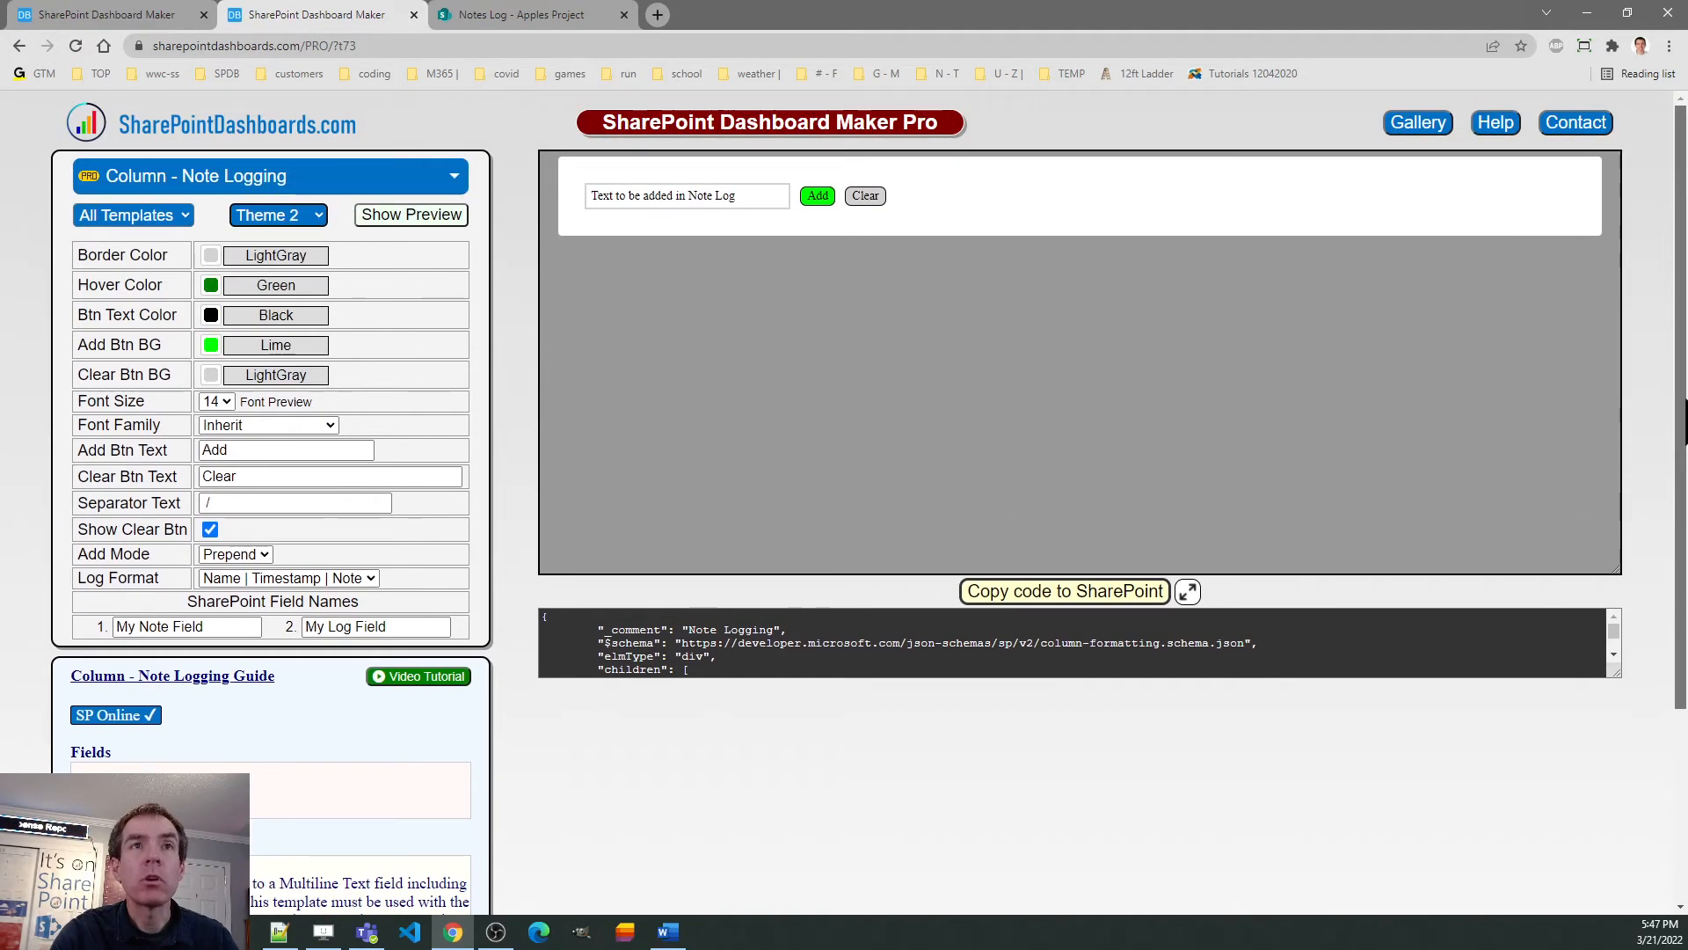
{"action": "mouse_move", "coordinate": [1442, 446]}
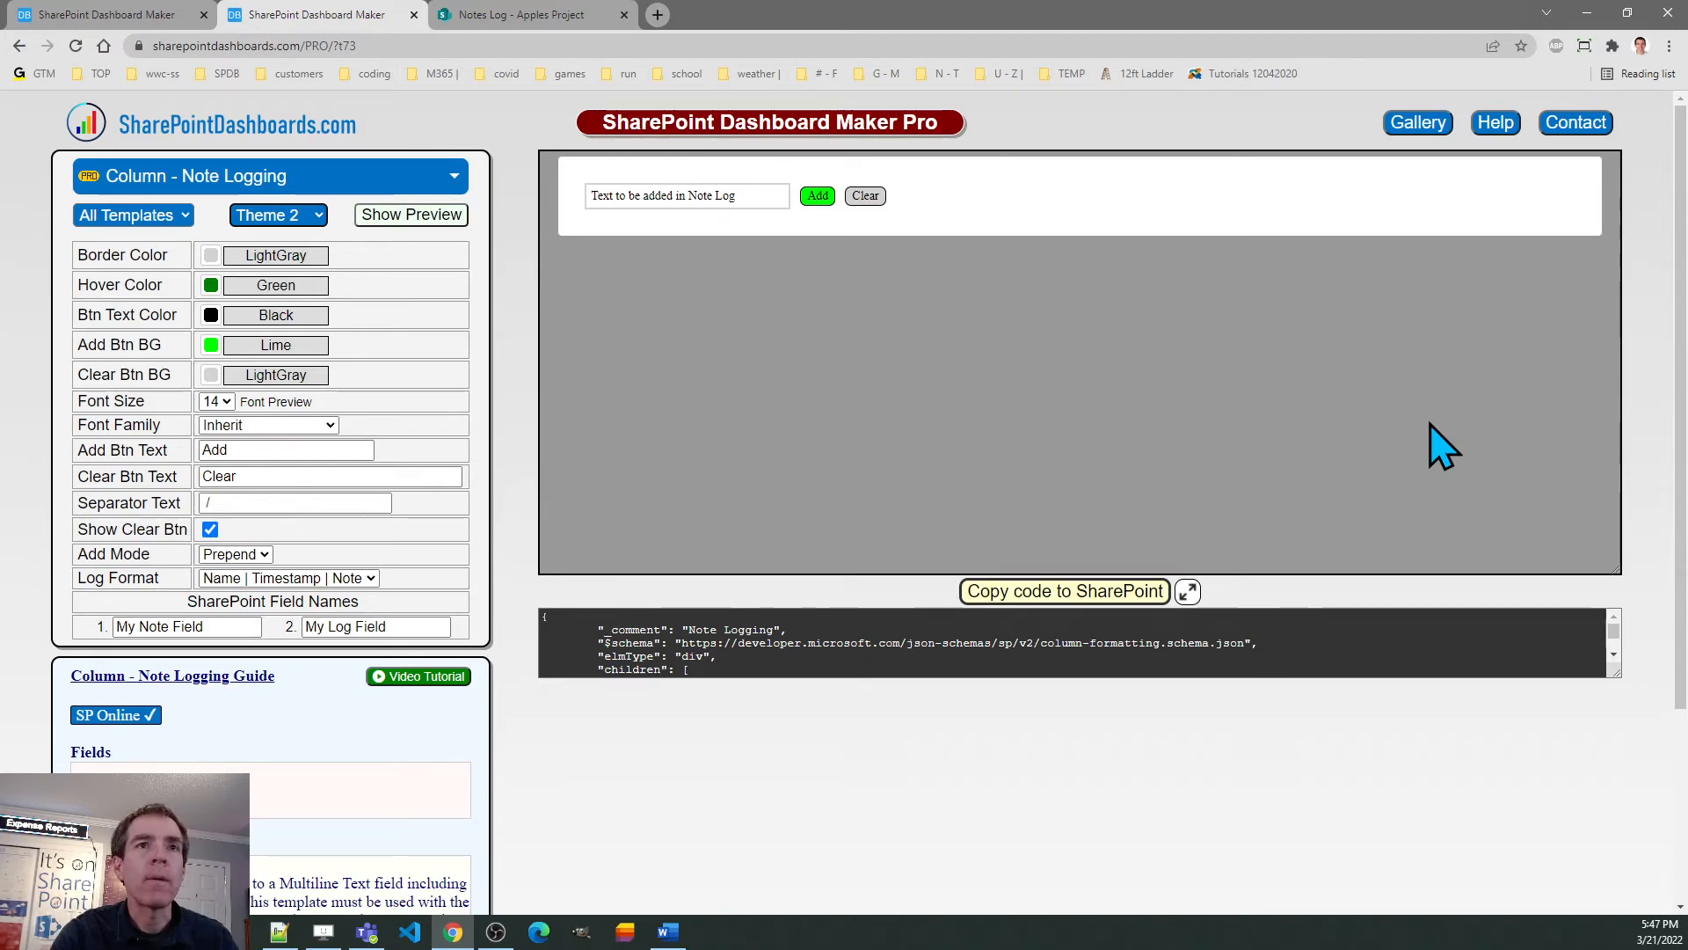
{"action": "mouse_move", "coordinate": [1187, 422]}
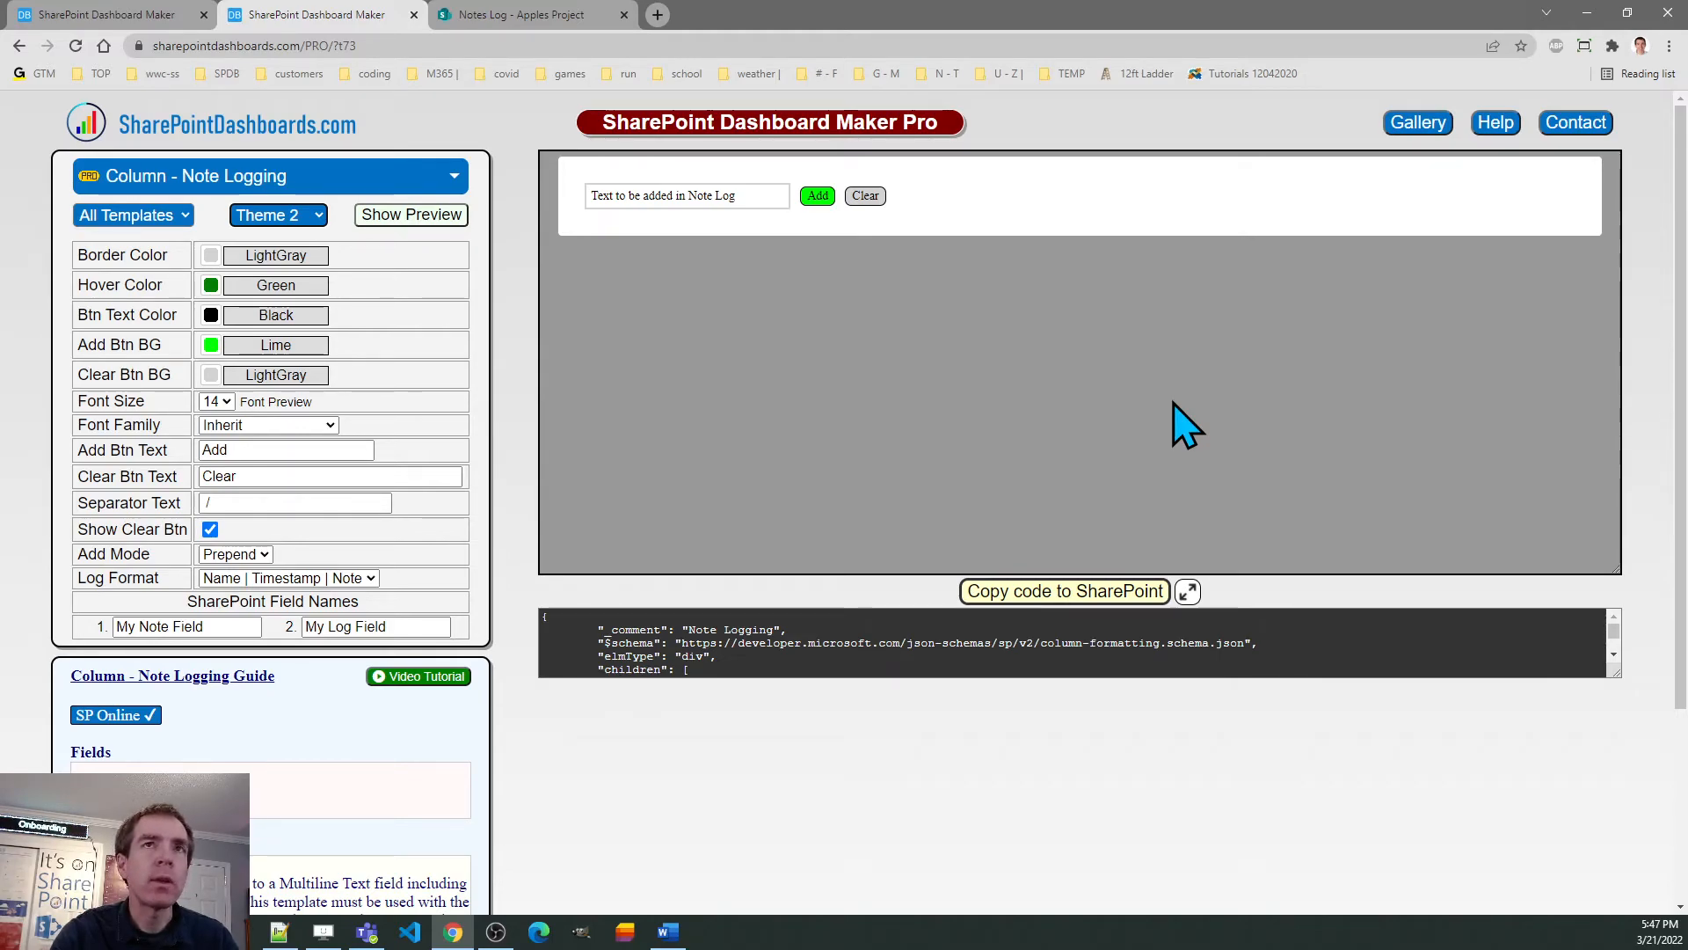
{"action": "mouse_move", "coordinate": [1303, 301]}
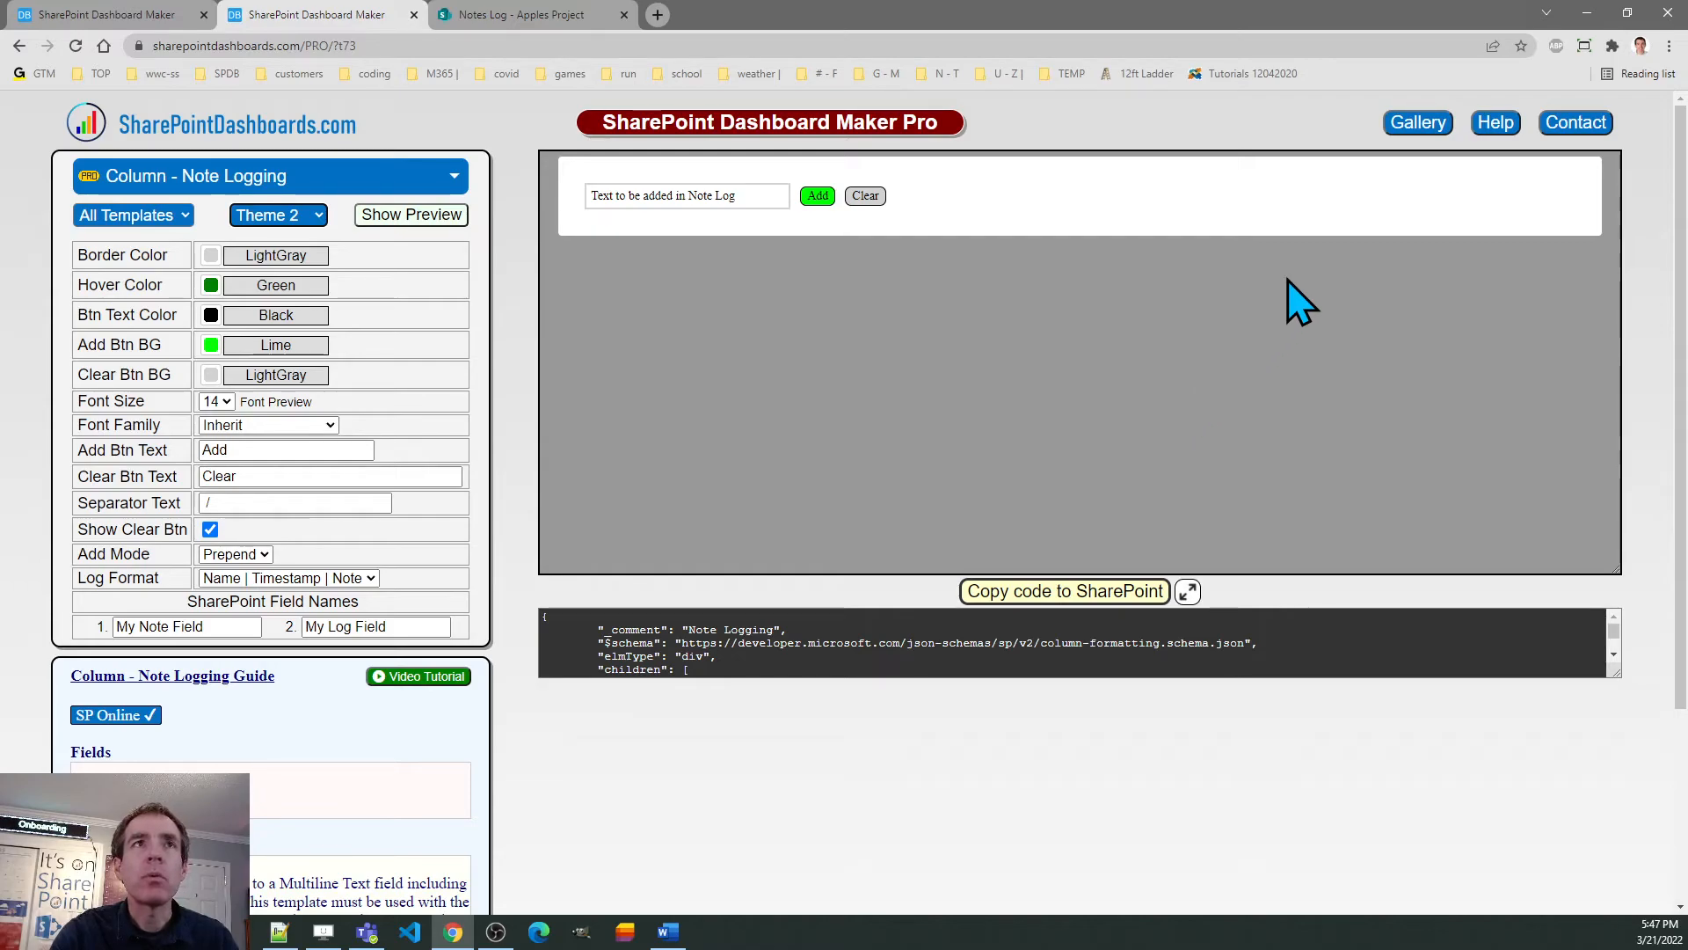
{"action": "mouse_move", "coordinate": [1417, 121]}
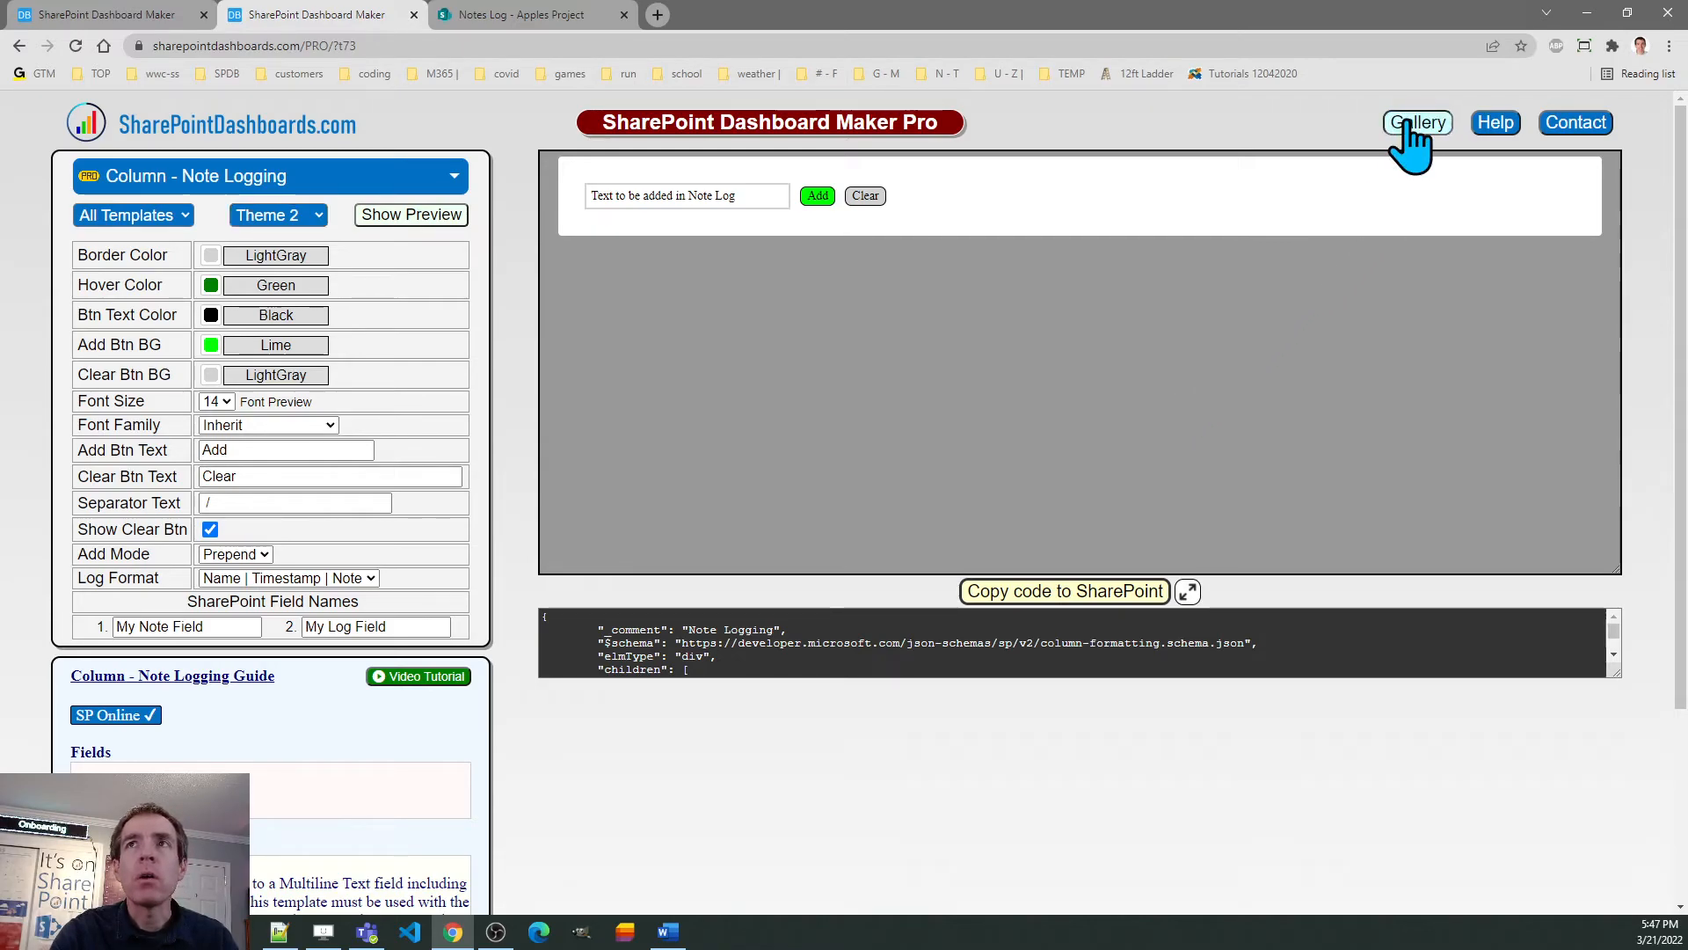
- Browse the Templates Gallery down past chart templates to the button templates
{"action": "left_click", "coordinate": [1418, 121]}
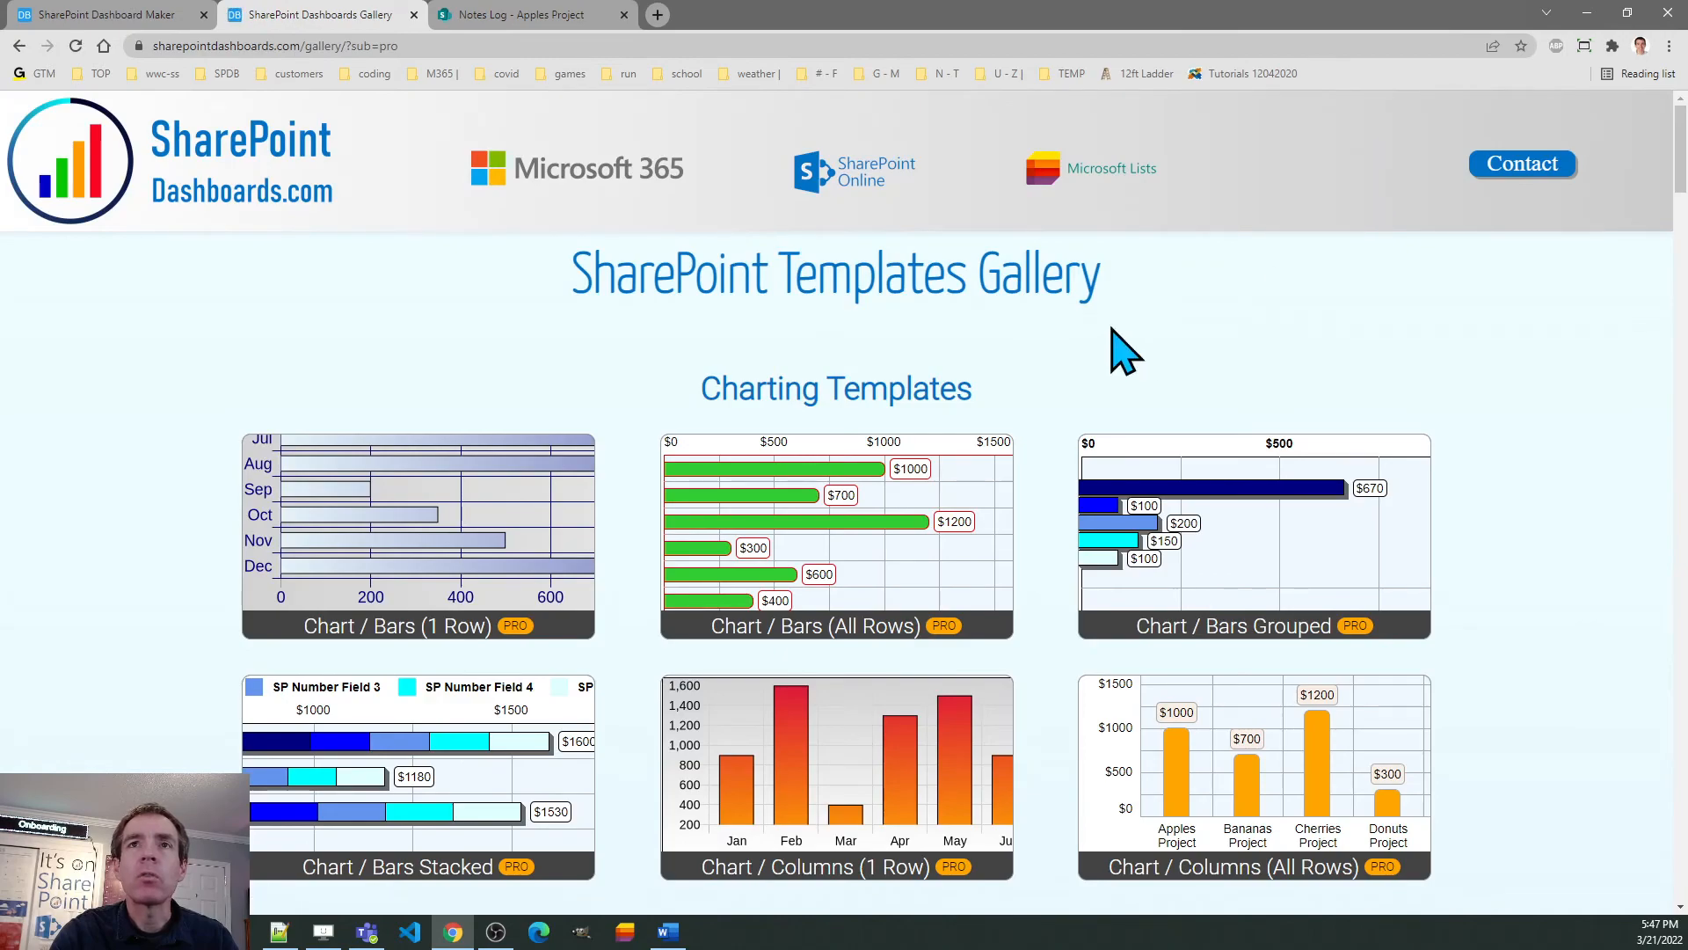
{"action": "mouse_move", "coordinate": [1136, 501]}
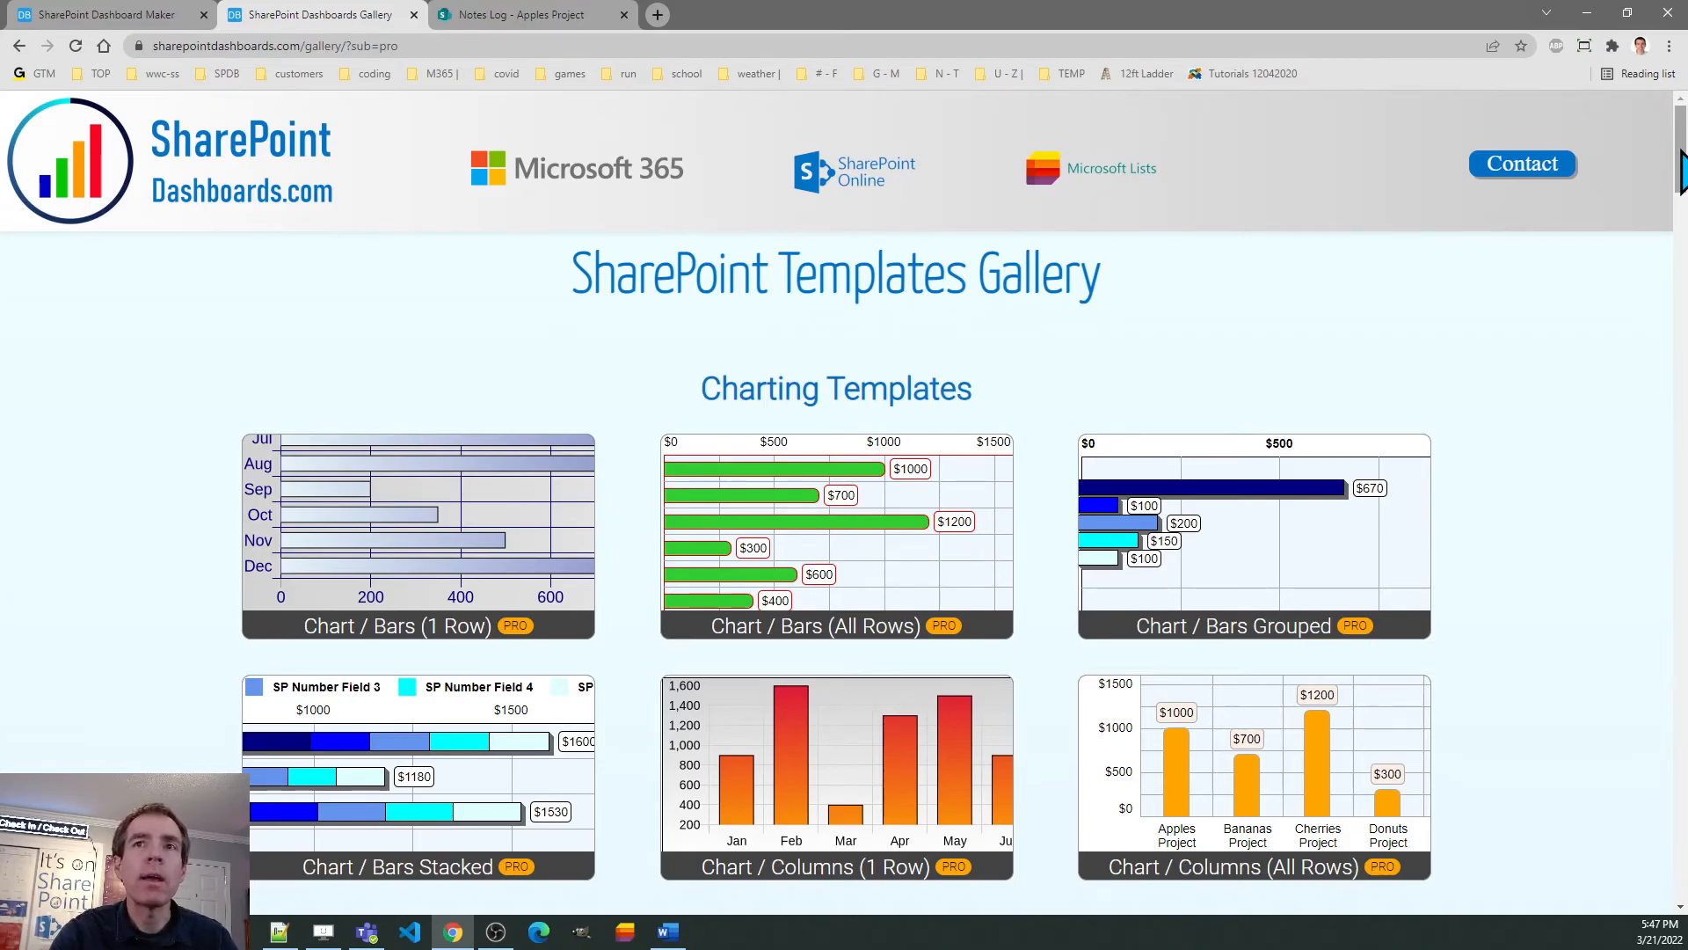
{"action": "scroll", "scroll_direction": "down", "scroll_amount": 3}
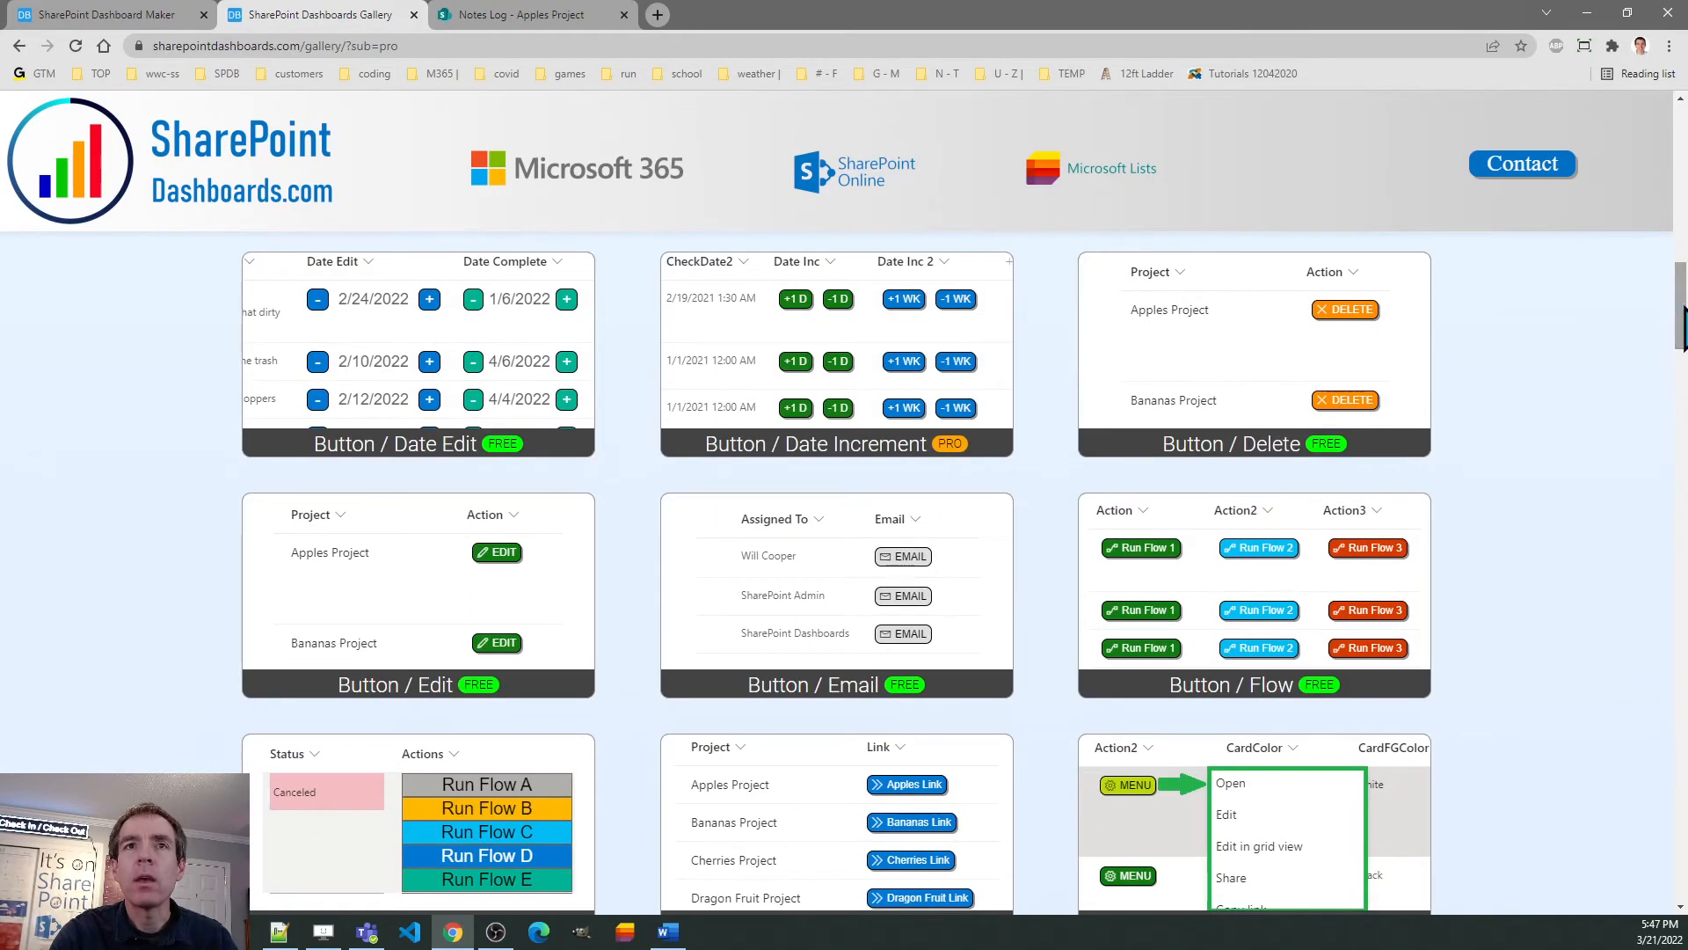
{"action": "mouse_move", "coordinate": [500, 628]}
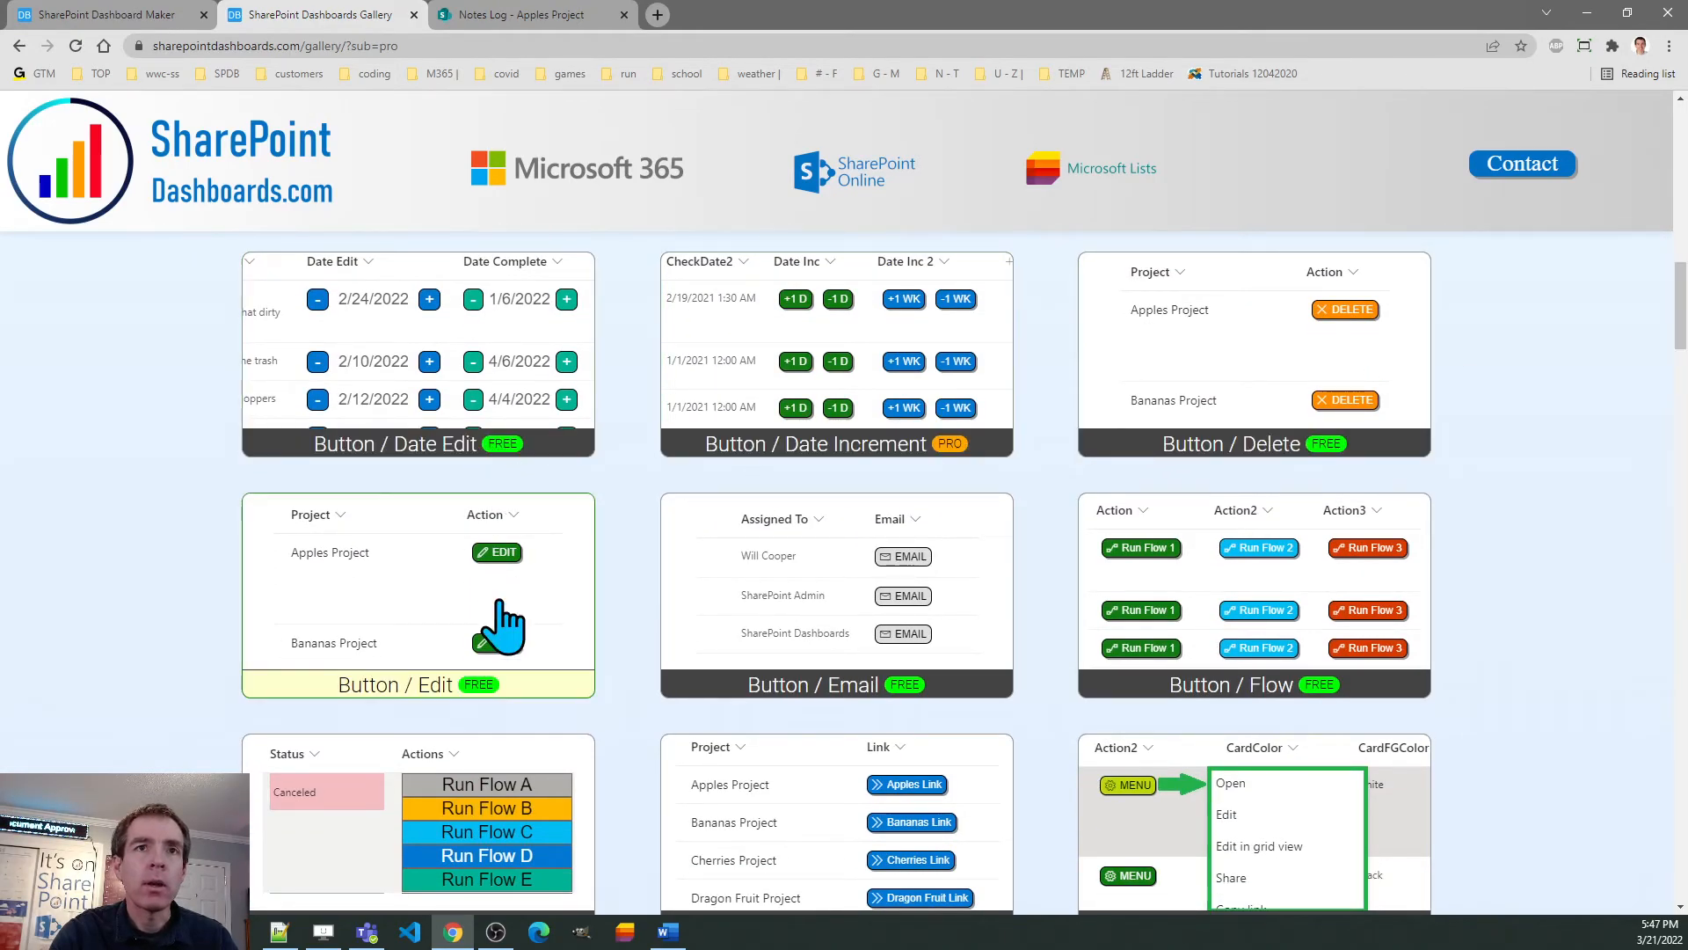
{"action": "mouse_move", "coordinate": [1029, 737]}
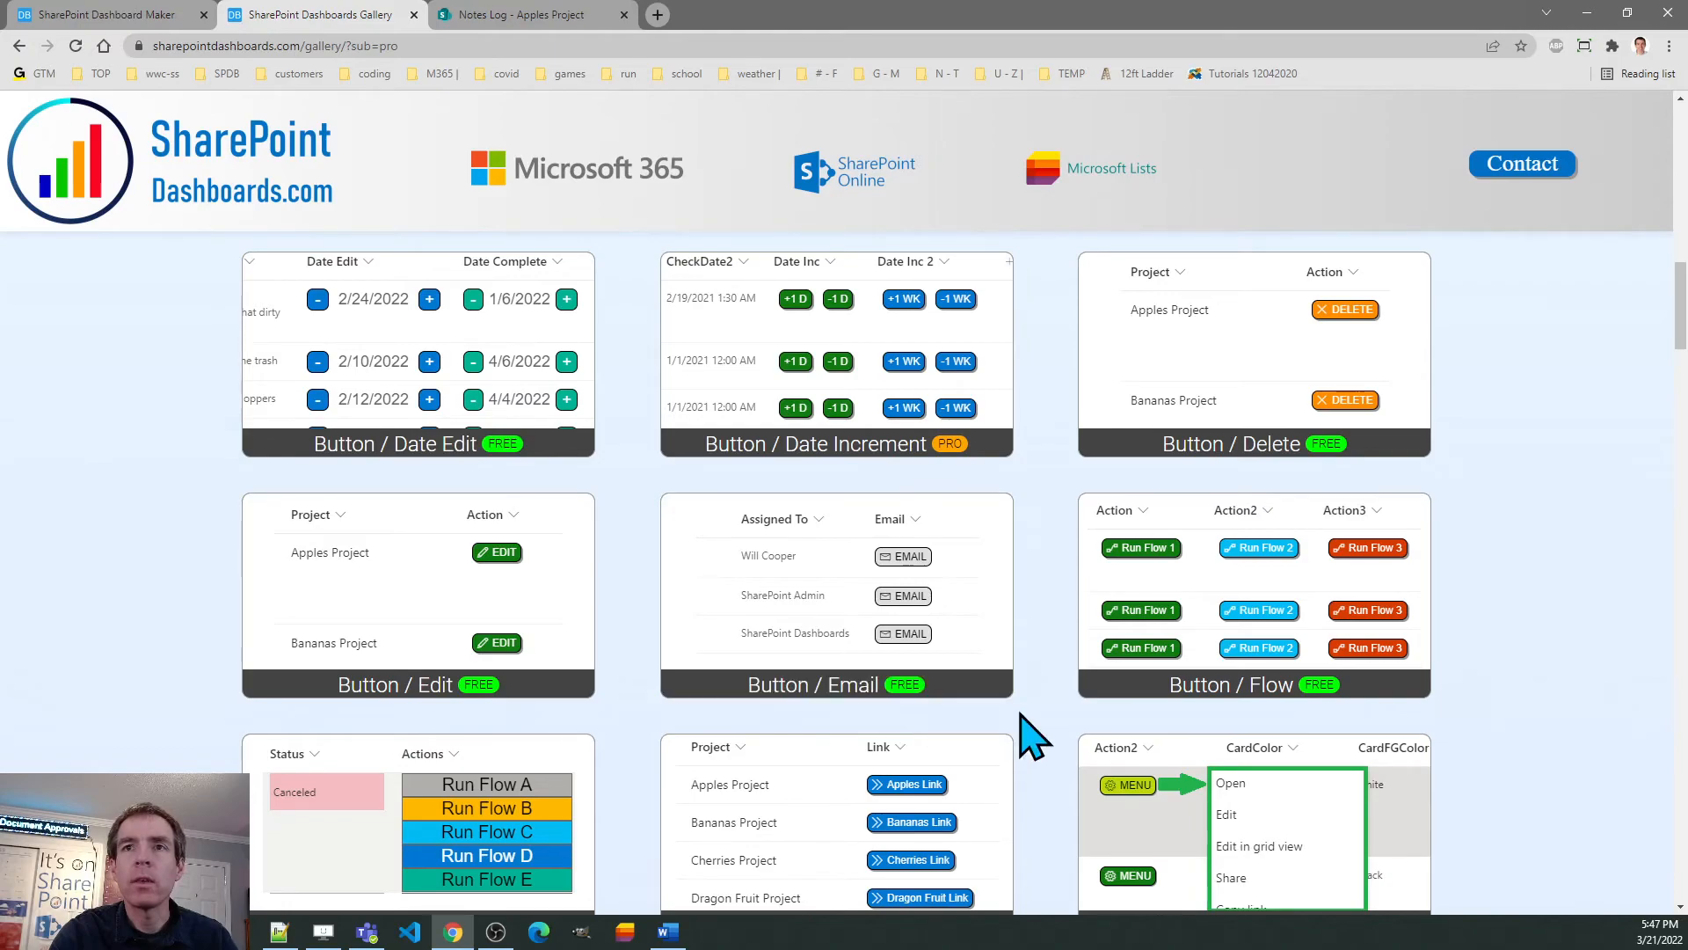